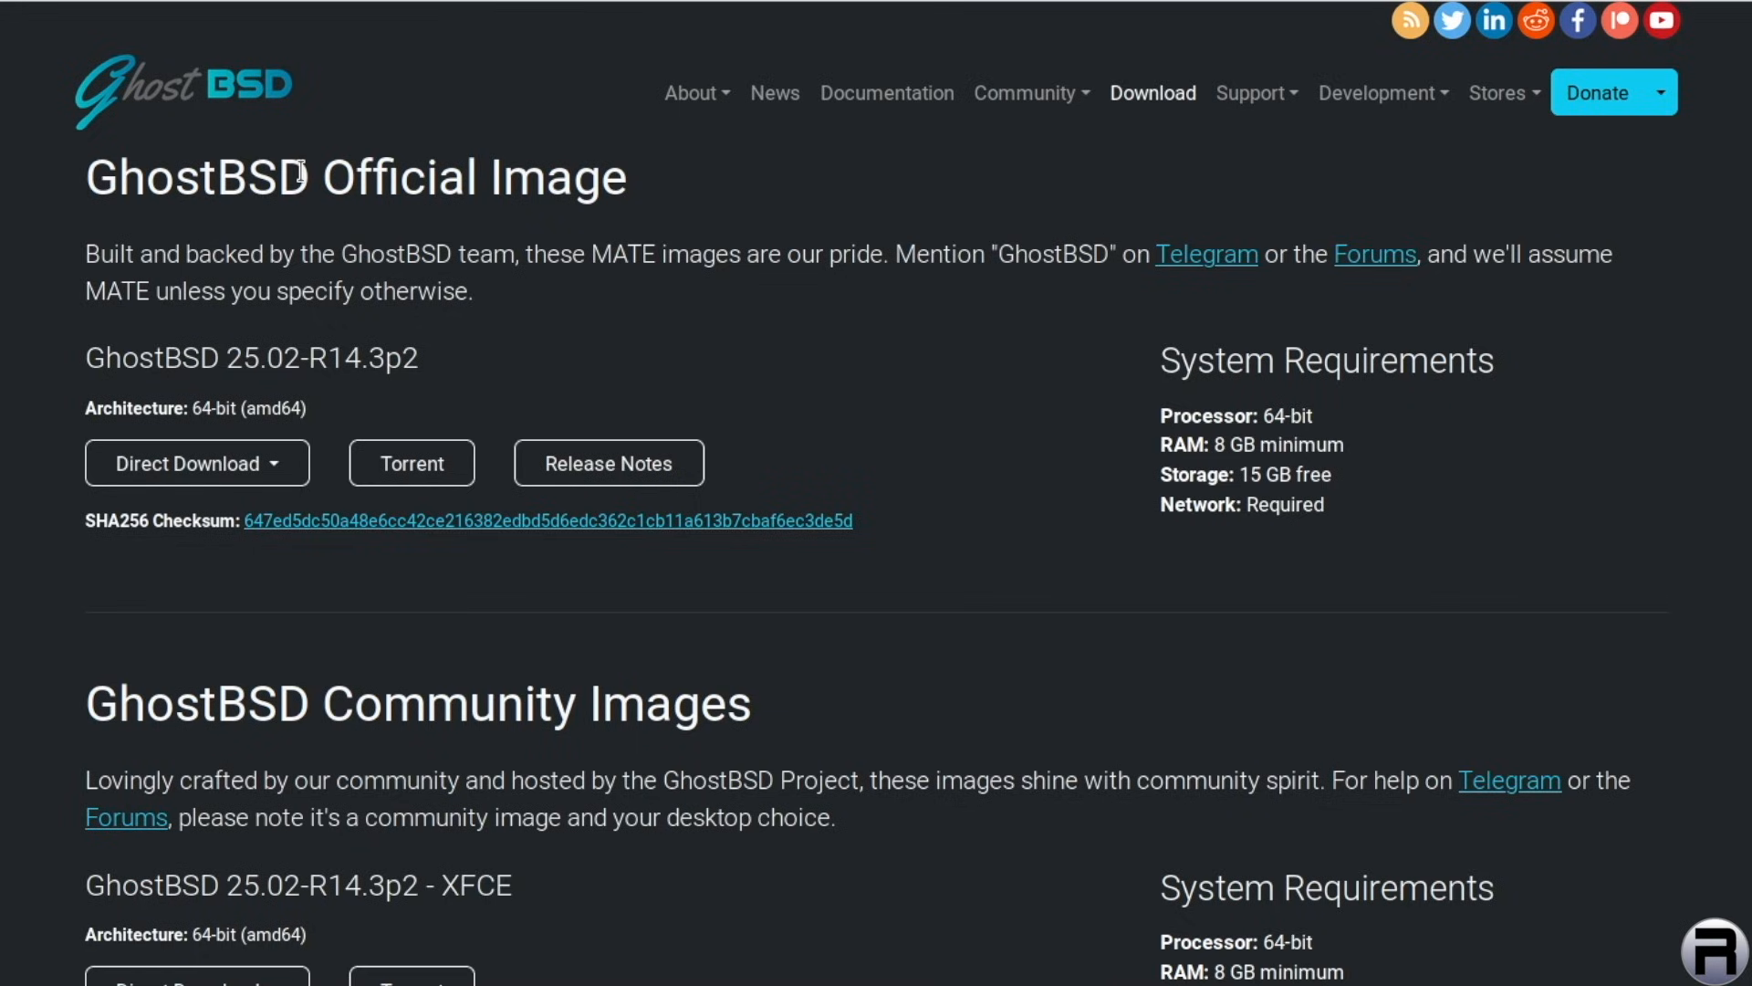
mouse_move(549, 695)
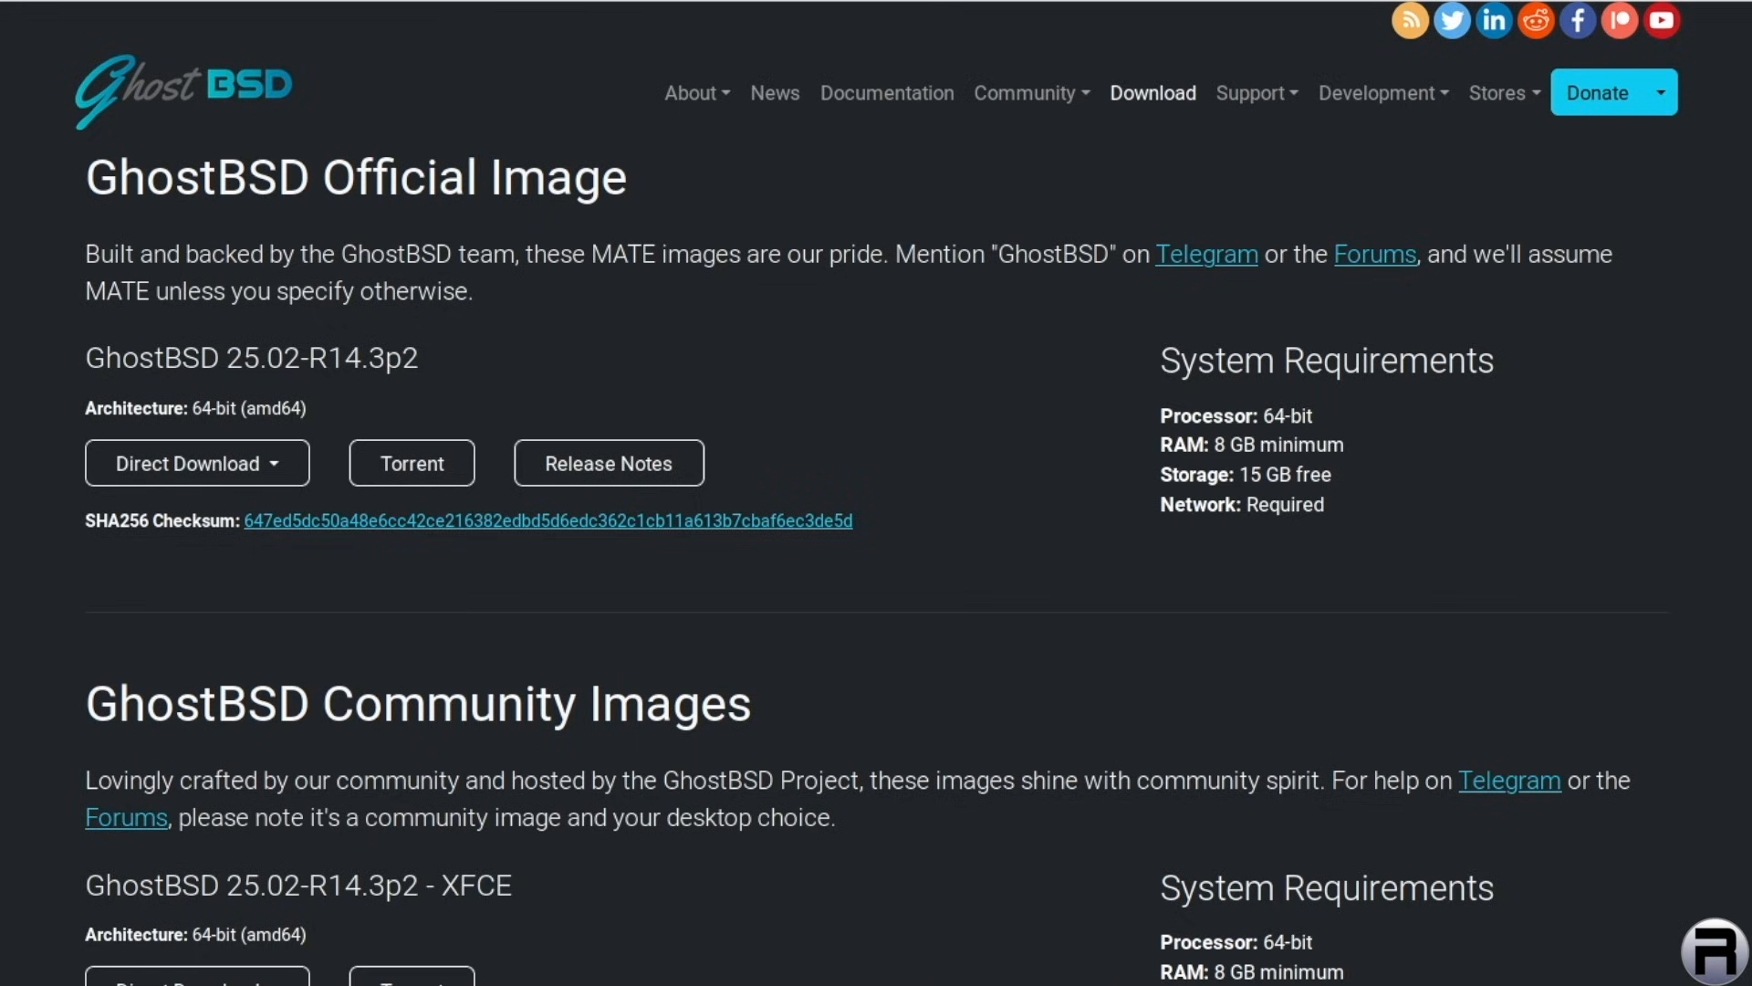
Scroll the download page past the XFCE image to the Gershwin Community Preview entry
scroll(down, 3)
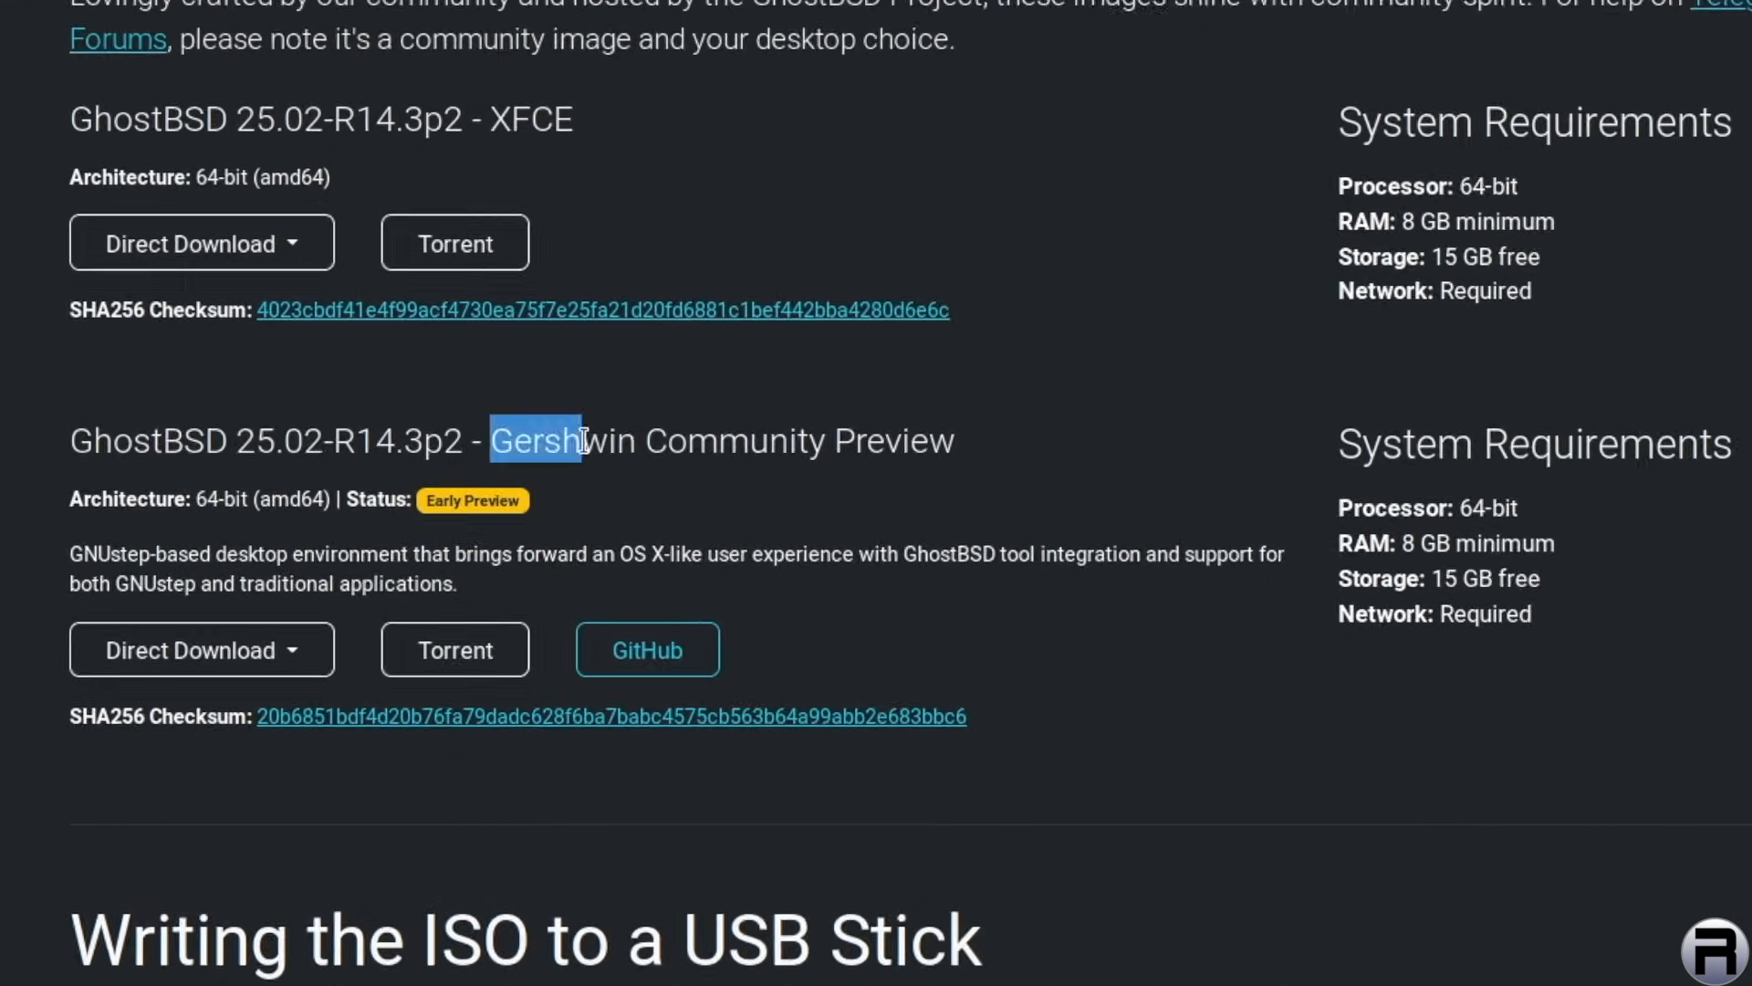
scroll(down, 3)
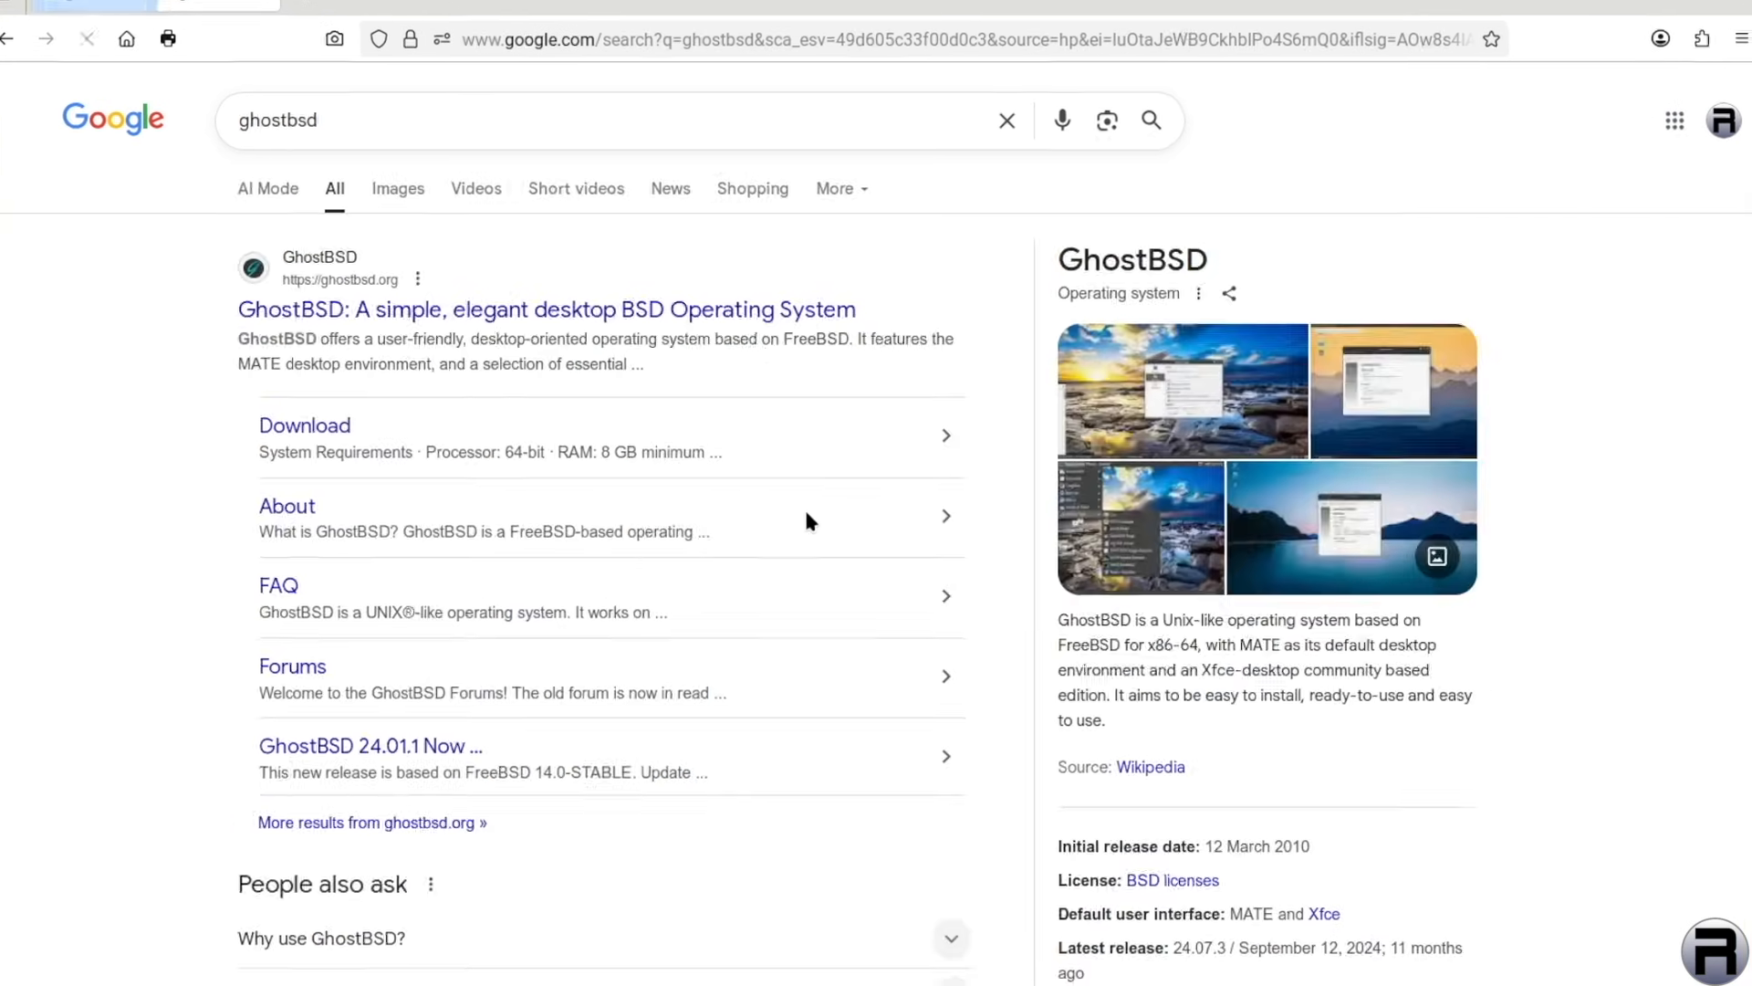
Open the official 'GhostBSD: A simple, elegant desktop BSD Operating System' result
scroll(down, 3)
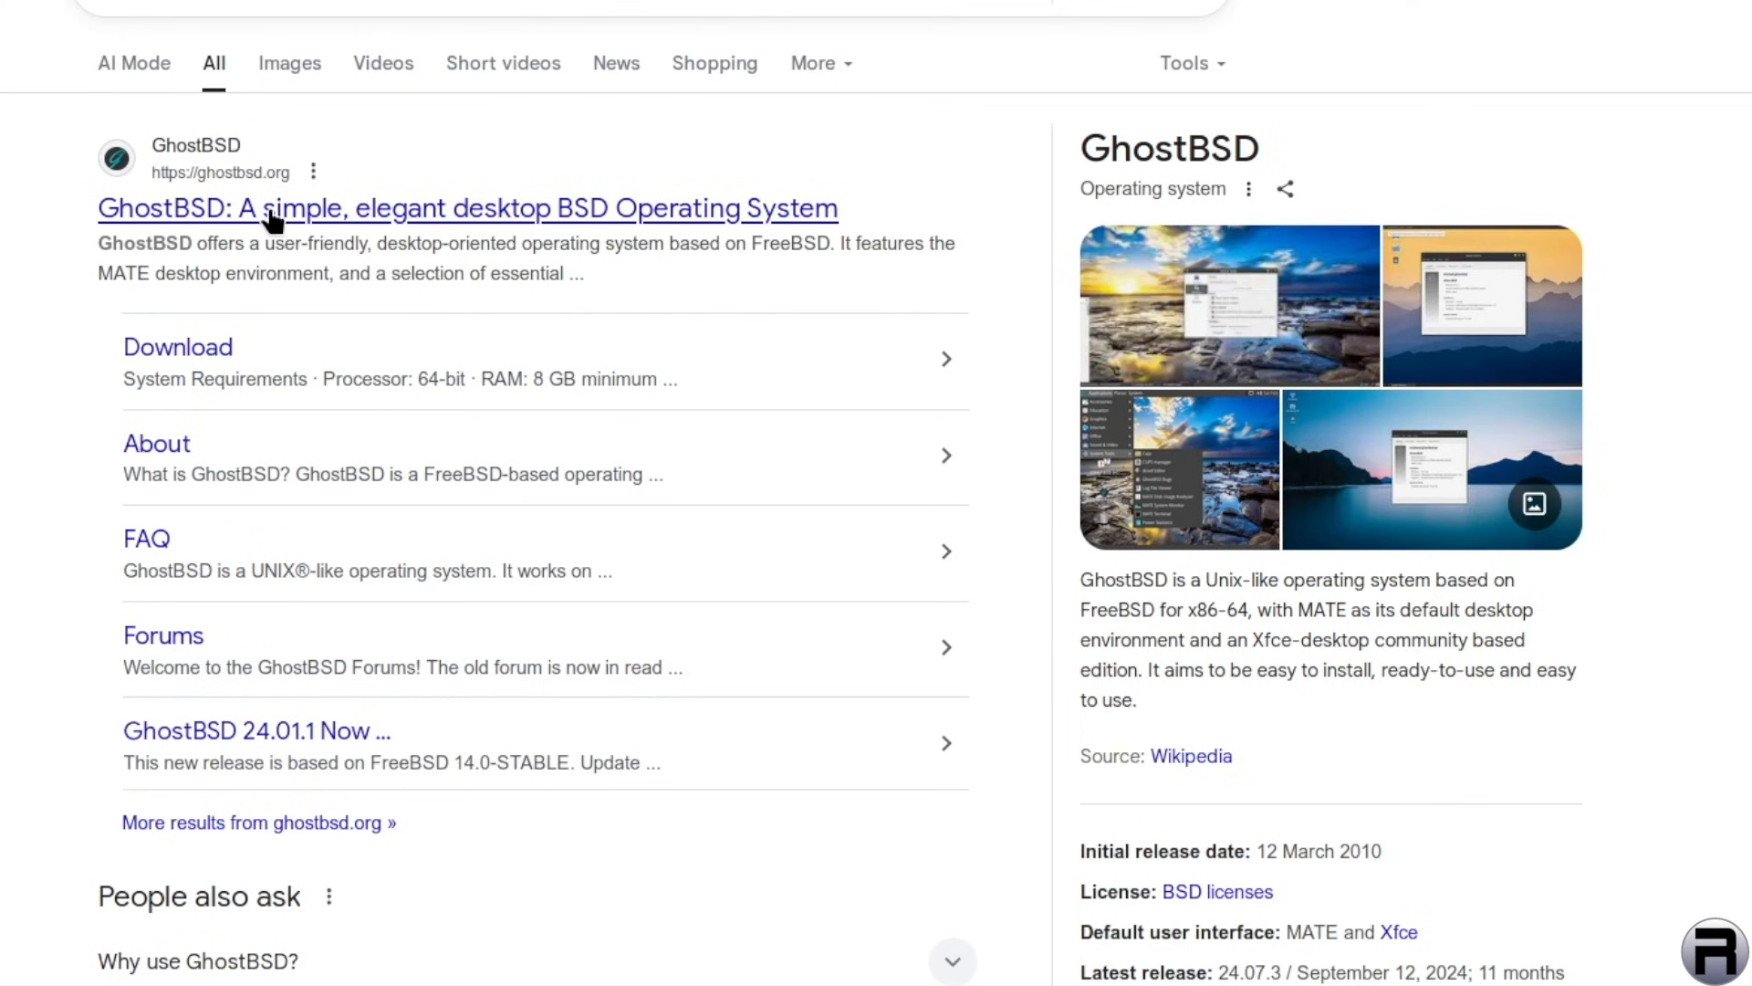
click(465, 209)
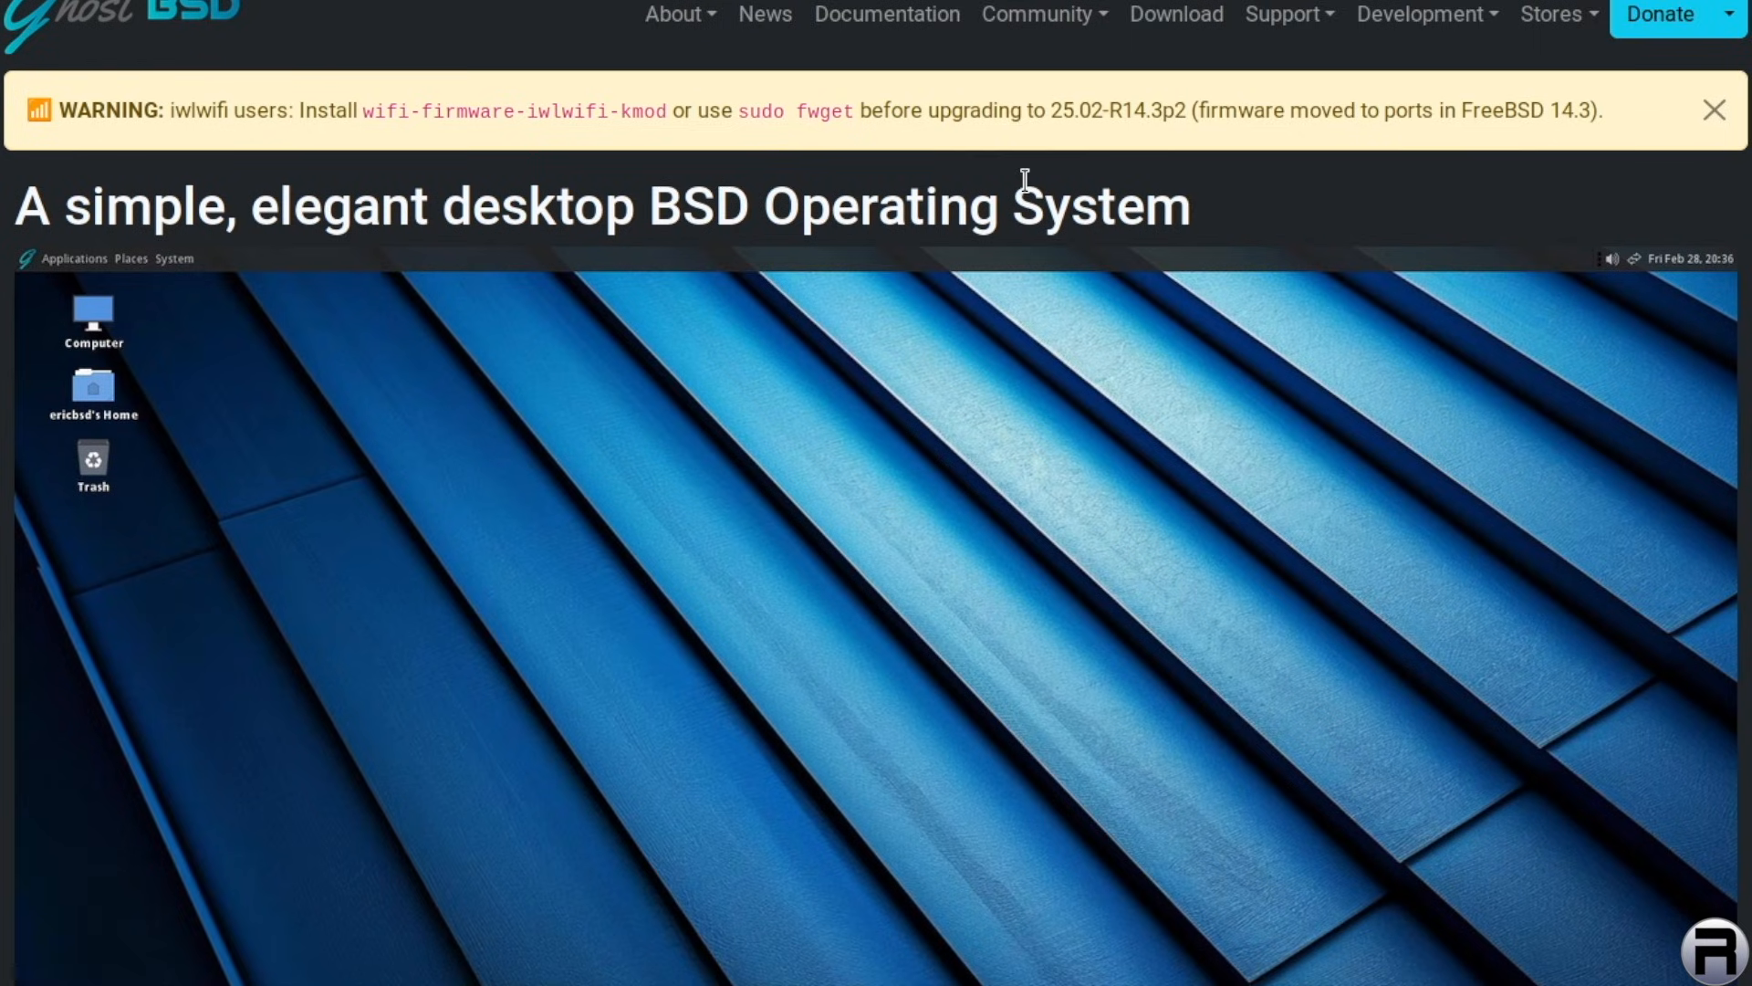
mouse_move(170, 109)
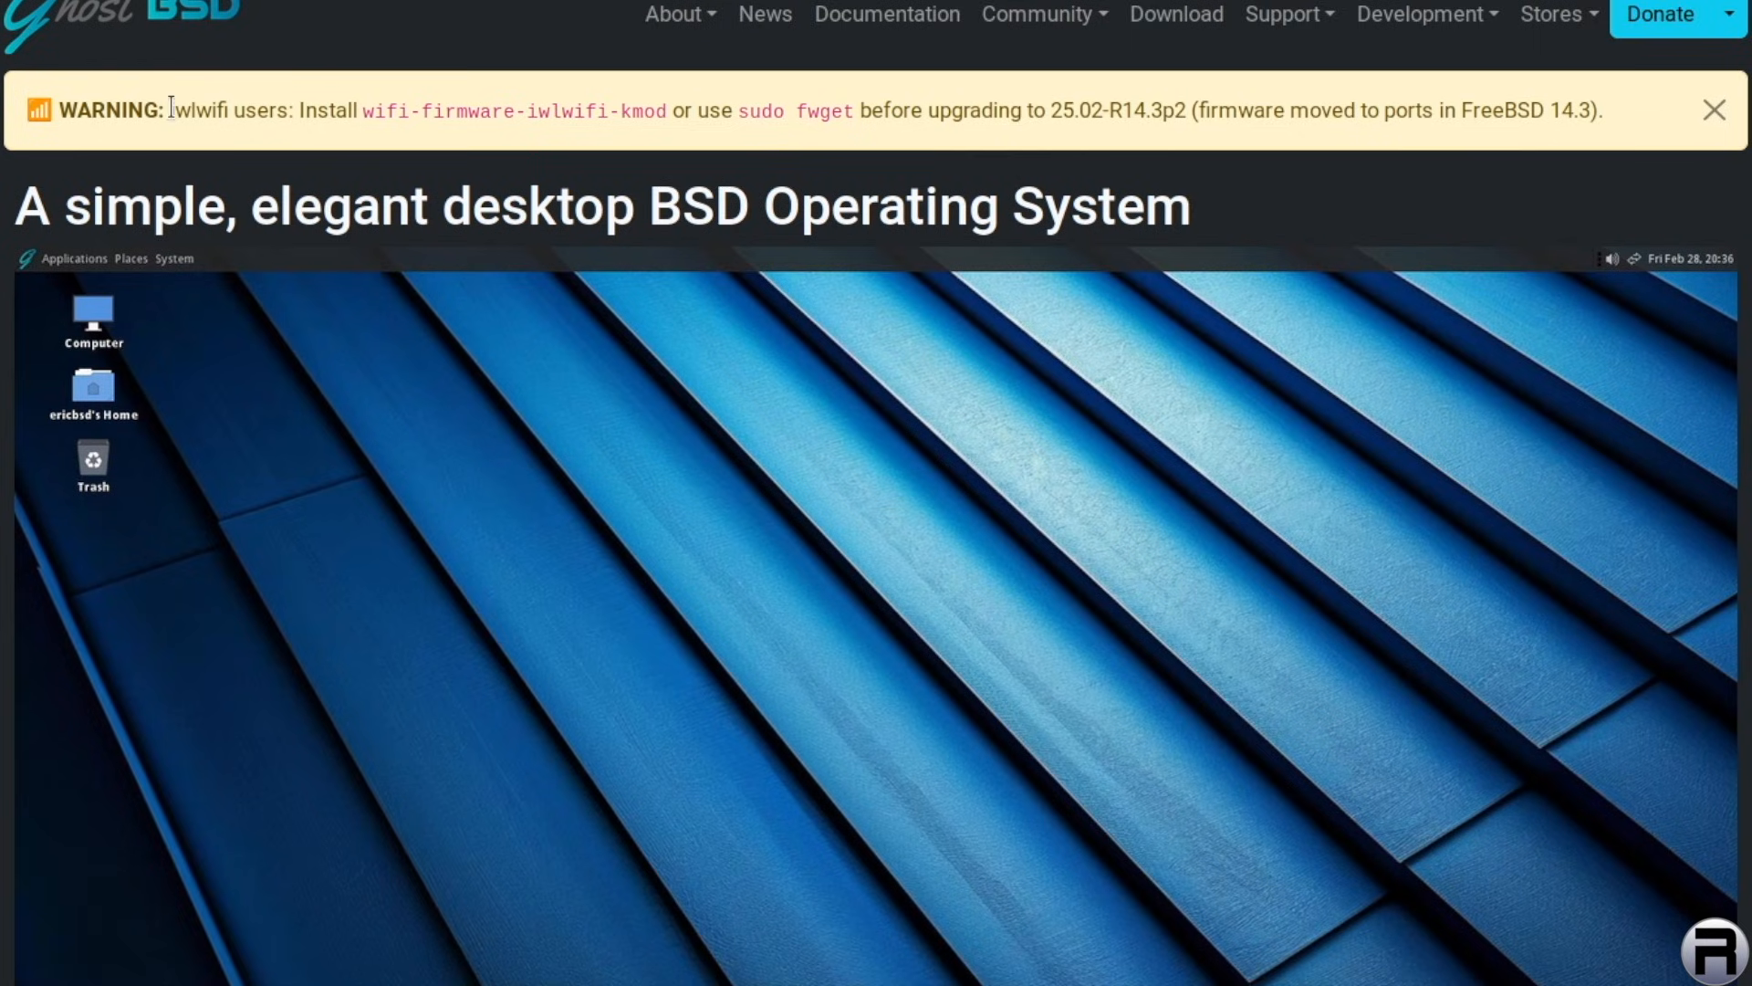
drag(168, 109, 1599, 109)
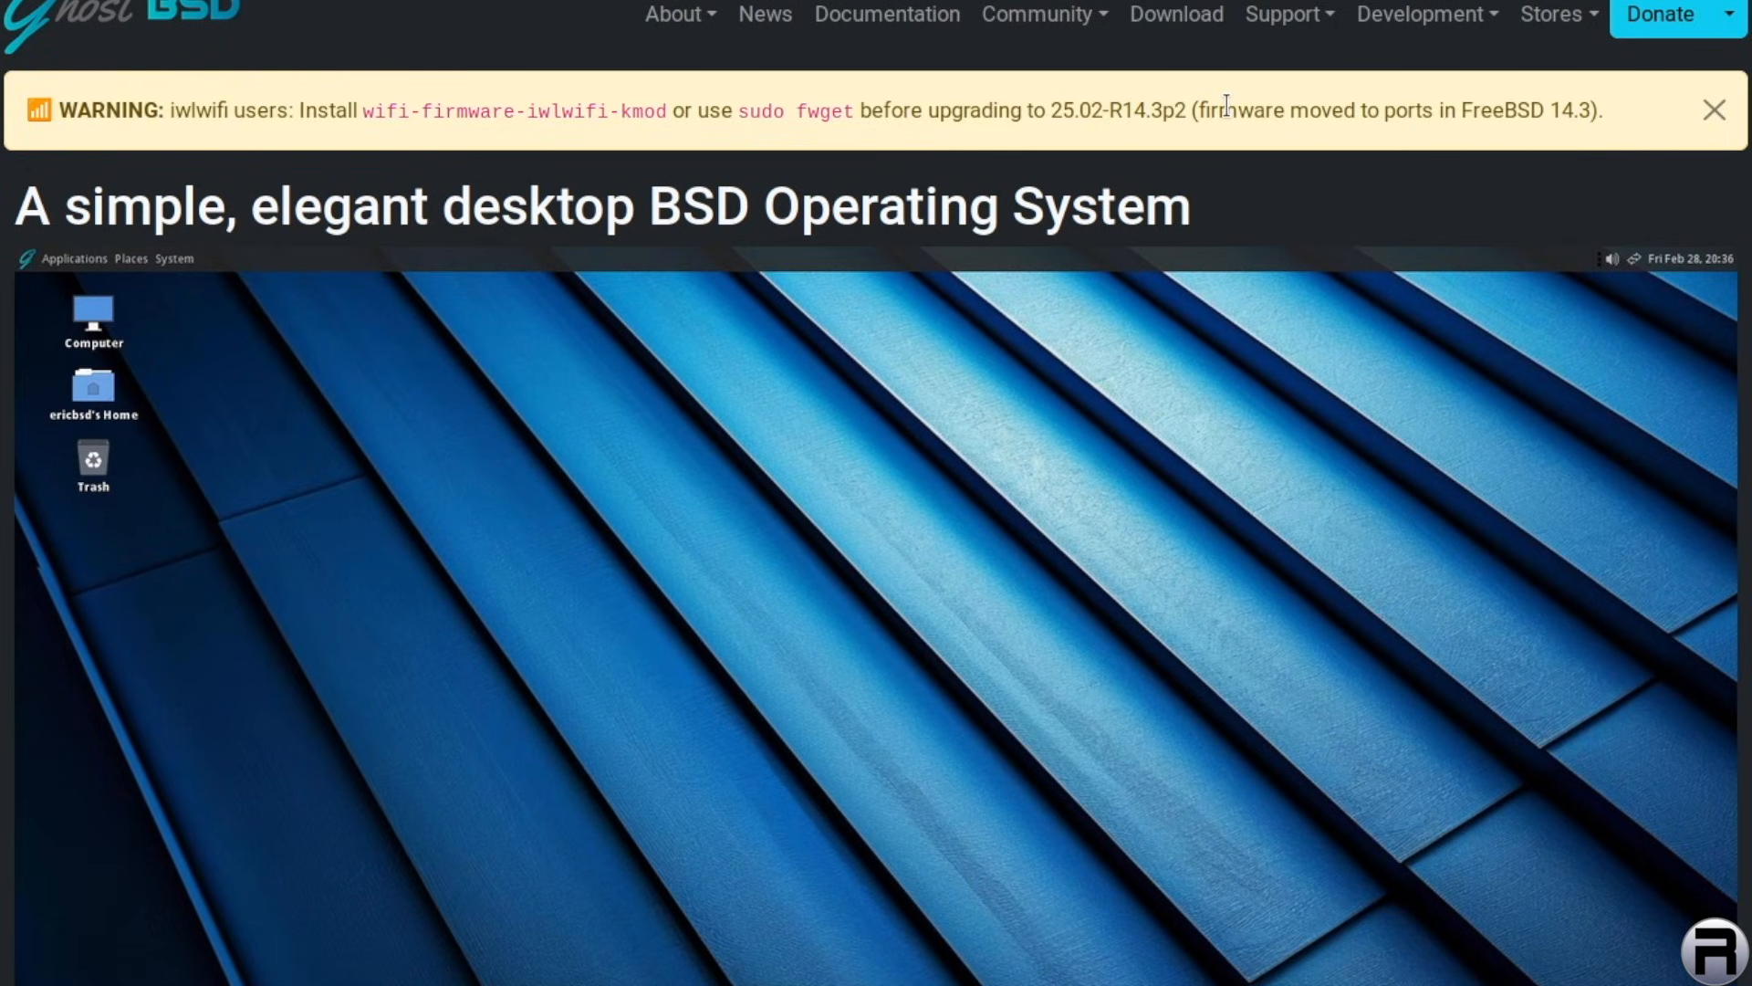
mouse_move(1175, 15)
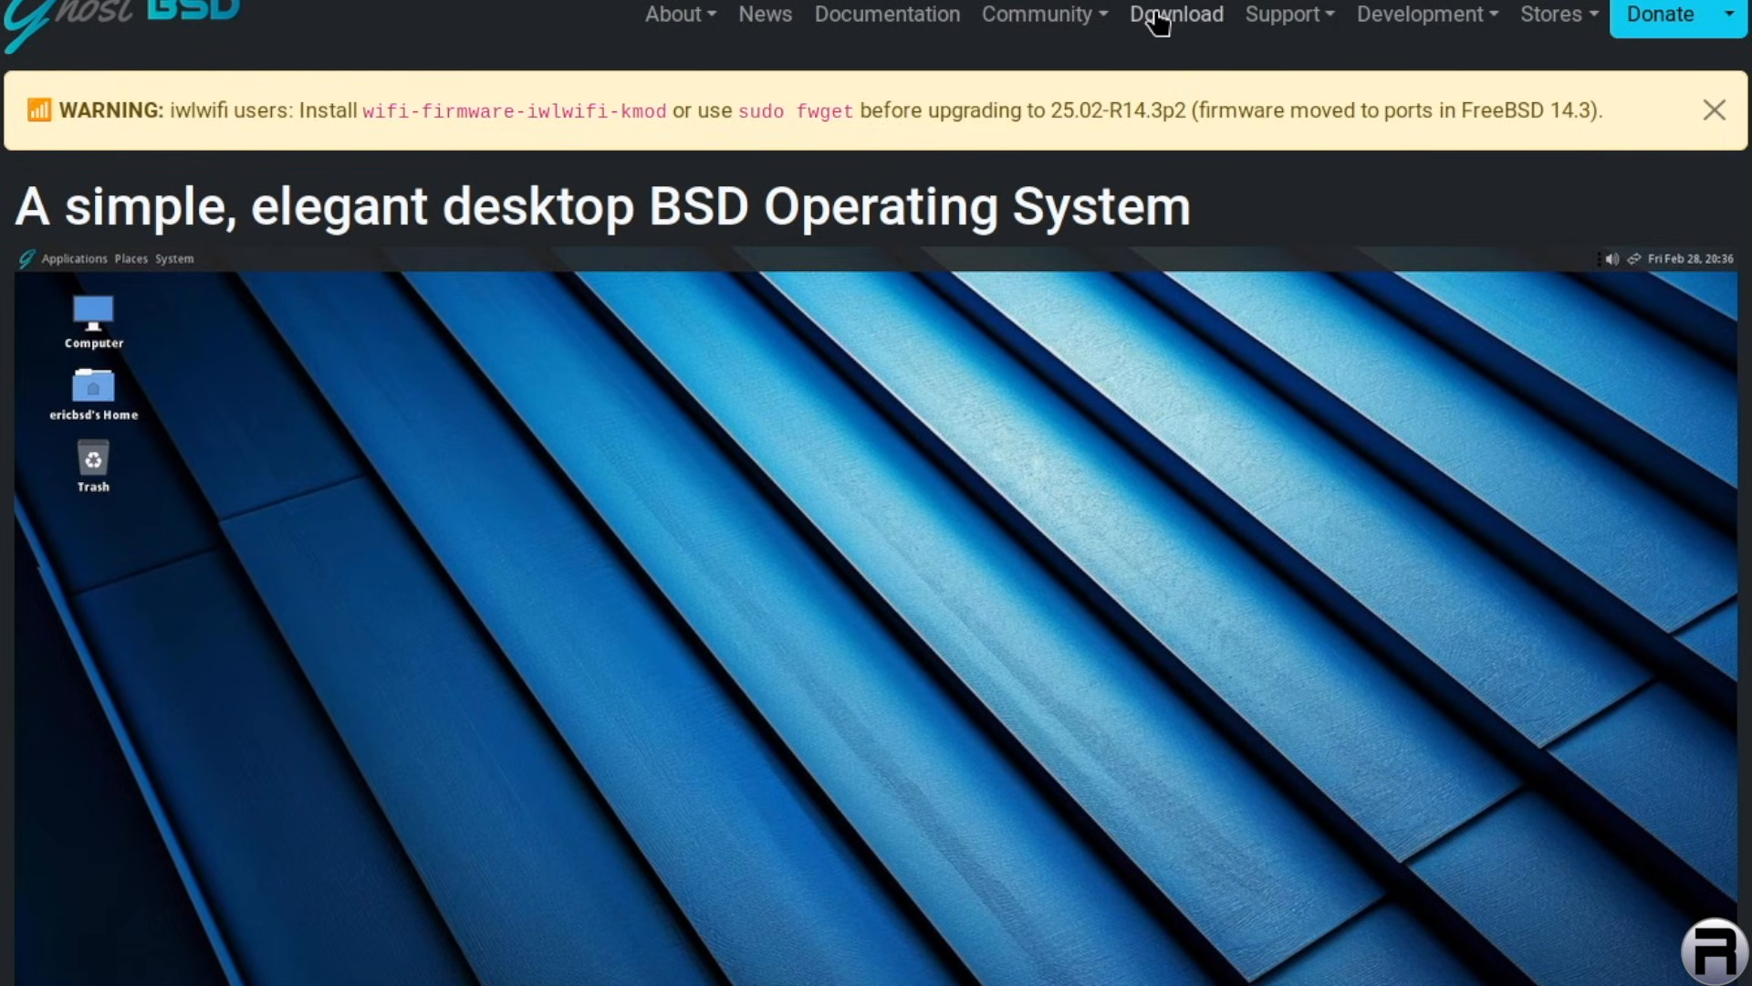
Open the News page and read the GhostBSD 25.02-R14.3p2 release announcement
click(763, 15)
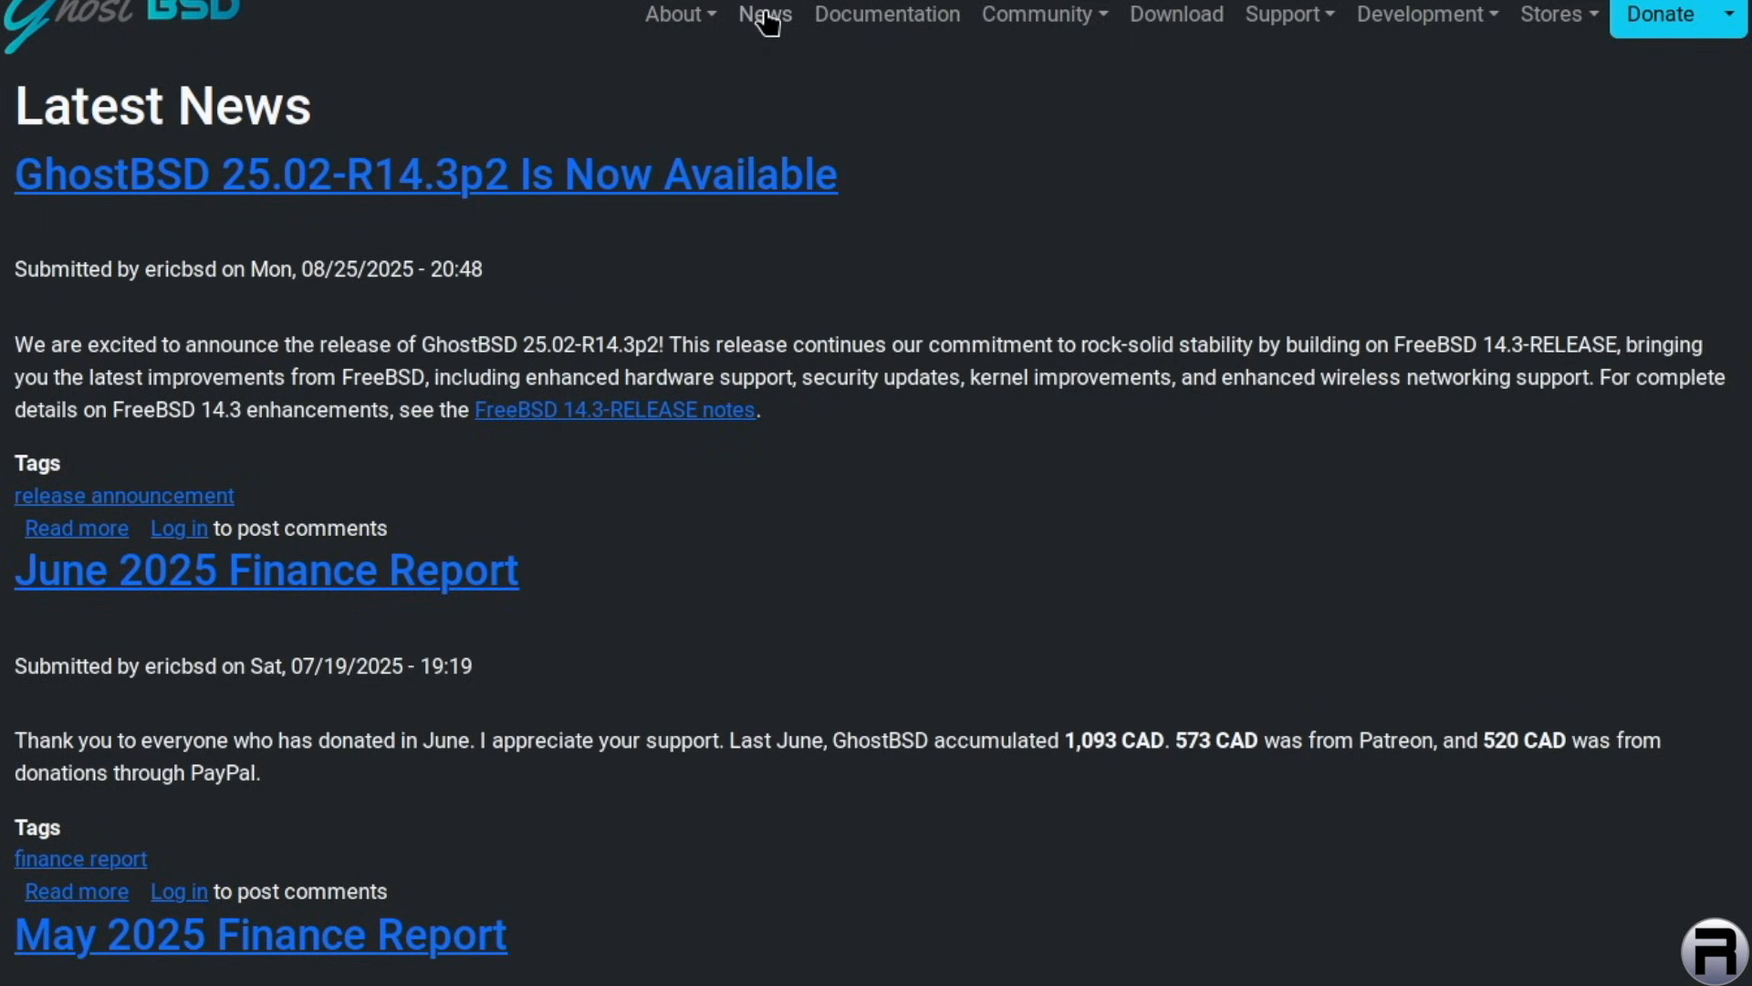
mouse_move(385, 120)
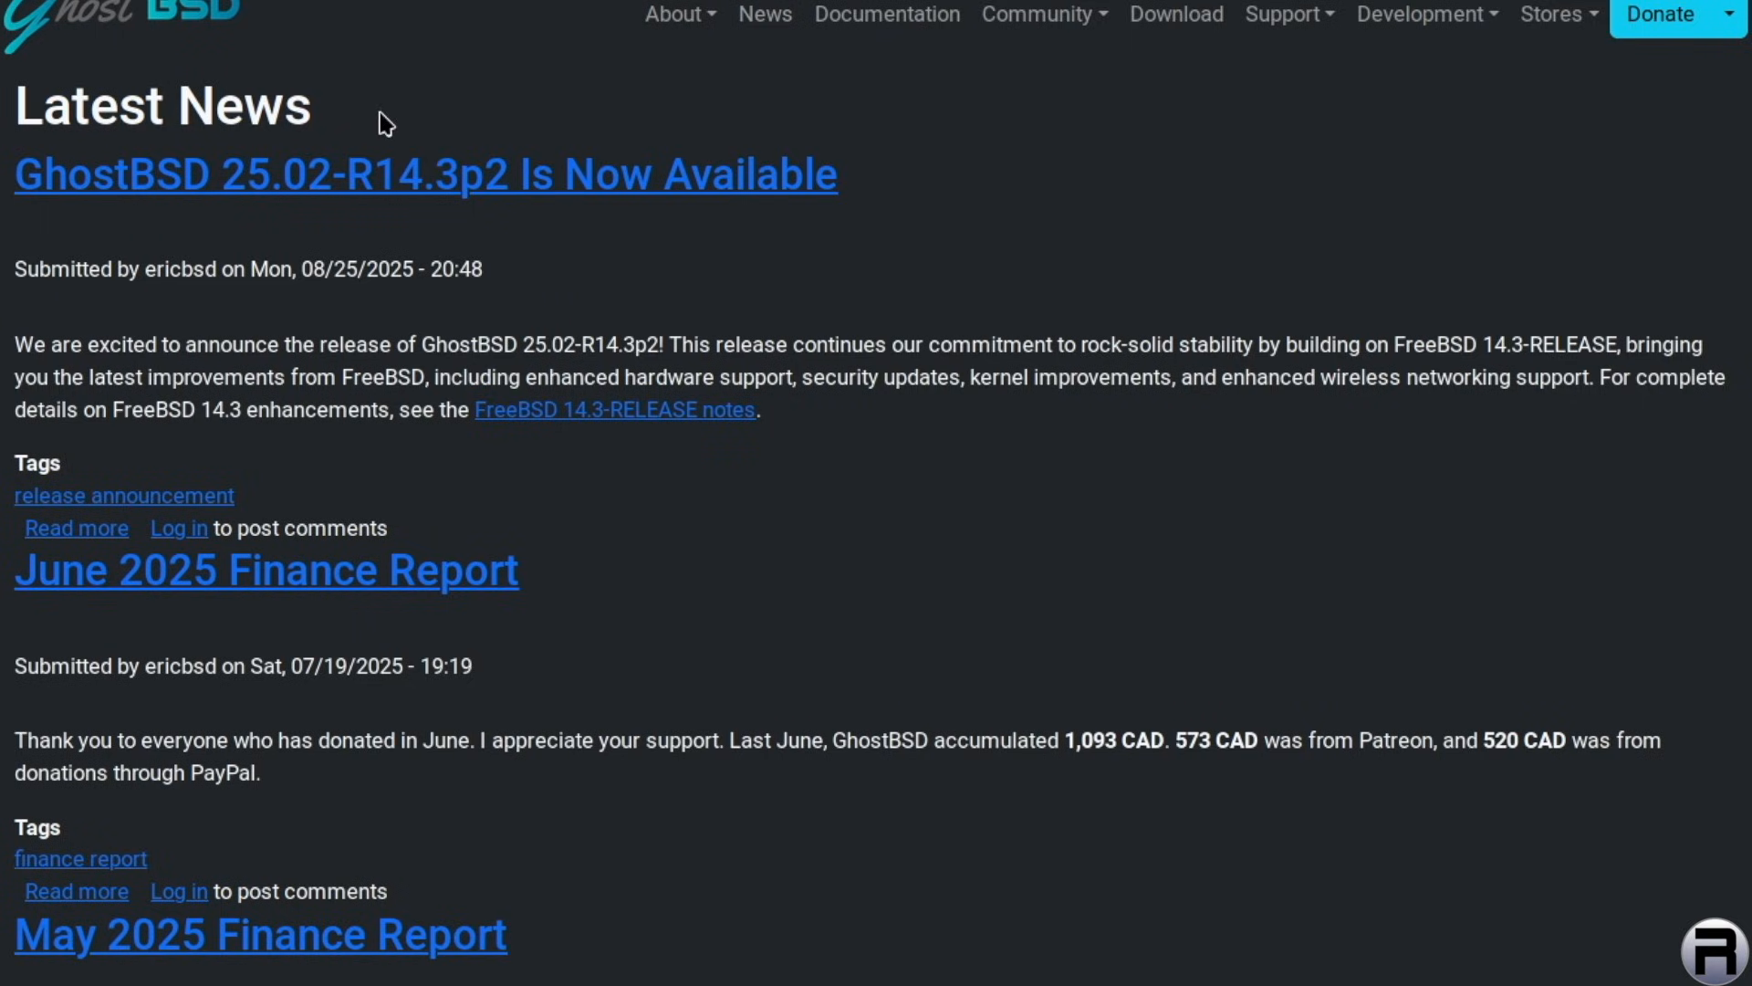
mouse_move(420, 307)
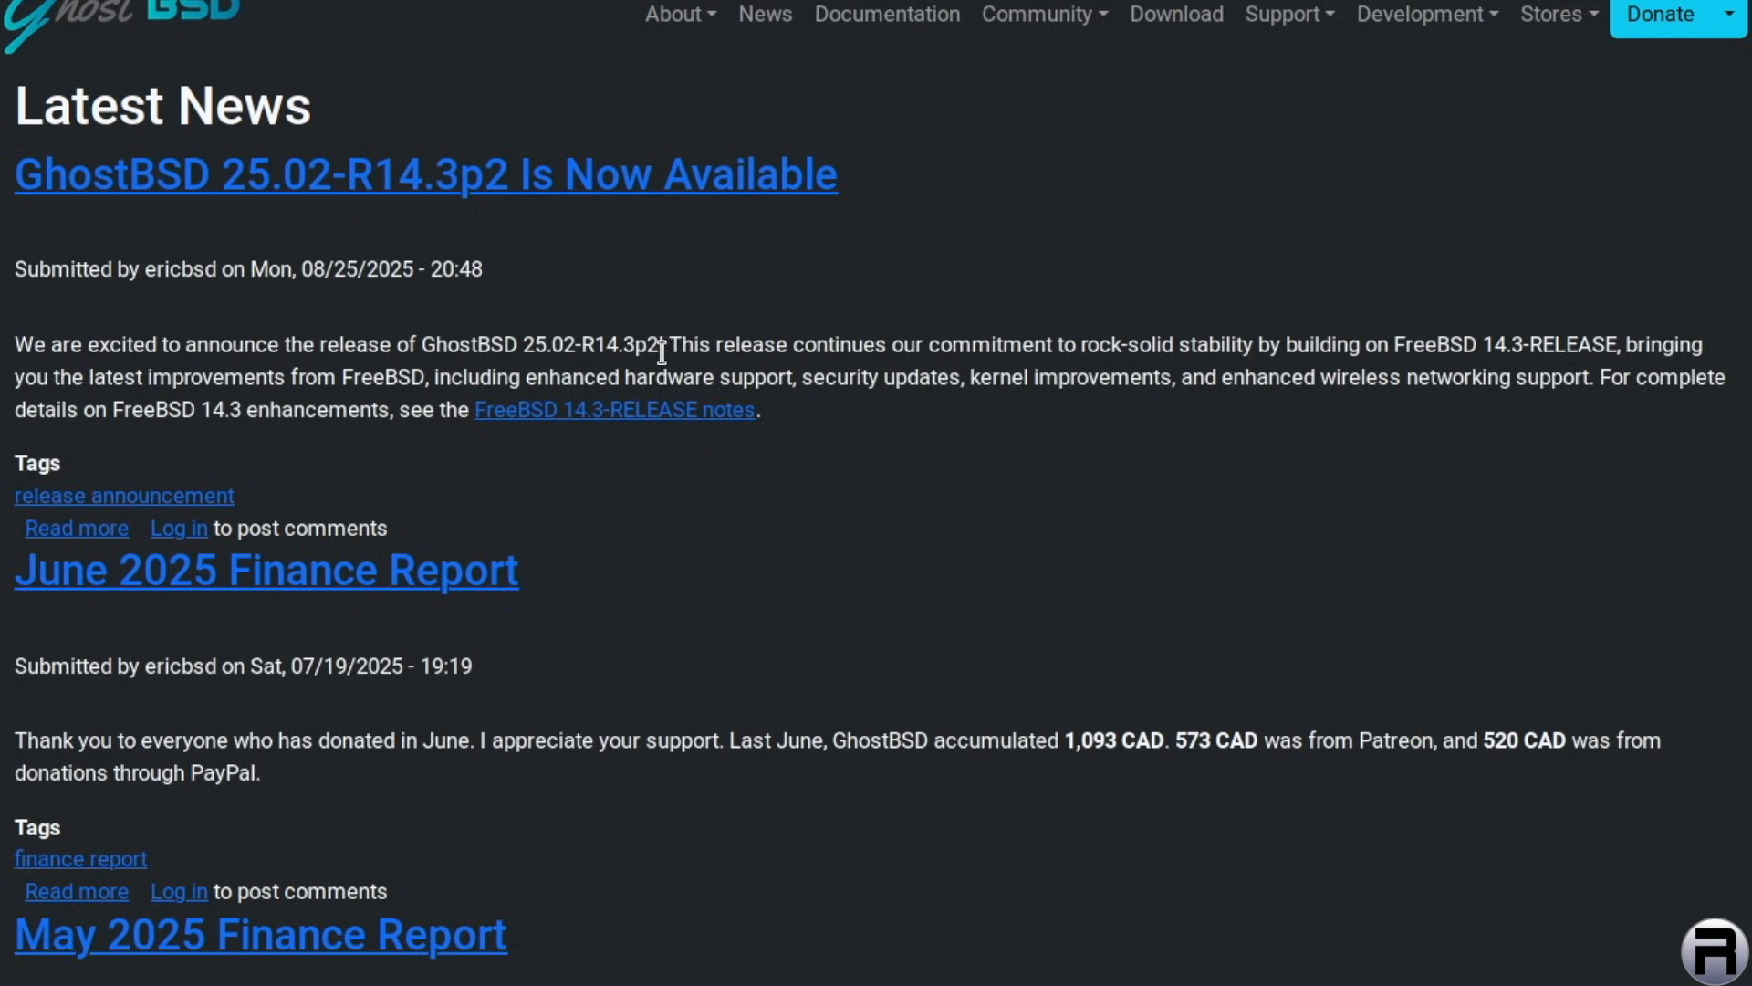
mouse_move(730, 356)
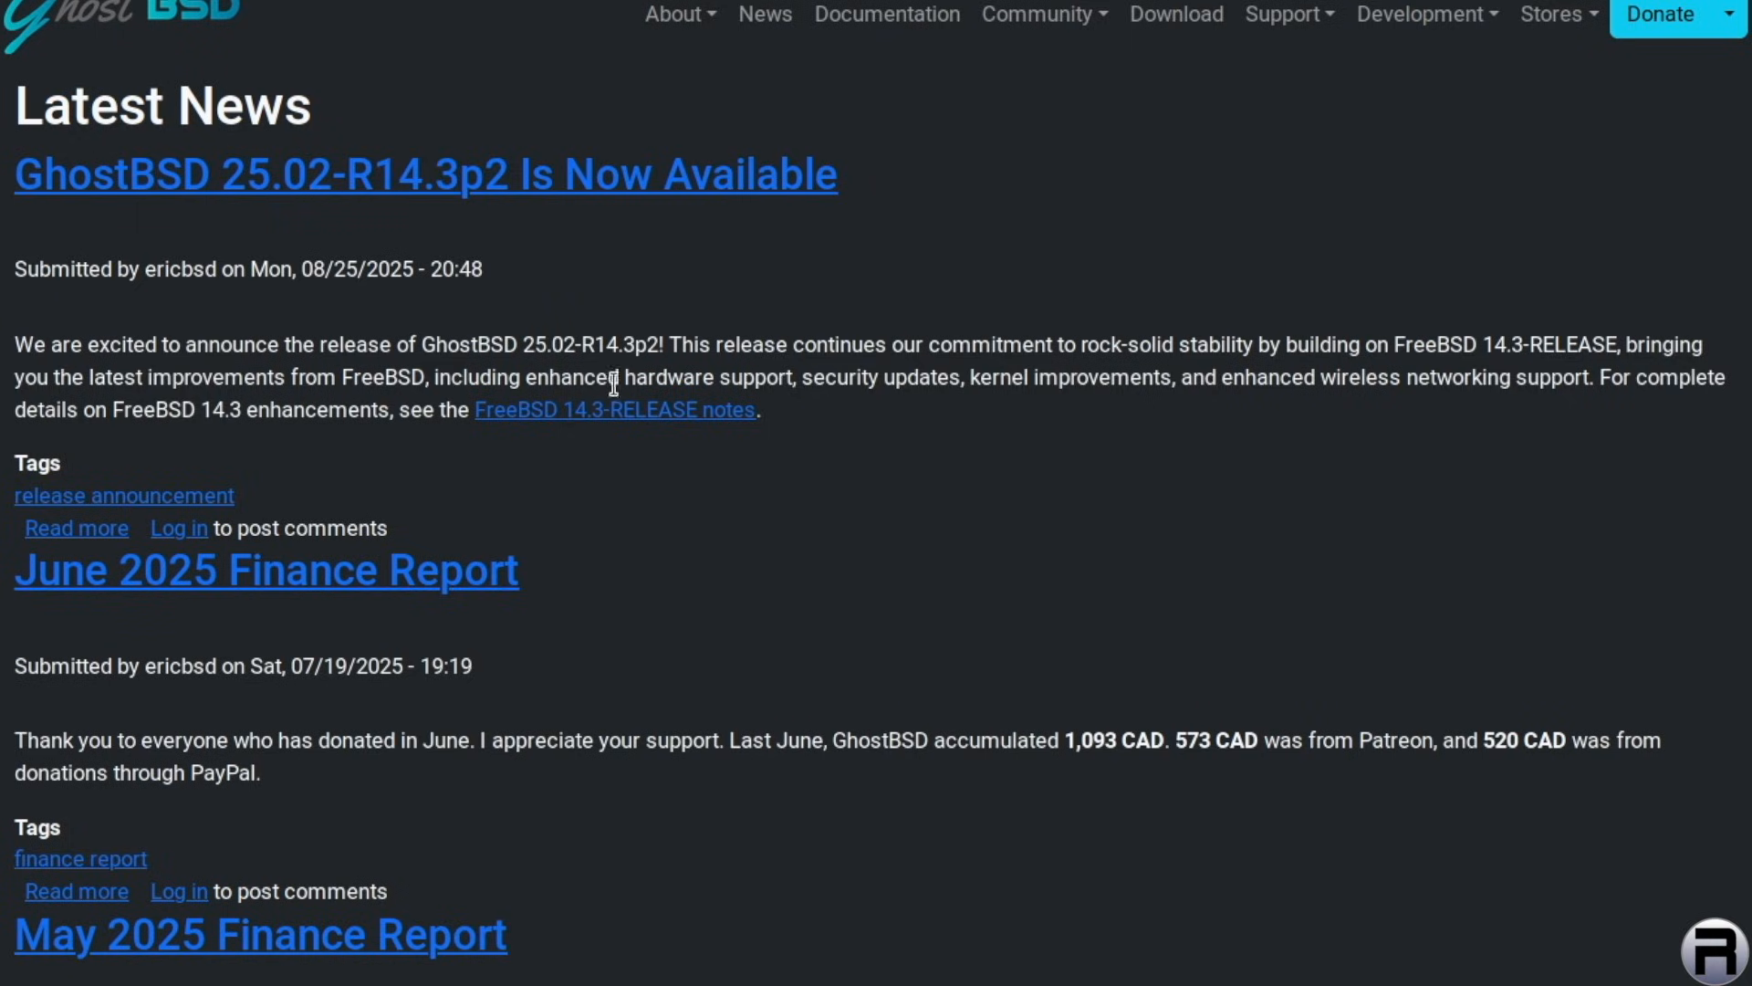
mouse_move(1004, 372)
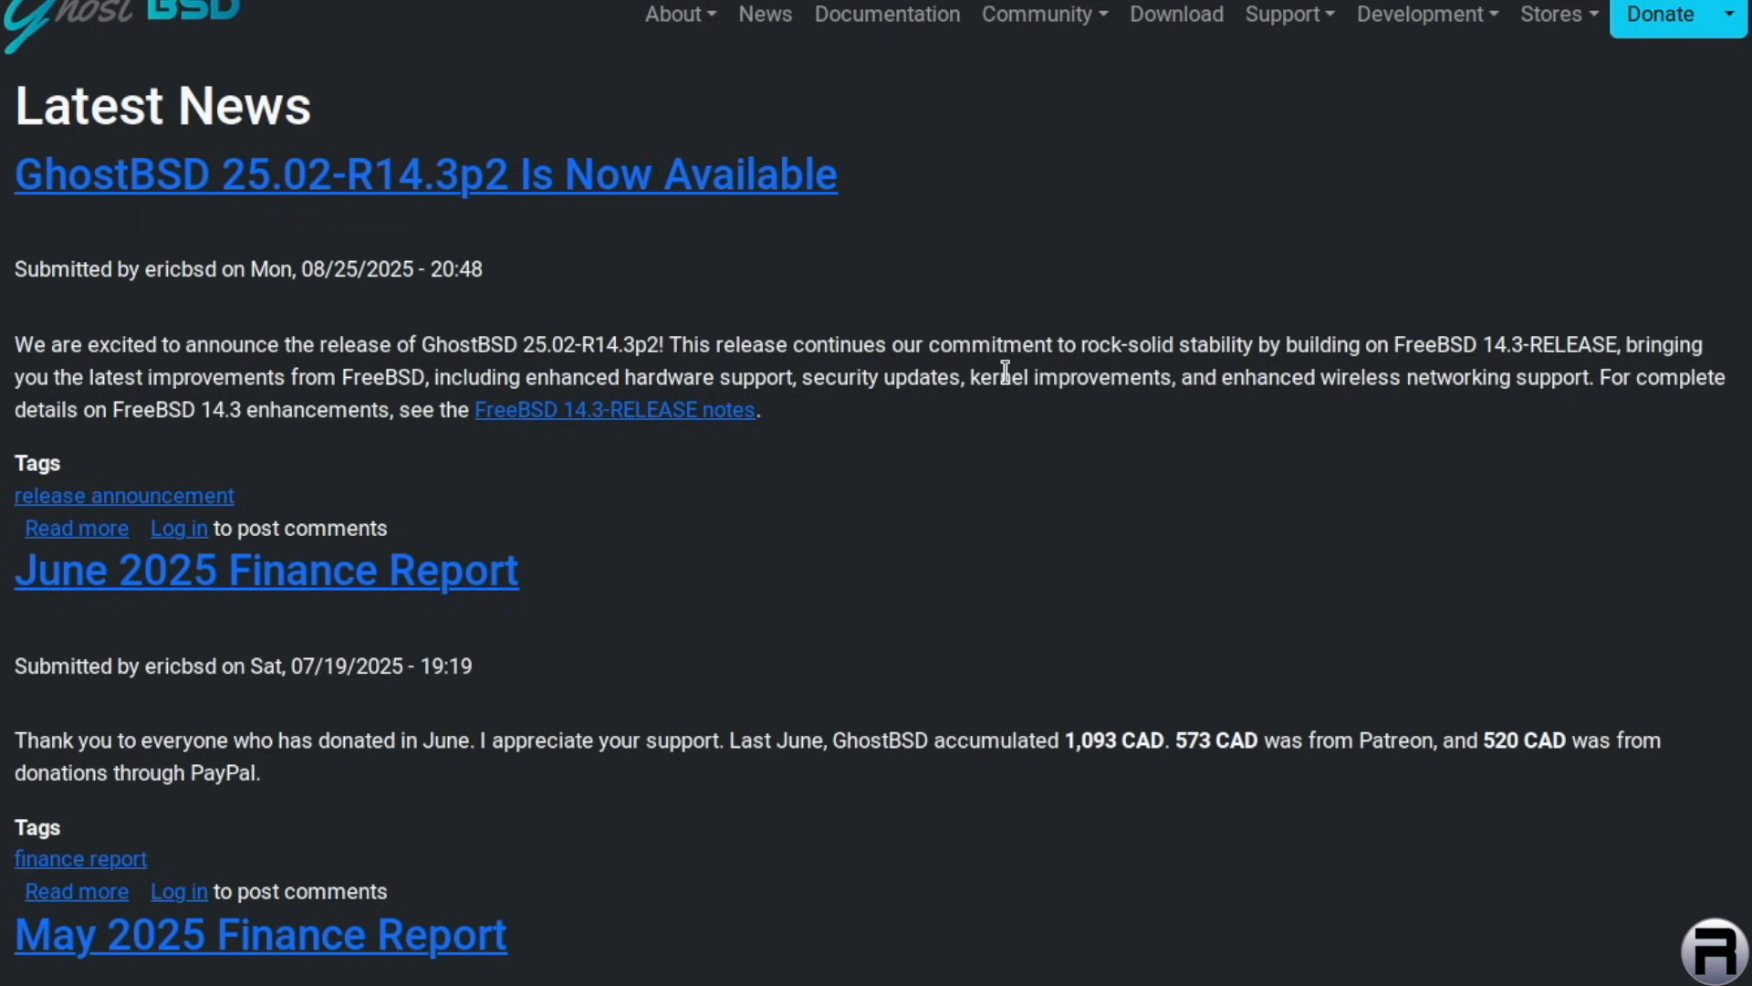
mouse_move(623, 380)
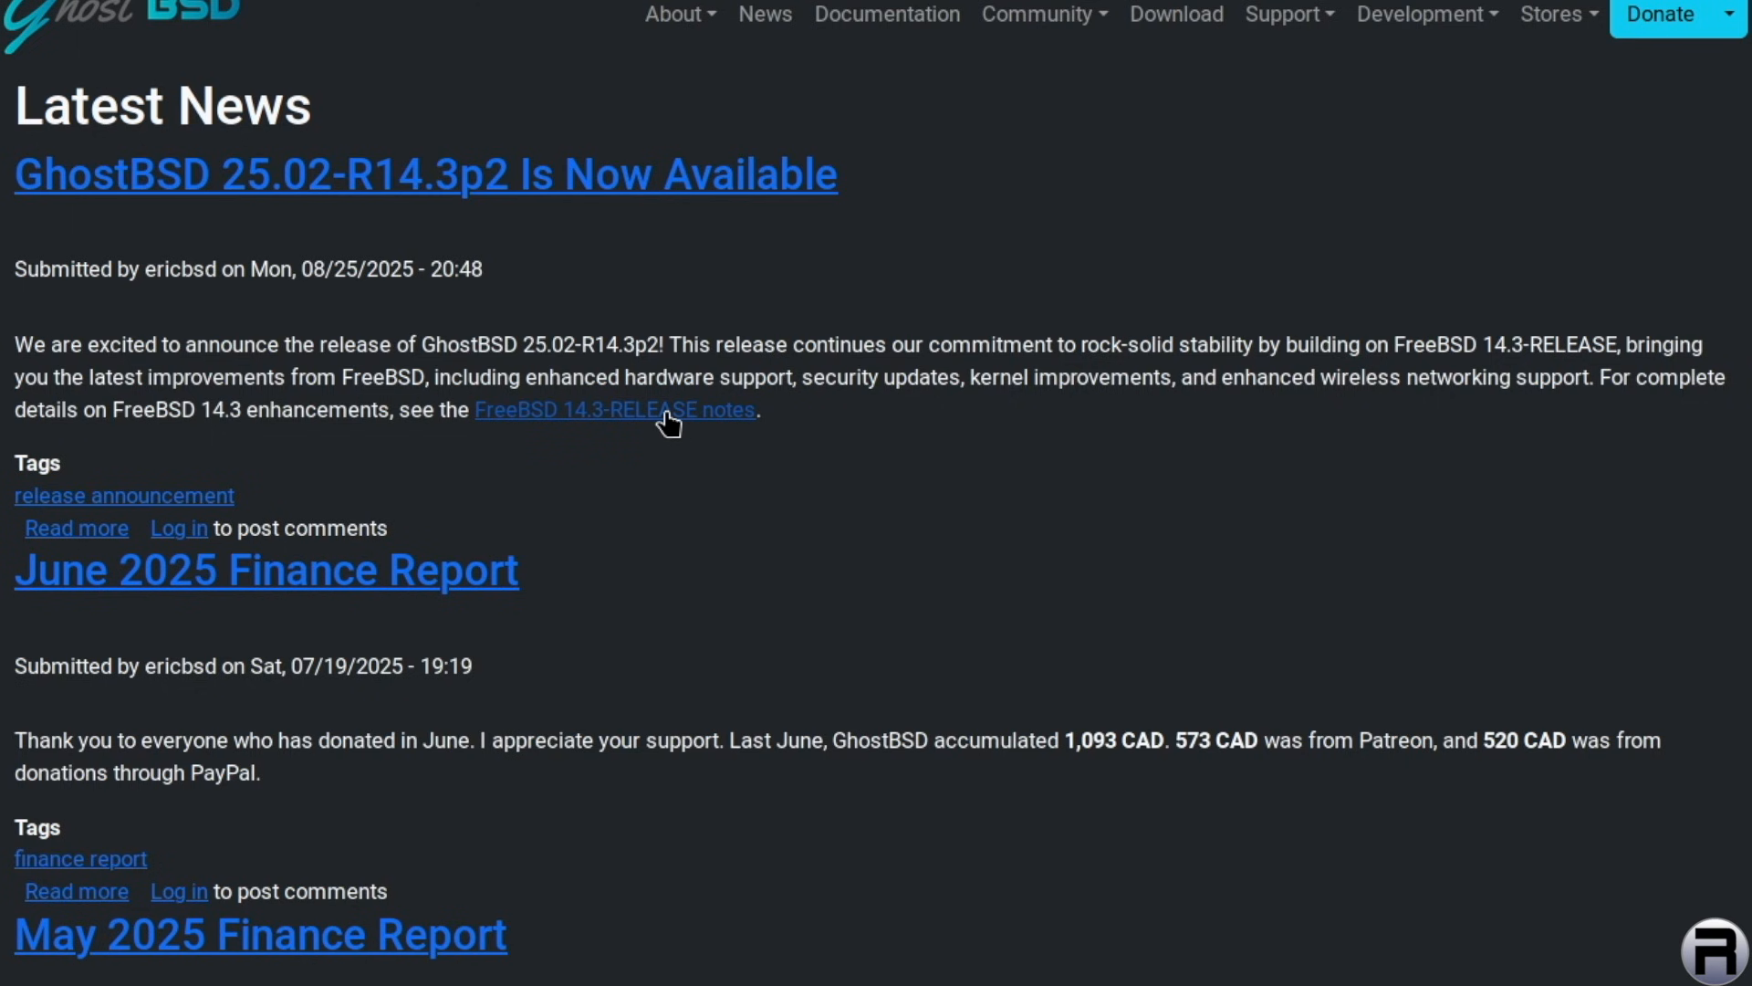
click(613, 408)
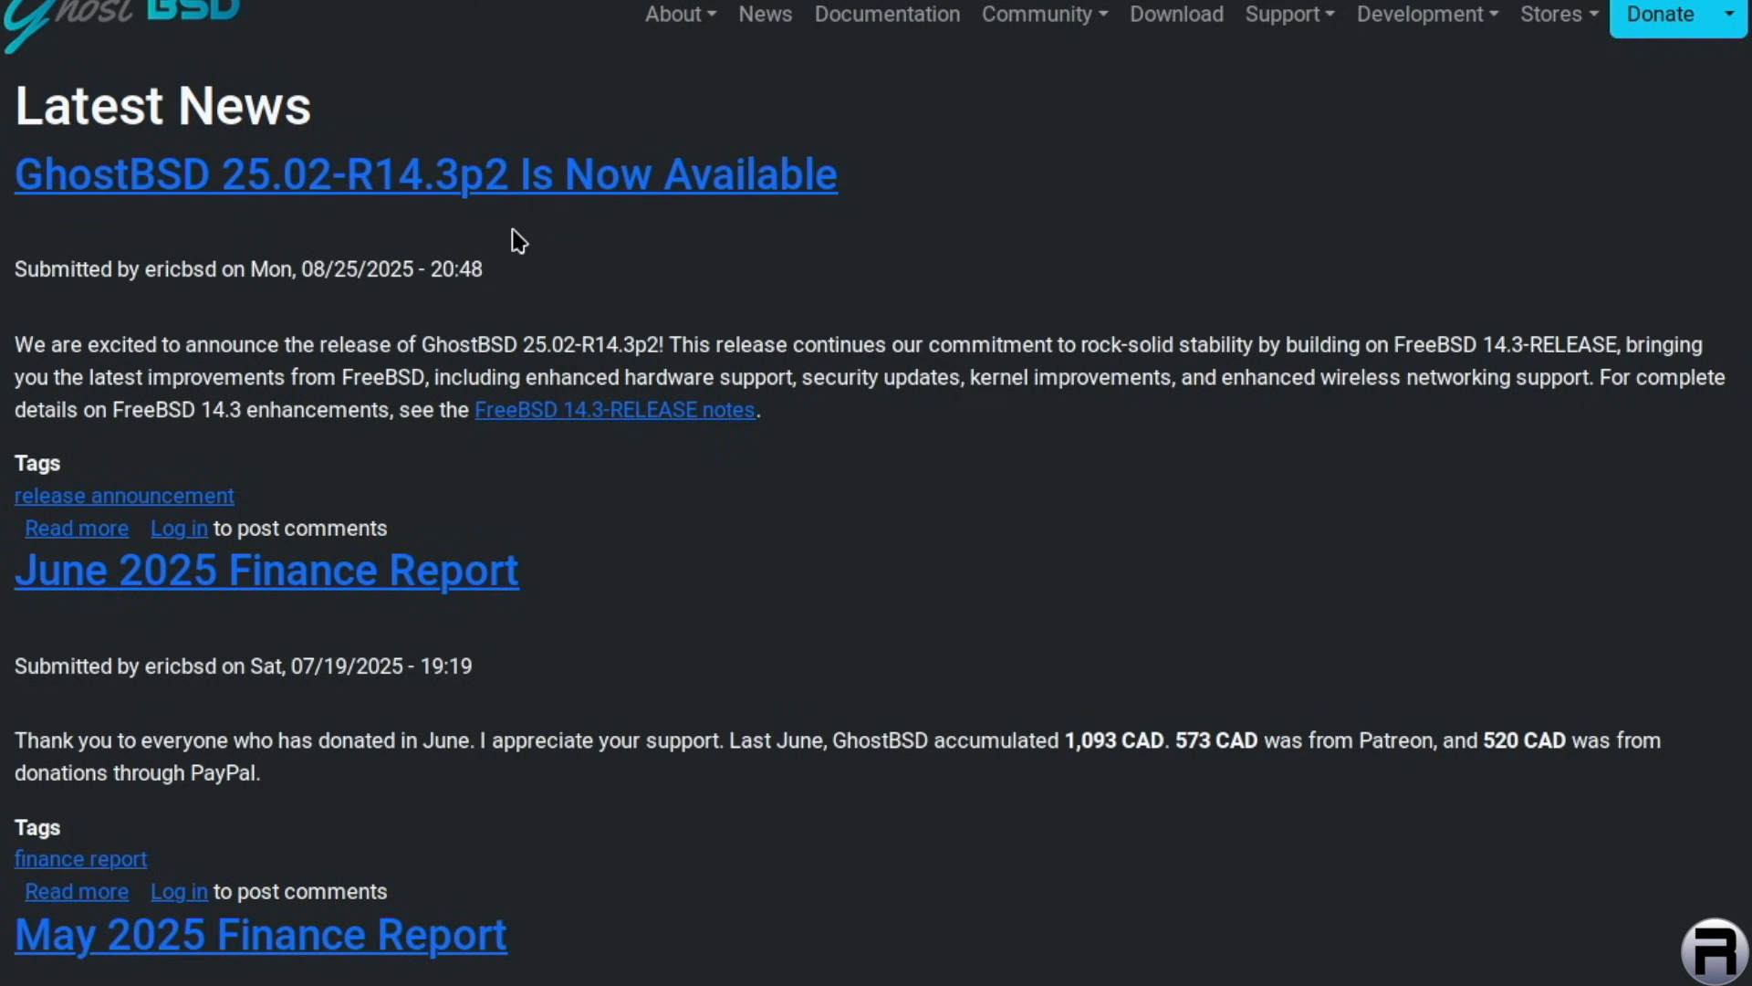
mouse_move(1225, 47)
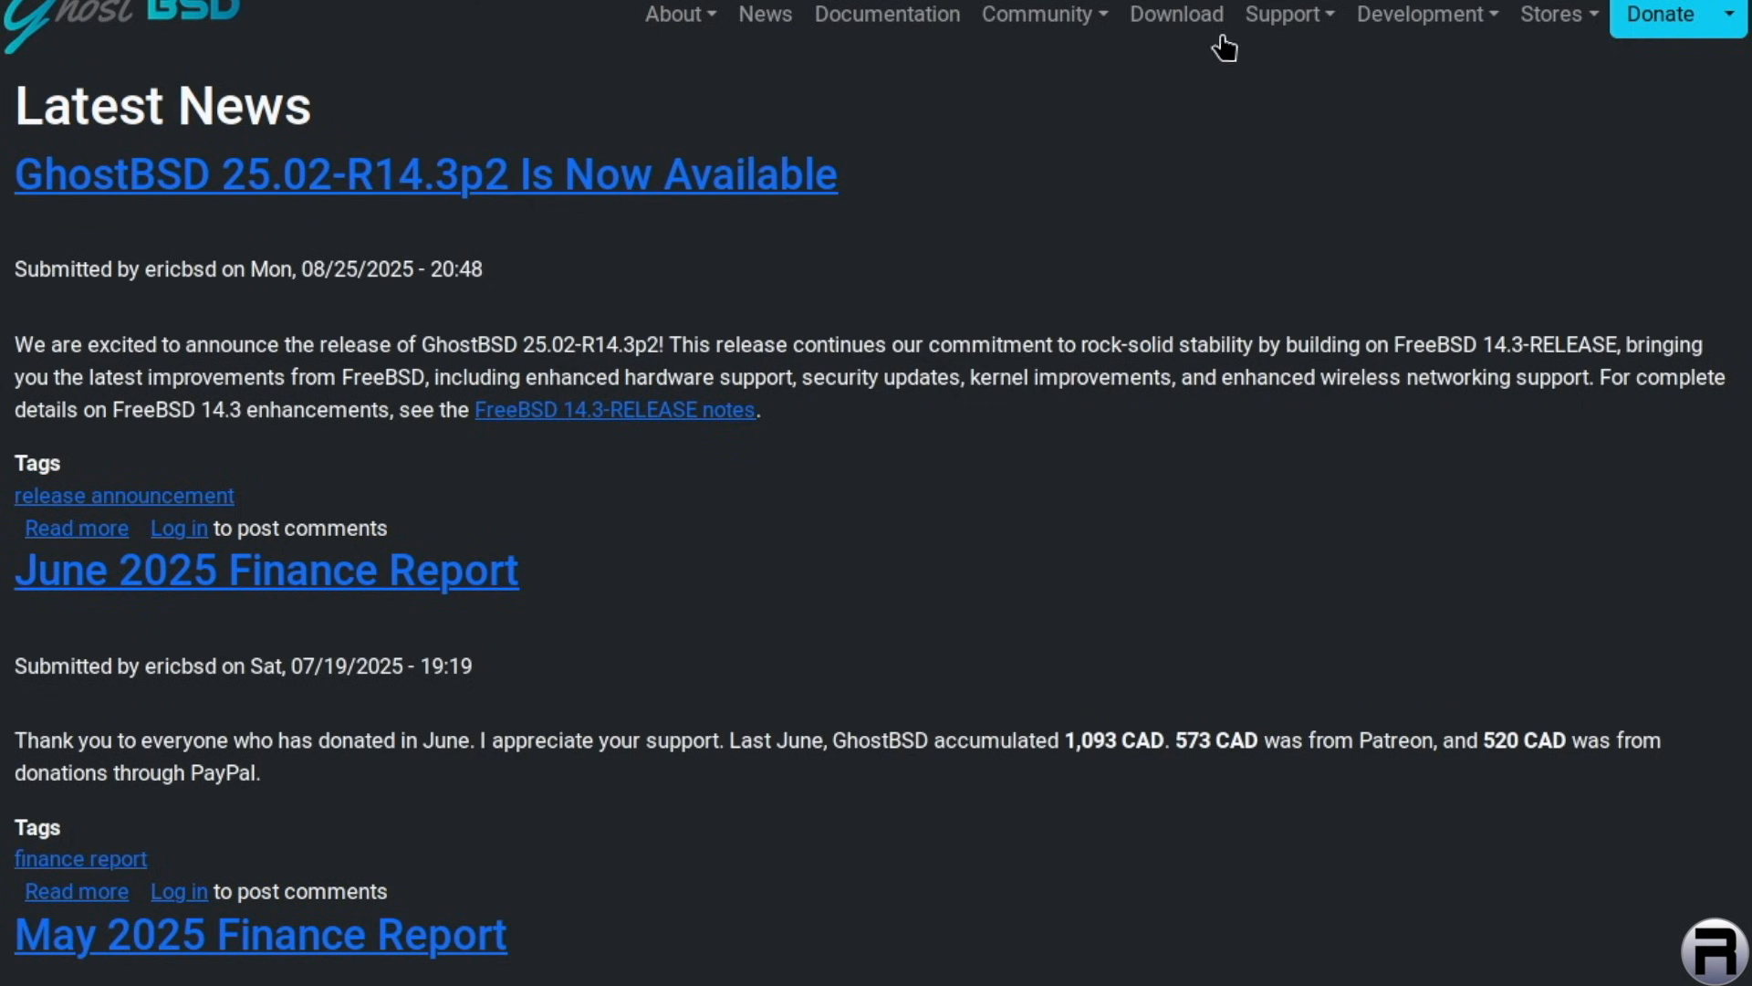
Return to the Download page and locate the Gershwin Community Preview edition
click(1175, 15)
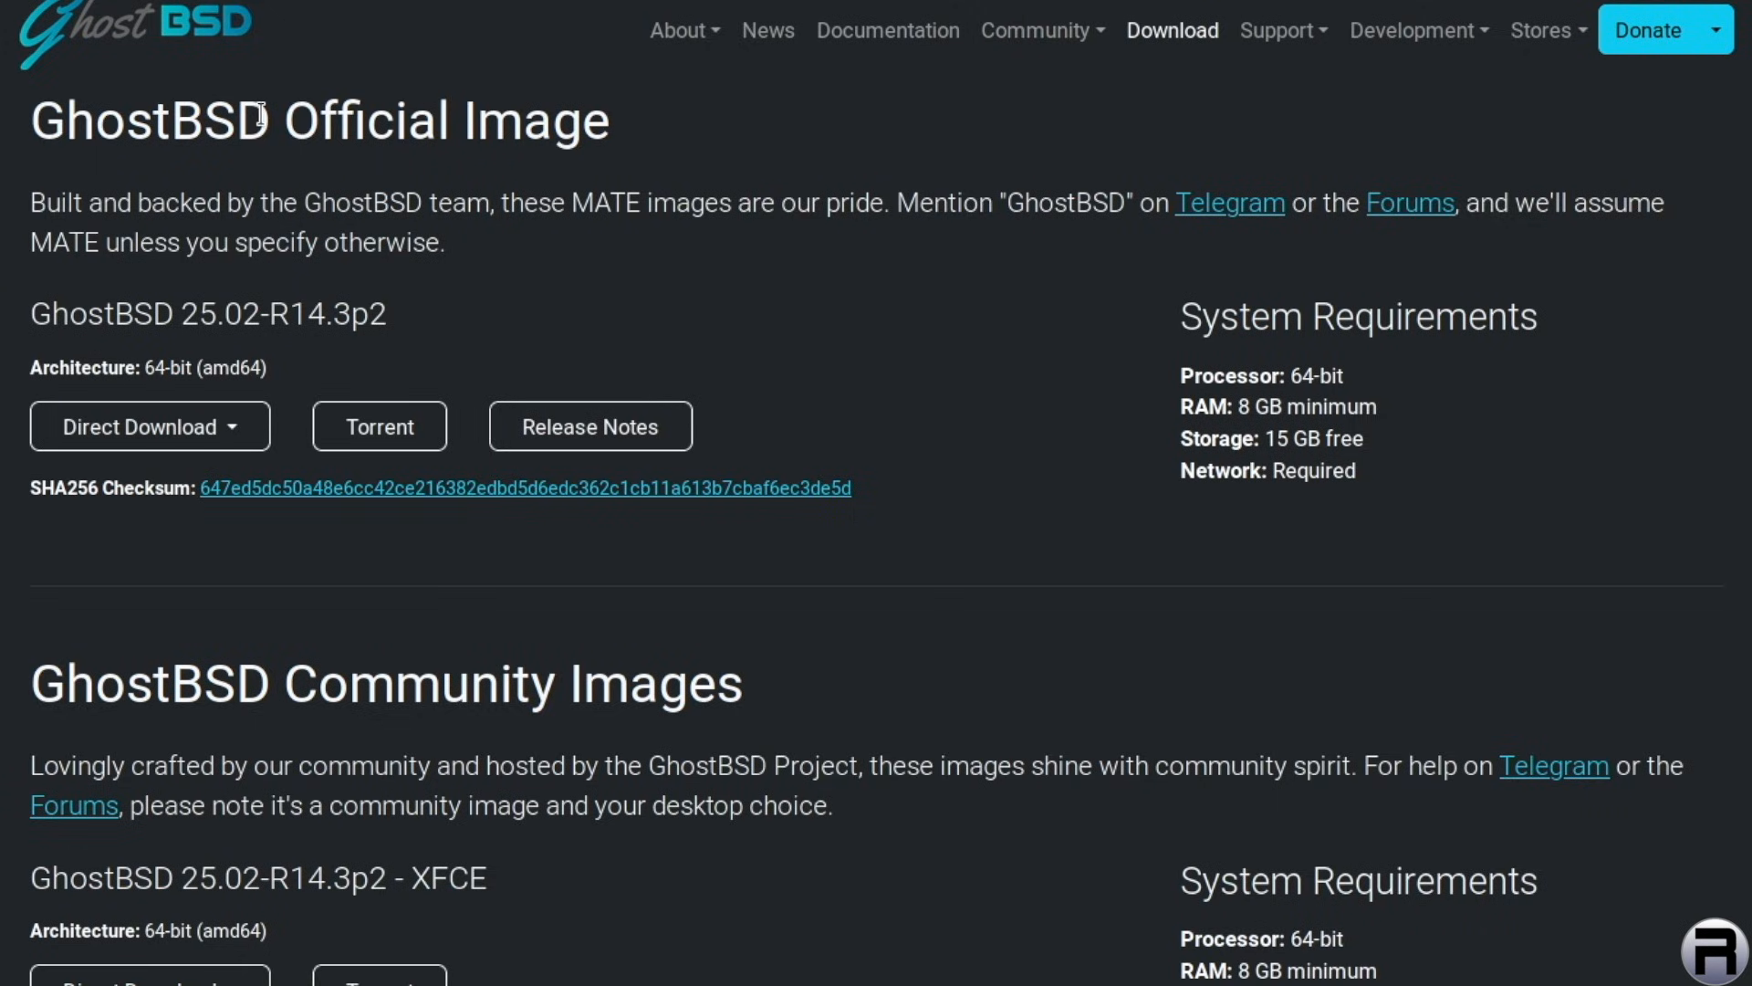
mouse_move(288, 697)
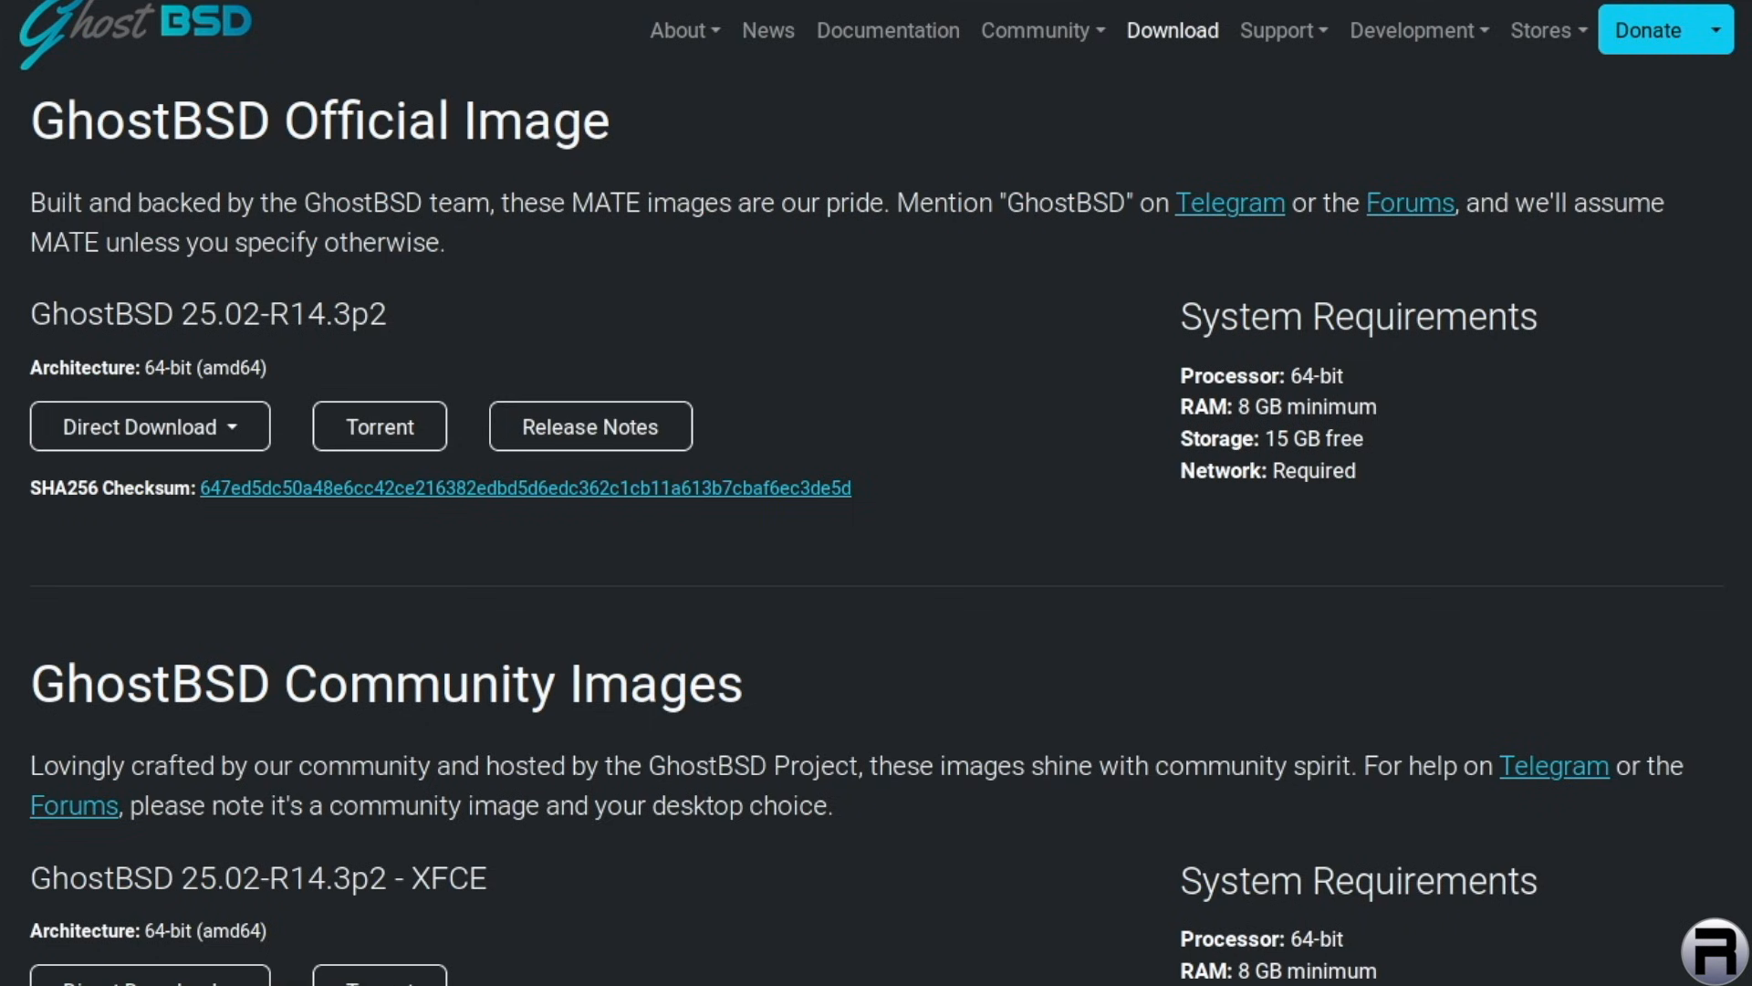
scroll(down, 3)
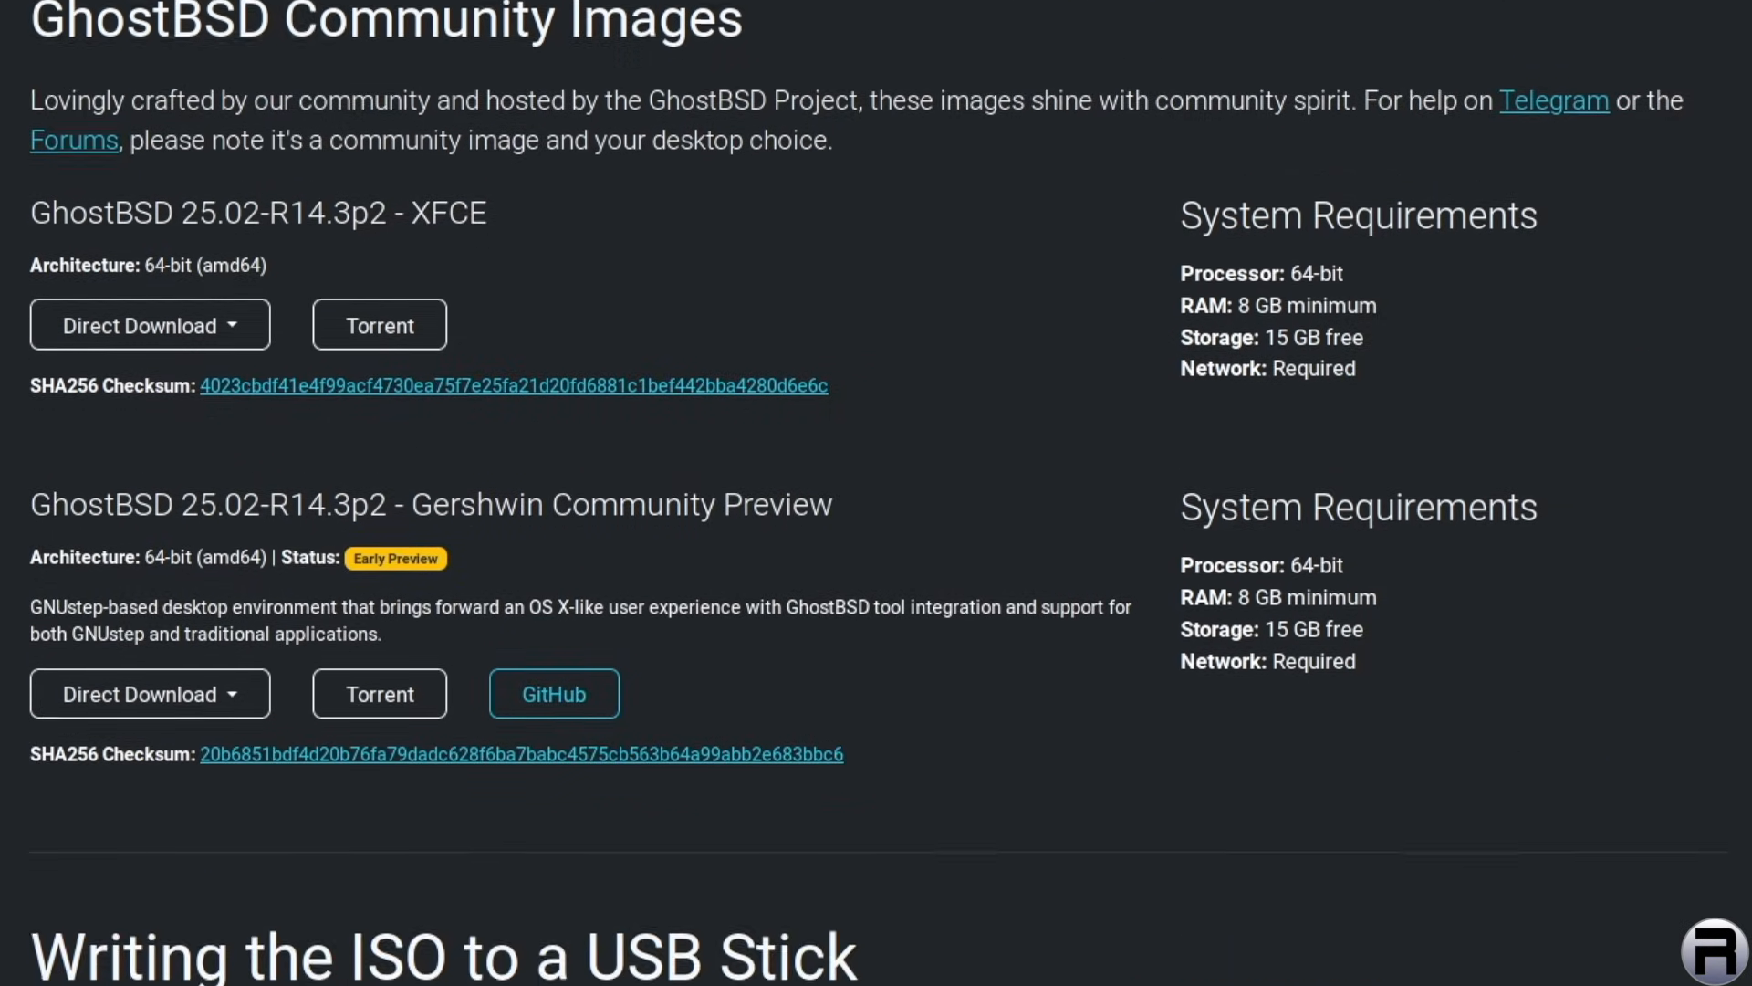
scroll(down, 3)
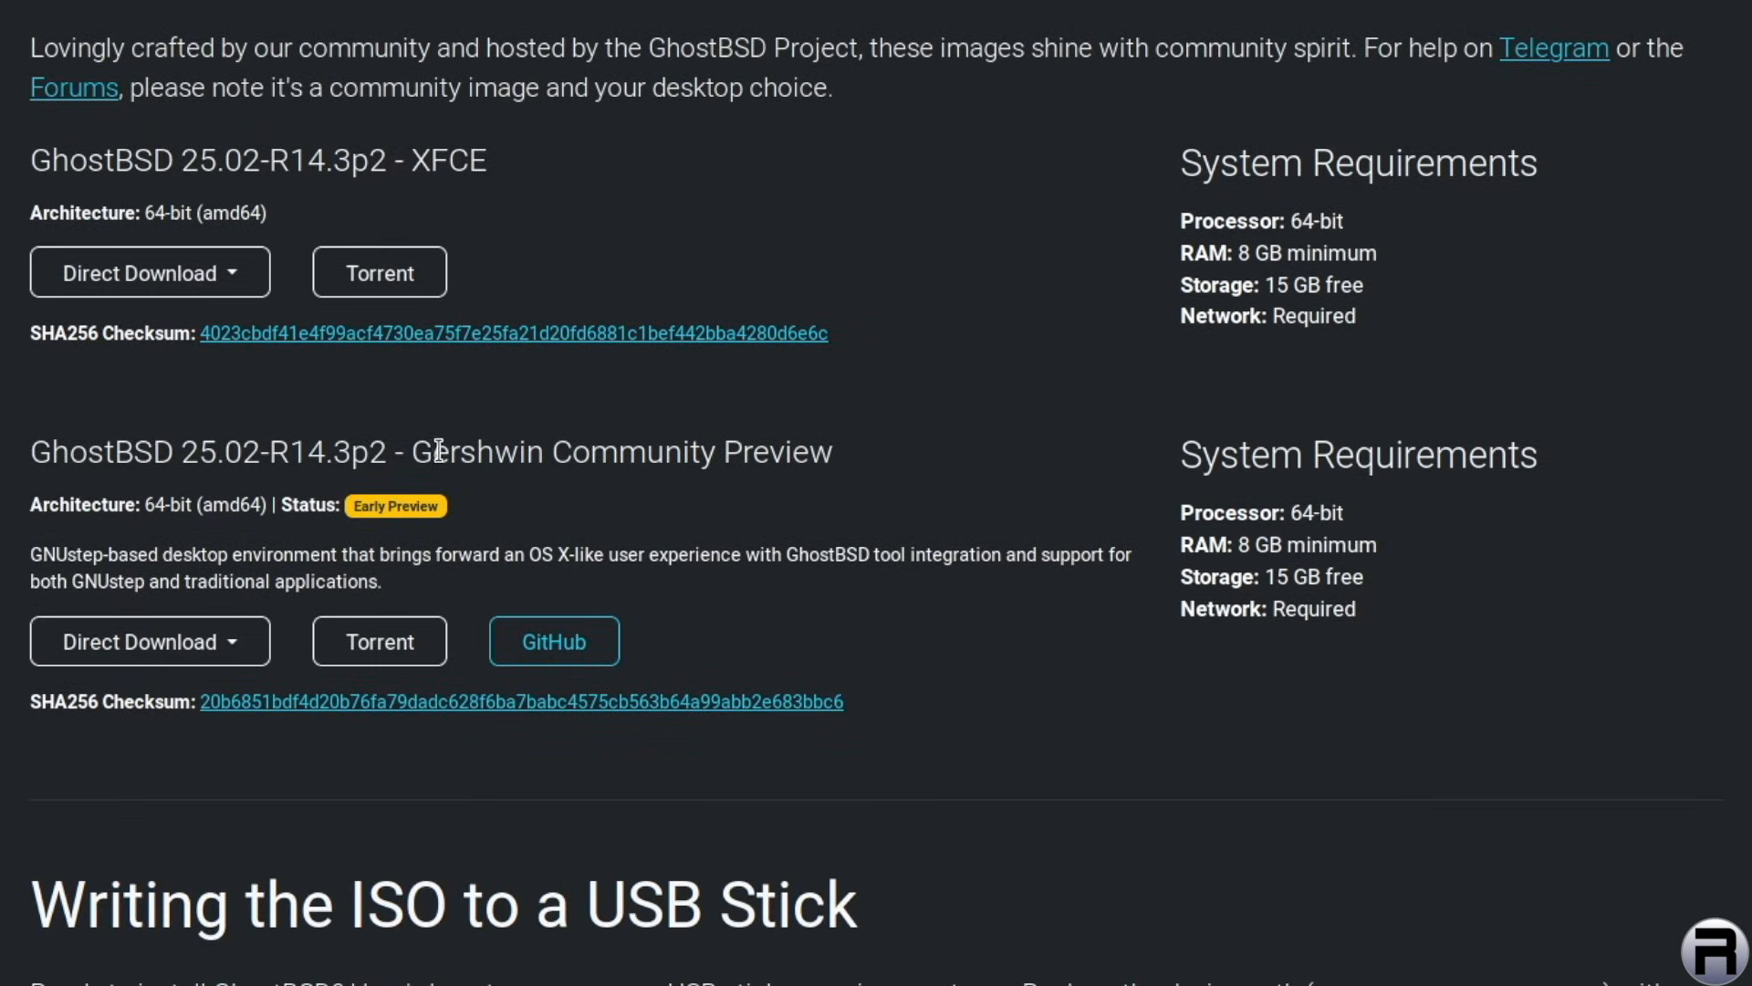
double_click(469, 451)
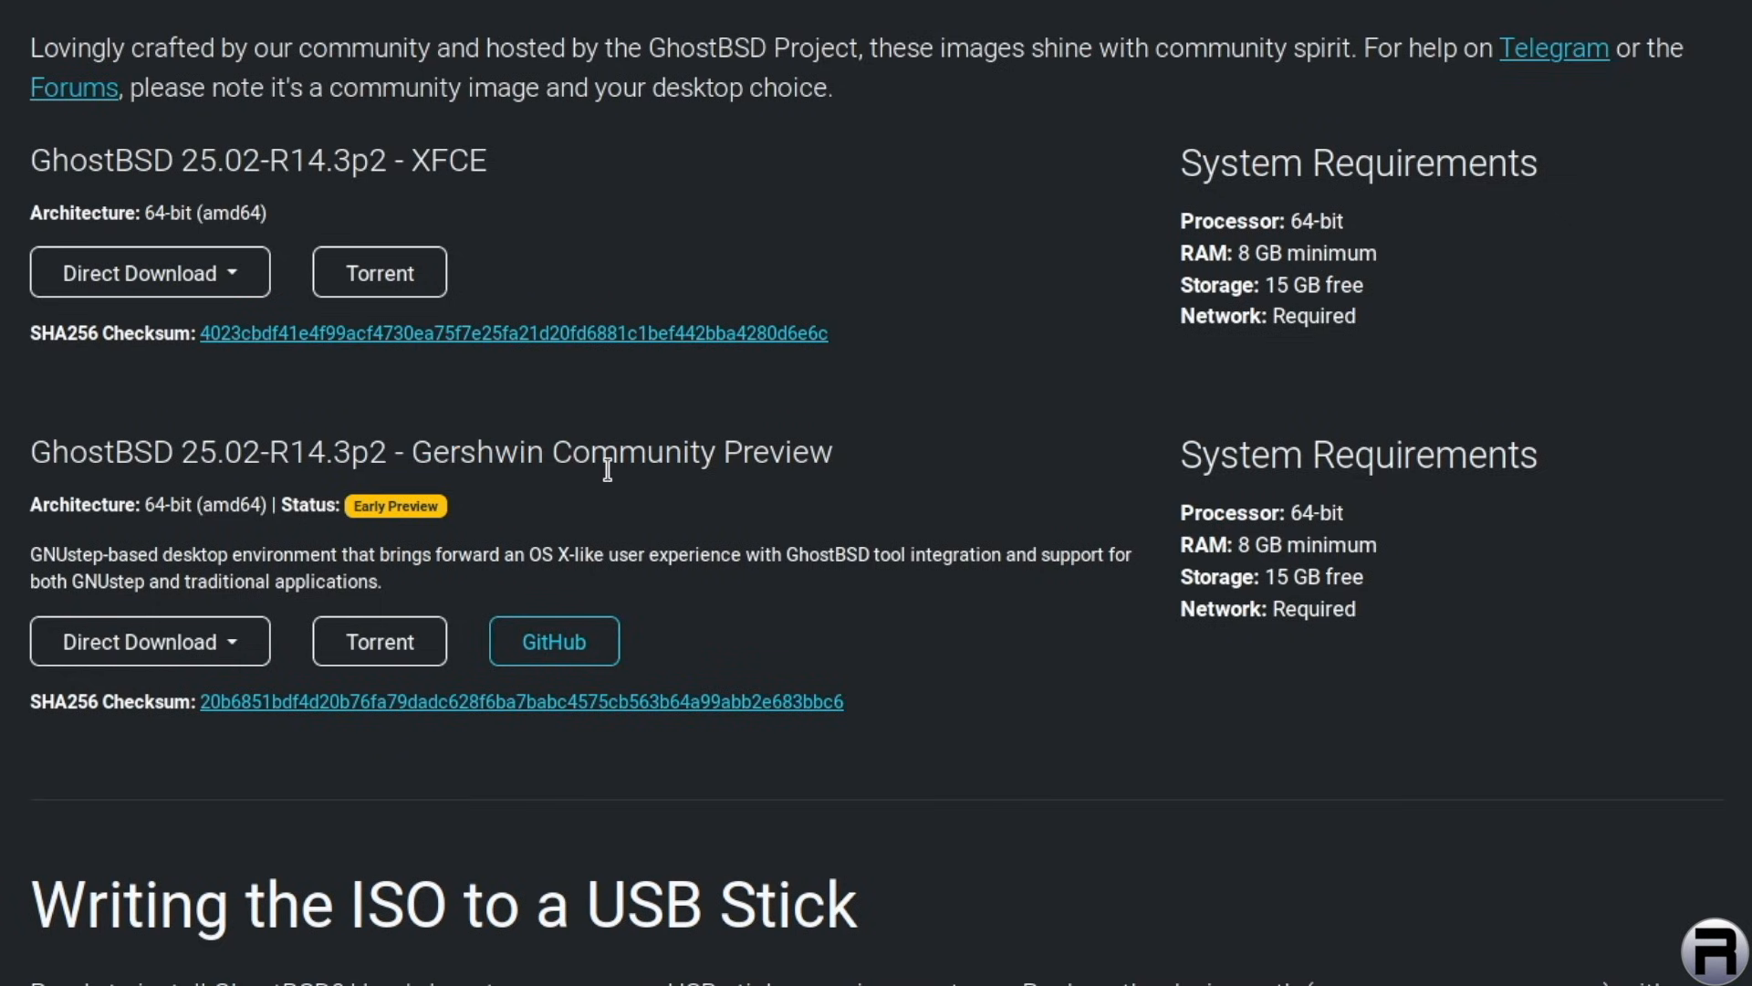
mouse_move(610, 482)
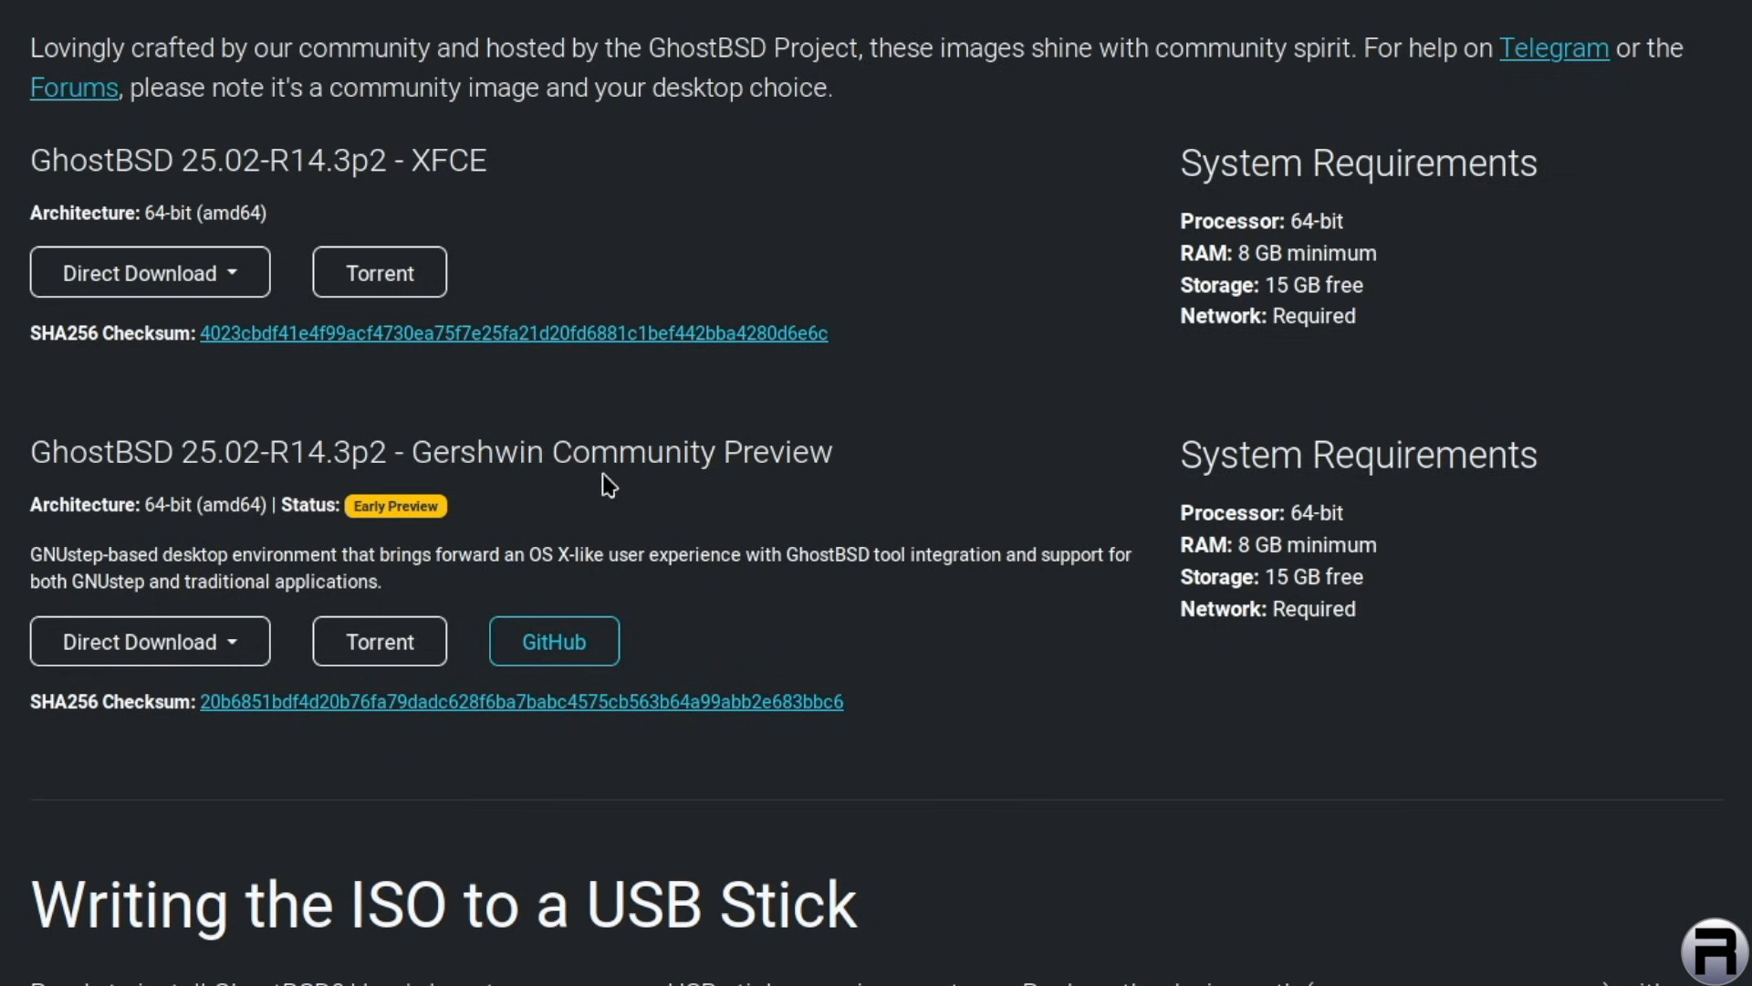
mouse_move(31, 564)
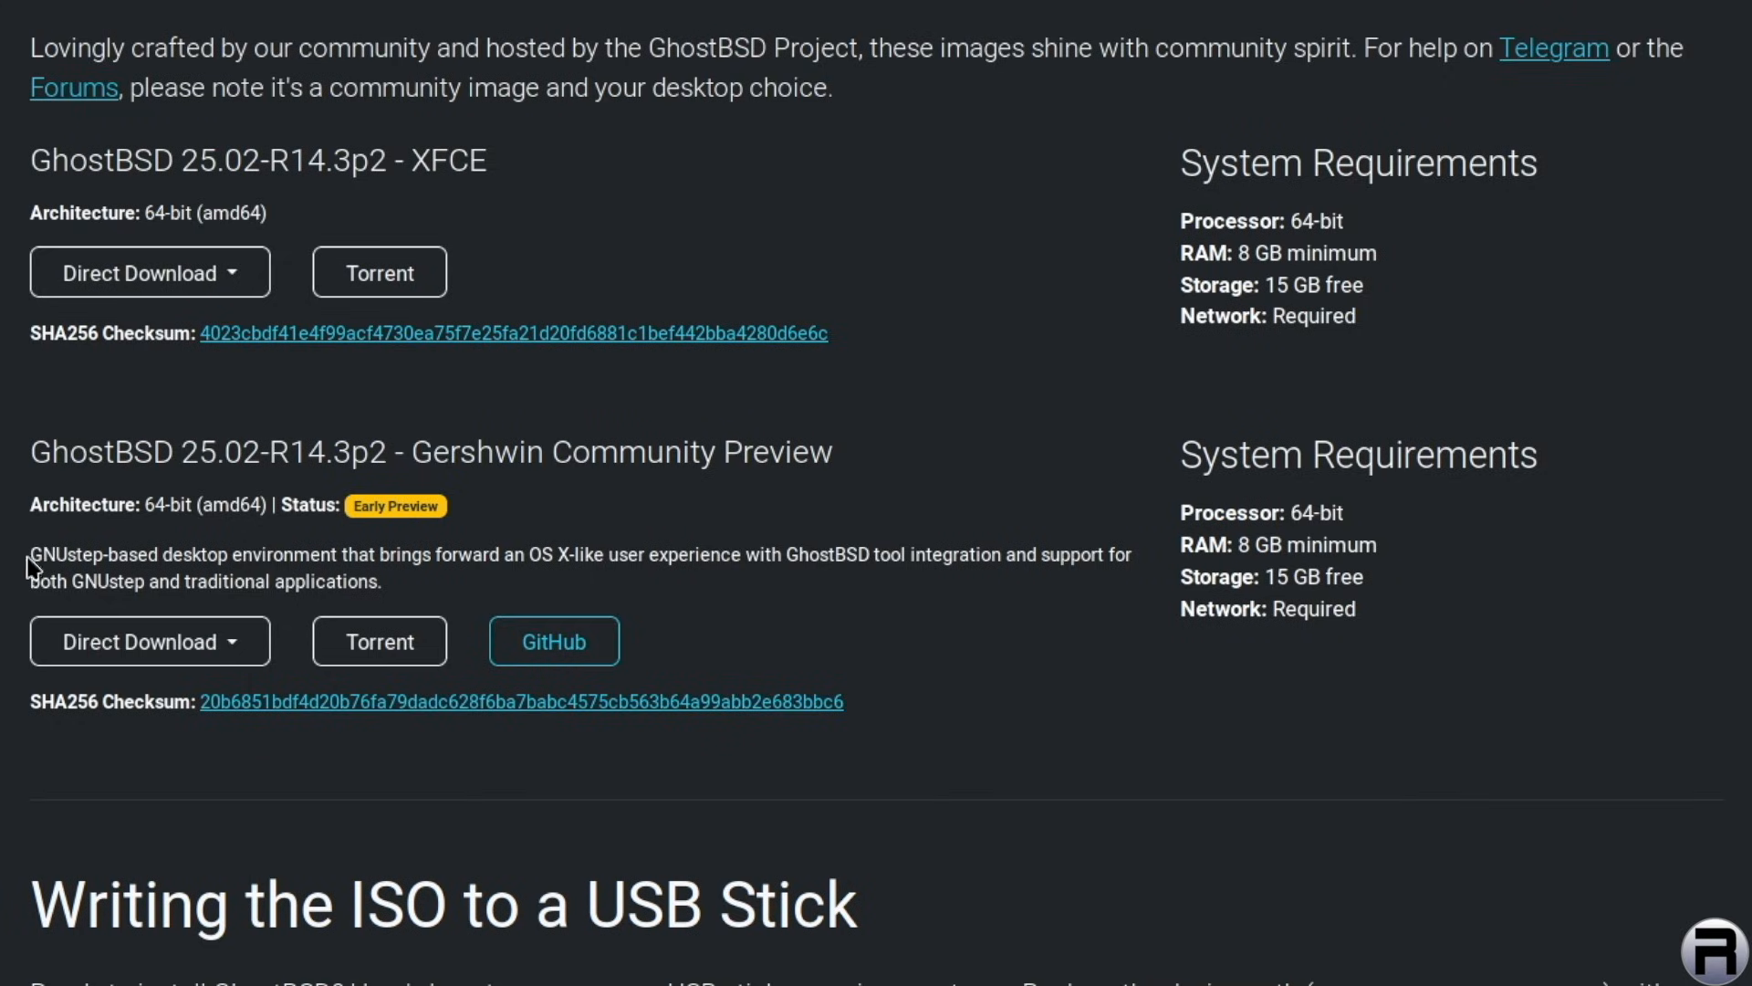
mouse_move(23, 571)
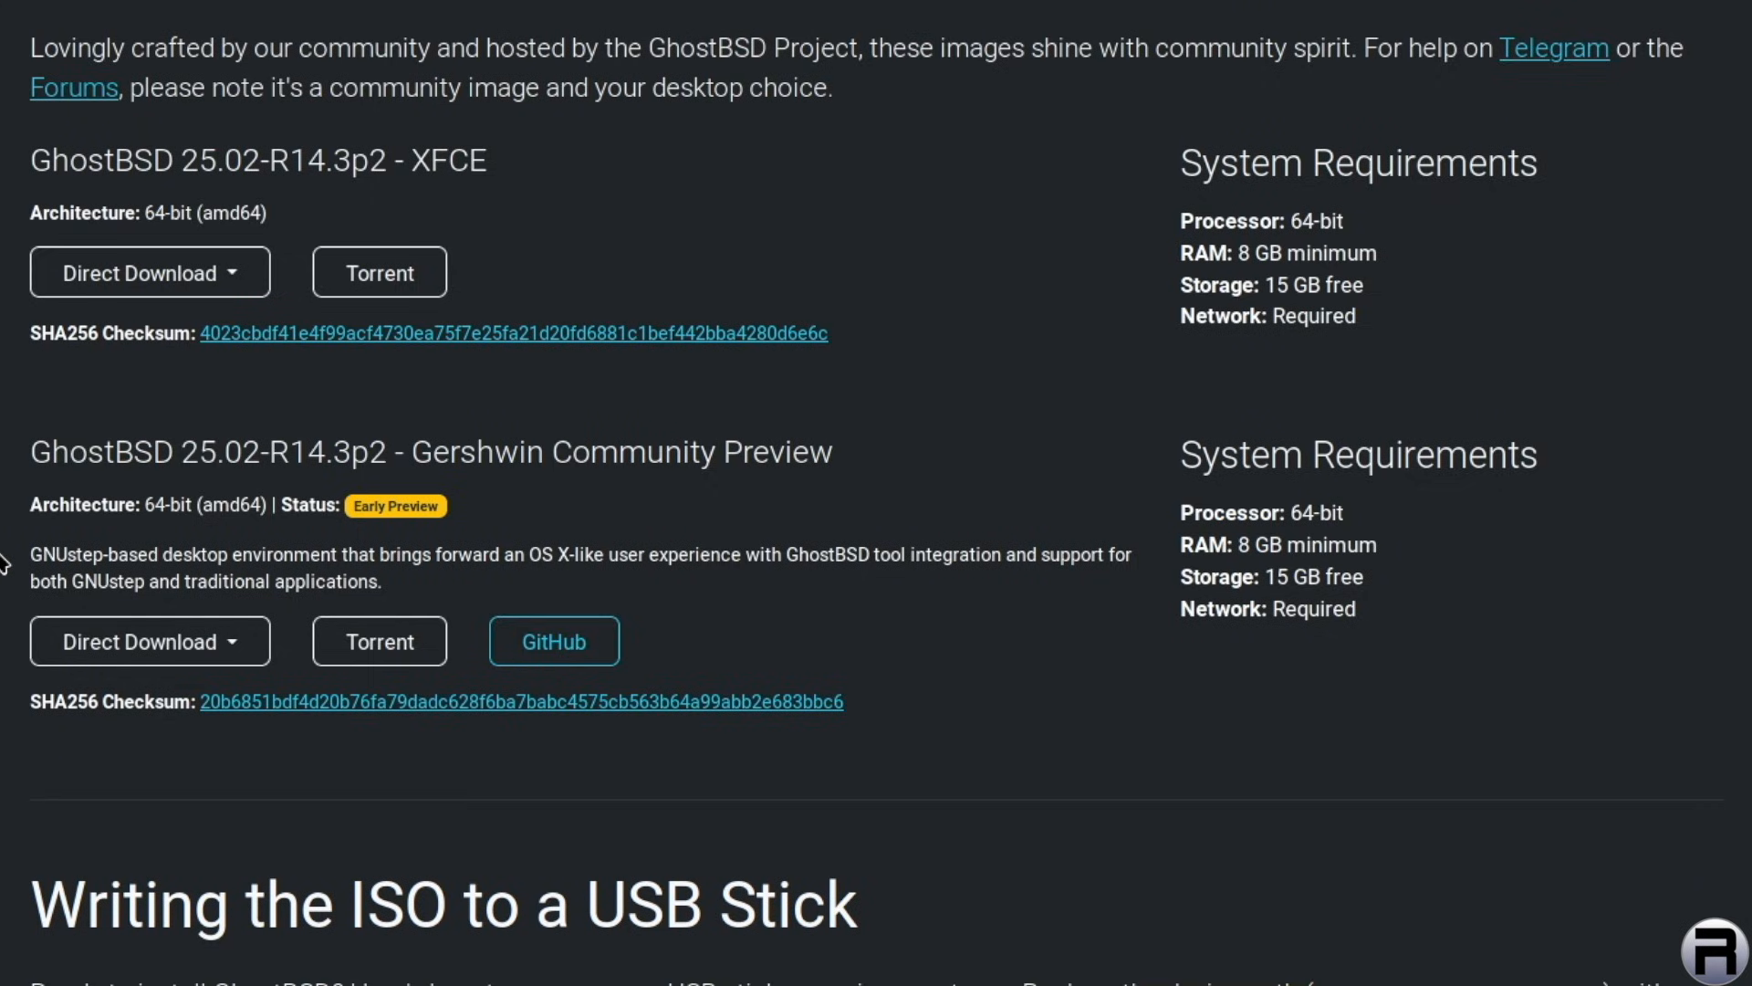
Start the Gershwin image download from a mirror in the Direct Download list
click(148, 641)
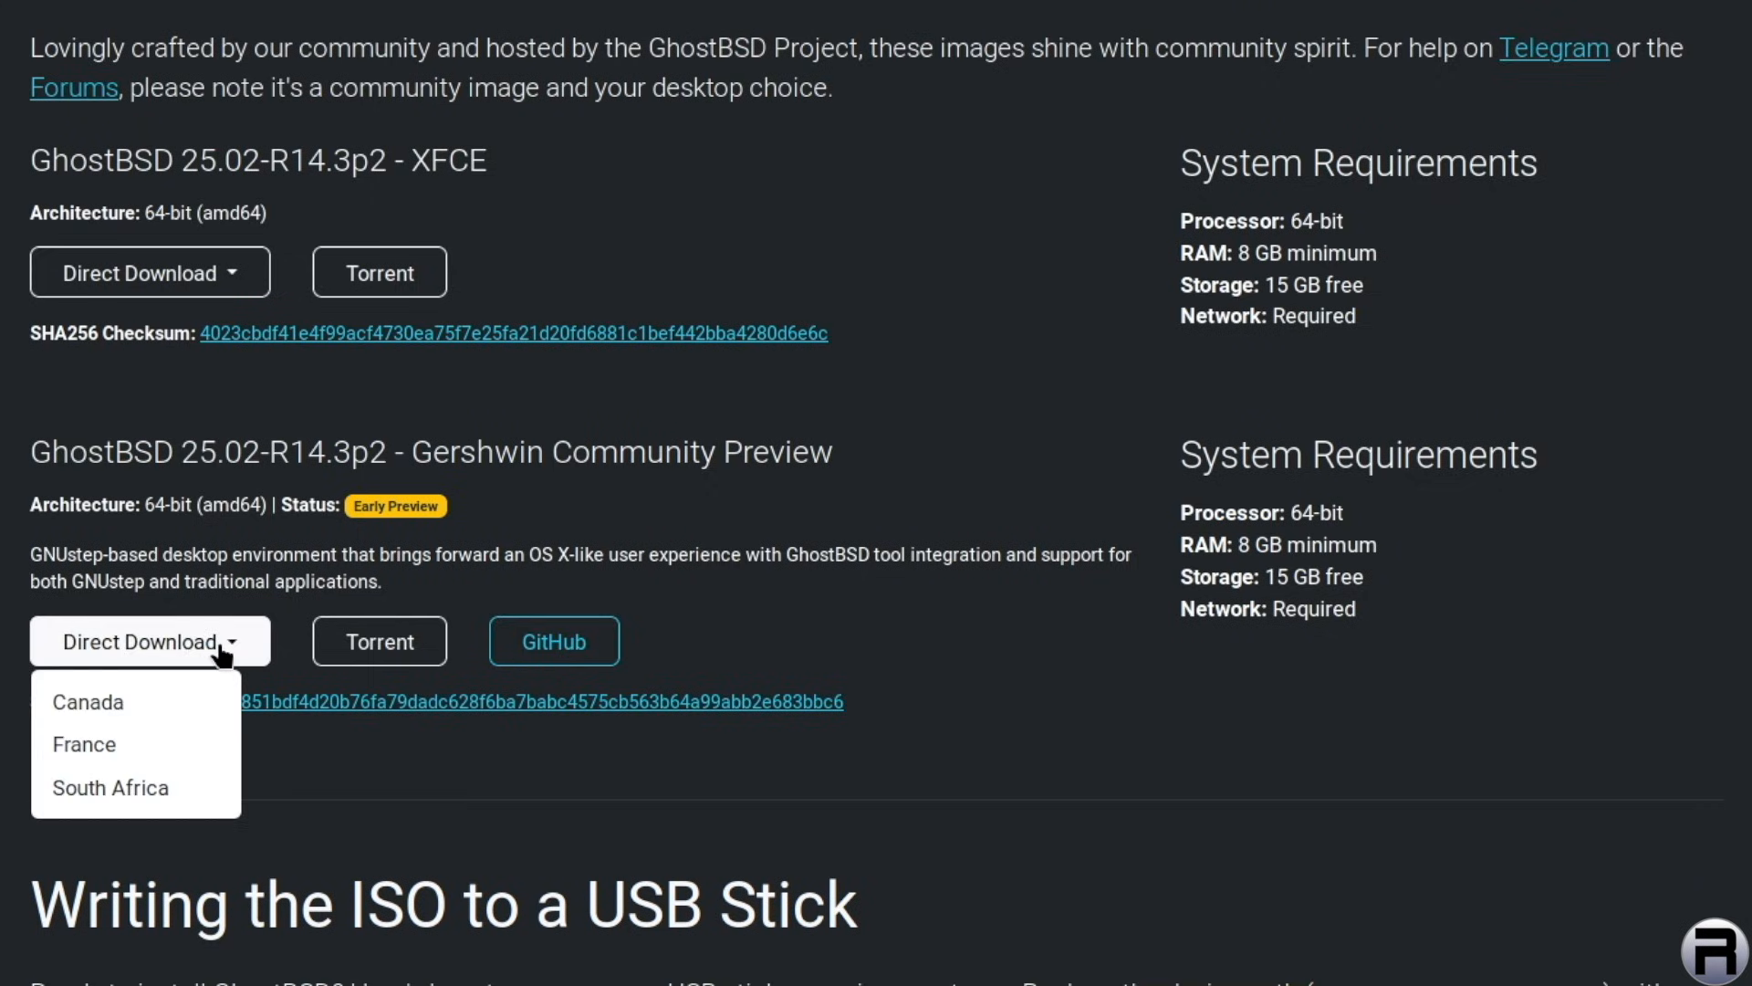
mouse_move(117, 734)
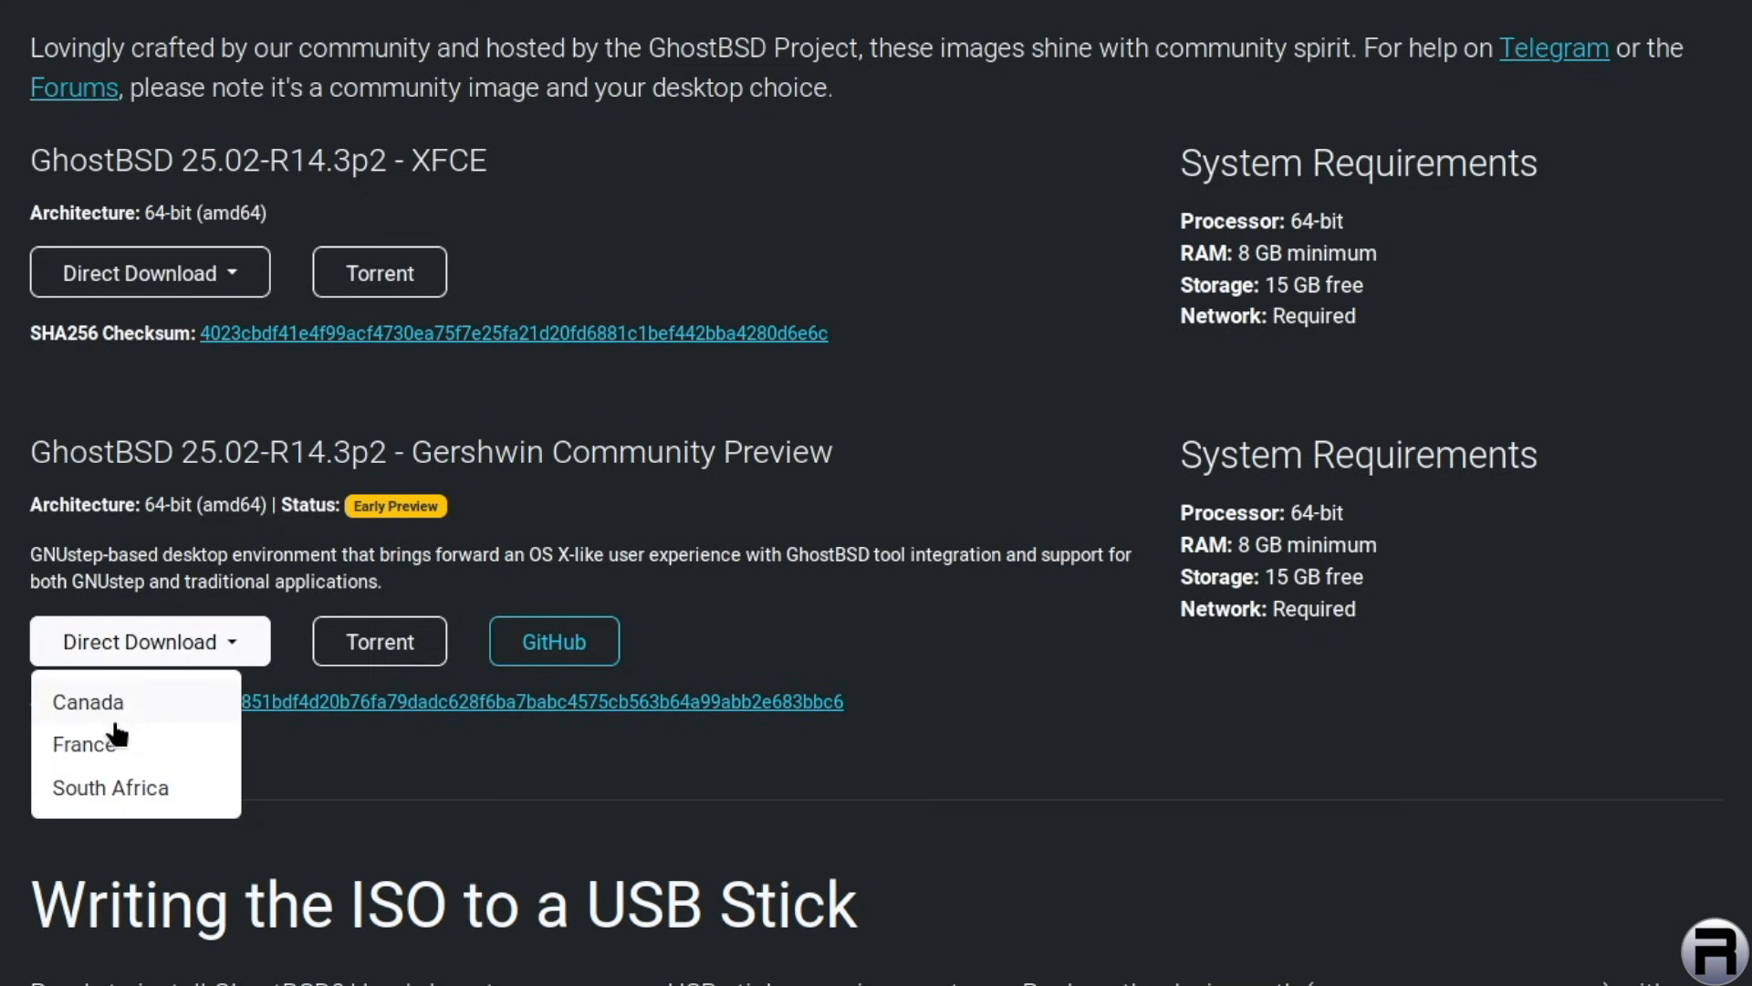
click(87, 701)
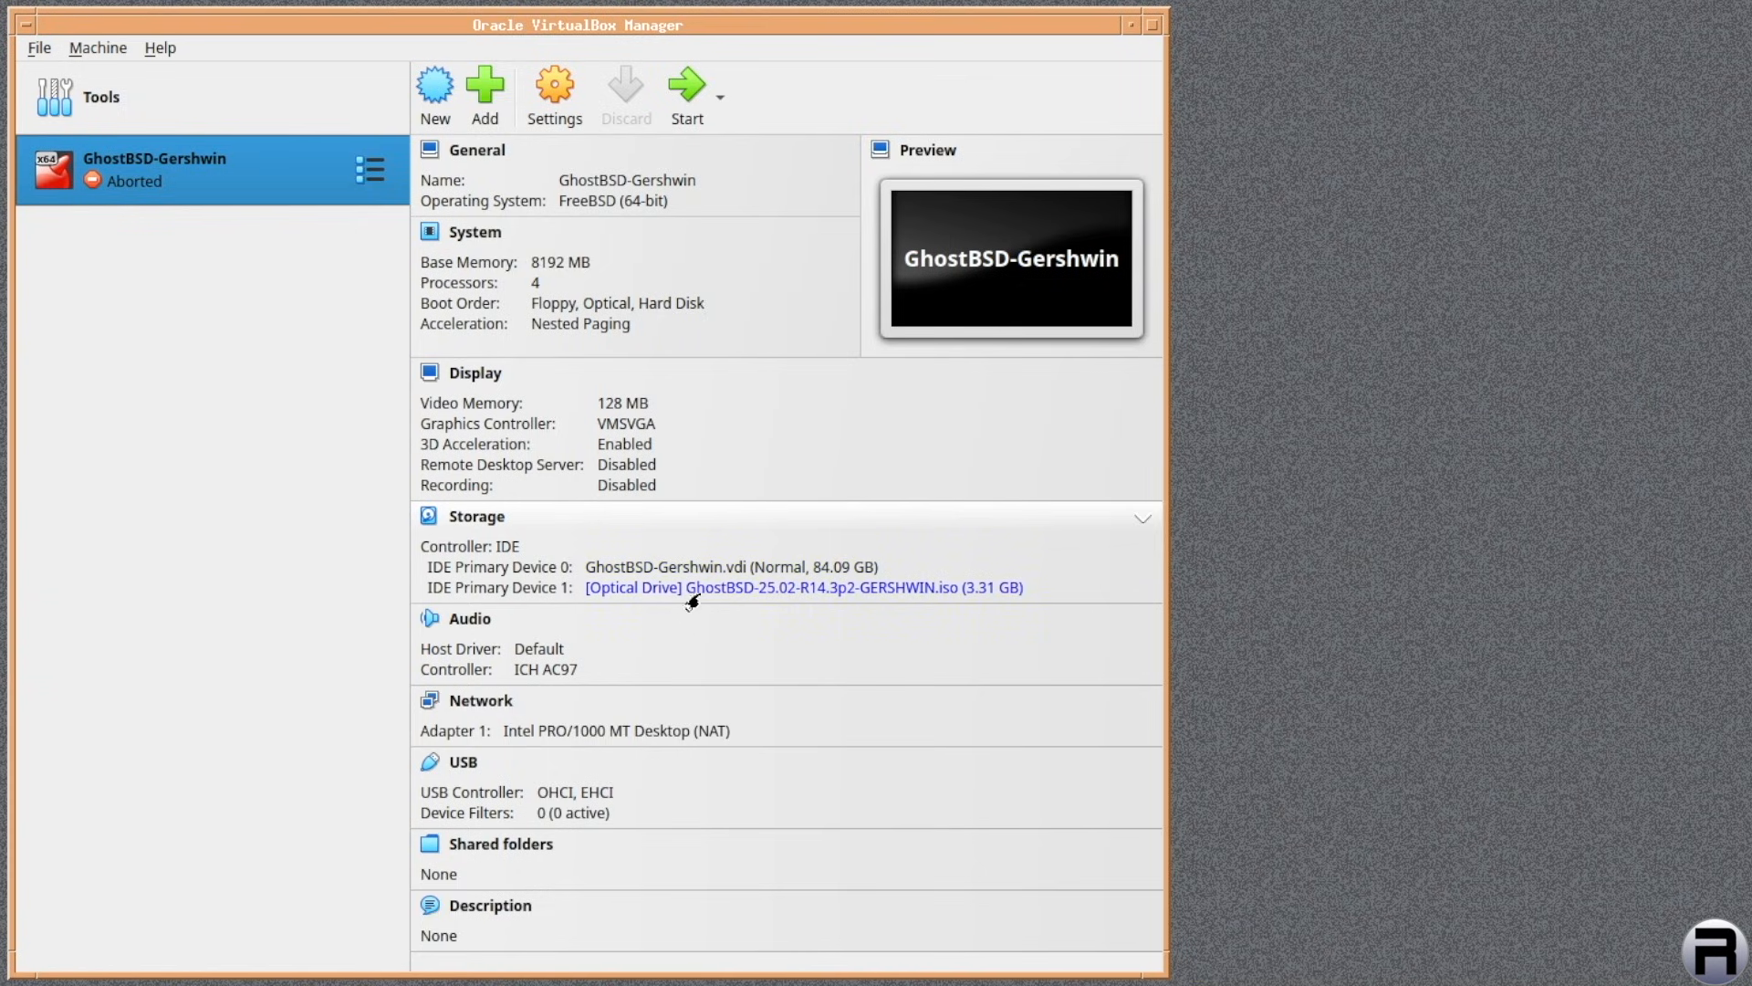
mouse_move(828, 604)
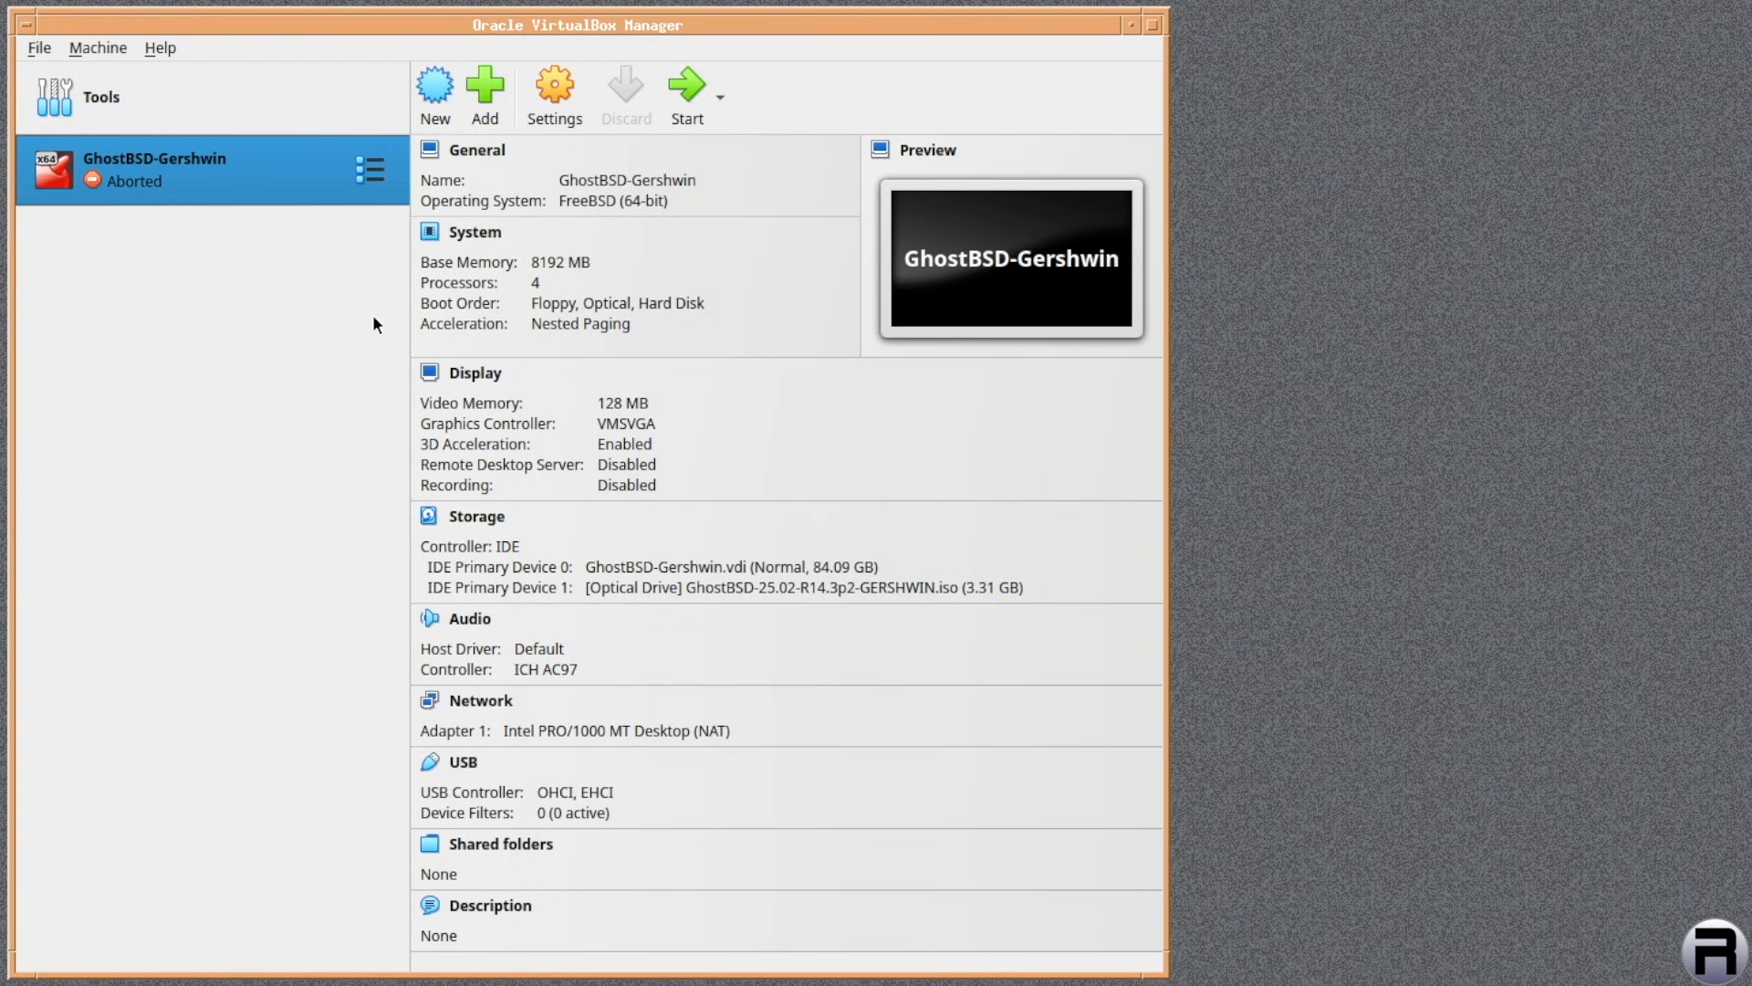
mouse_move(688, 89)
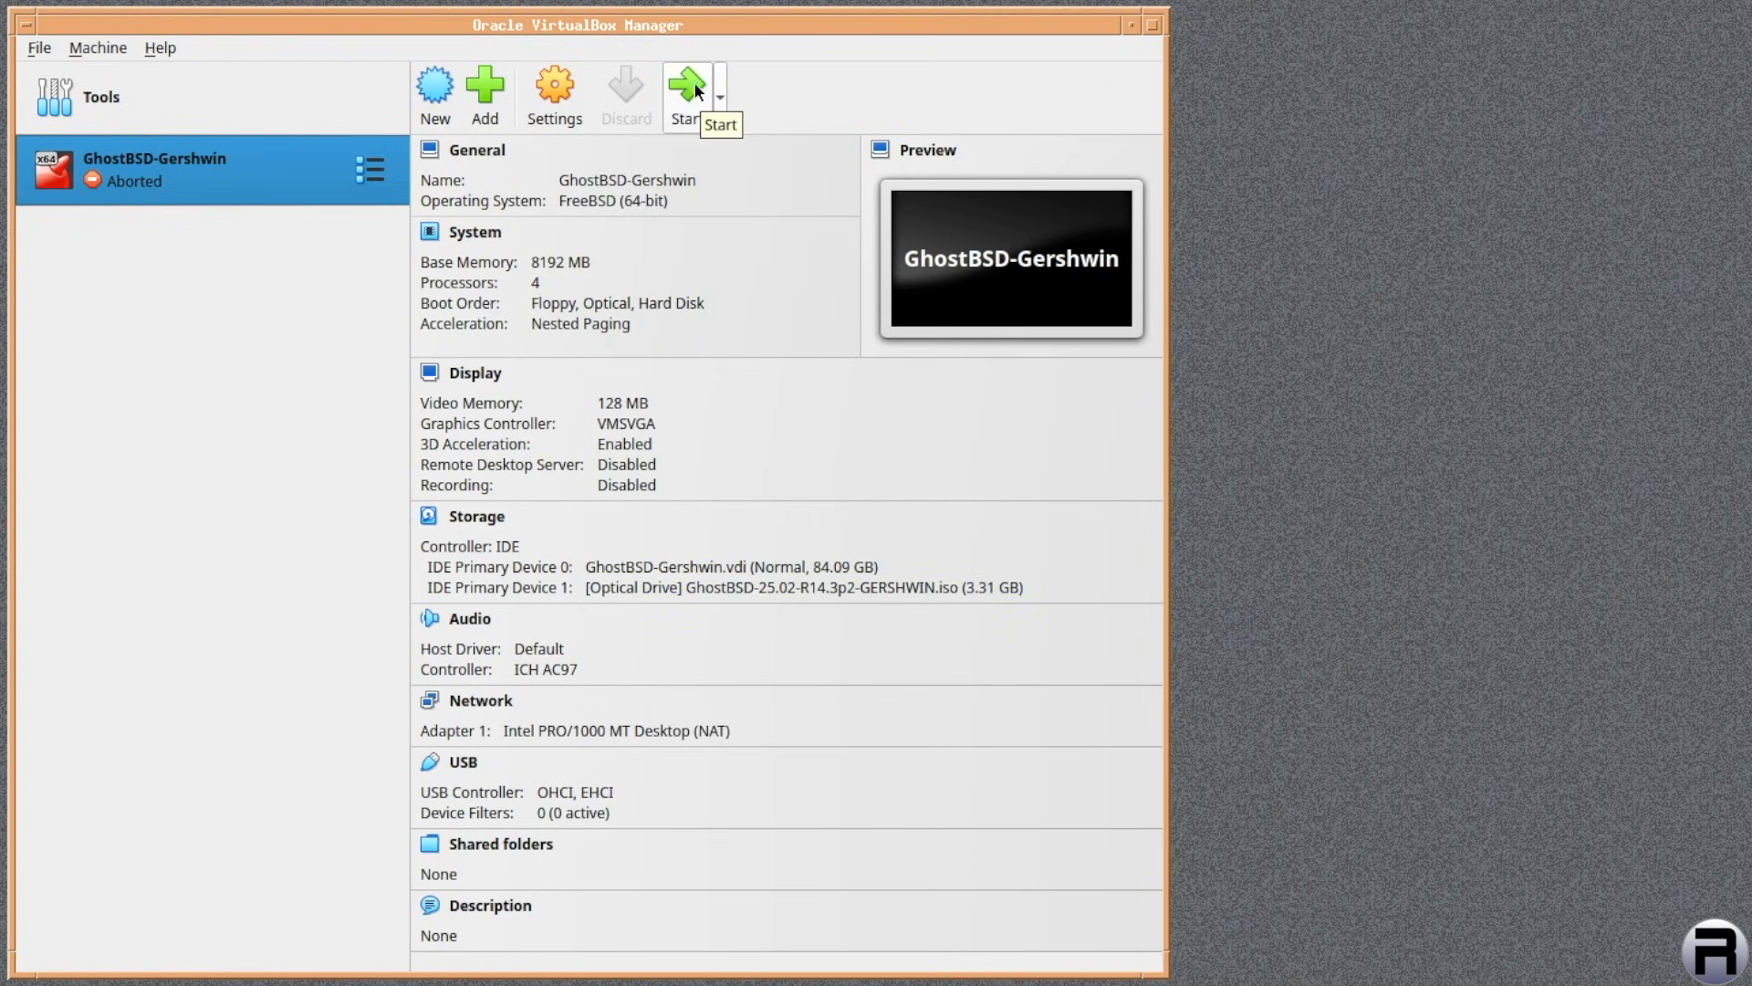
Start the GhostBSD-Gershwin virtual machine and let it boot to the live desktop
click(686, 95)
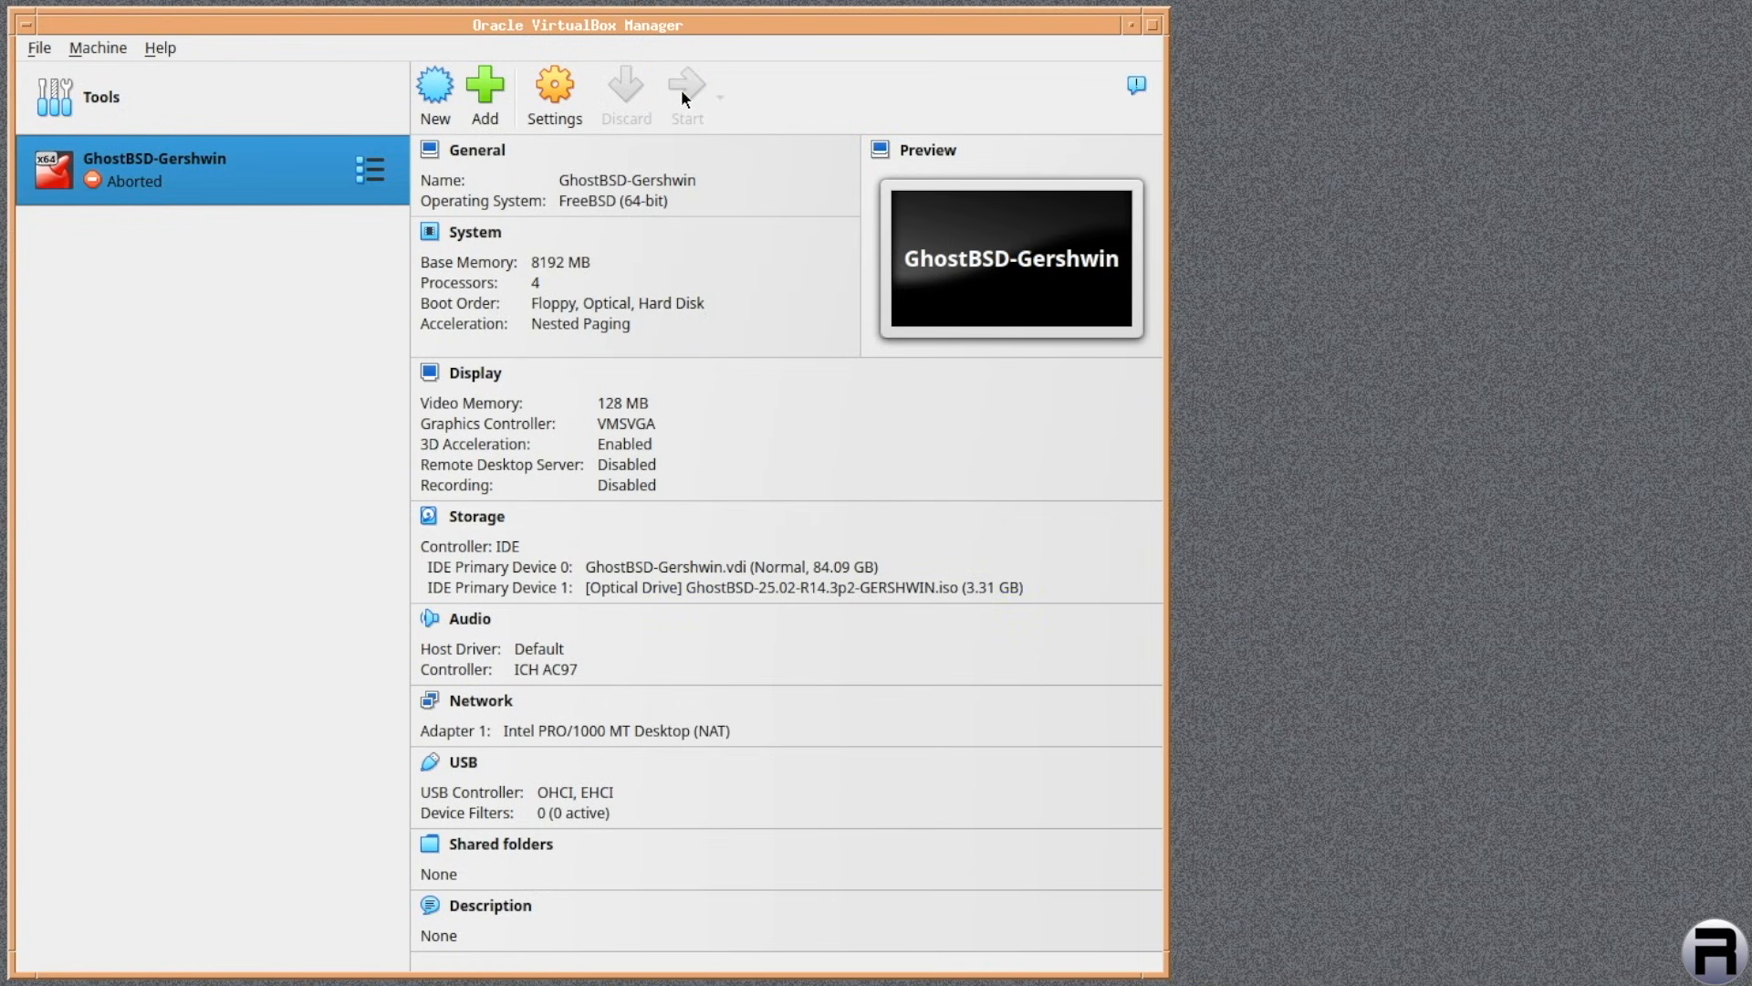
click(686, 91)
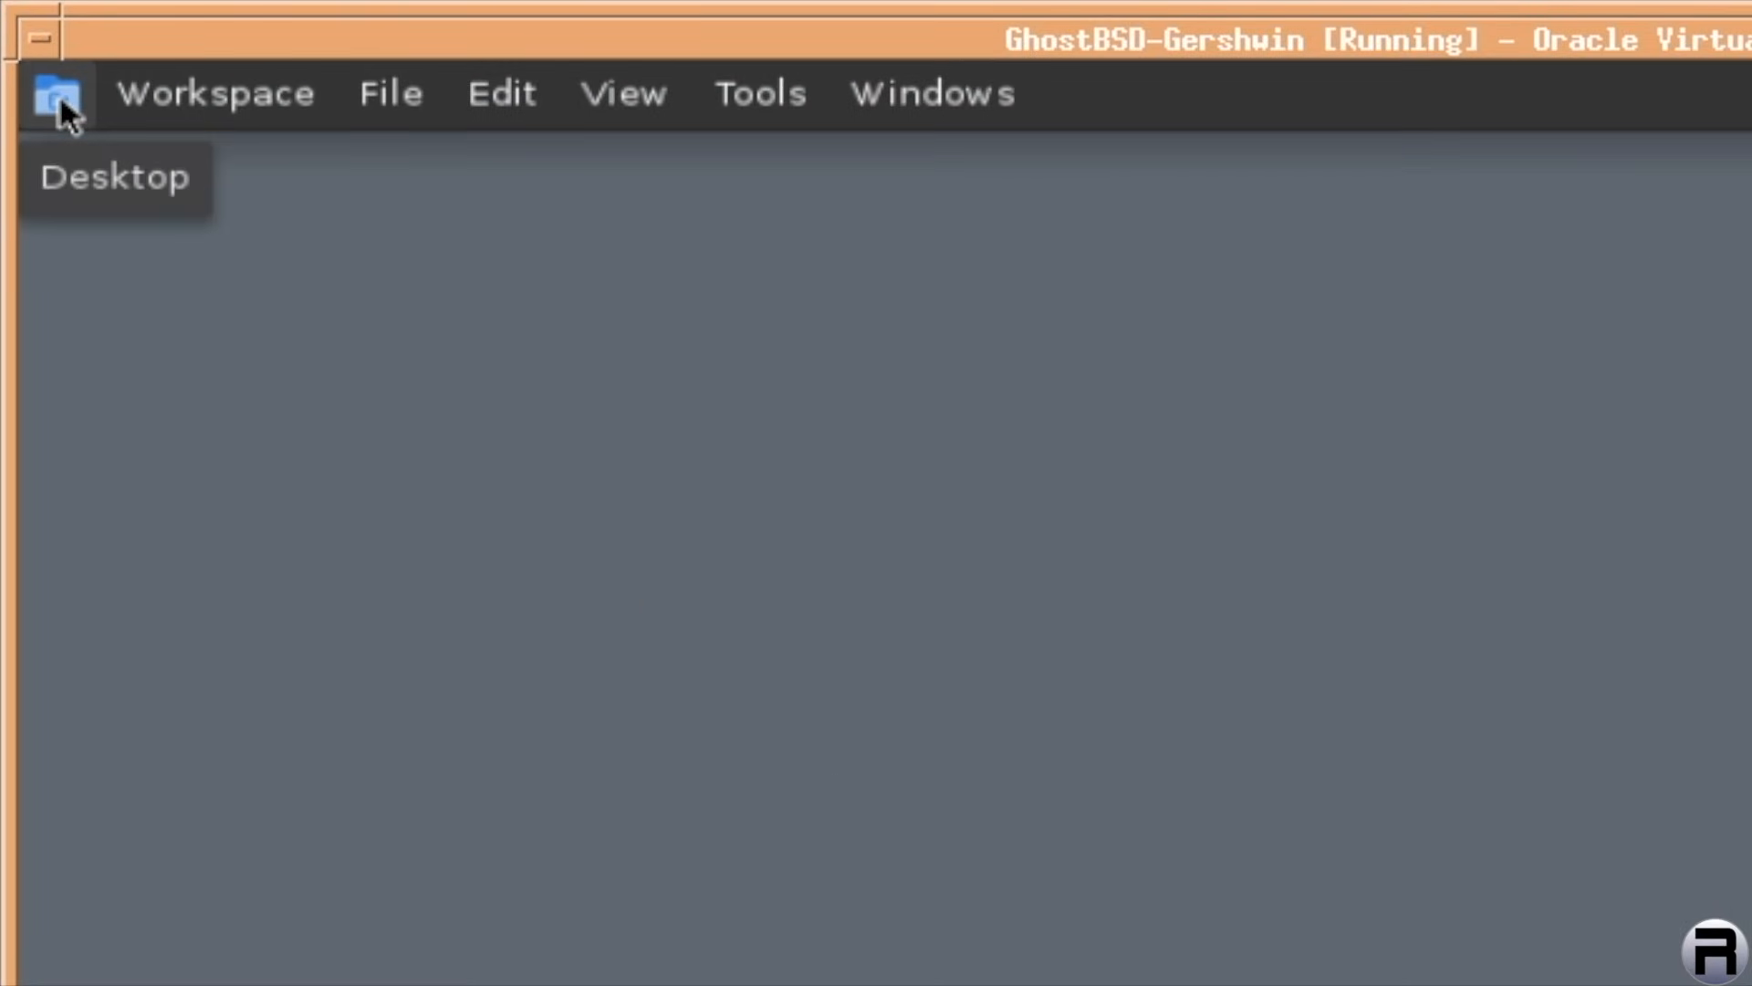
mouse_move(173, 112)
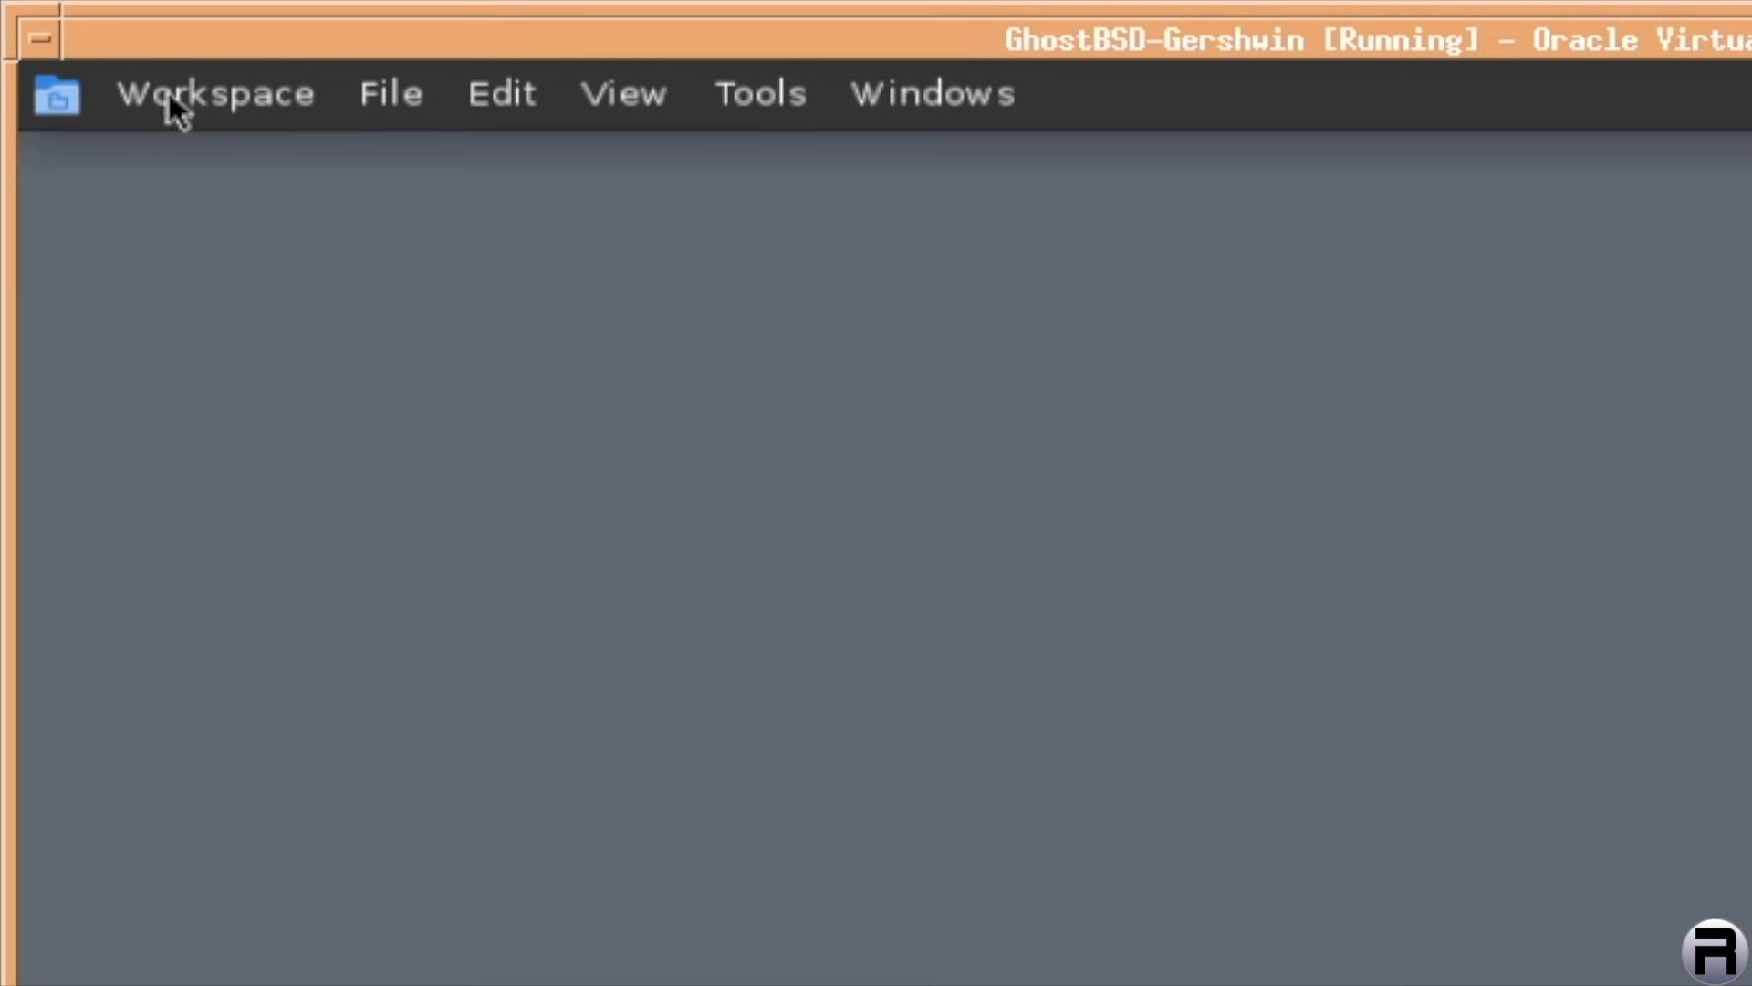
mouse_move(542, 117)
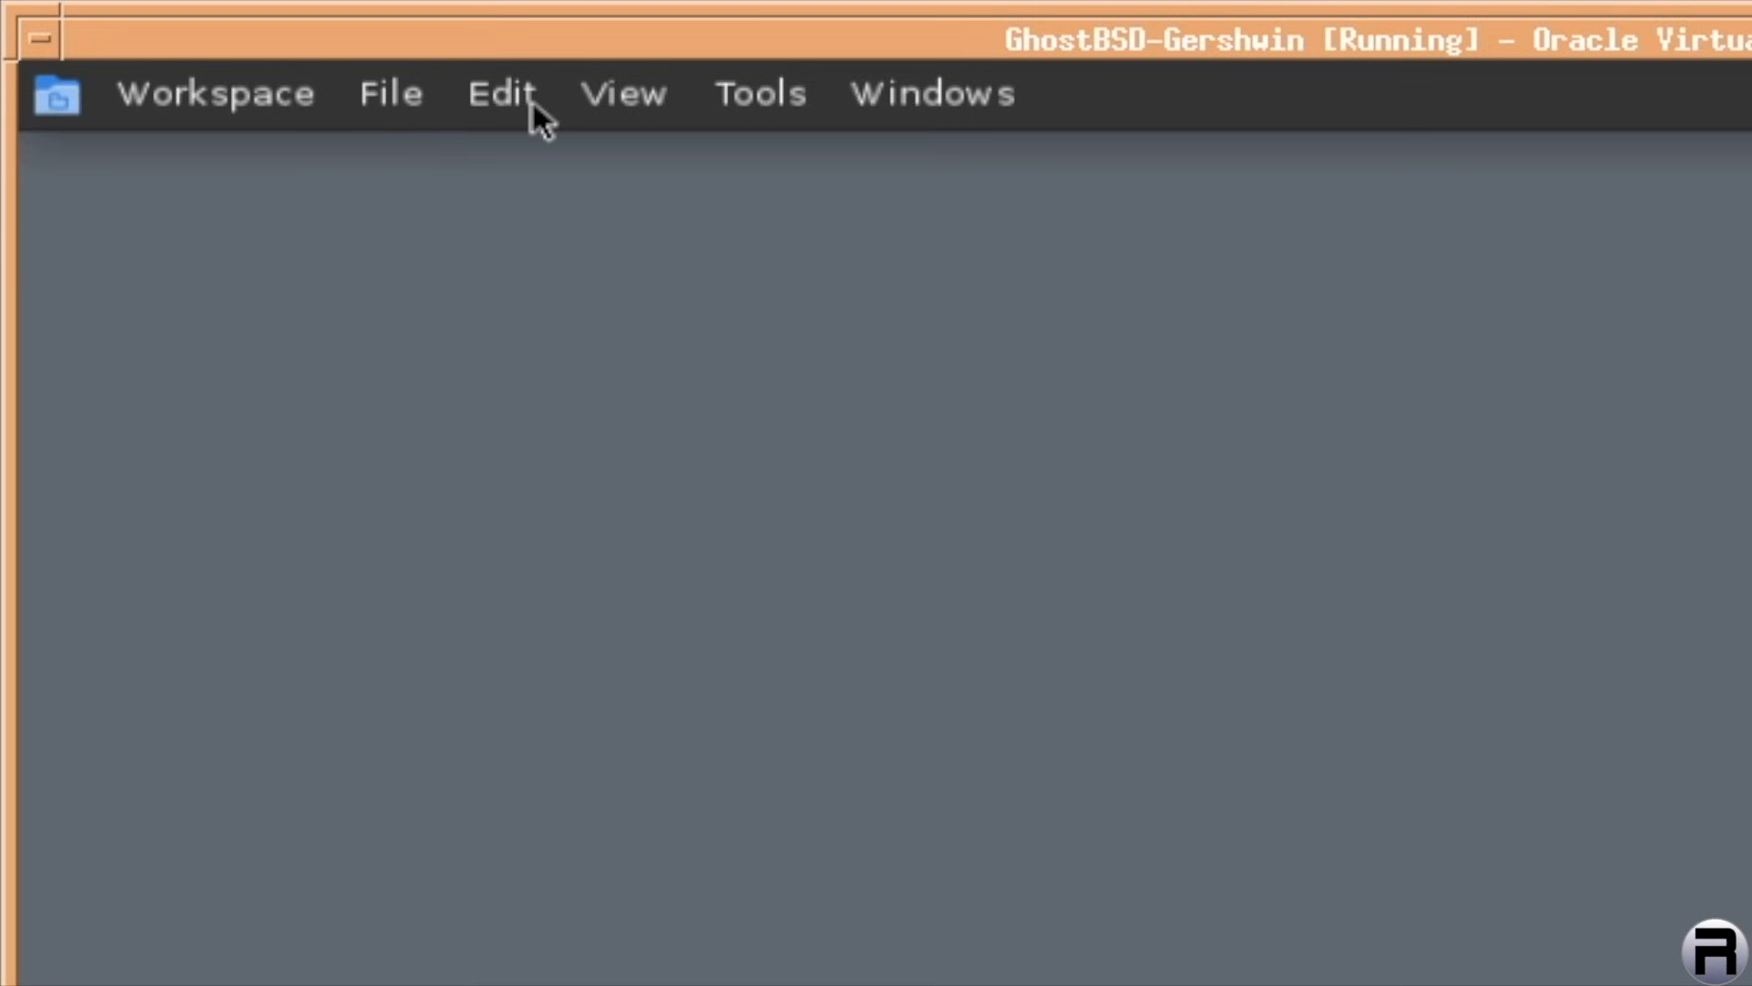
mouse_move(759, 123)
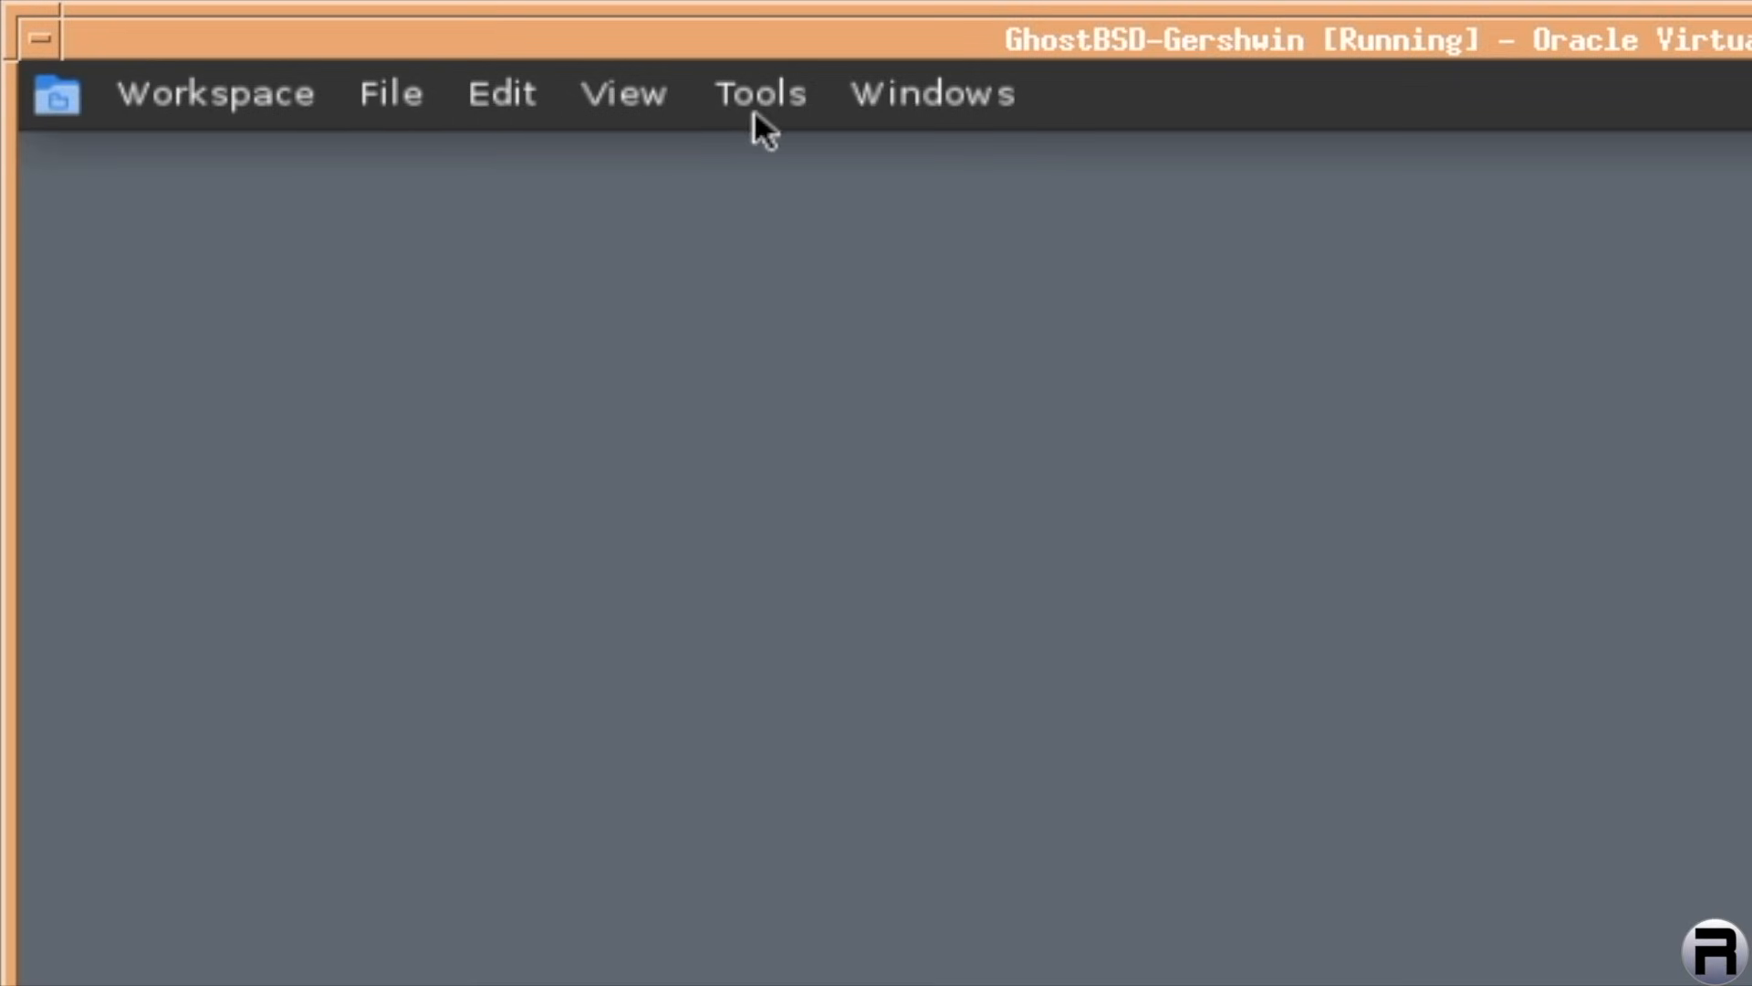
mouse_move(216, 111)
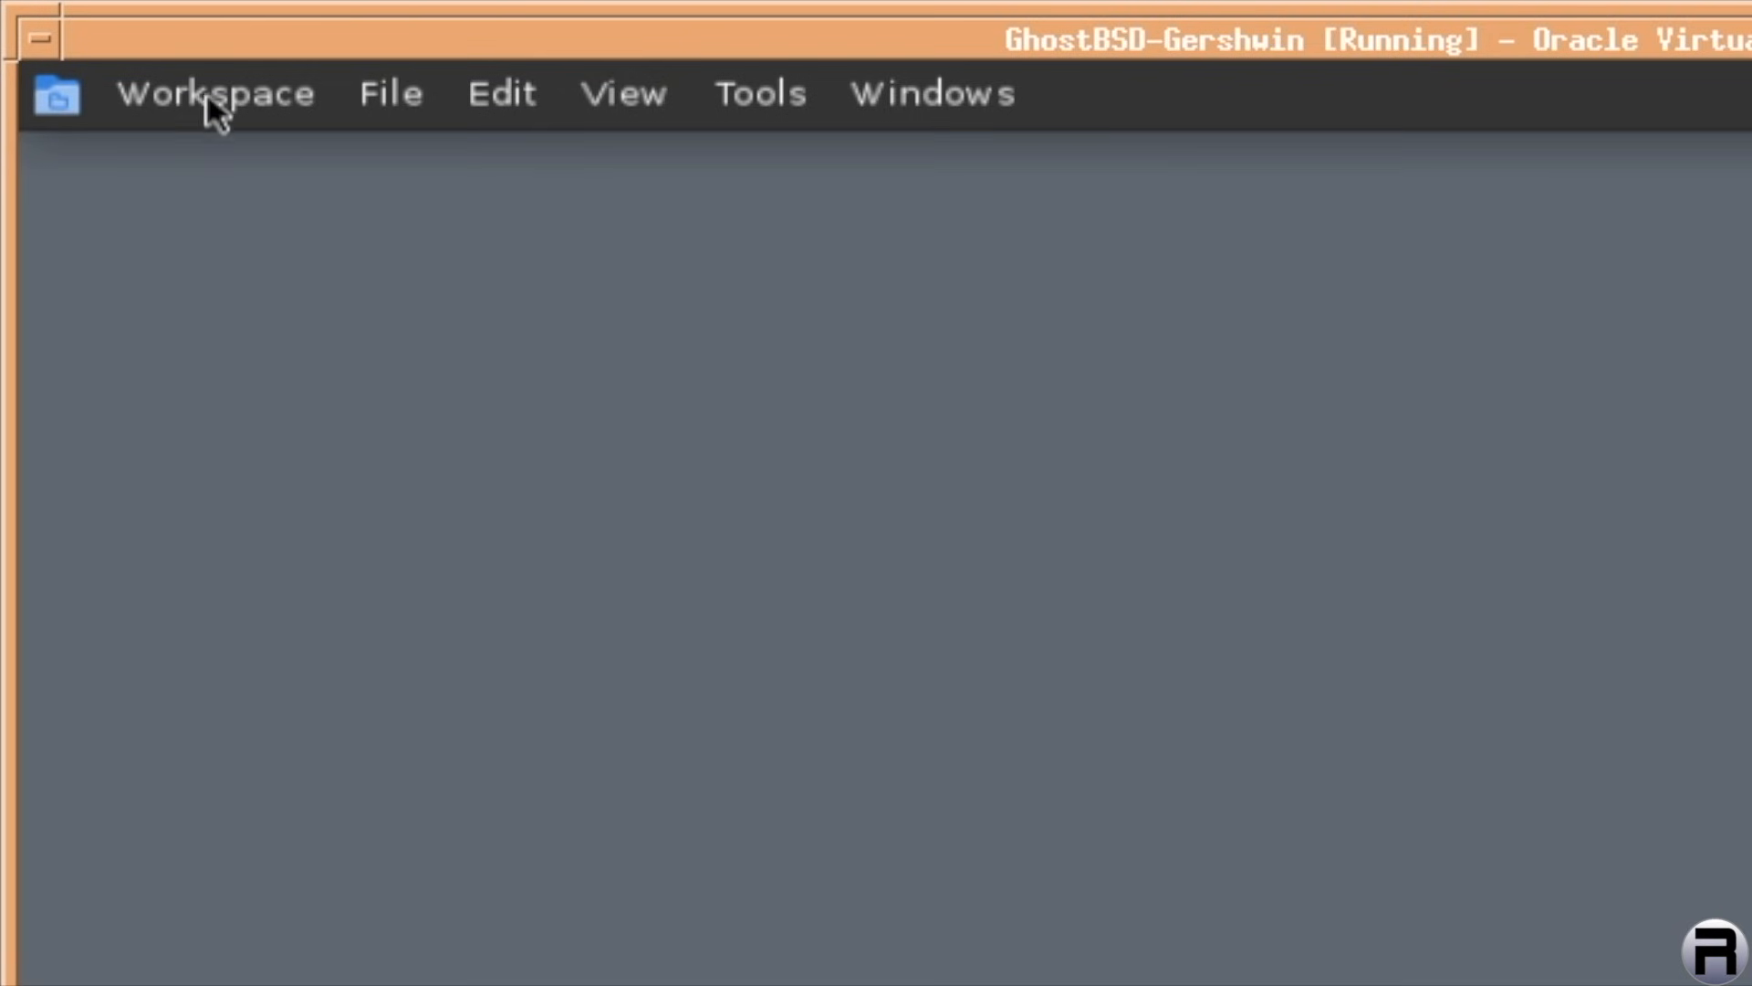
click(217, 93)
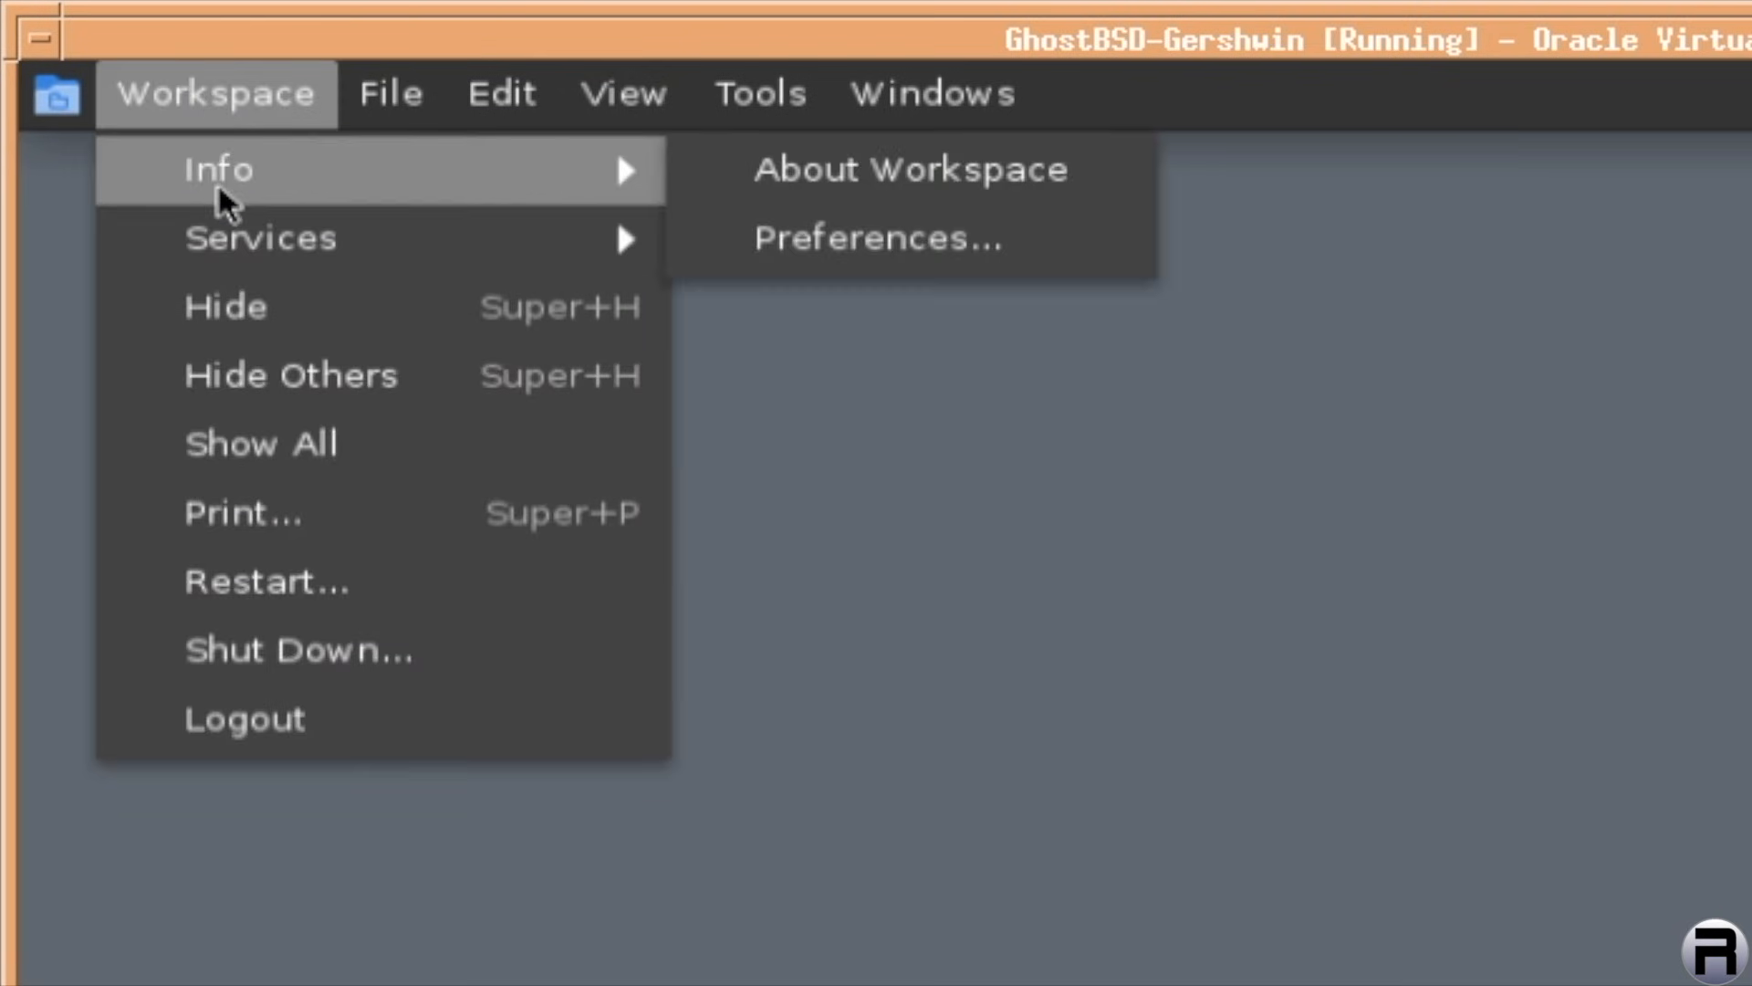
mouse_move(247, 237)
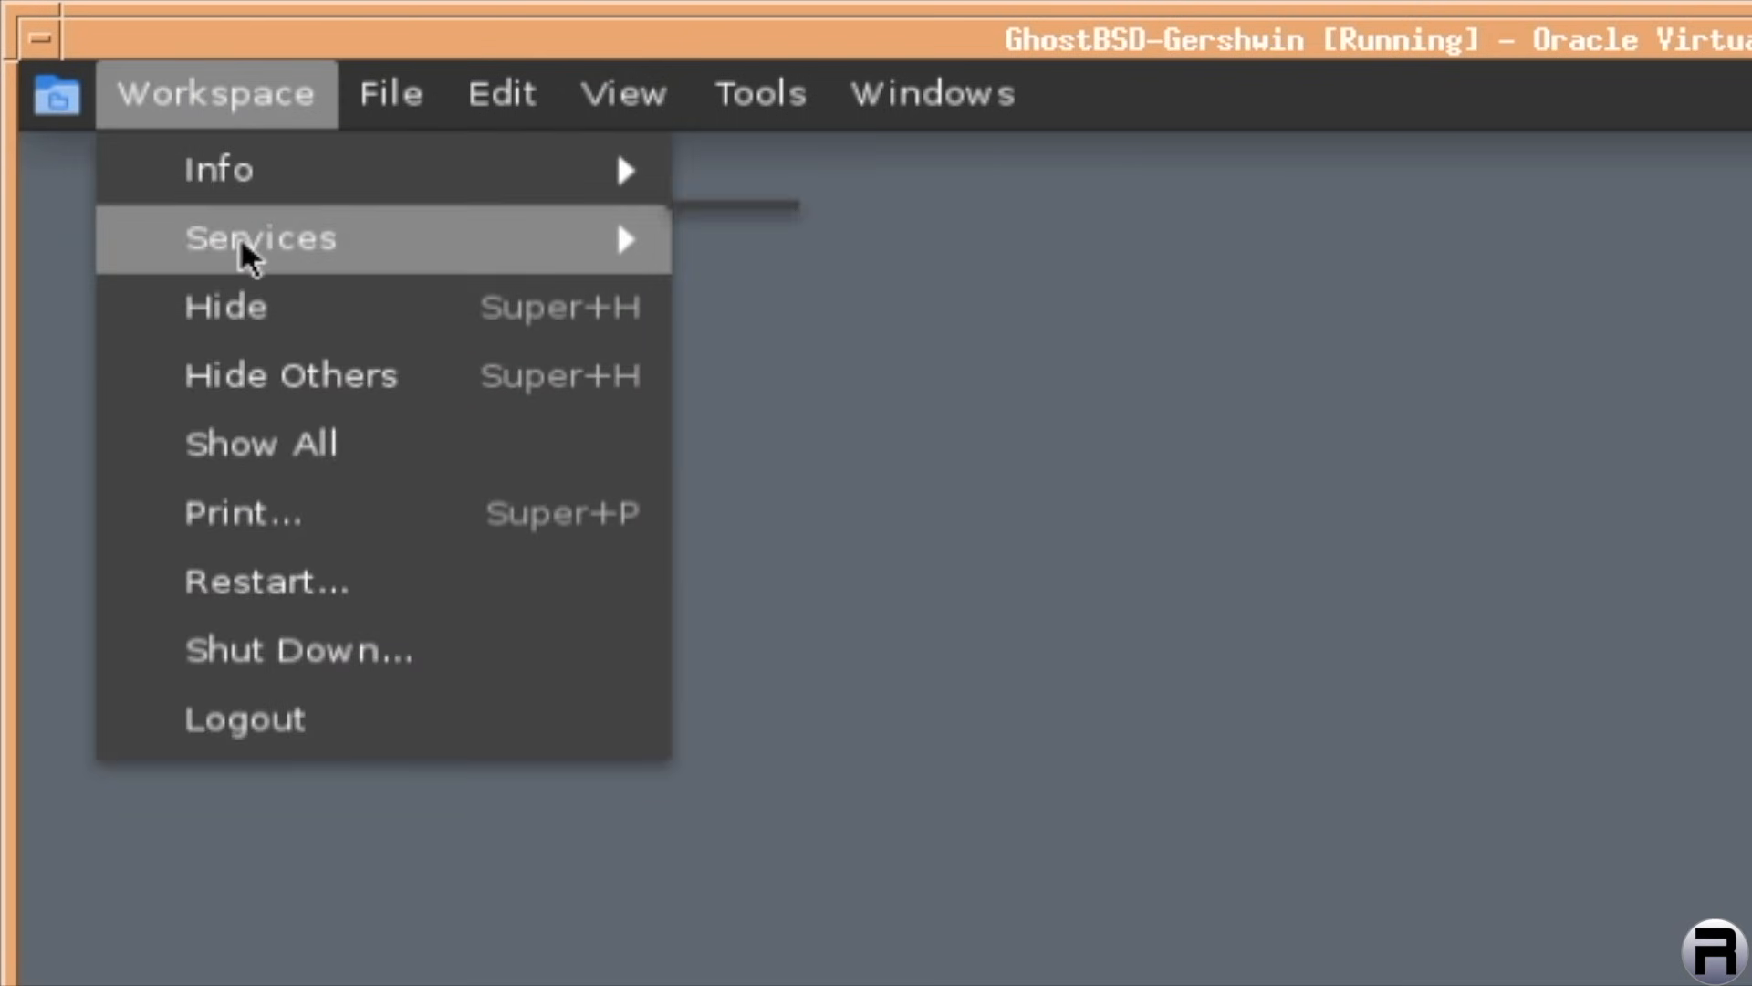
mouse_move(547, 248)
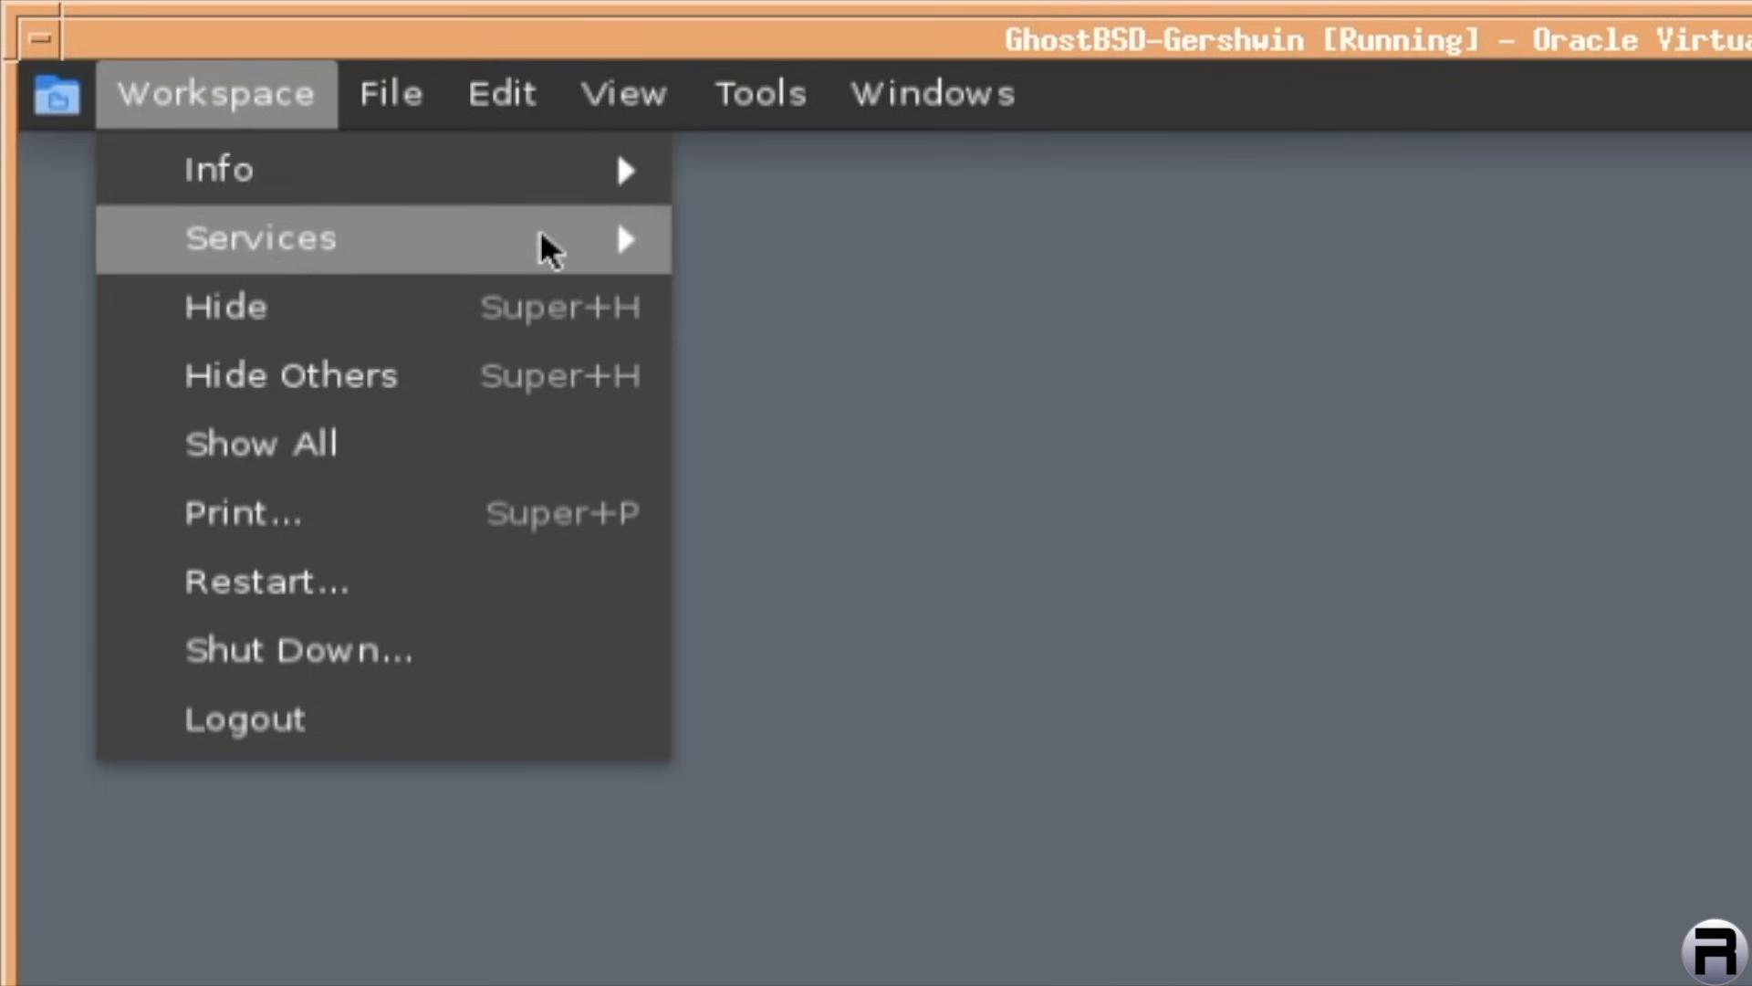
mouse_move(274, 316)
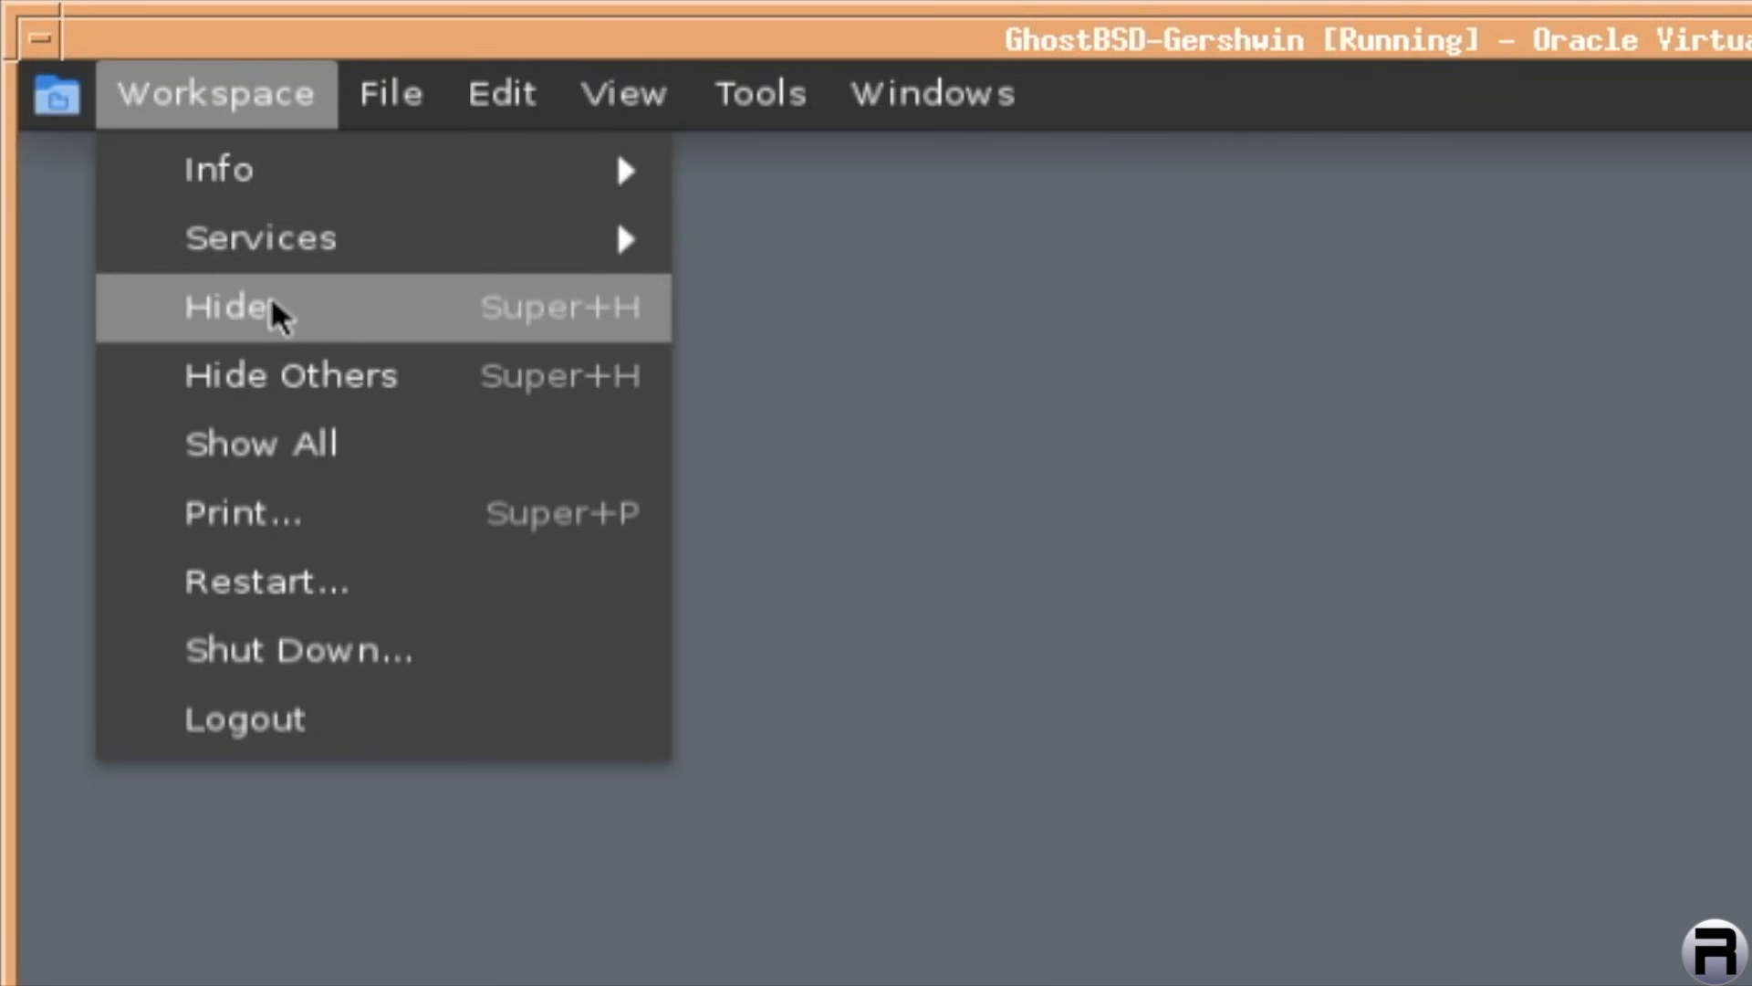
mouse_move(242, 443)
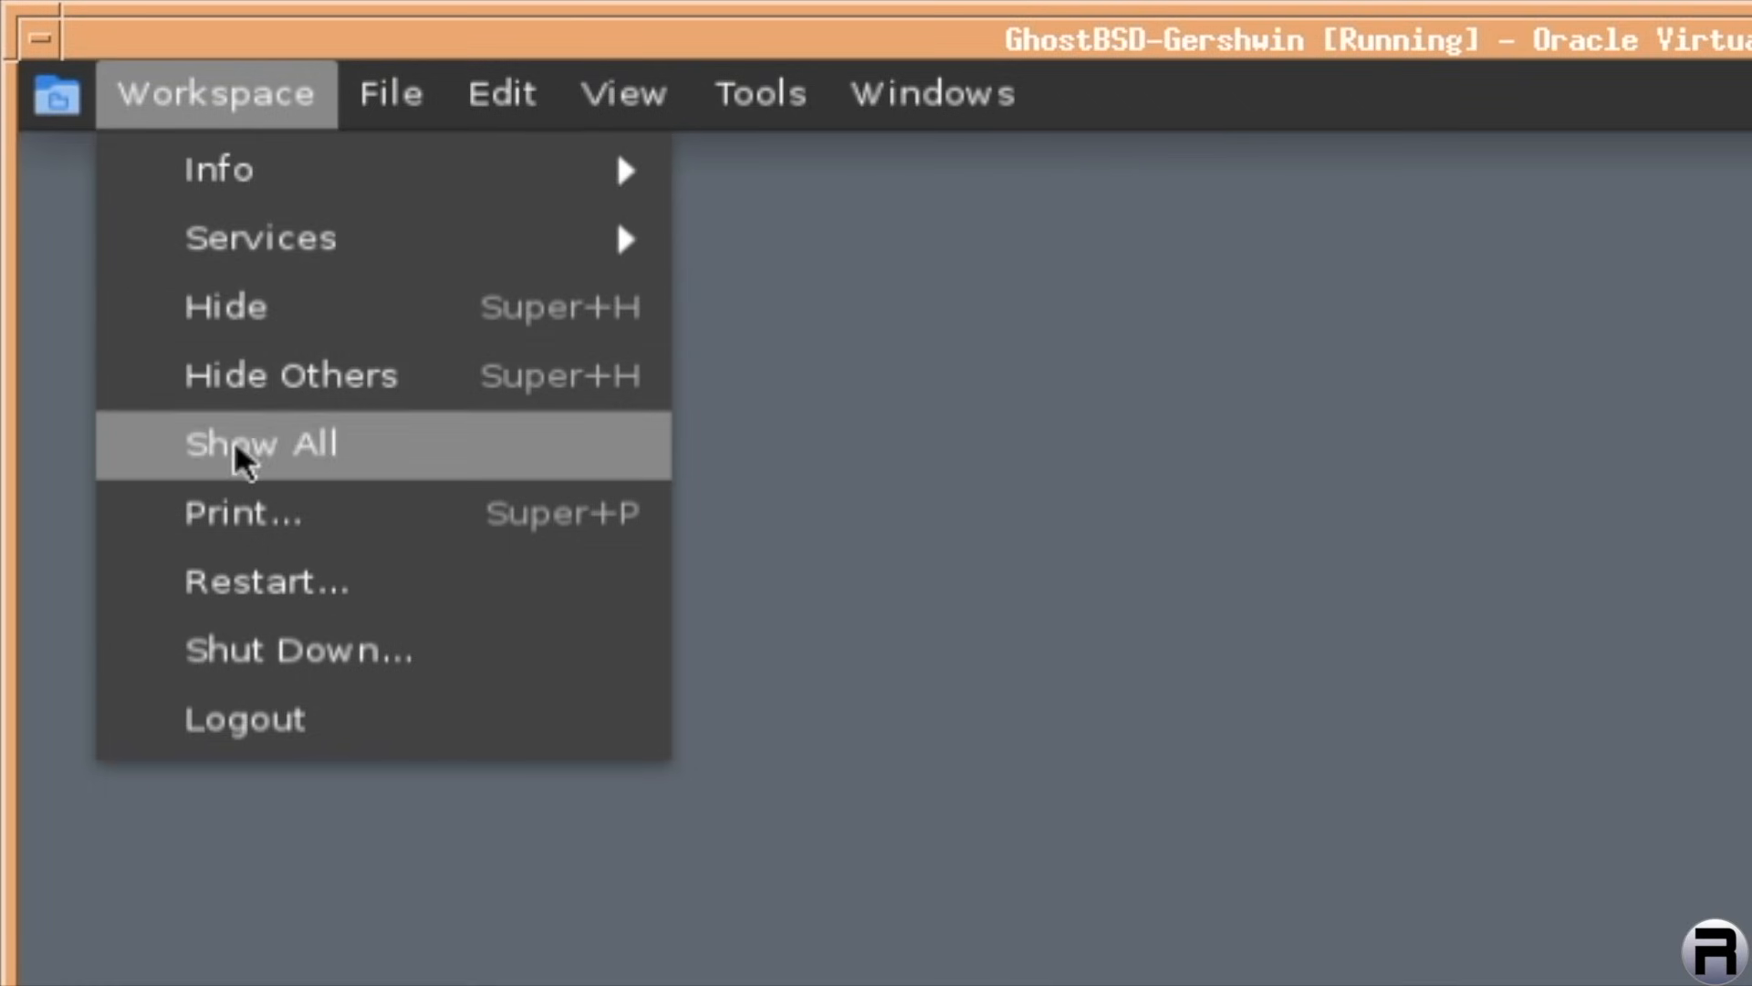
mouse_move(223, 515)
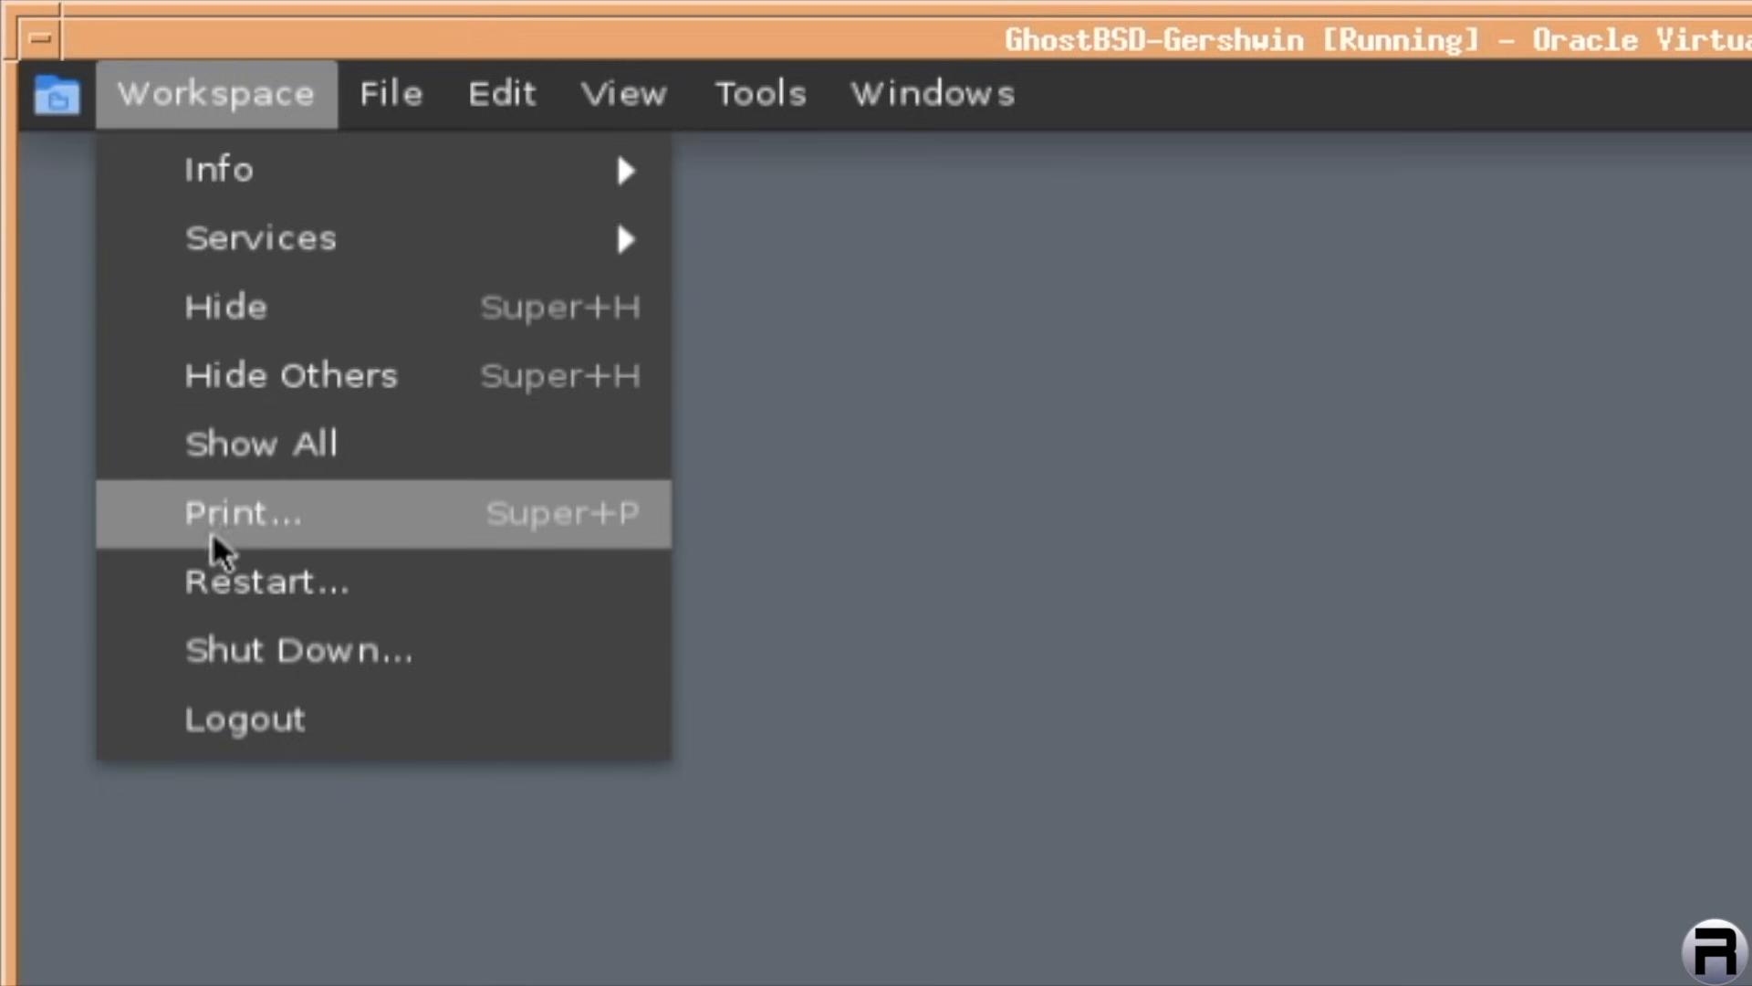
mouse_move(215, 685)
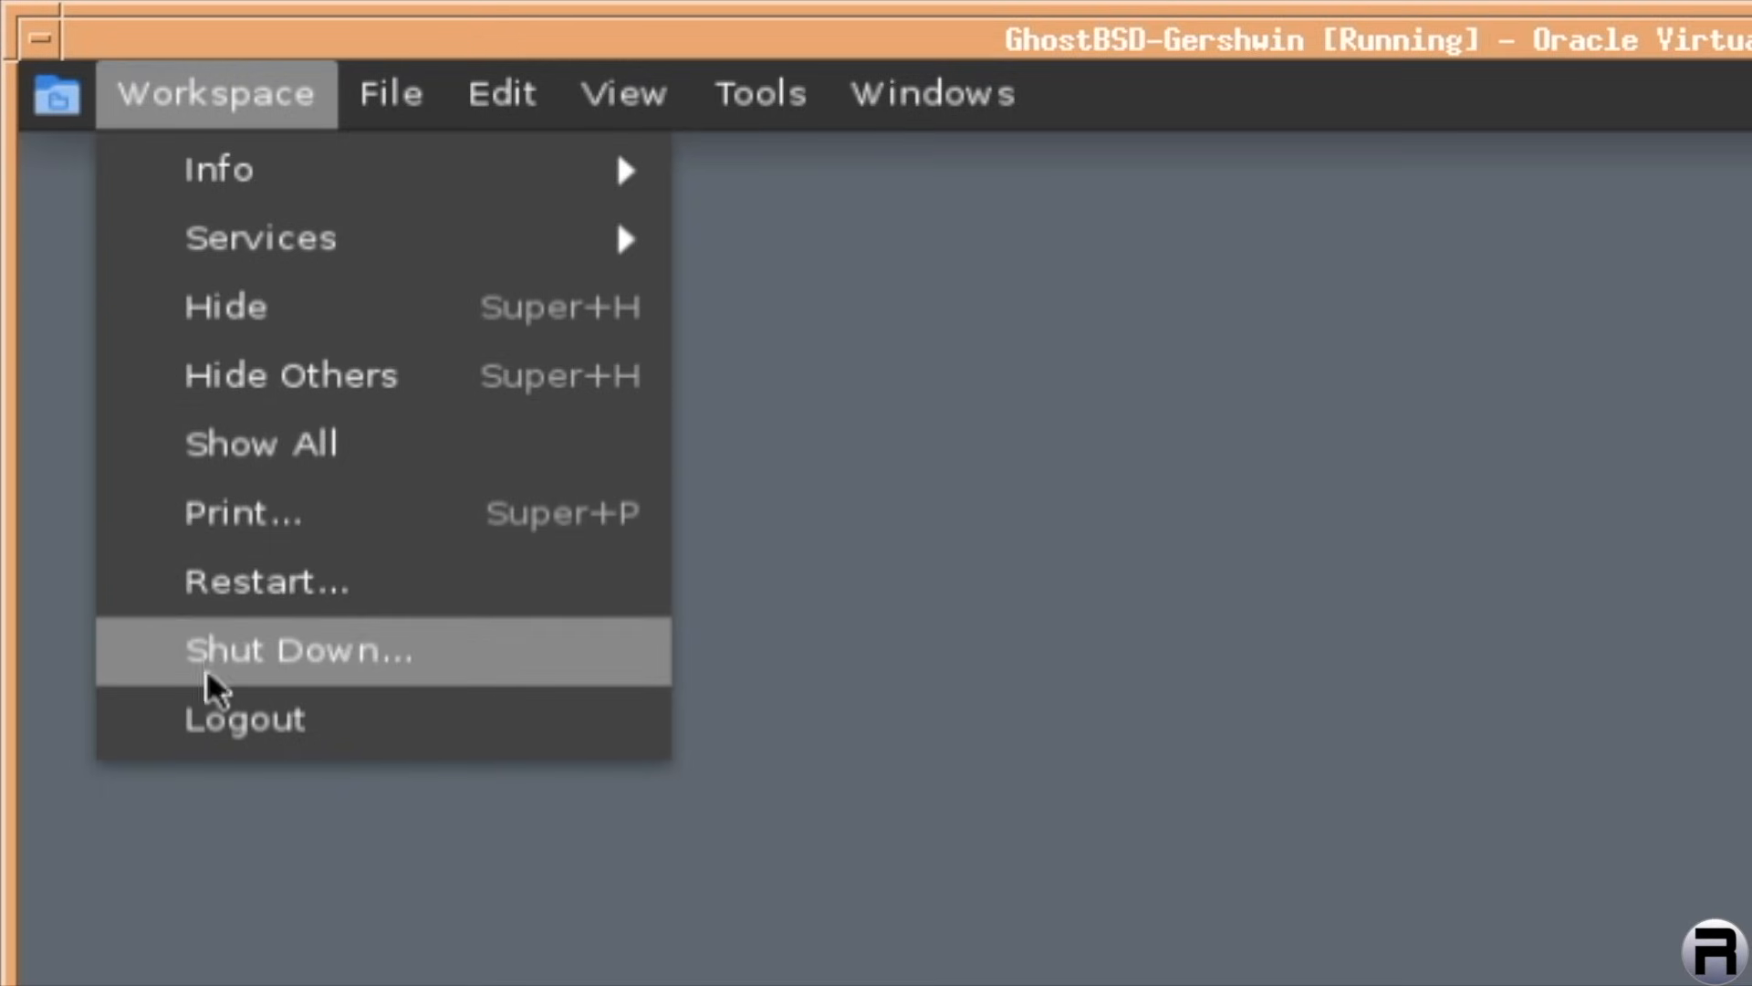
mouse_move(325, 170)
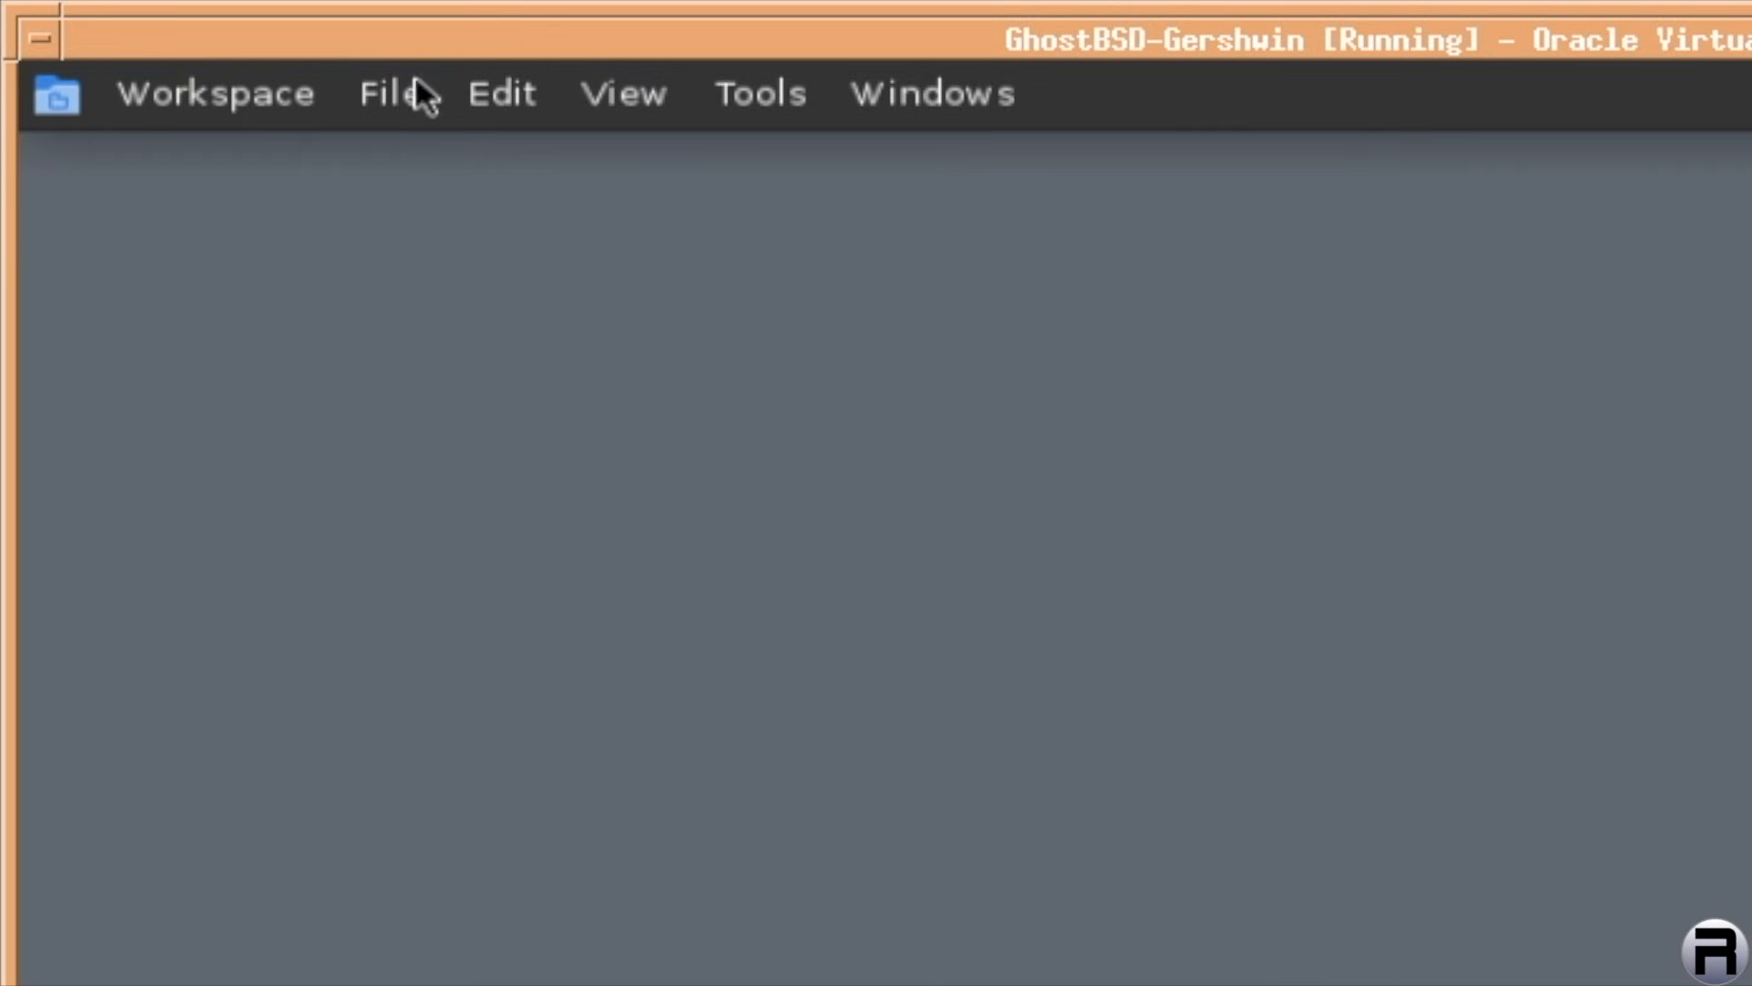
click(215, 93)
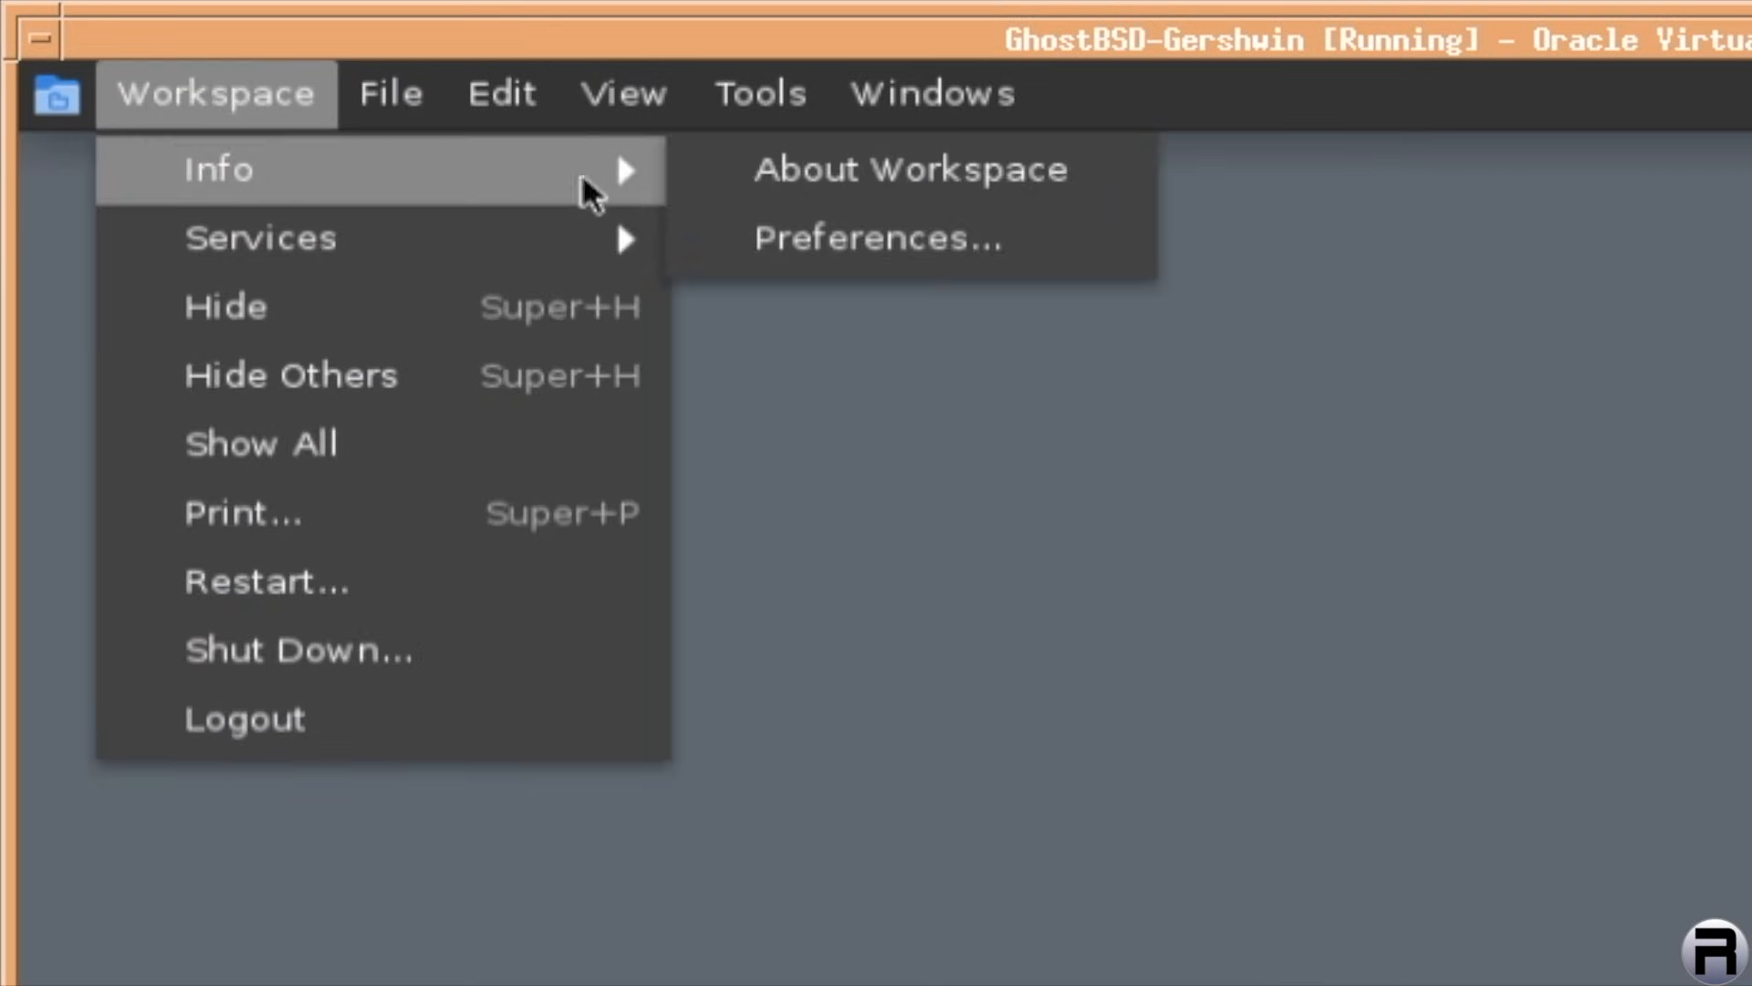
click(908, 168)
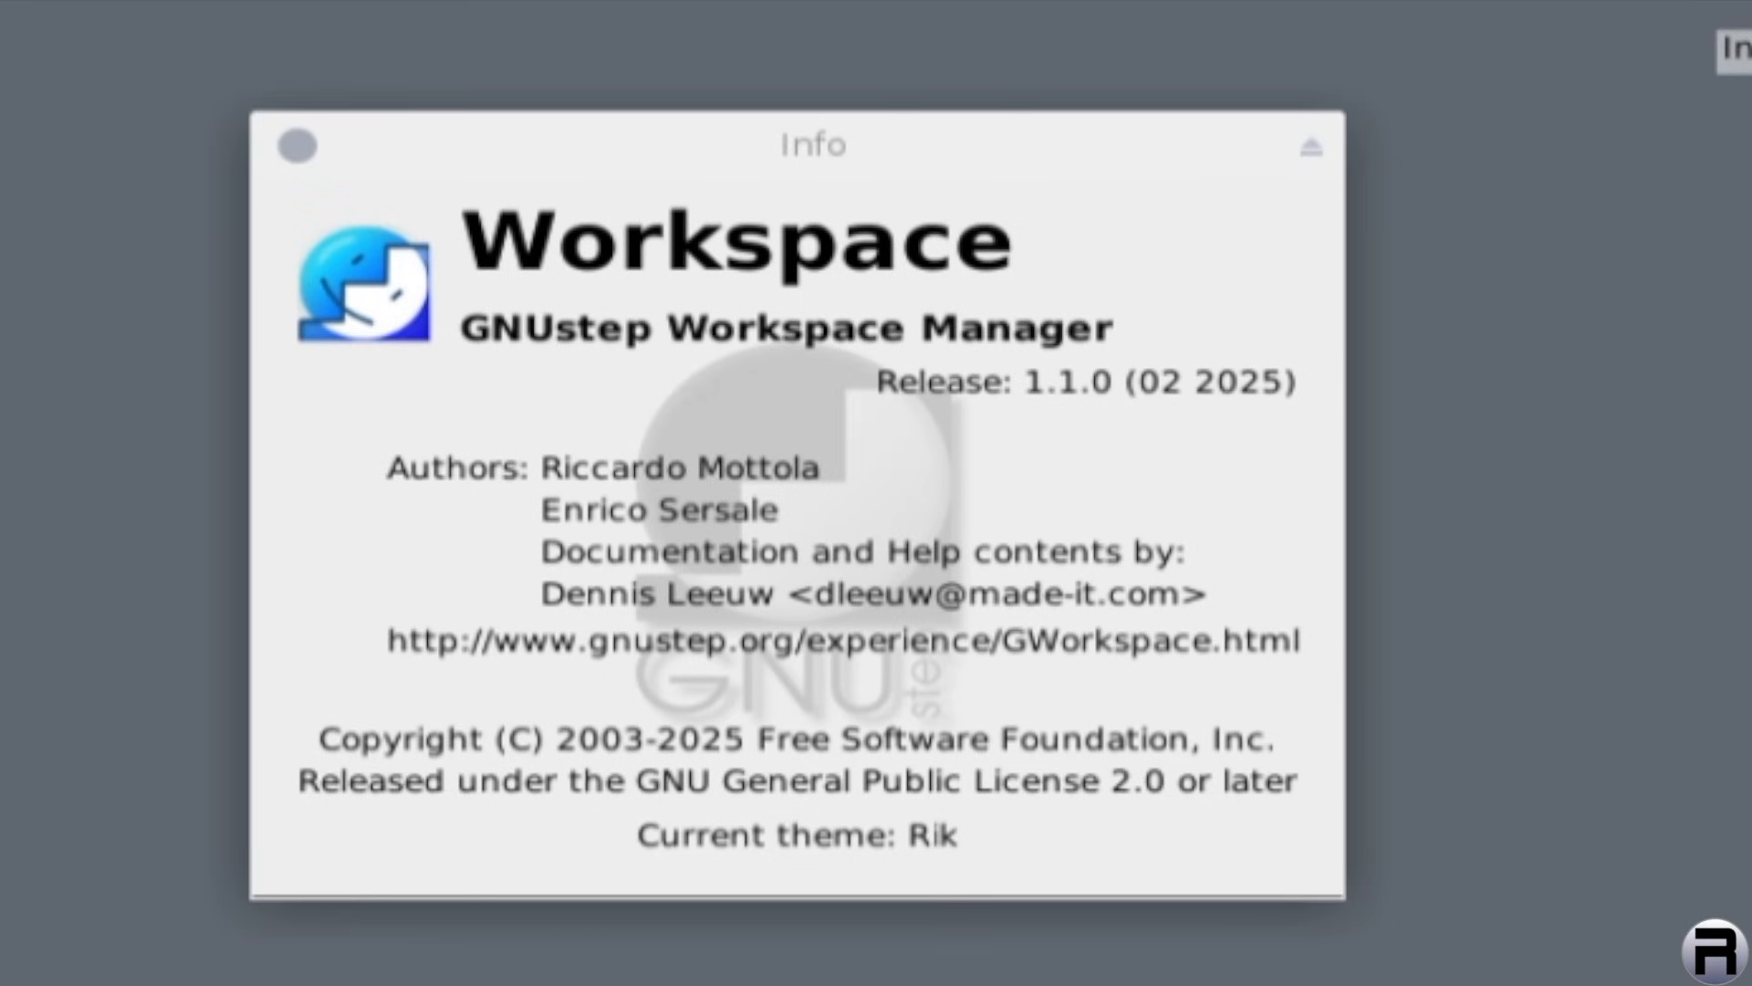
mouse_move(363, 53)
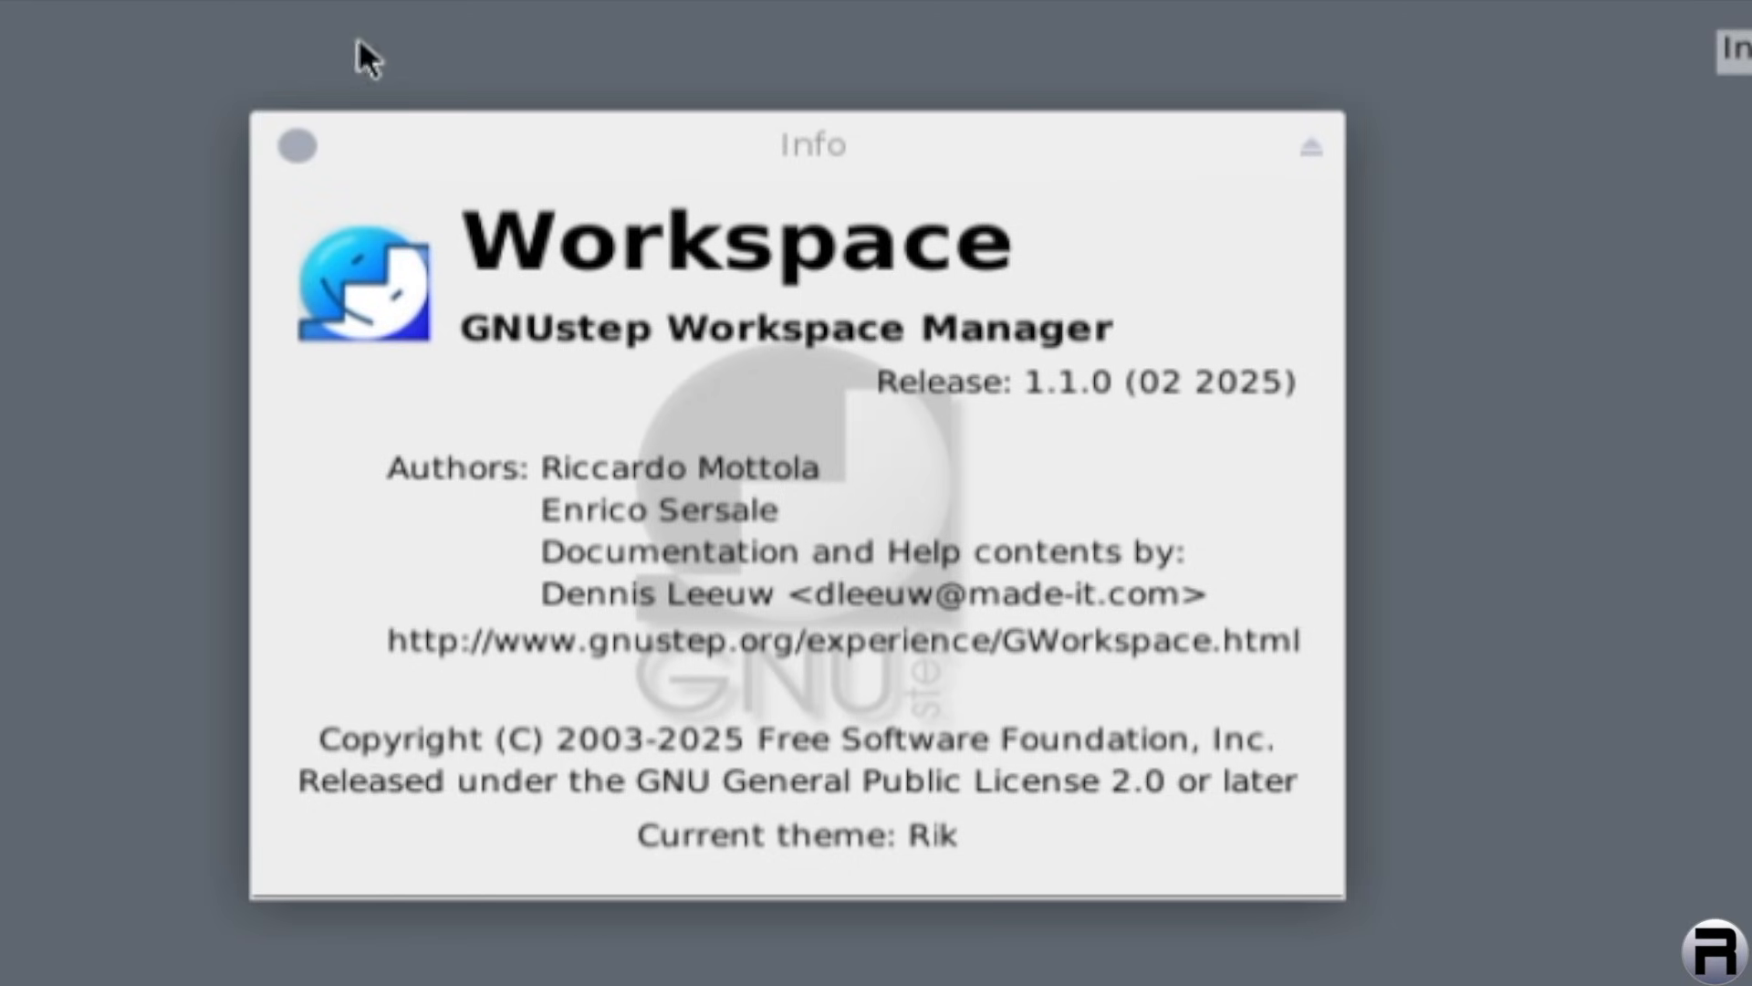
click(500, 93)
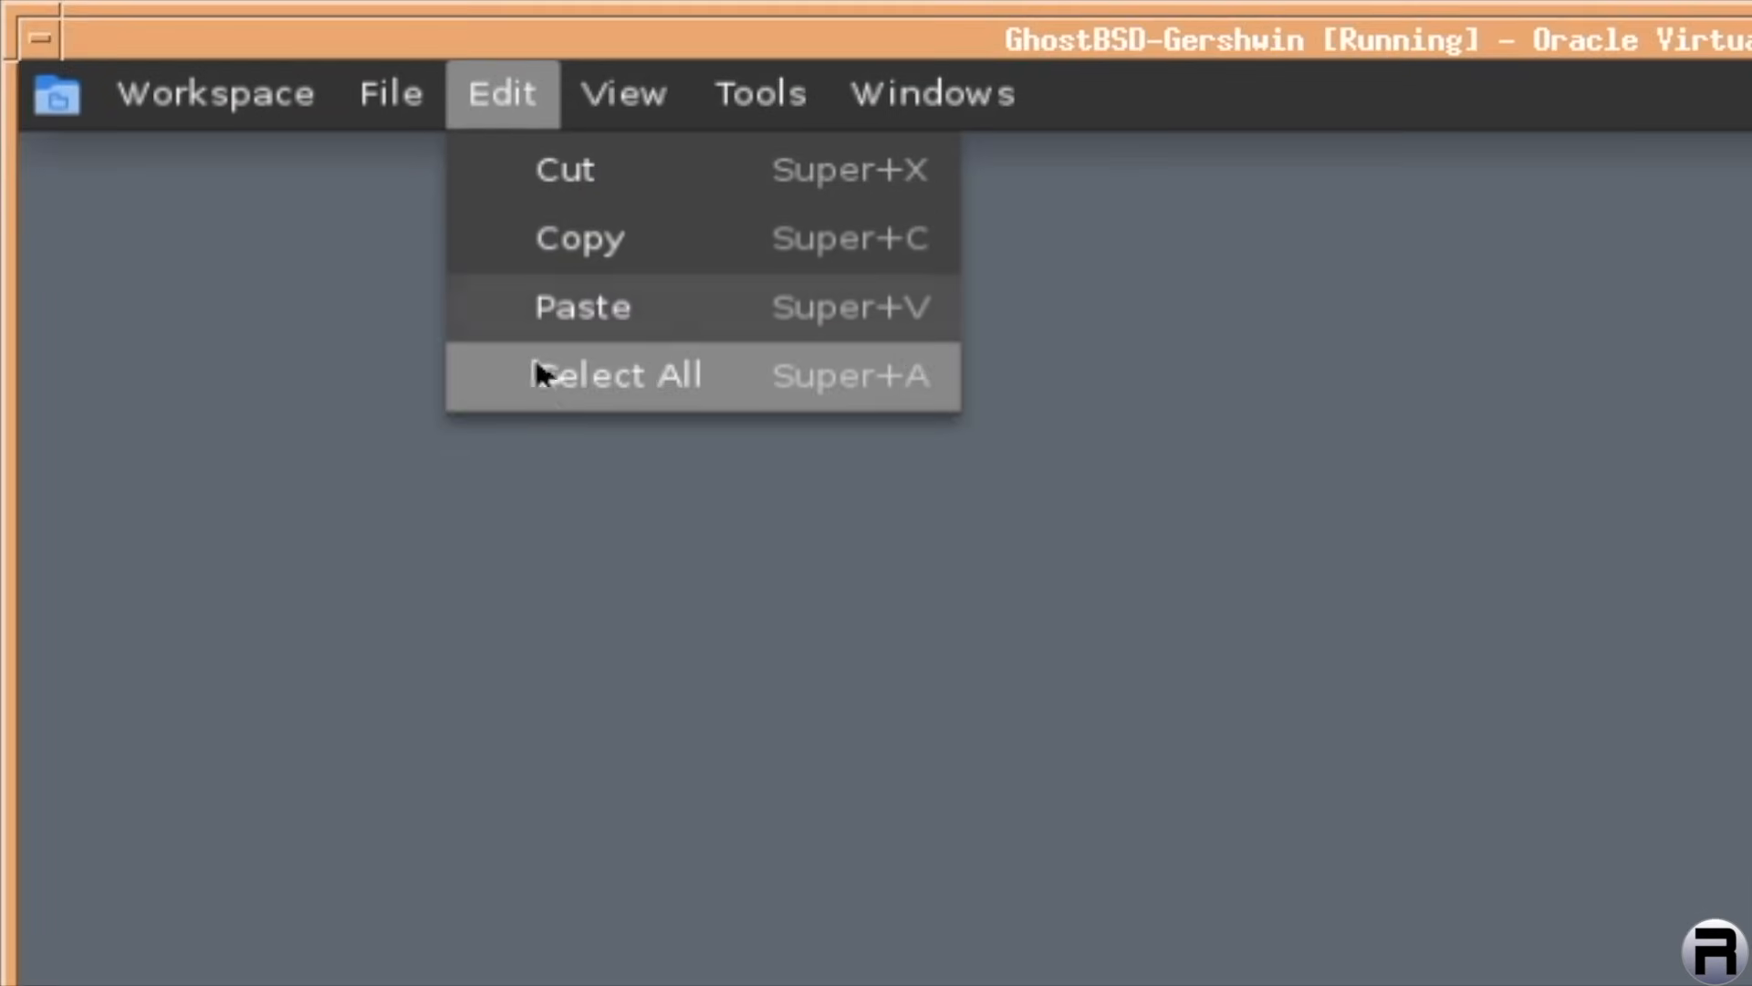
click(624, 94)
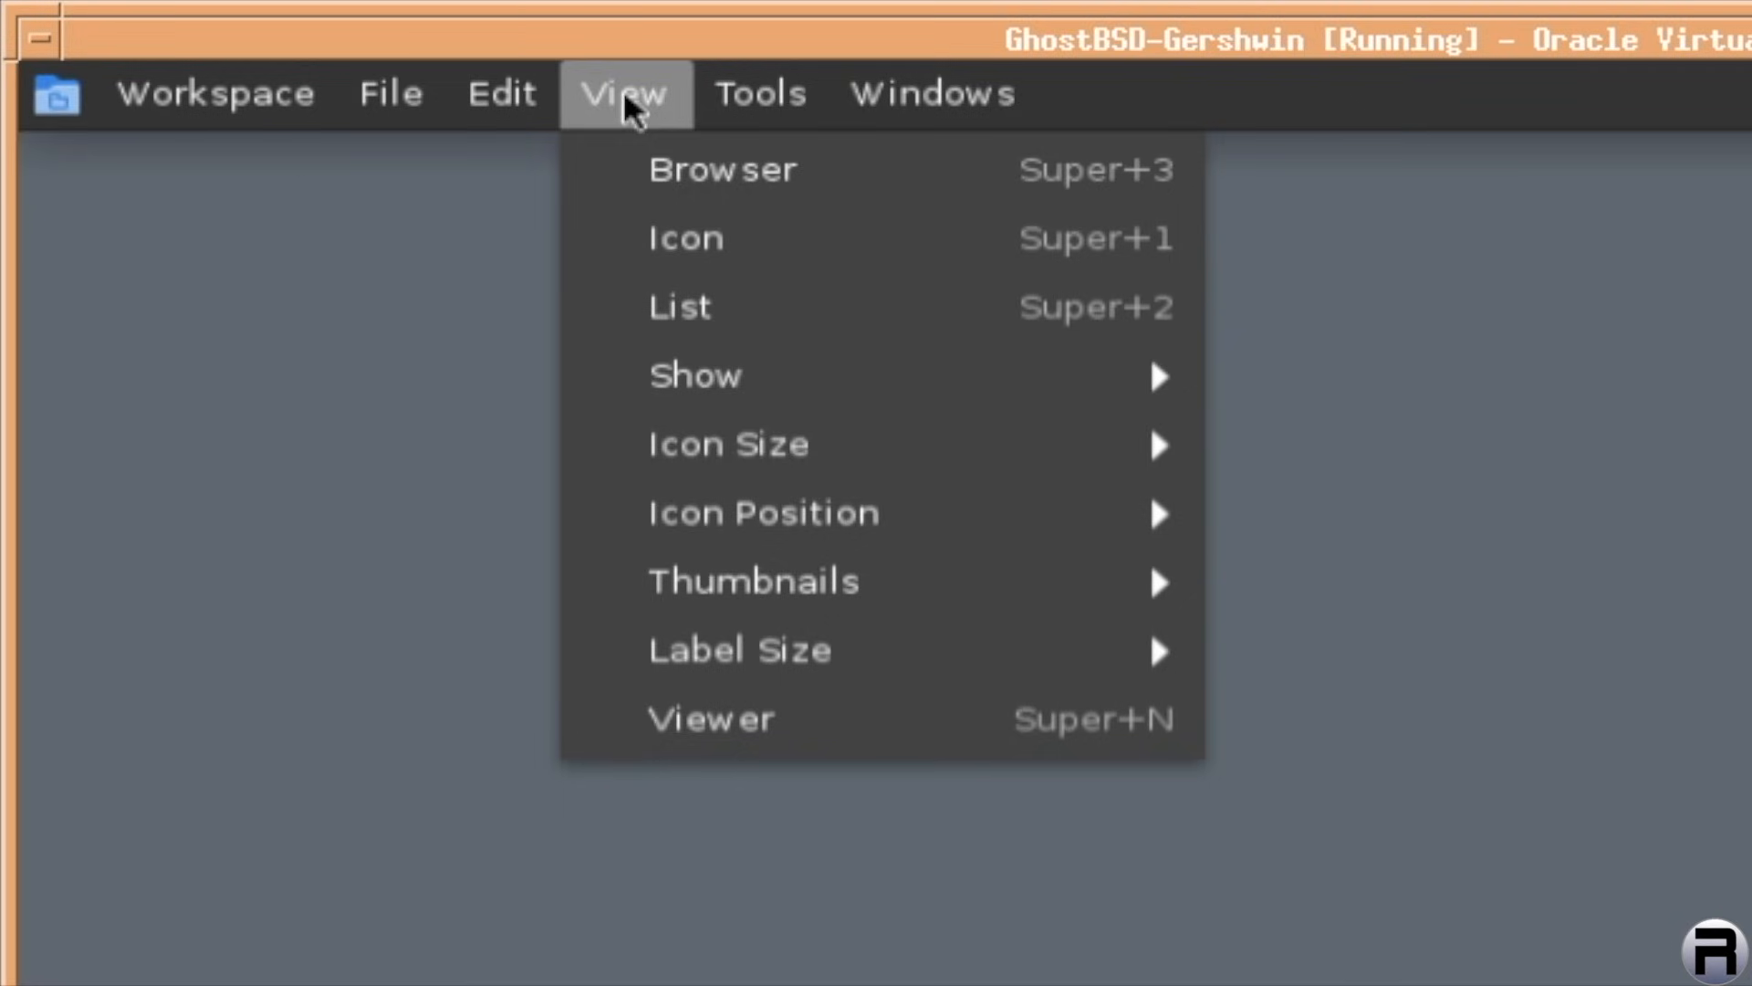
mouse_move(684, 237)
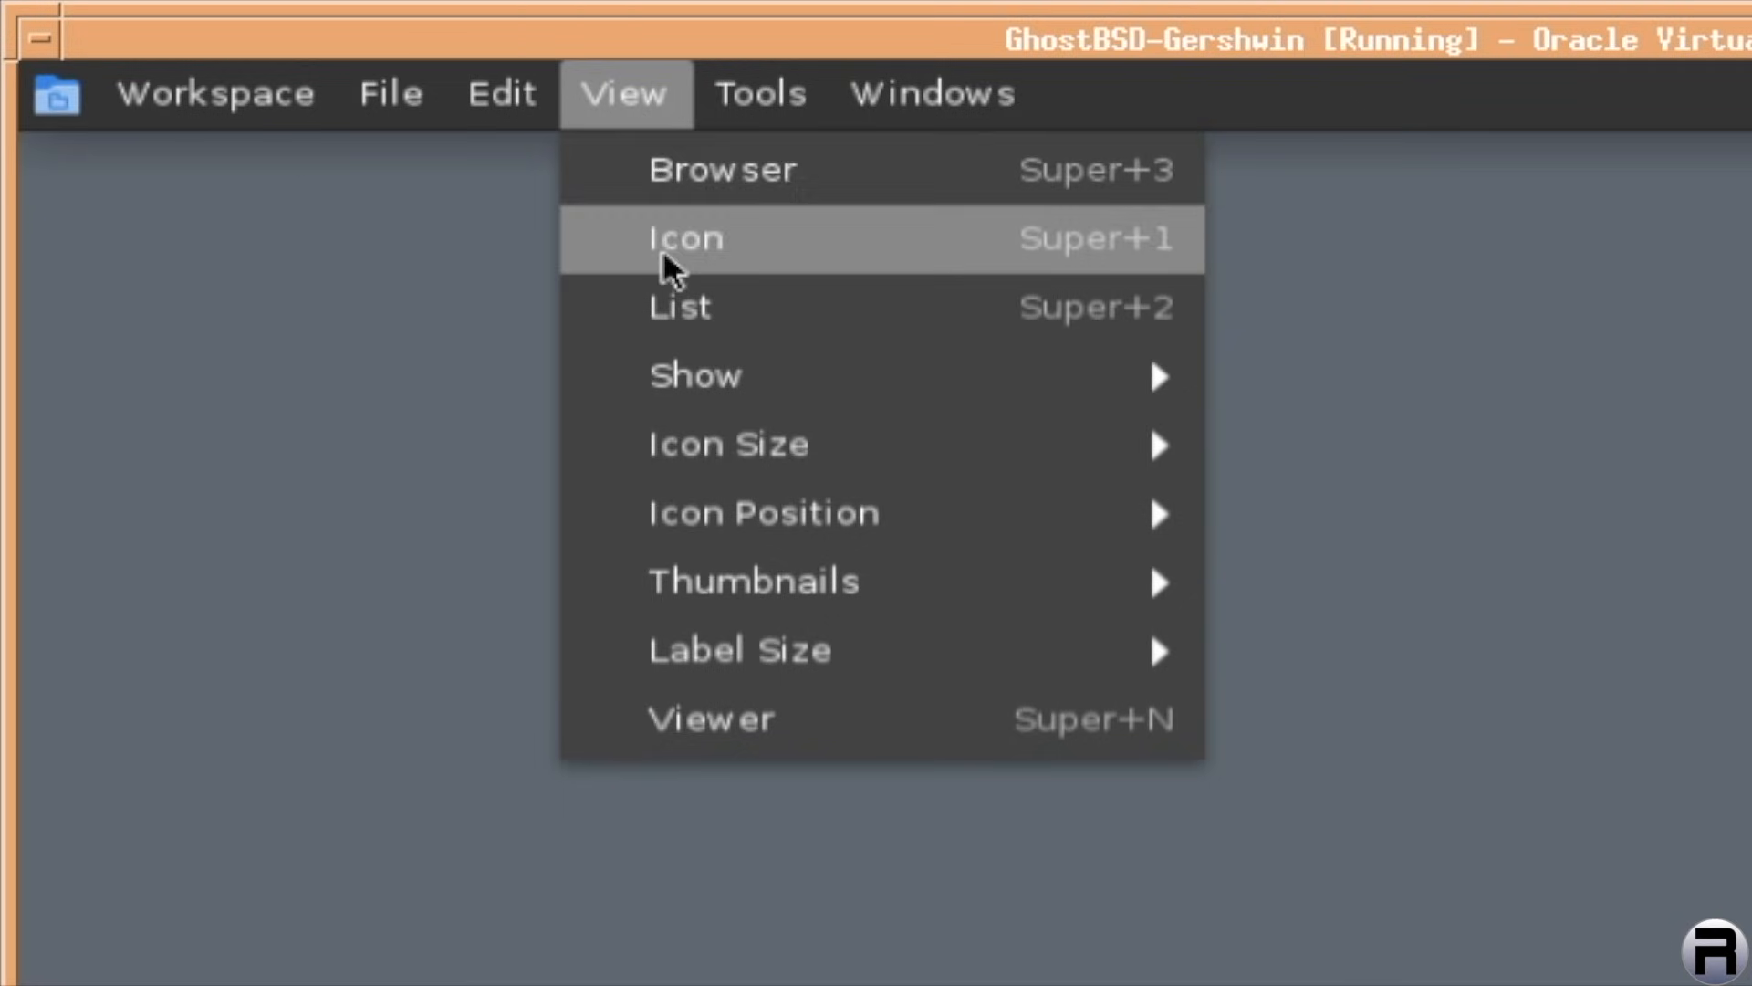
mouse_move(695, 376)
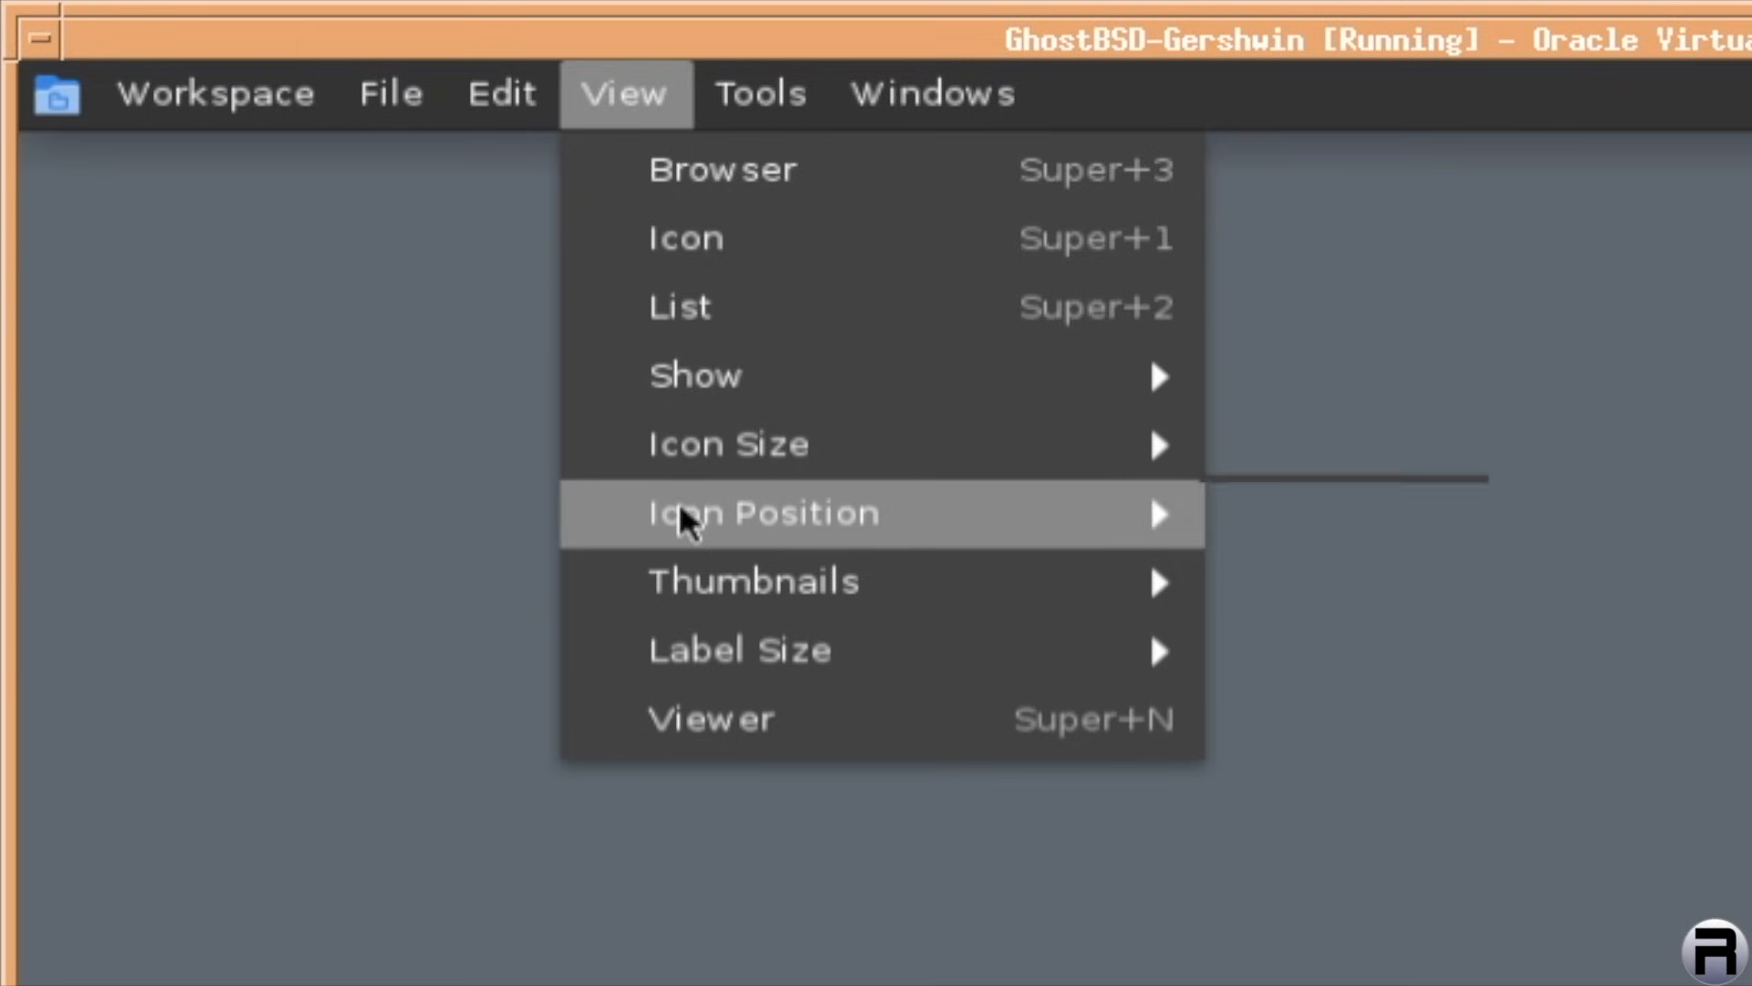
mouse_move(739, 649)
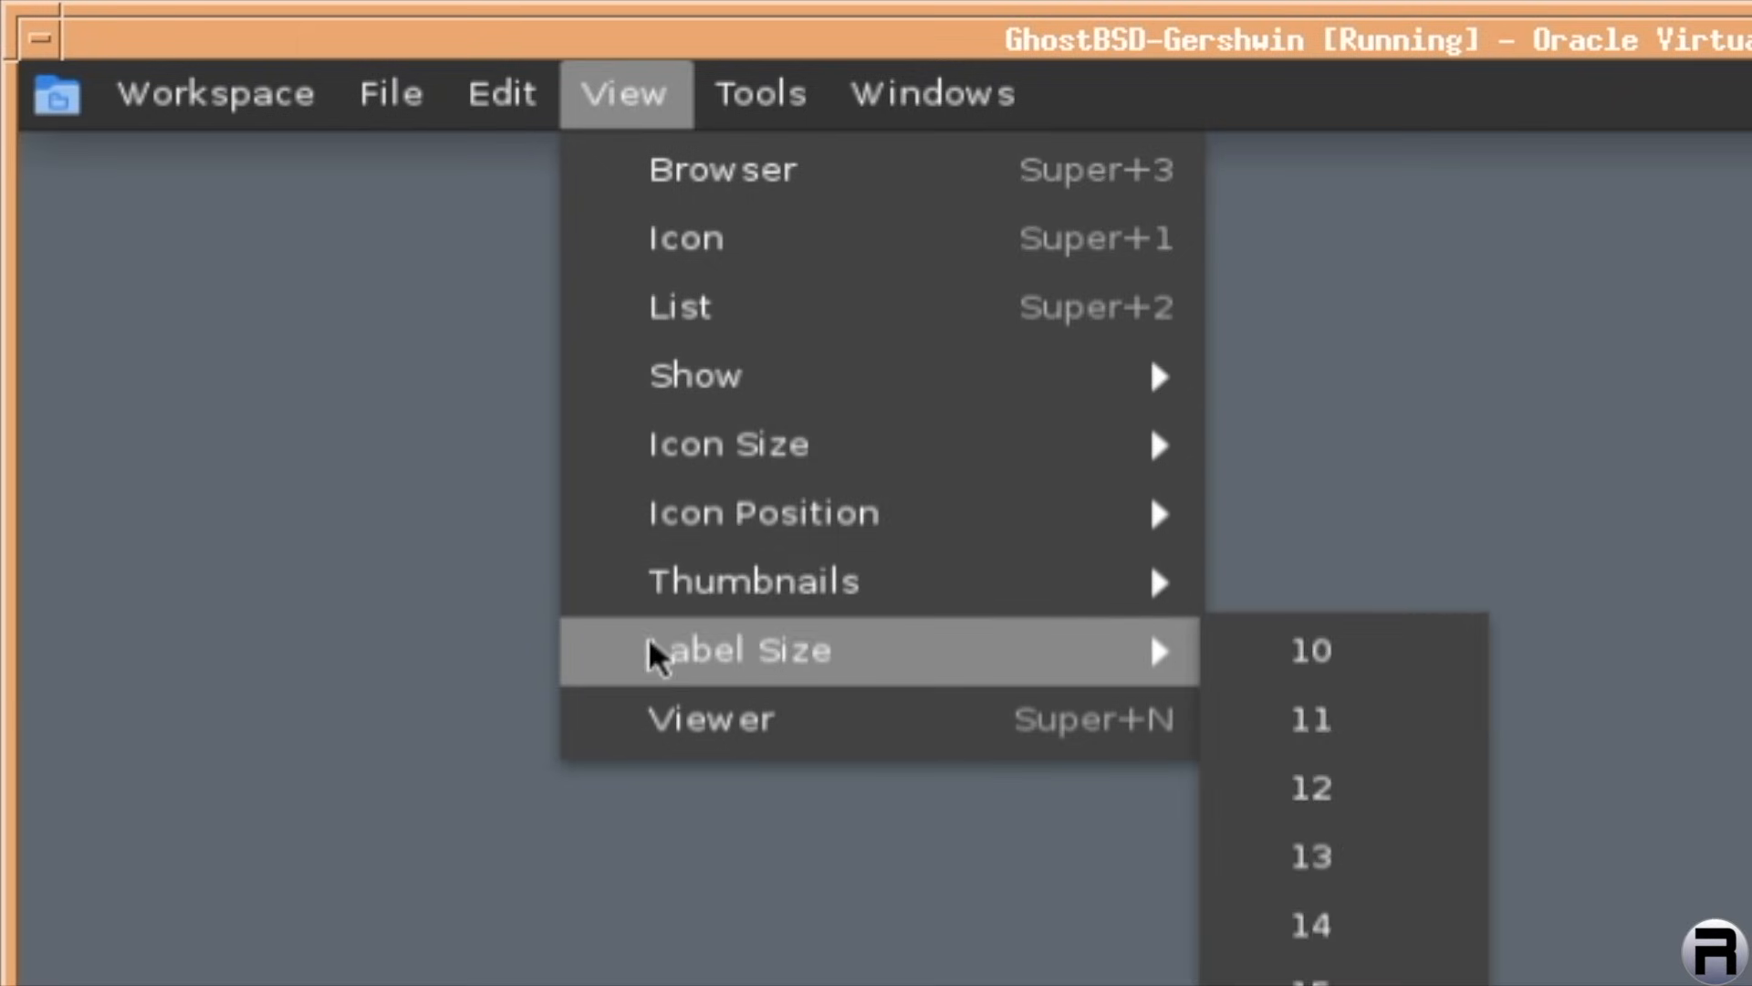
click(759, 93)
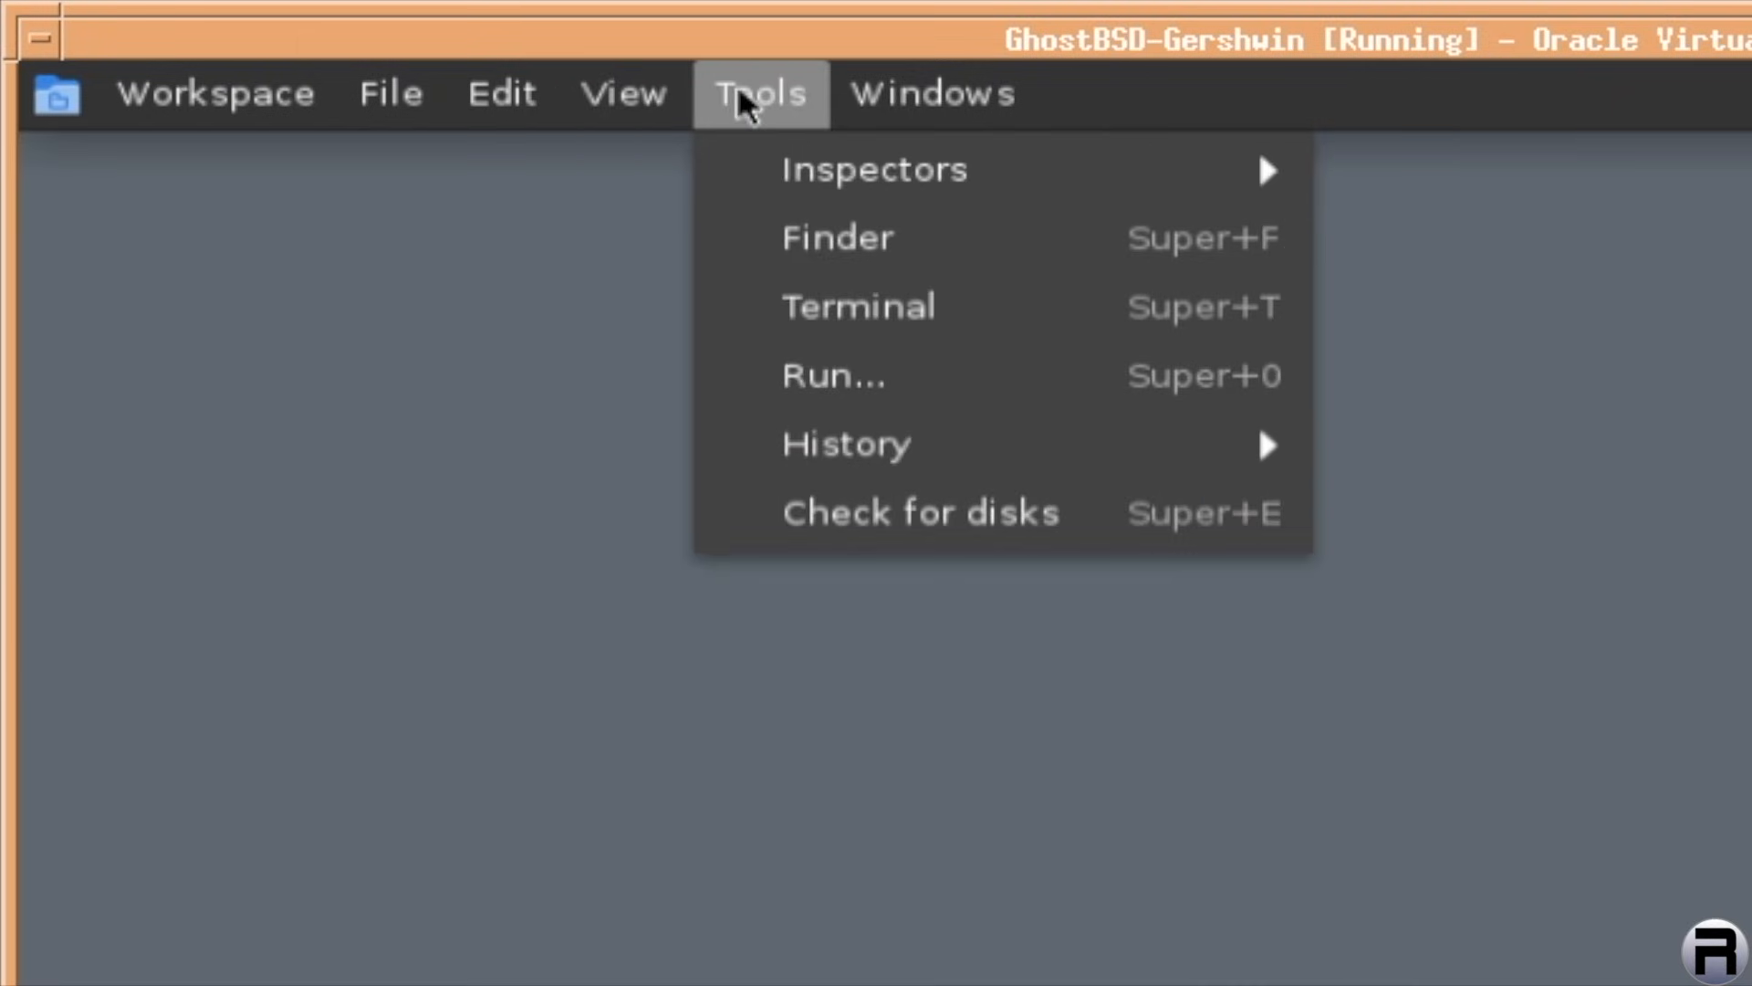
mouse_move(874, 168)
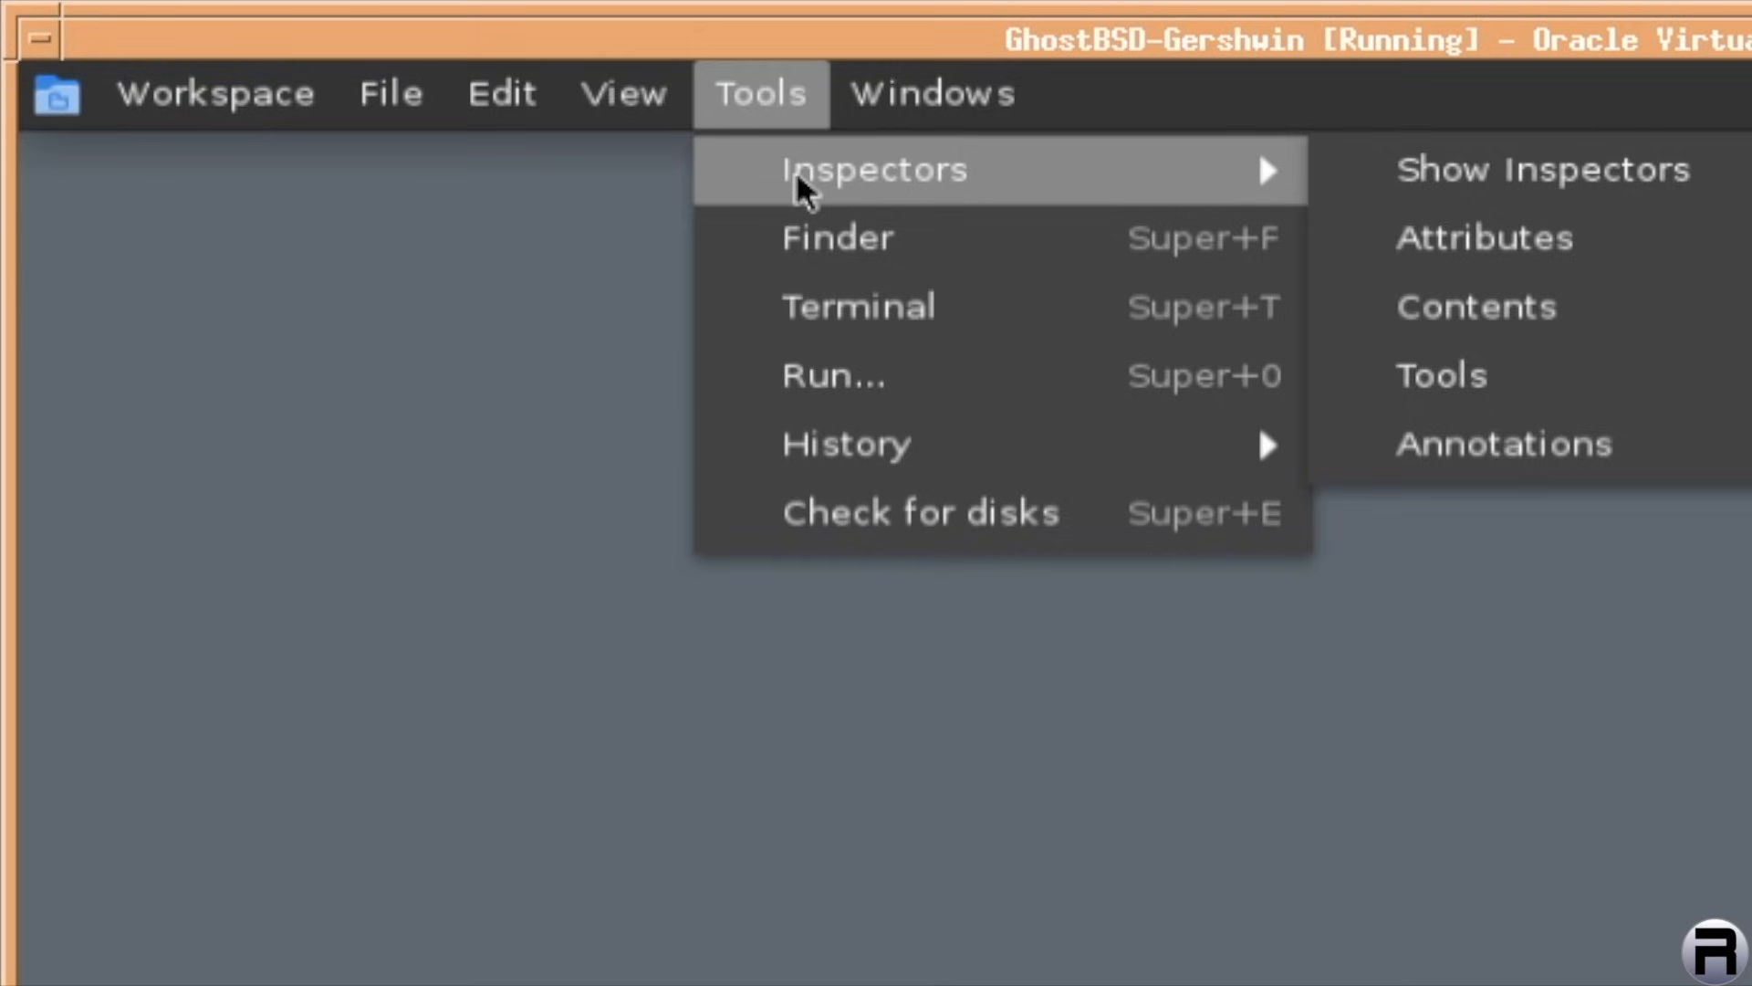
mouse_move(858, 306)
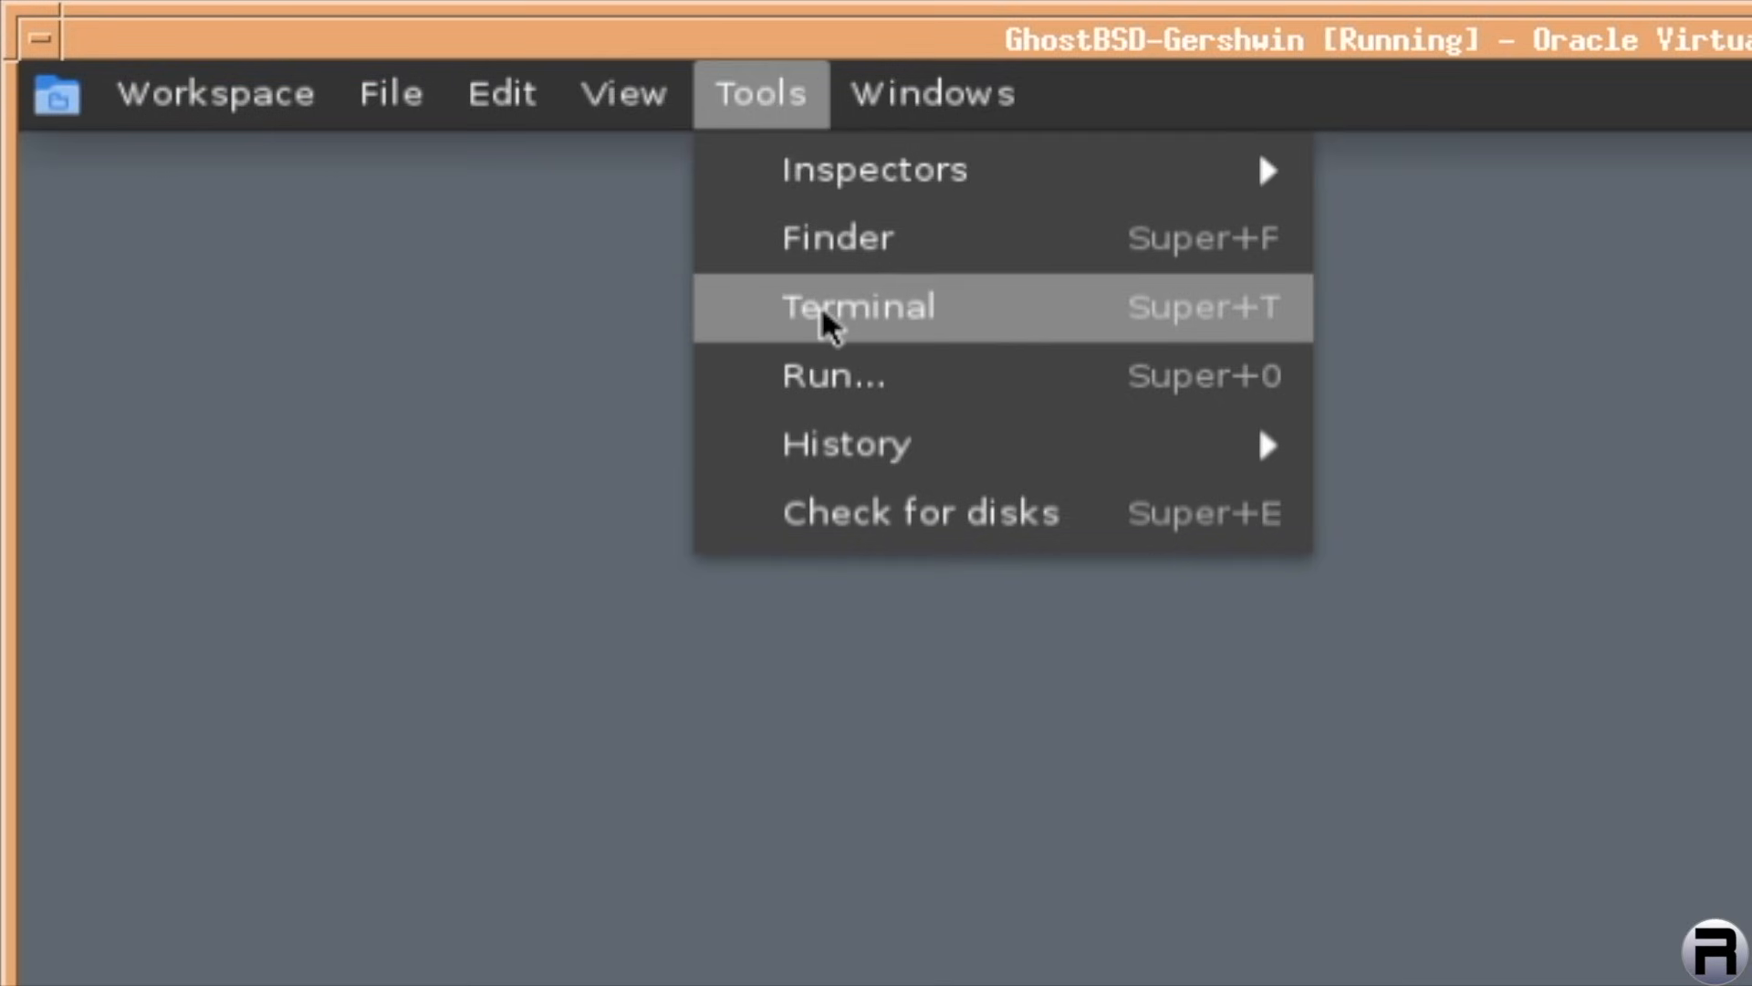
mouse_move(845, 443)
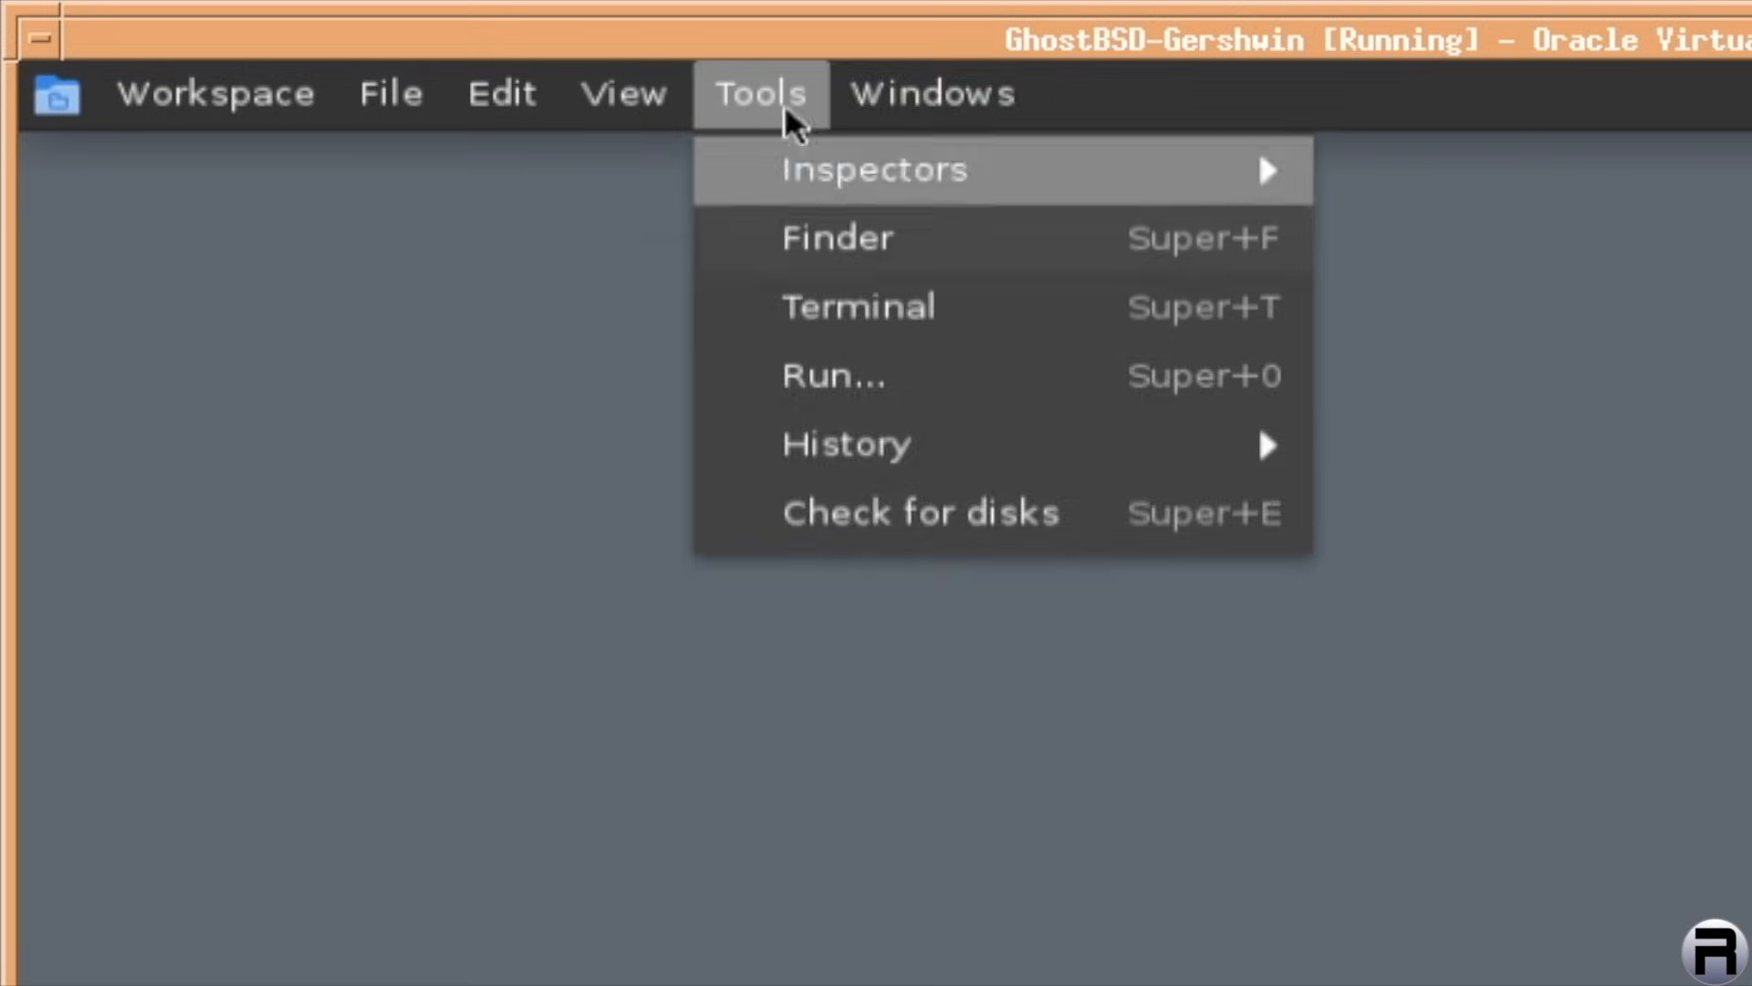
click(933, 93)
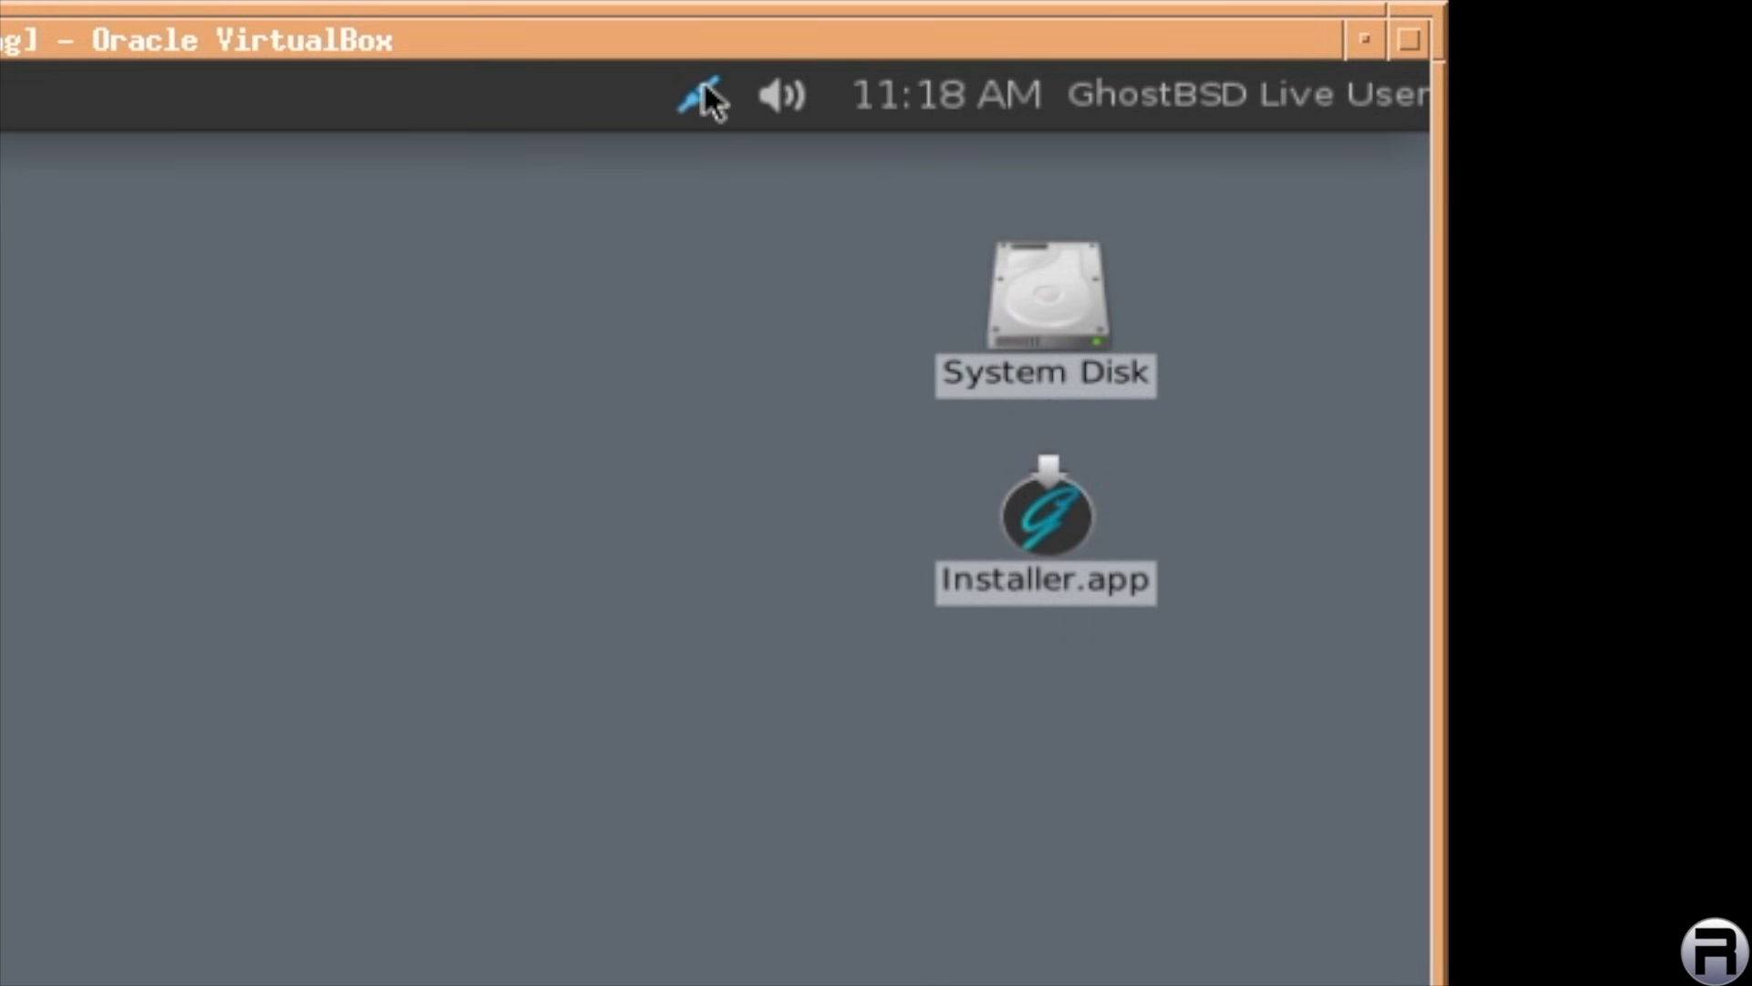
mouse_move(701, 93)
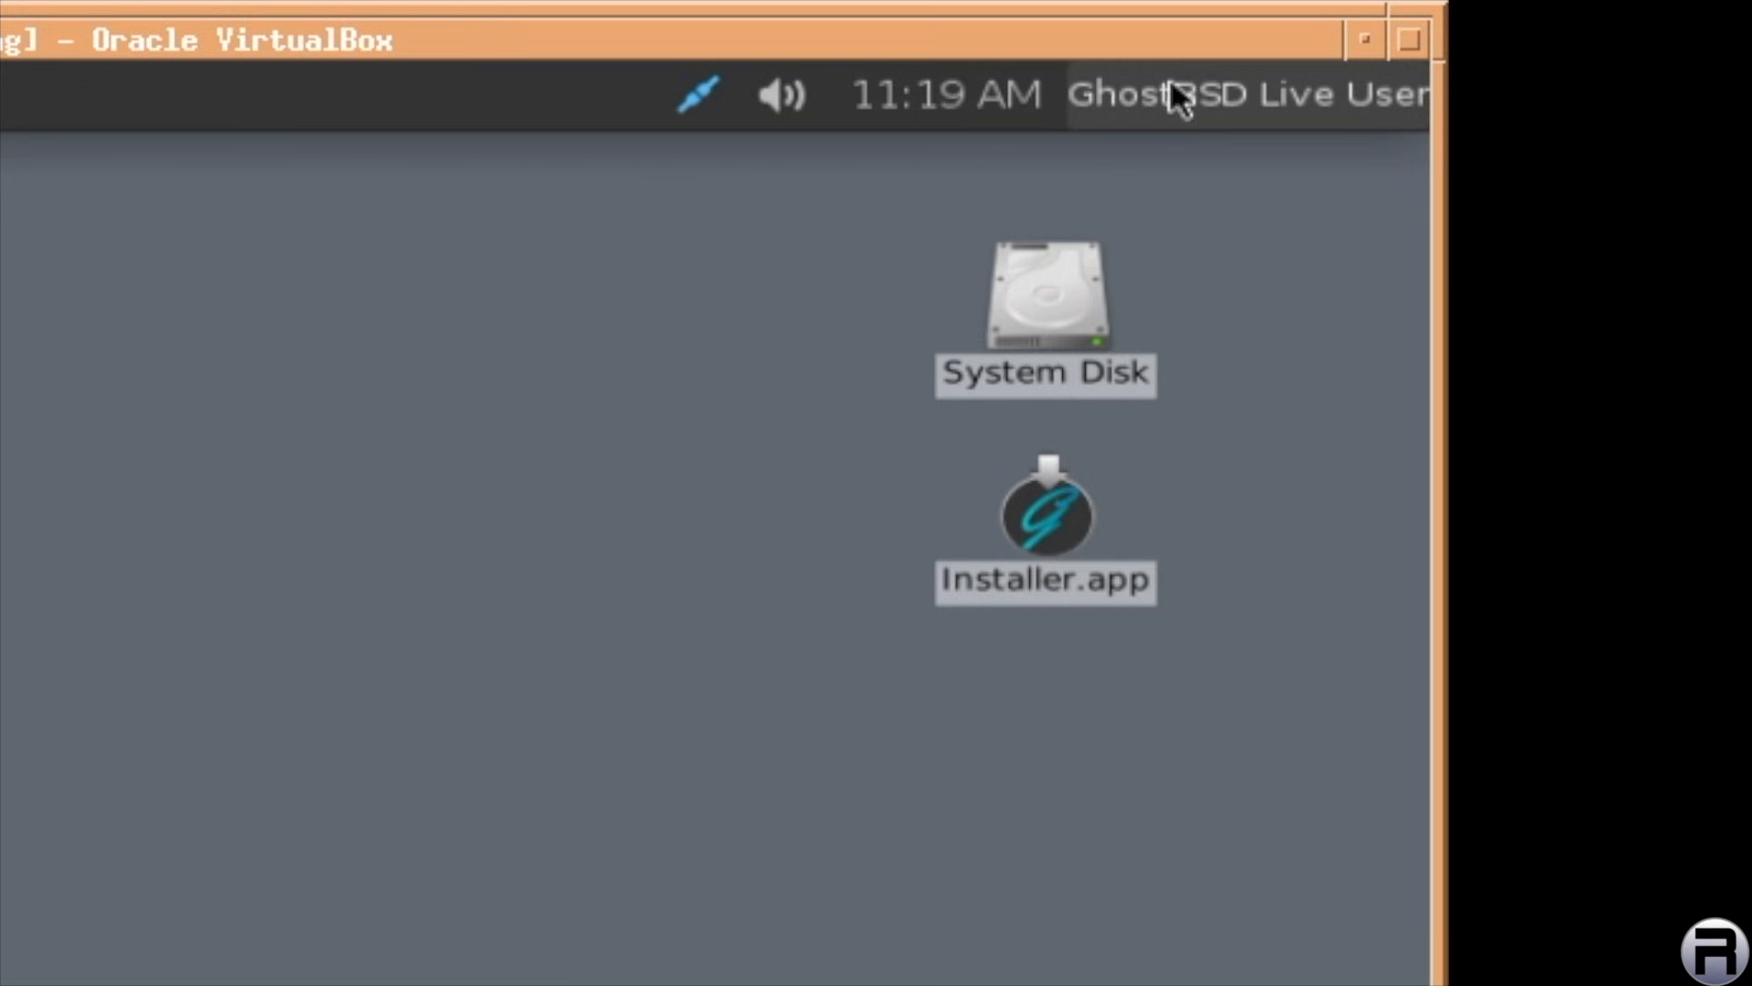
mouse_move(279, 865)
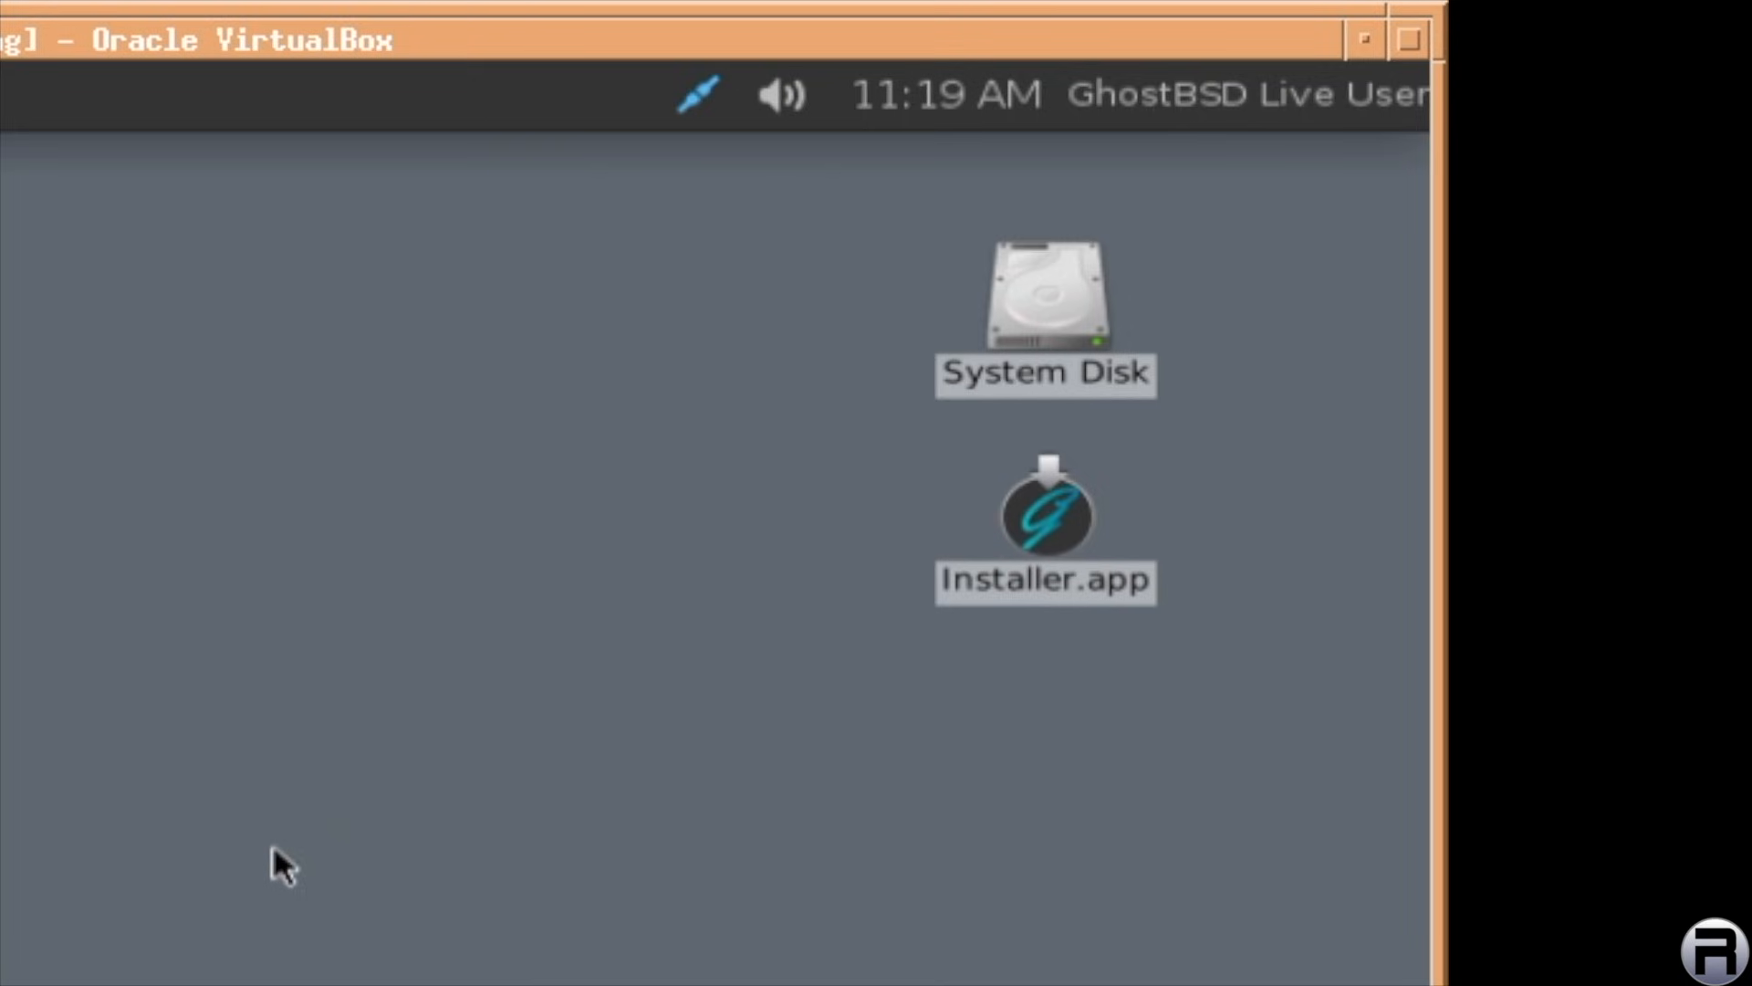
mouse_move(1047, 297)
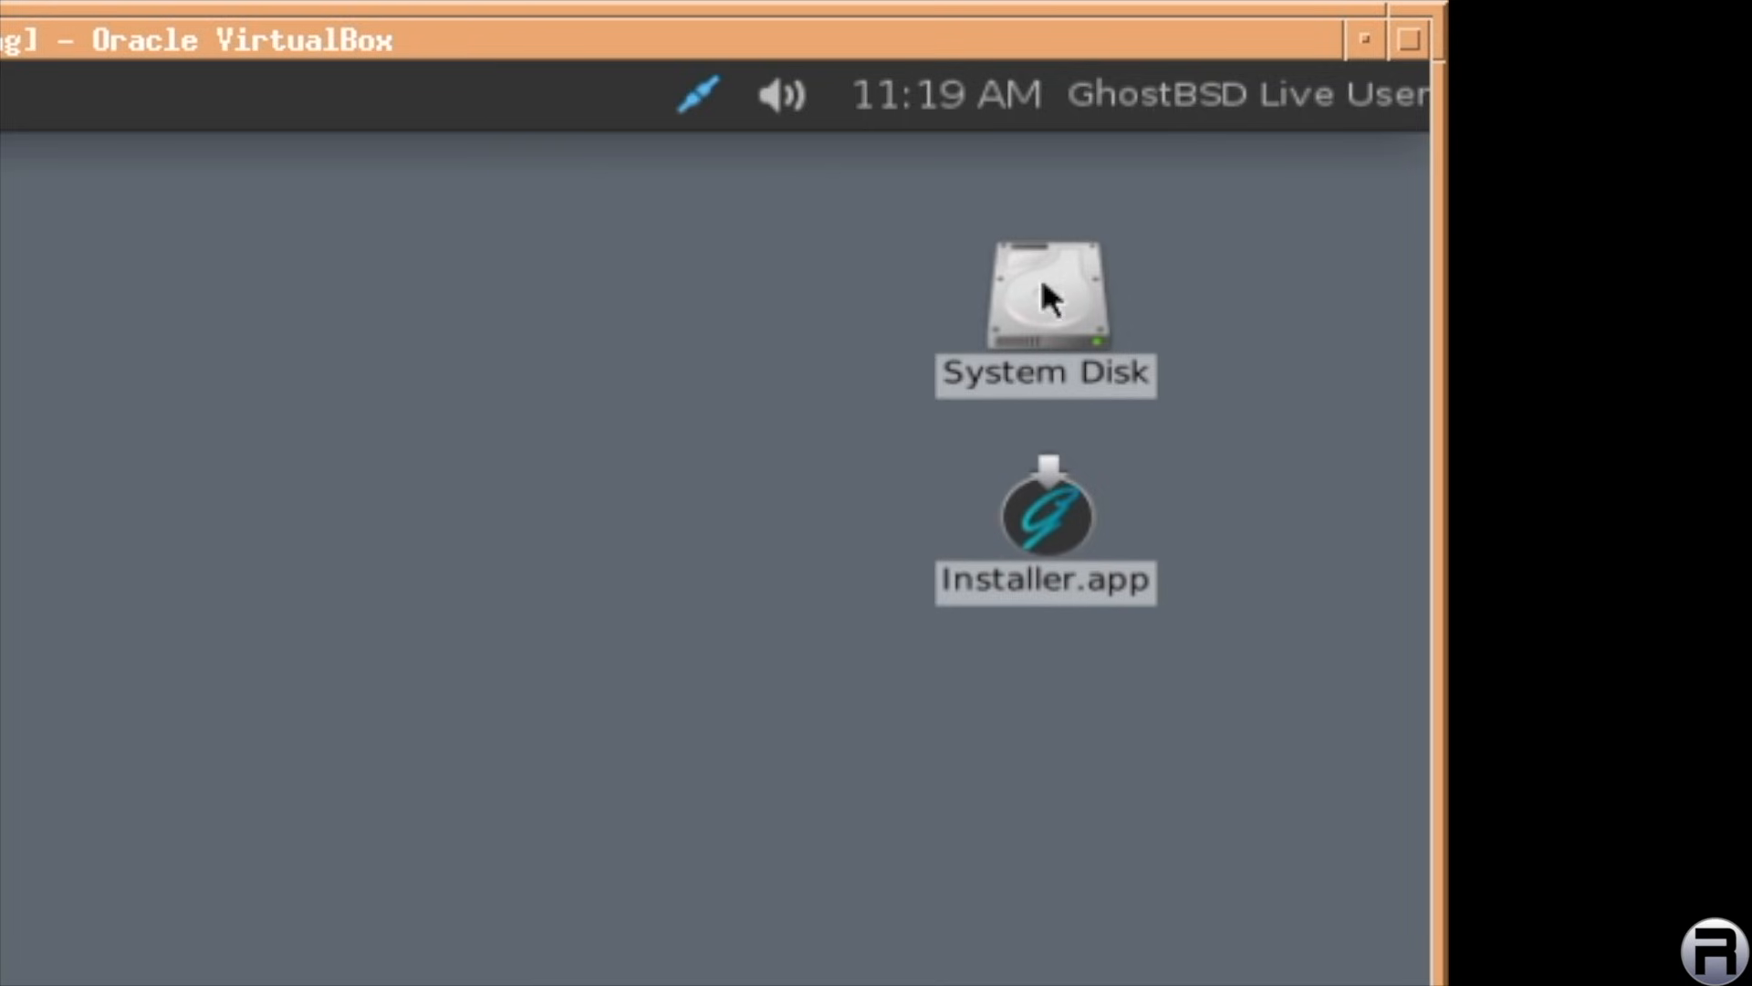
Open the System Disk from the desktop in File Viewer
click(1046, 302)
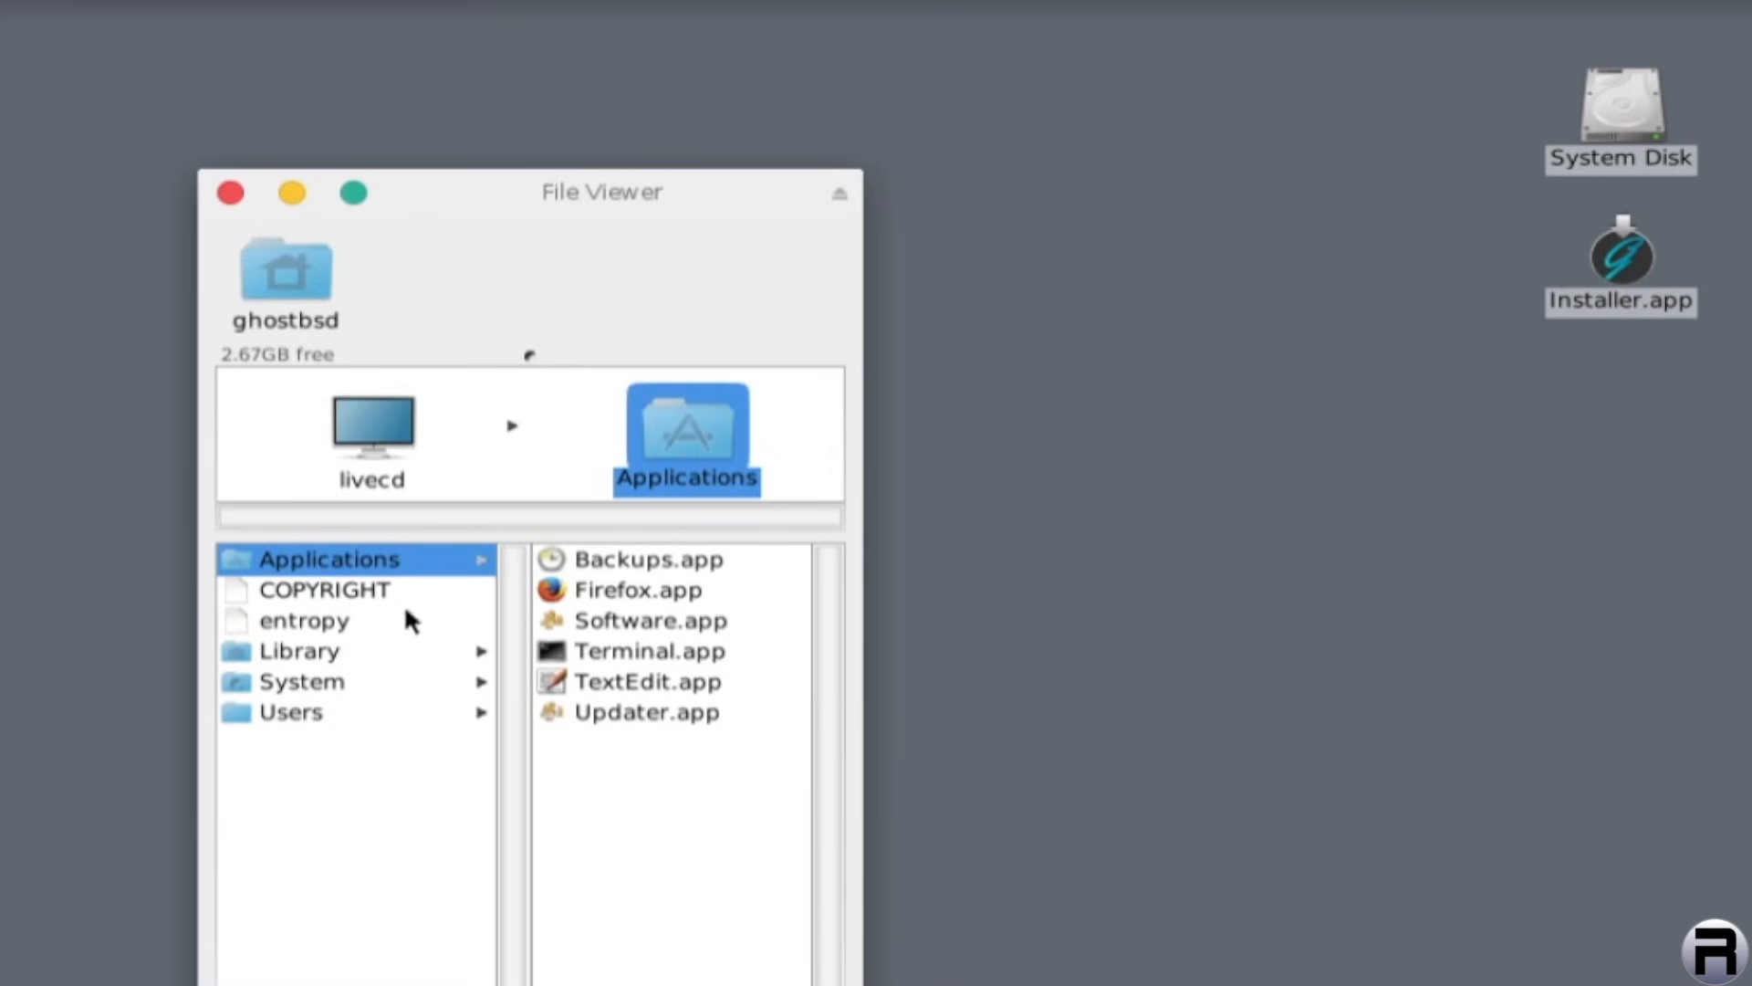
Browse COPYRIGHT, entropy, Library and Applications on the disk, then close File Viewer
click(323, 589)
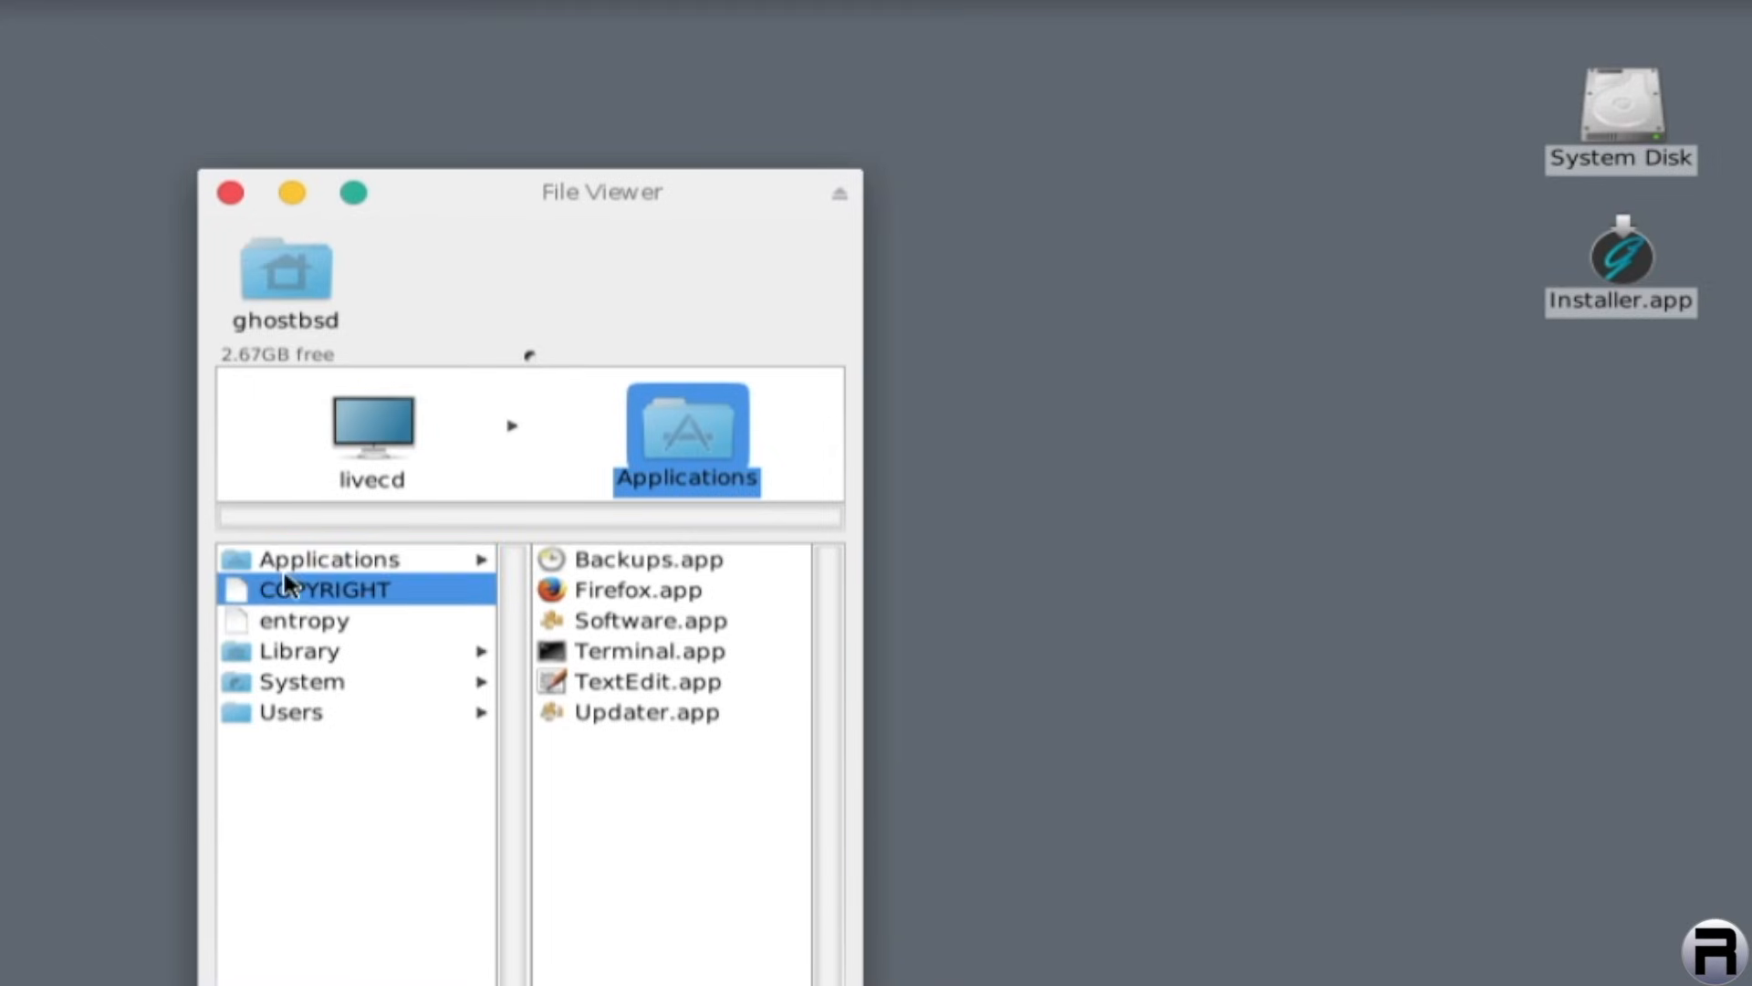
click(303, 621)
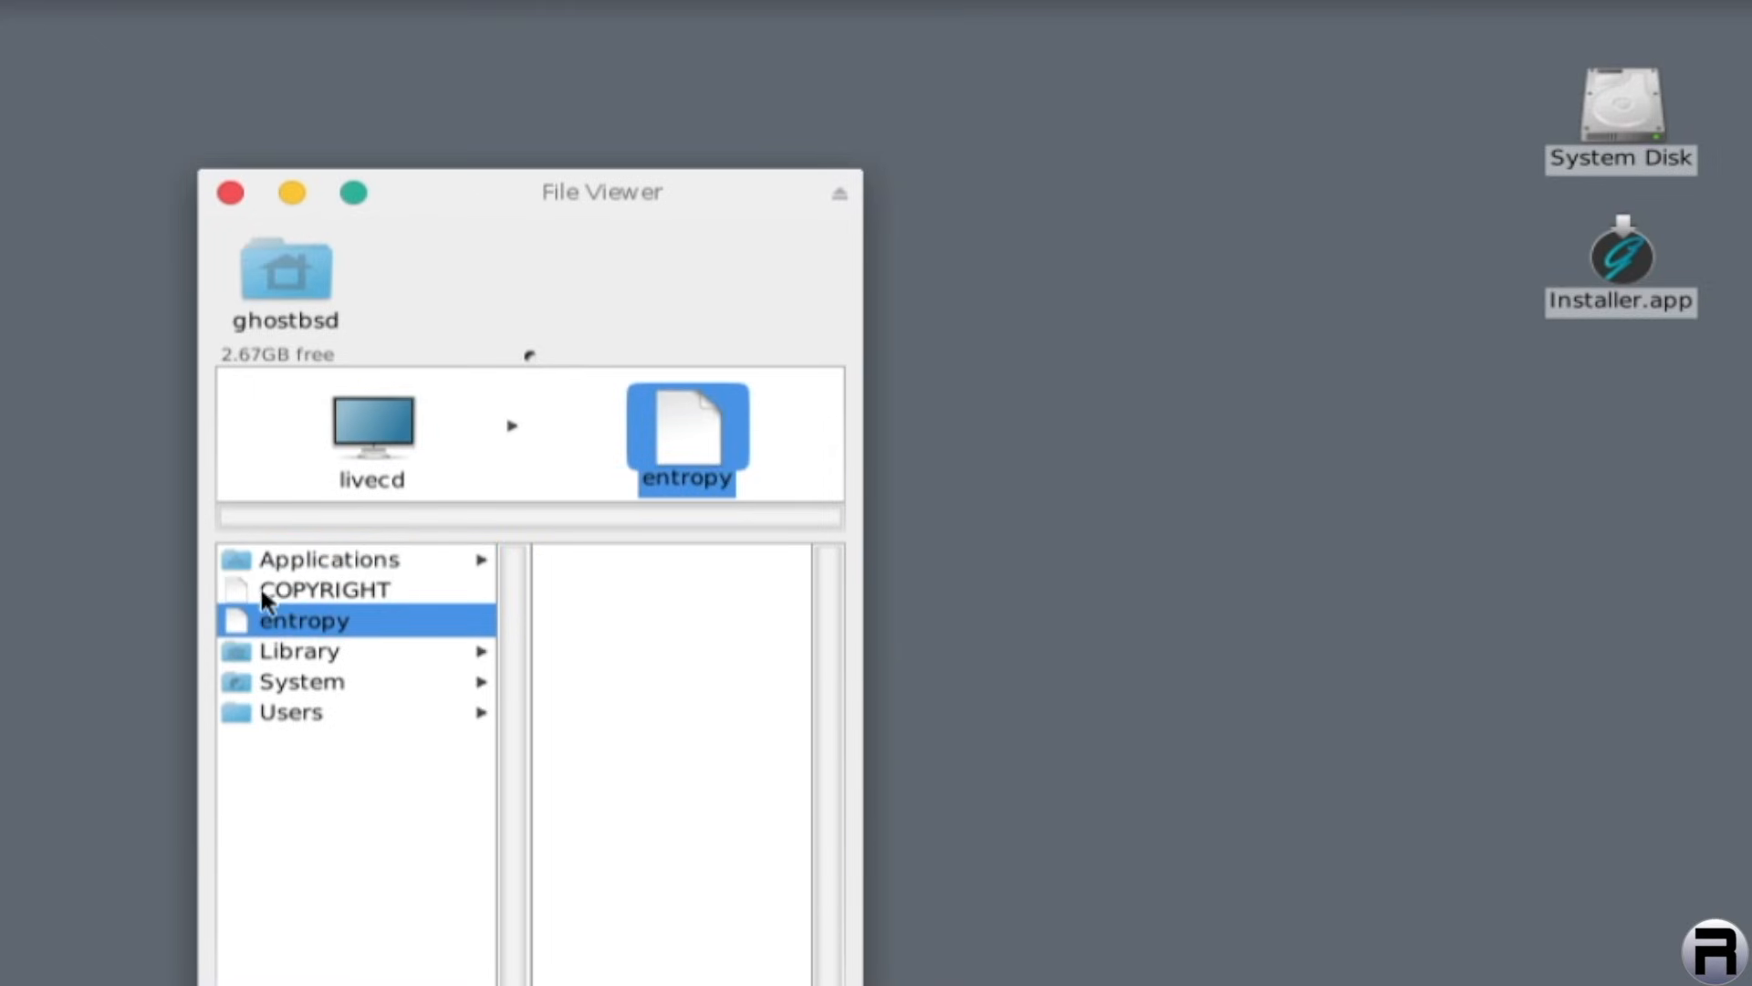
click(297, 650)
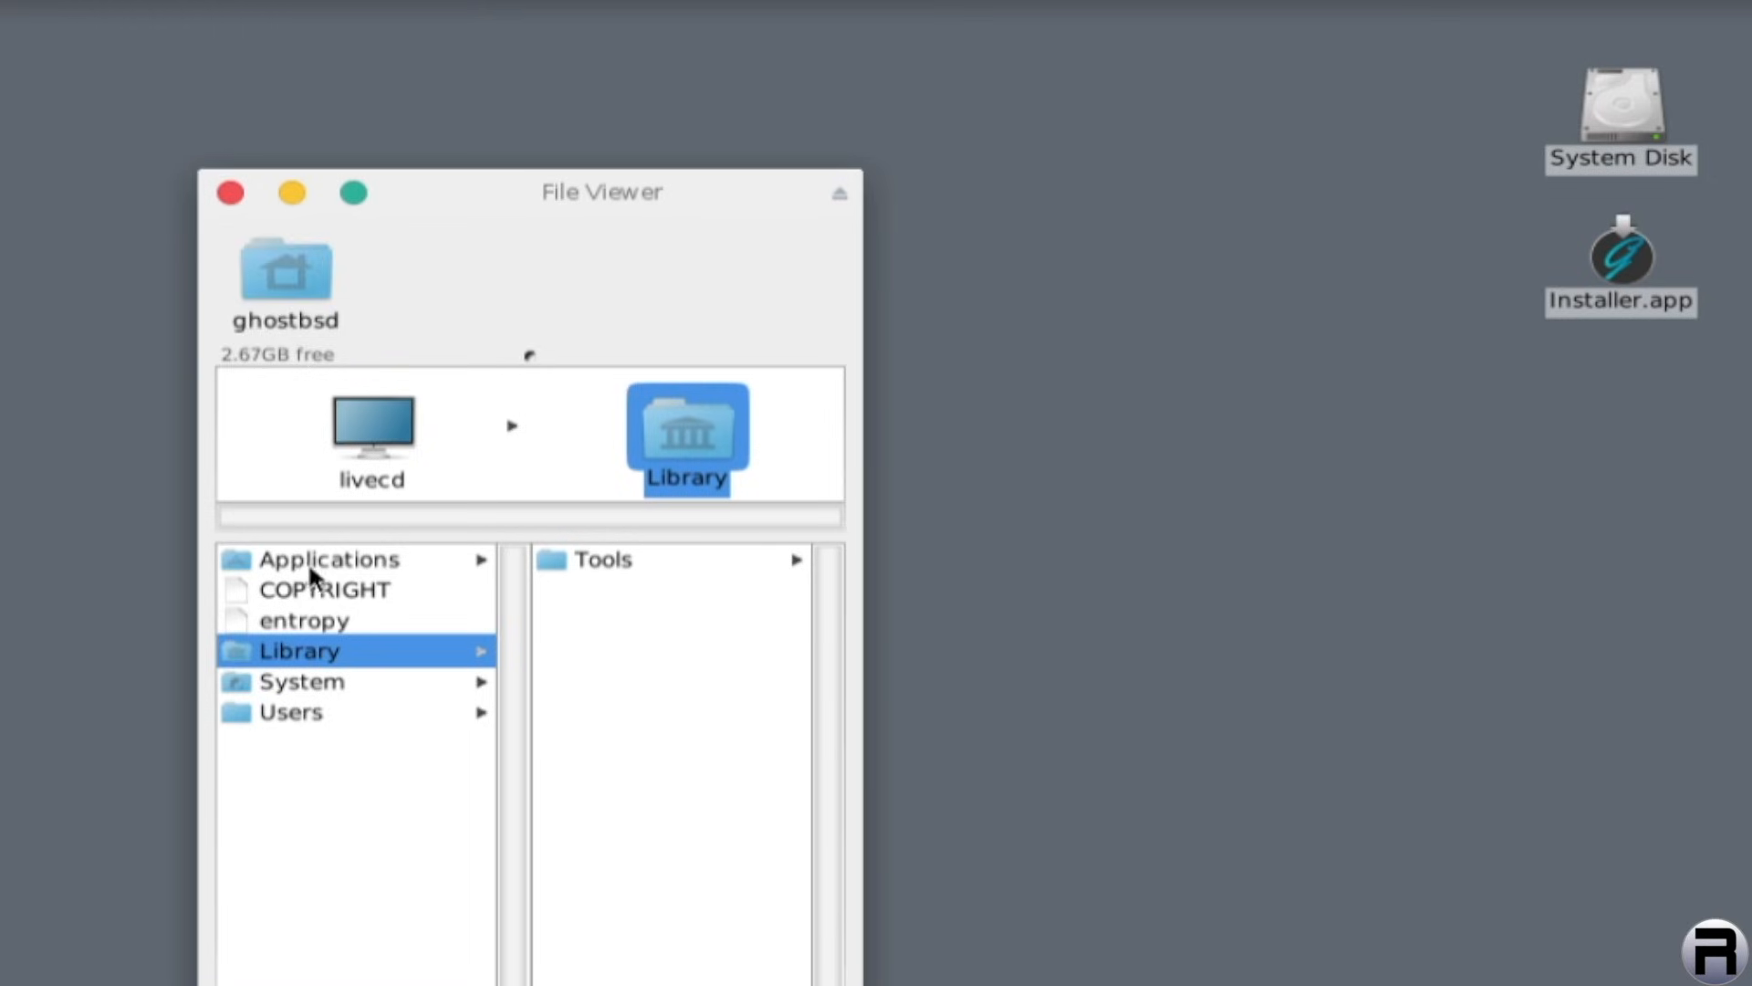
click(328, 559)
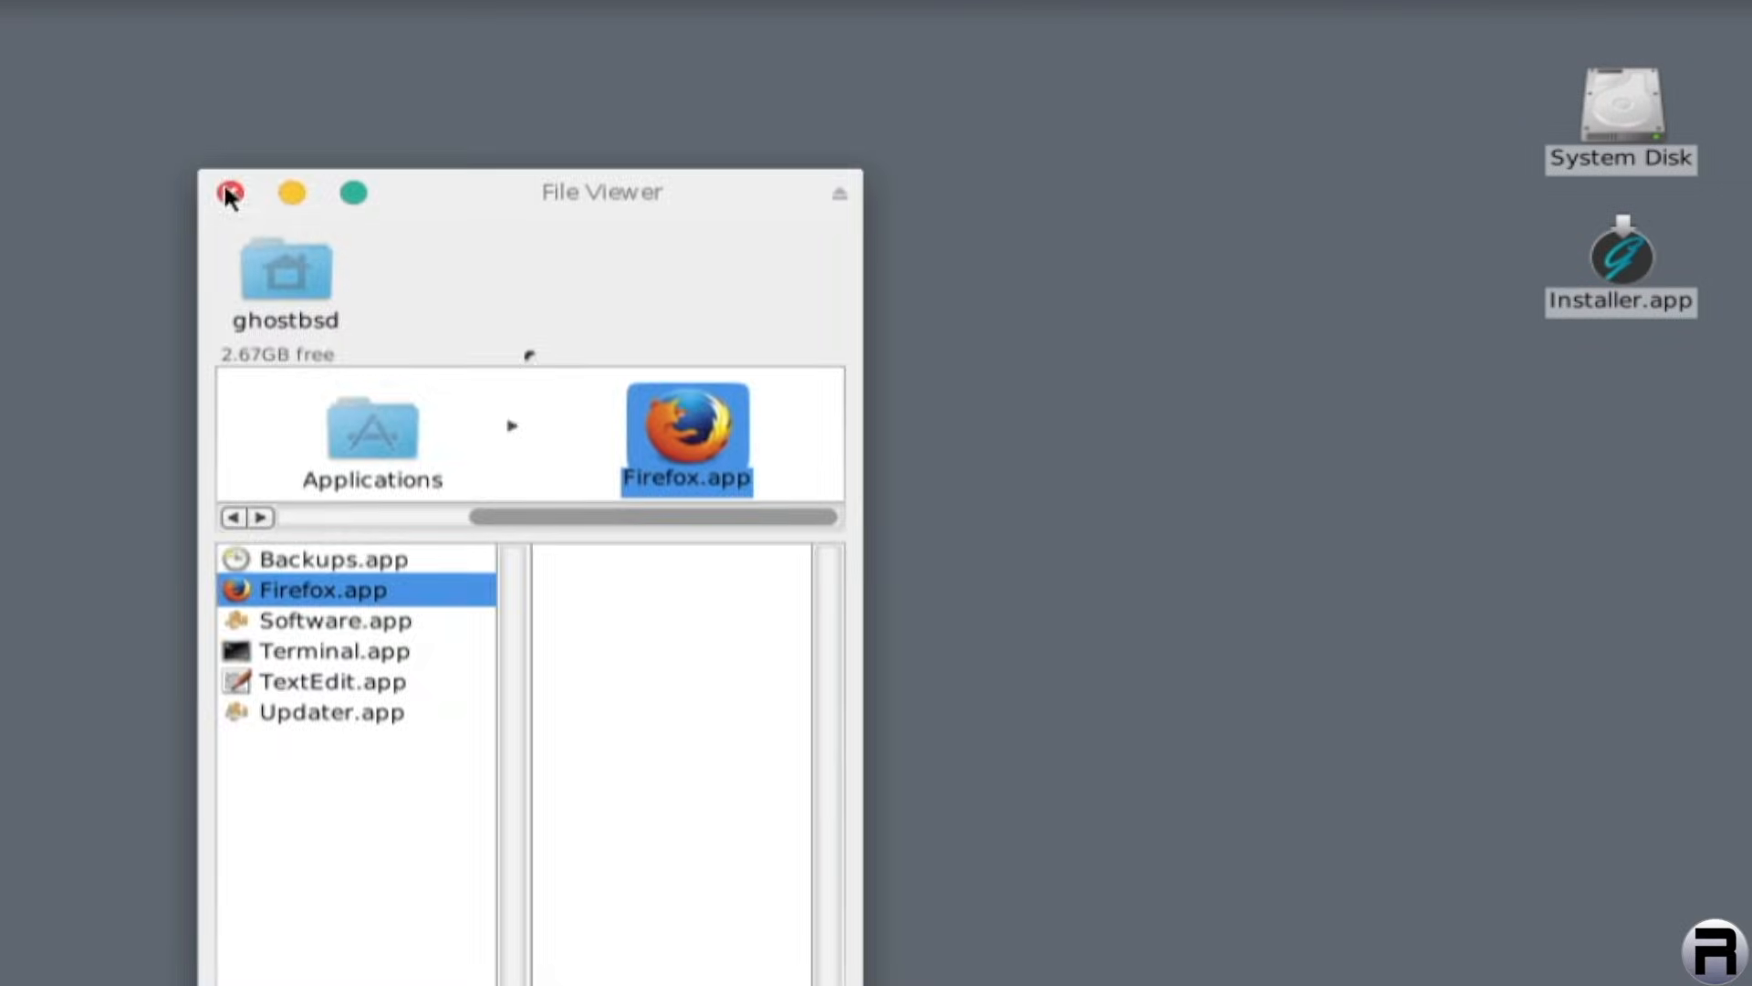
click(230, 191)
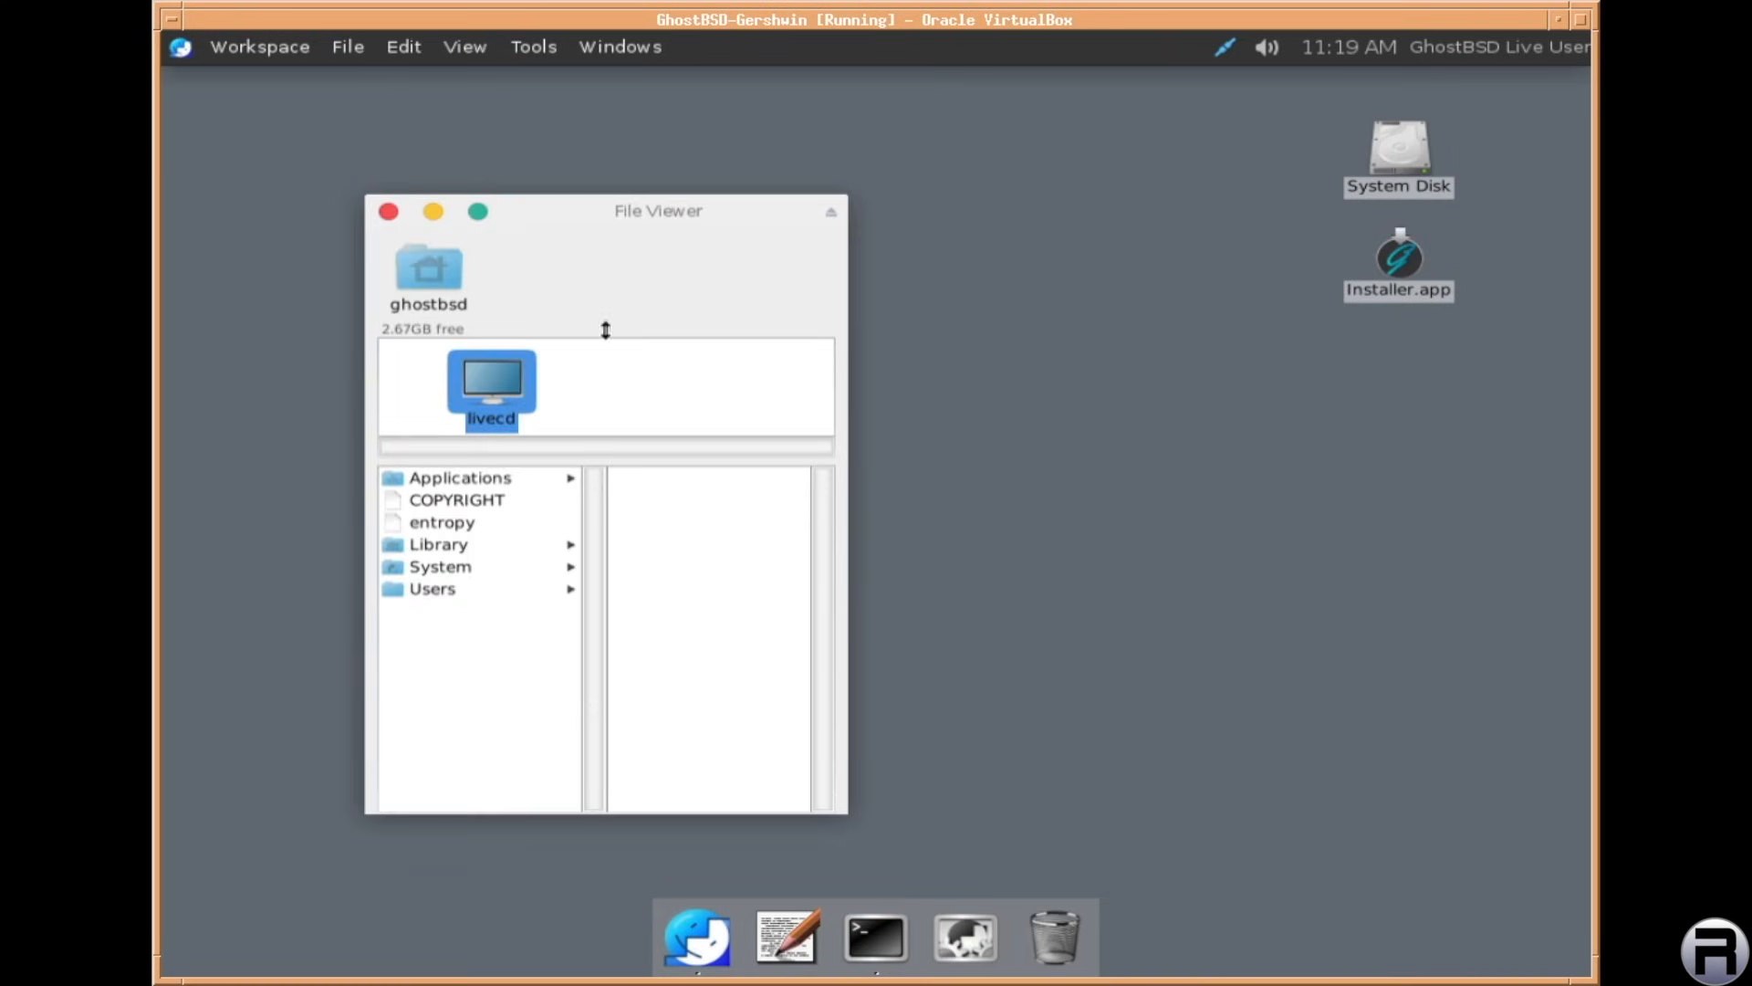
click(387, 212)
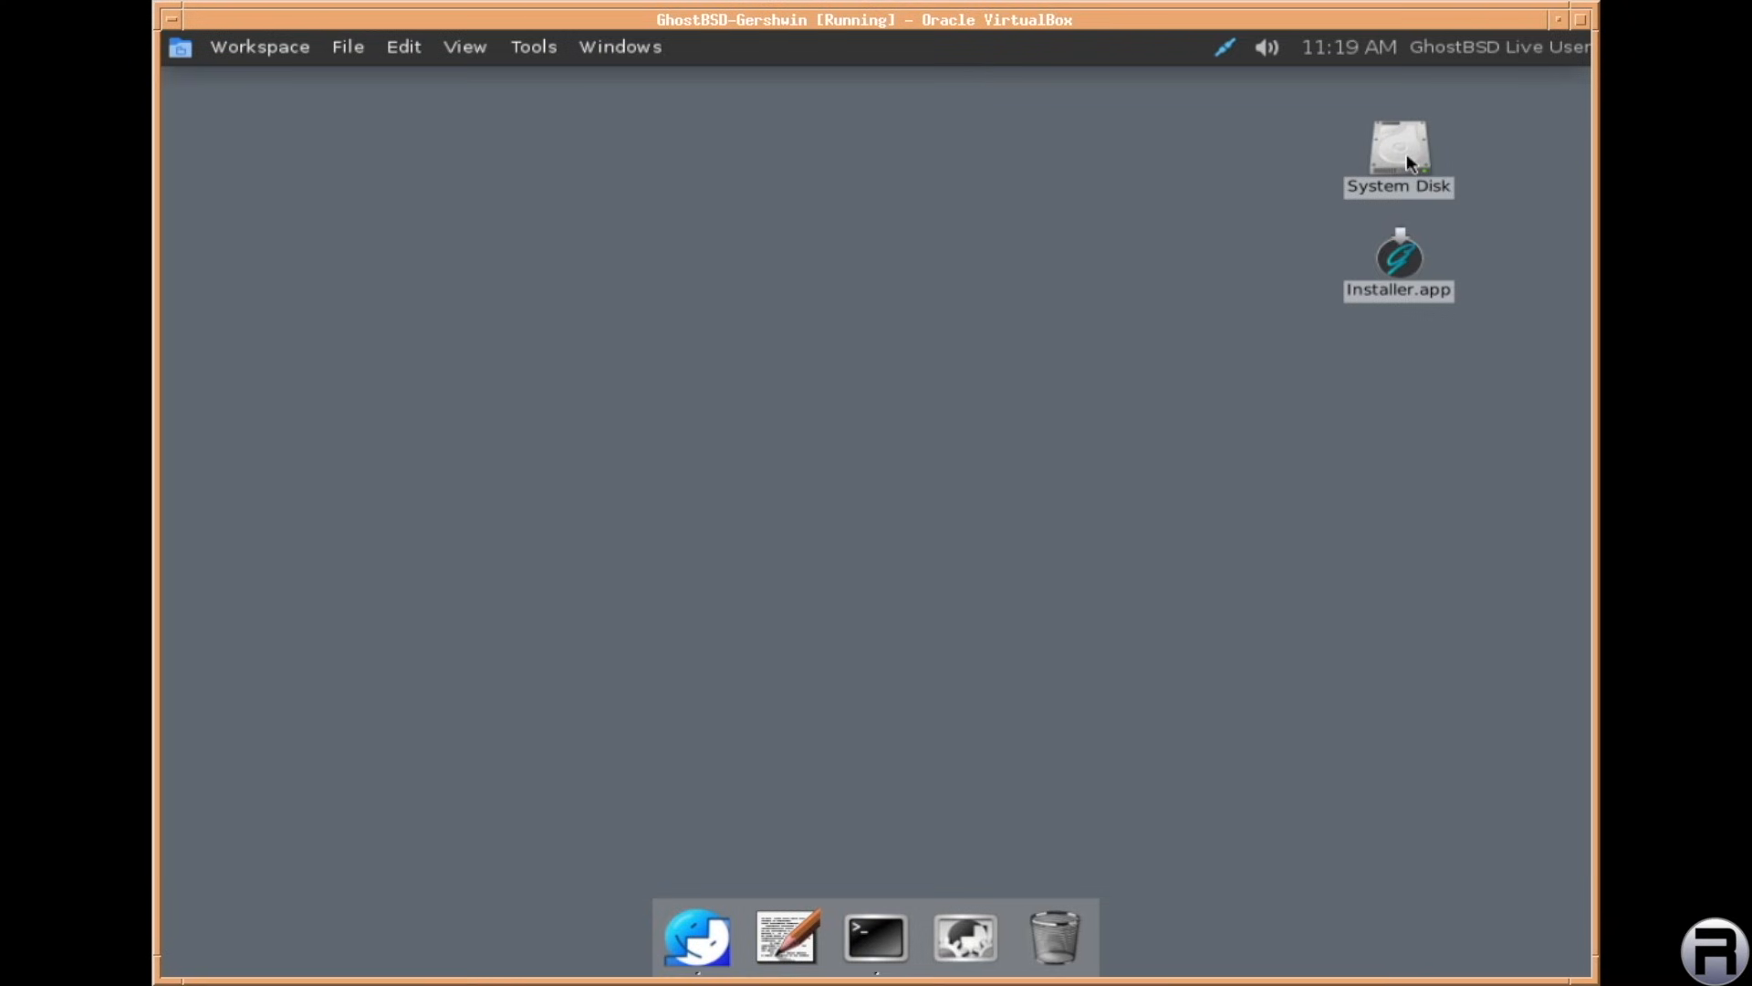
mouse_move(785, 943)
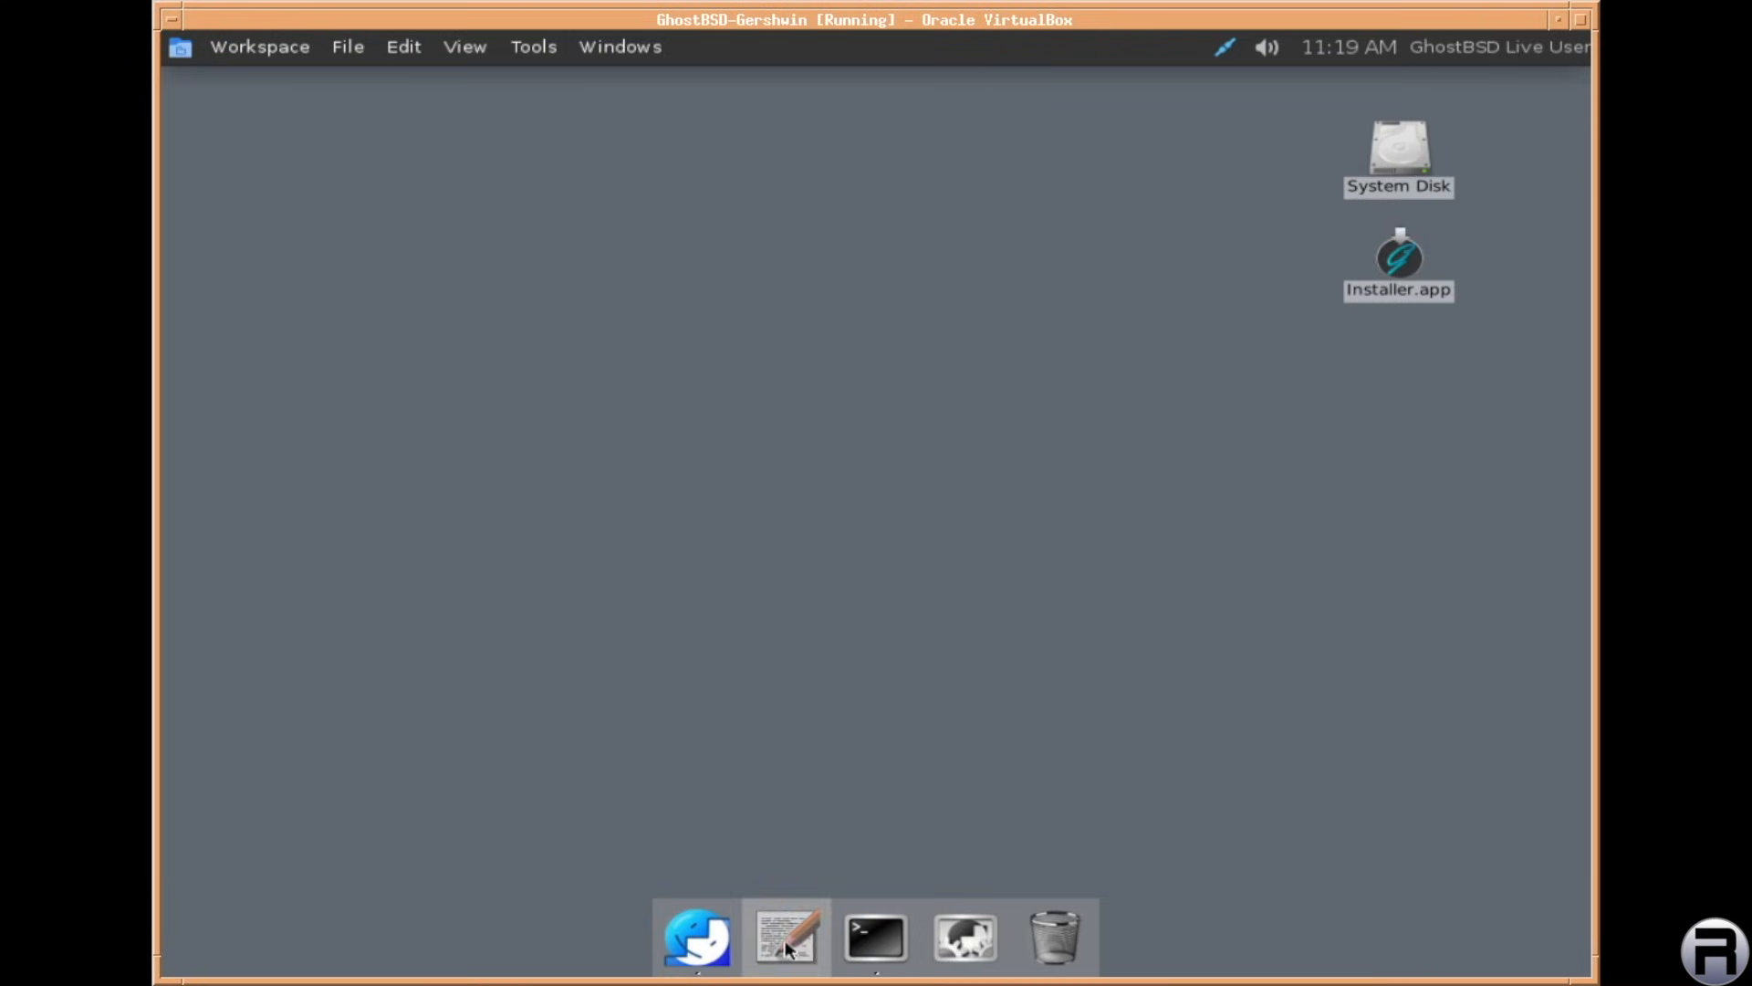
Launch TextEdit from the dock, close its Untitled window, then launch System Preferences
click(785, 937)
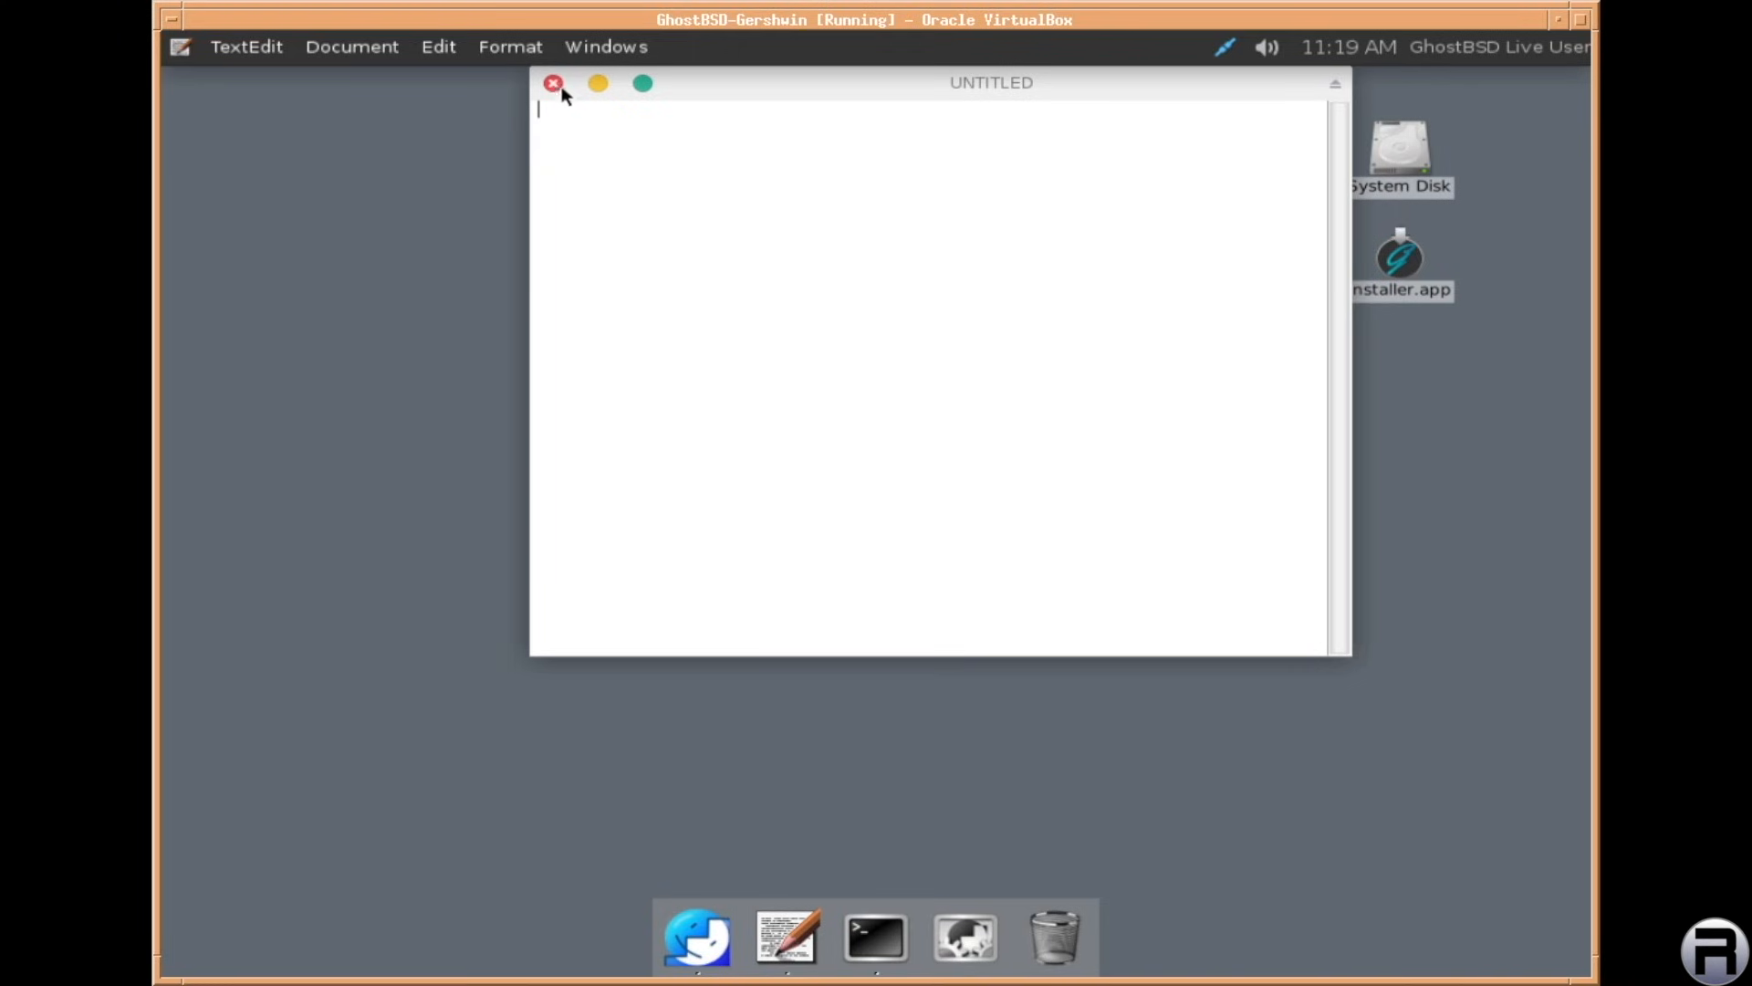
click(551, 82)
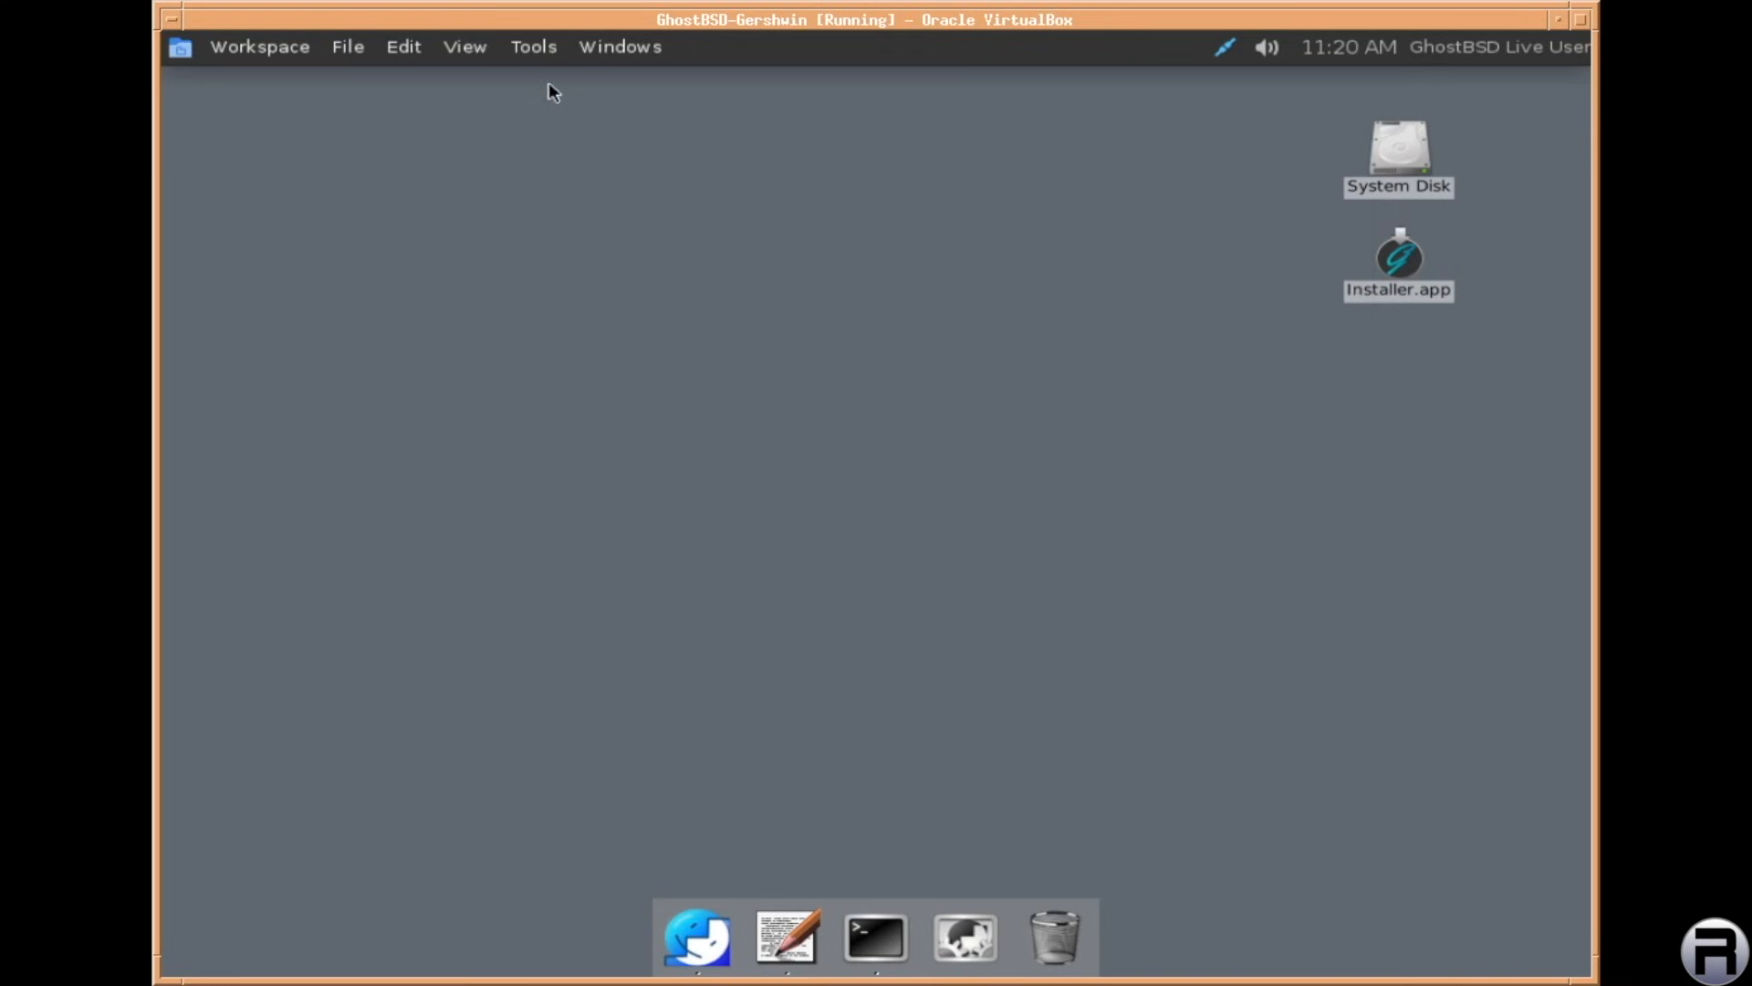
mouse_move(874, 949)
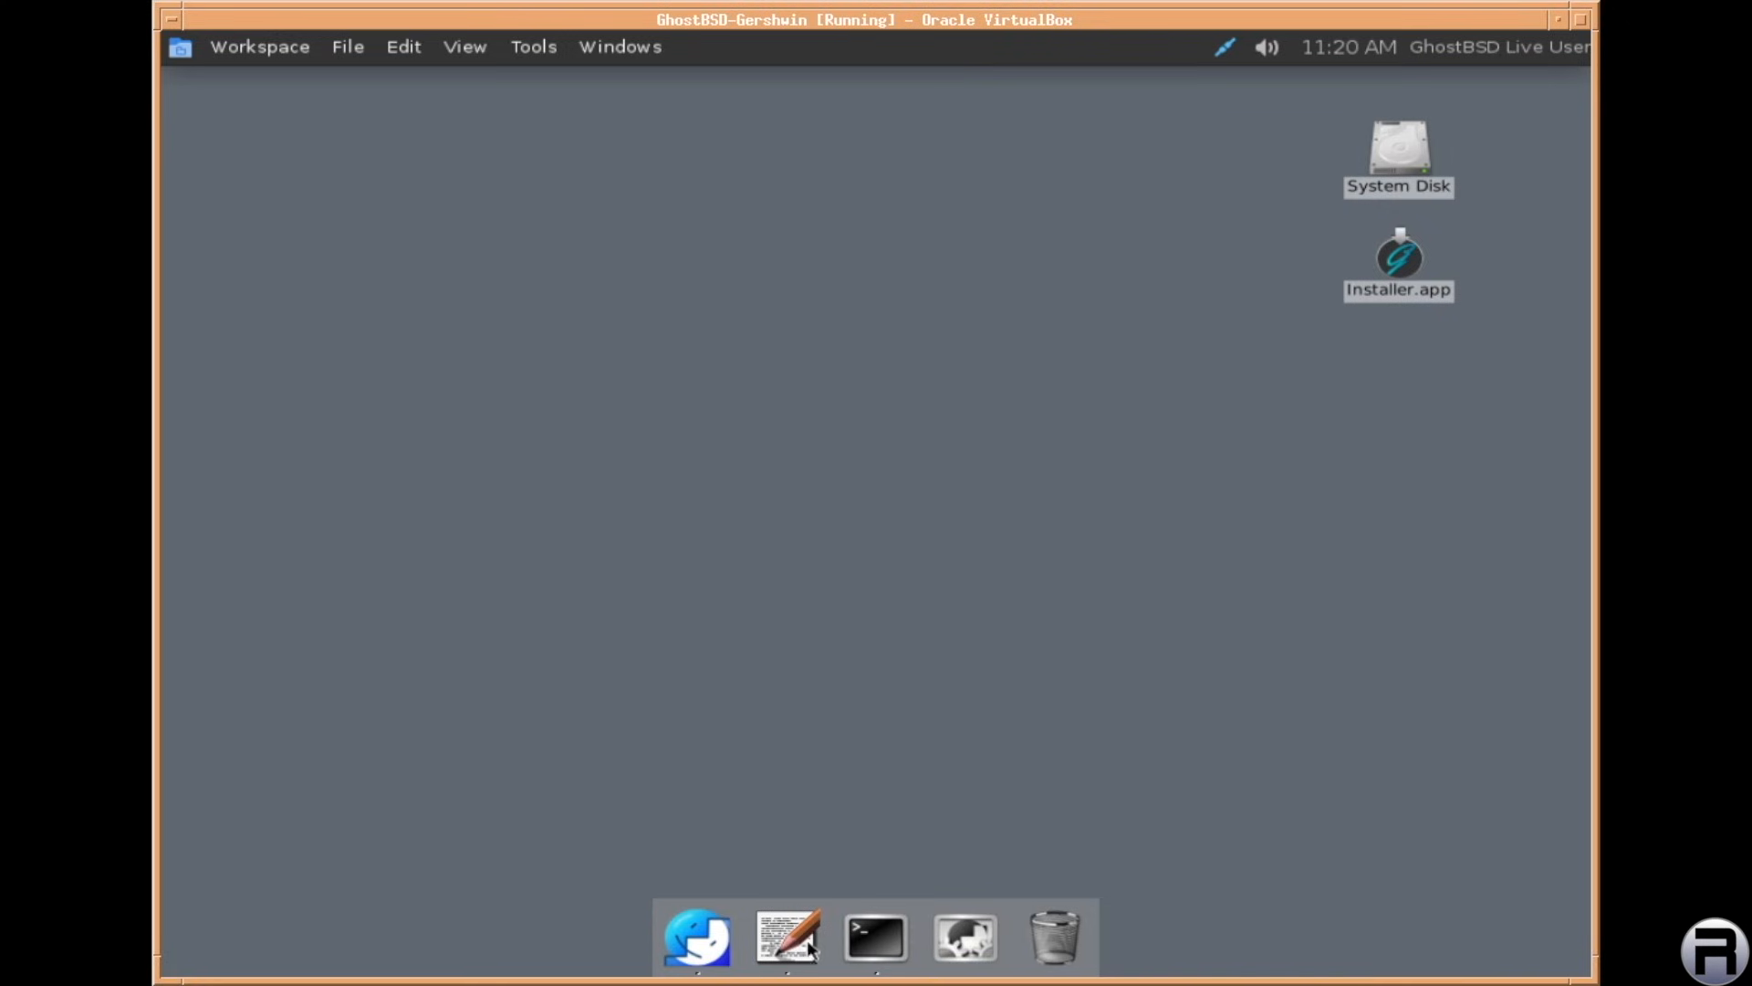
mouse_move(844, 739)
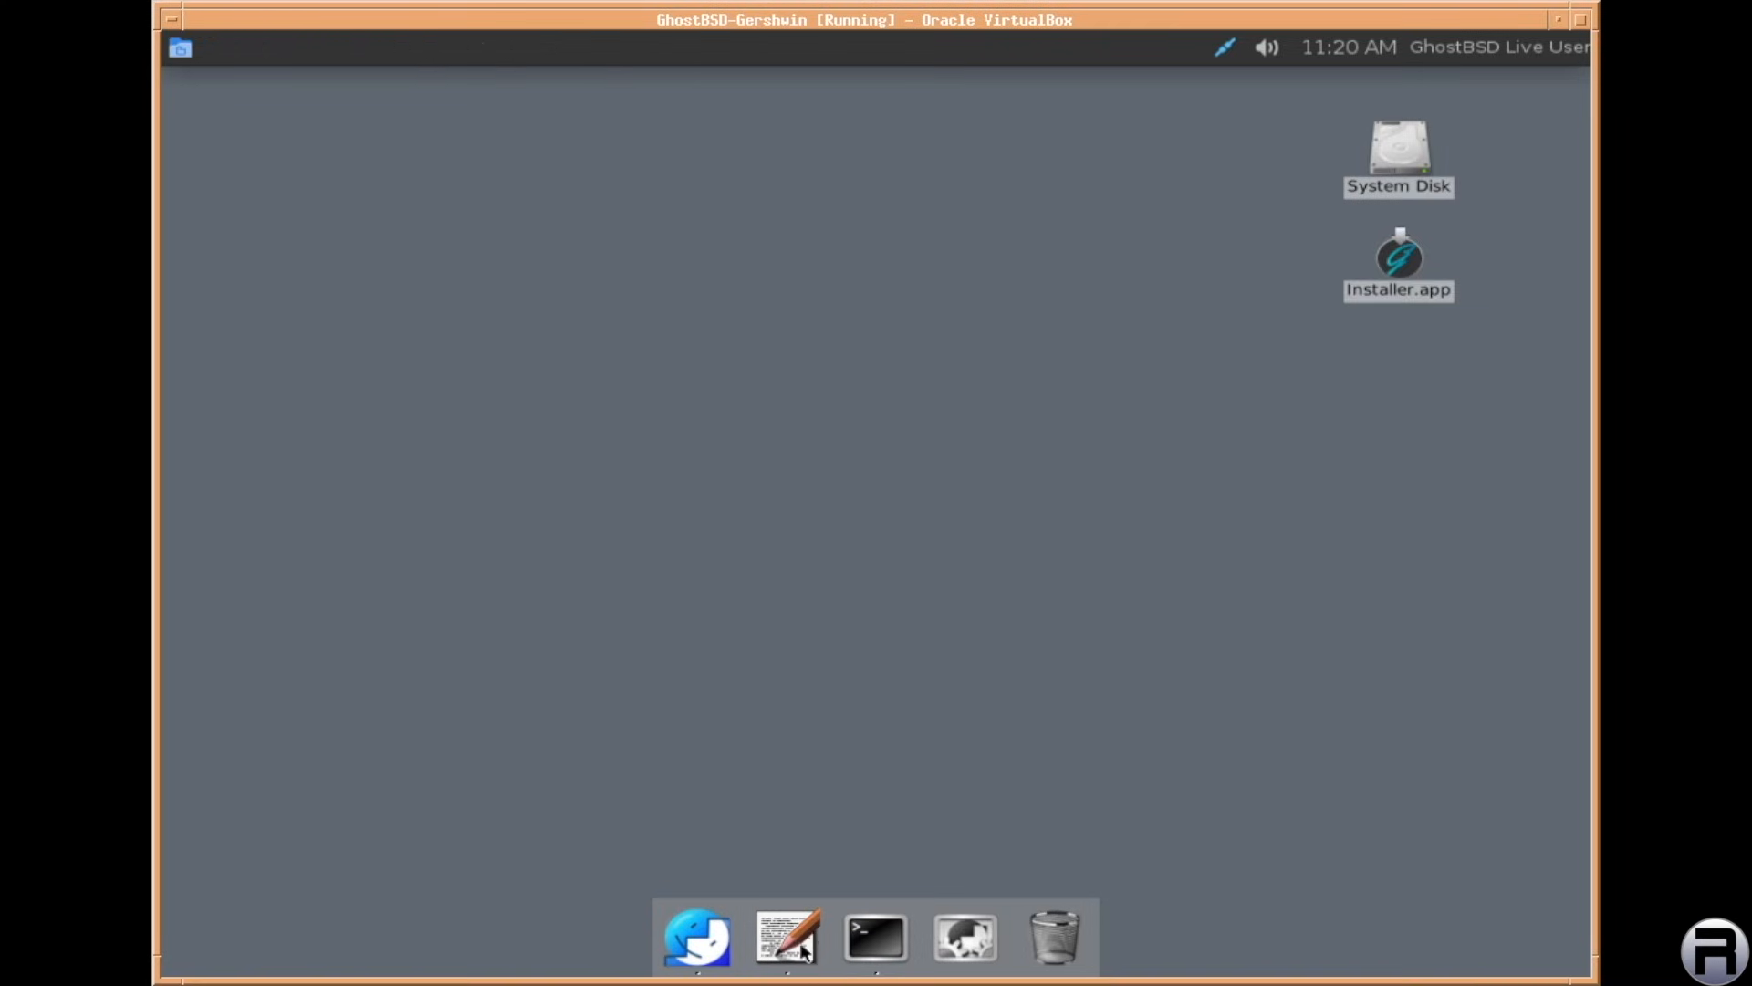
click(787, 936)
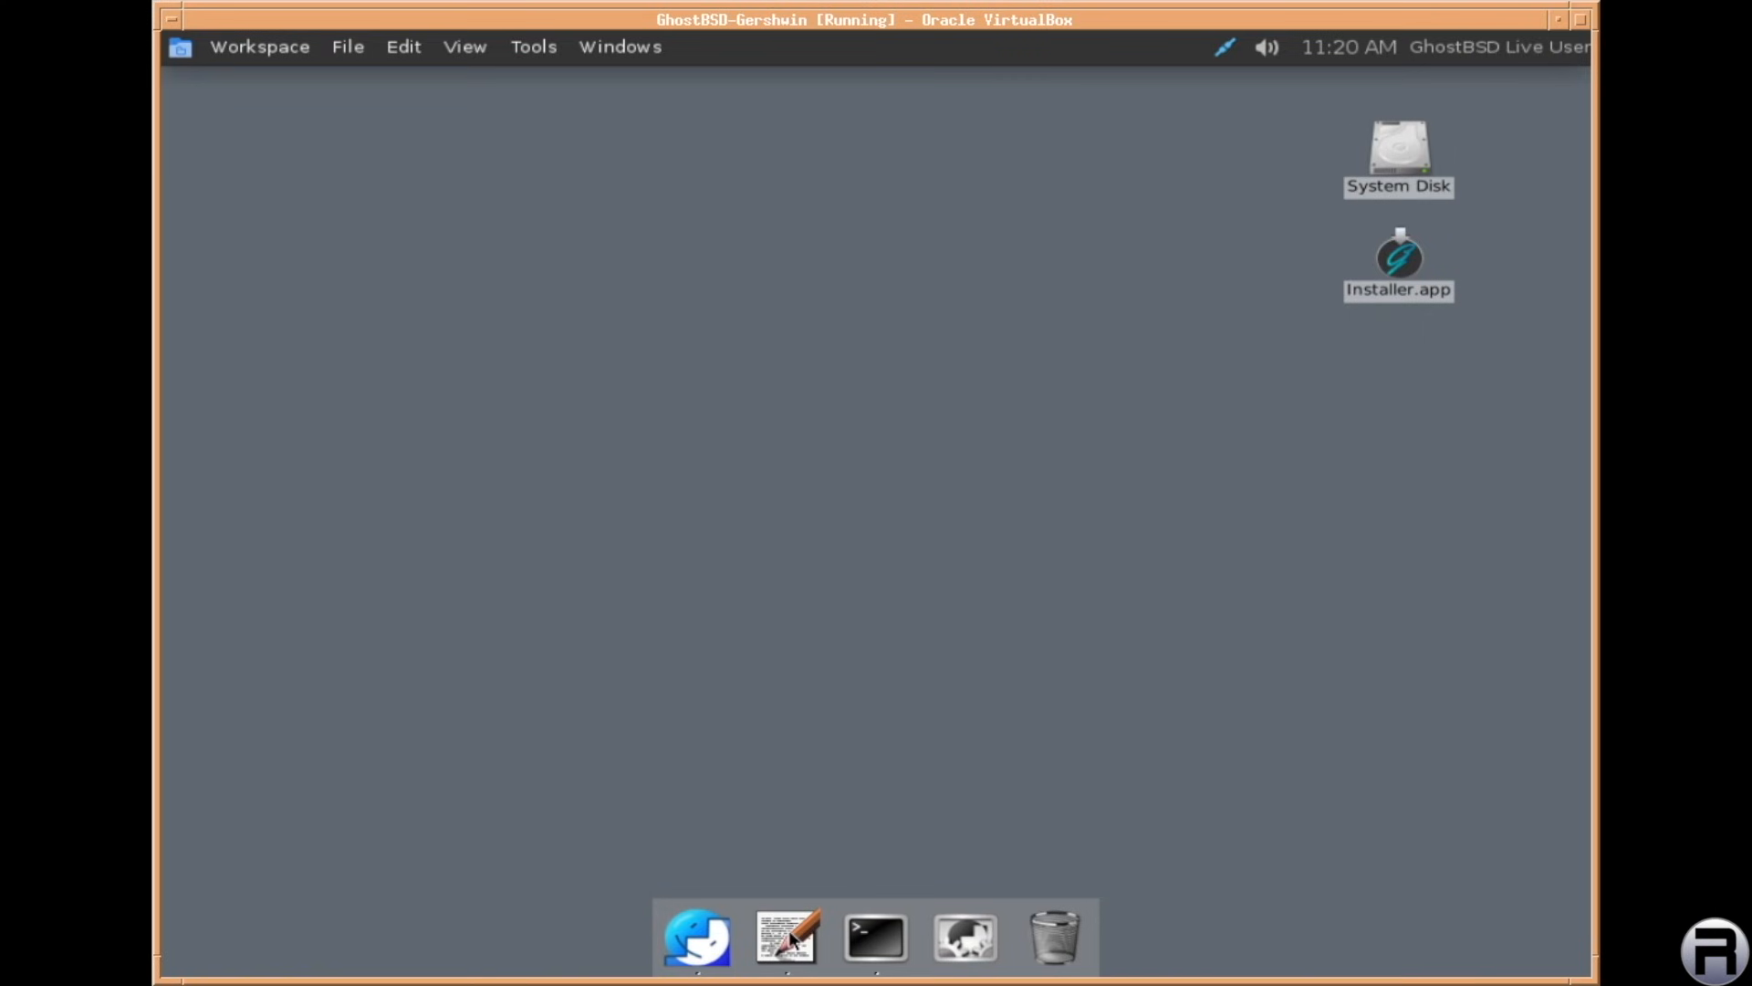
mouse_move(982, 952)
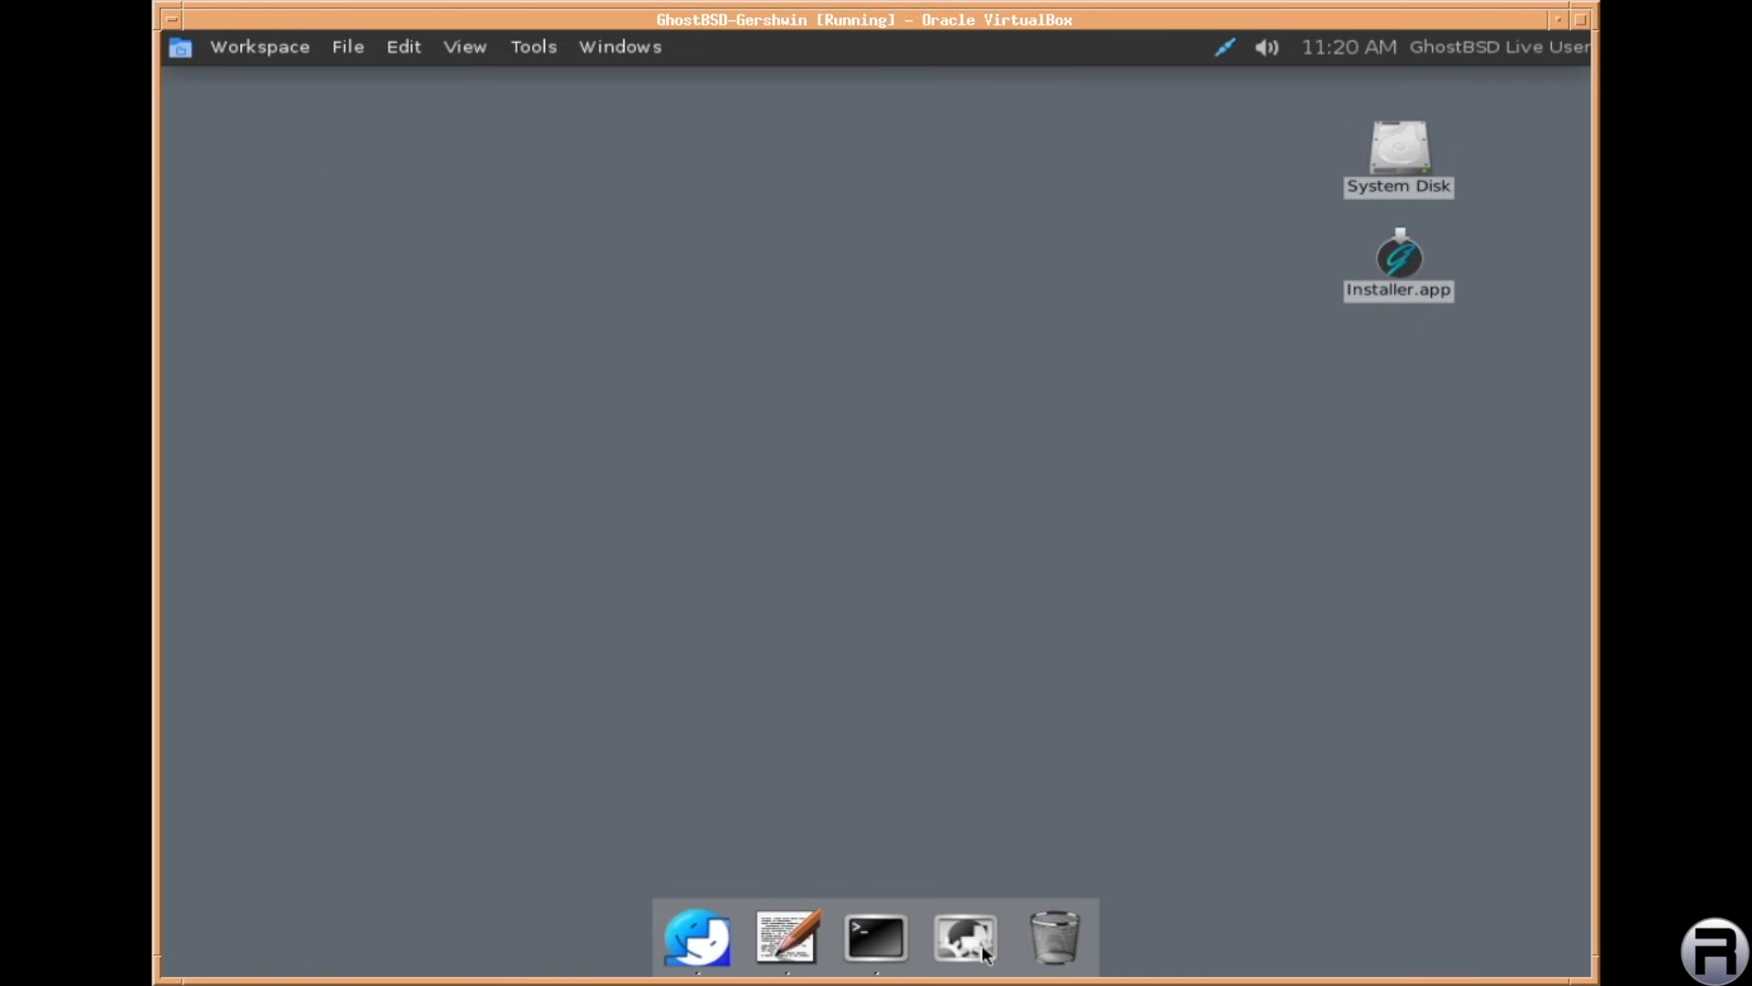
click(964, 936)
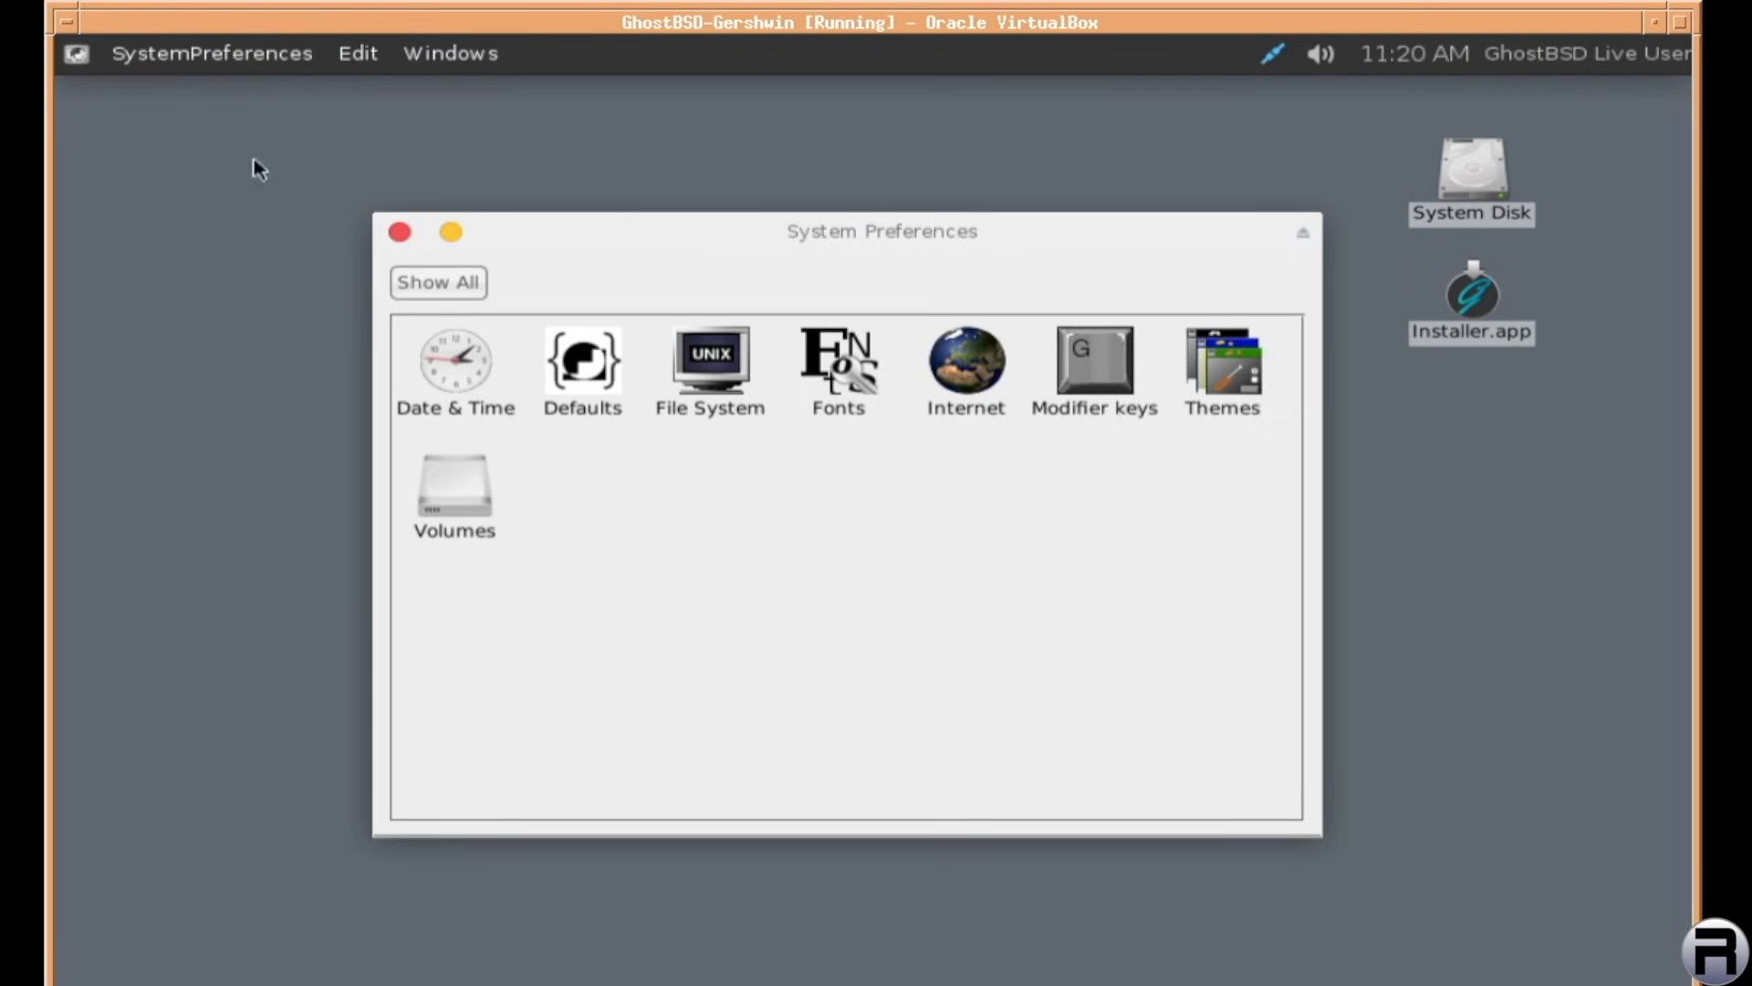
mouse_move(221, 66)
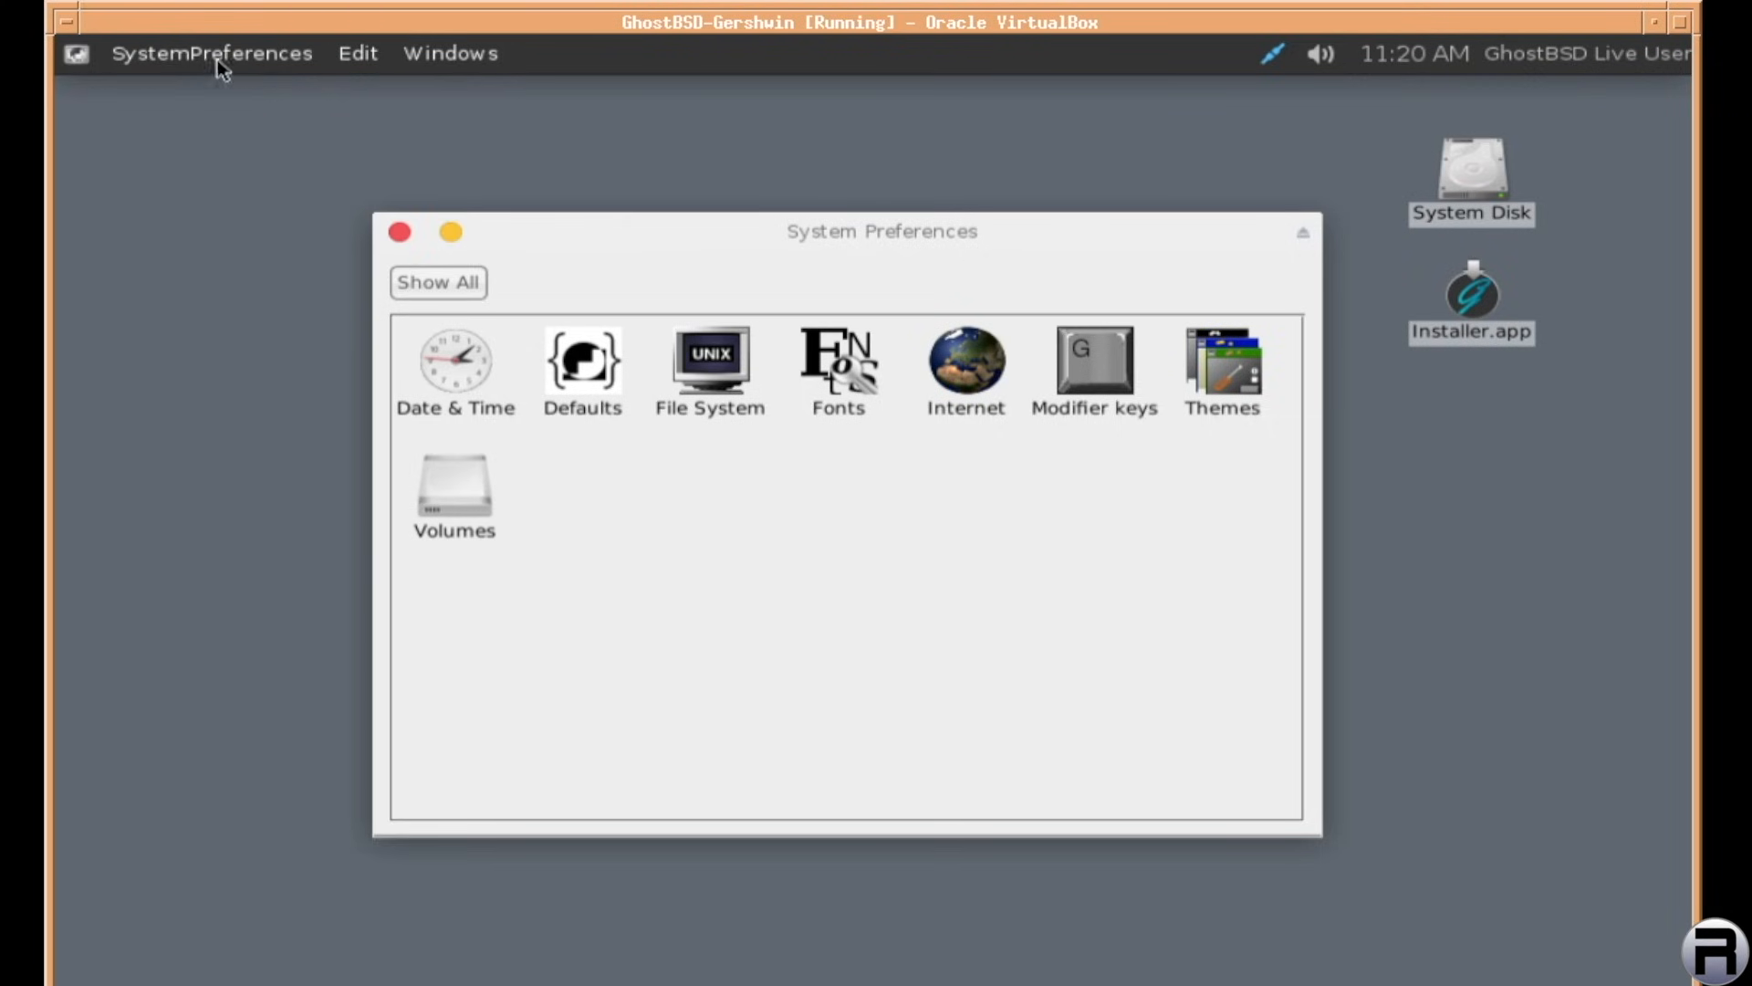
click(211, 53)
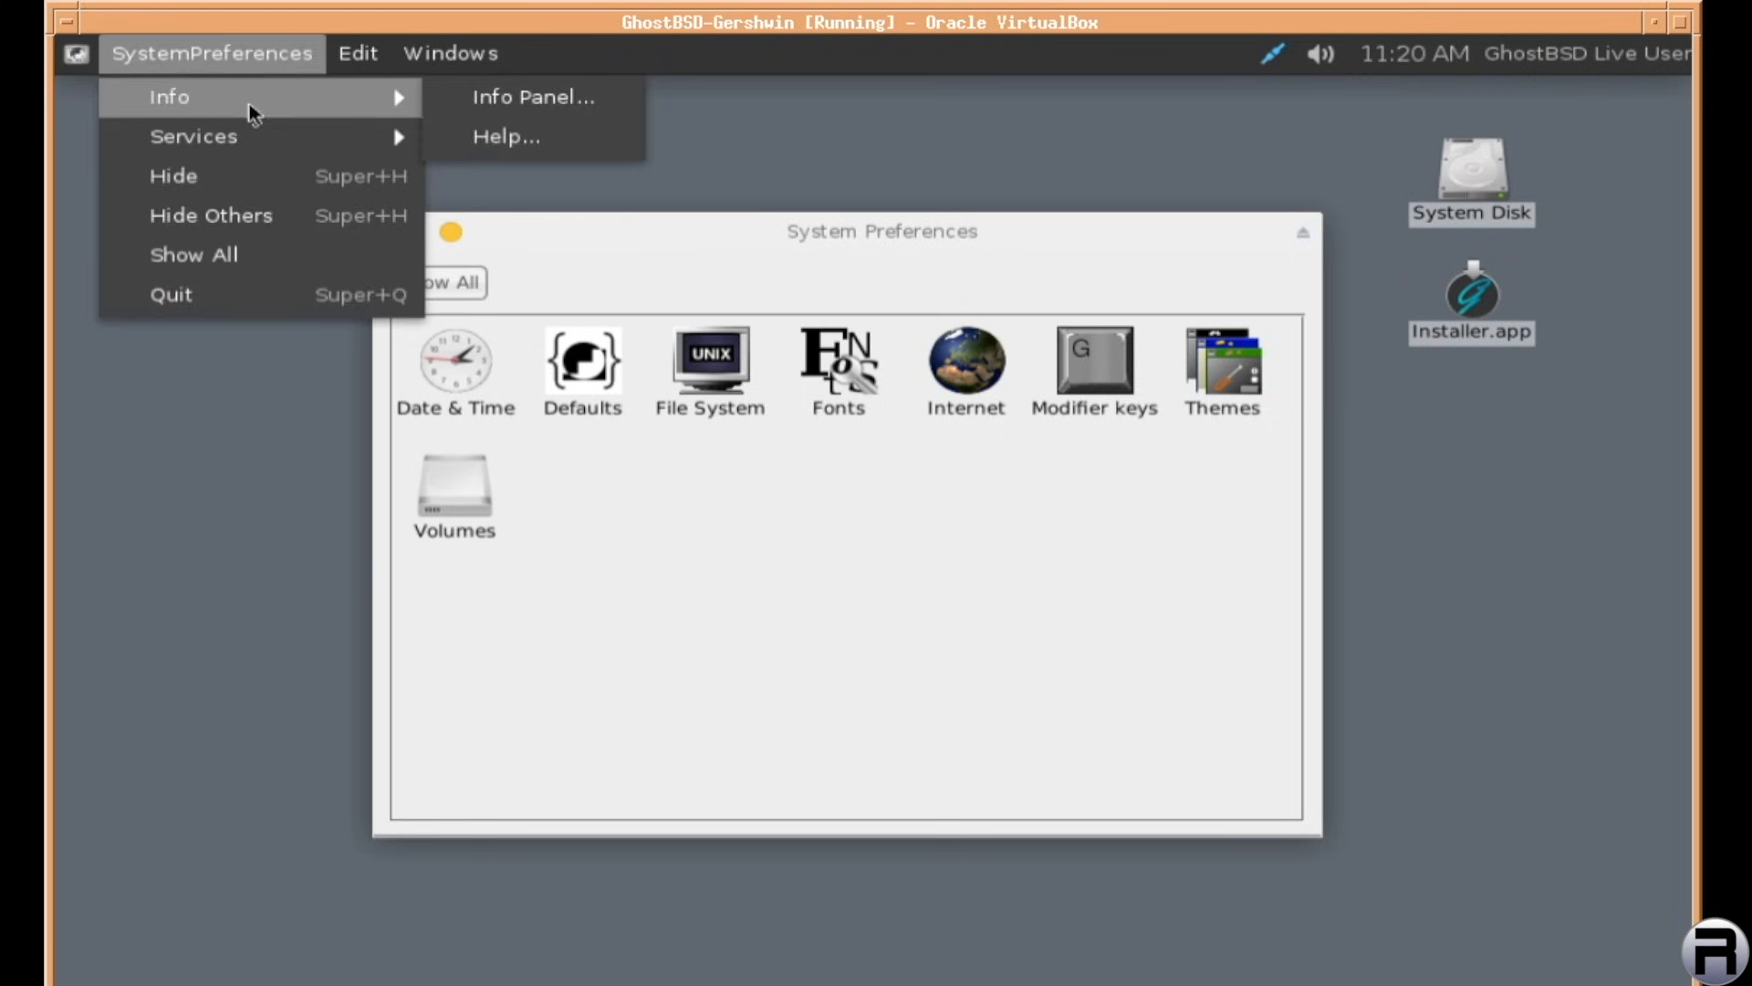
click(533, 97)
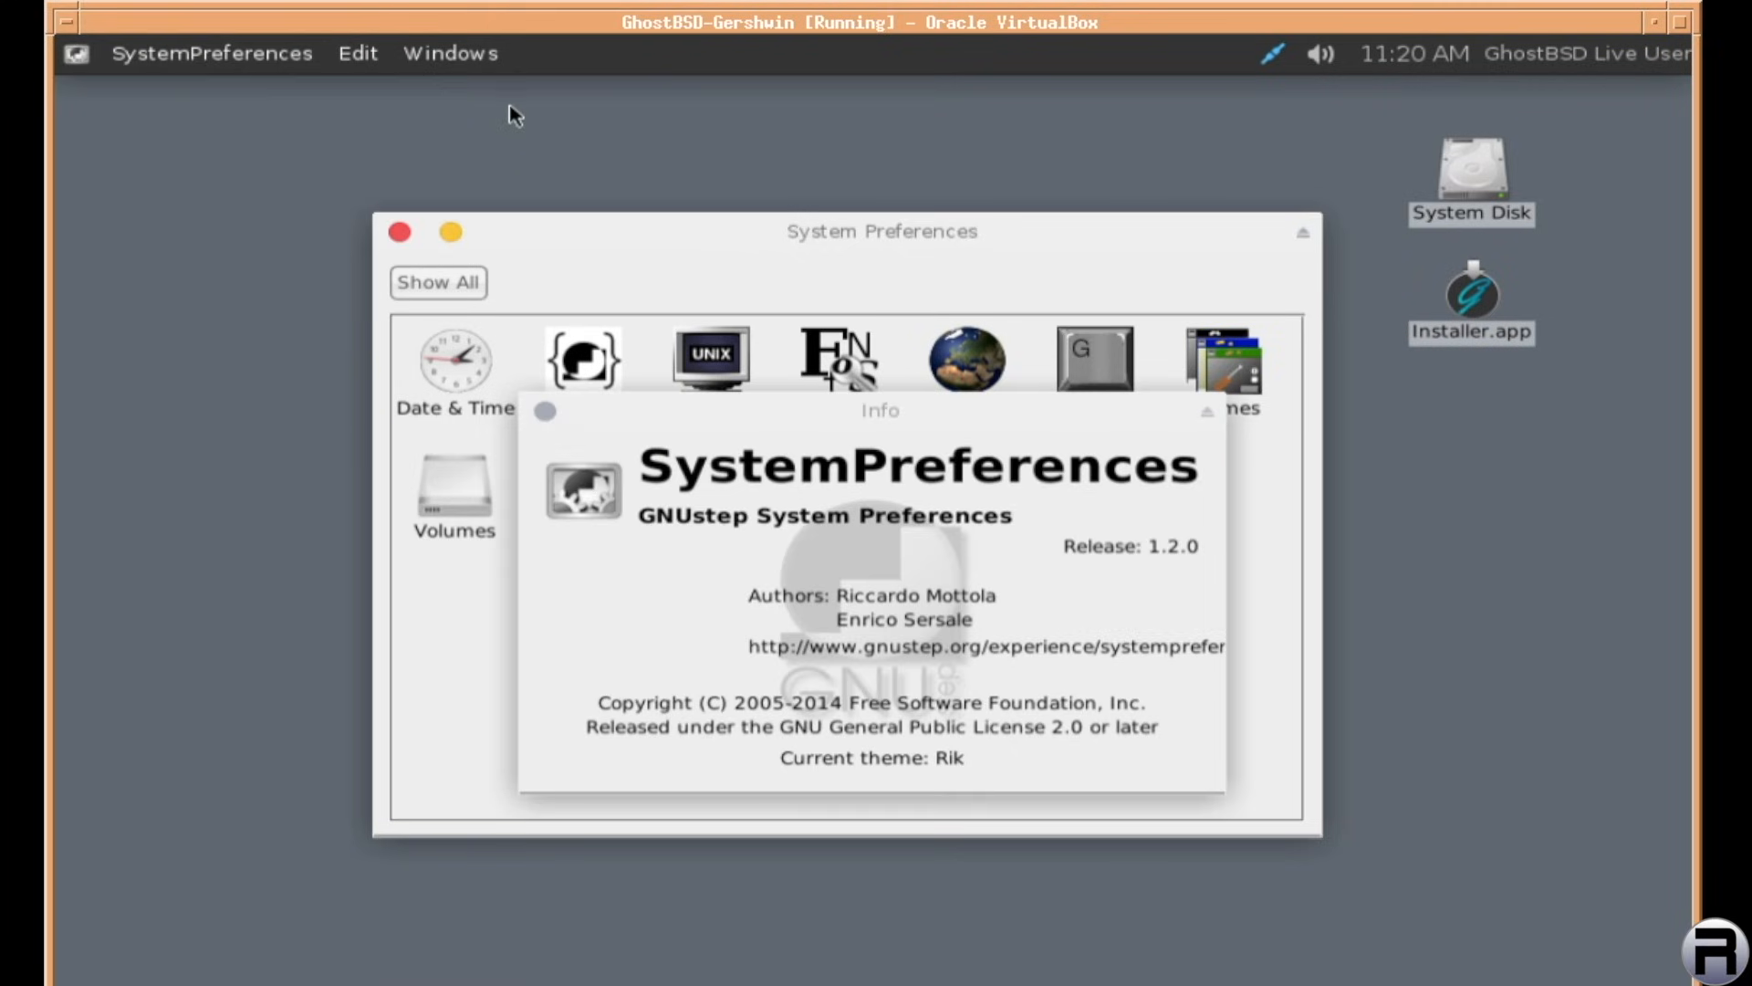
mouse_move(754, 458)
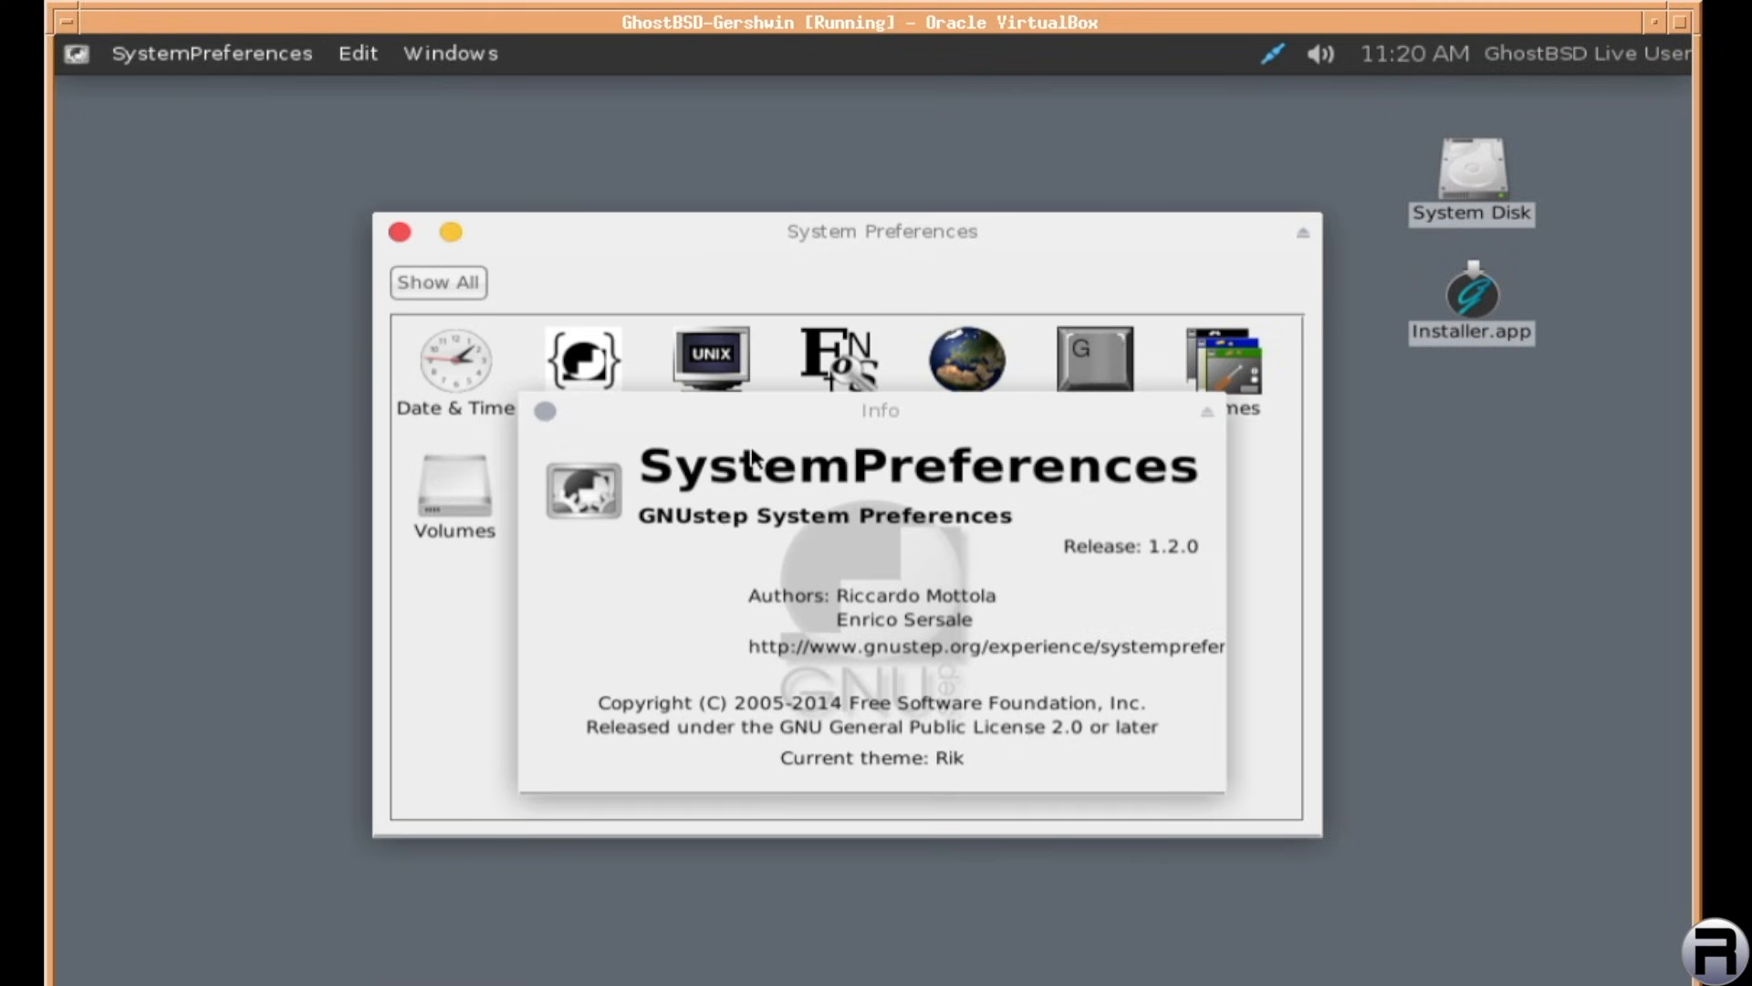
mouse_move(747, 486)
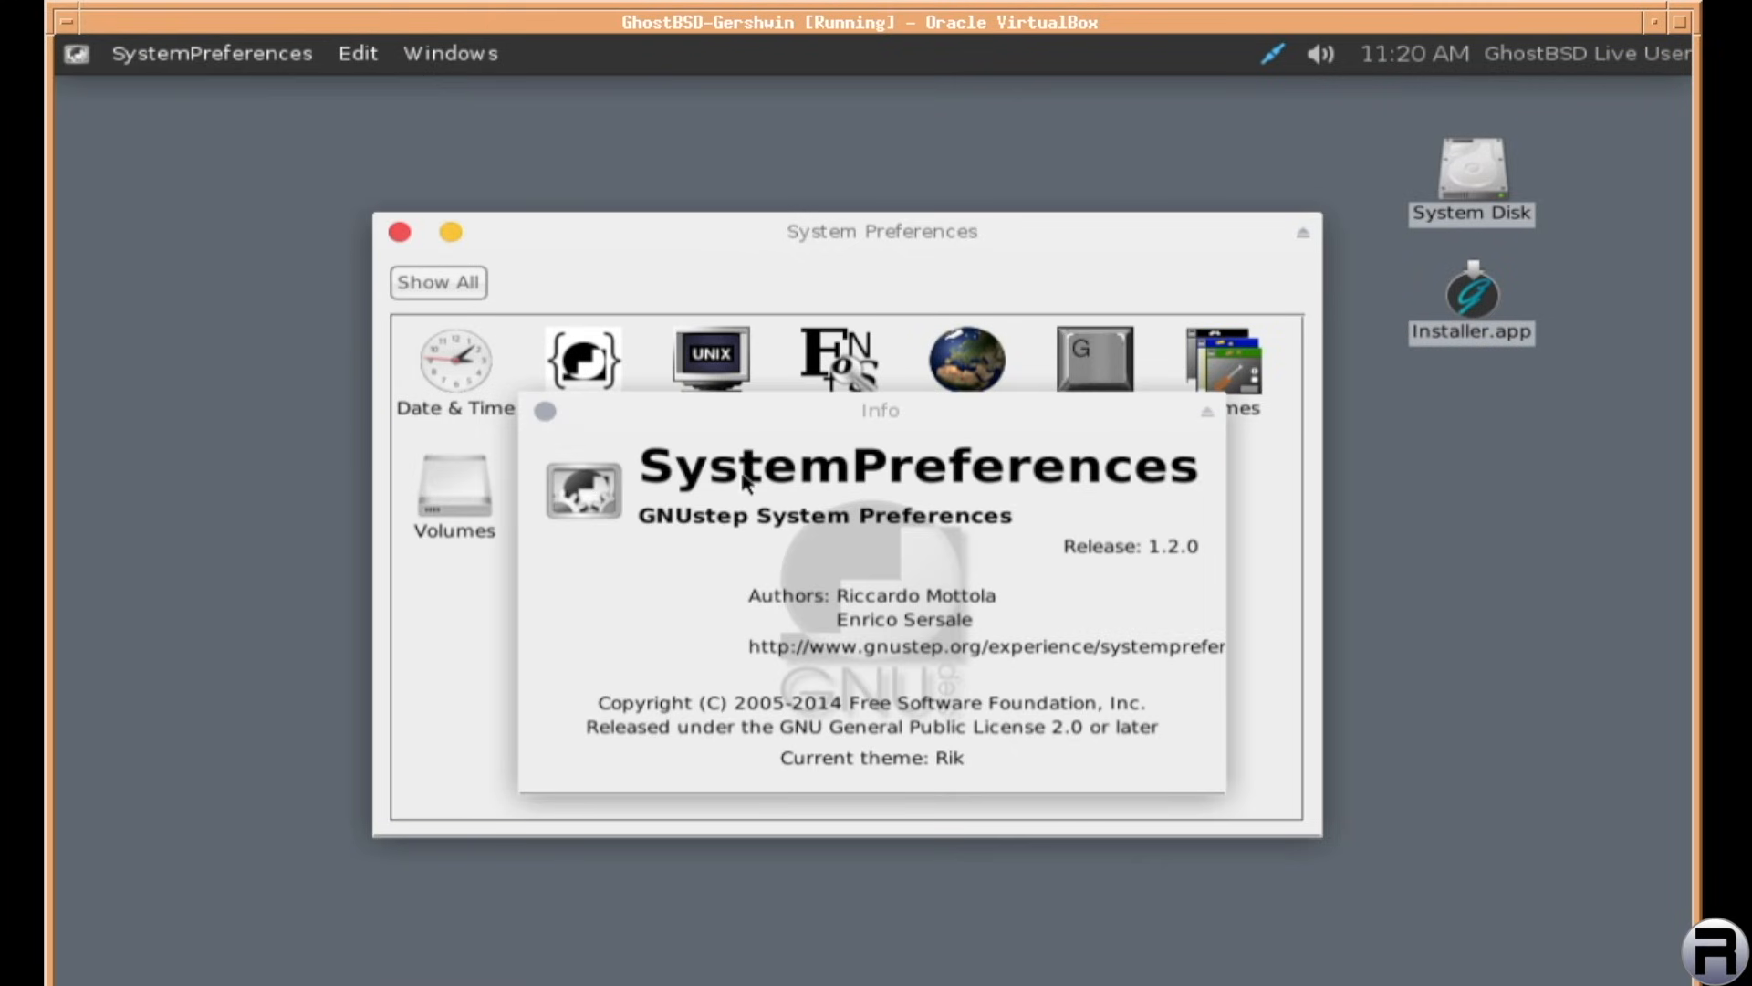
click(544, 411)
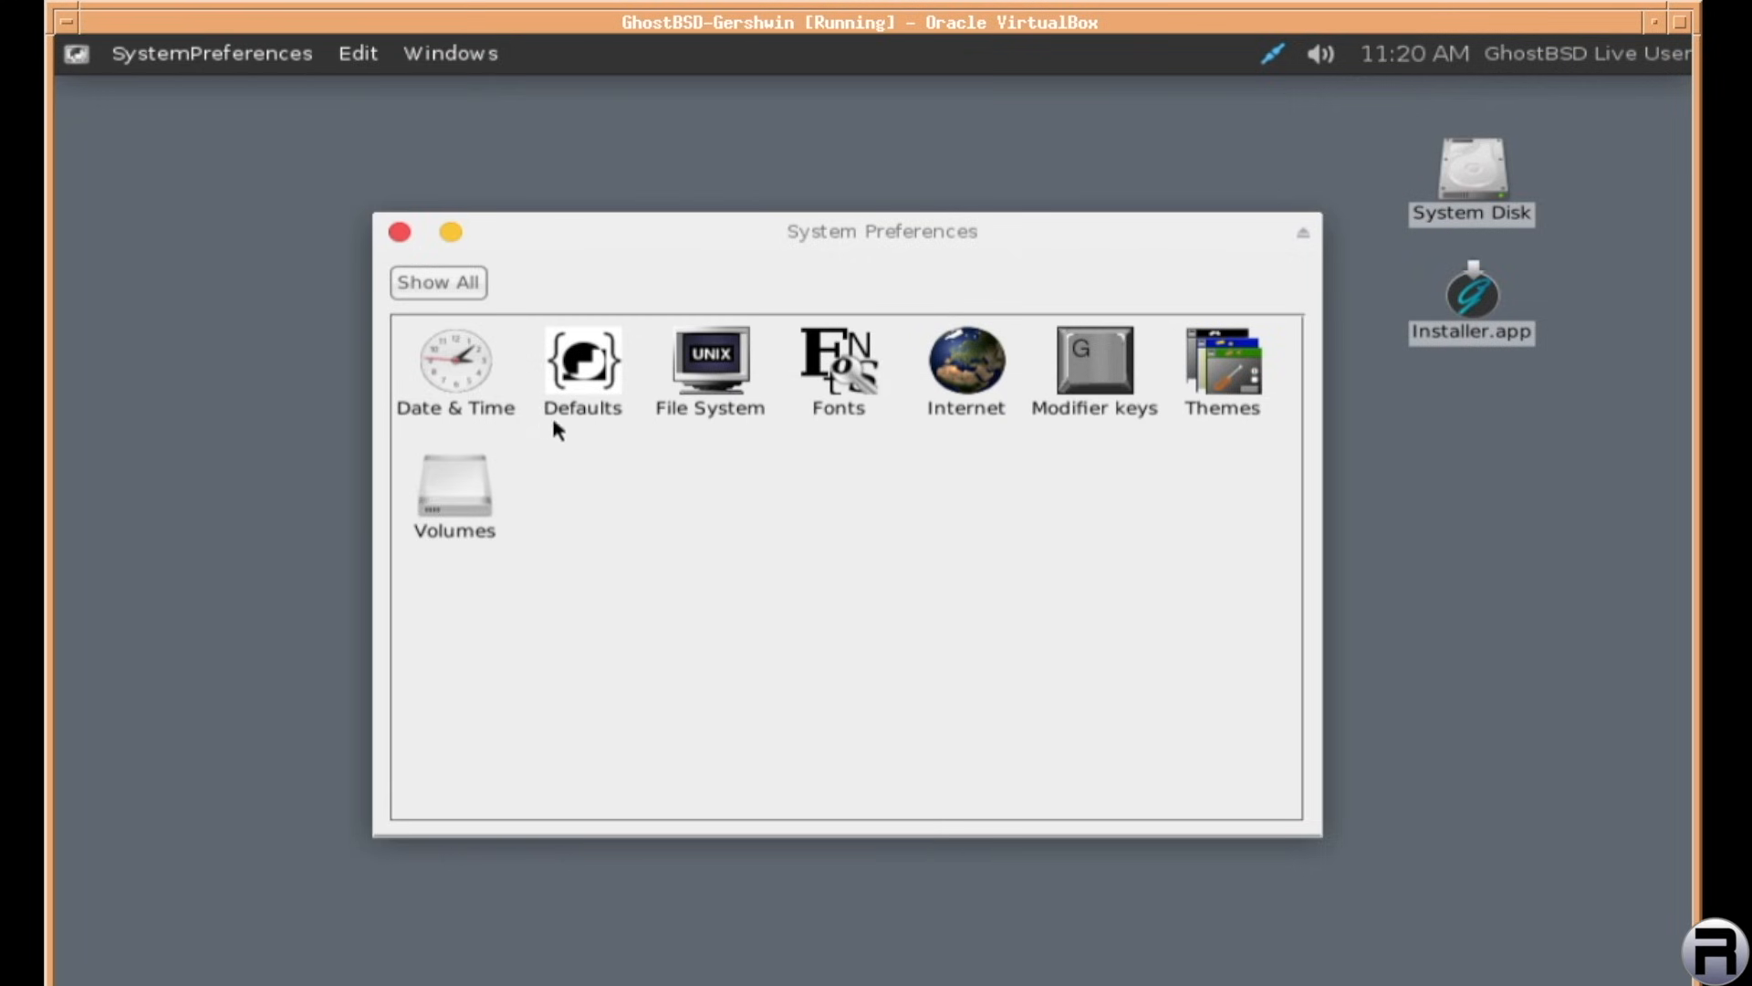
click(451, 53)
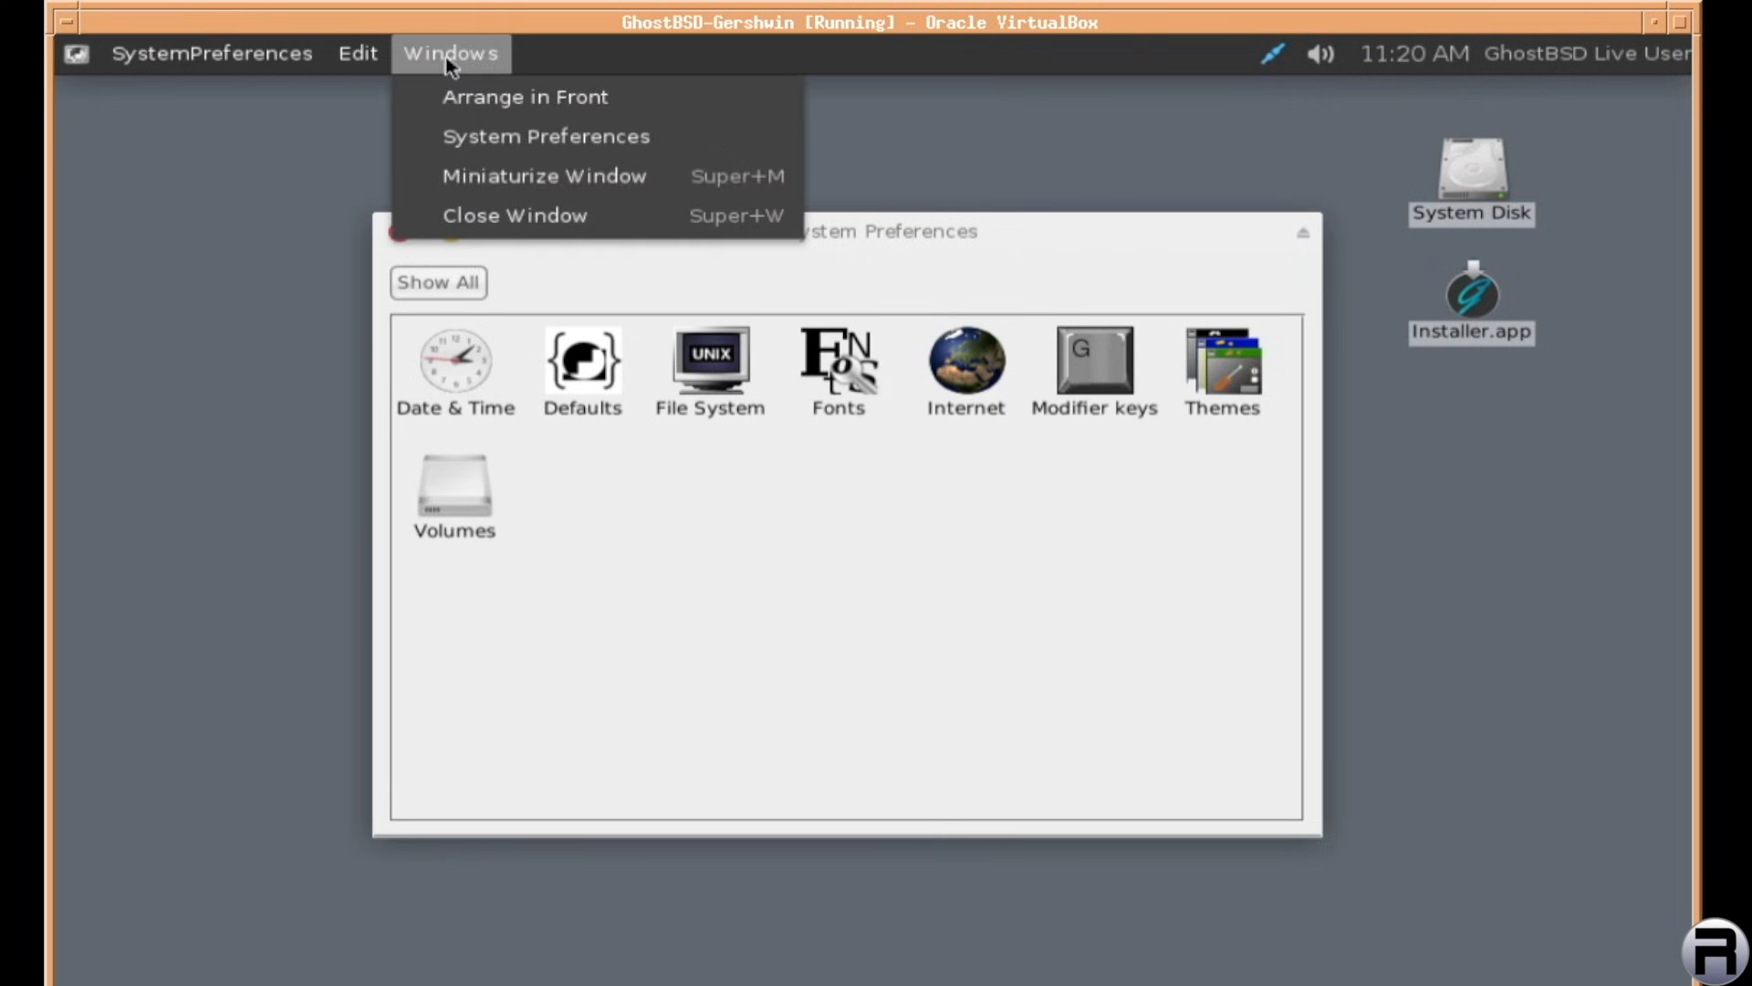
mouse_move(545, 136)
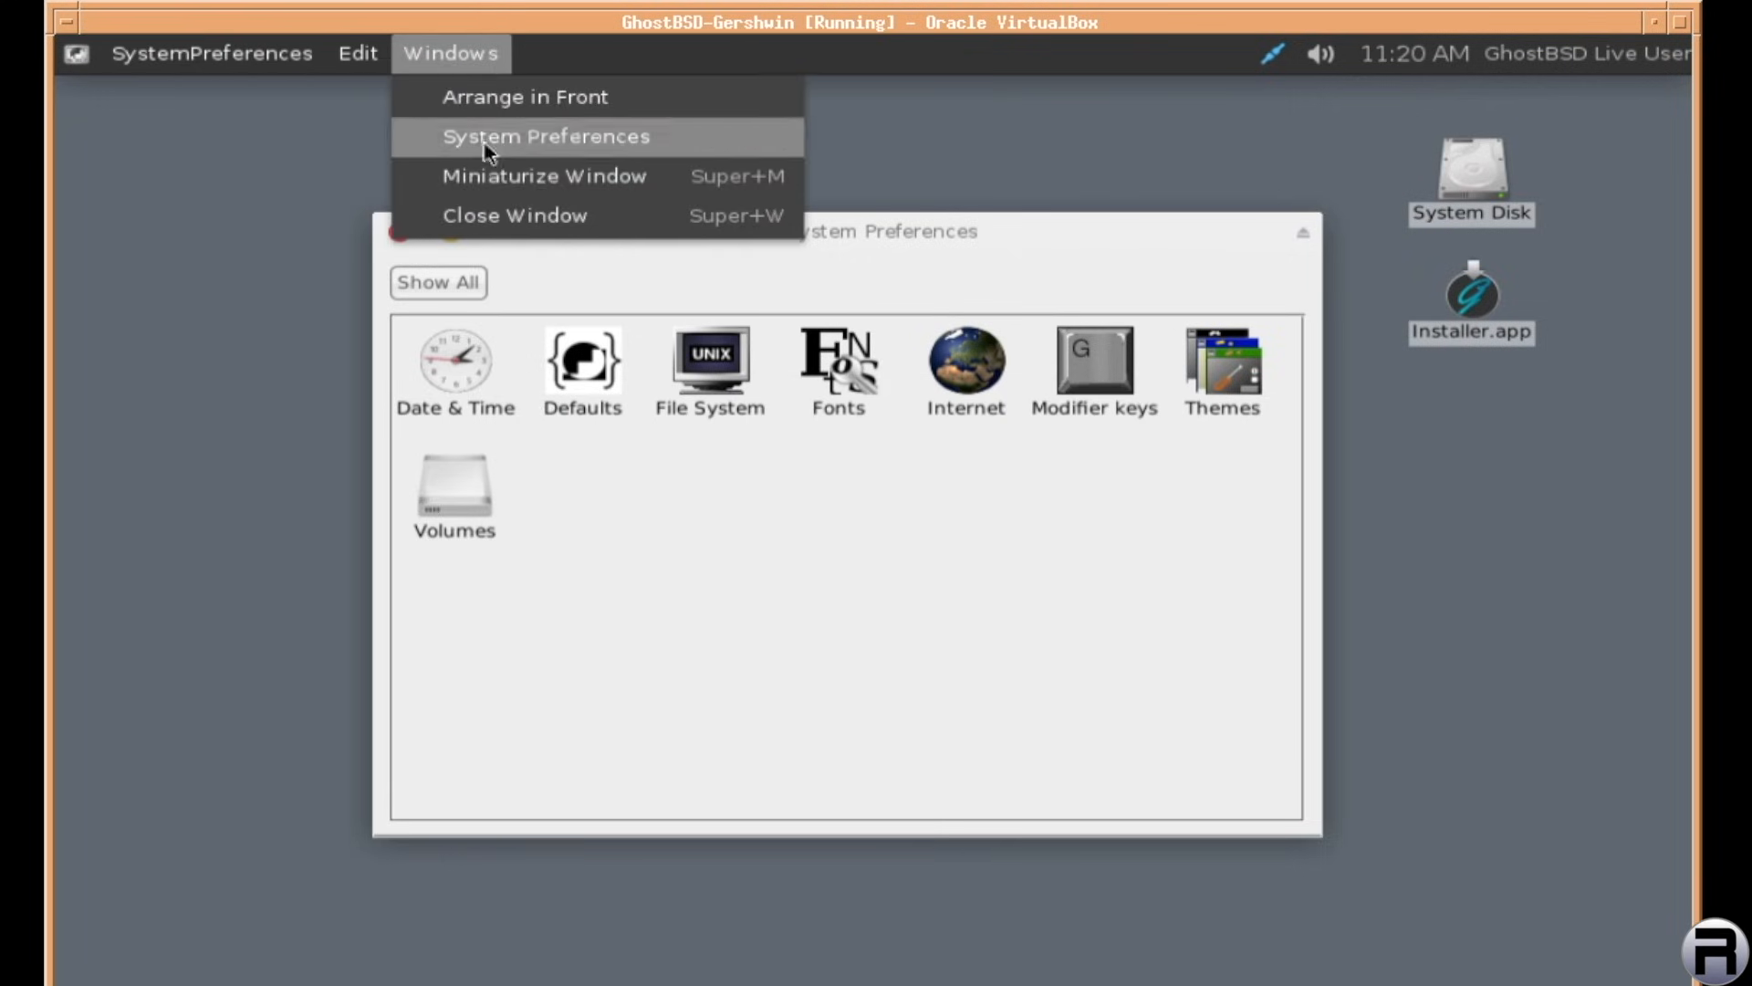
click(544, 135)
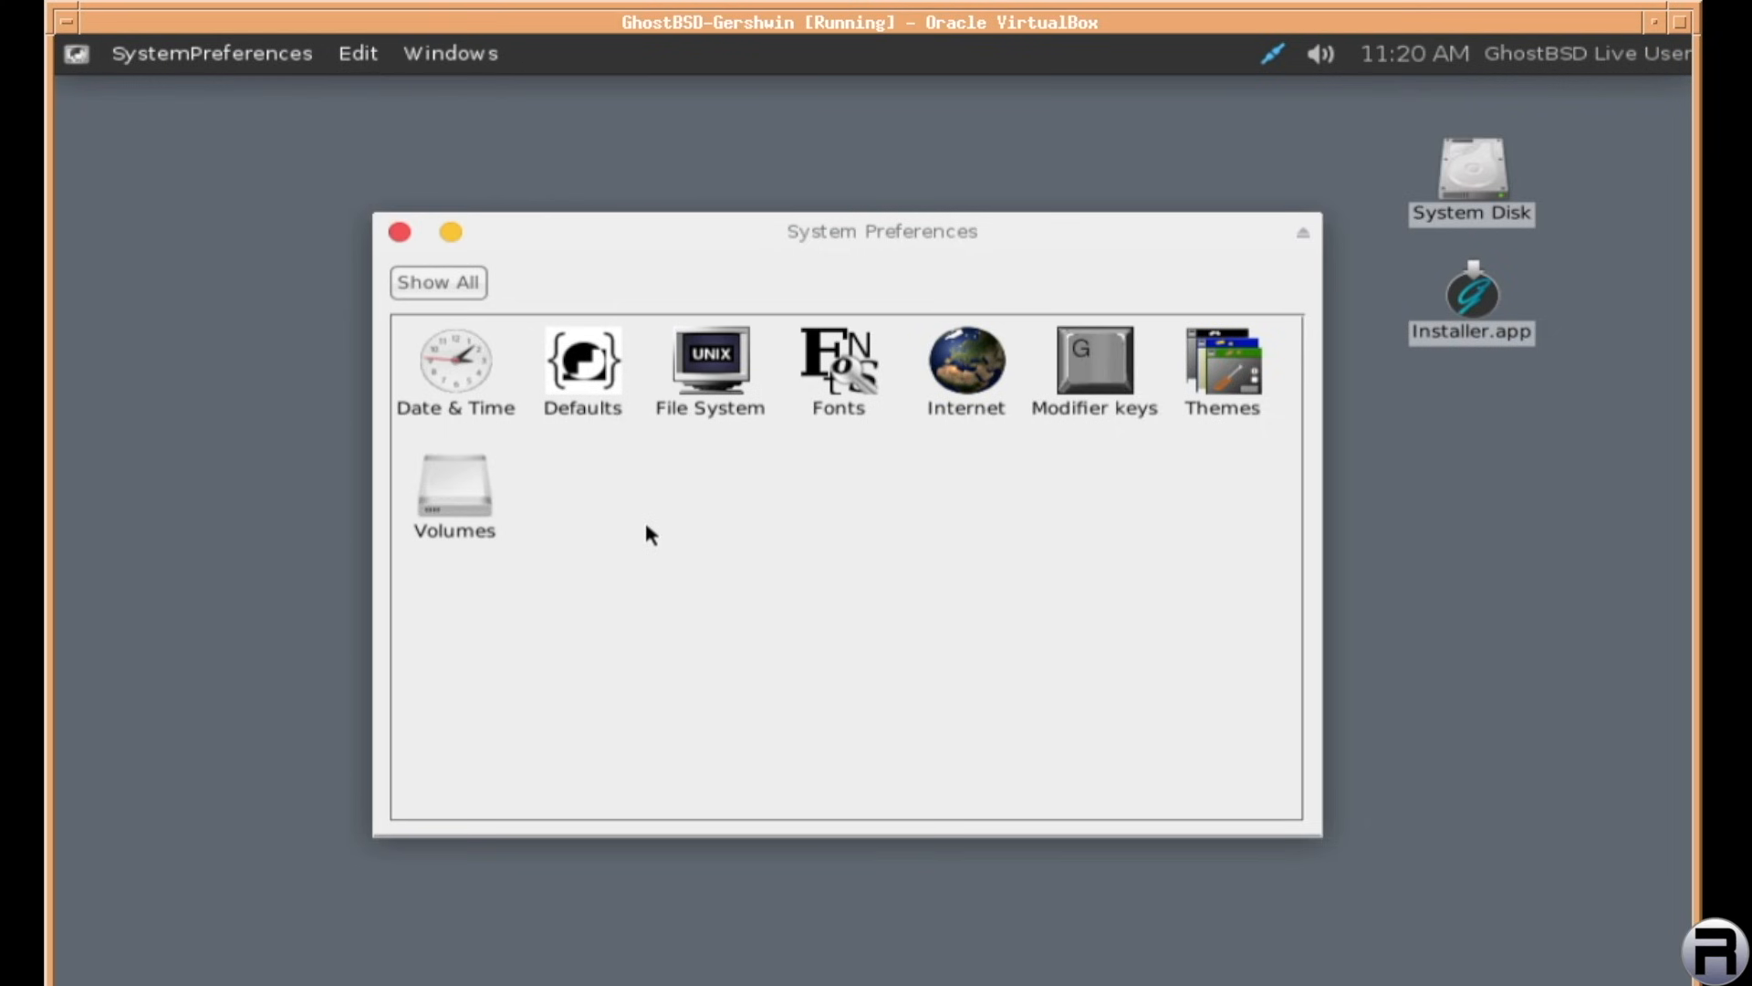
View the time zone map showing America/Anchorage, then close System Preferences
click(454, 360)
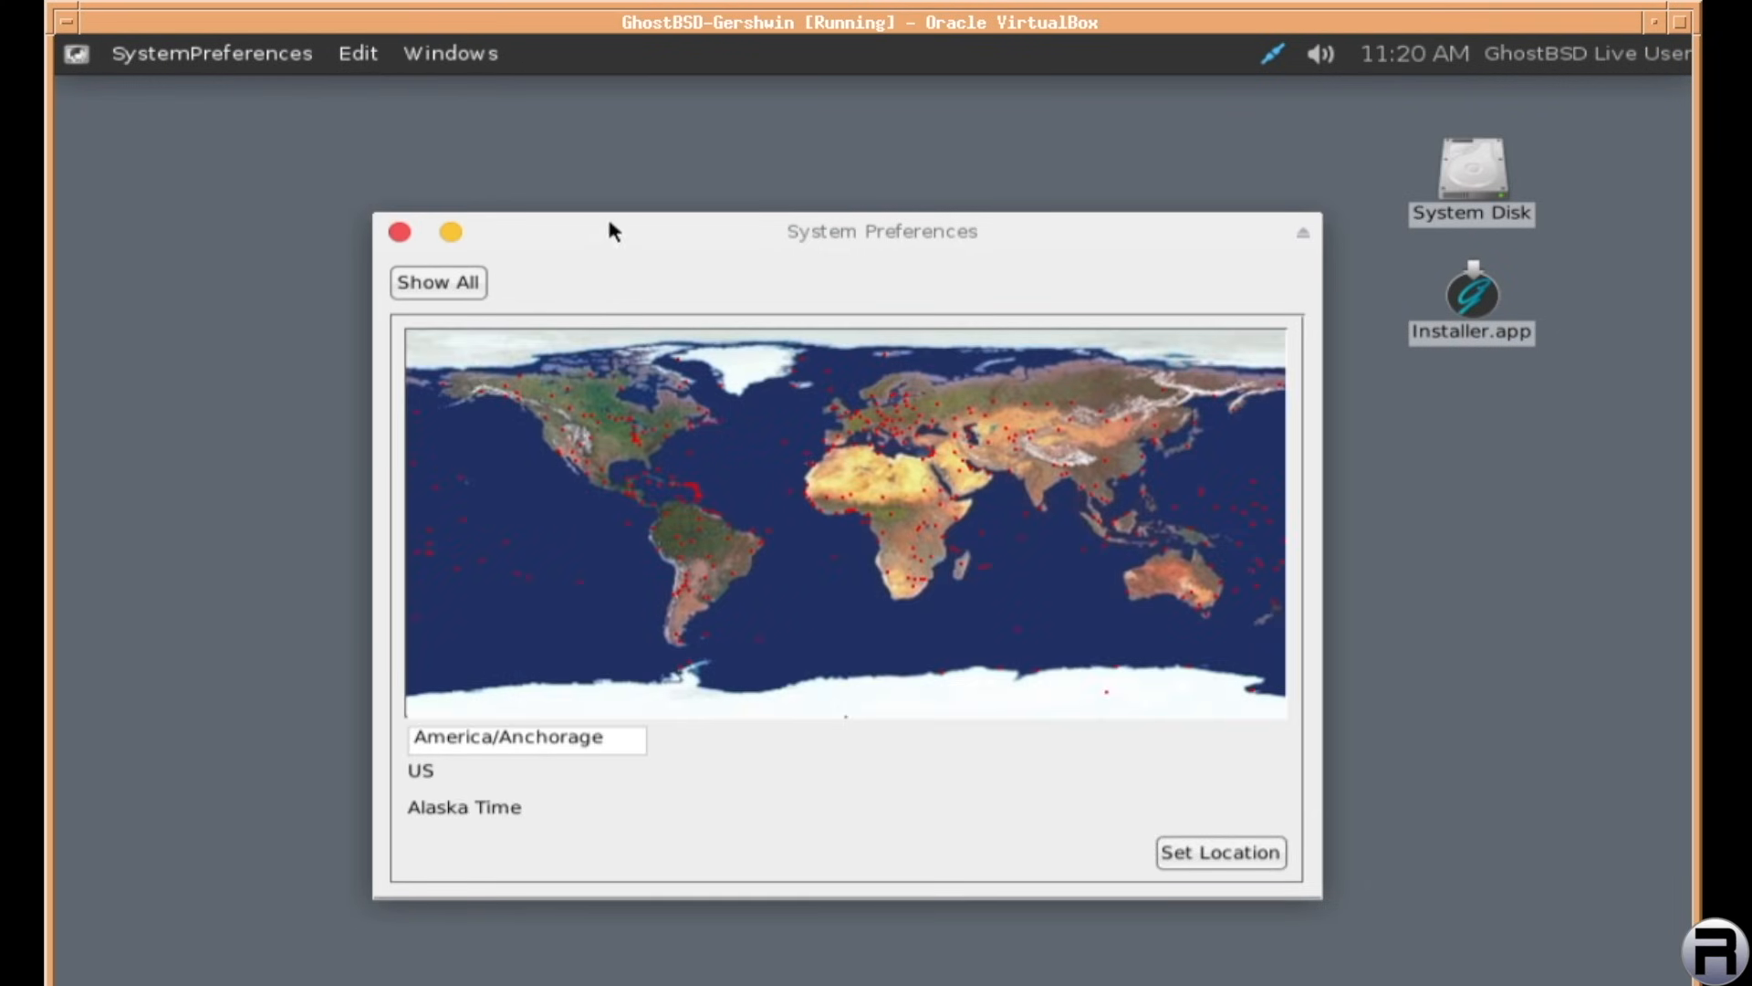
drag(613, 232, 613, 210)
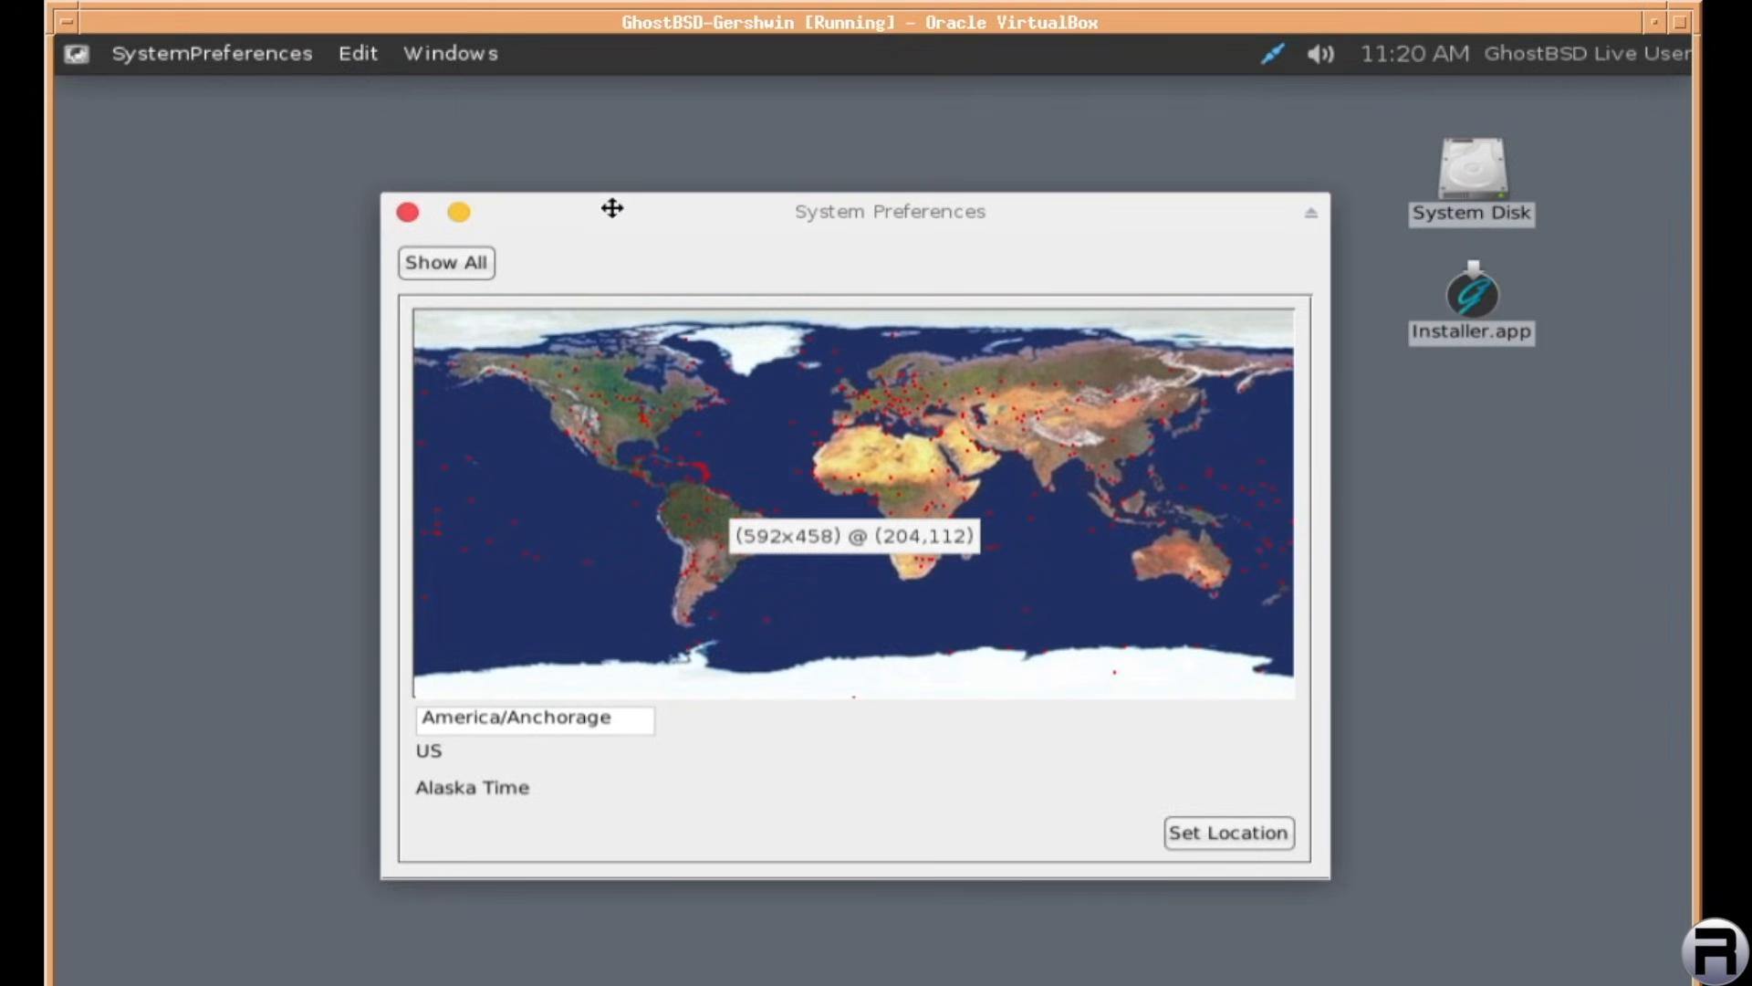
mouse_move(606, 257)
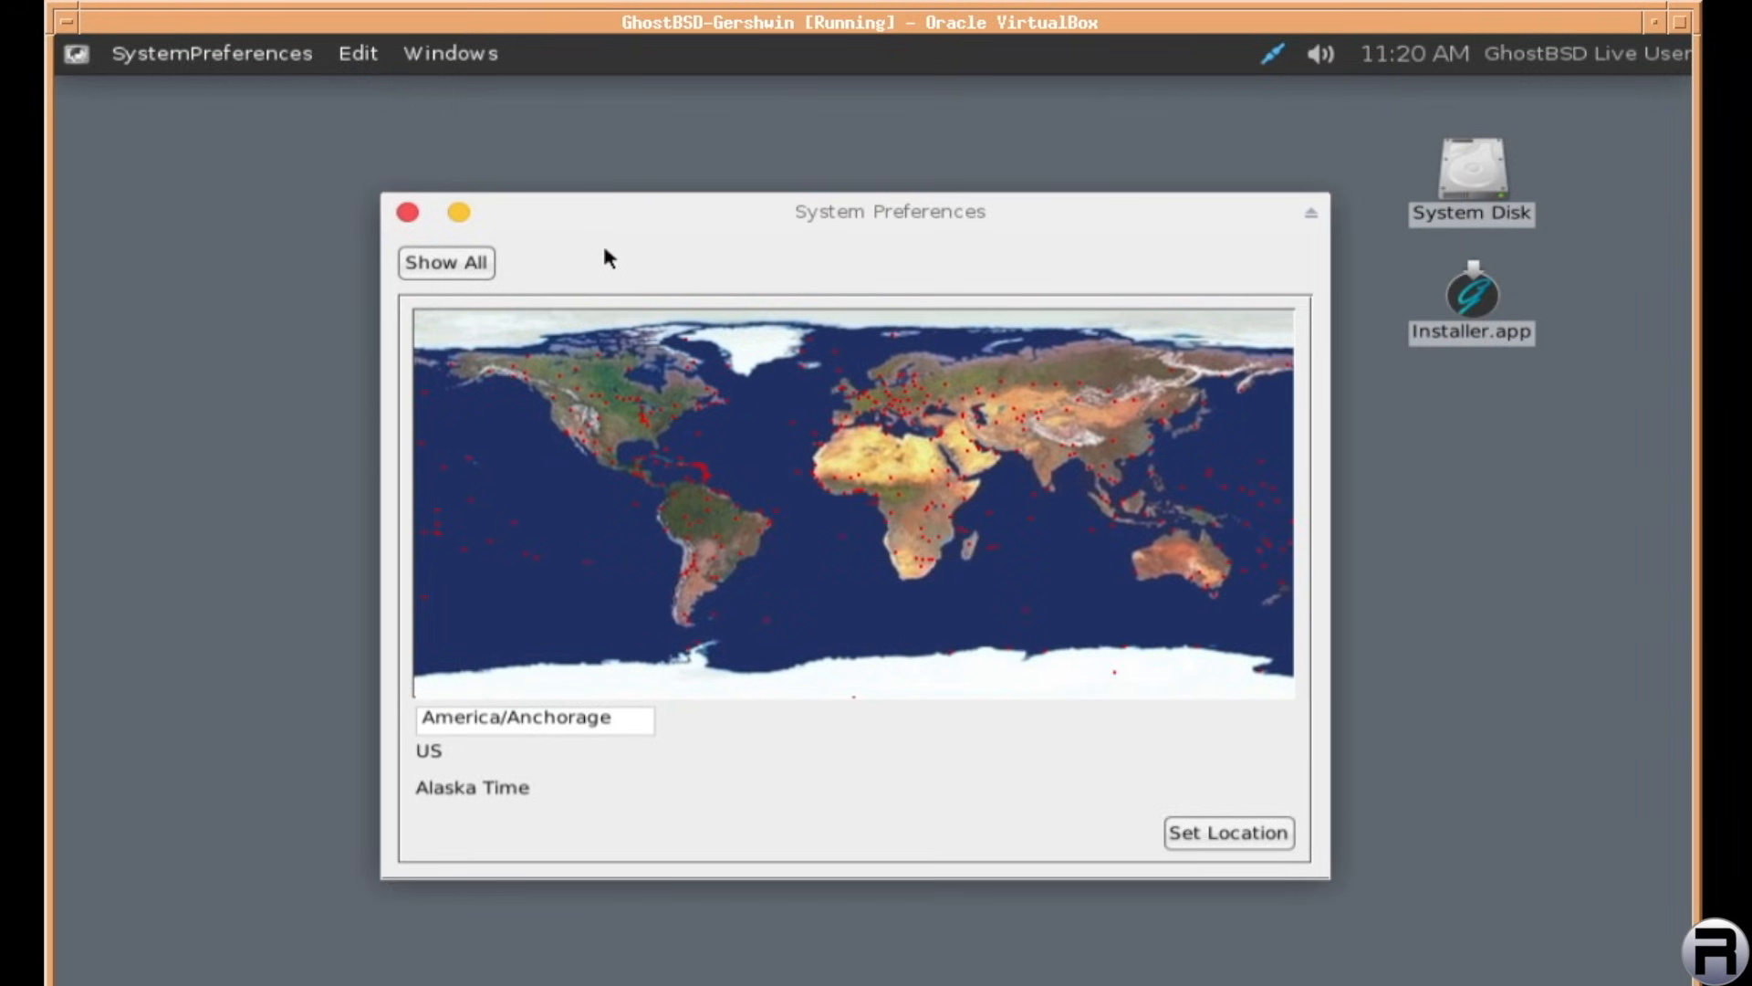
mouse_move(1056, 672)
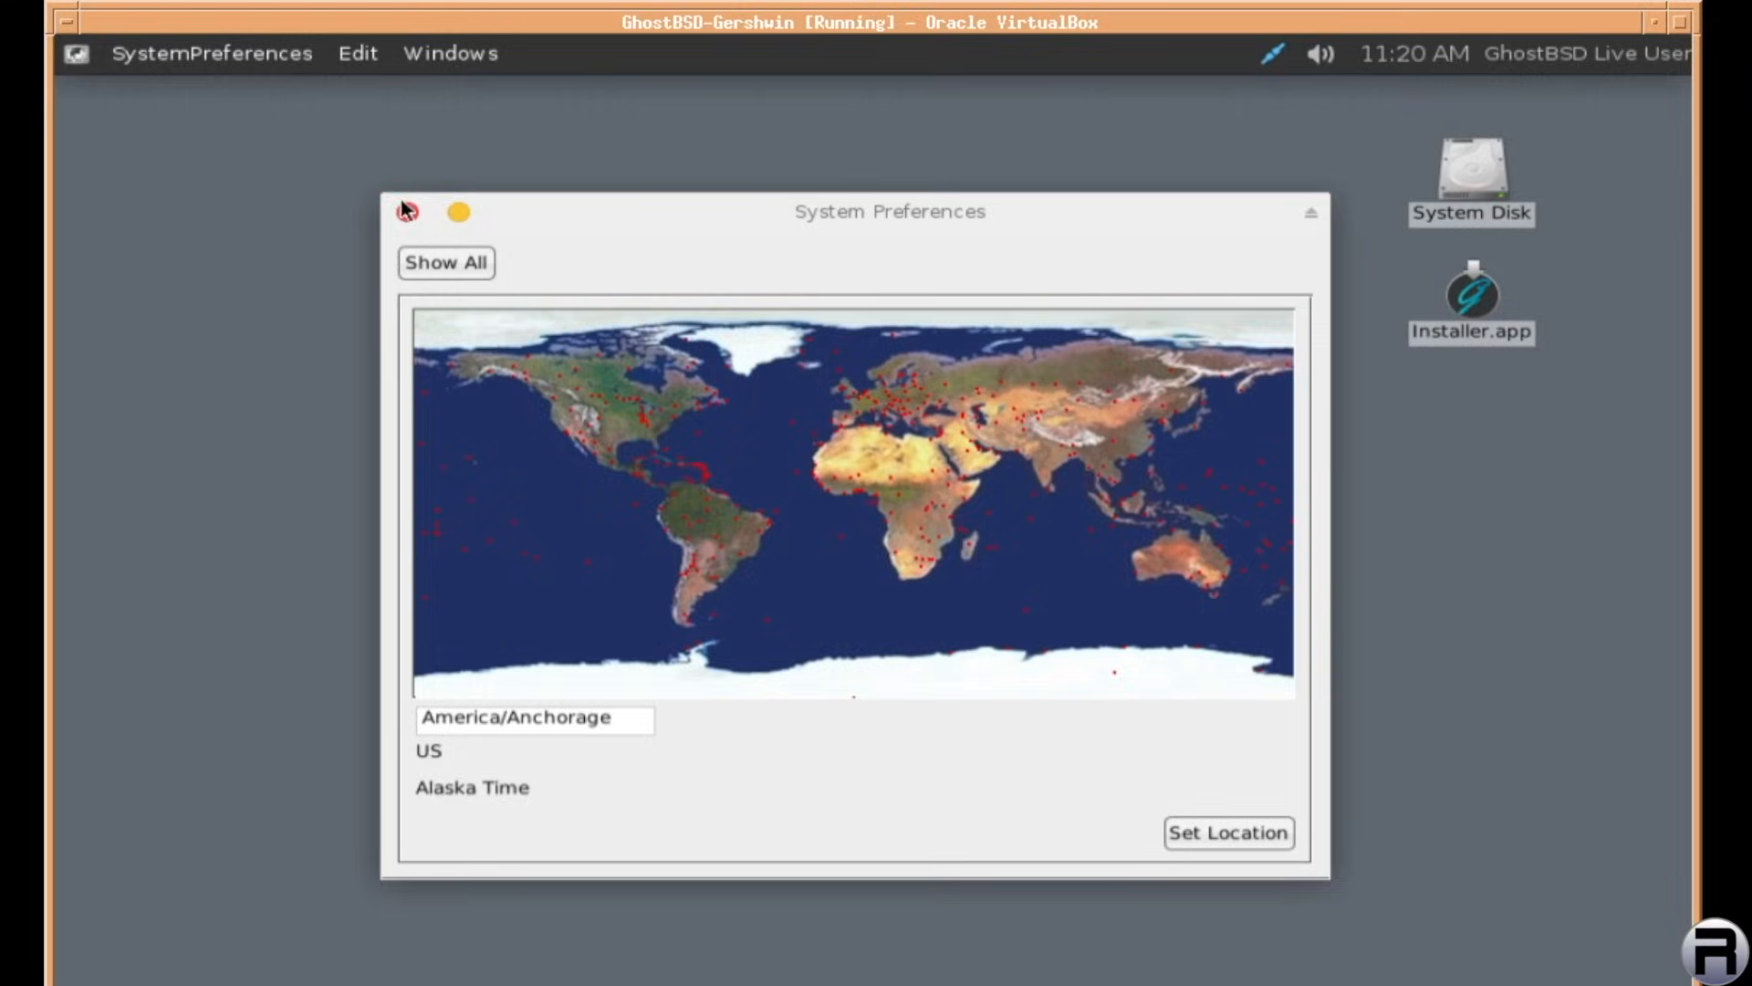
click(405, 212)
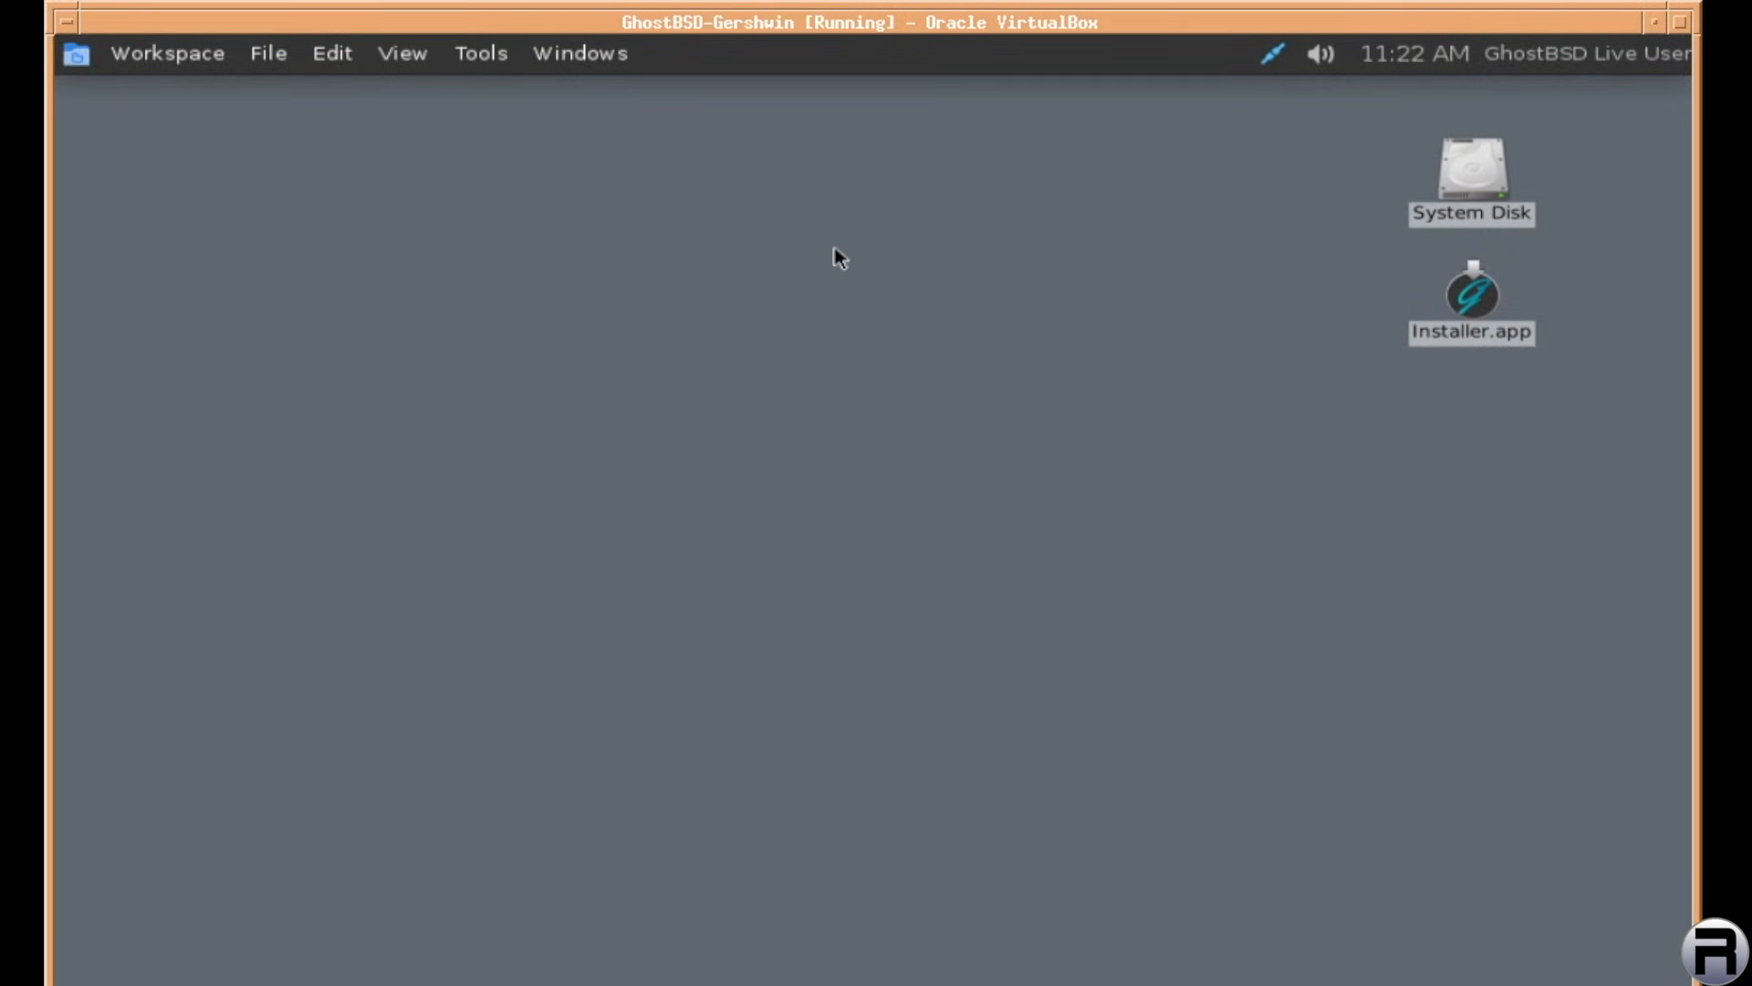
Select the Installer.app icon on the desktop
click(1471, 295)
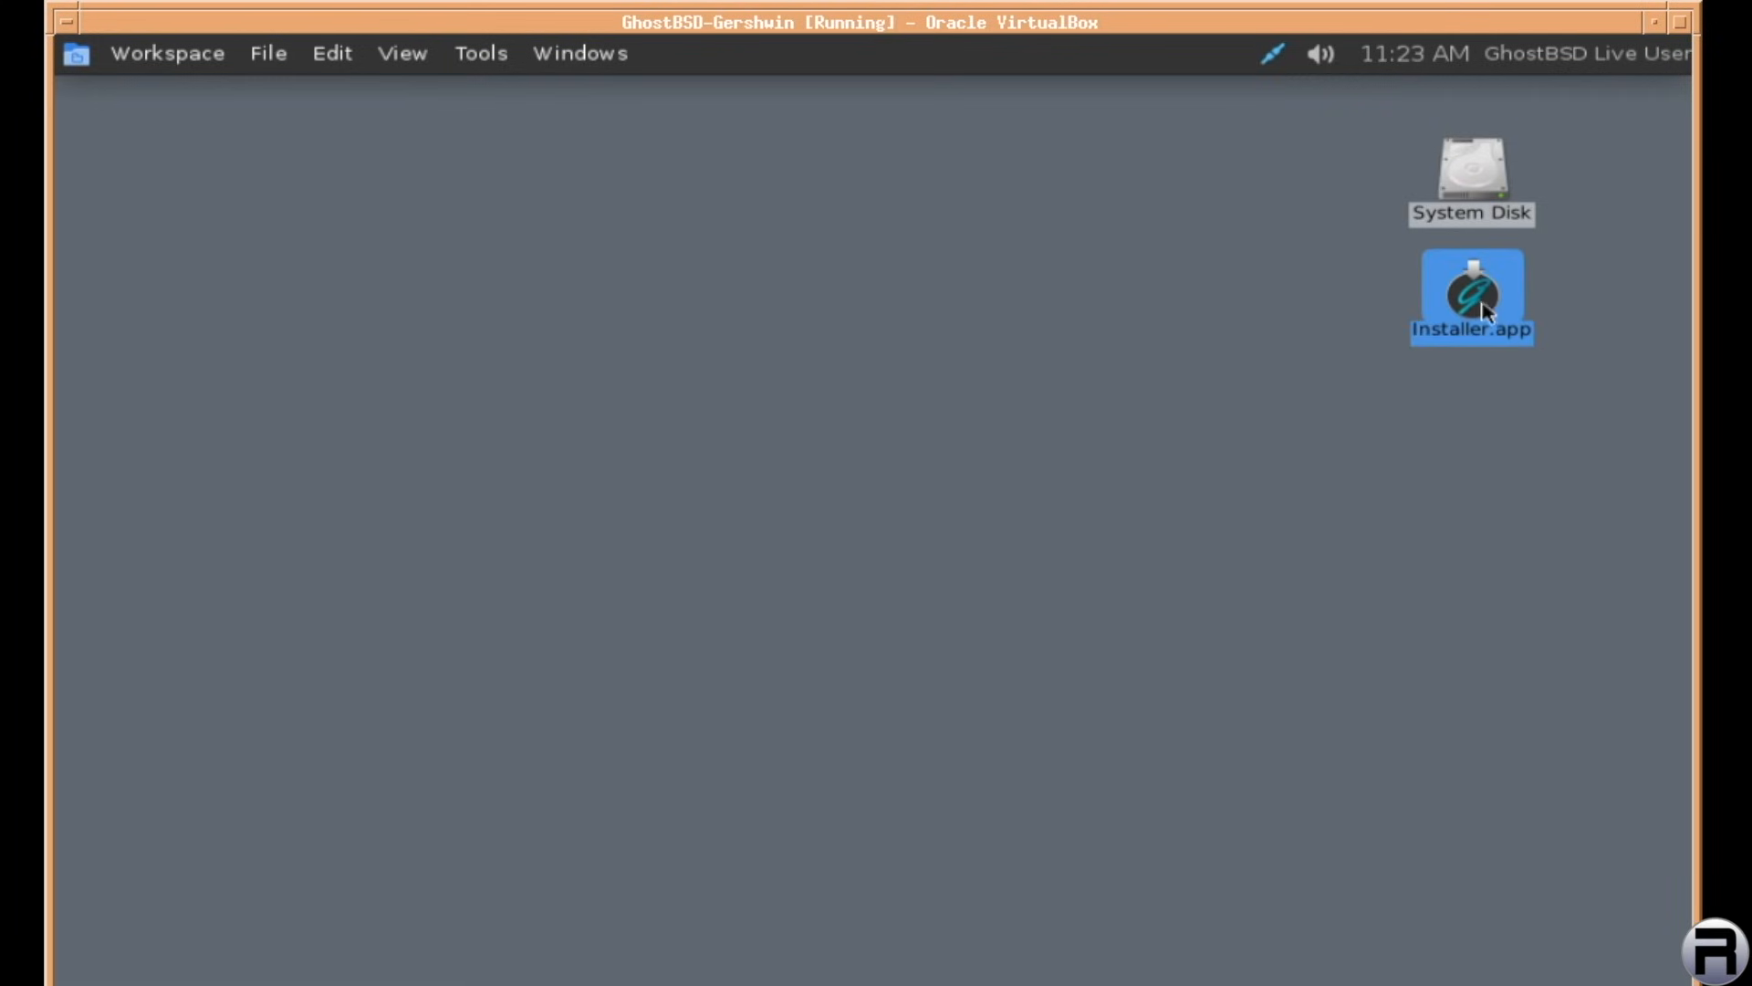
Launch Installer.app and choose English (United Kingdom) as the installation language
double_click(1471, 294)
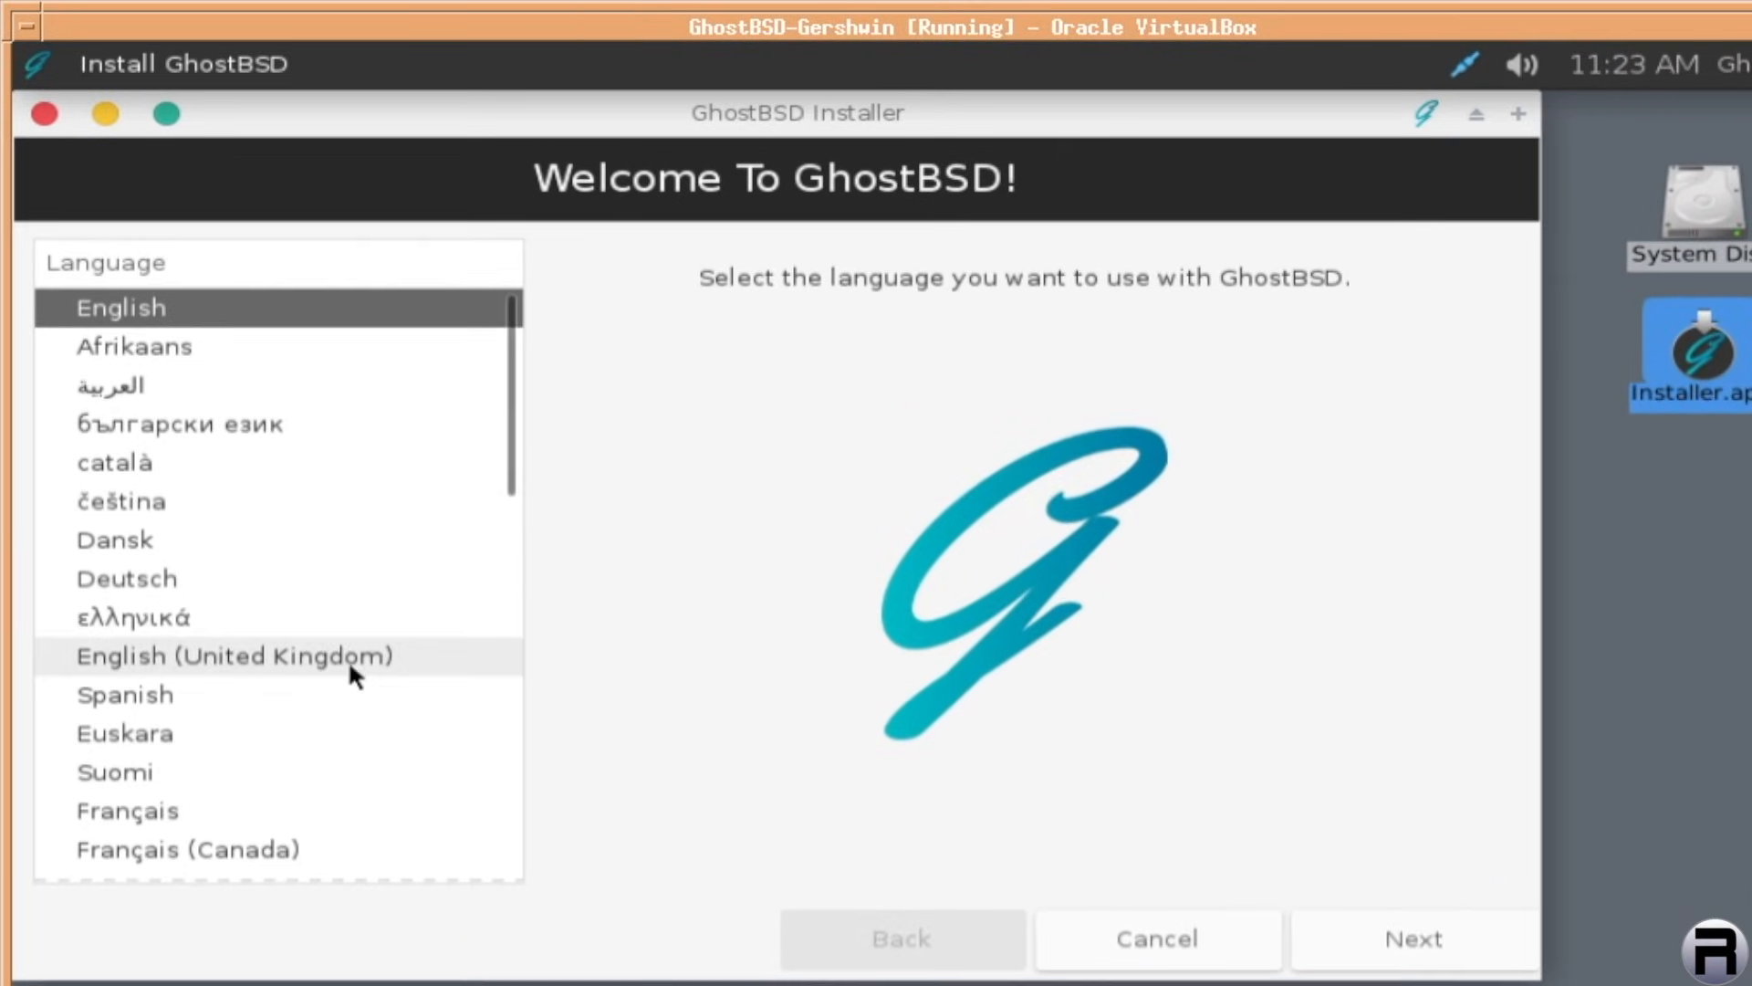
click(232, 655)
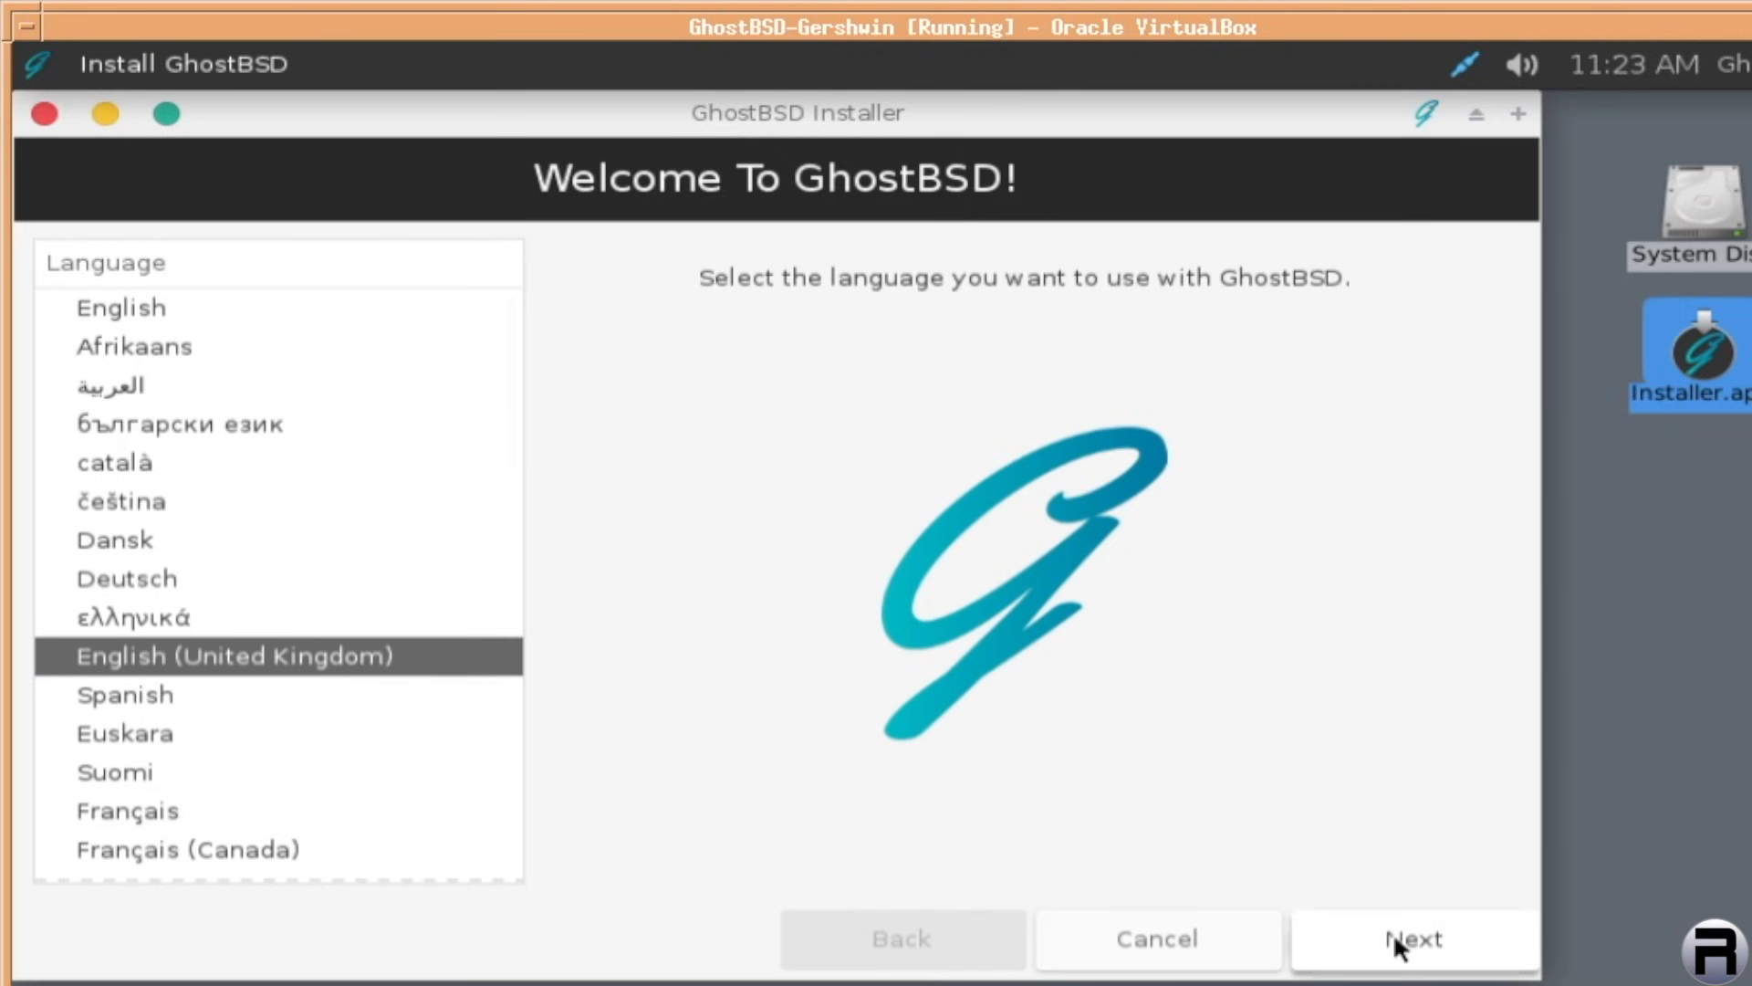
click(1413, 938)
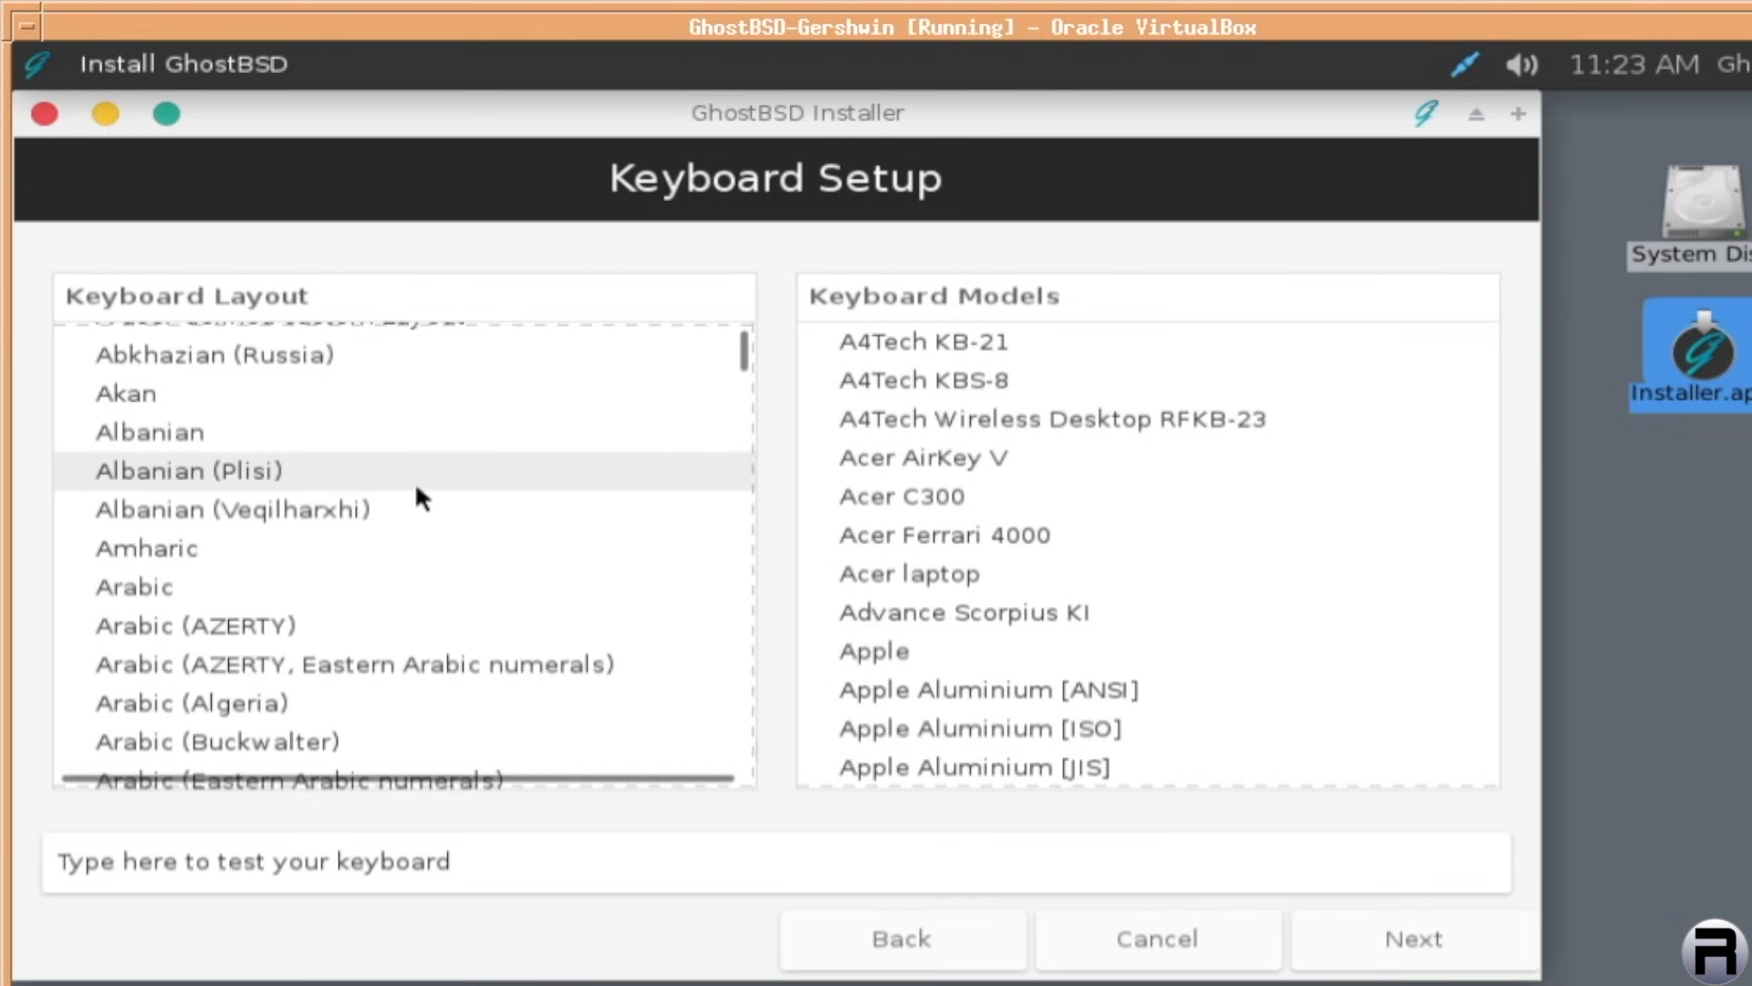
Select the English (UK) keyboard layout with the Sun Type 7 USB [European] model
scroll(down, 3)
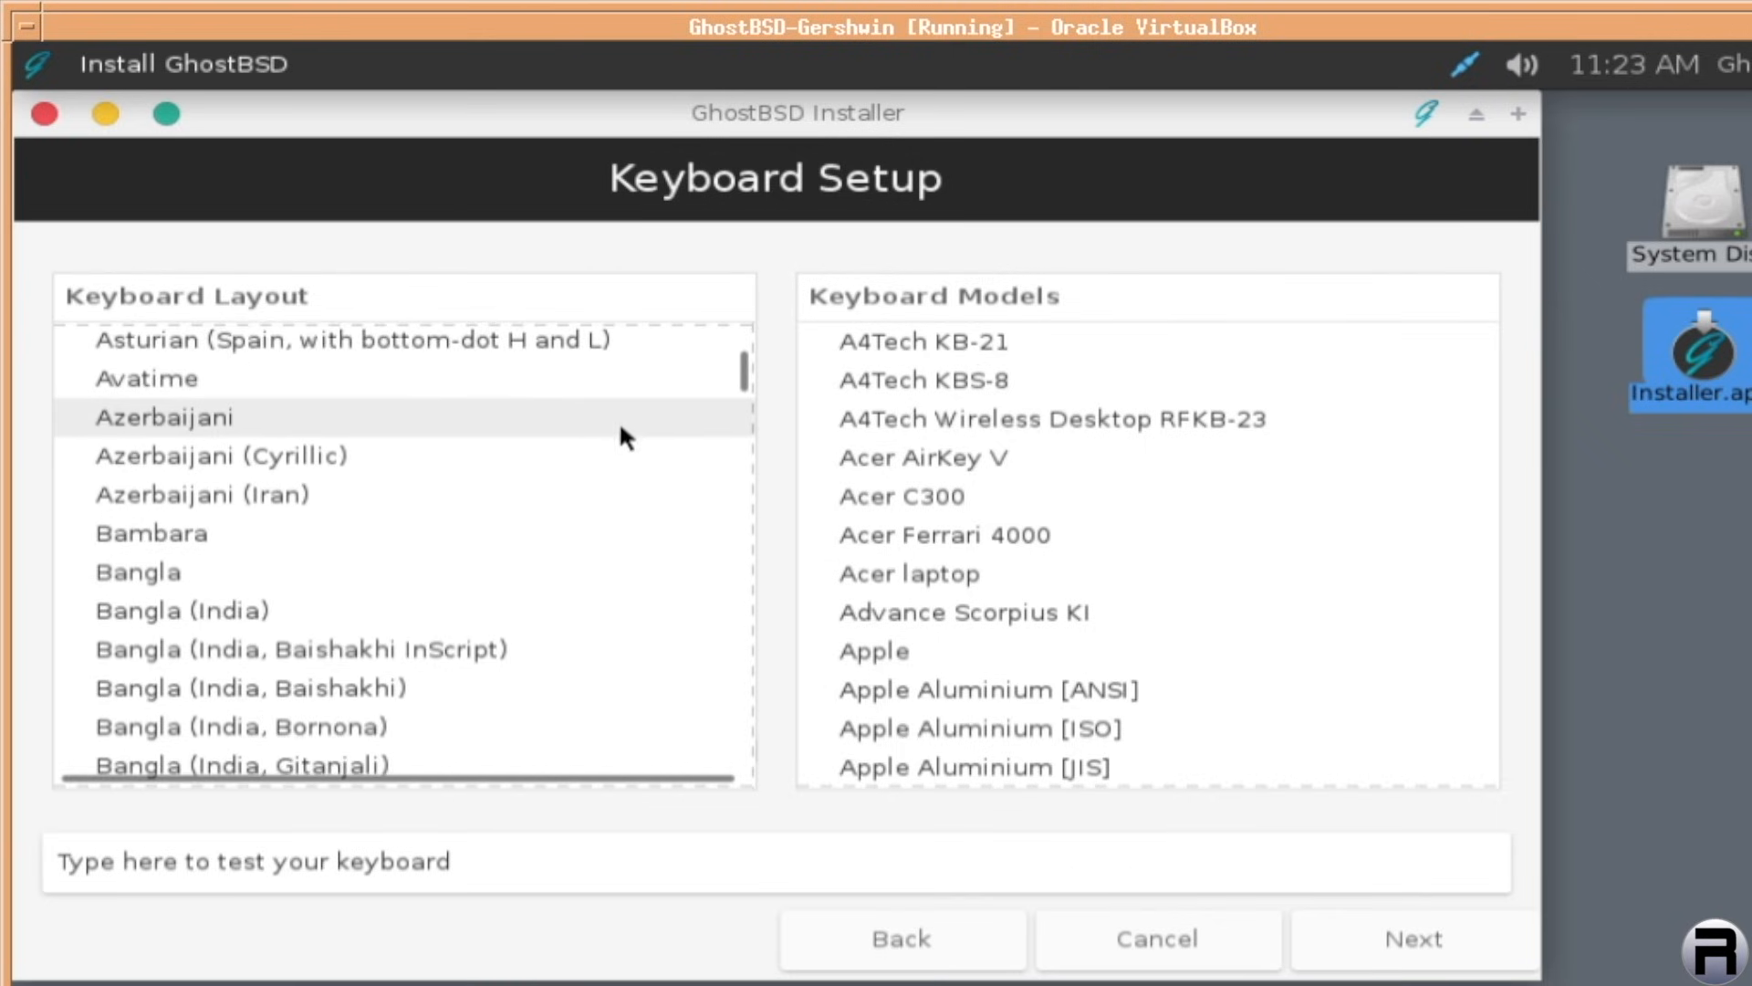
scroll(down, 3)
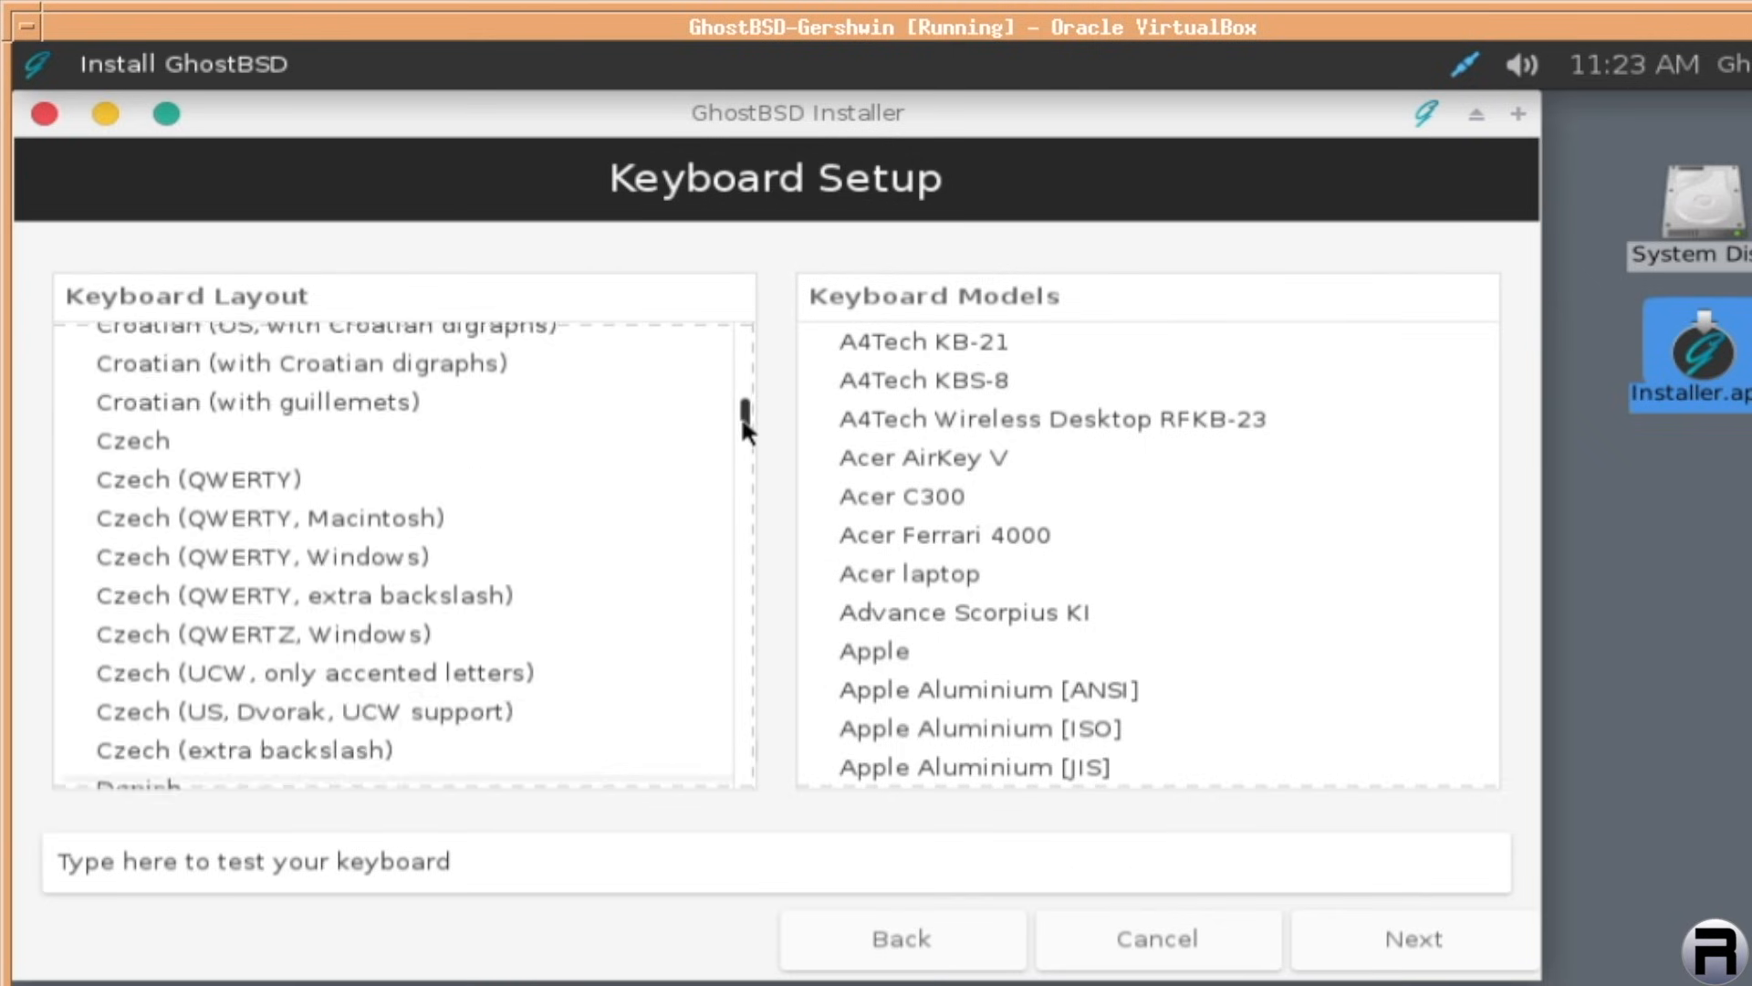
scroll(down, 3)
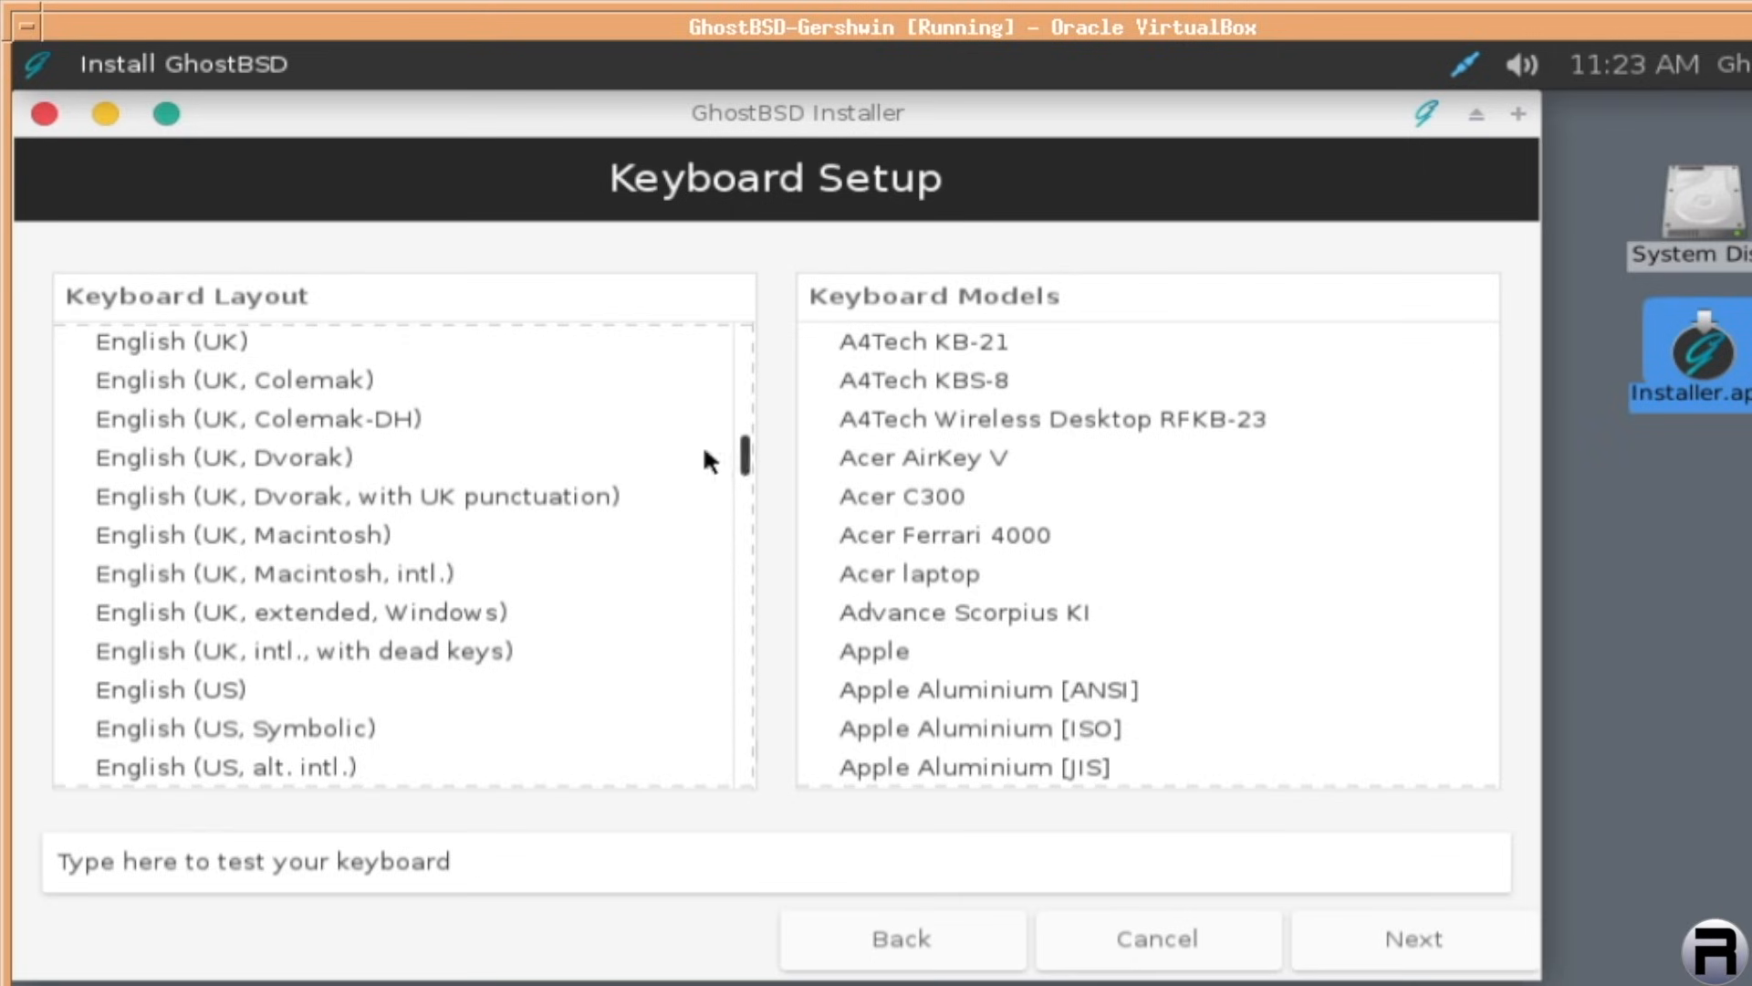
click(171, 341)
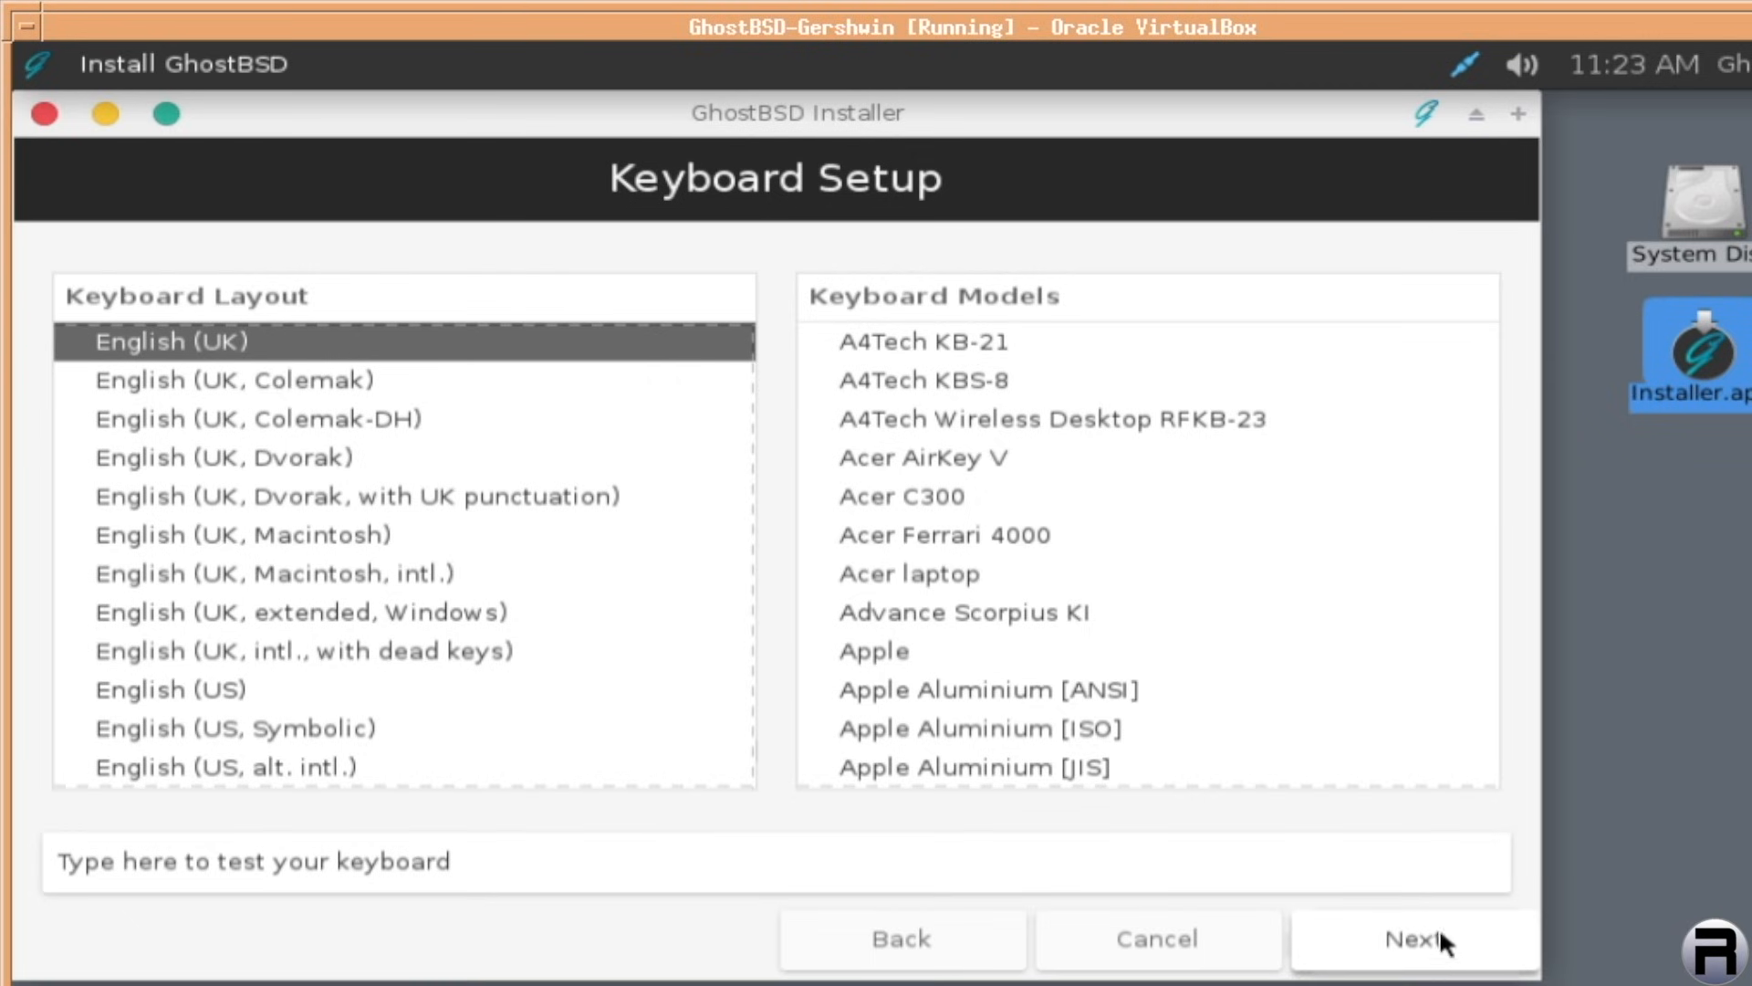
scroll(down, 3)
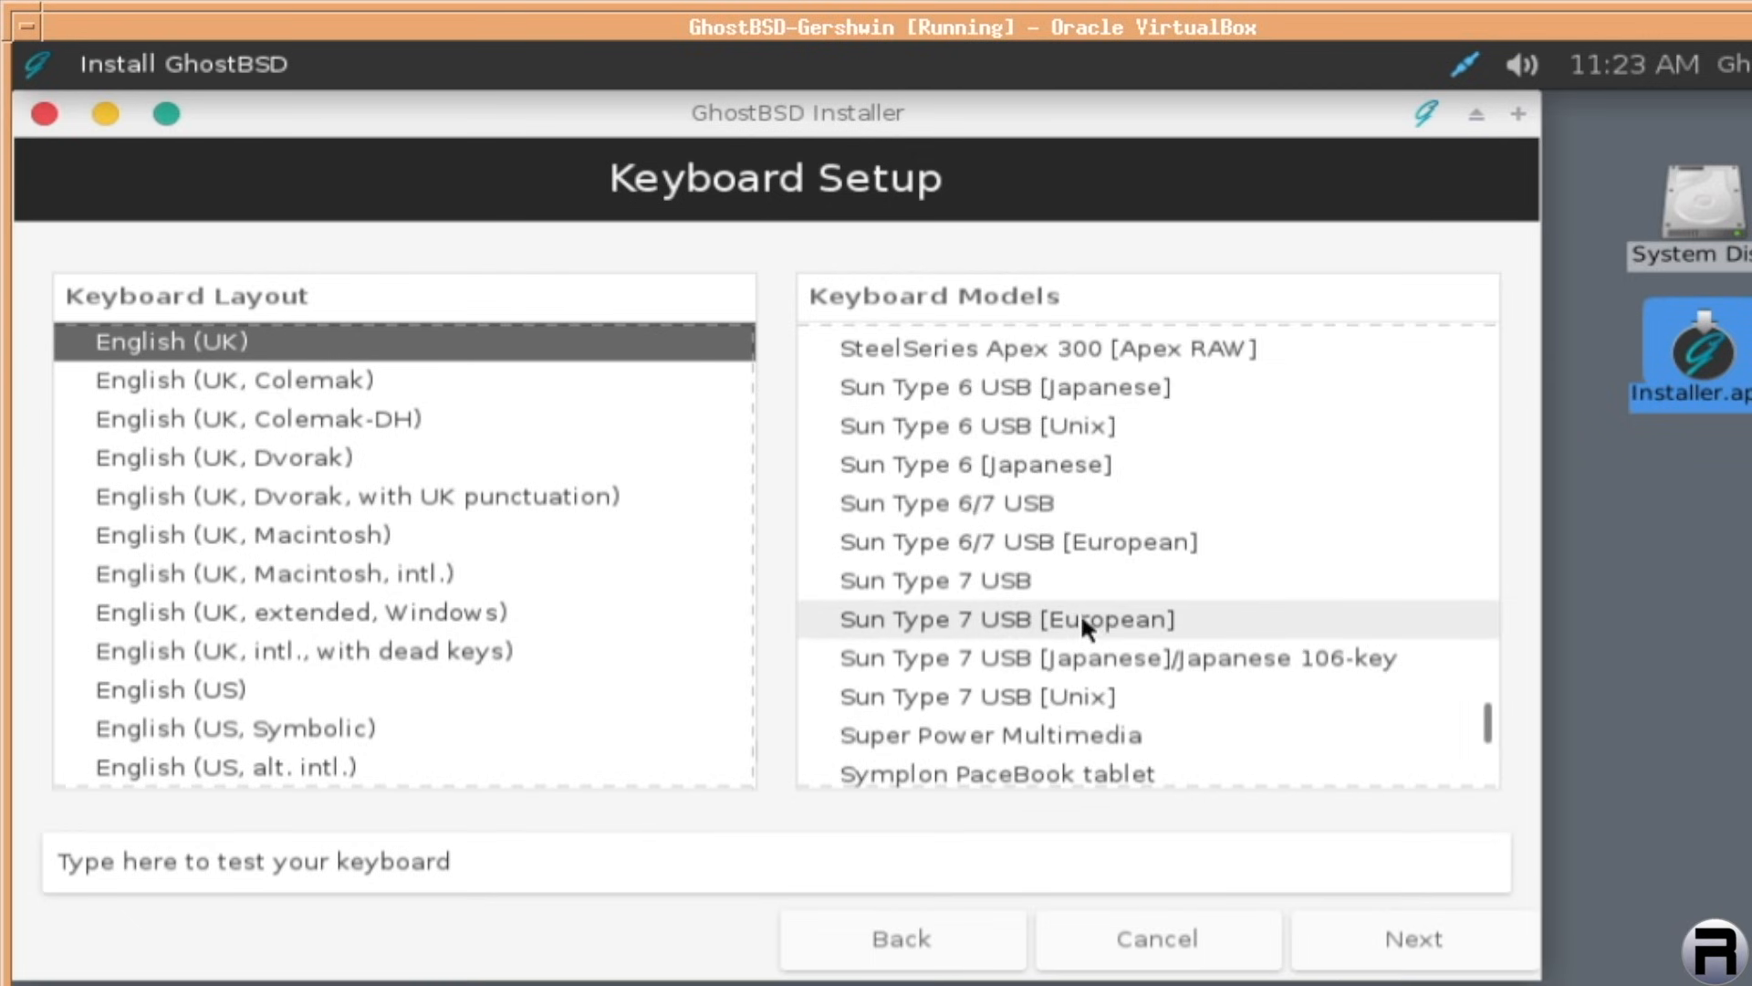
click(1004, 618)
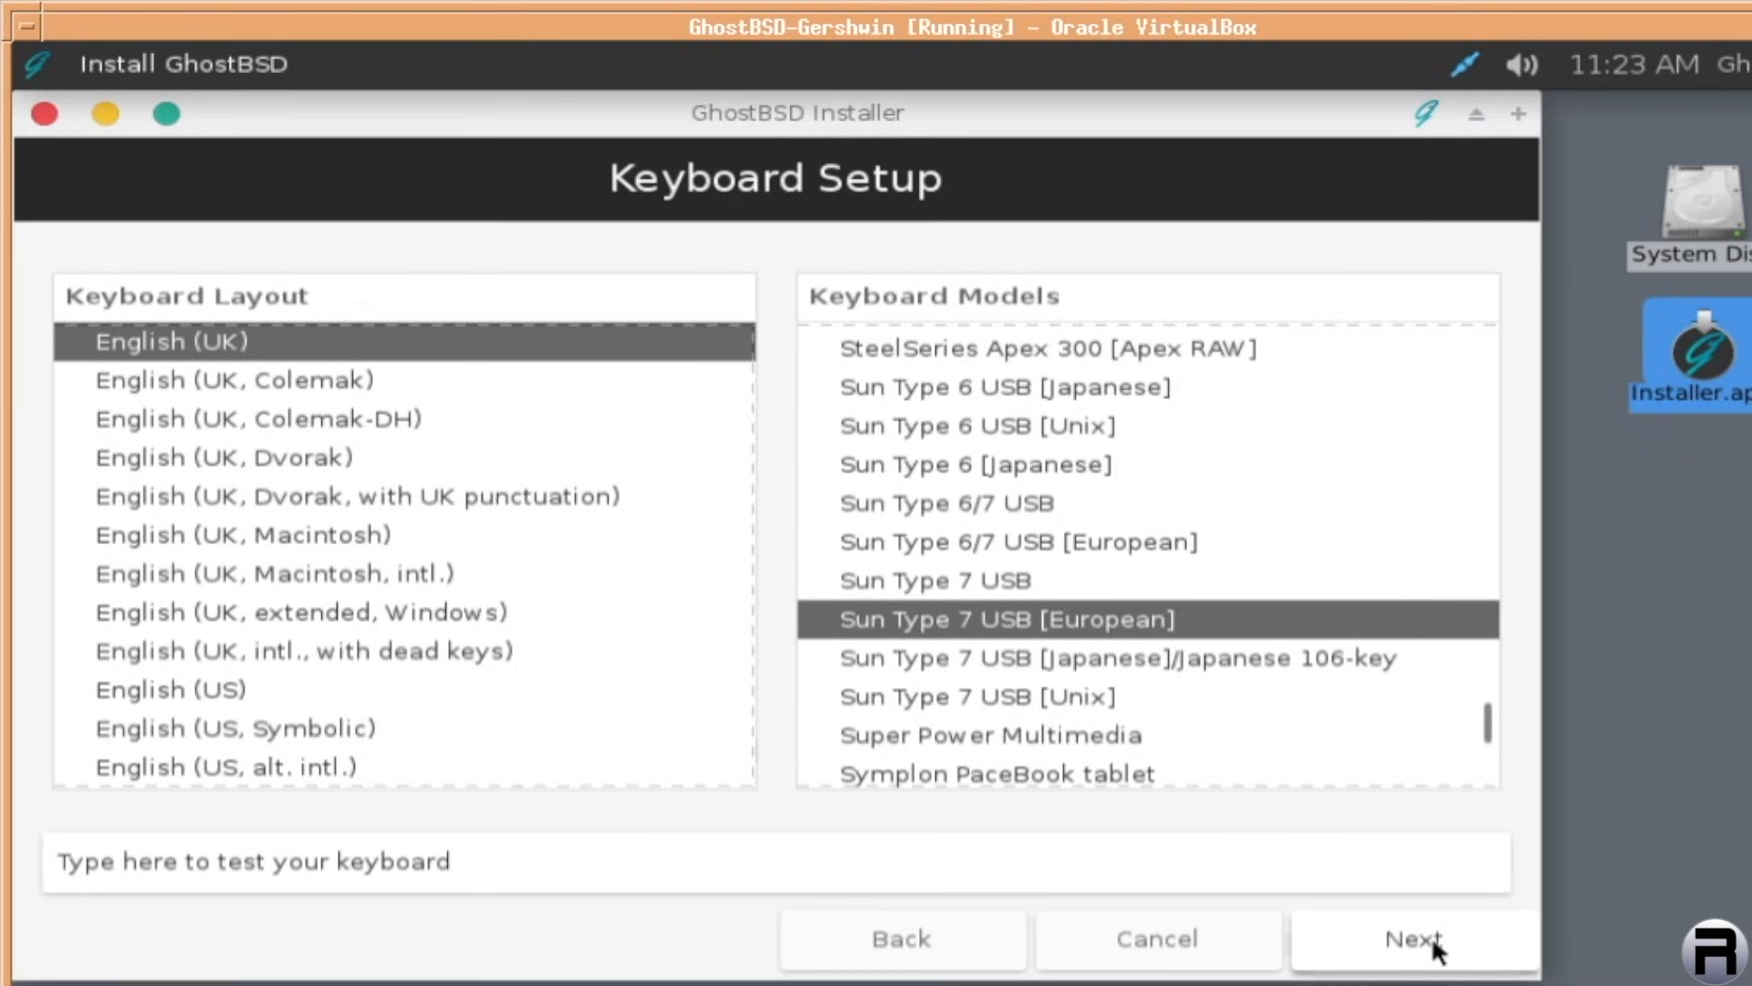
Set the time zone to continent Europe, city London
click(1411, 938)
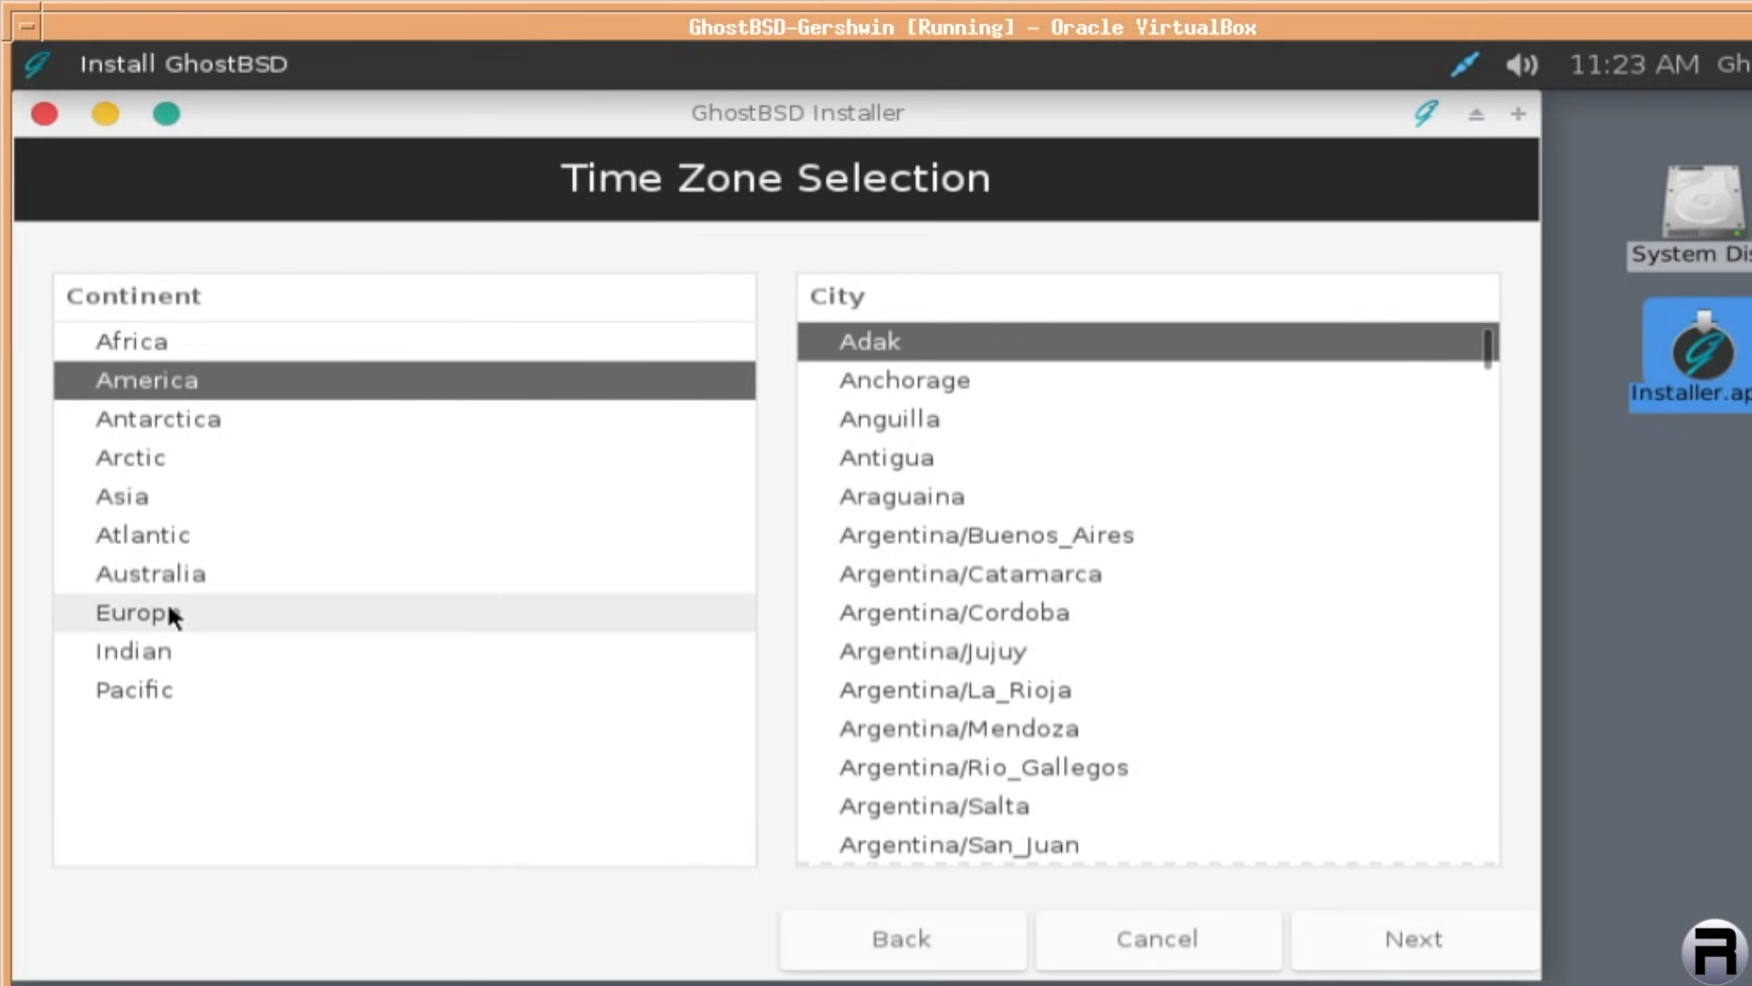
click(136, 612)
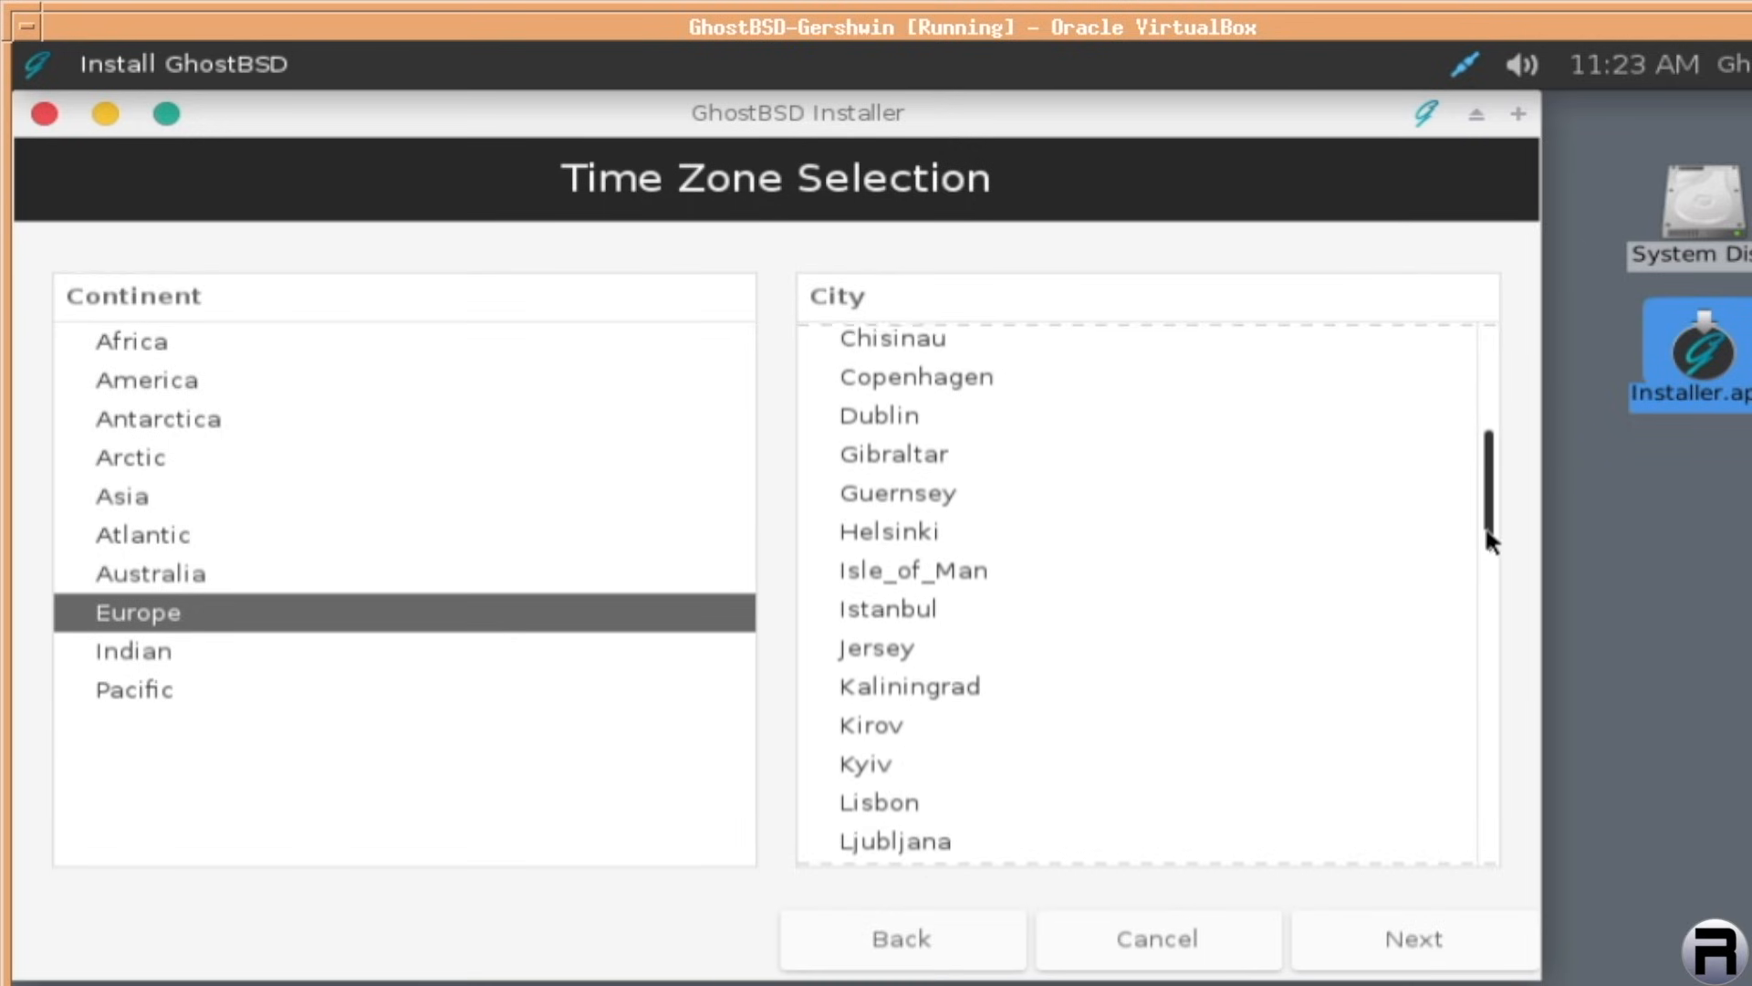
scroll(down, 3)
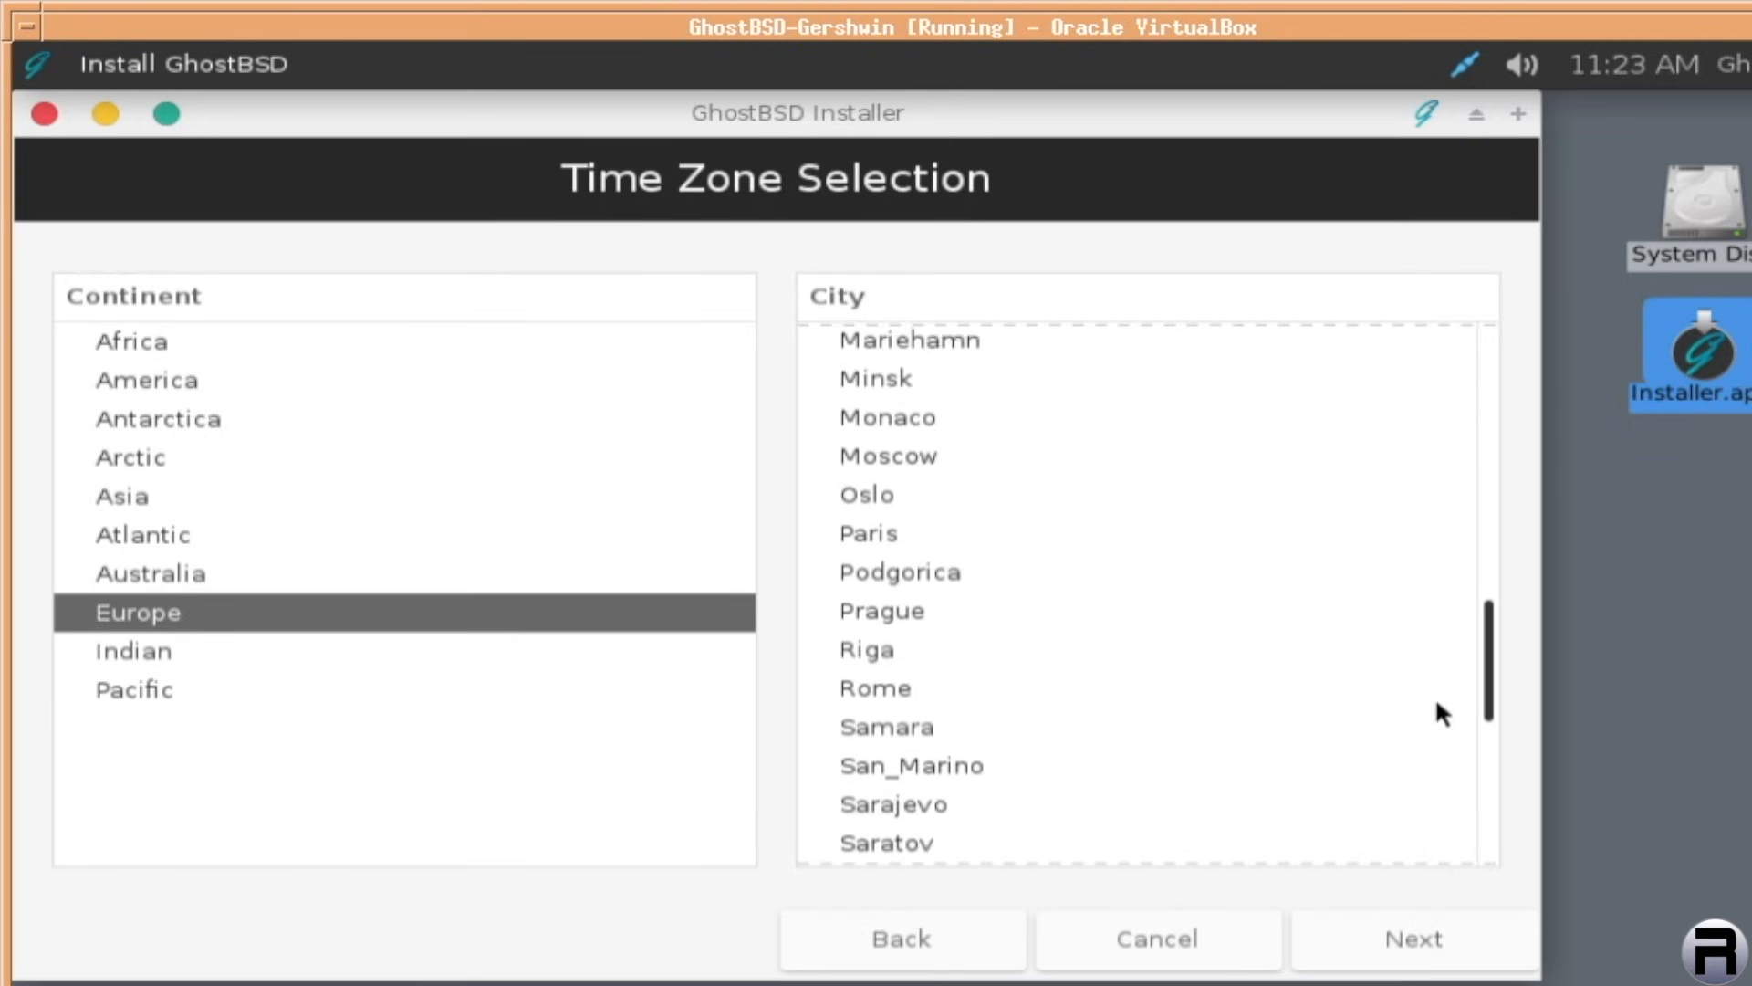
scroll(down, 3)
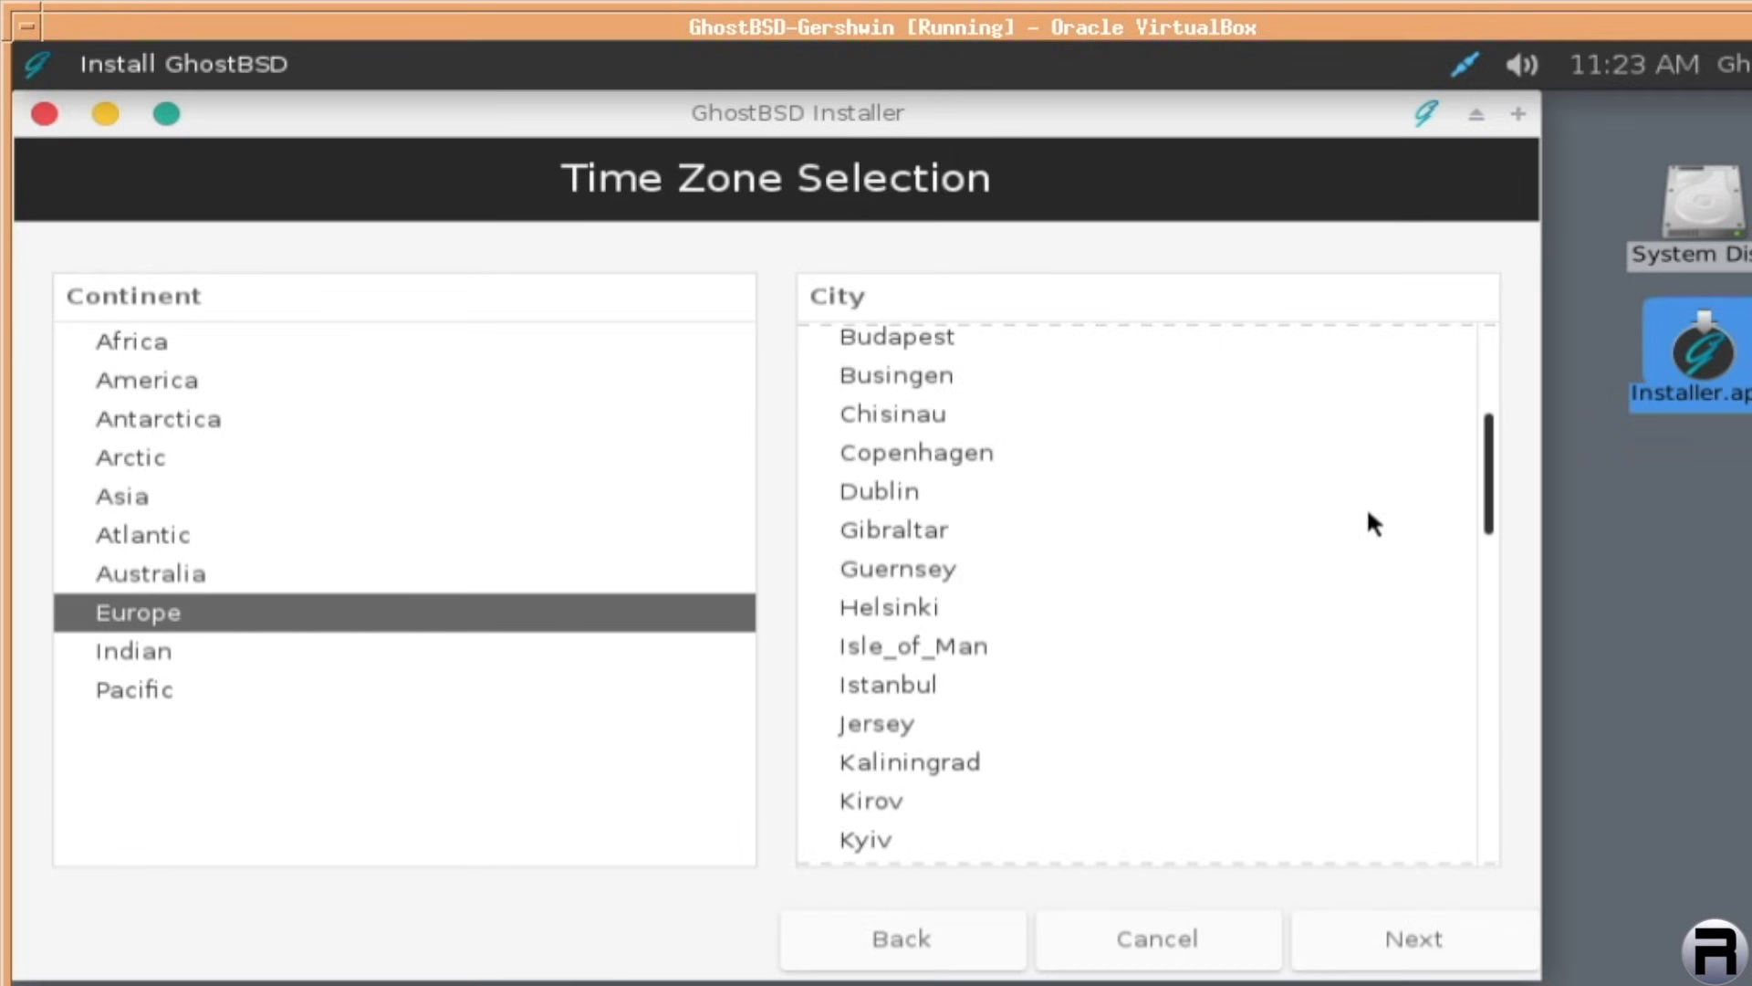
scroll(down, 3)
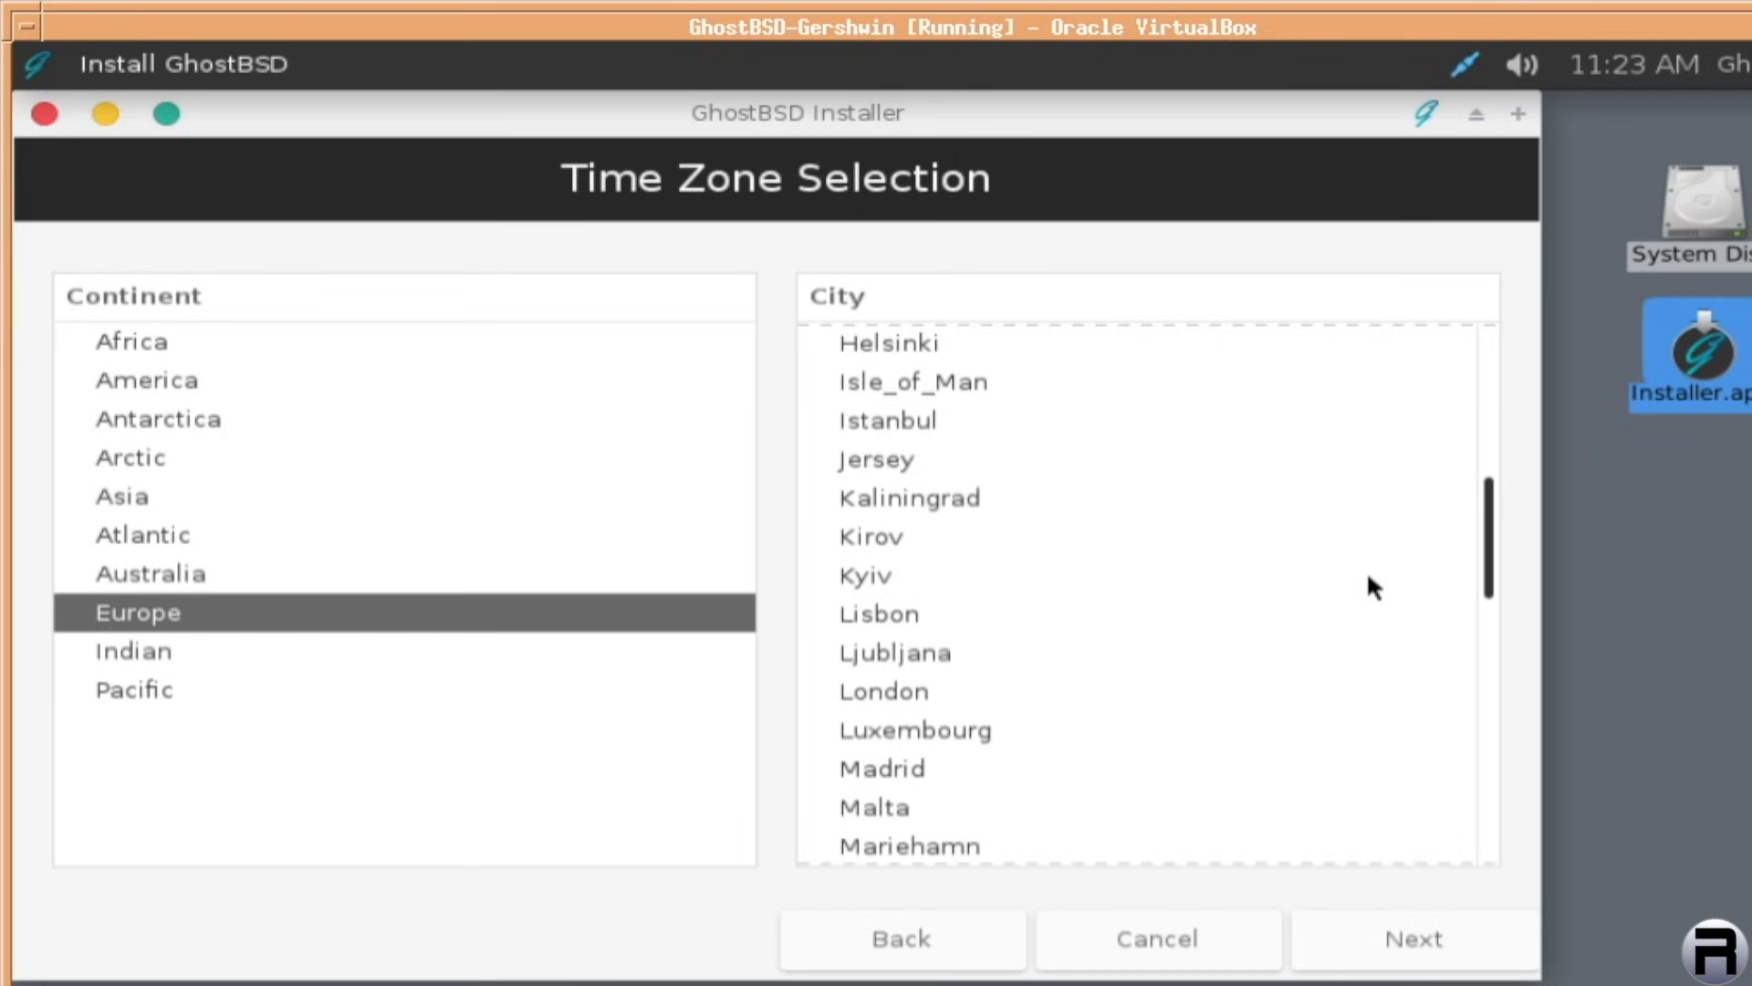
click(882, 669)
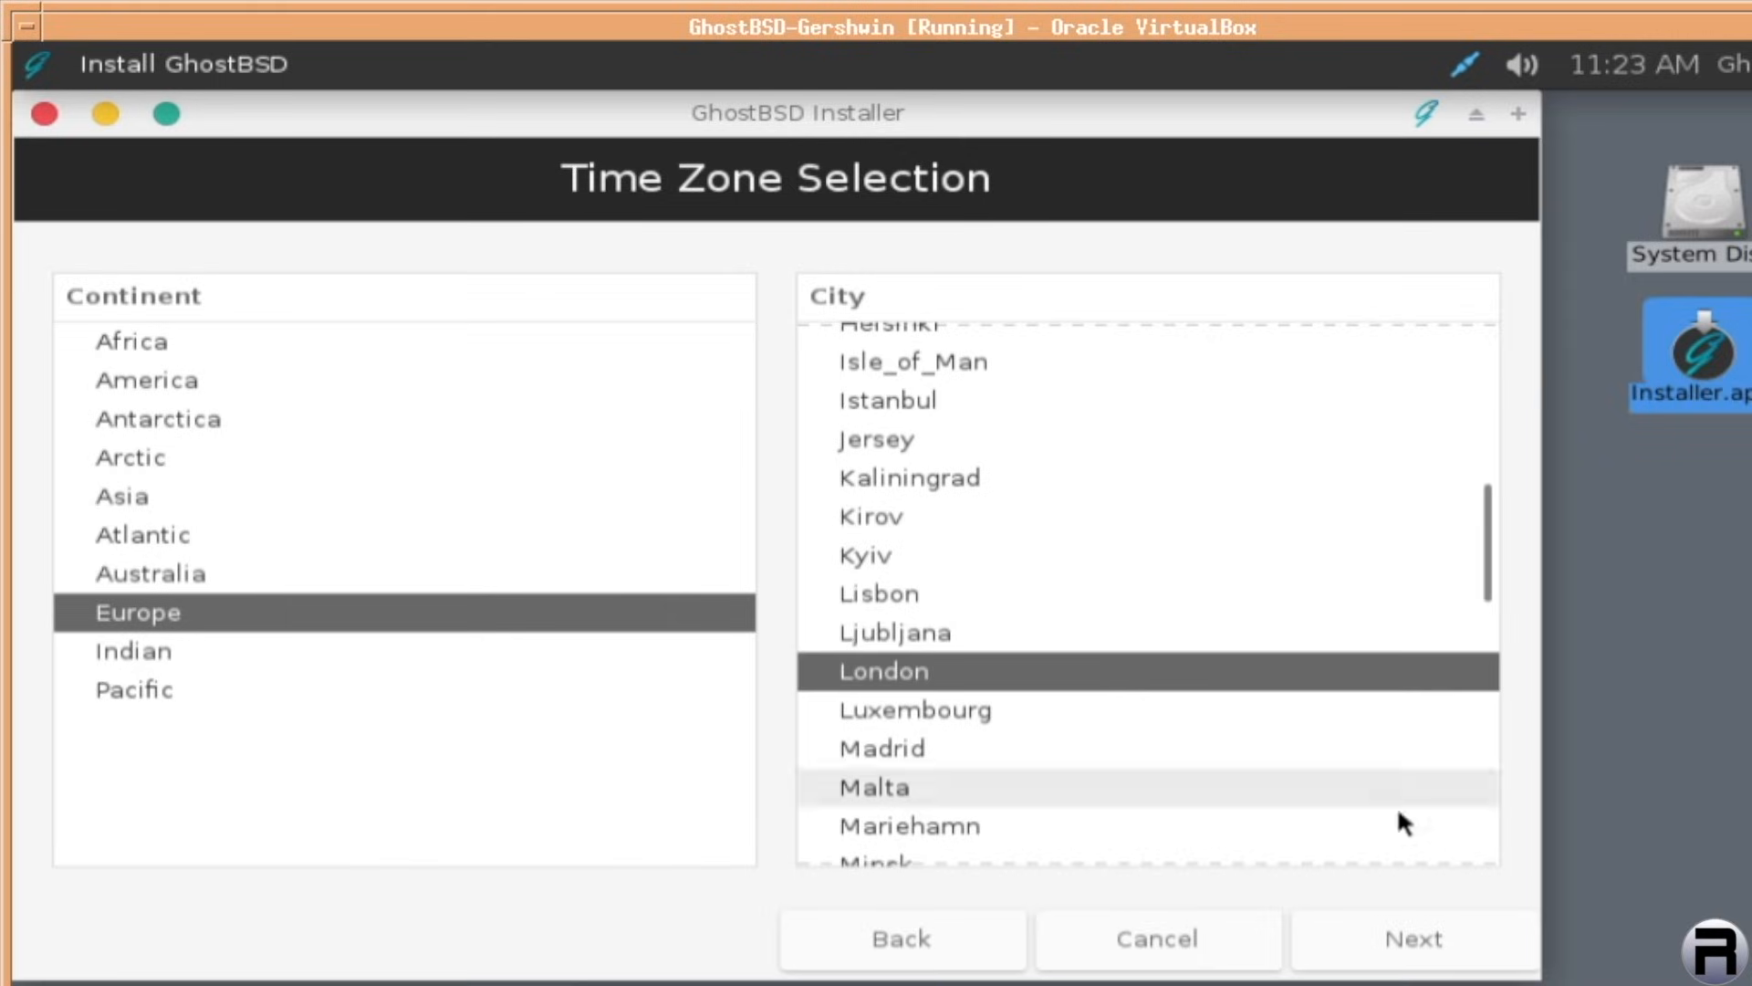
Keep Full disk configuration and tick the ada0 VBOX HARDDISK for installation
click(1412, 938)
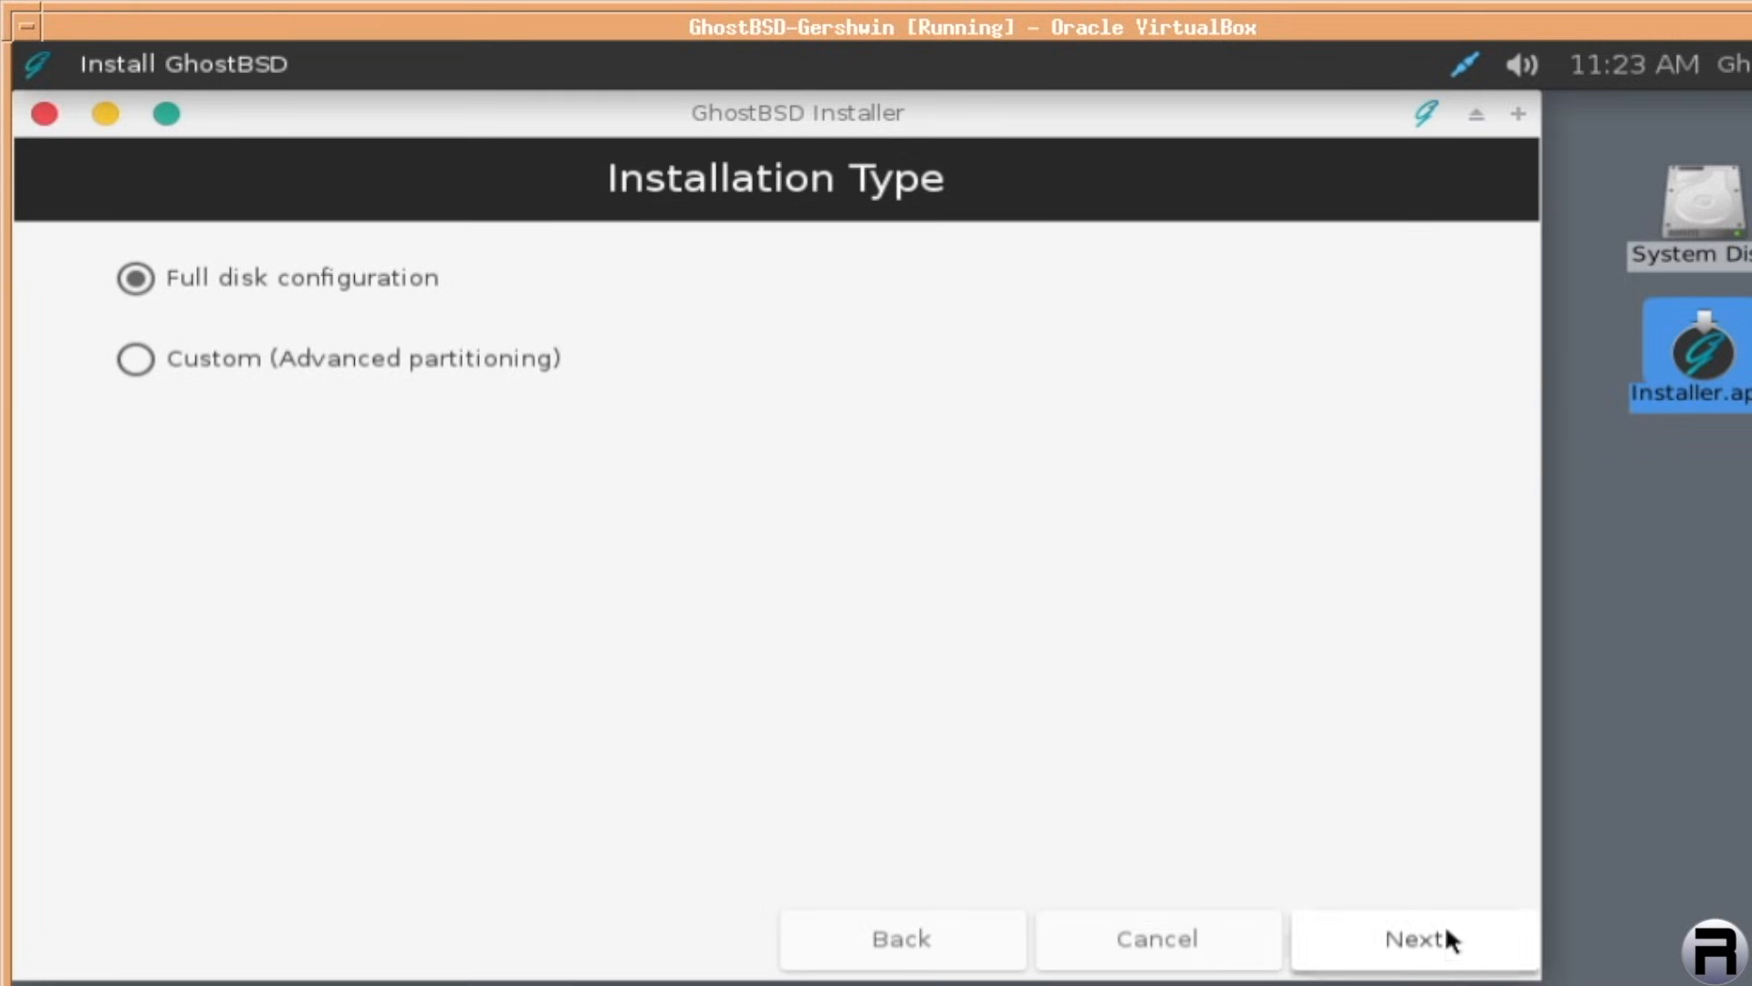
mouse_move(468, 232)
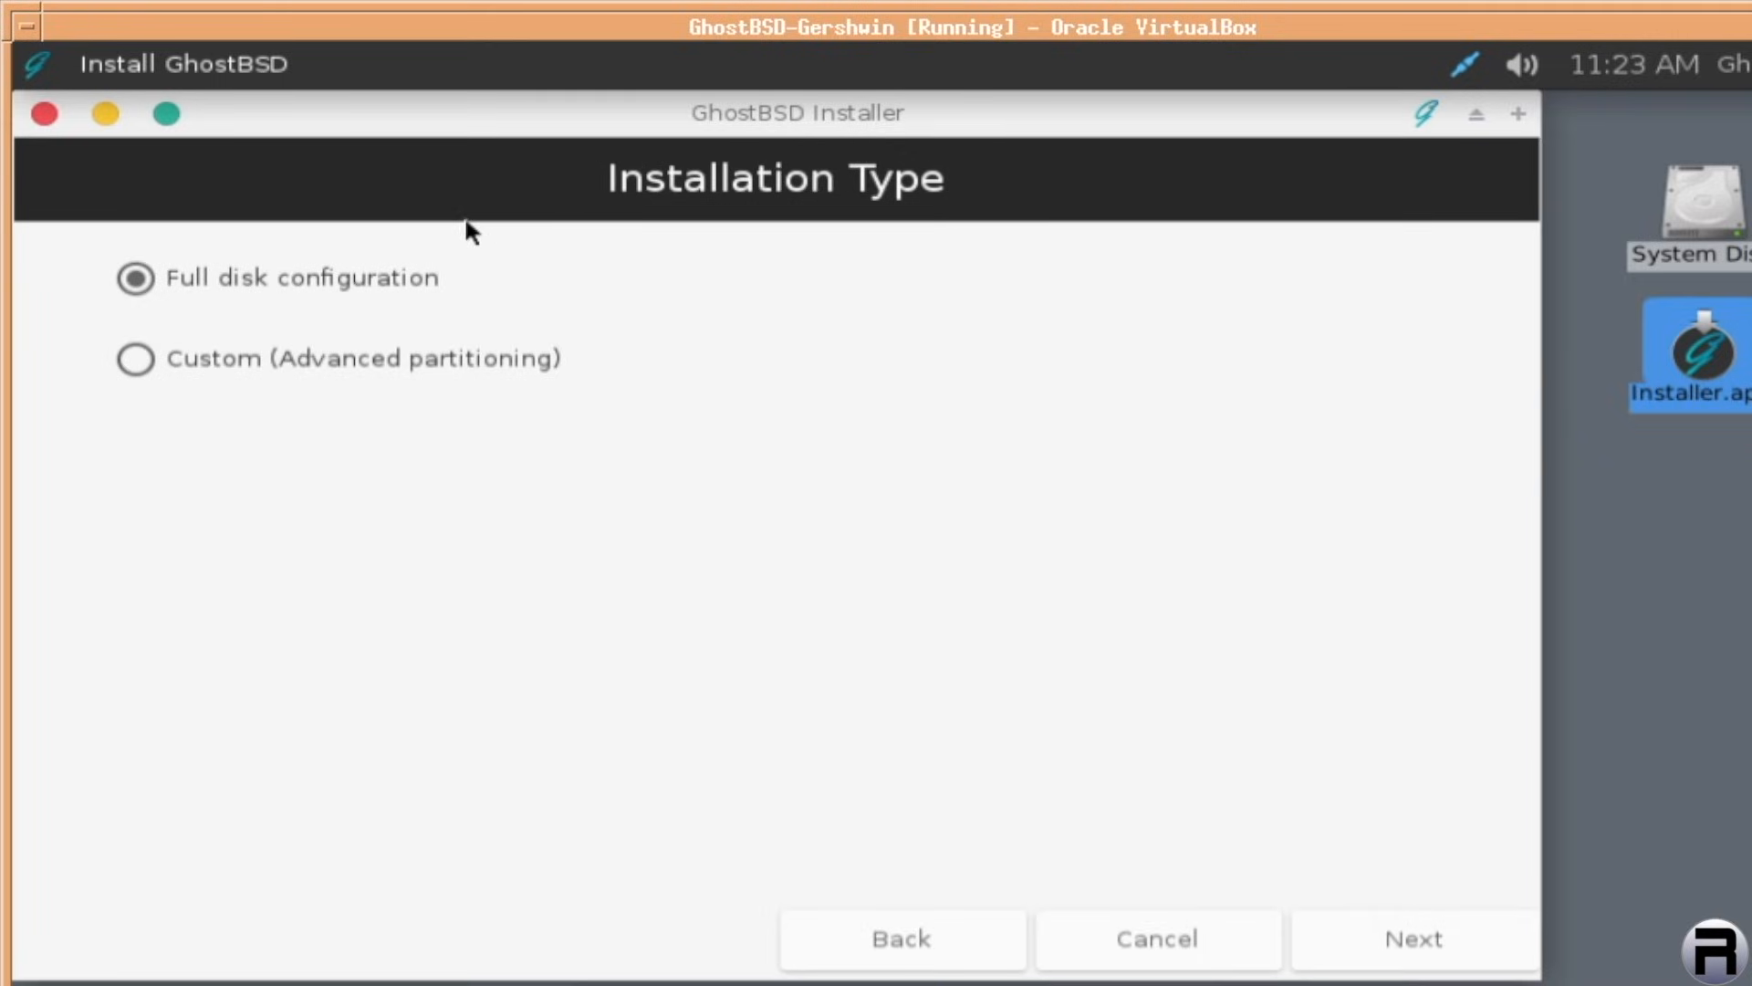
mouse_move(806, 449)
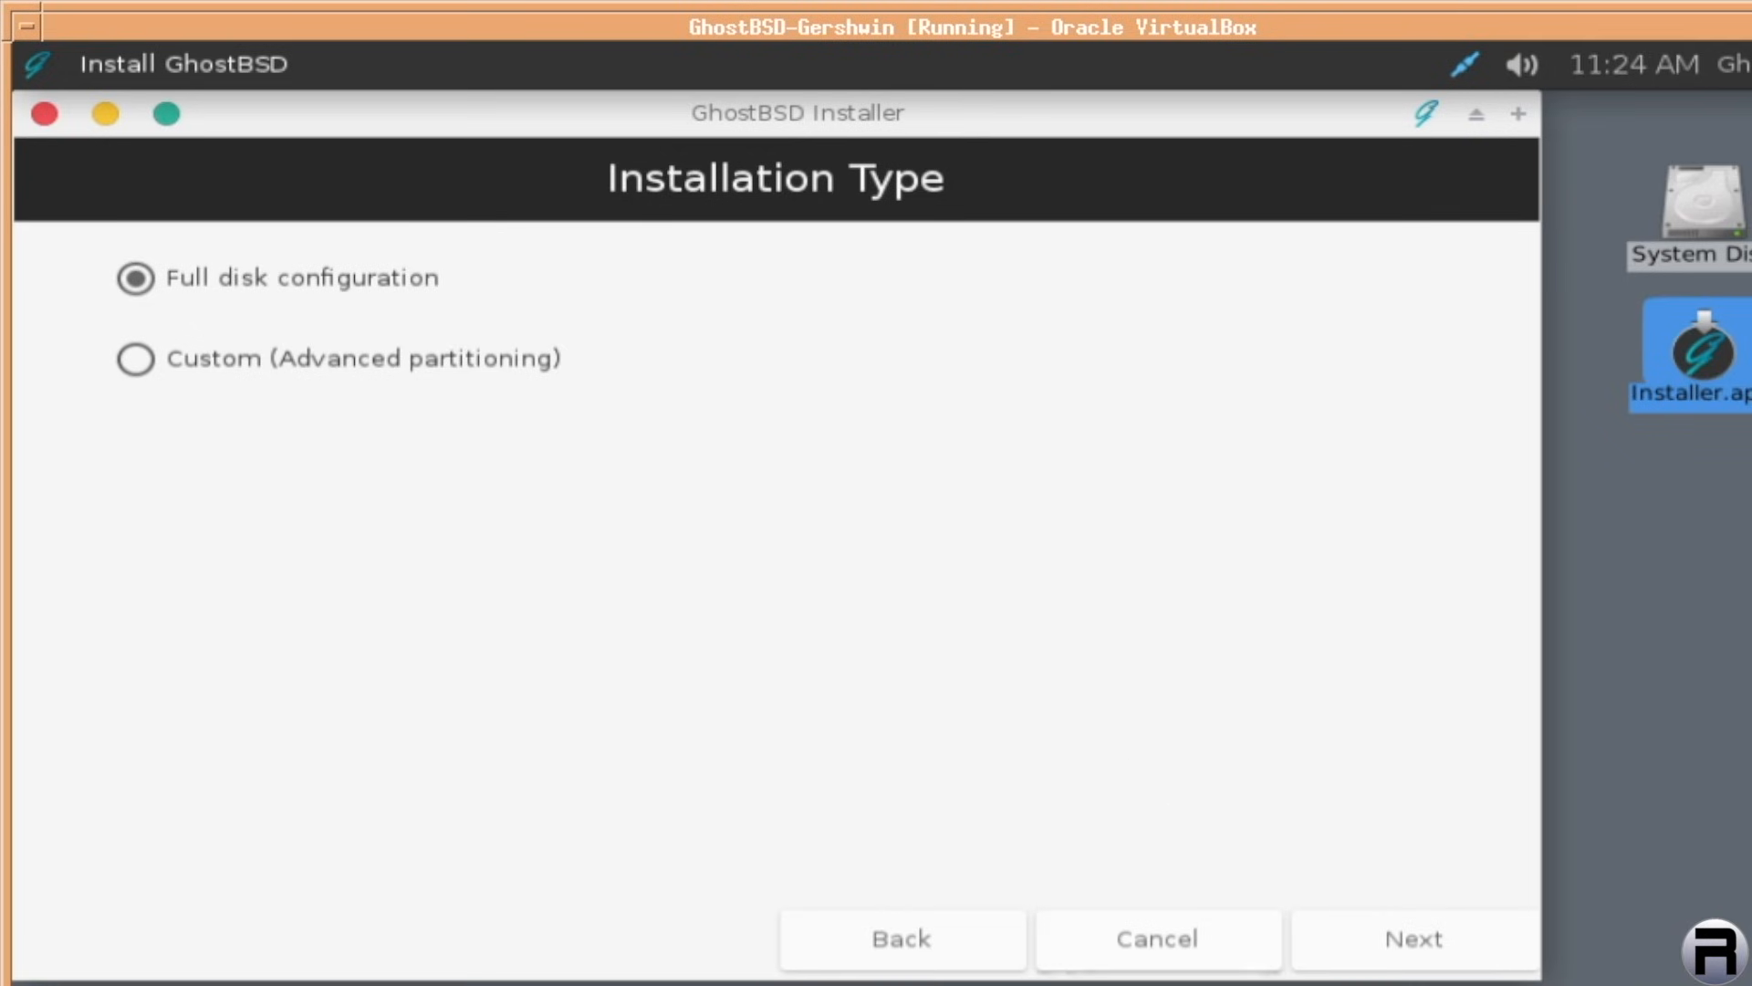
click(1412, 938)
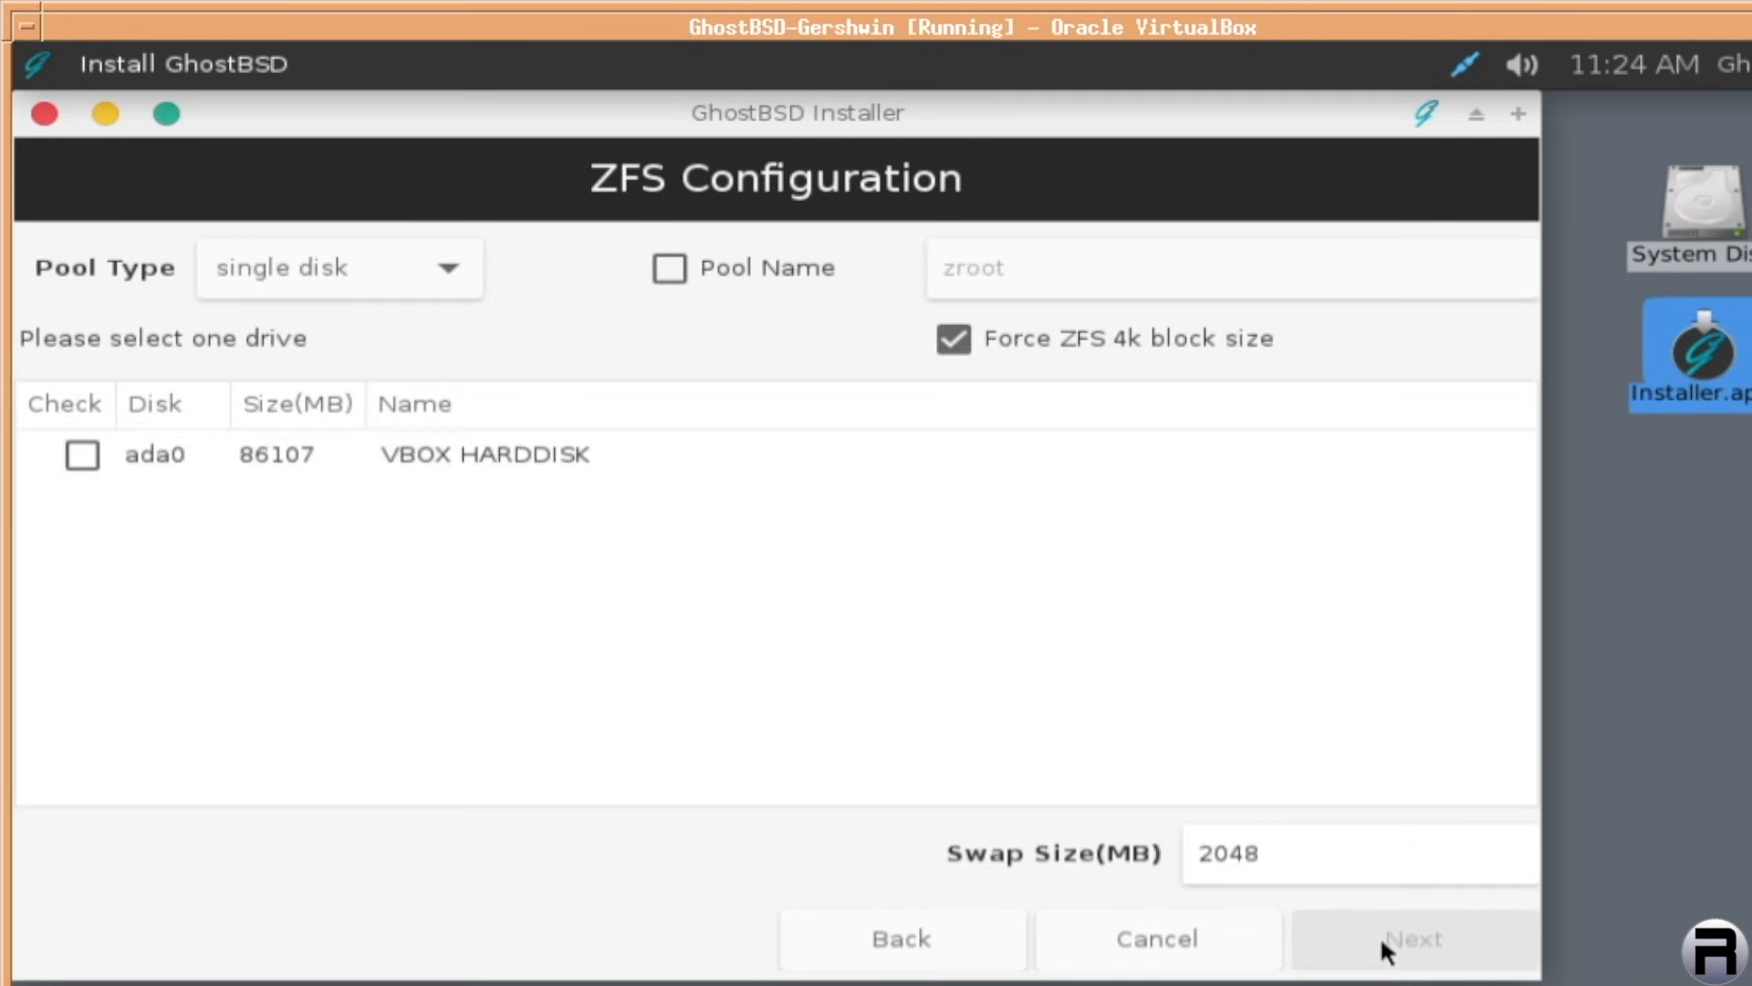
click(81, 455)
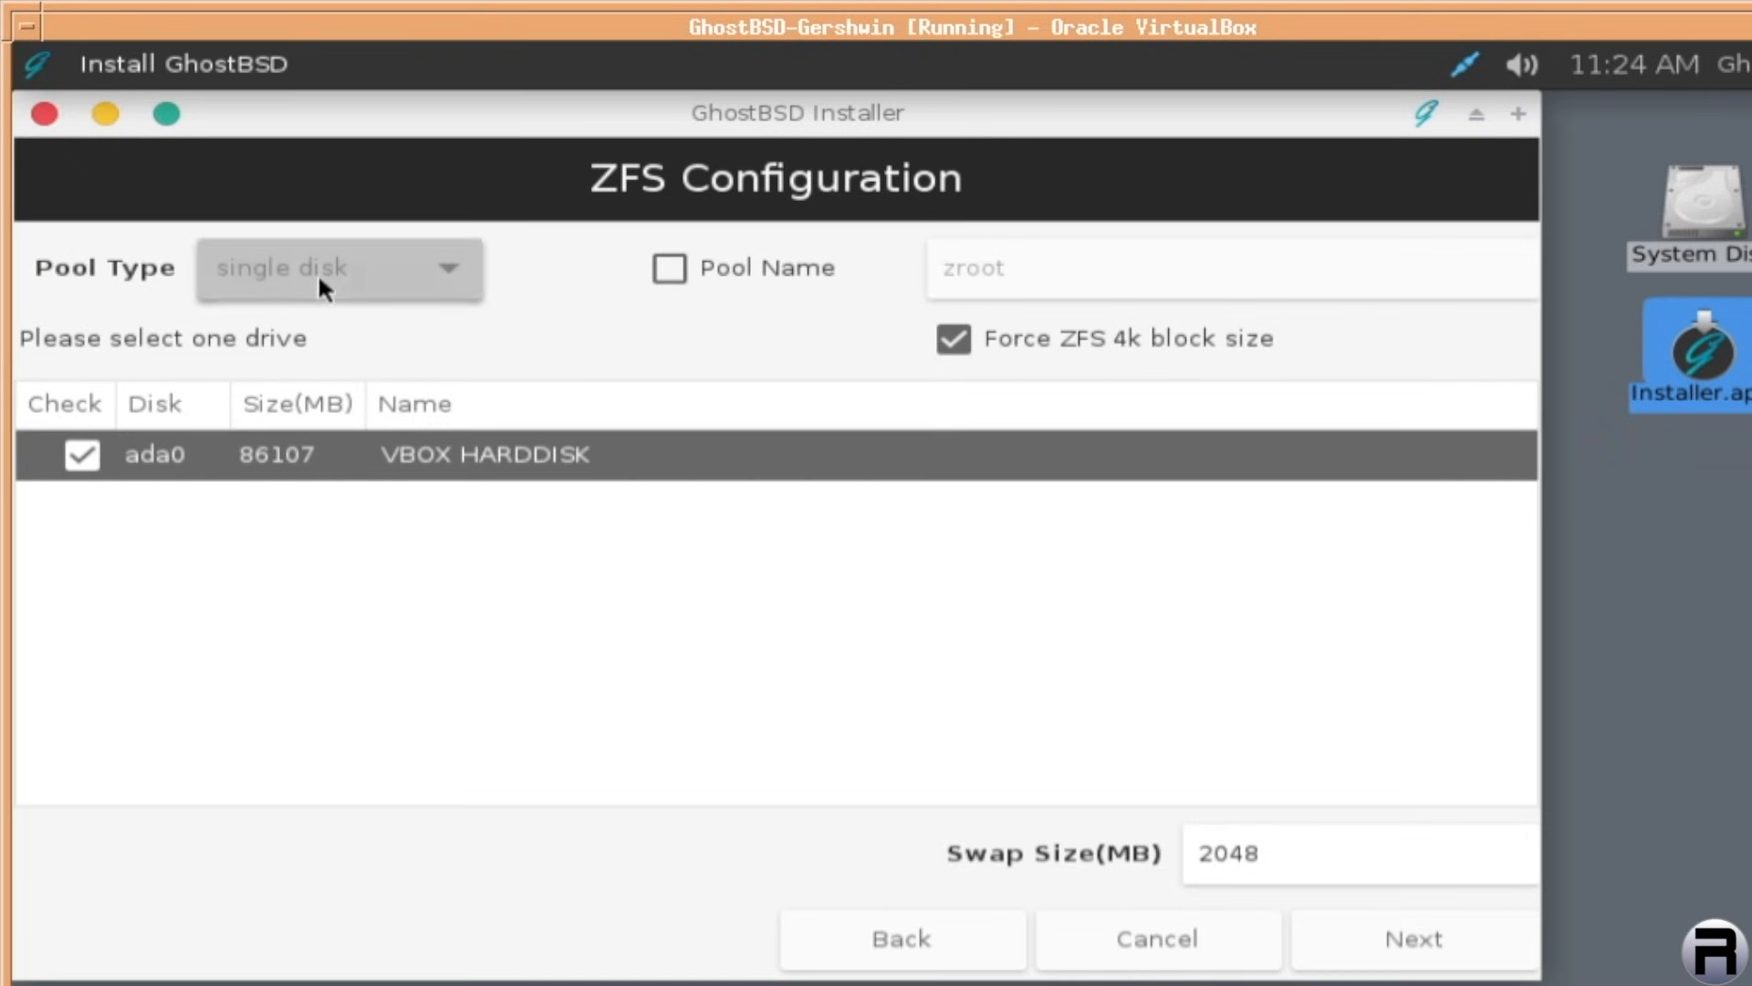
Keep Pool Type as single disk and leave the custom Pool Name unset
click(340, 266)
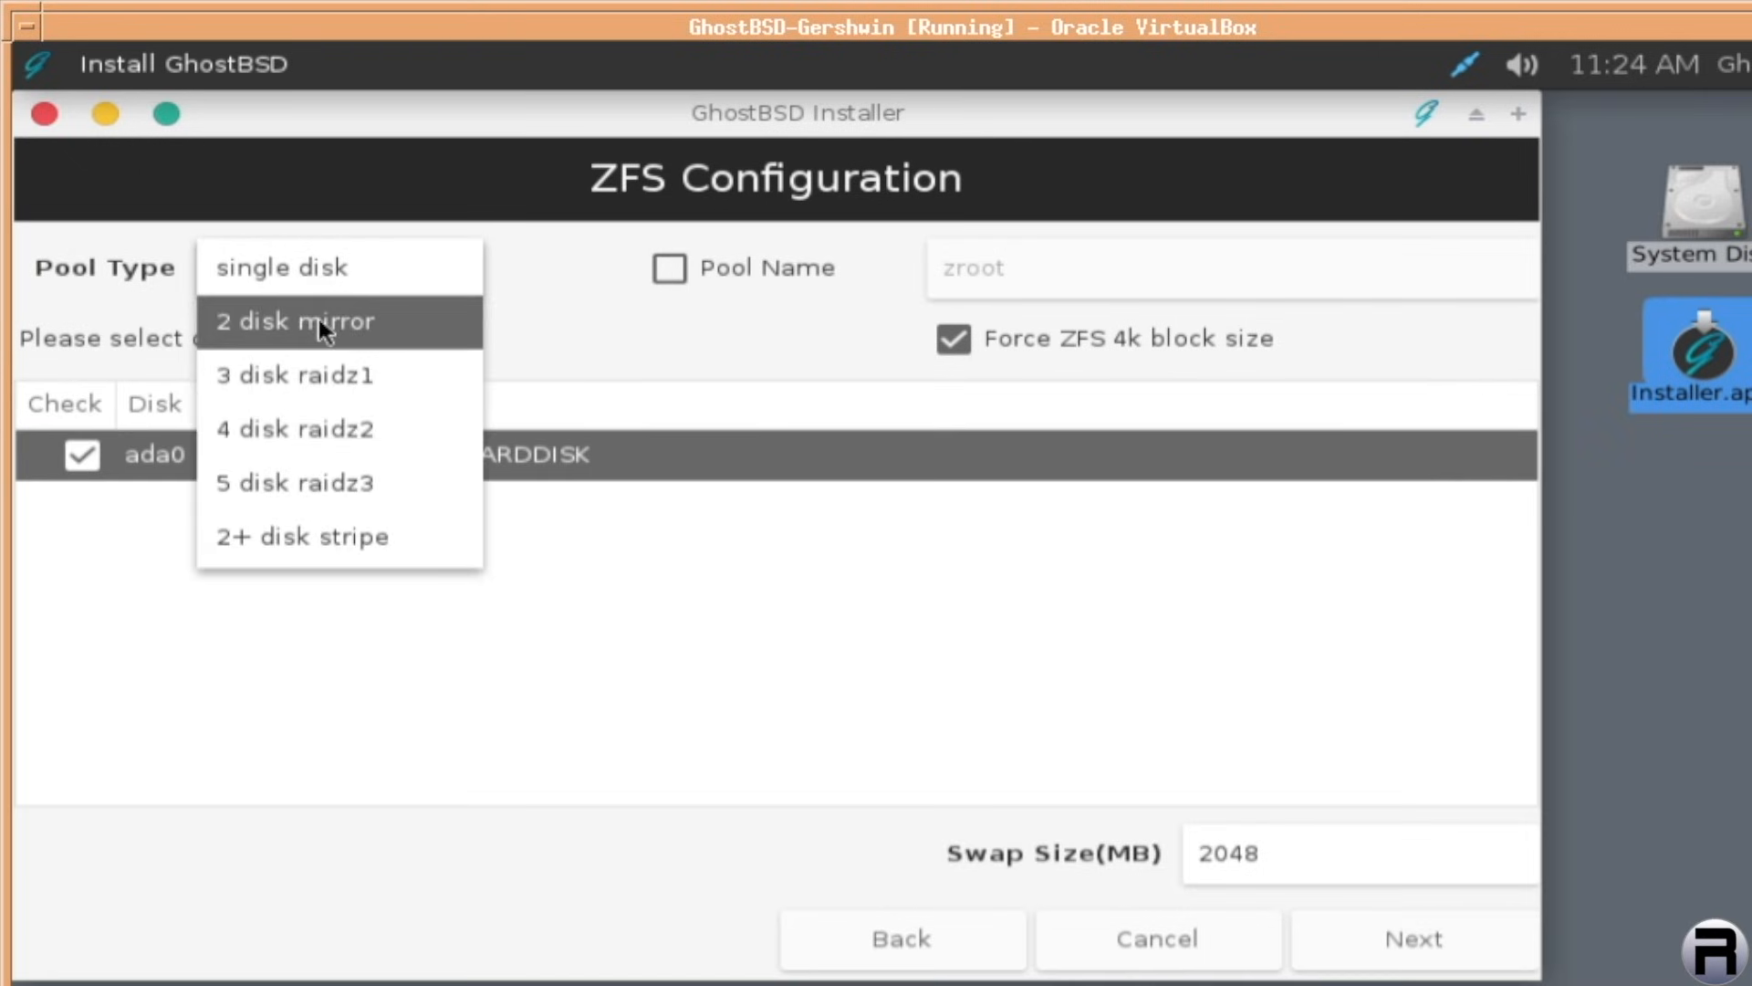
mouse_move(323, 536)
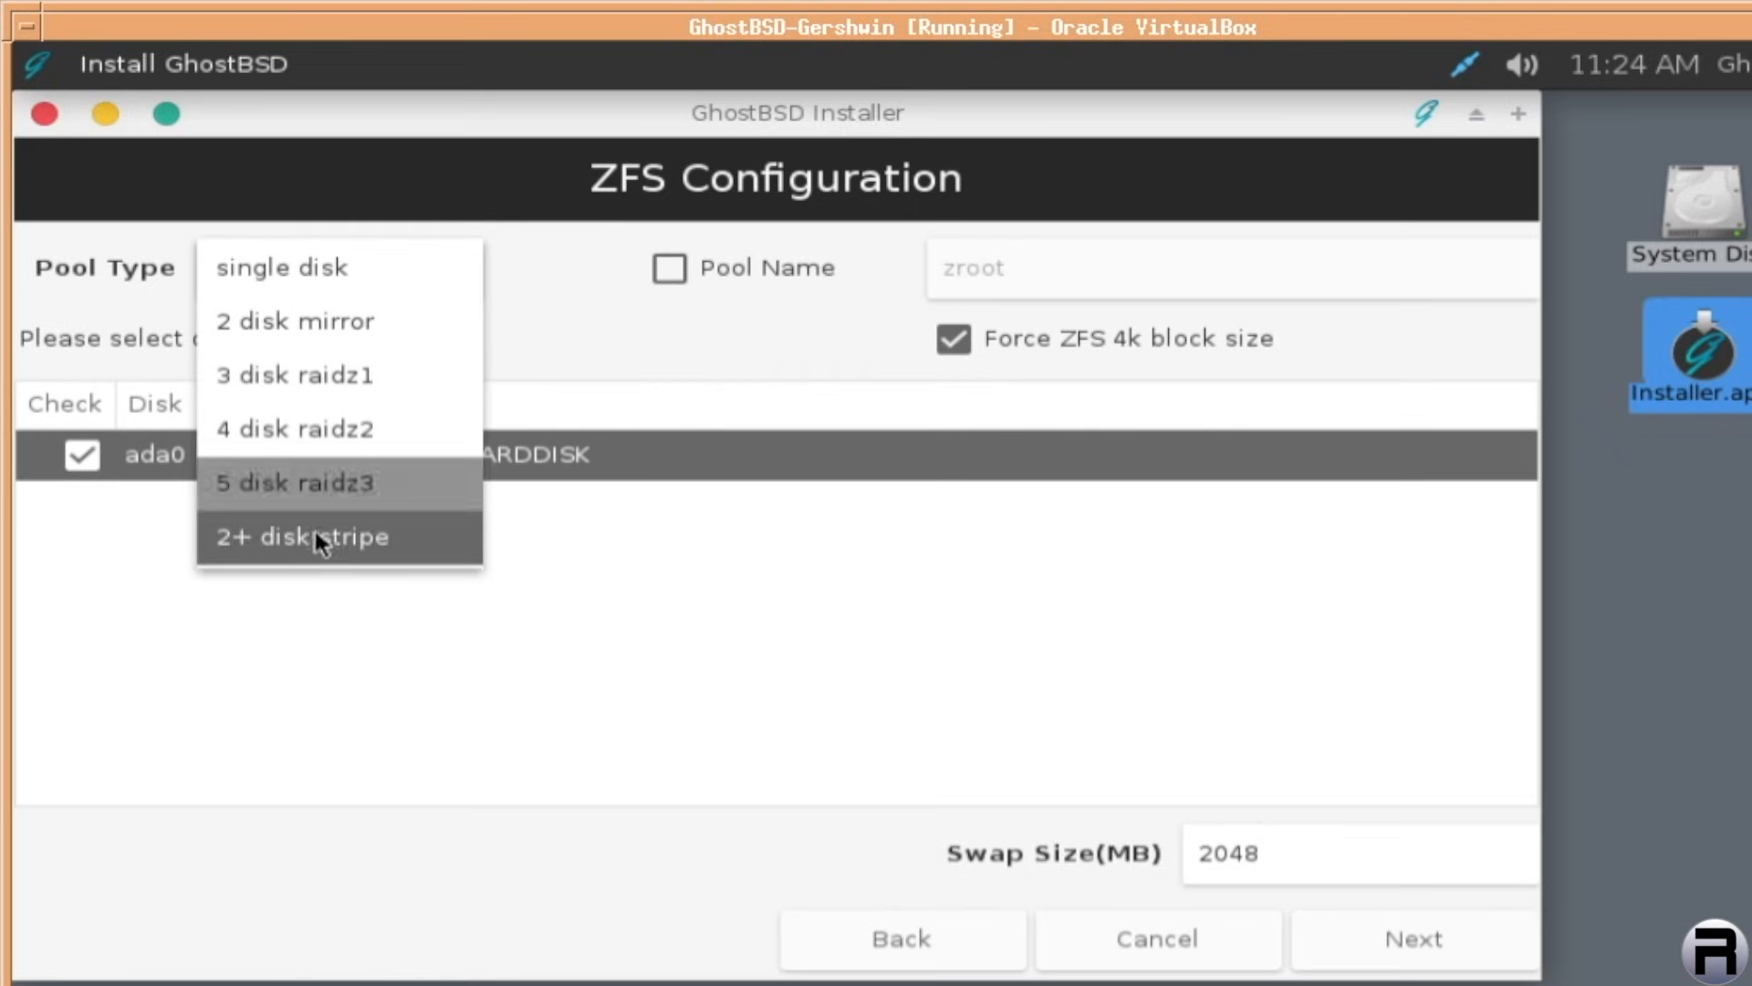
mouse_move(316, 301)
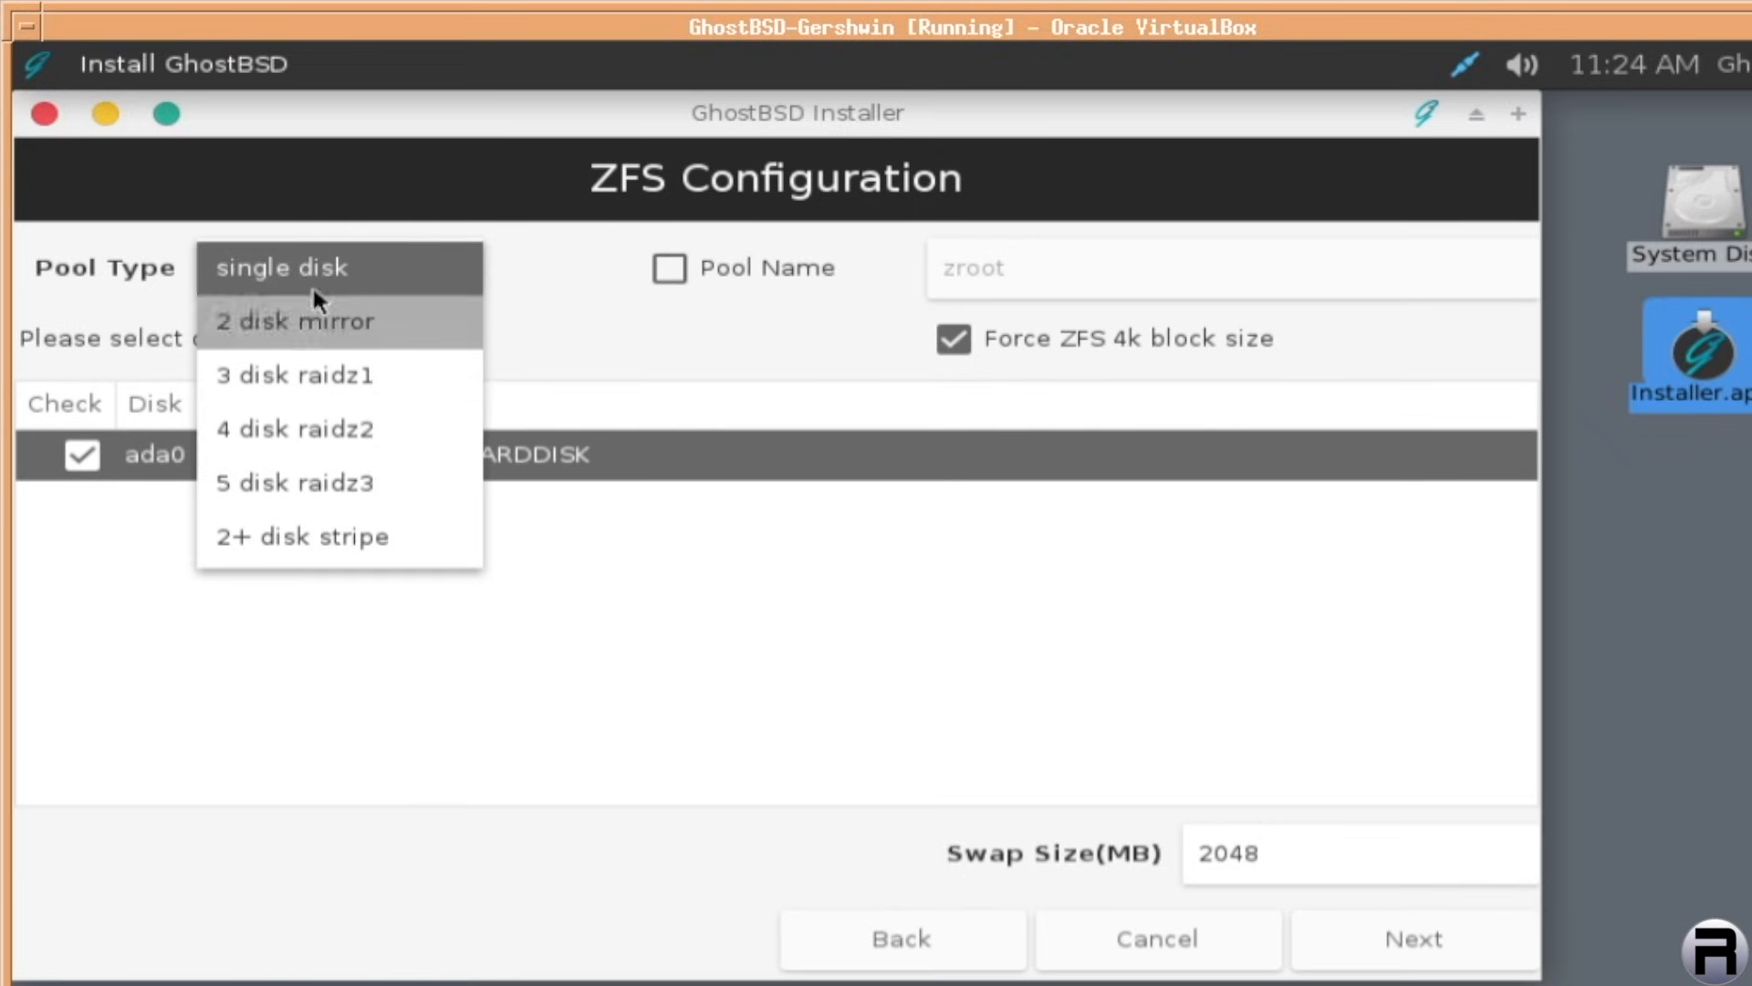
click(279, 266)
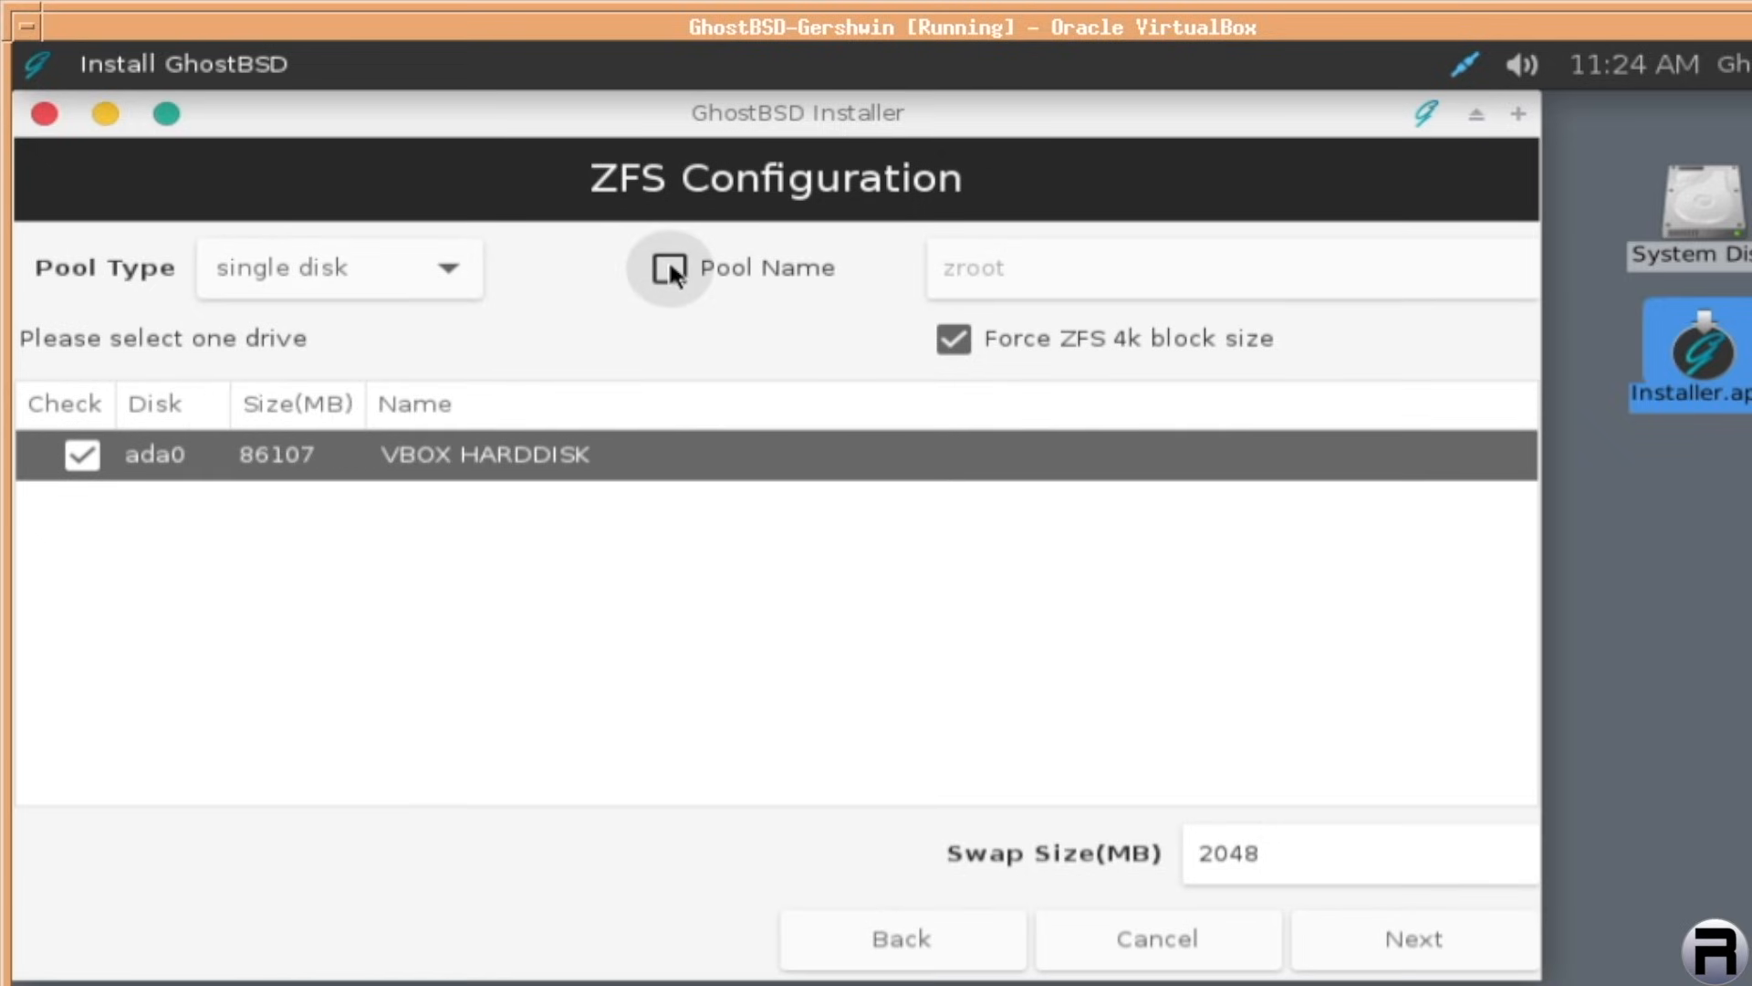
click(668, 269)
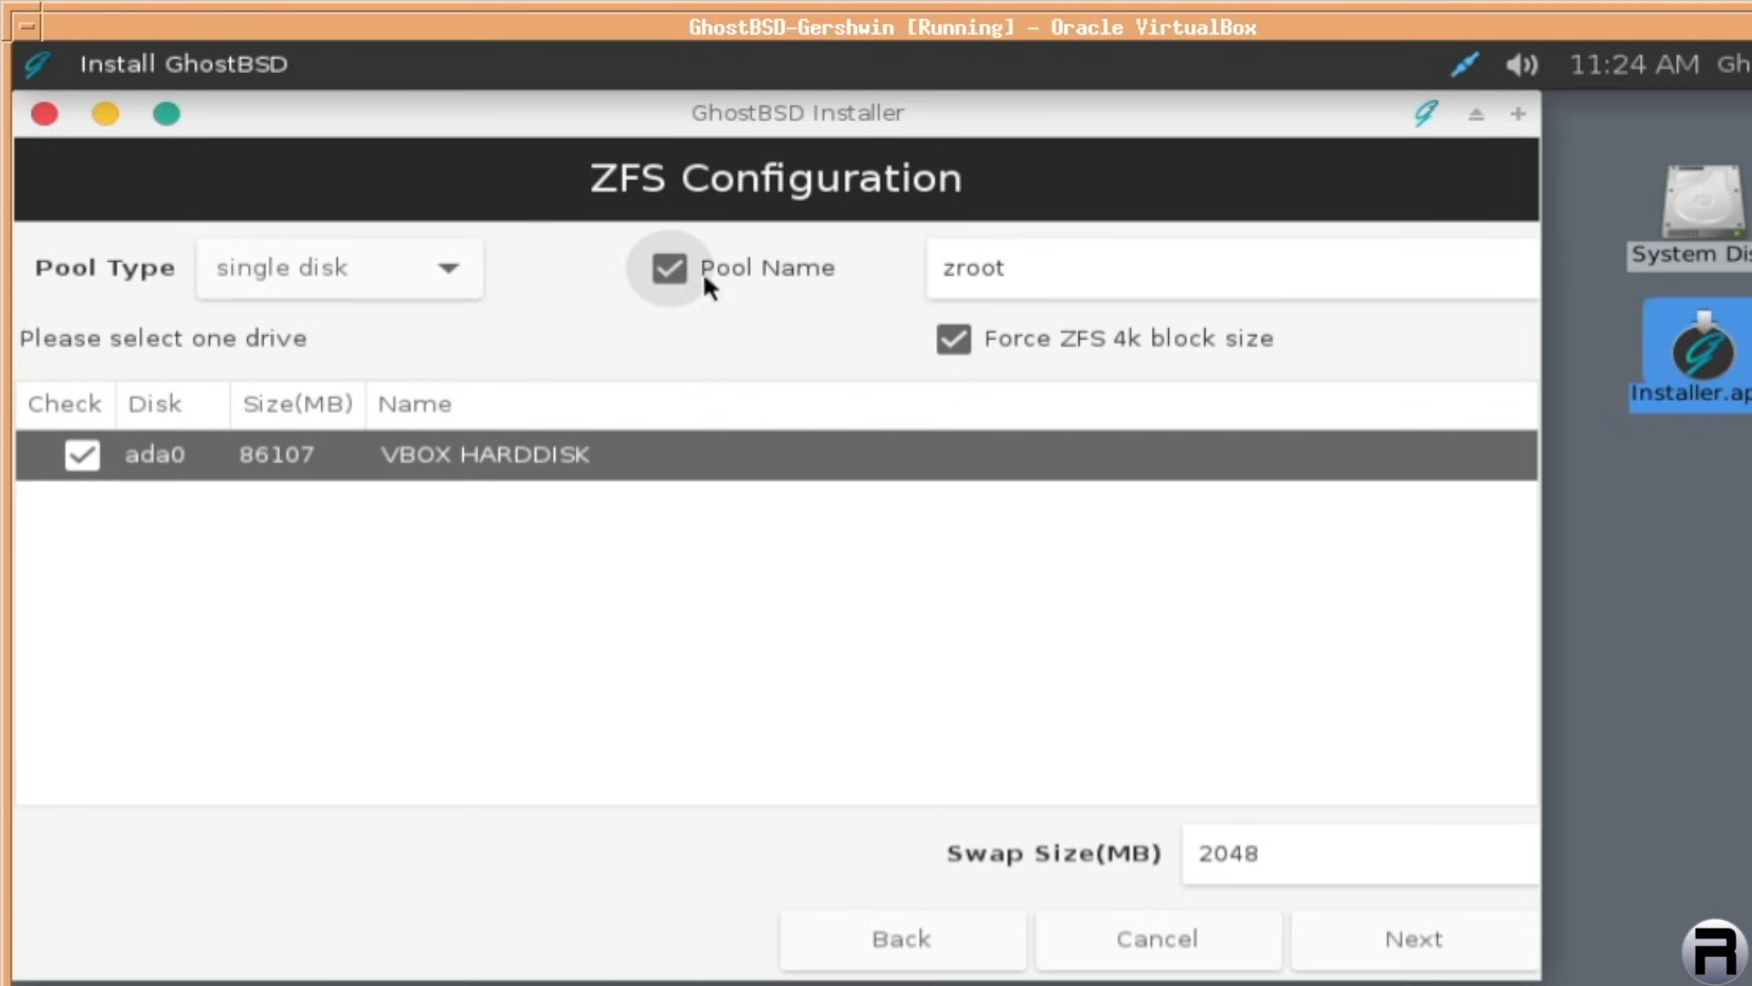
click(668, 268)
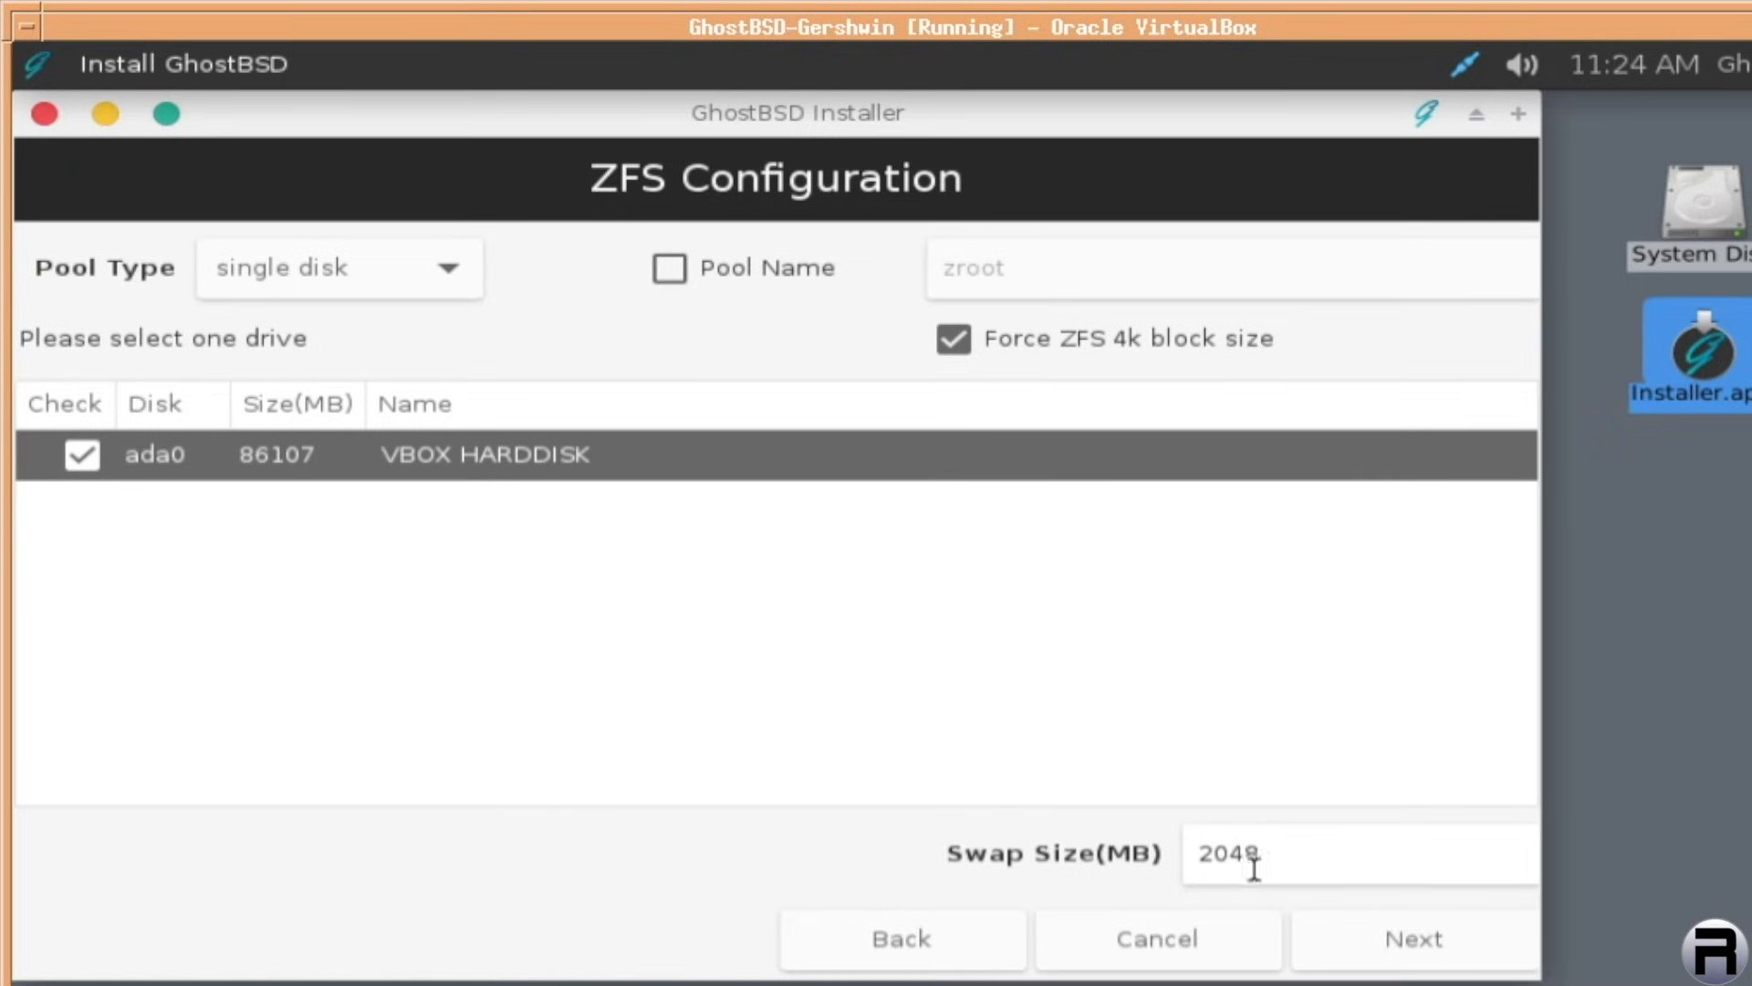
Keep the BIOS-loader-only boot option, enter the admin account details and start the install
click(1411, 938)
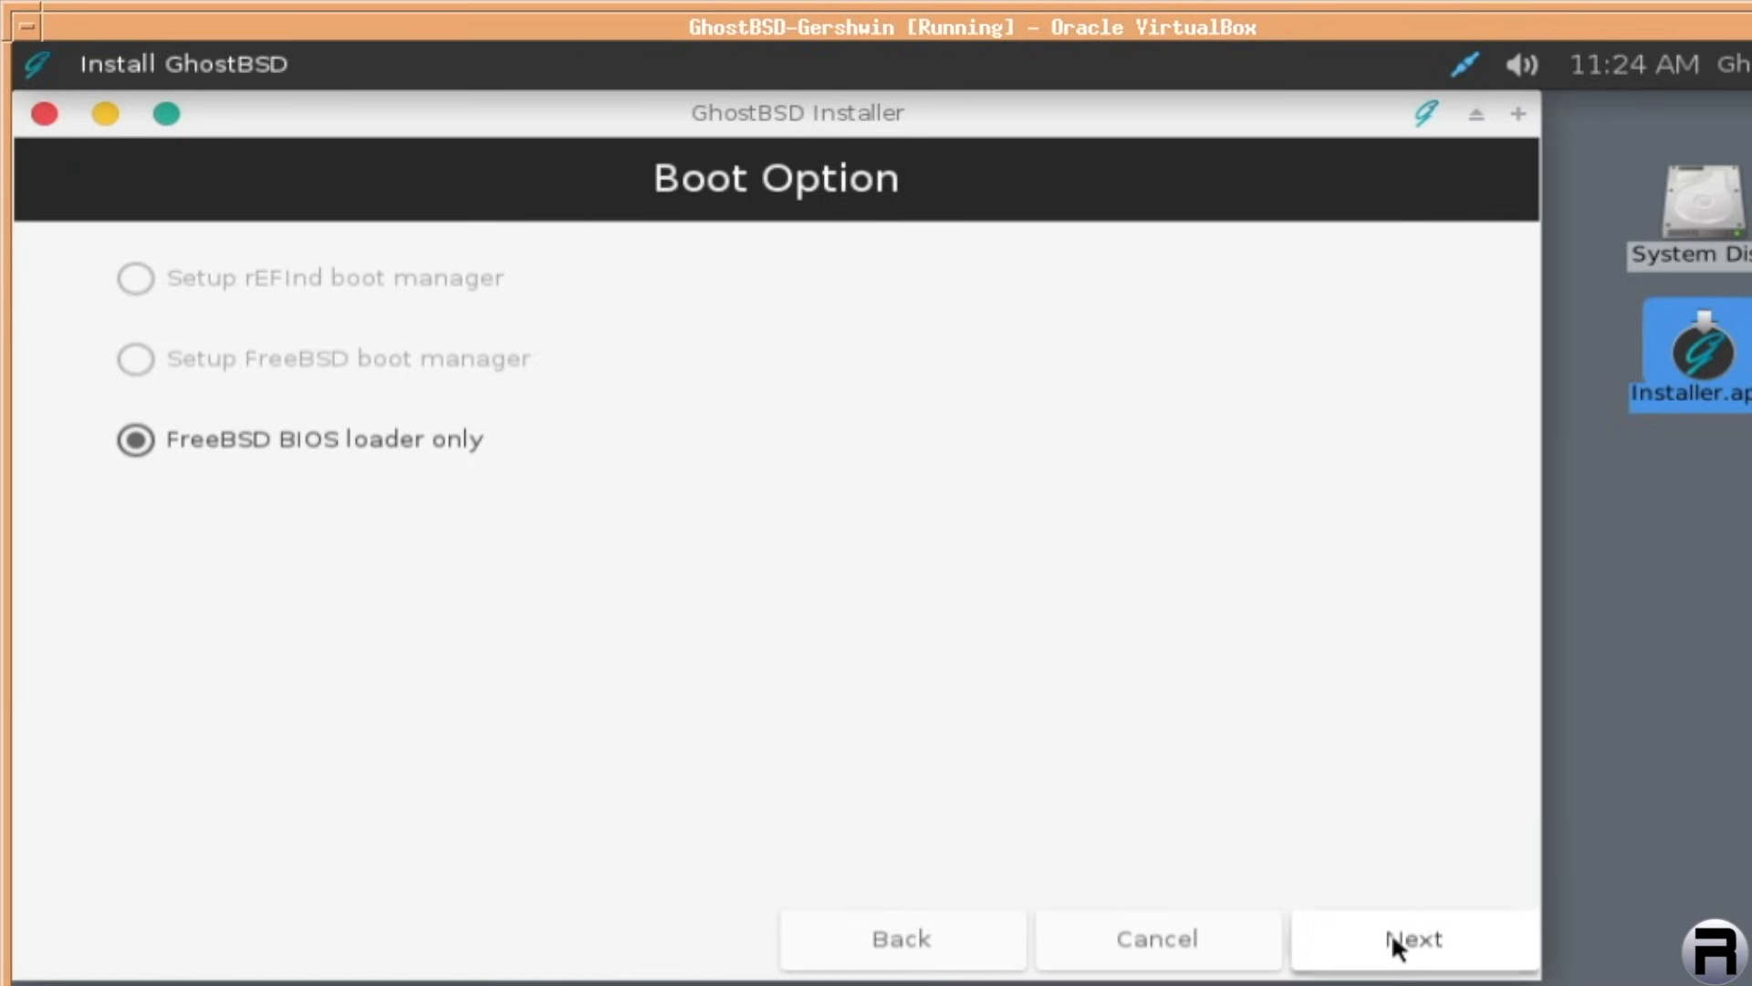
mouse_move(197, 385)
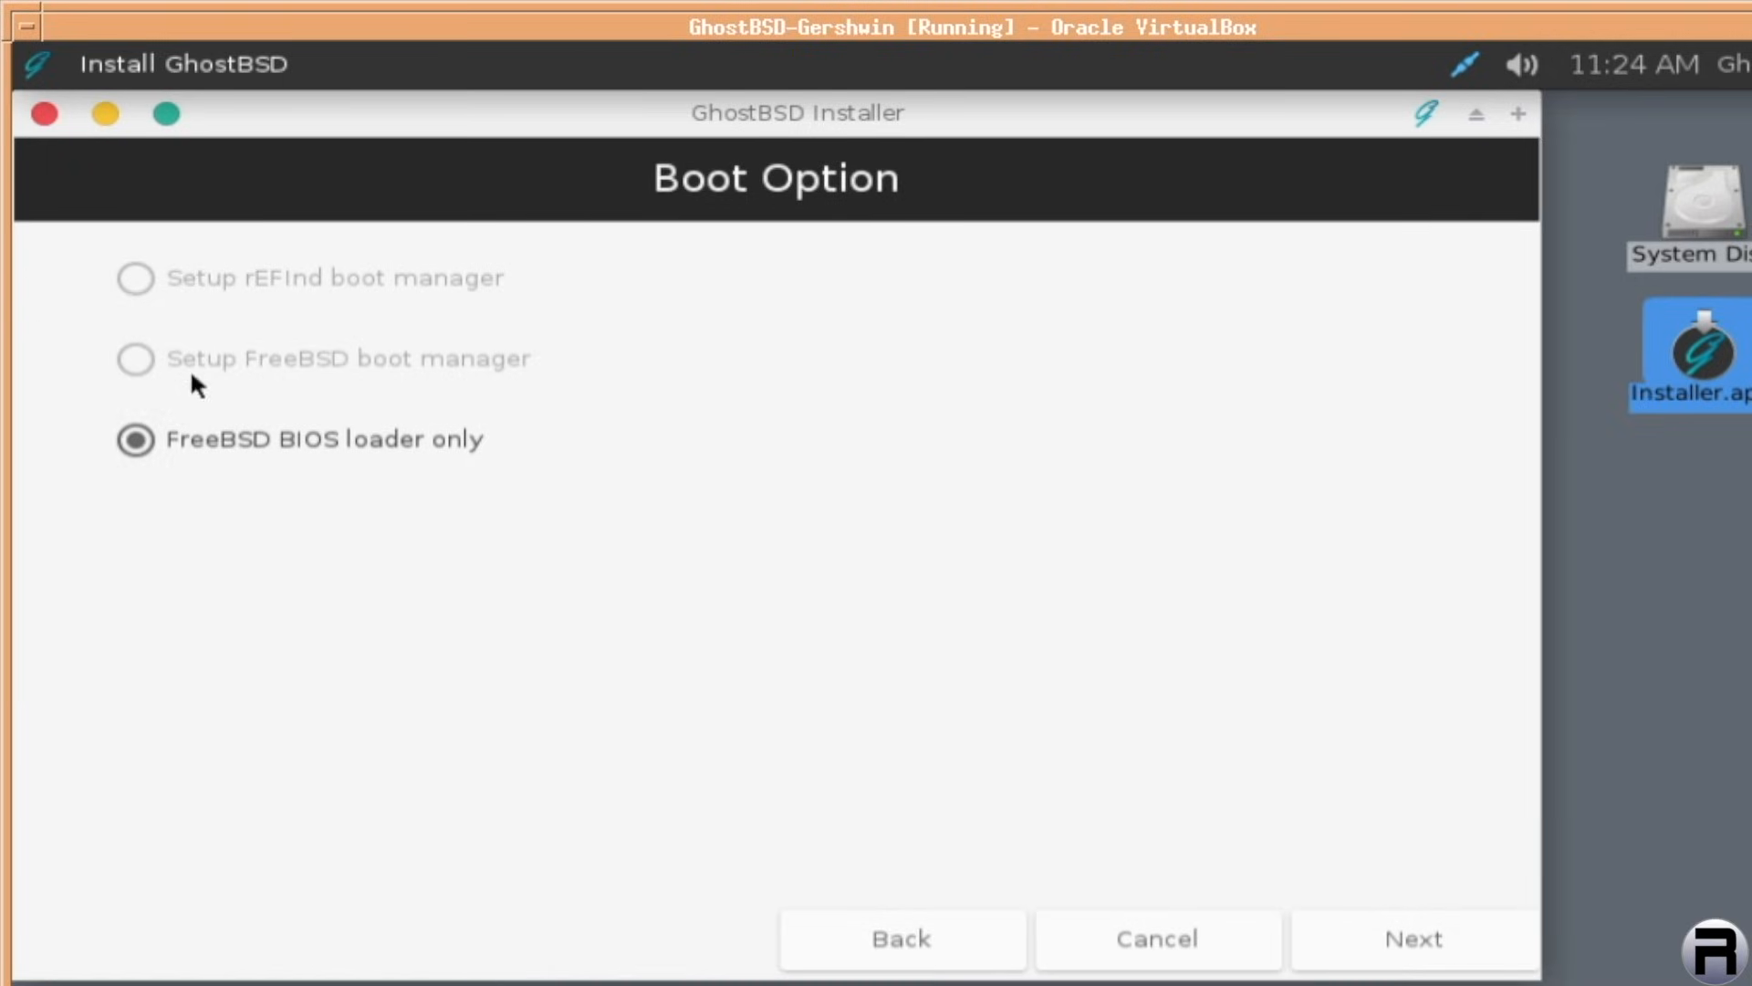
click(1412, 938)
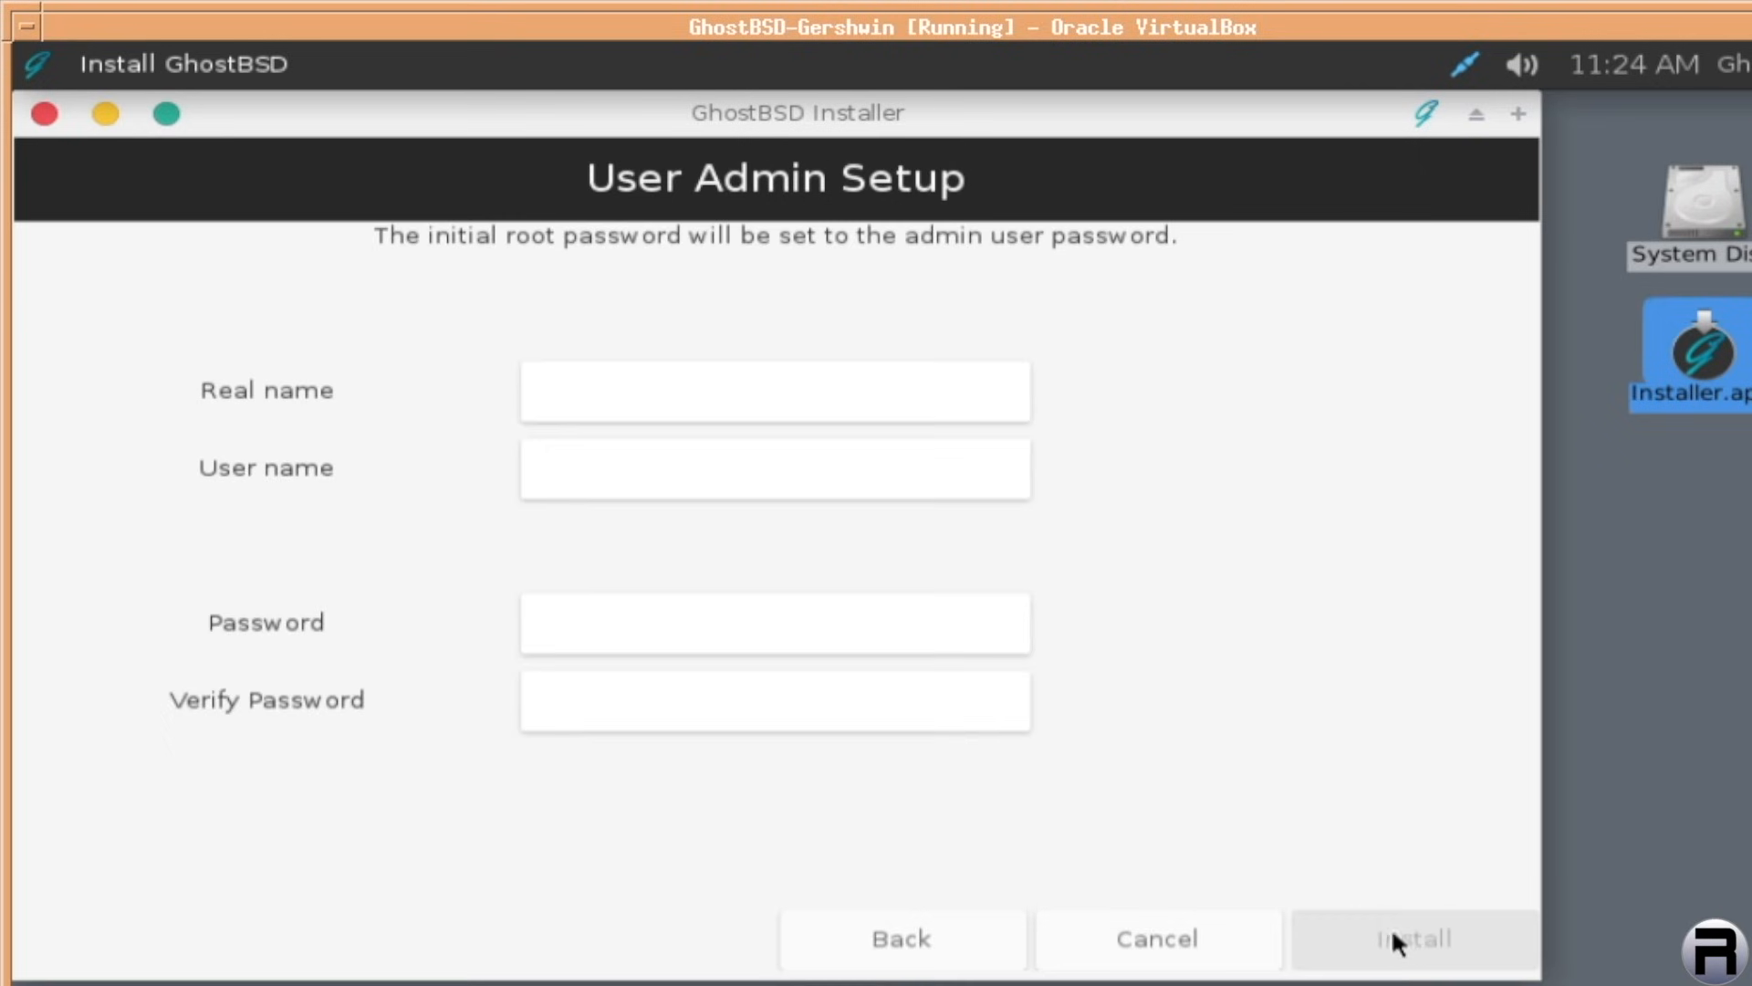
click(774, 391)
text(Christopher)
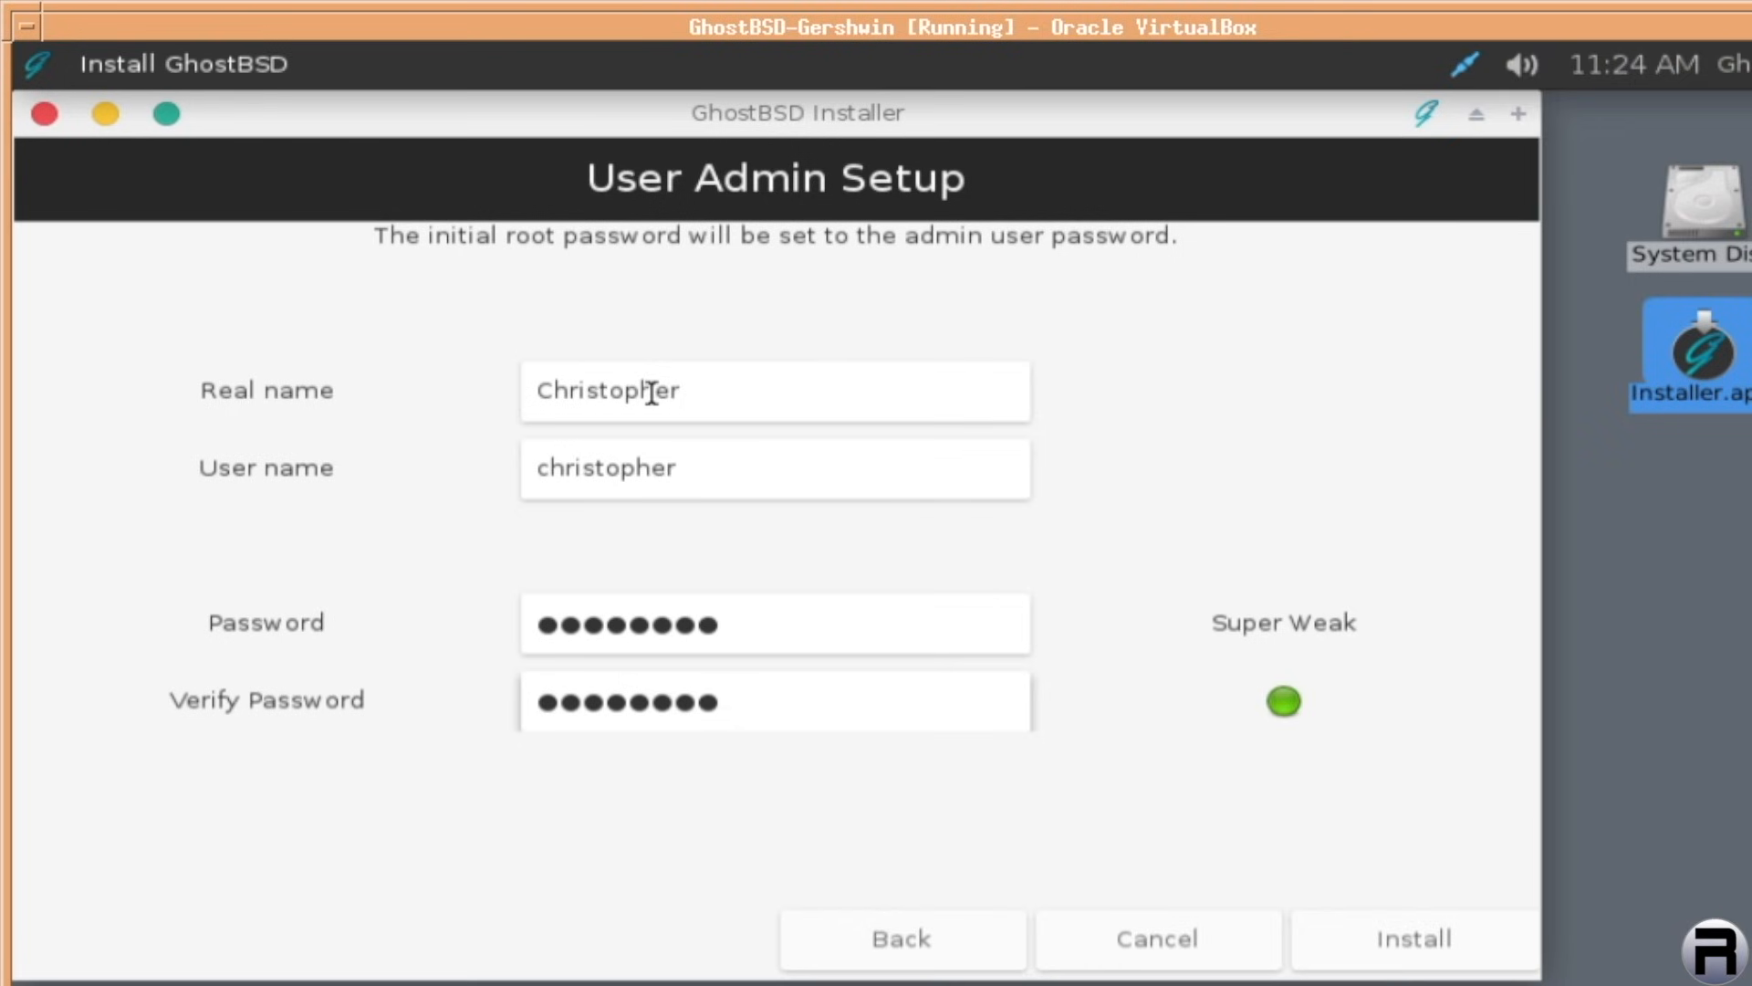
click(1413, 938)
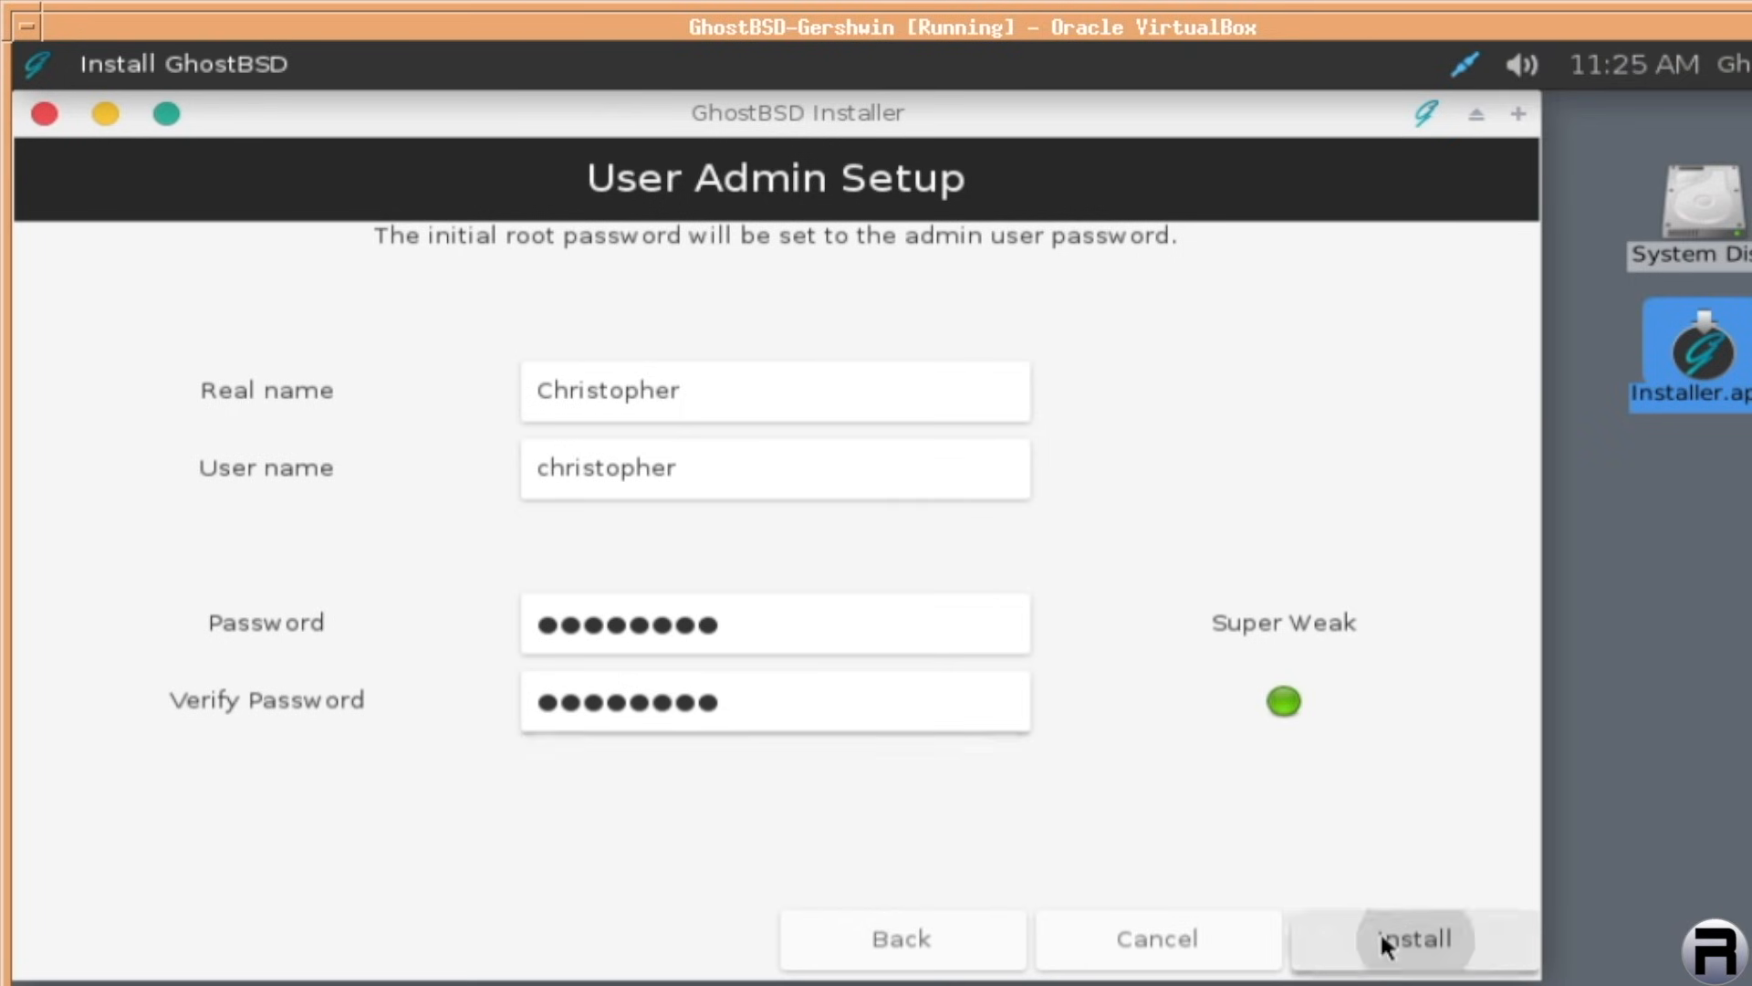
click(1412, 938)
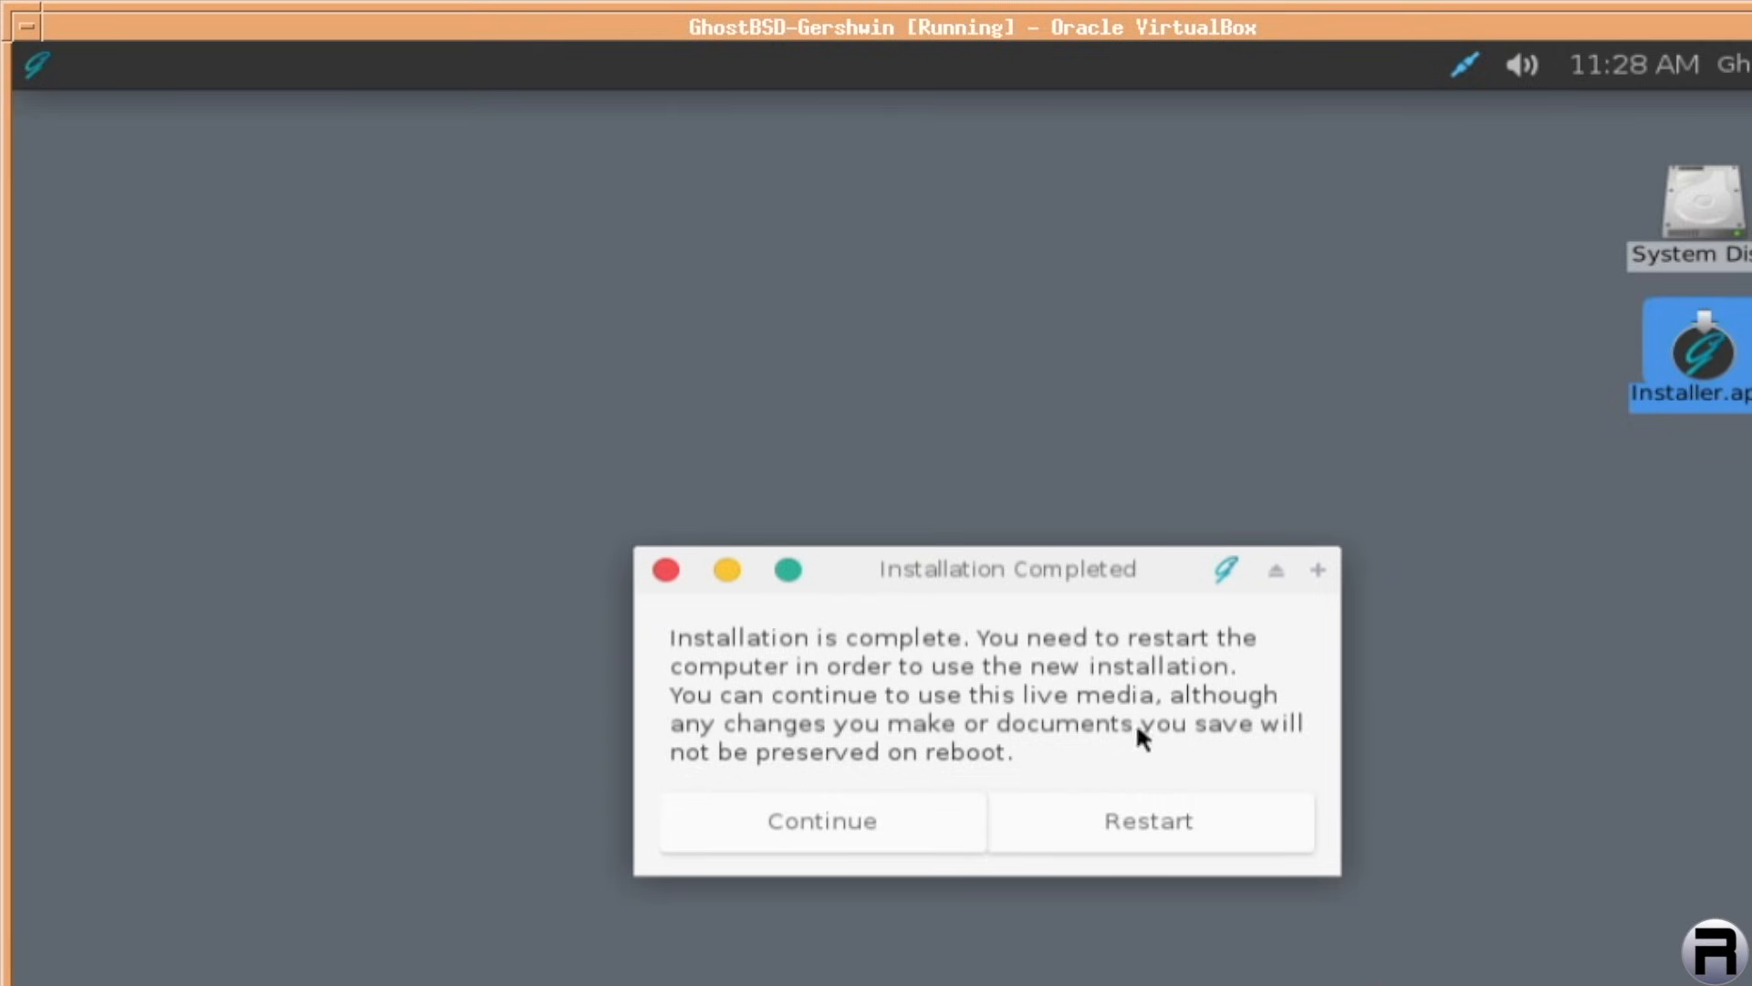
mouse_move(821, 819)
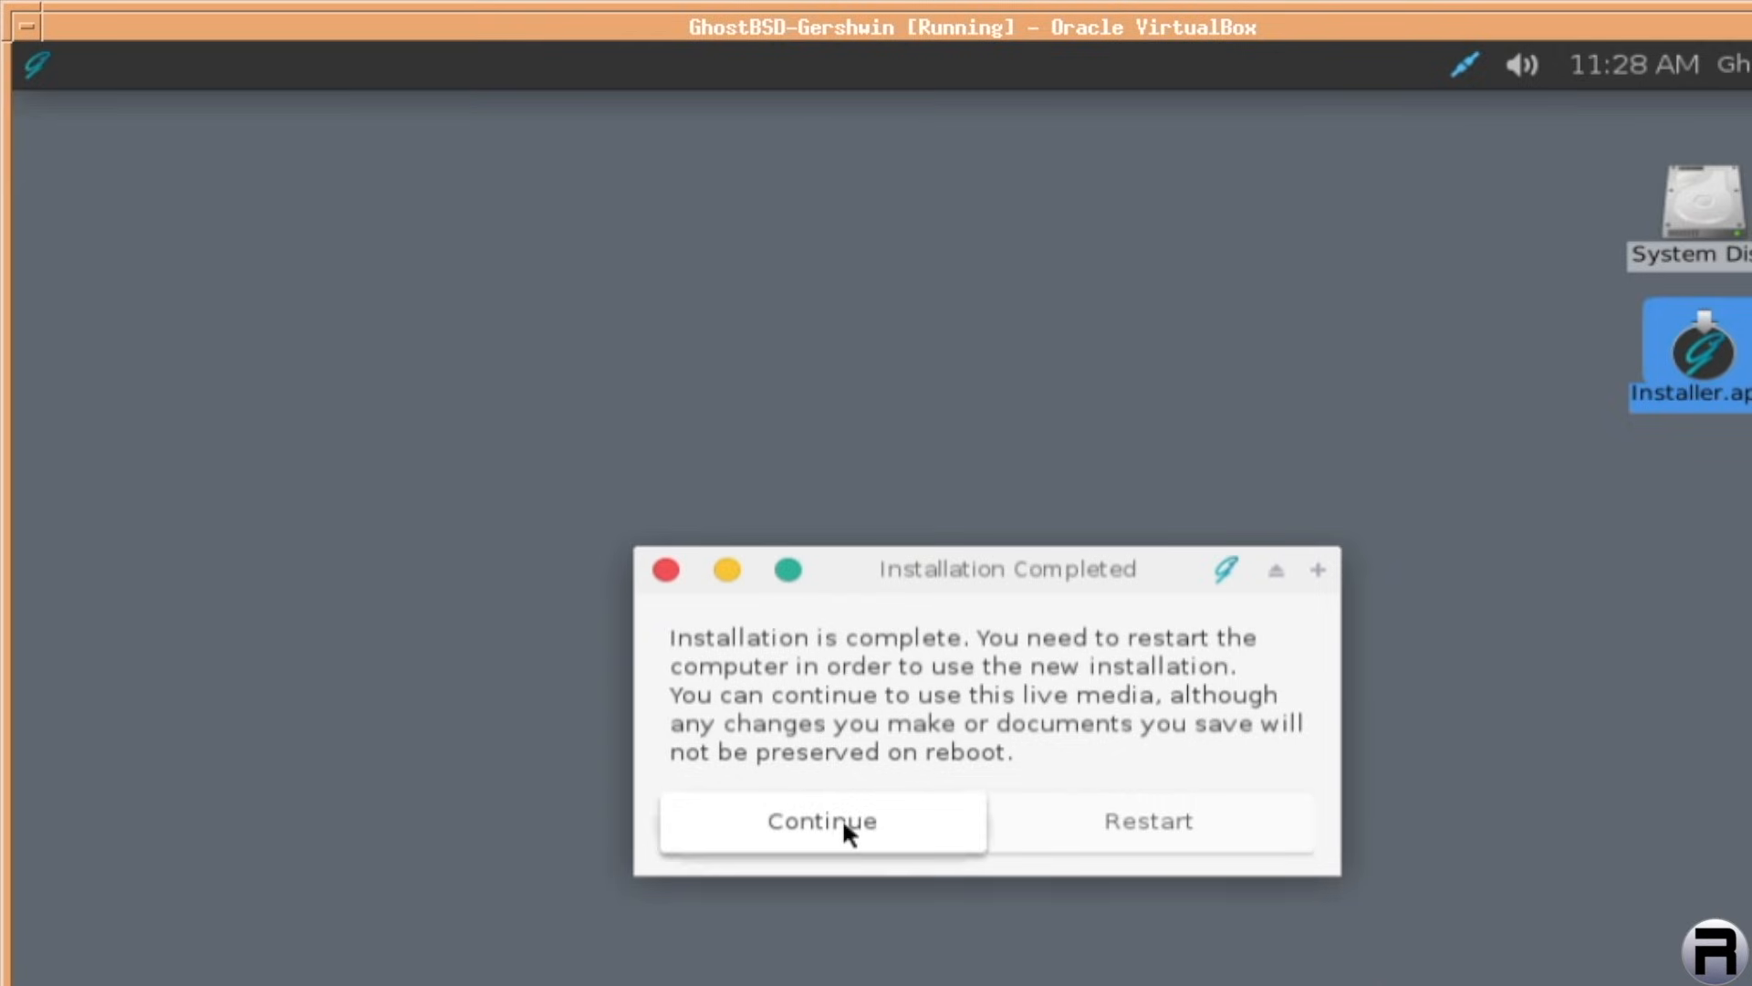
Dismiss the Installation Completed dialog and shut down the live system via Workspace > Shut Down
click(821, 820)
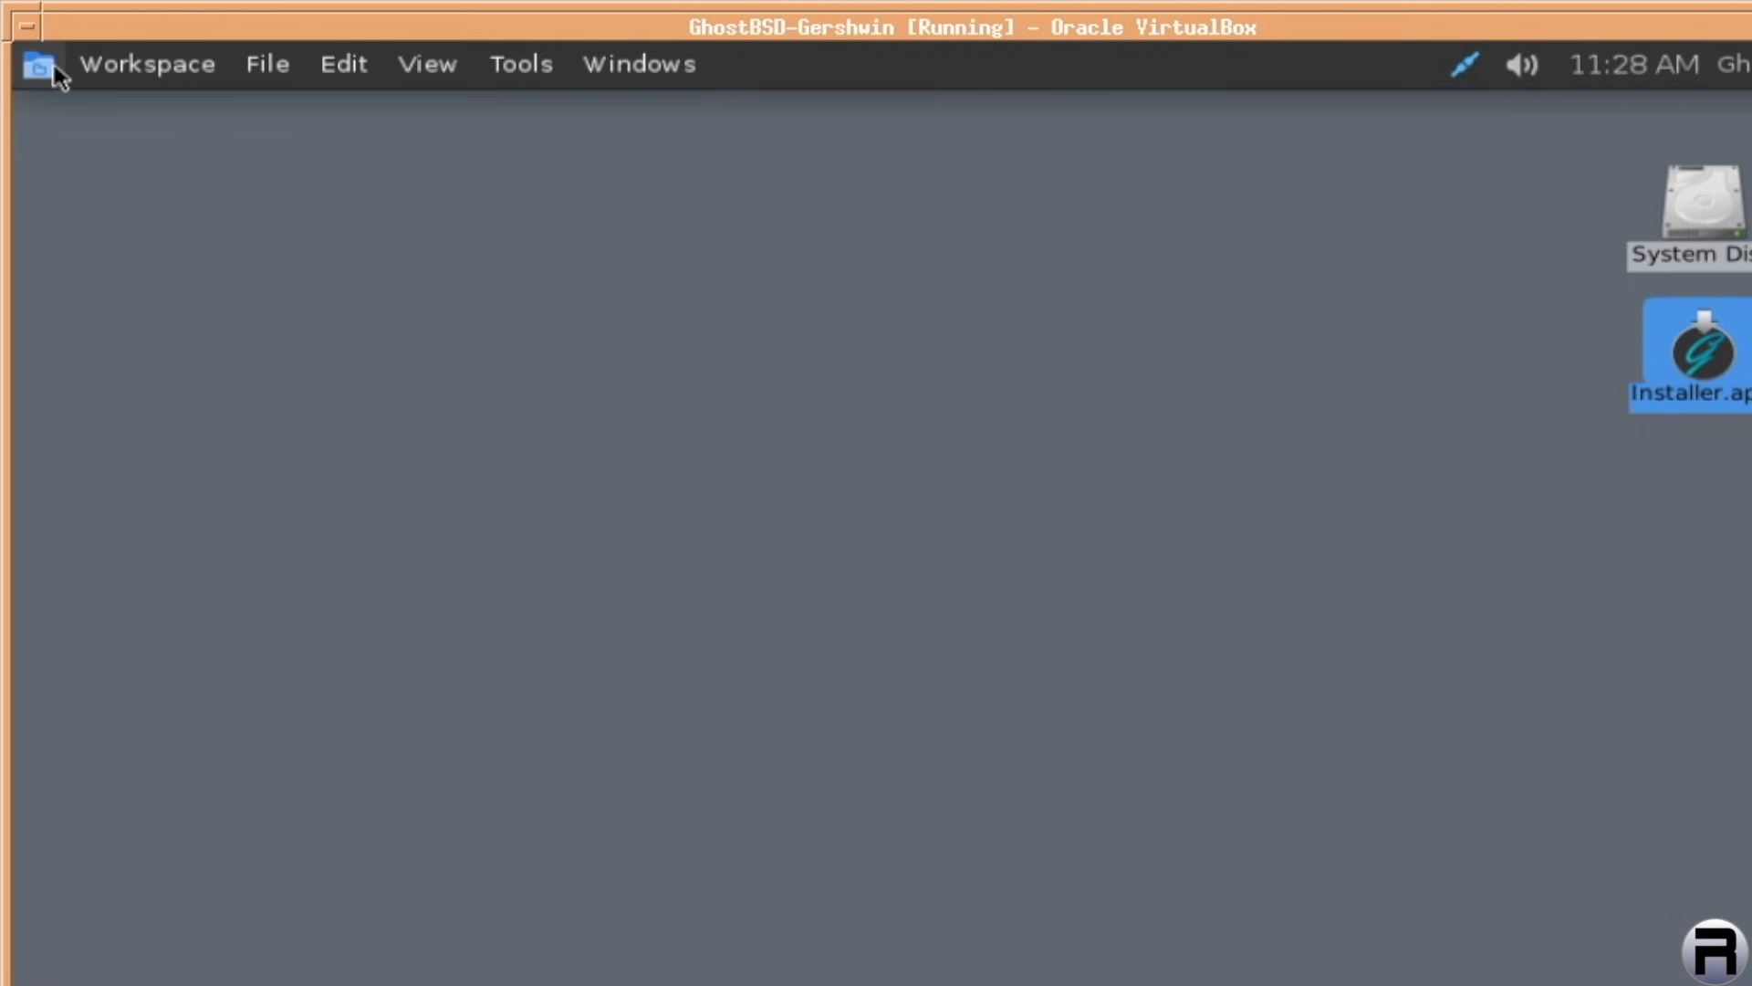
click(146, 64)
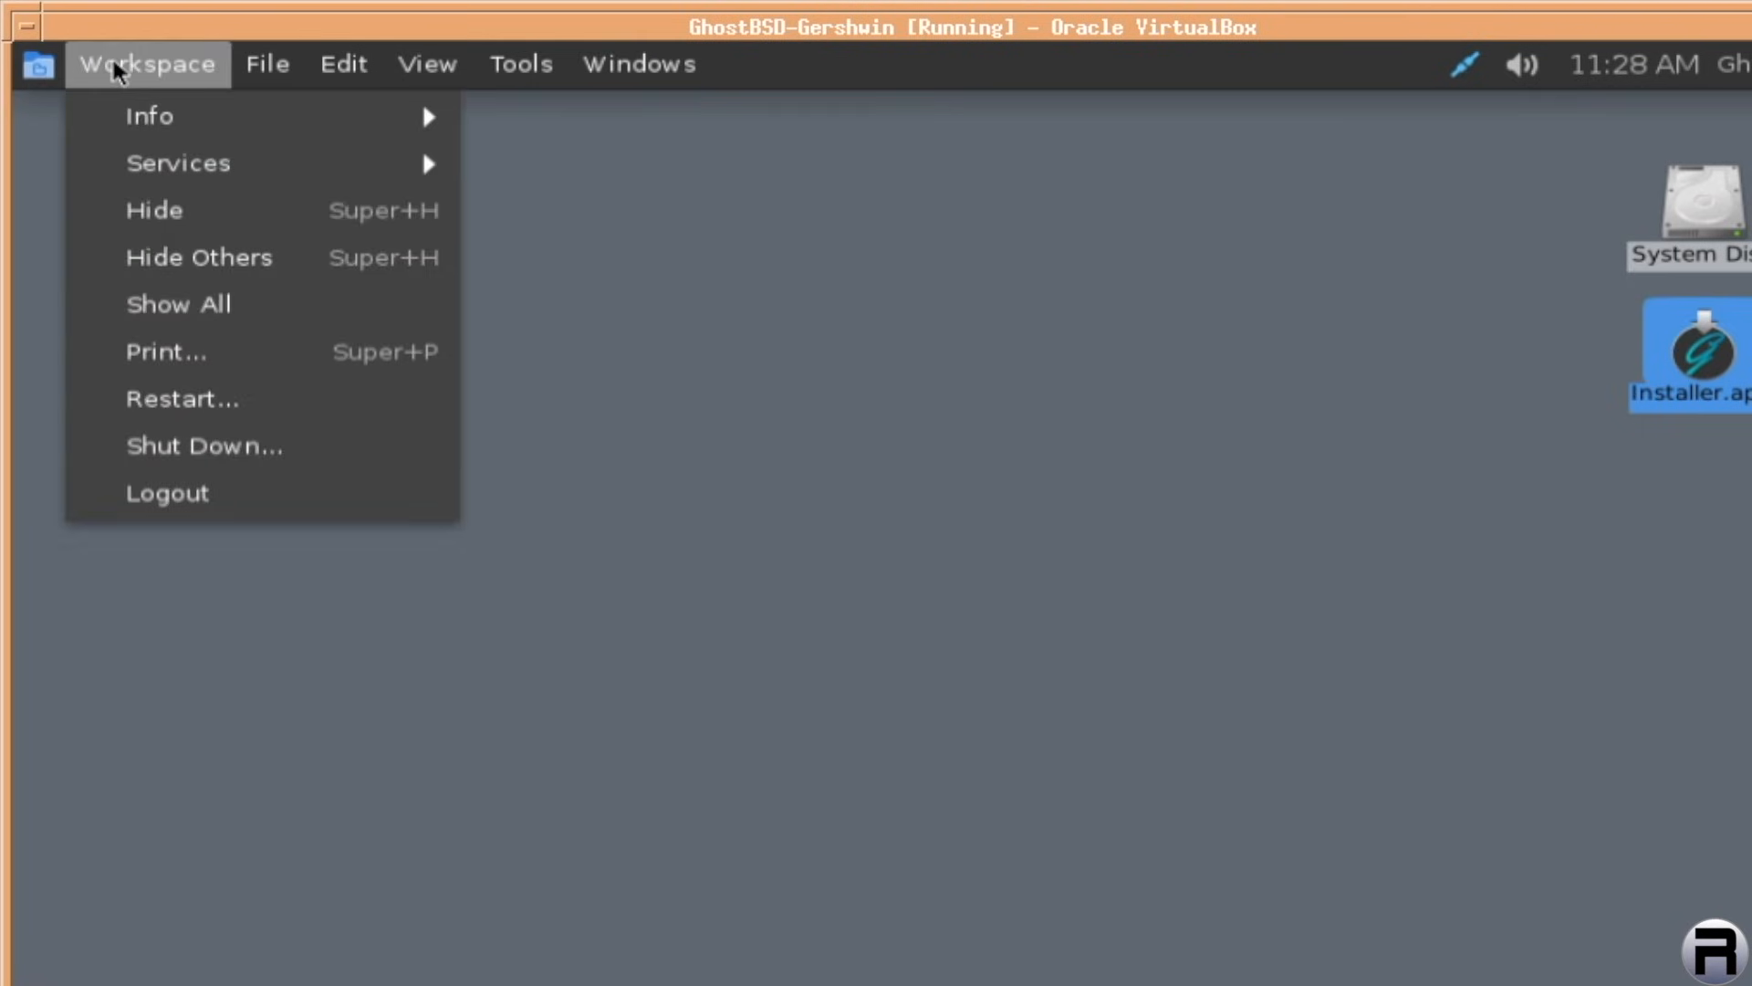
click(202, 445)
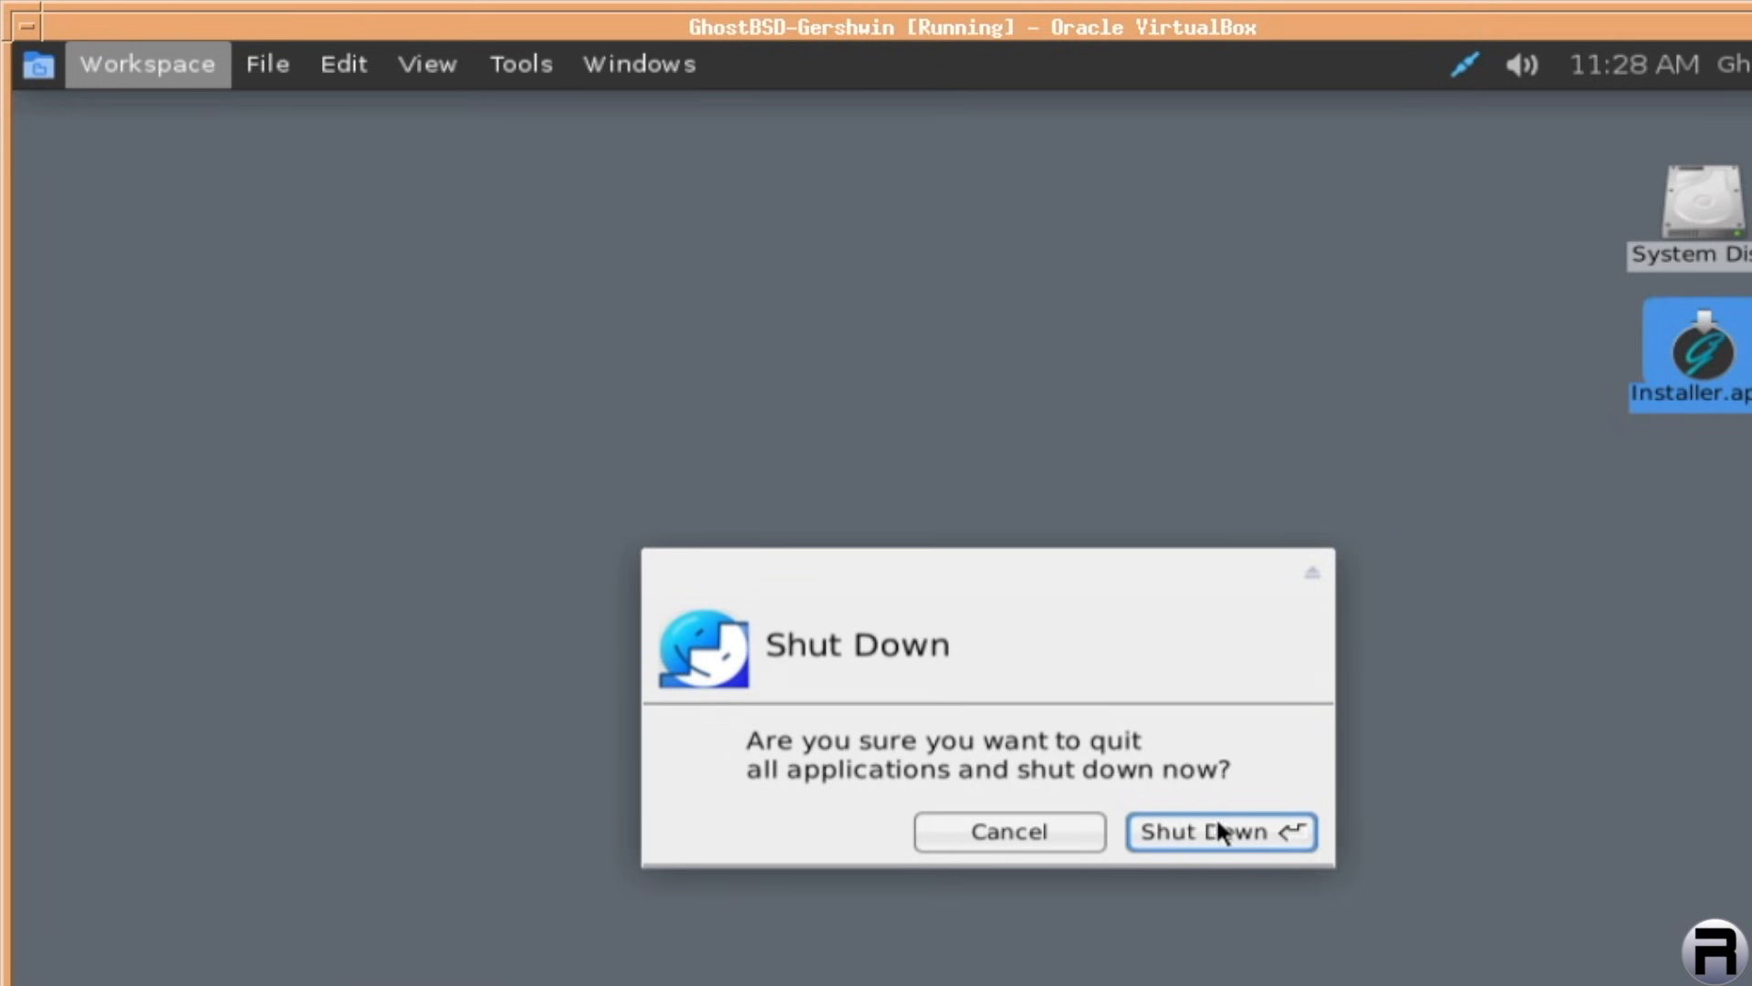
click(1219, 832)
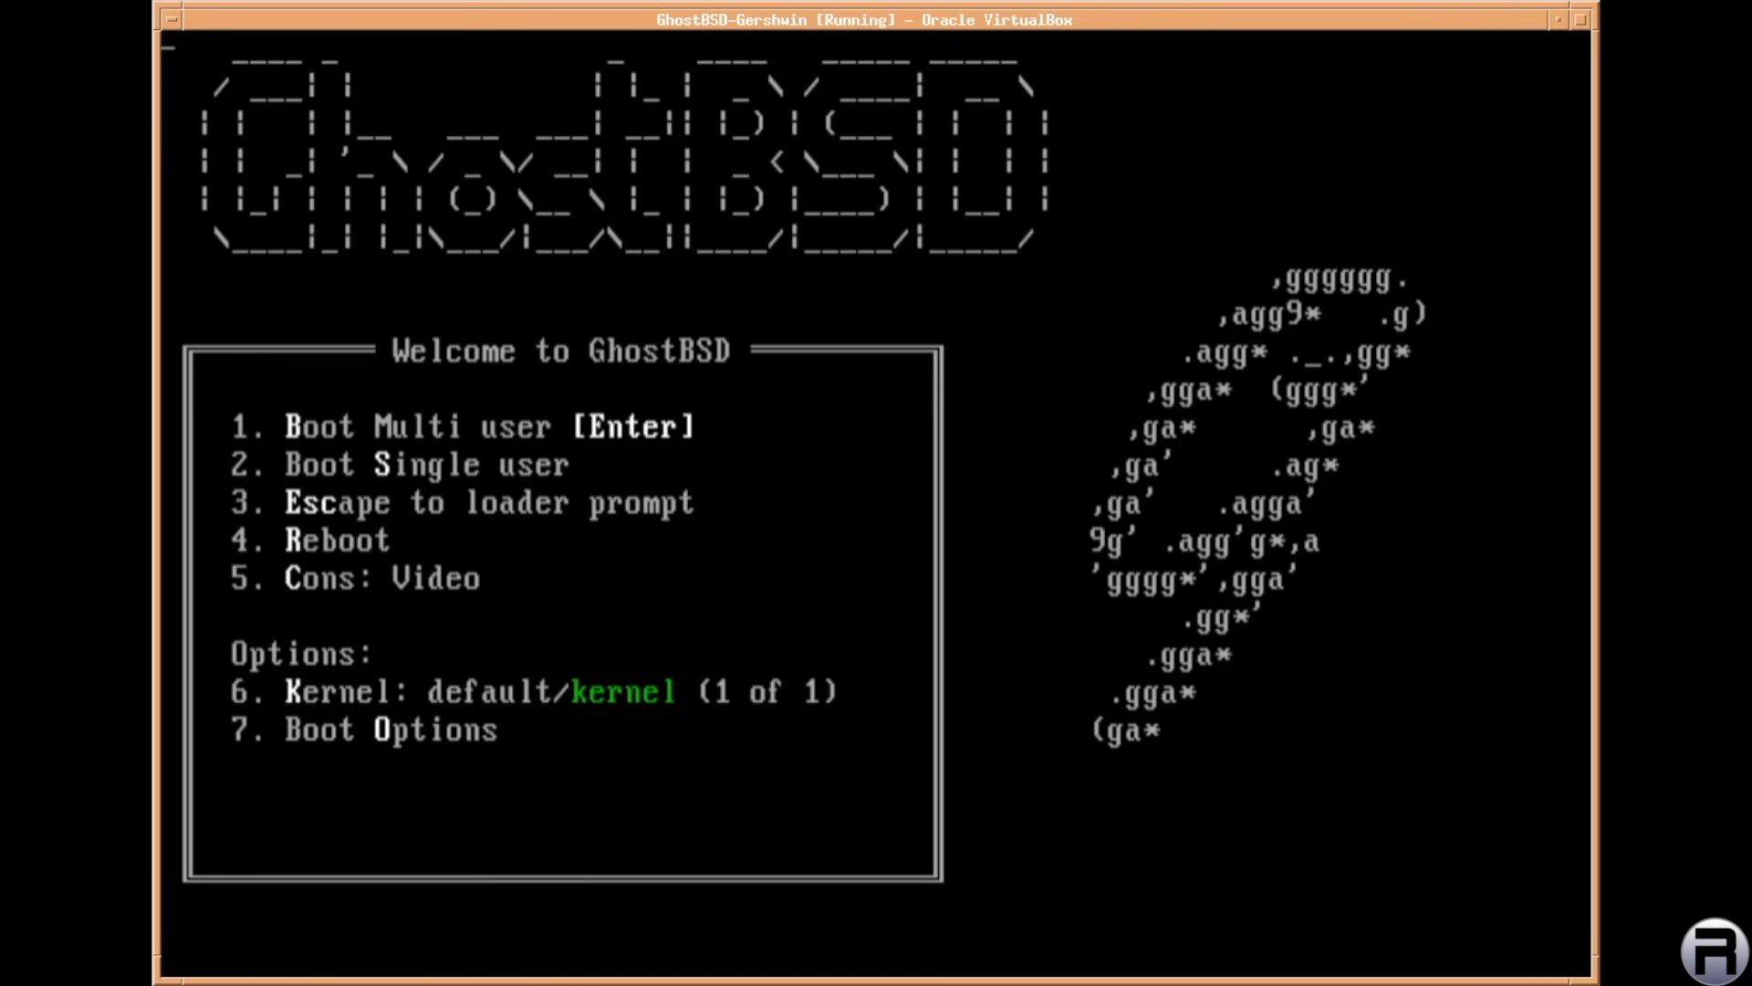
Boot Multi user from the boot menu, then enter the password to log in
key(enter)
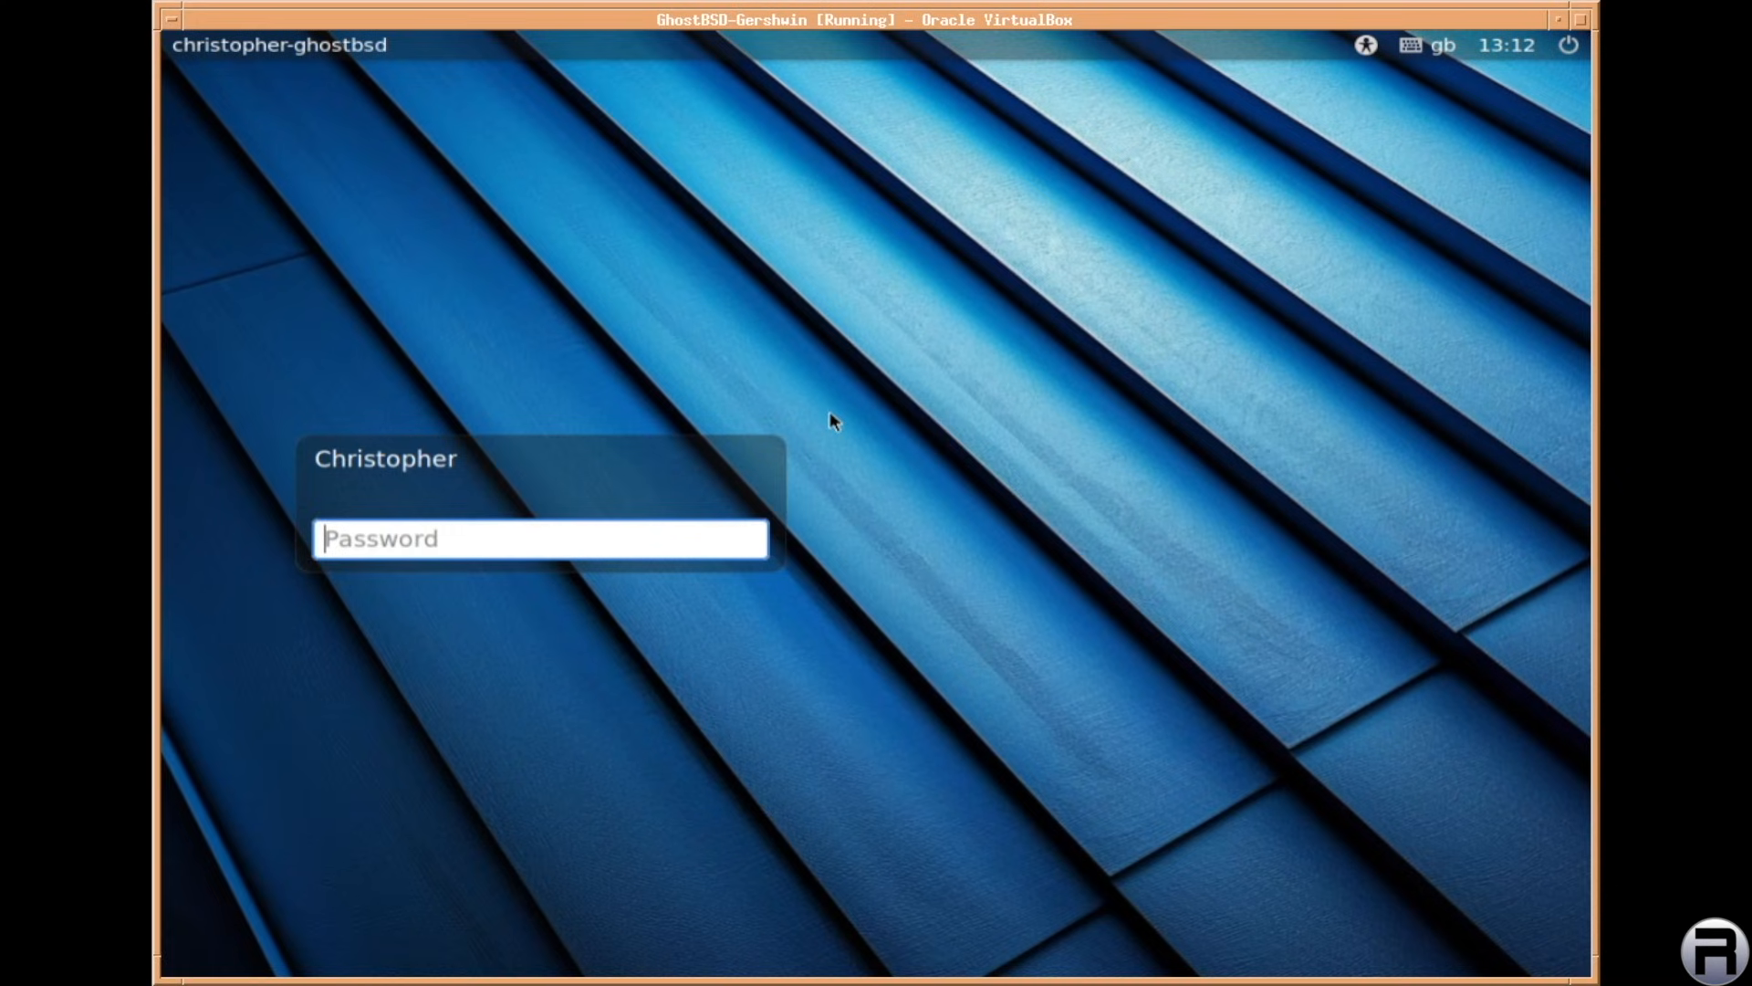
text(*)
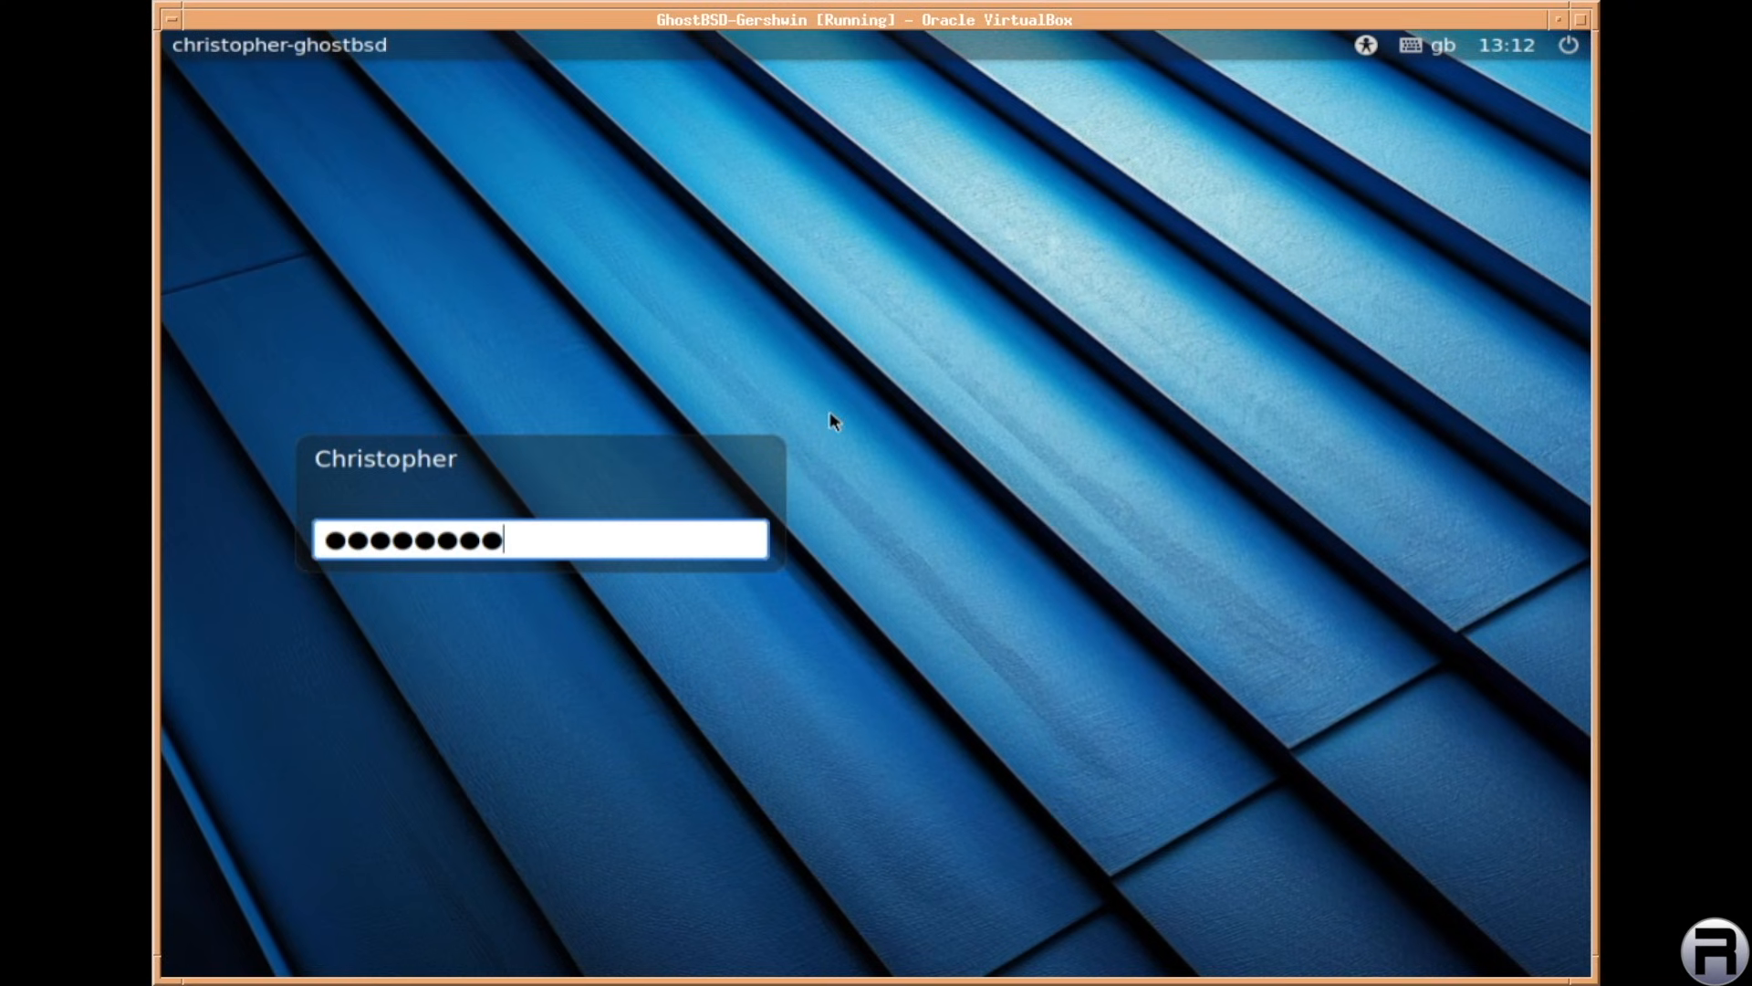
mouse_move(758, 436)
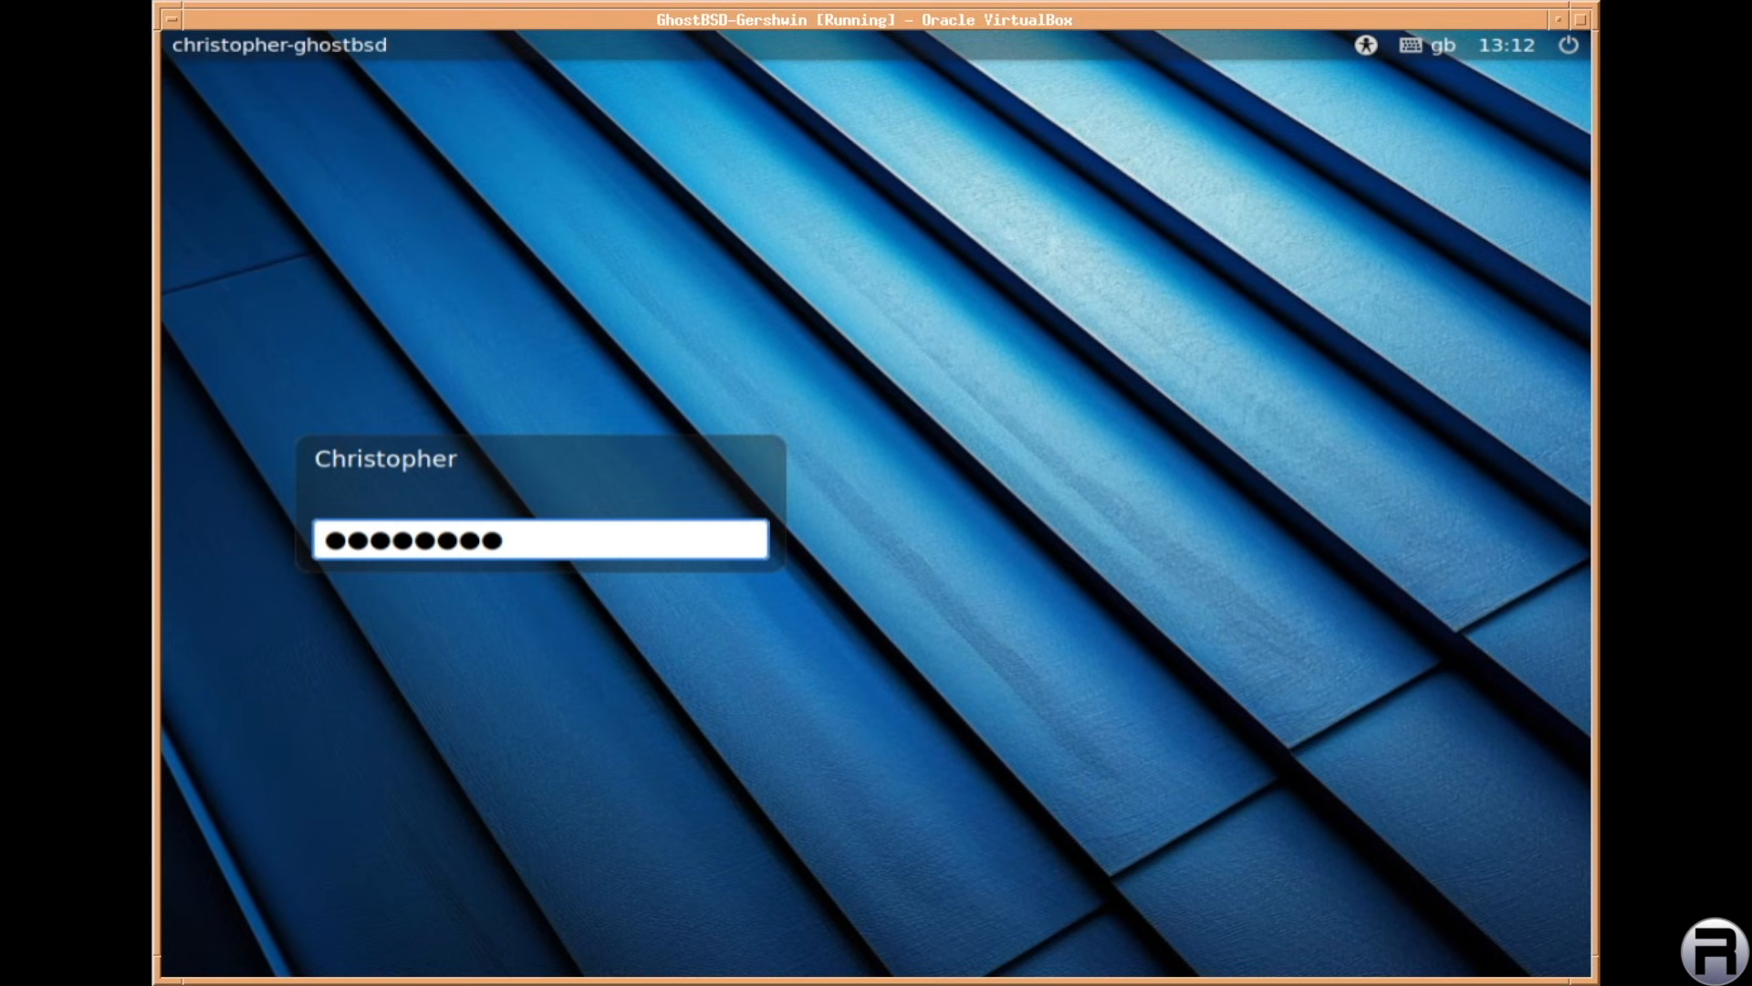
text(•)
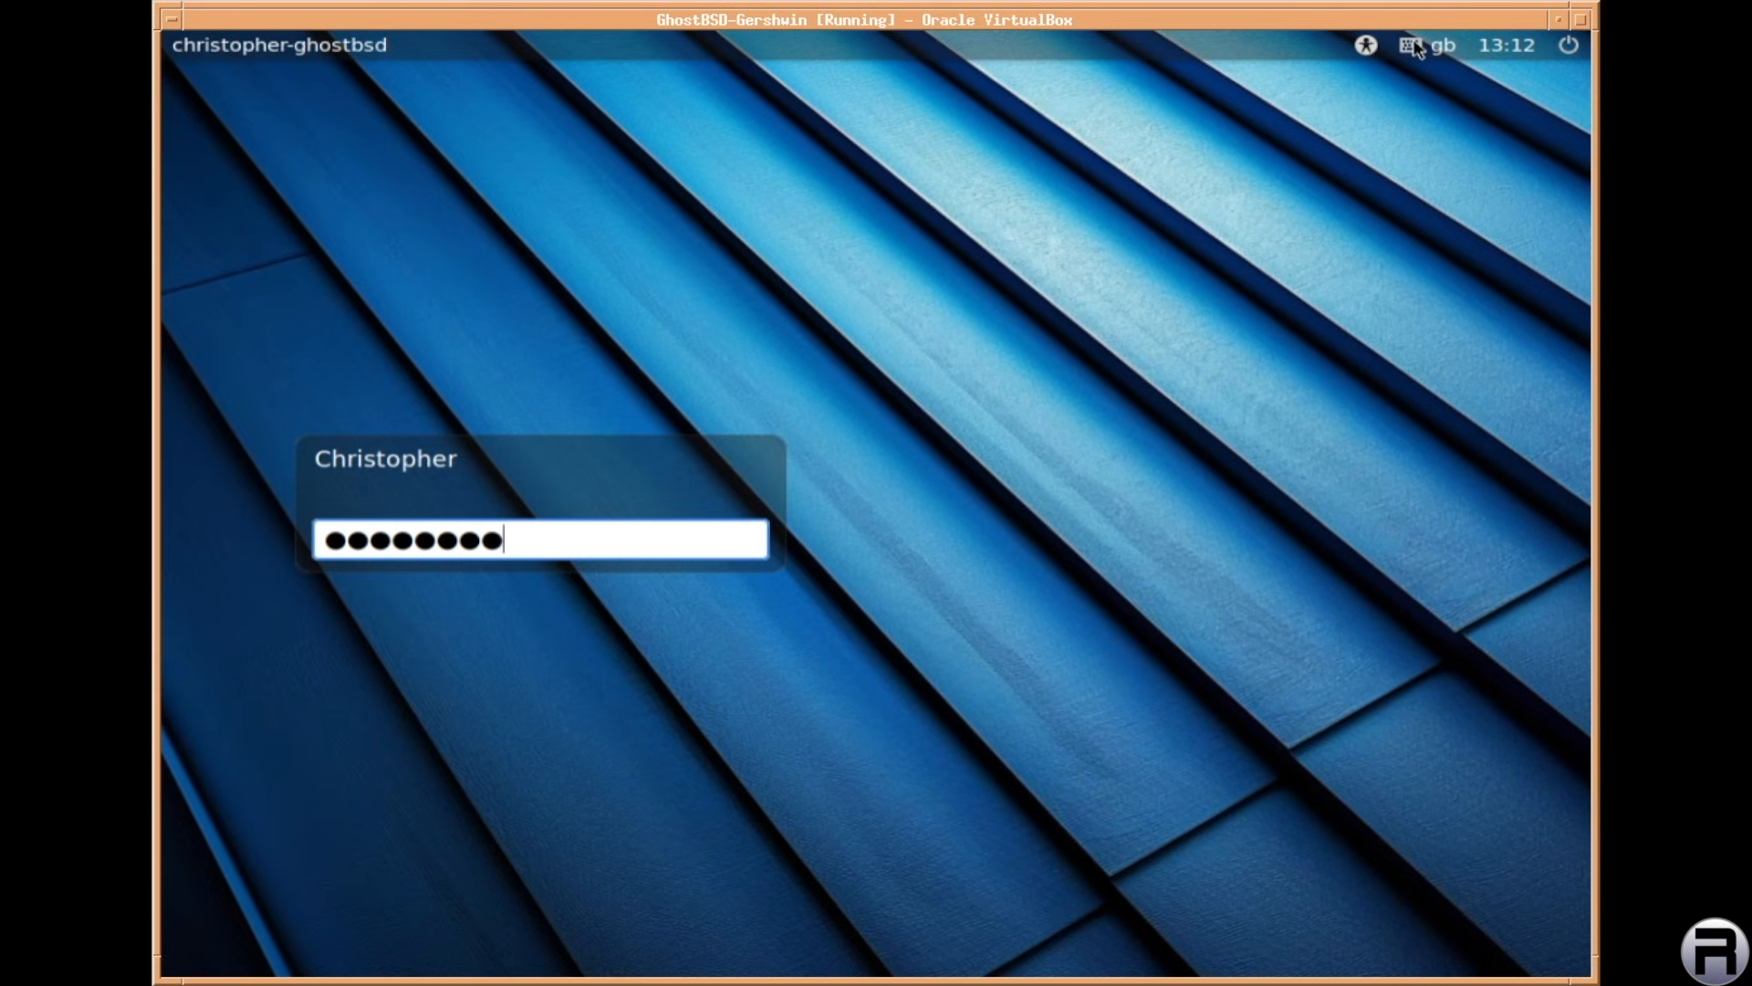
mouse_move(1502, 50)
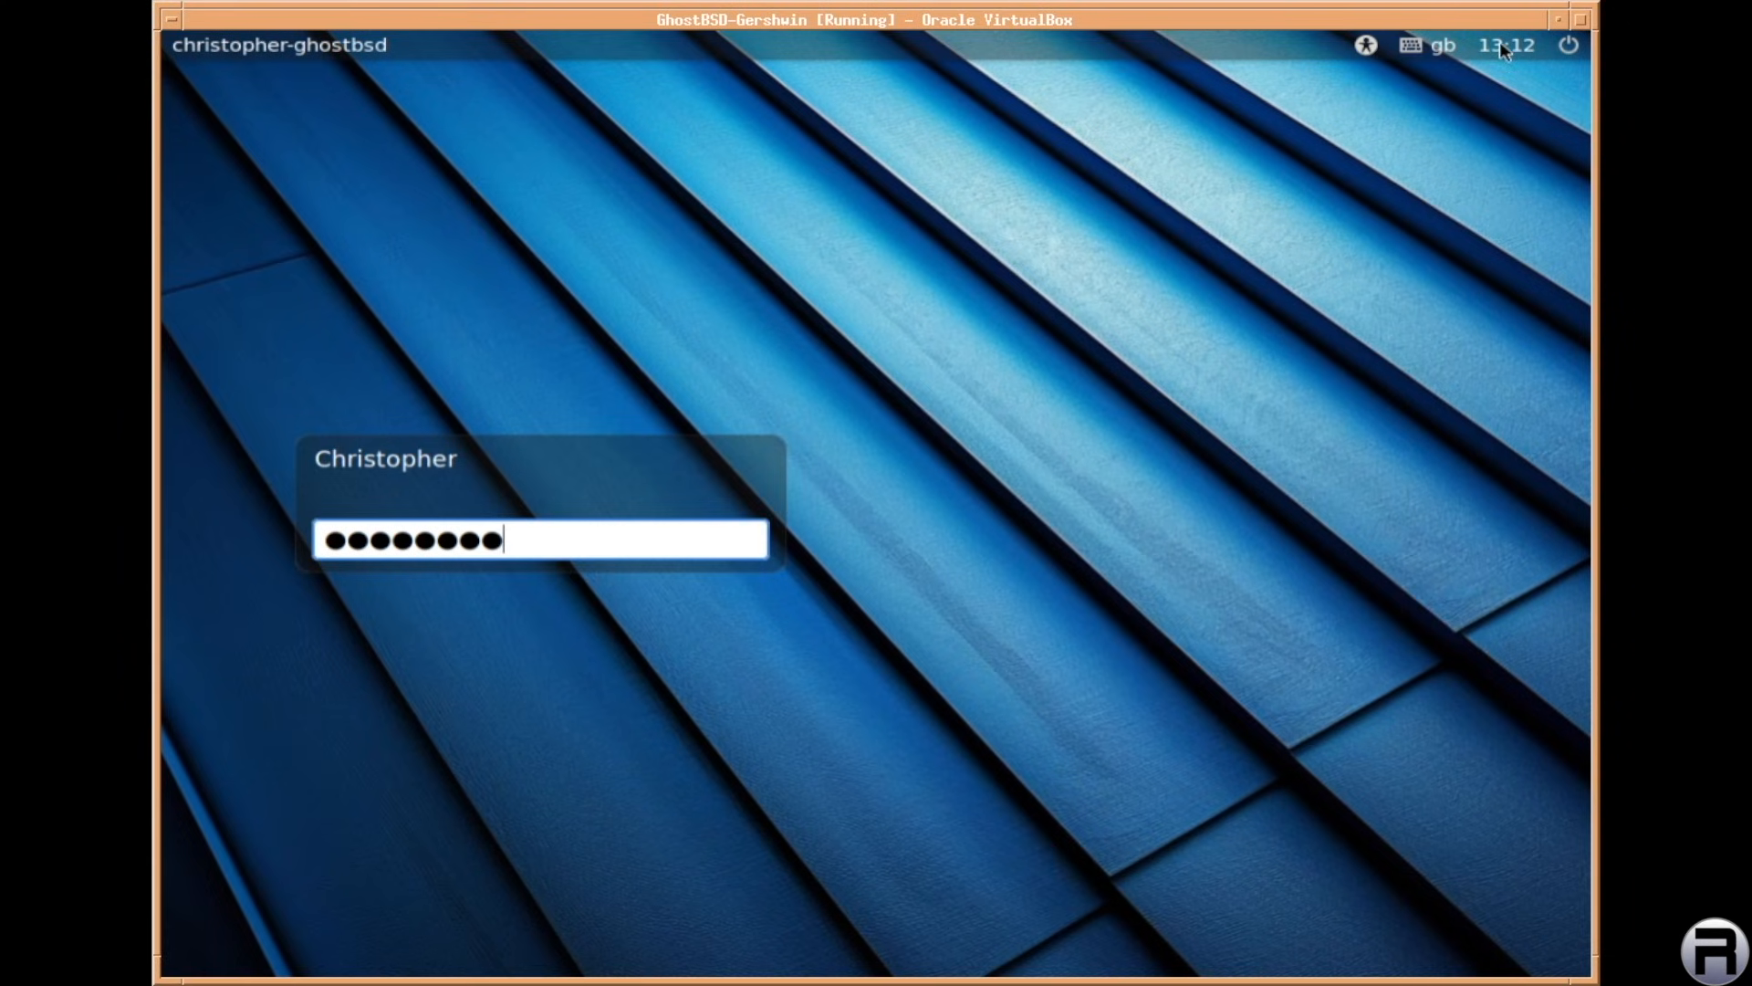
mouse_move(1570, 44)
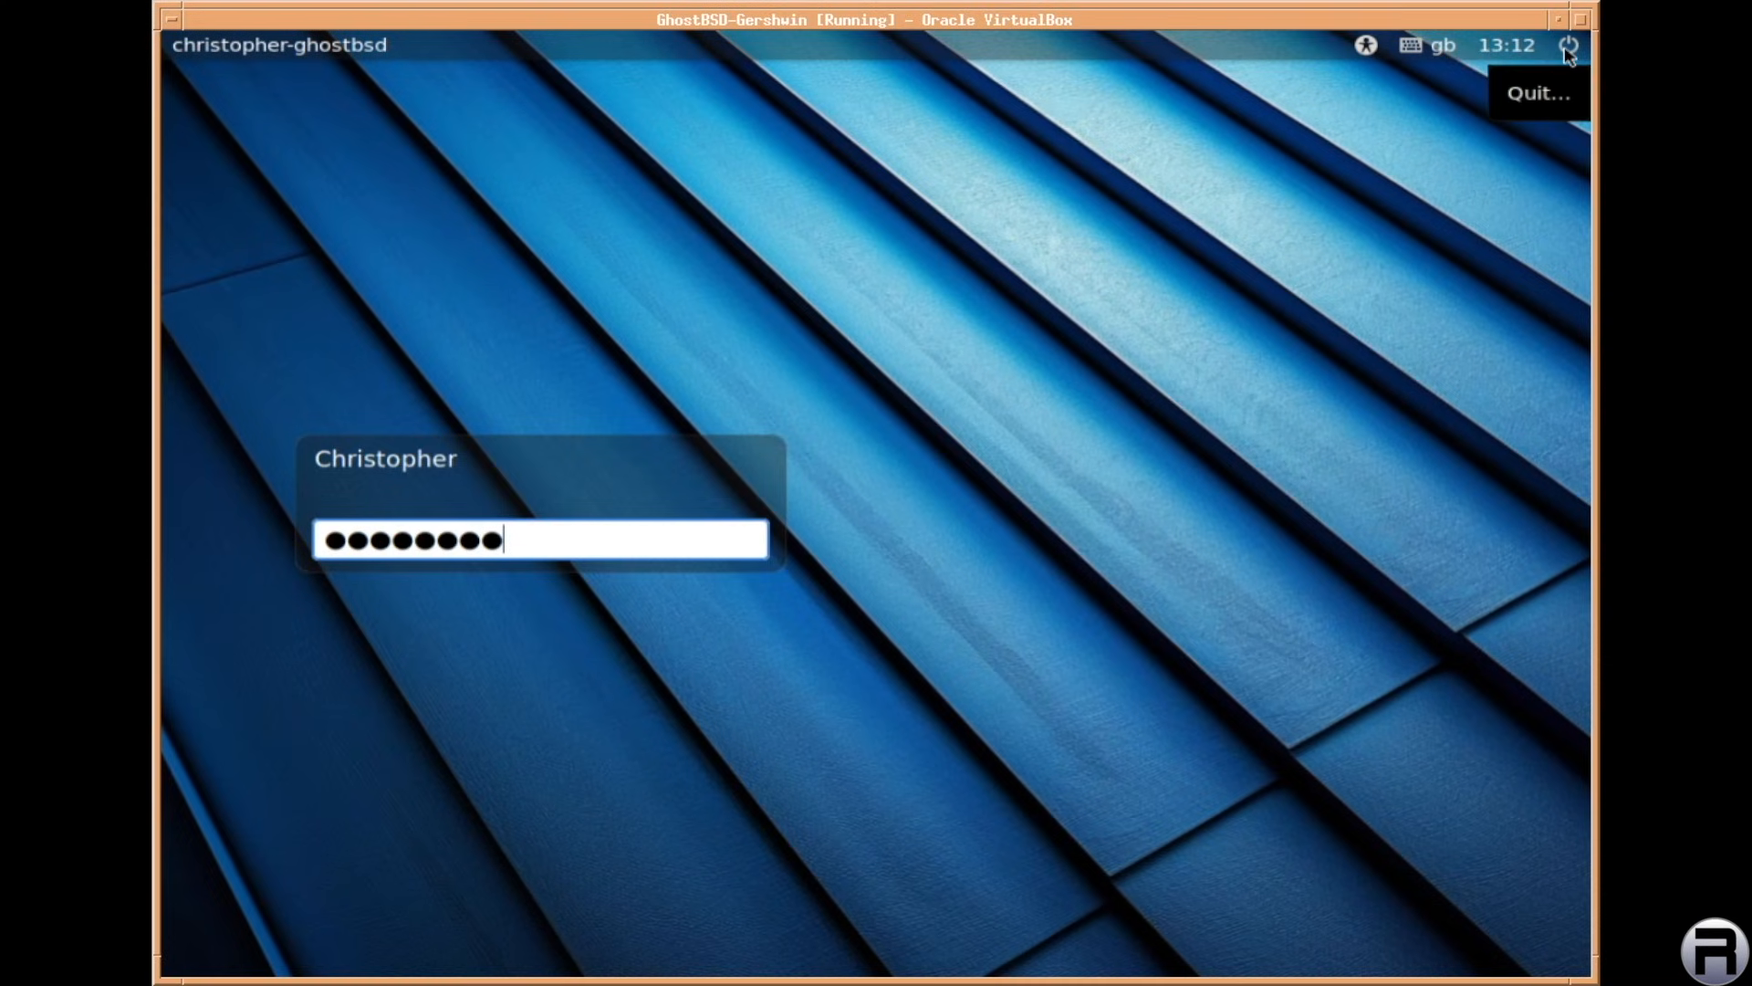
mouse_move(579, 359)
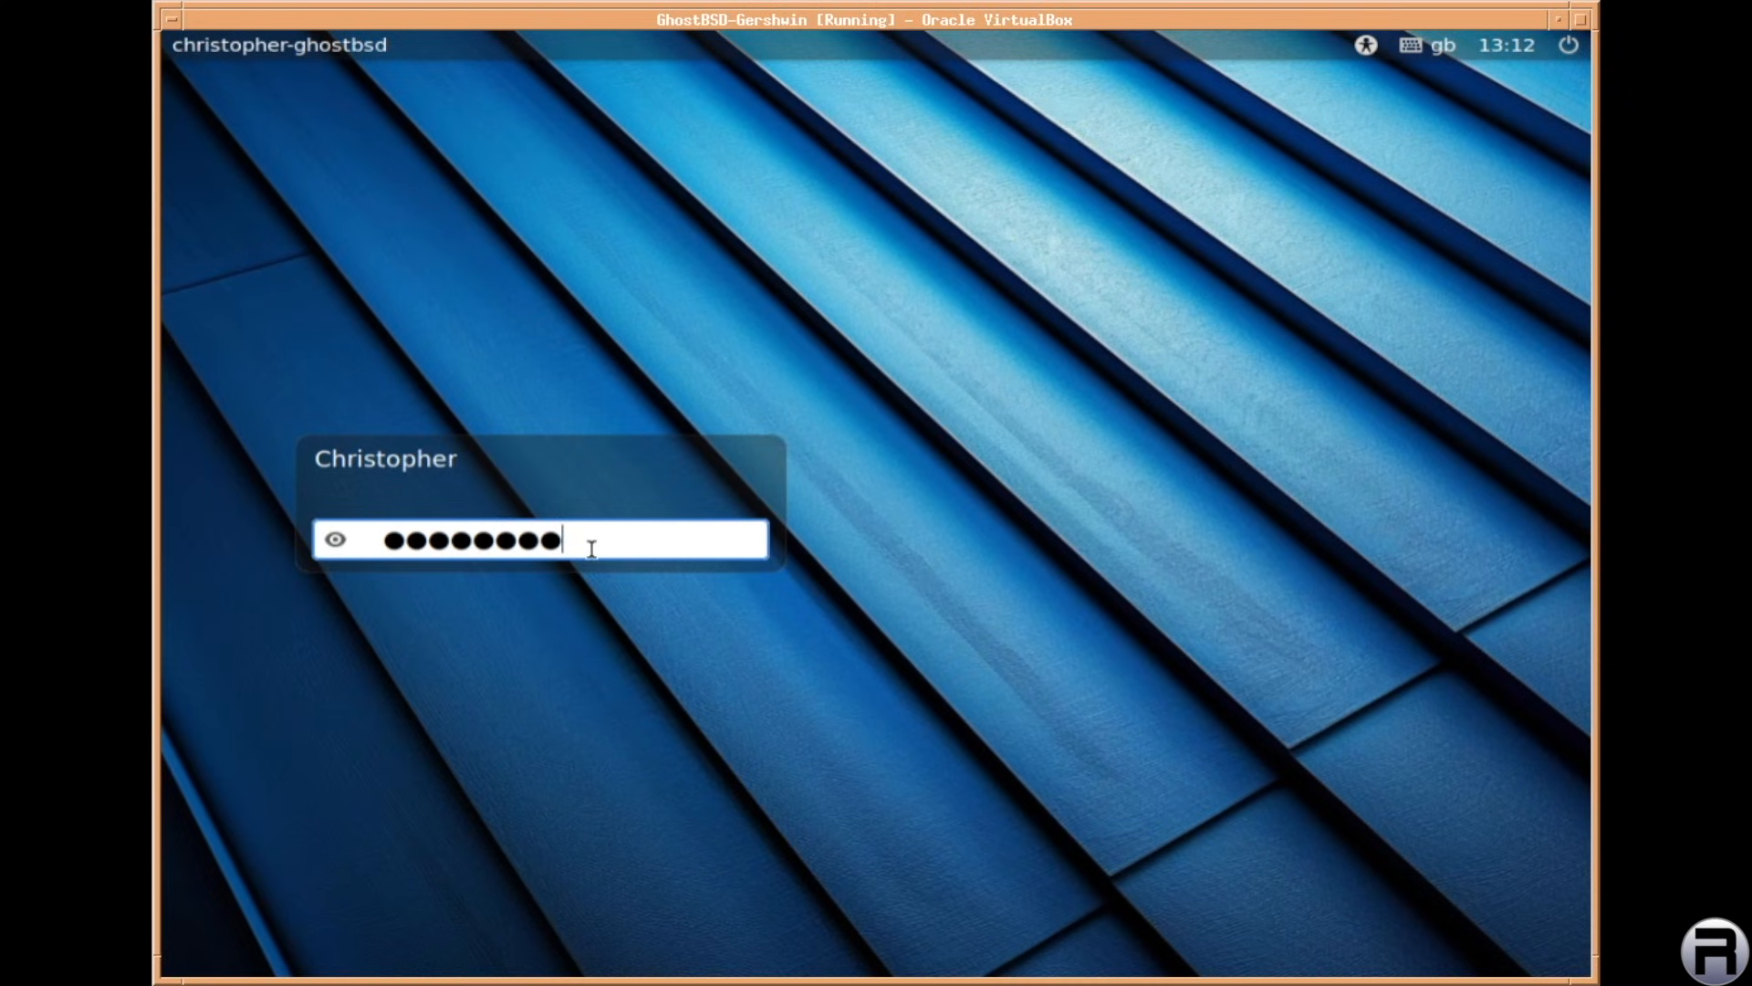
key(Return)
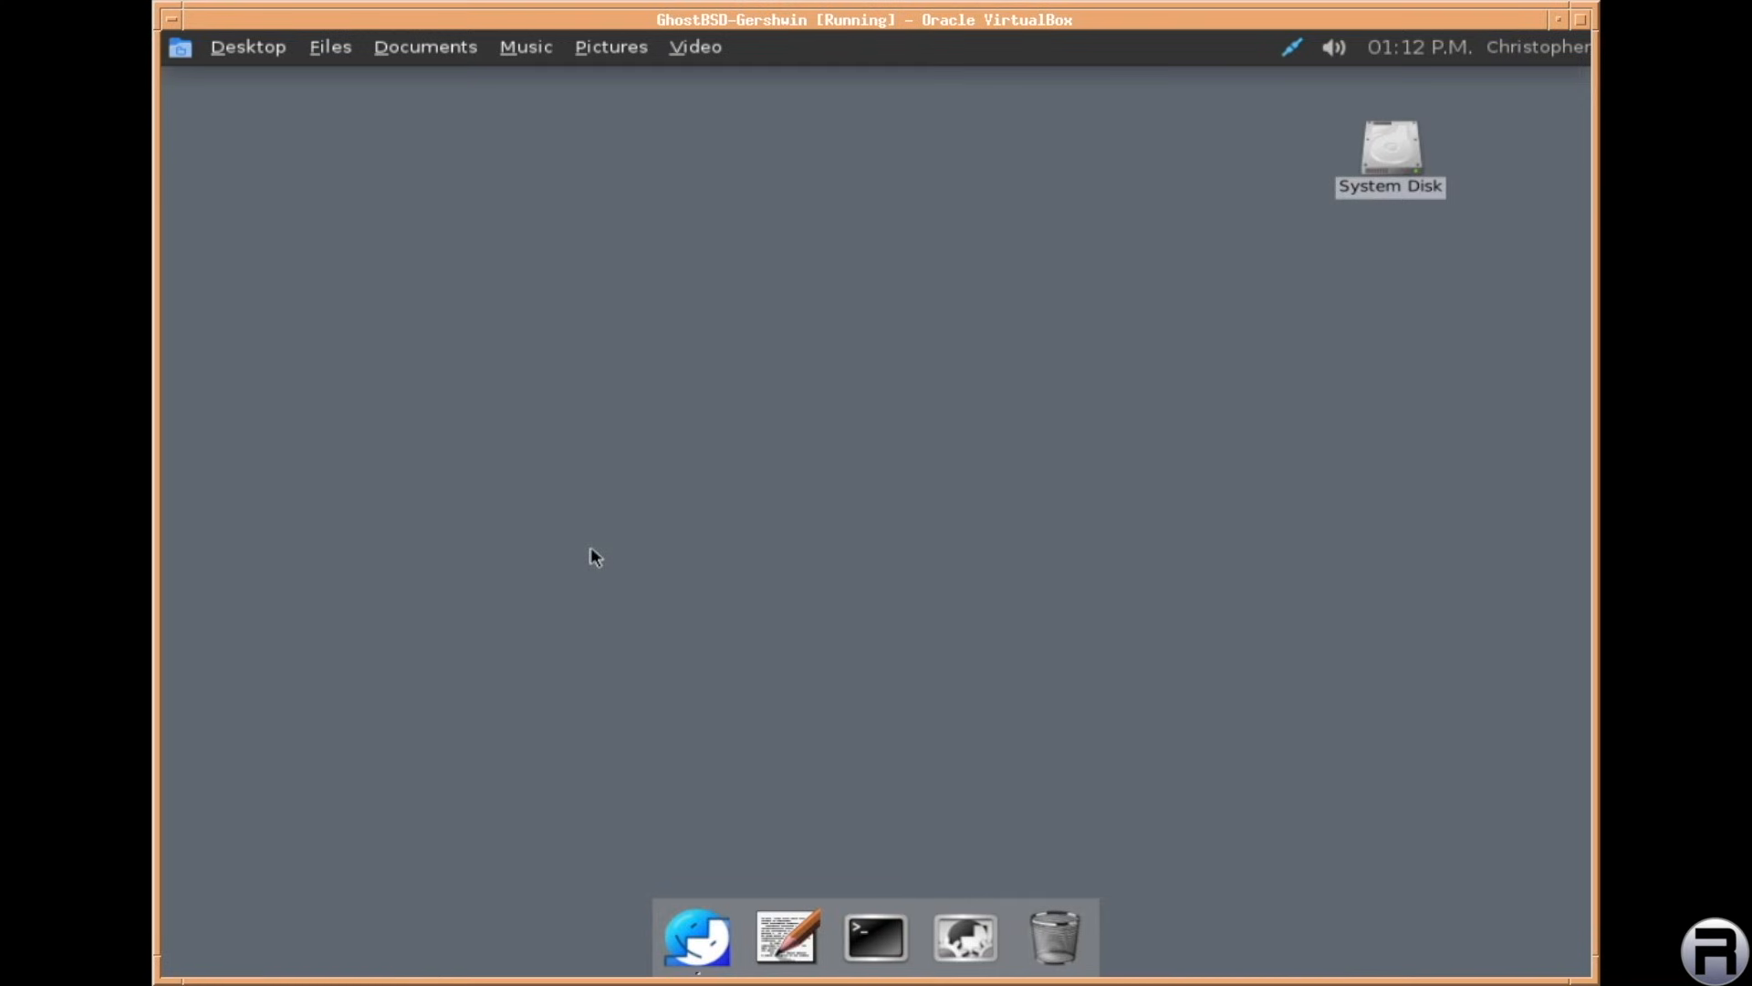
mouse_move(548, 408)
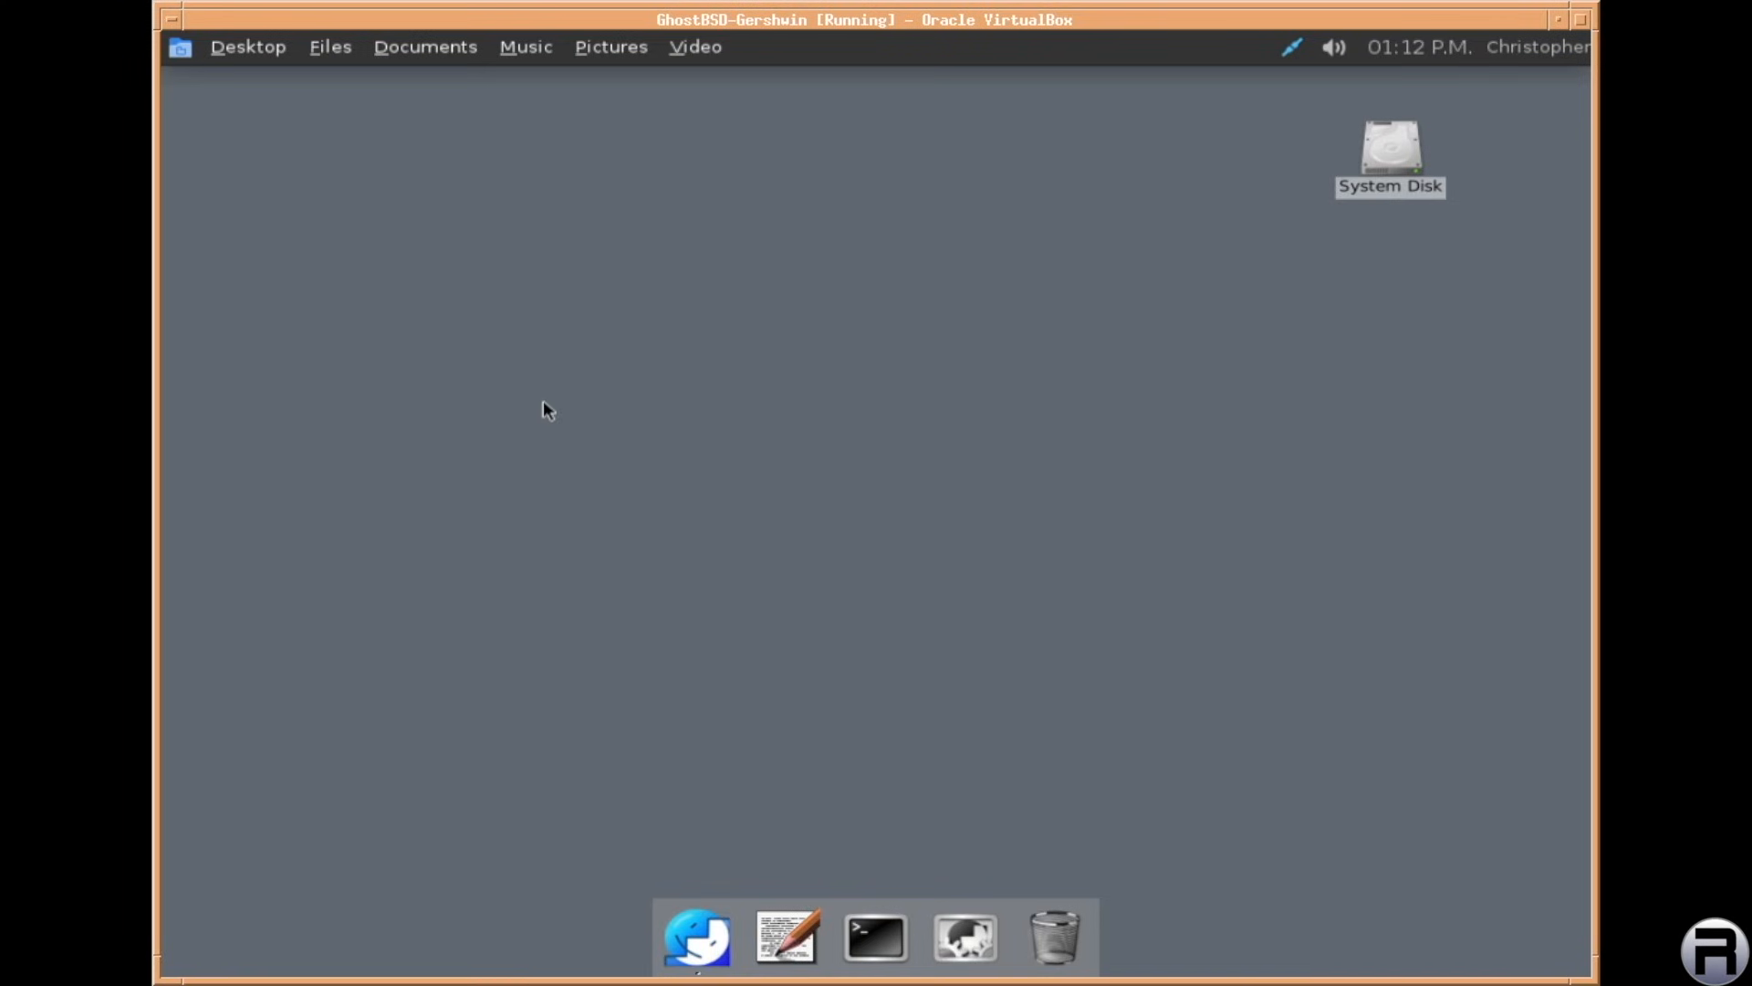
mouse_move(711, 539)
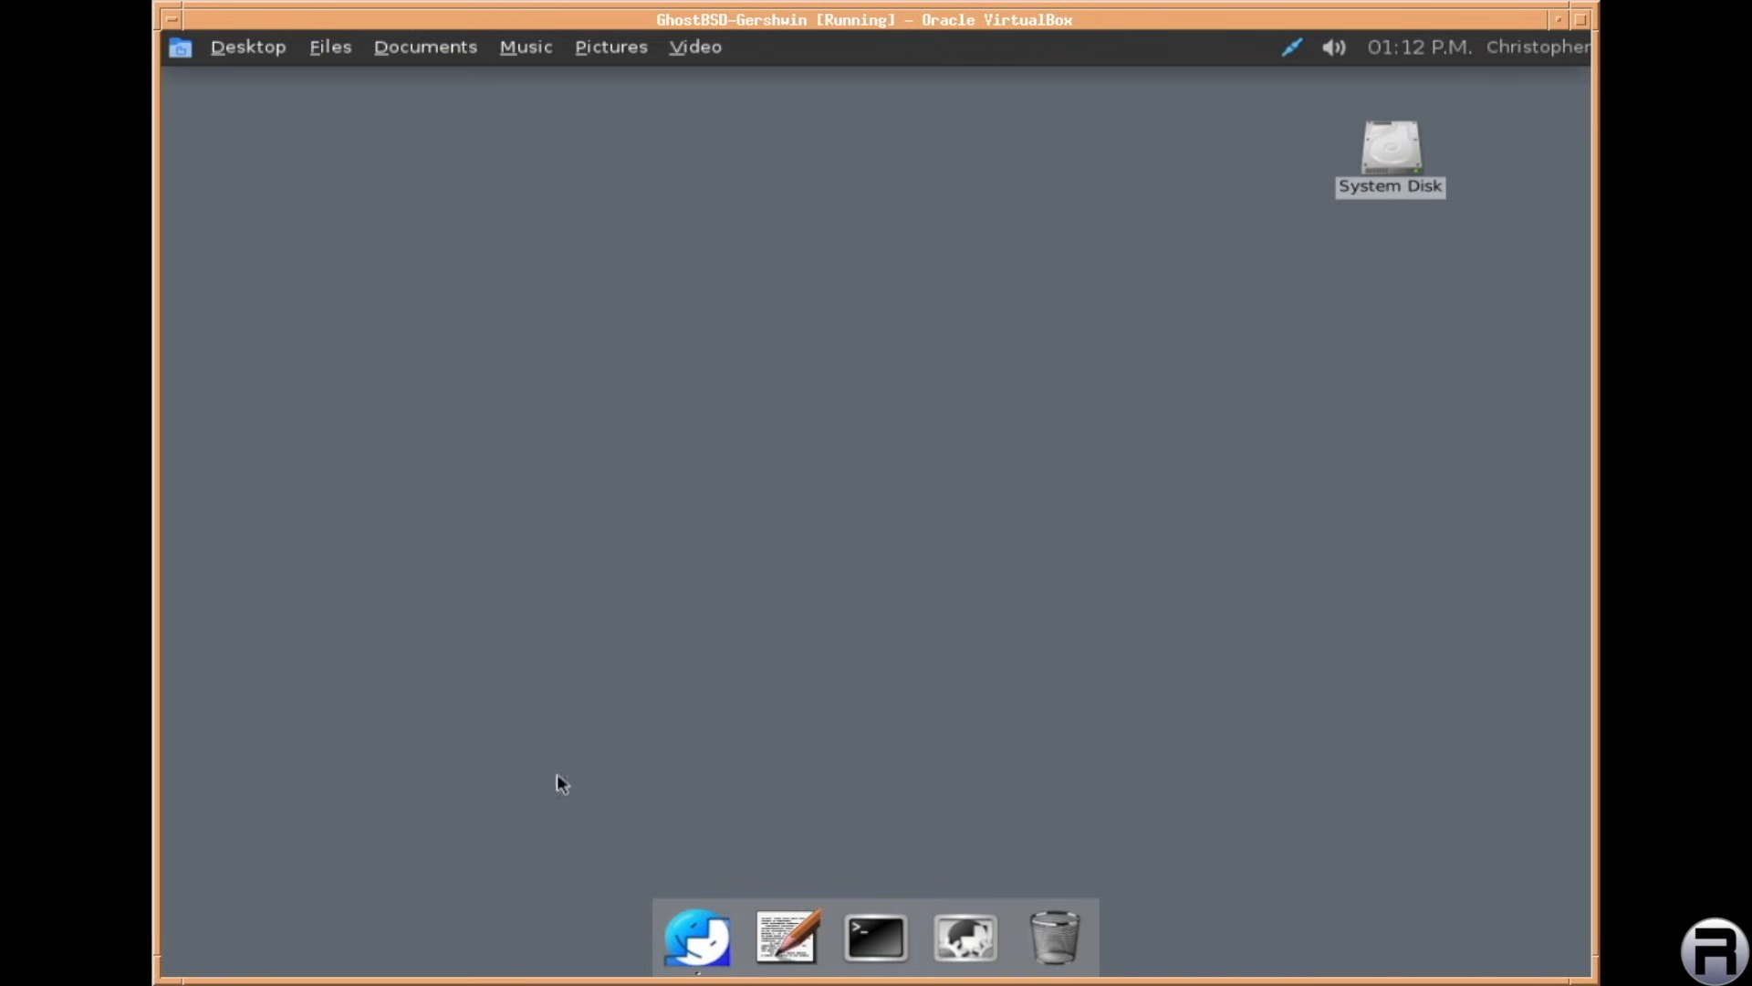
mouse_move(1411, 170)
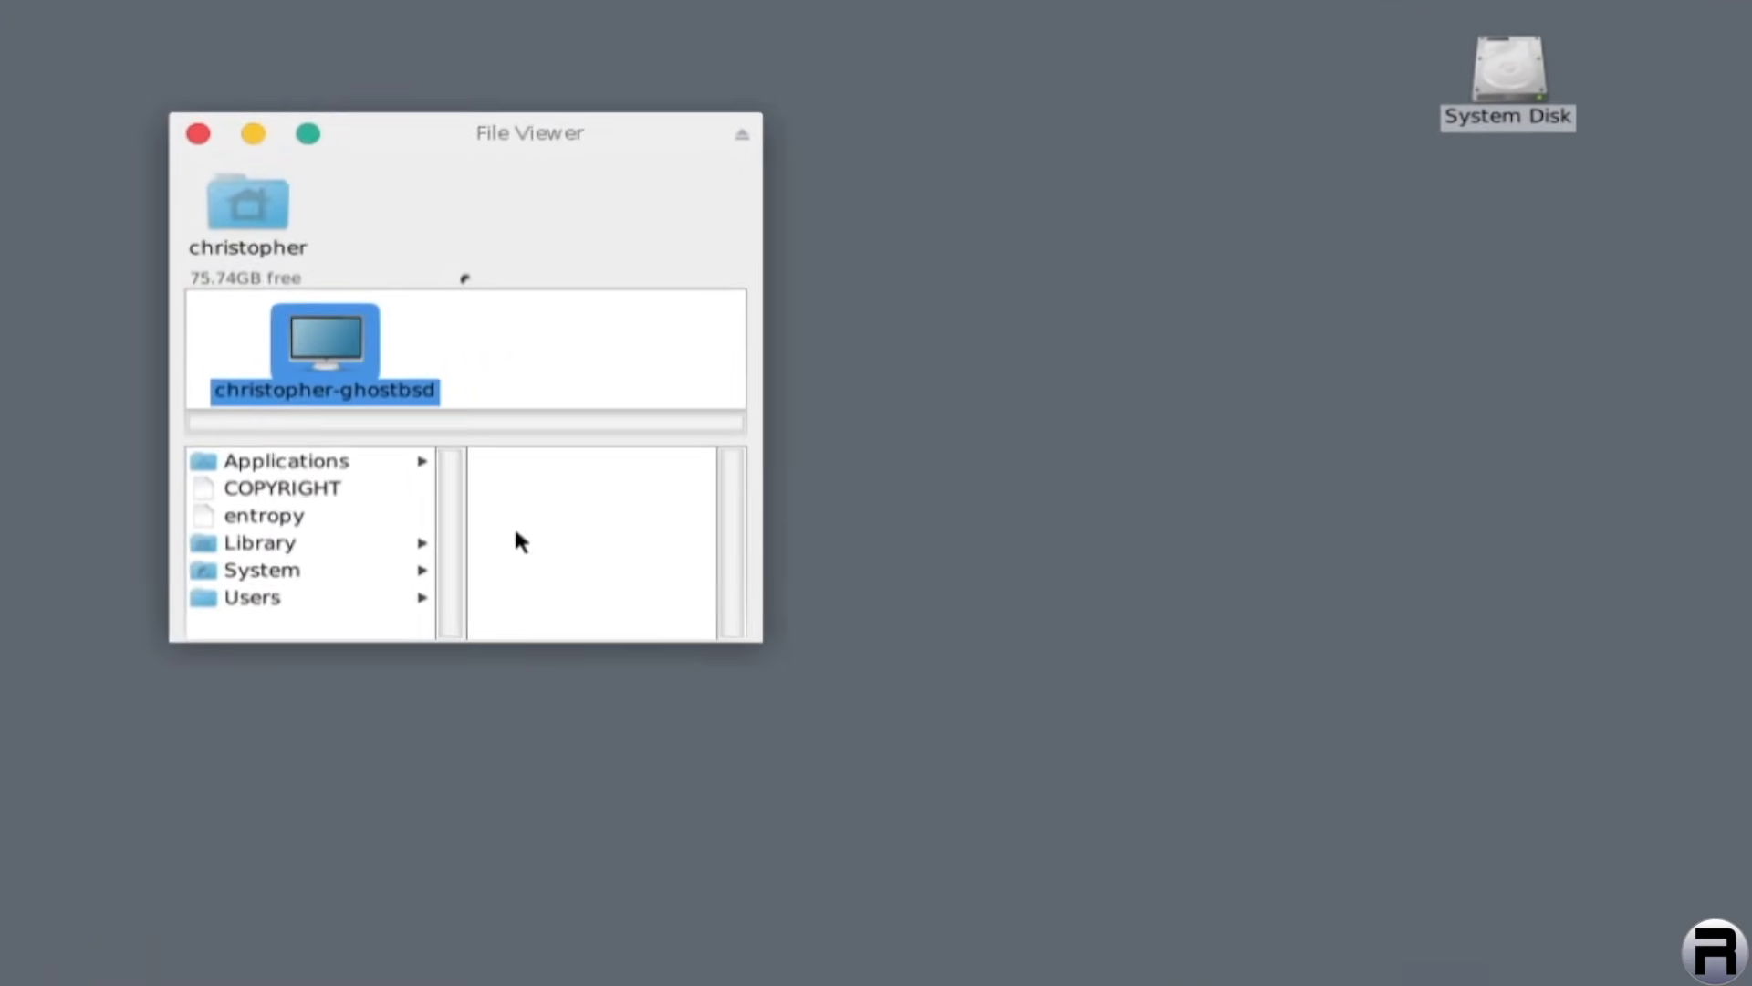
Browse the computer's root listing in File Viewer and launch Firefox
drag(532, 131, 475, 77)
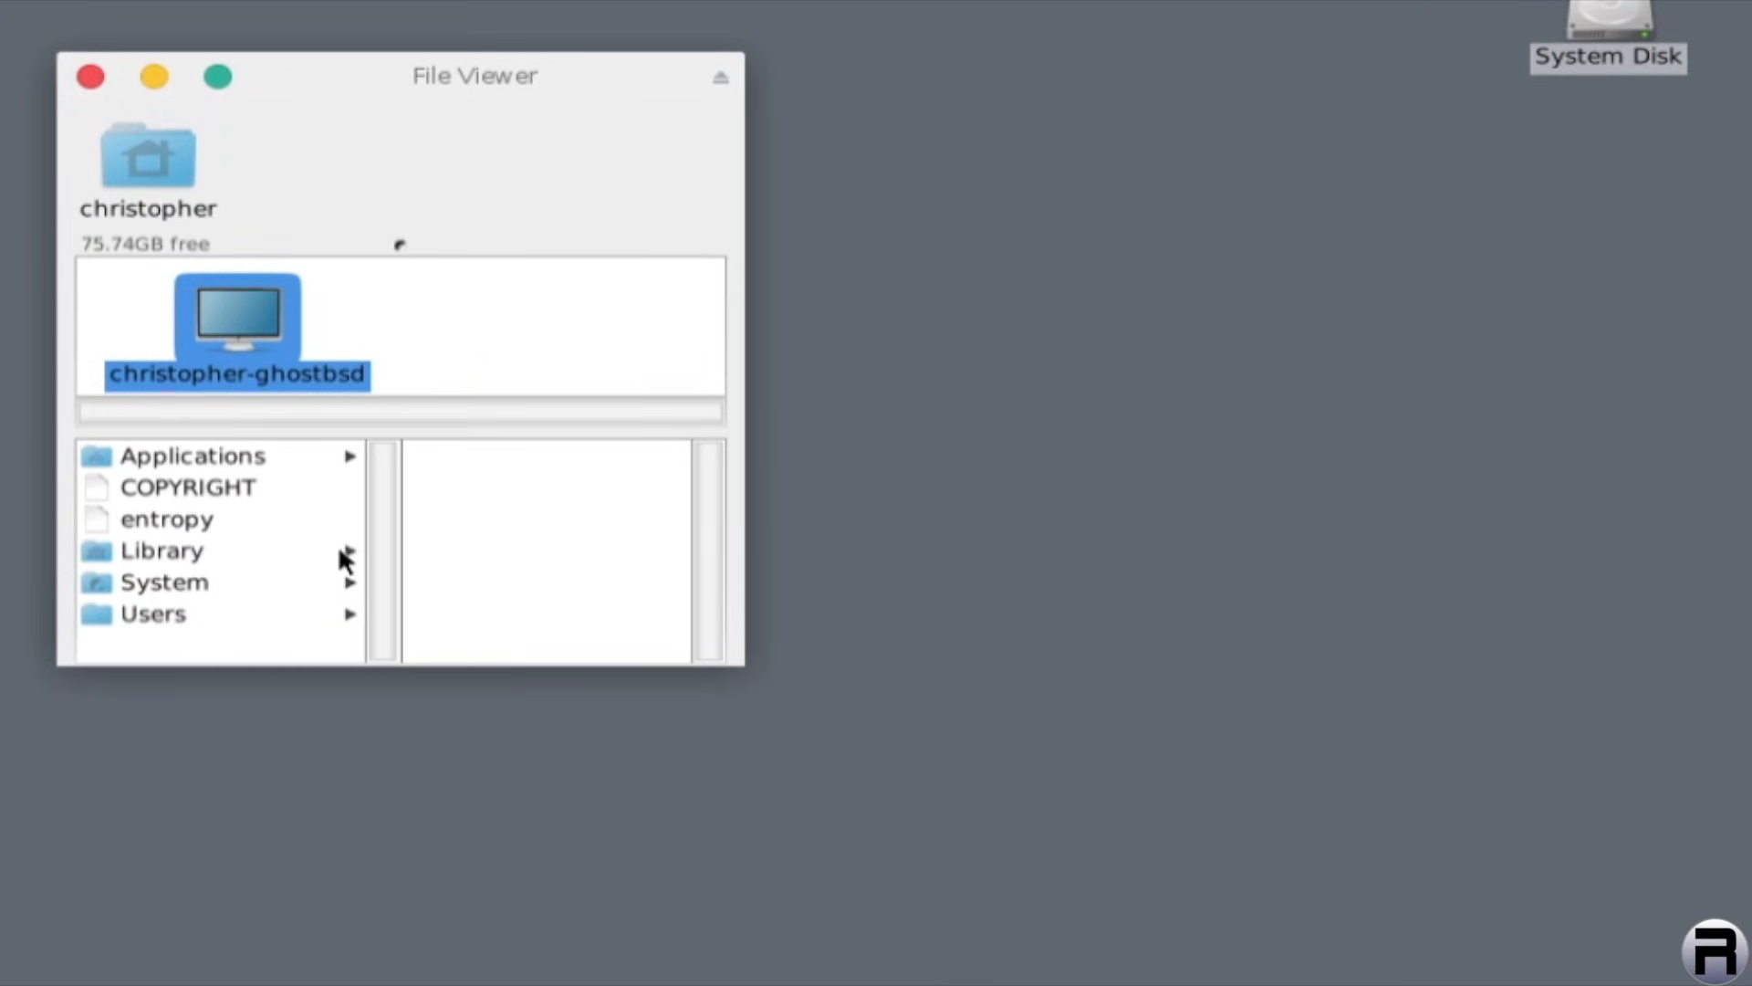
click(161, 549)
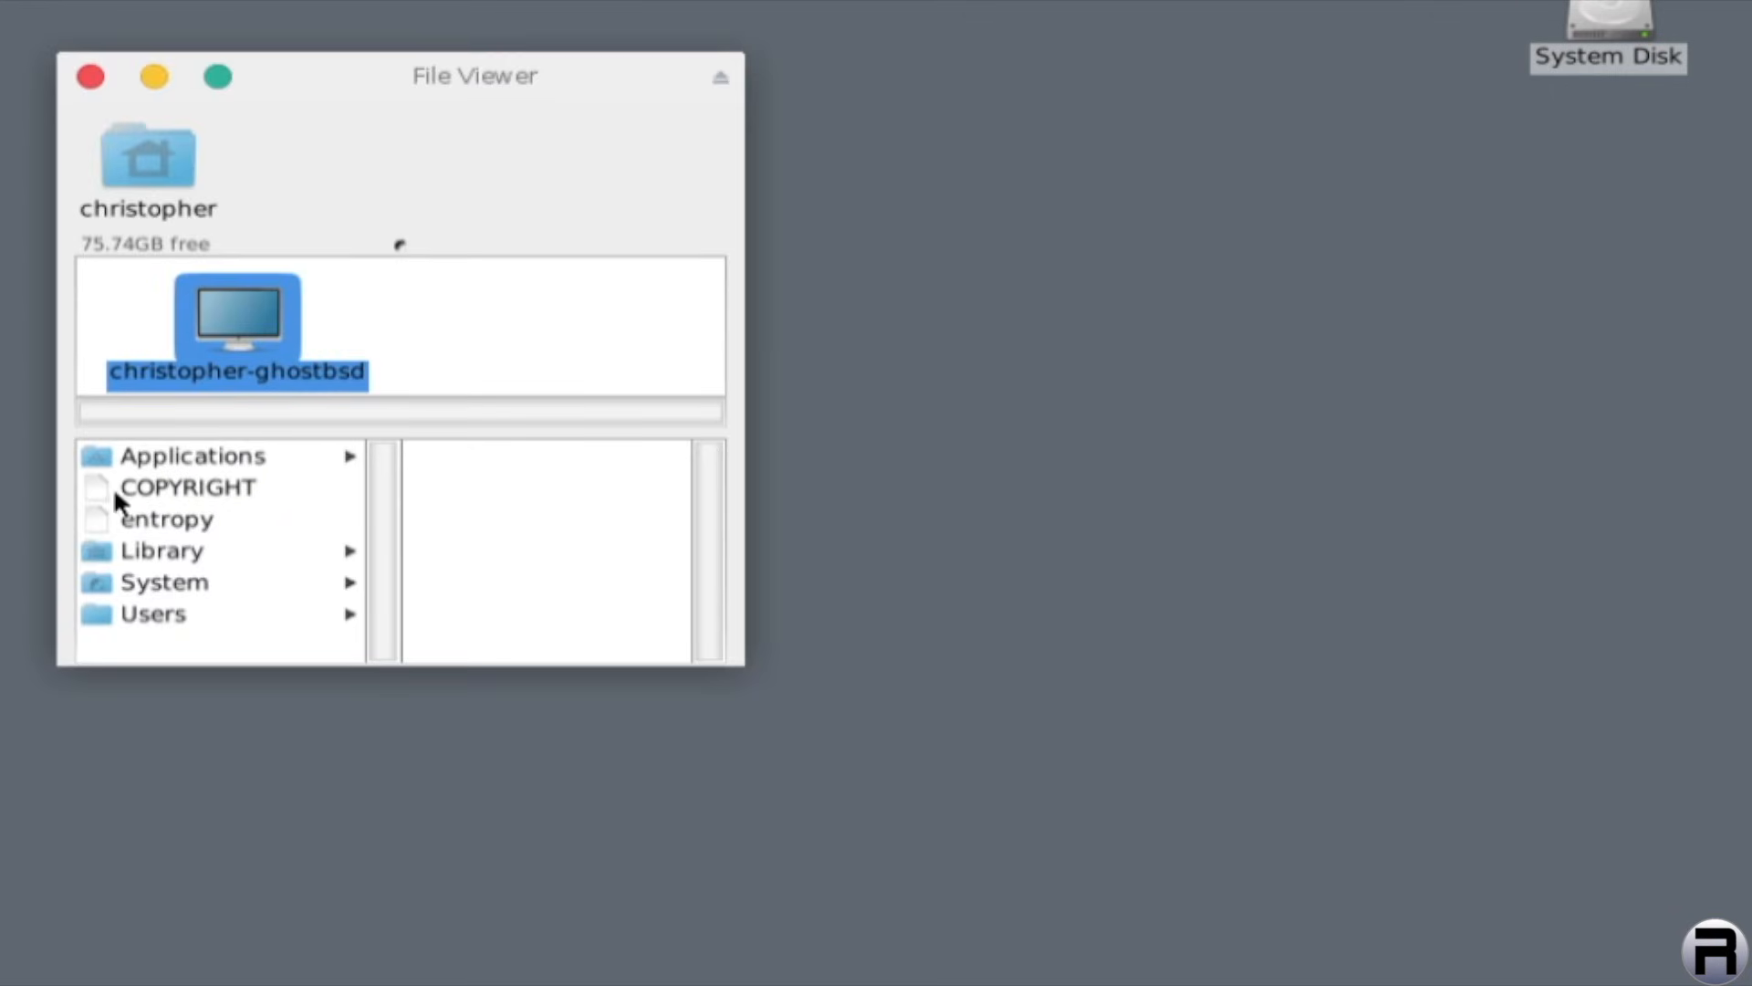
click(194, 455)
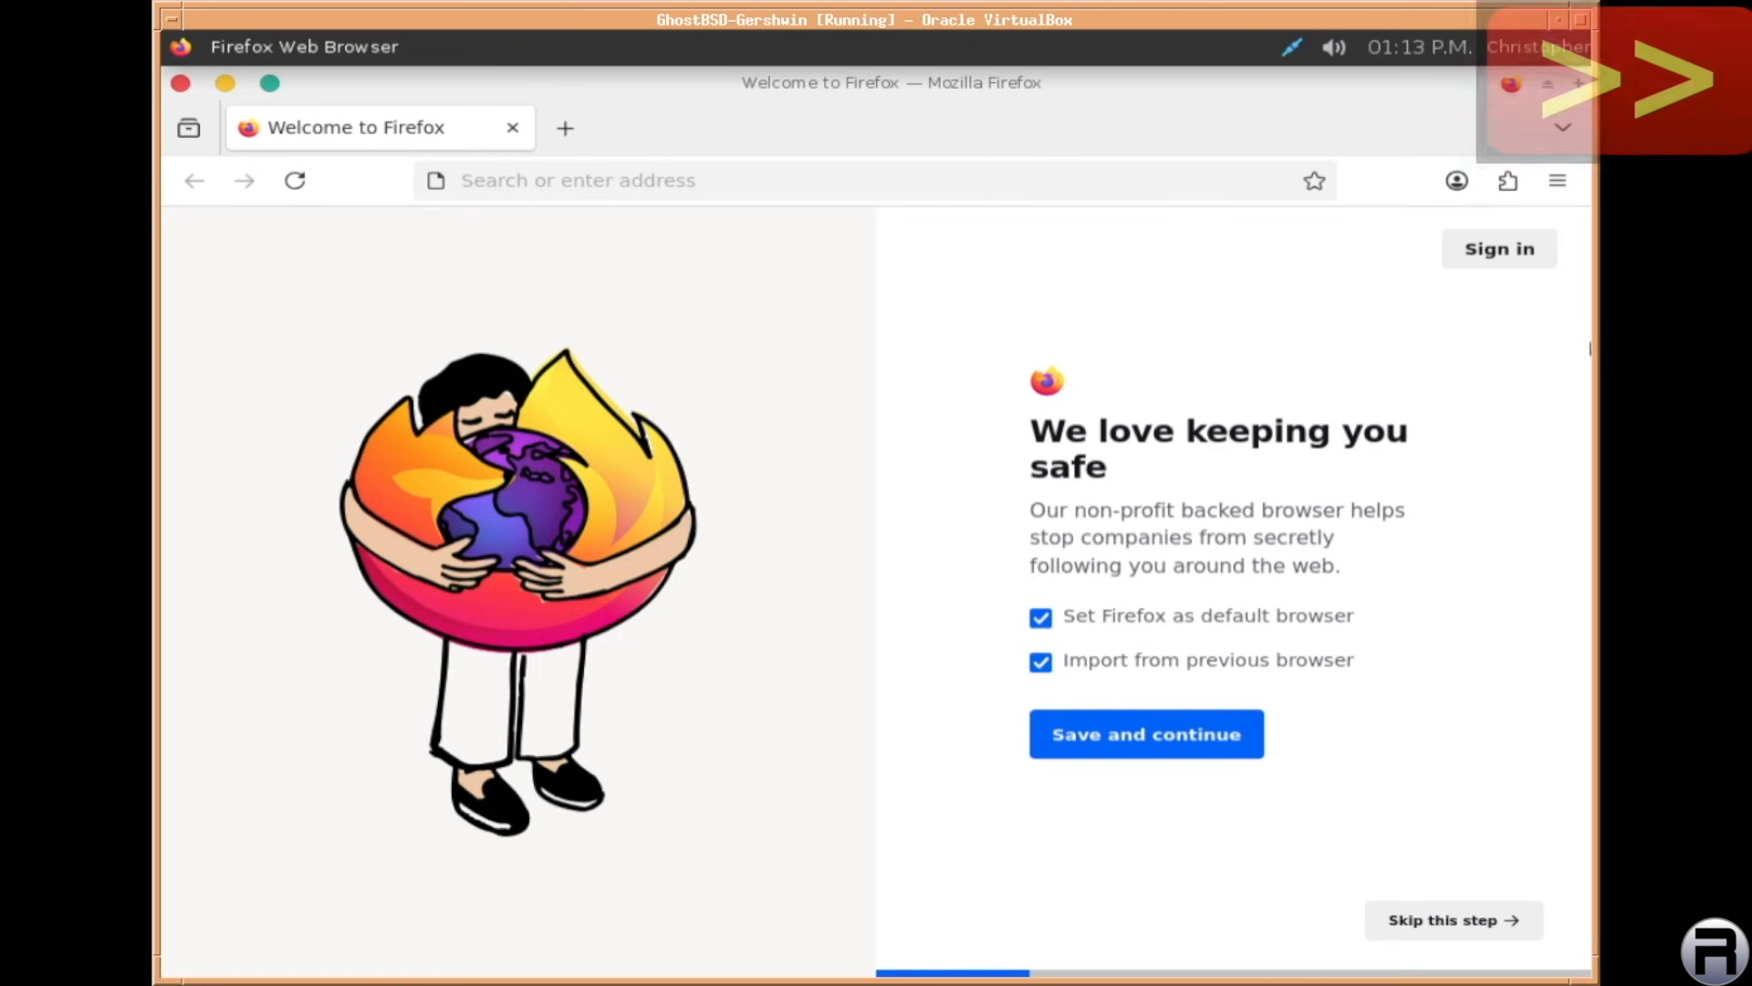
Save and continue past the welcome page, then skip the Personalize your Firefox step
click(1146, 734)
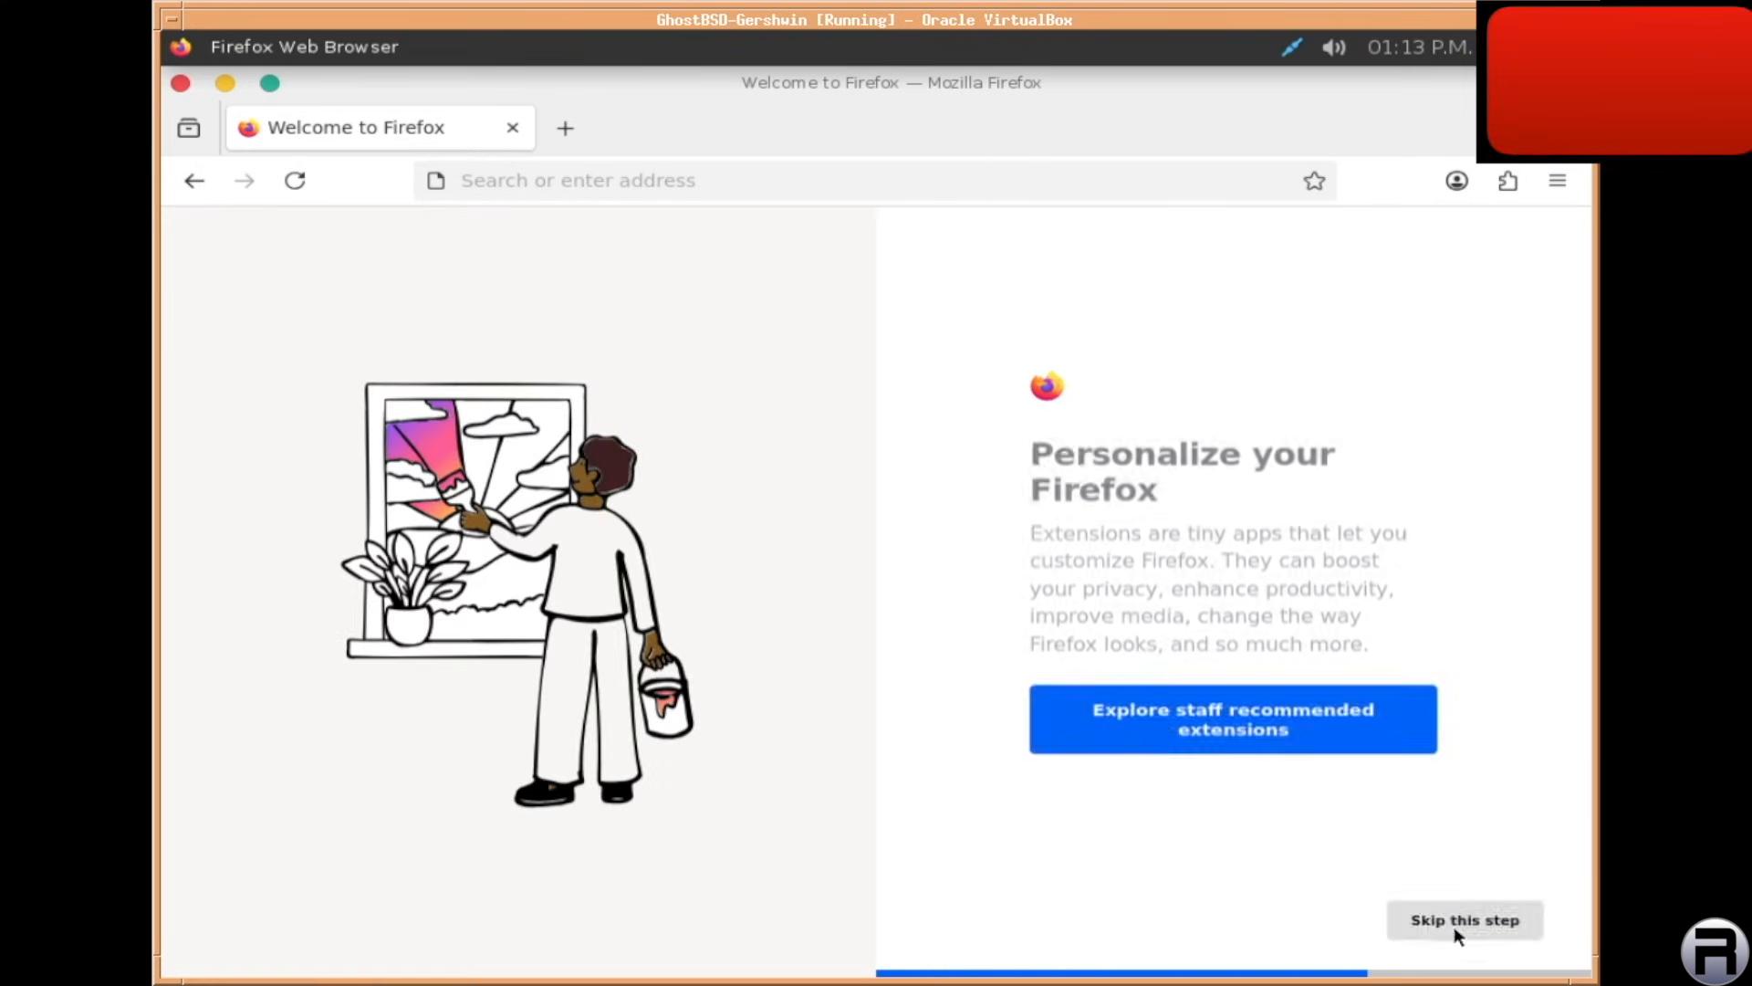
click(1464, 920)
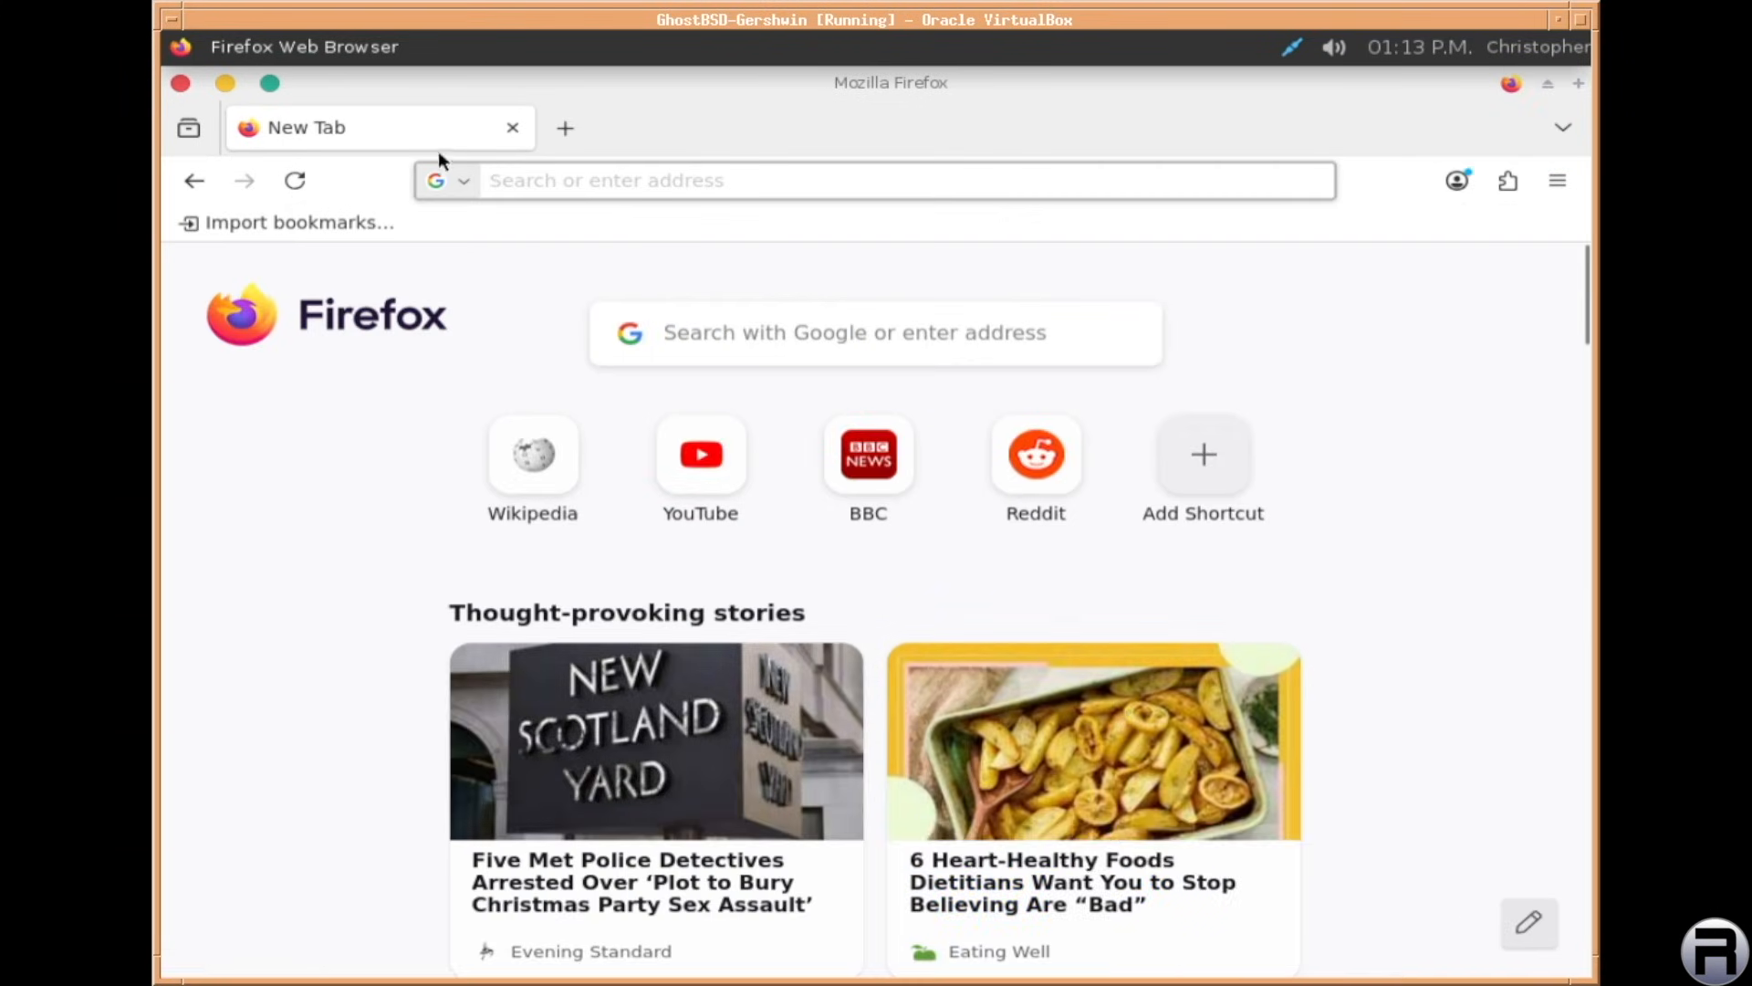
mouse_move(513, 128)
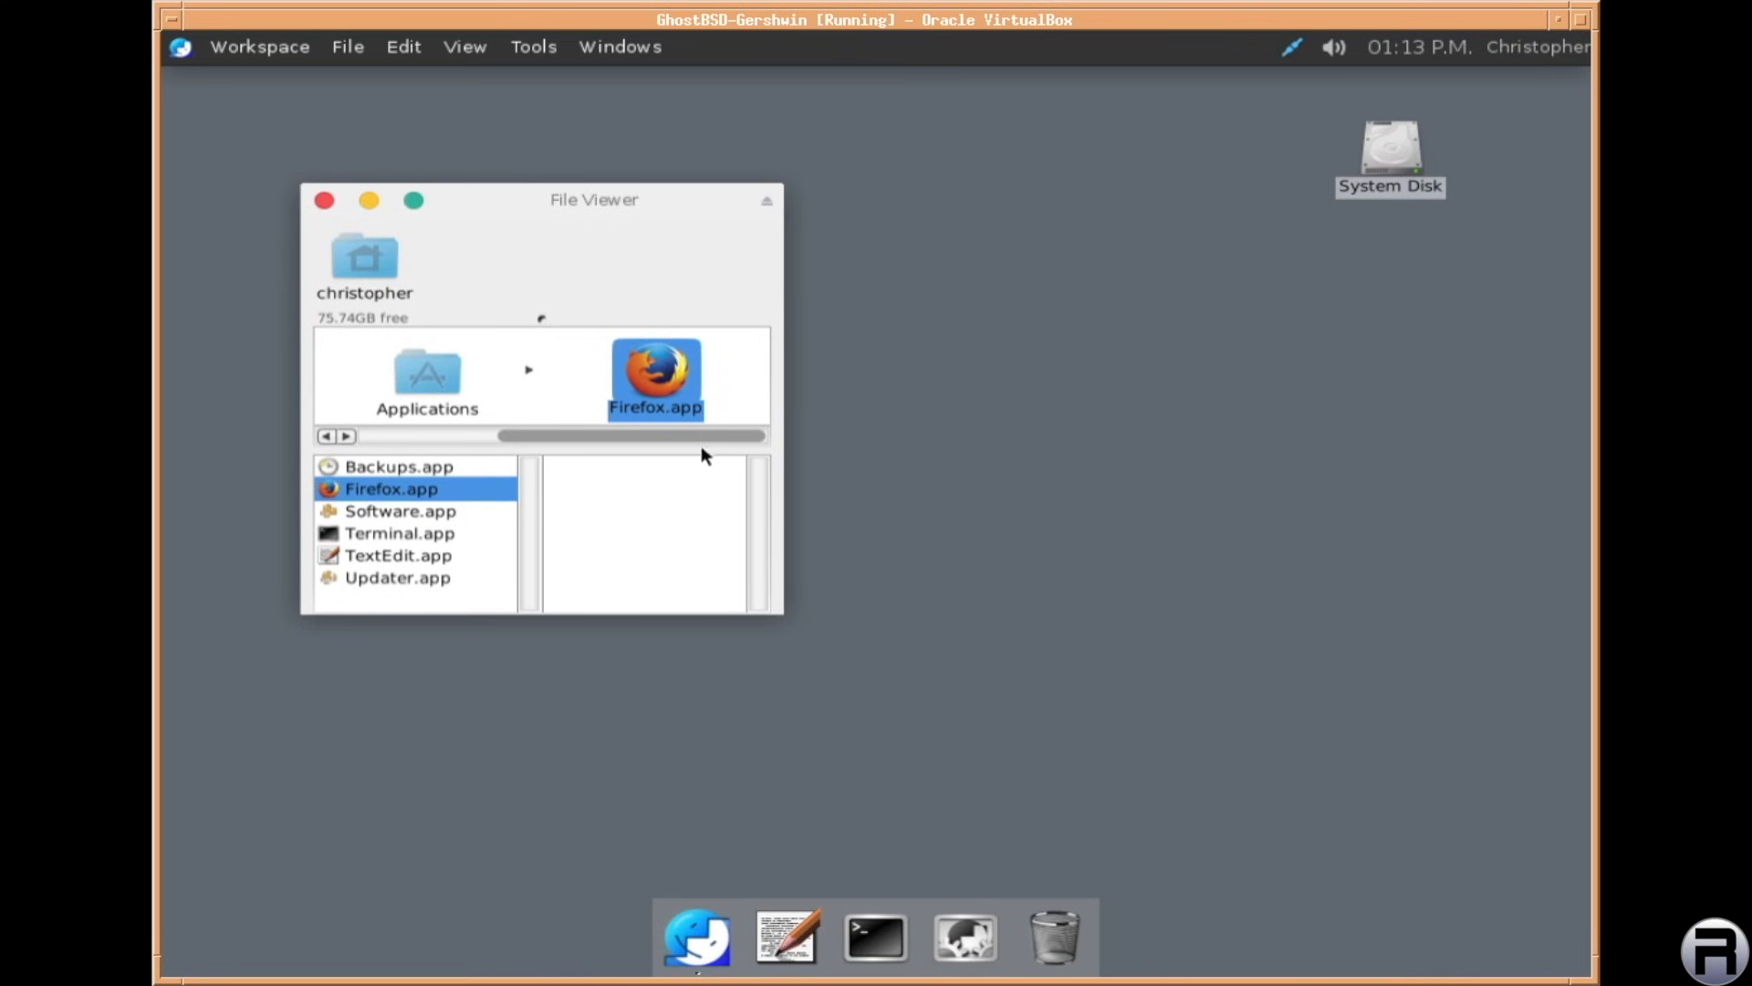
mouse_move(385, 524)
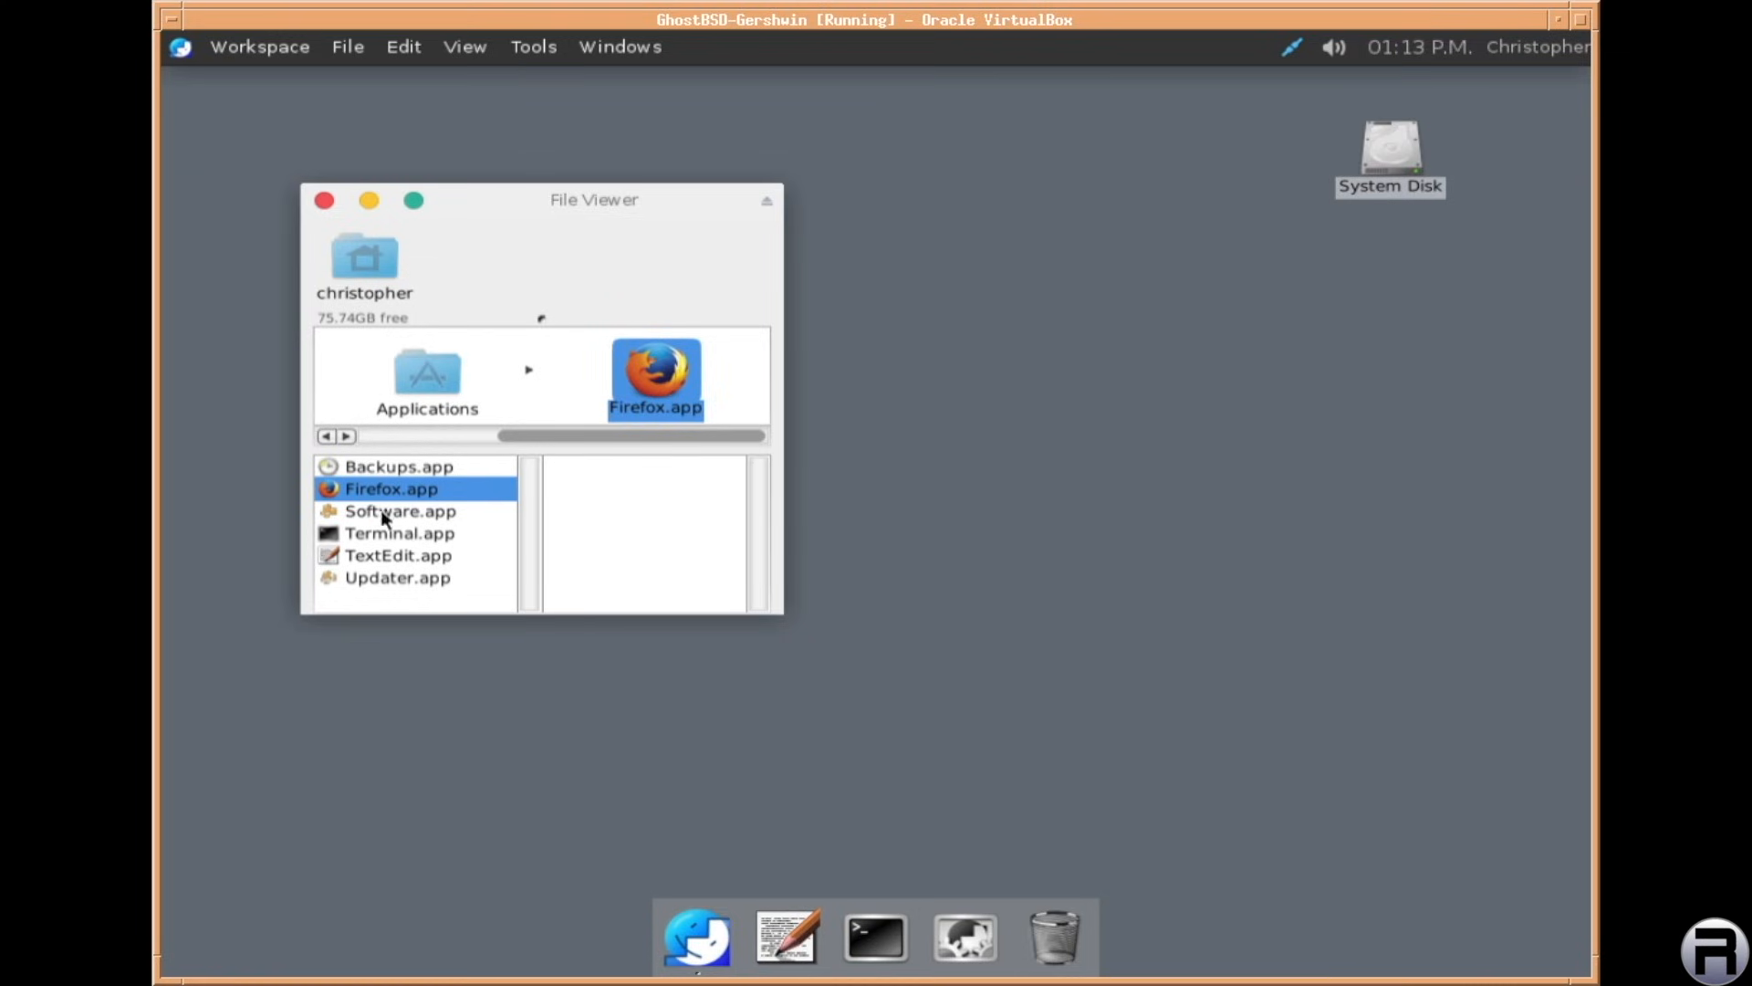
Add Firefox, Software, Updater and Backups from the Applications folder to the dock
click(398, 511)
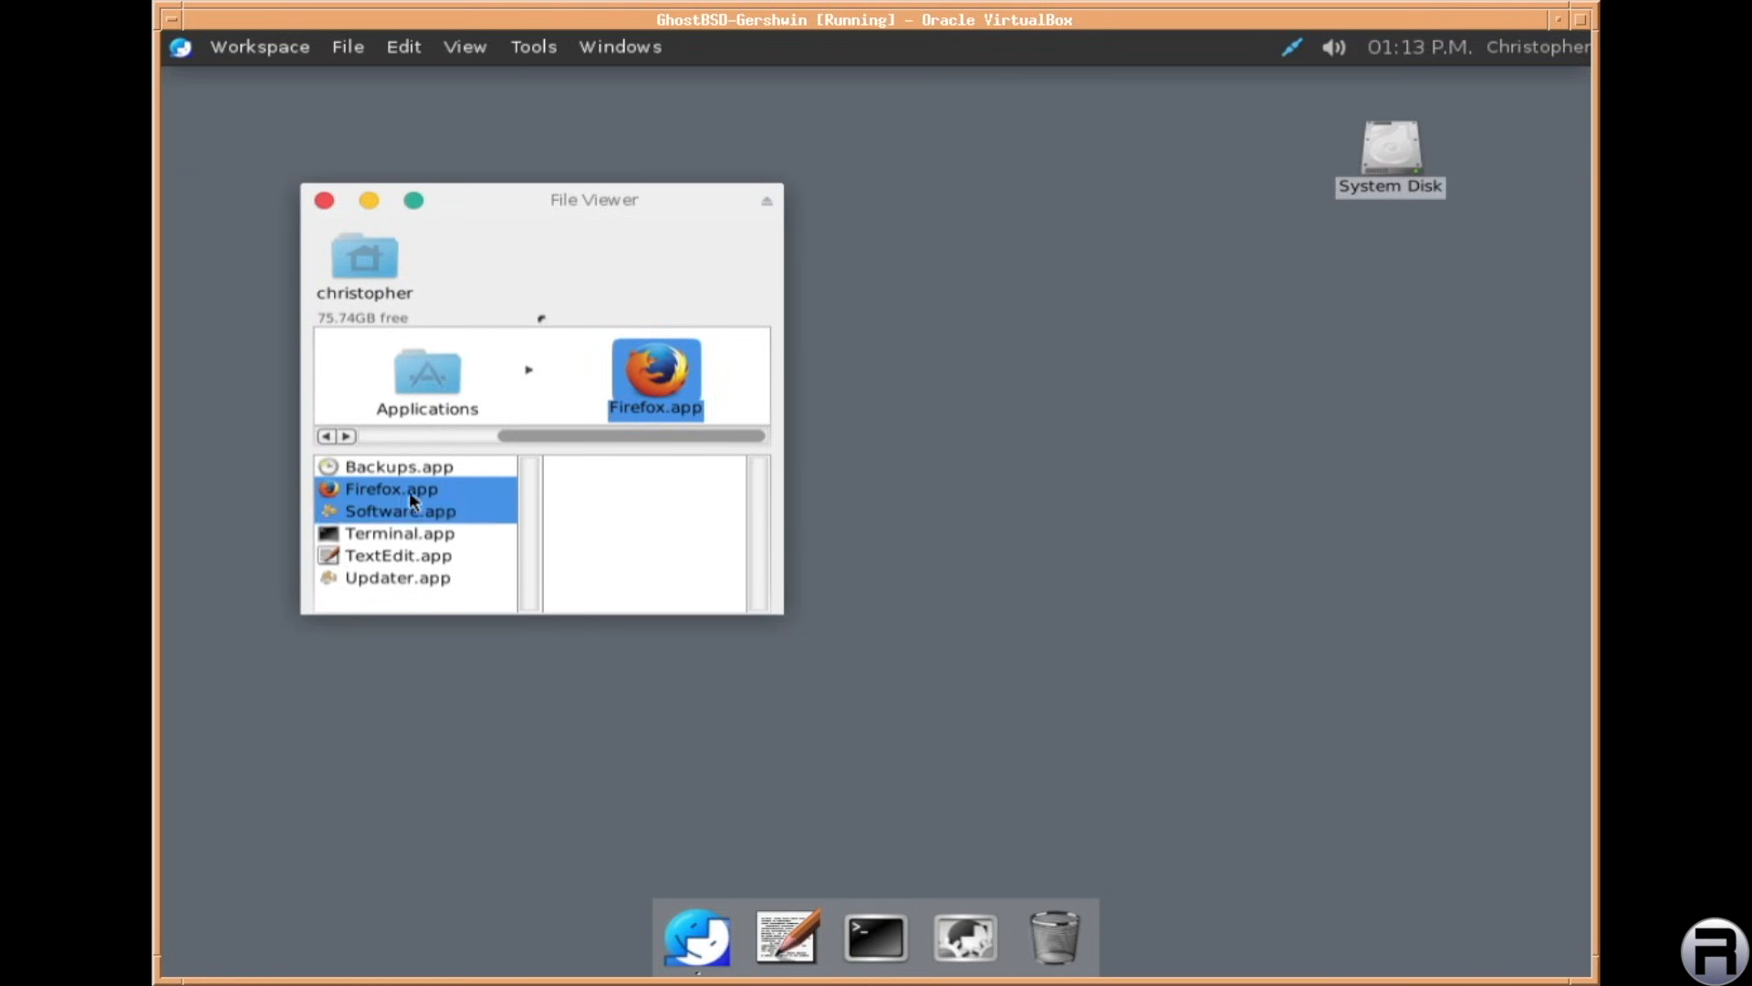
click(390, 489)
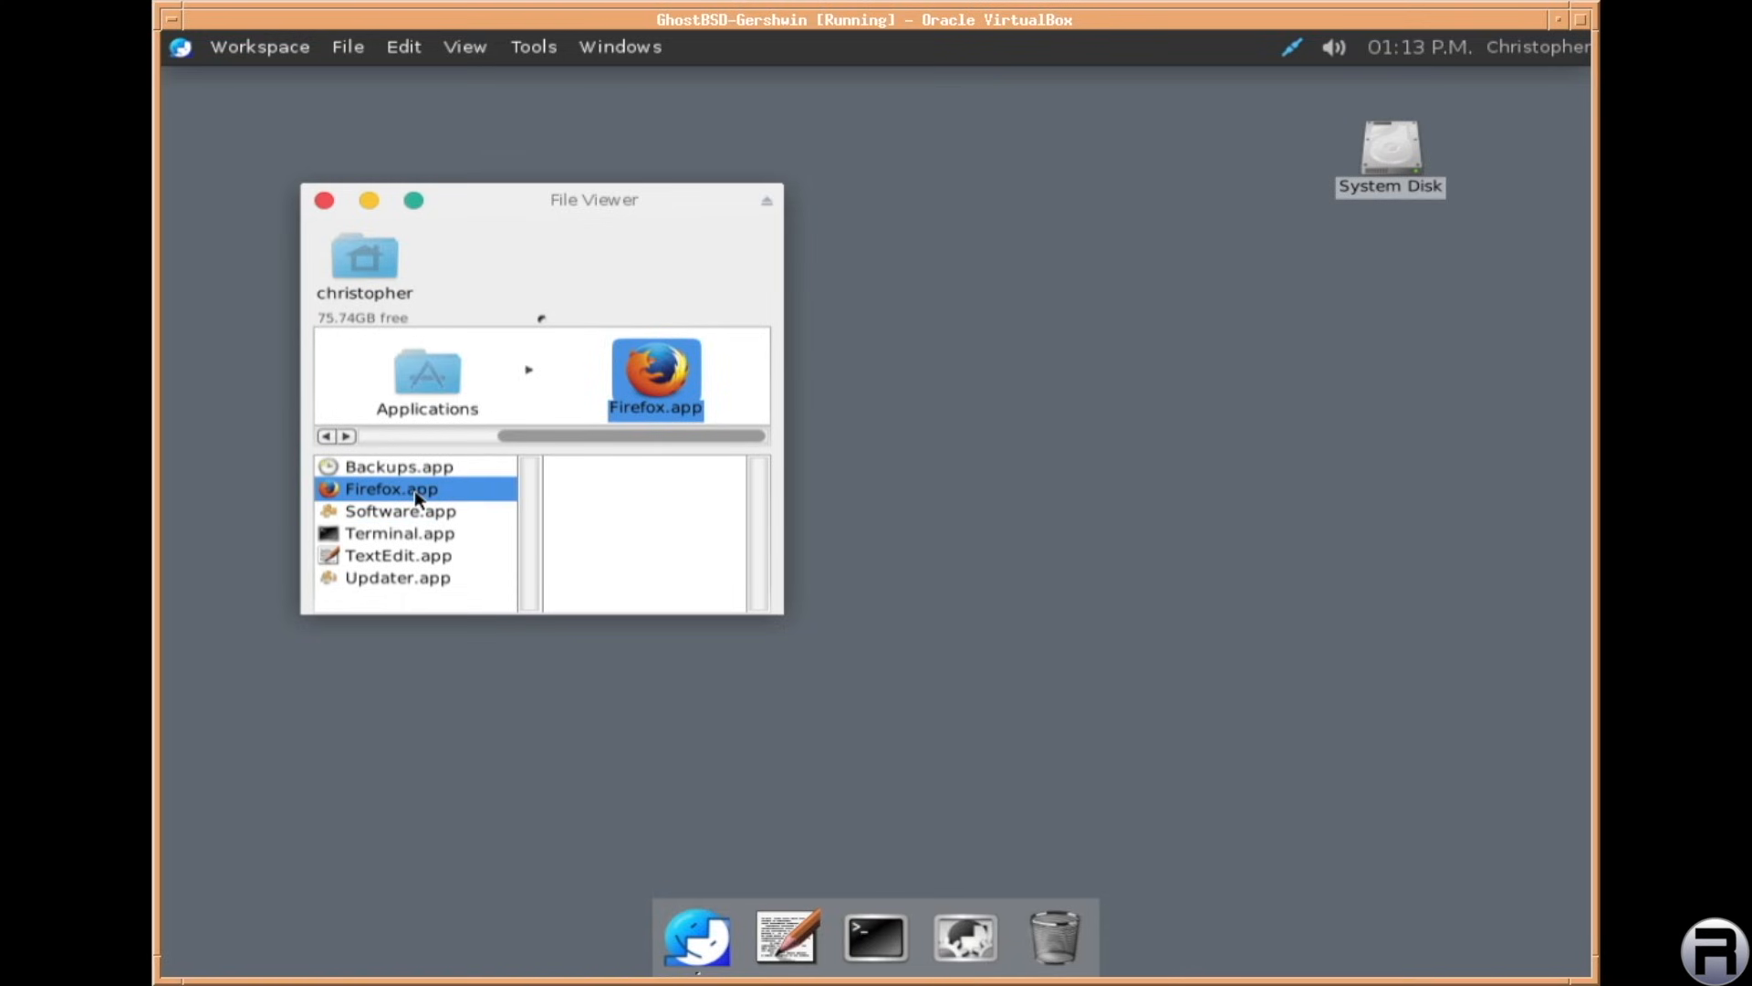
mouse_move(641, 498)
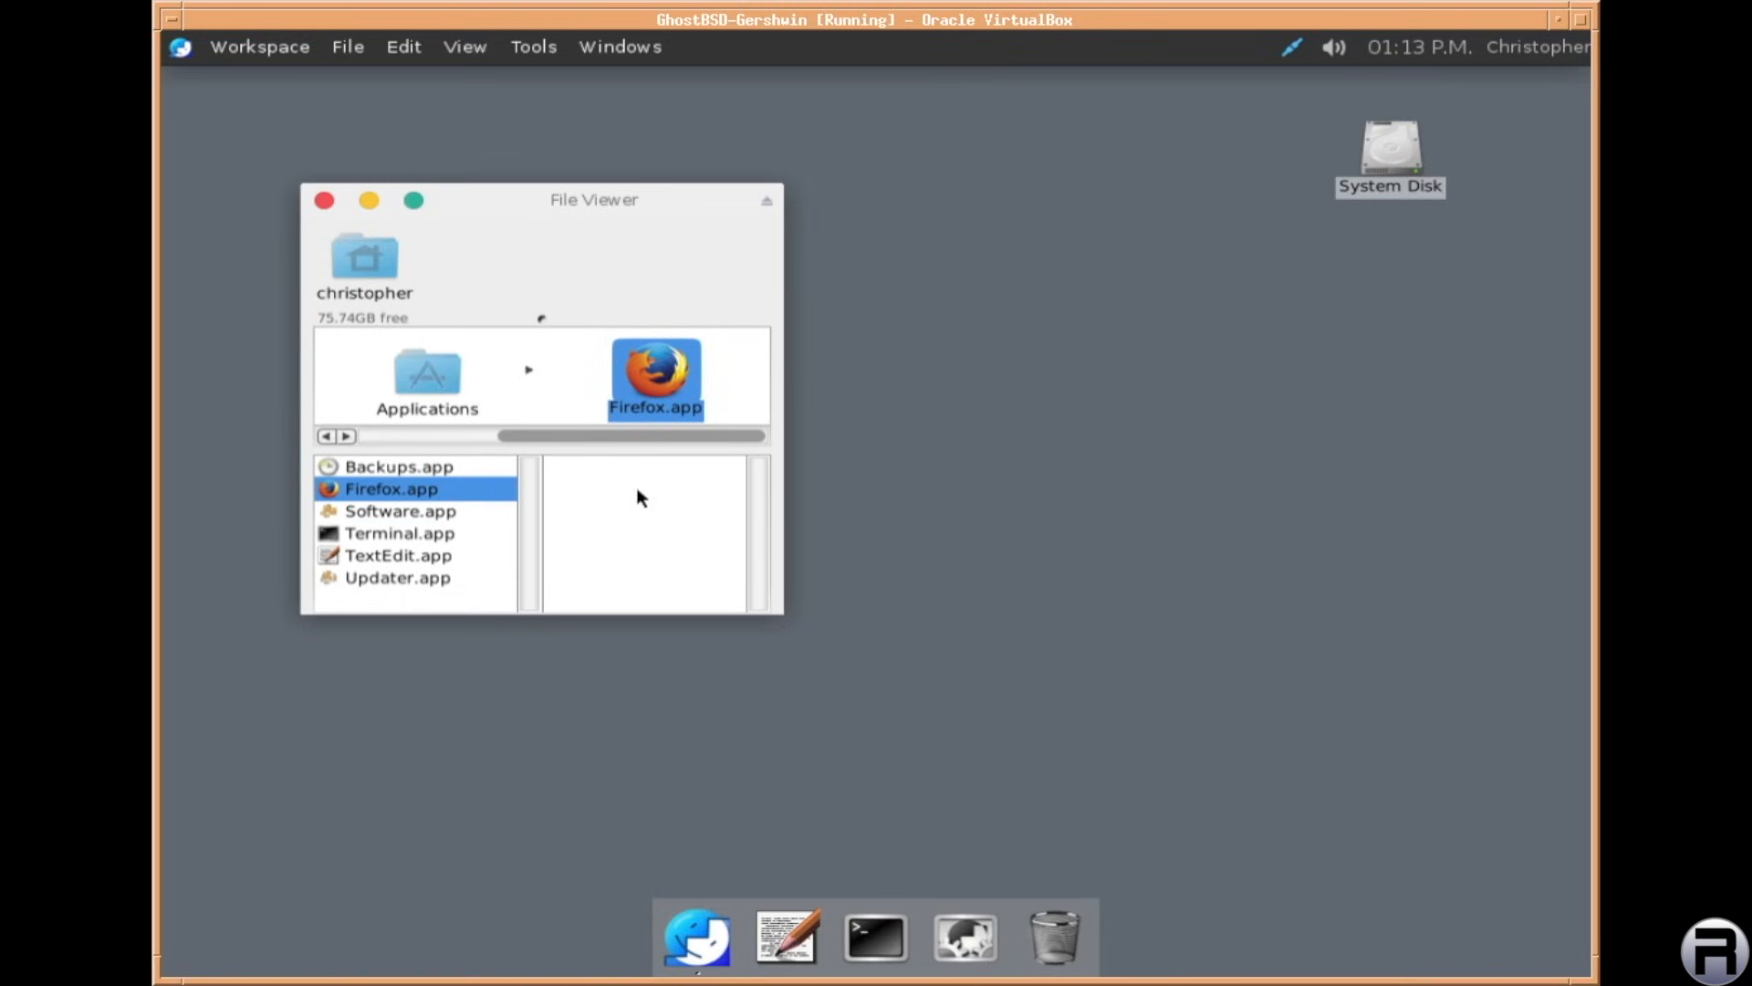
mouse_move(635, 378)
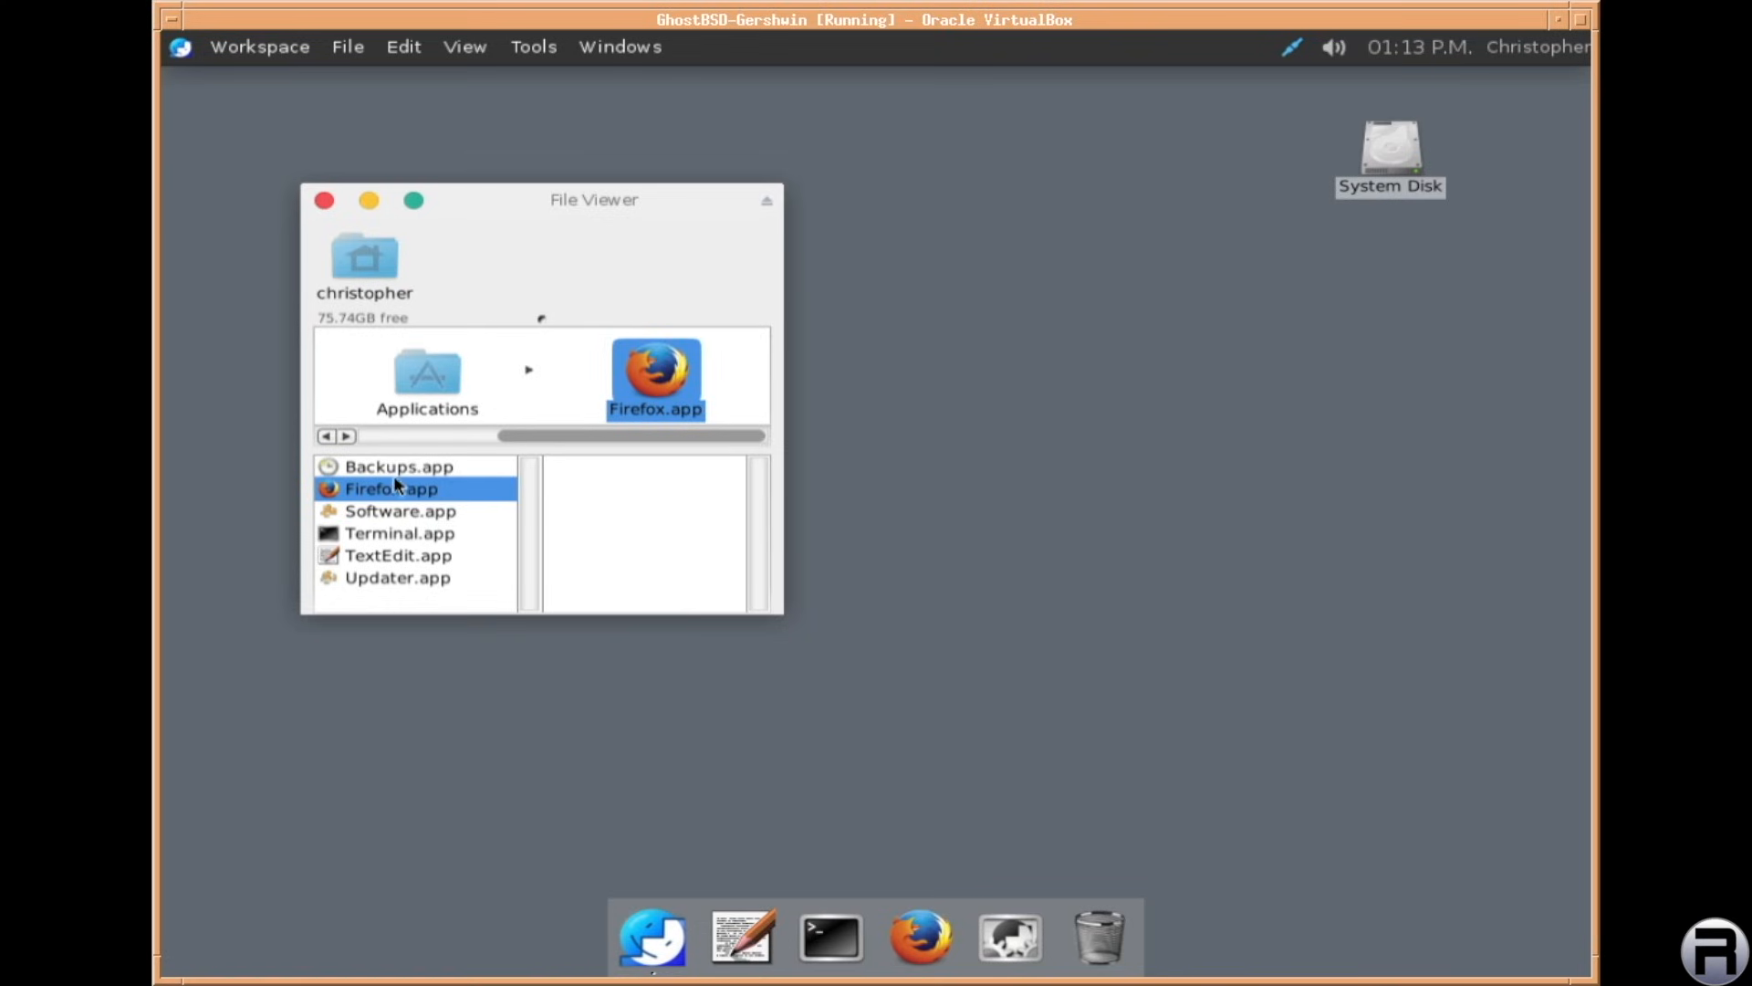
click(400, 511)
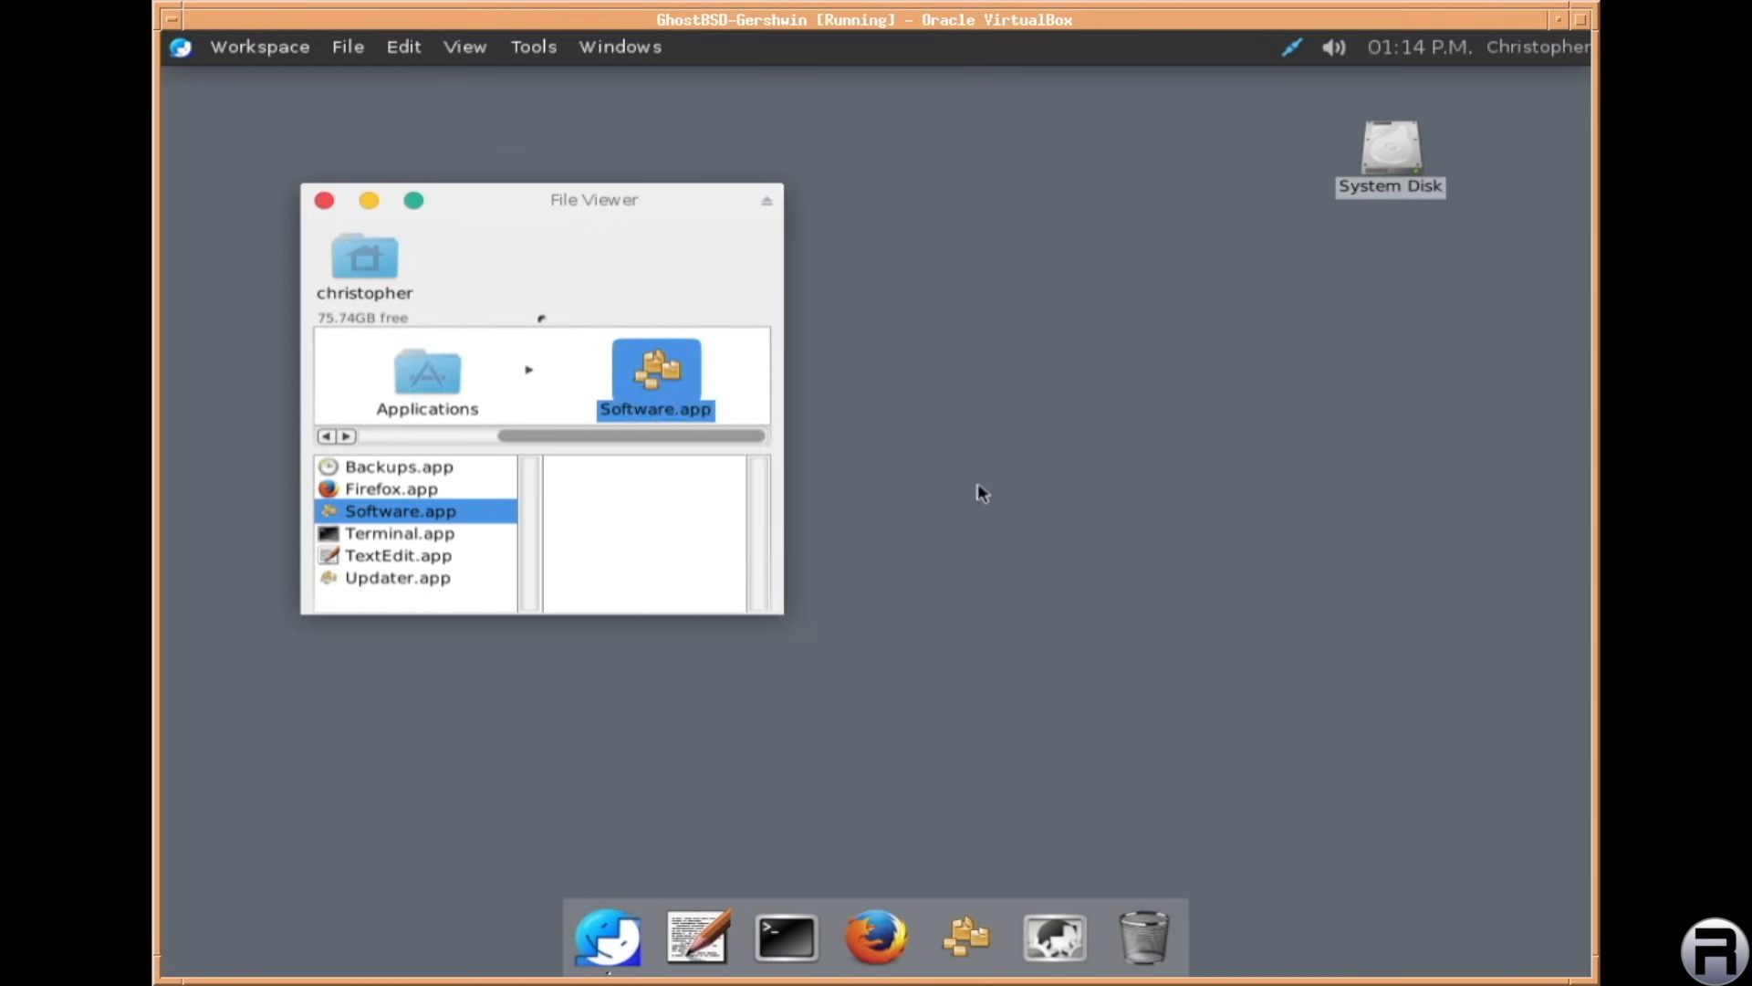
click(400, 533)
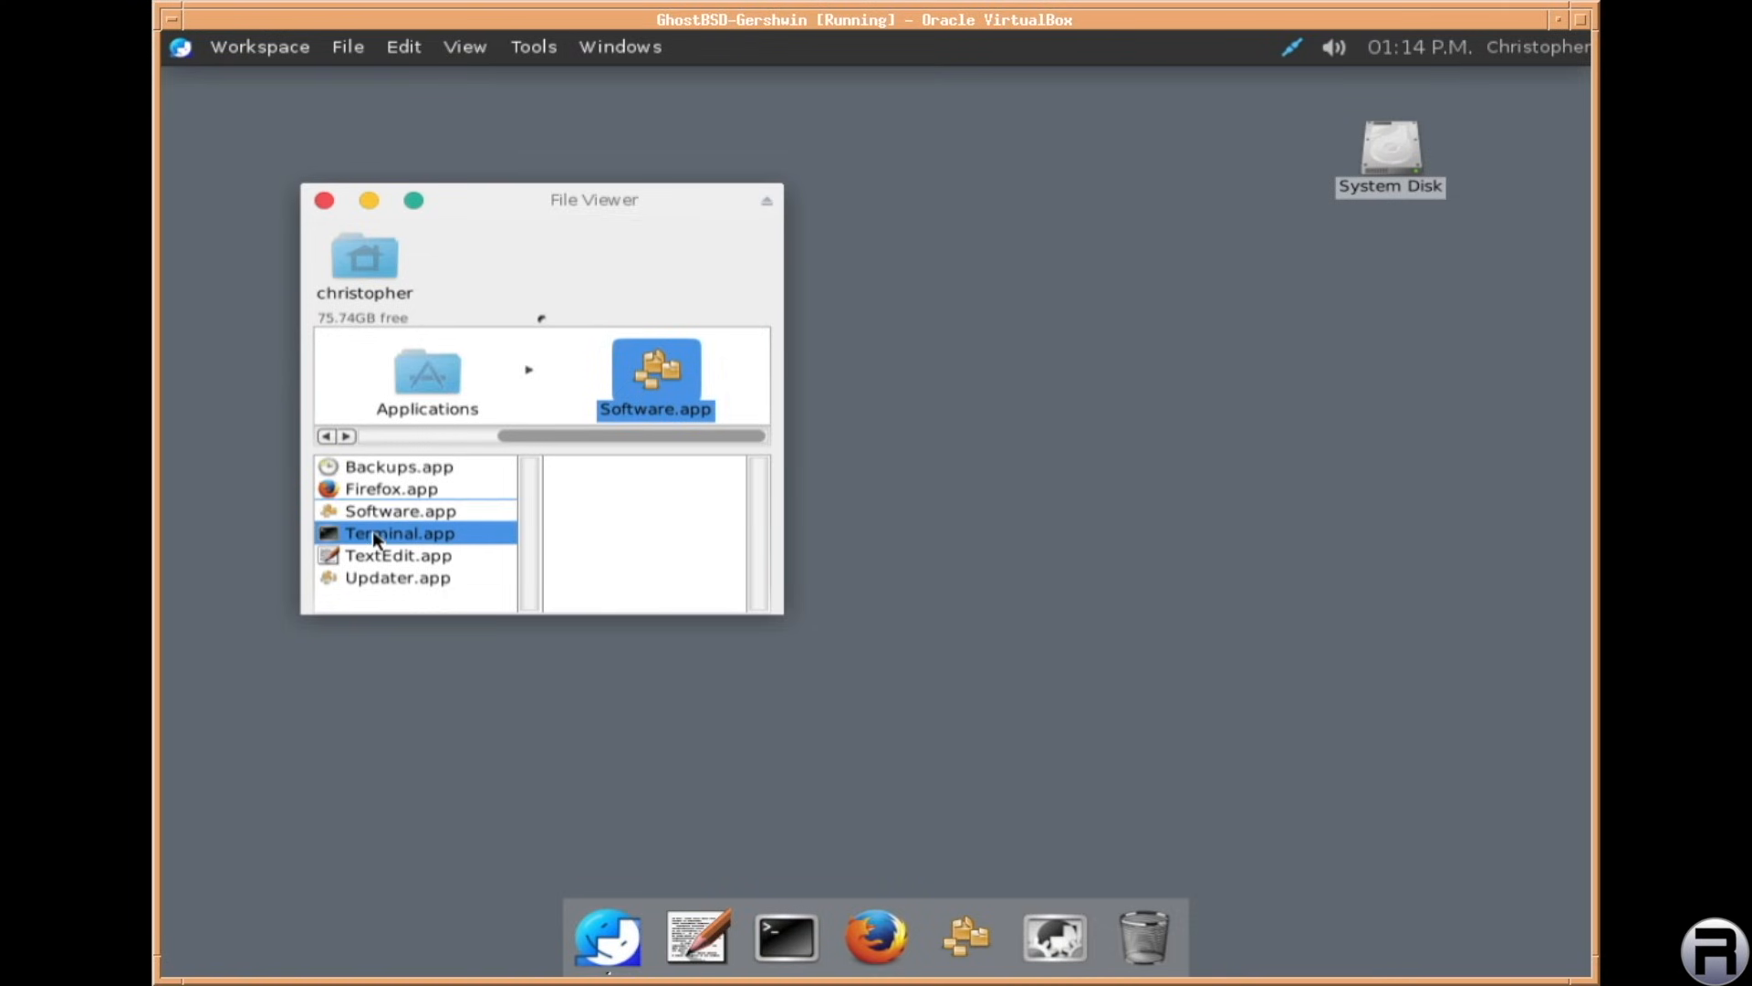
click(398, 554)
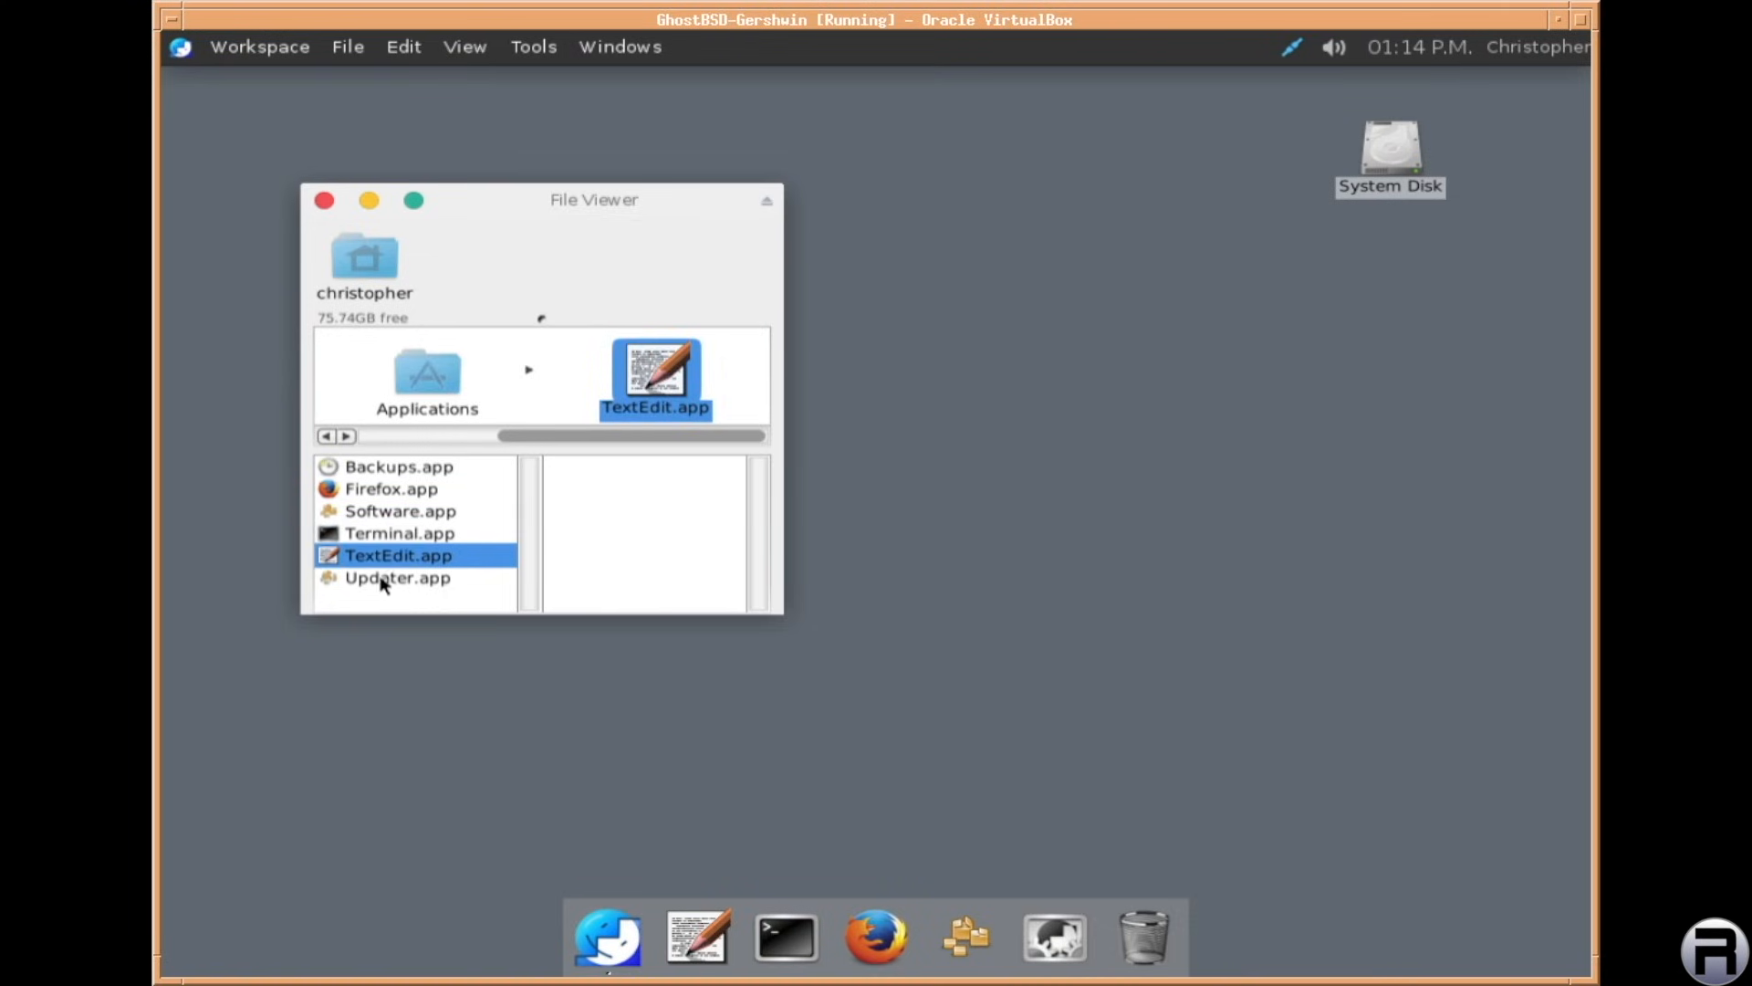
click(396, 577)
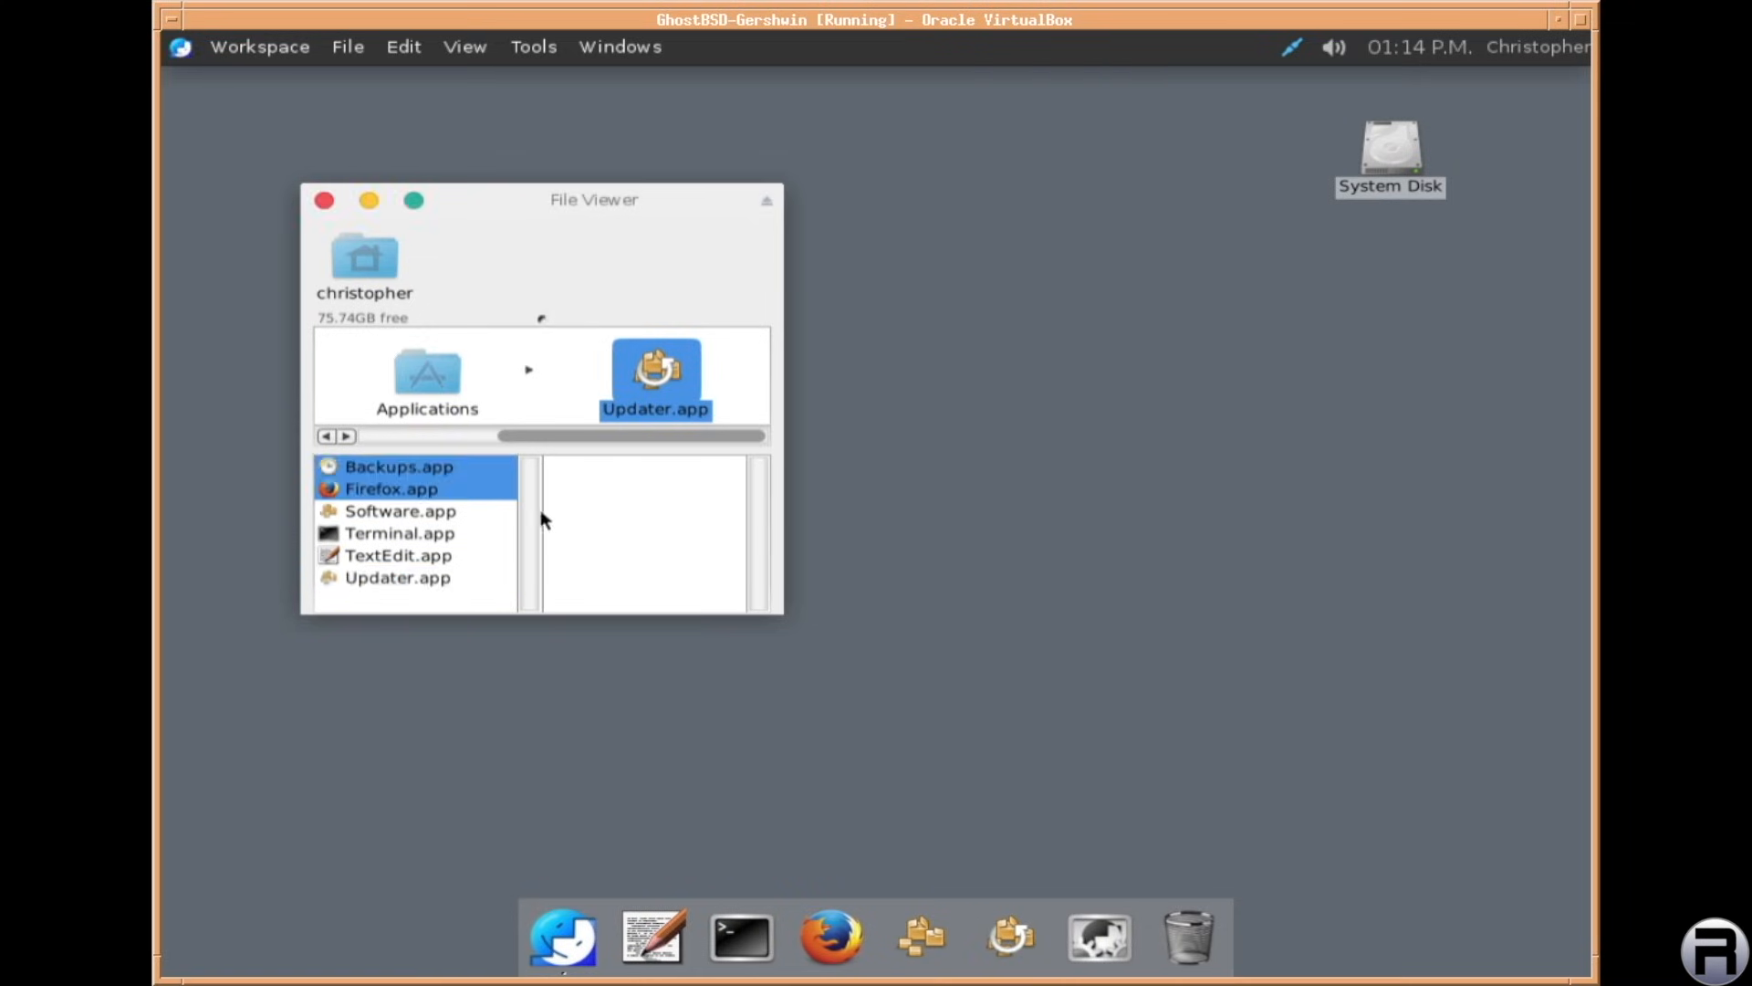
click(400, 465)
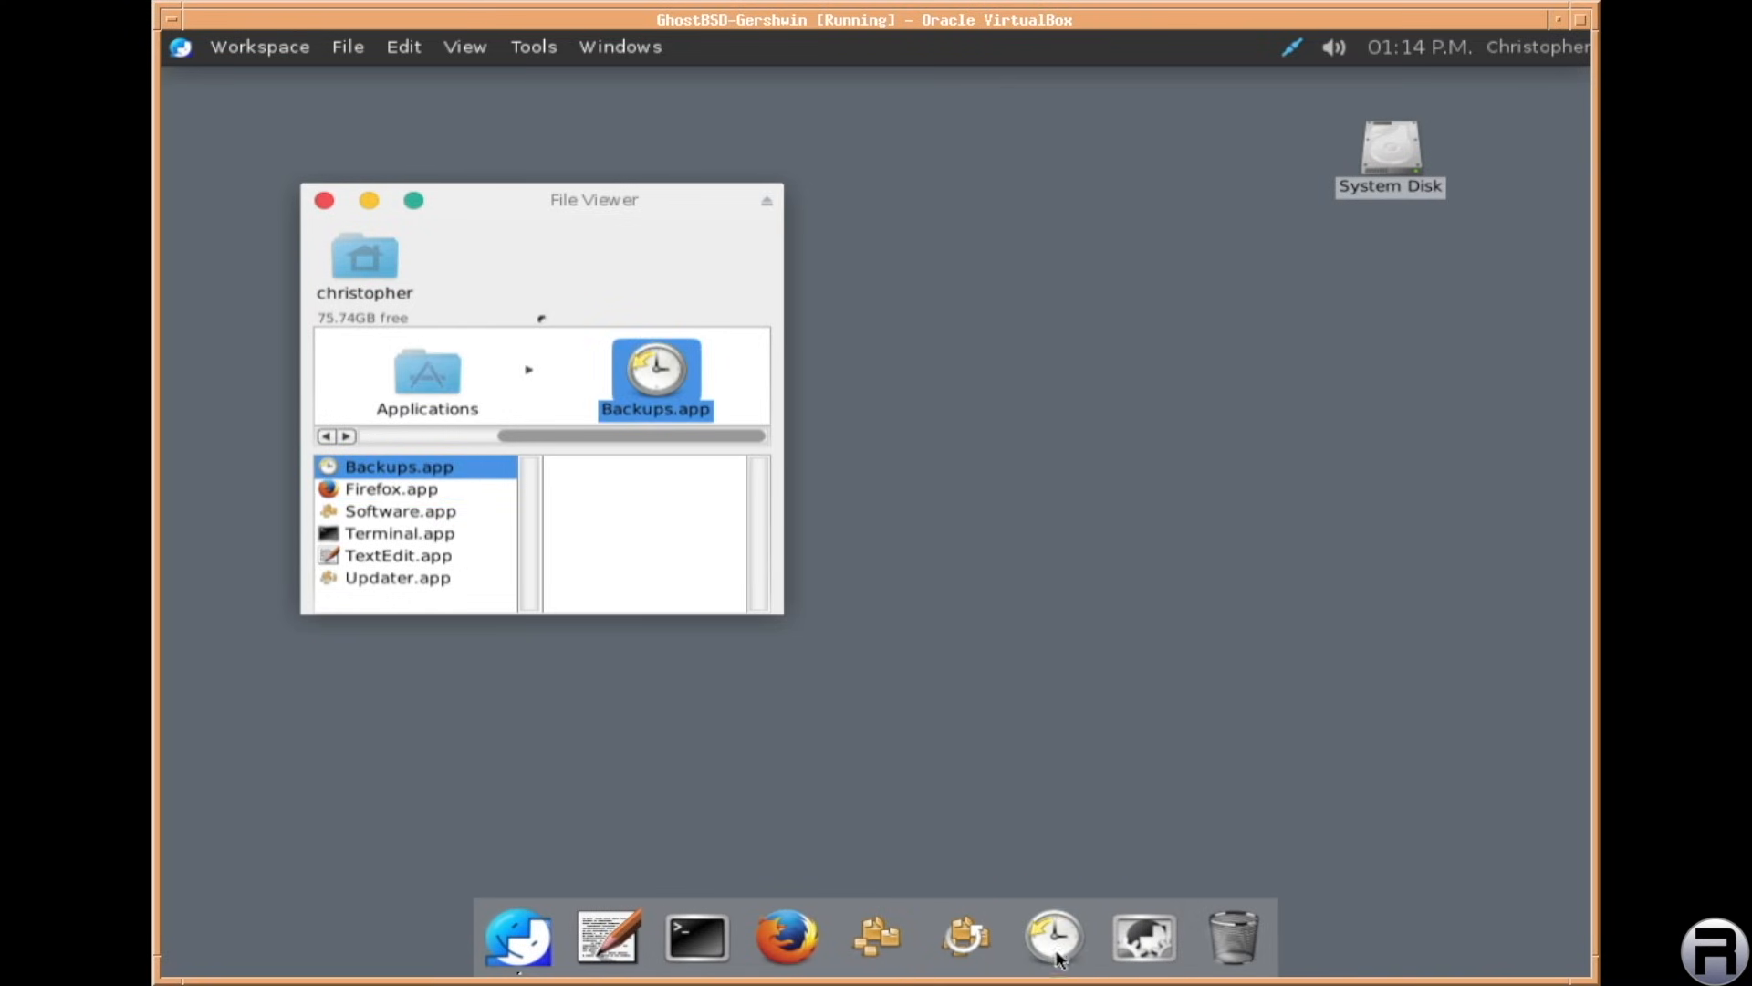
mouse_move(378, 504)
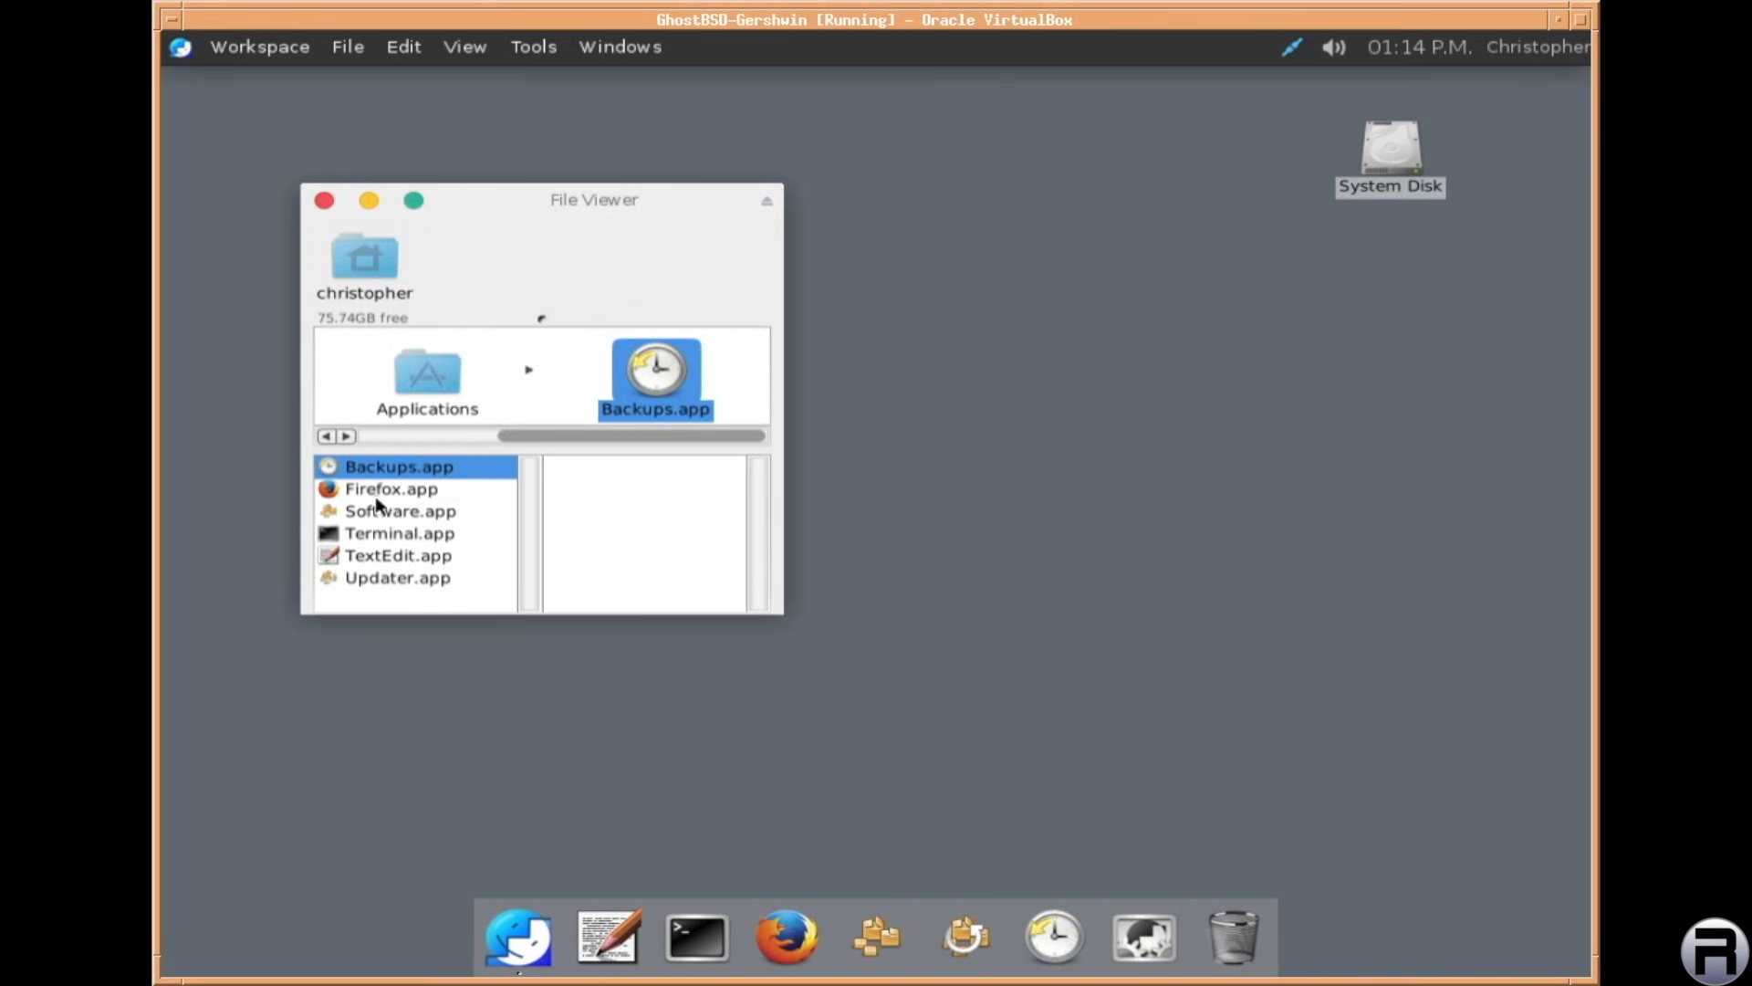
Browse the home folder's Downloads, then close the File Viewer window
click(427, 374)
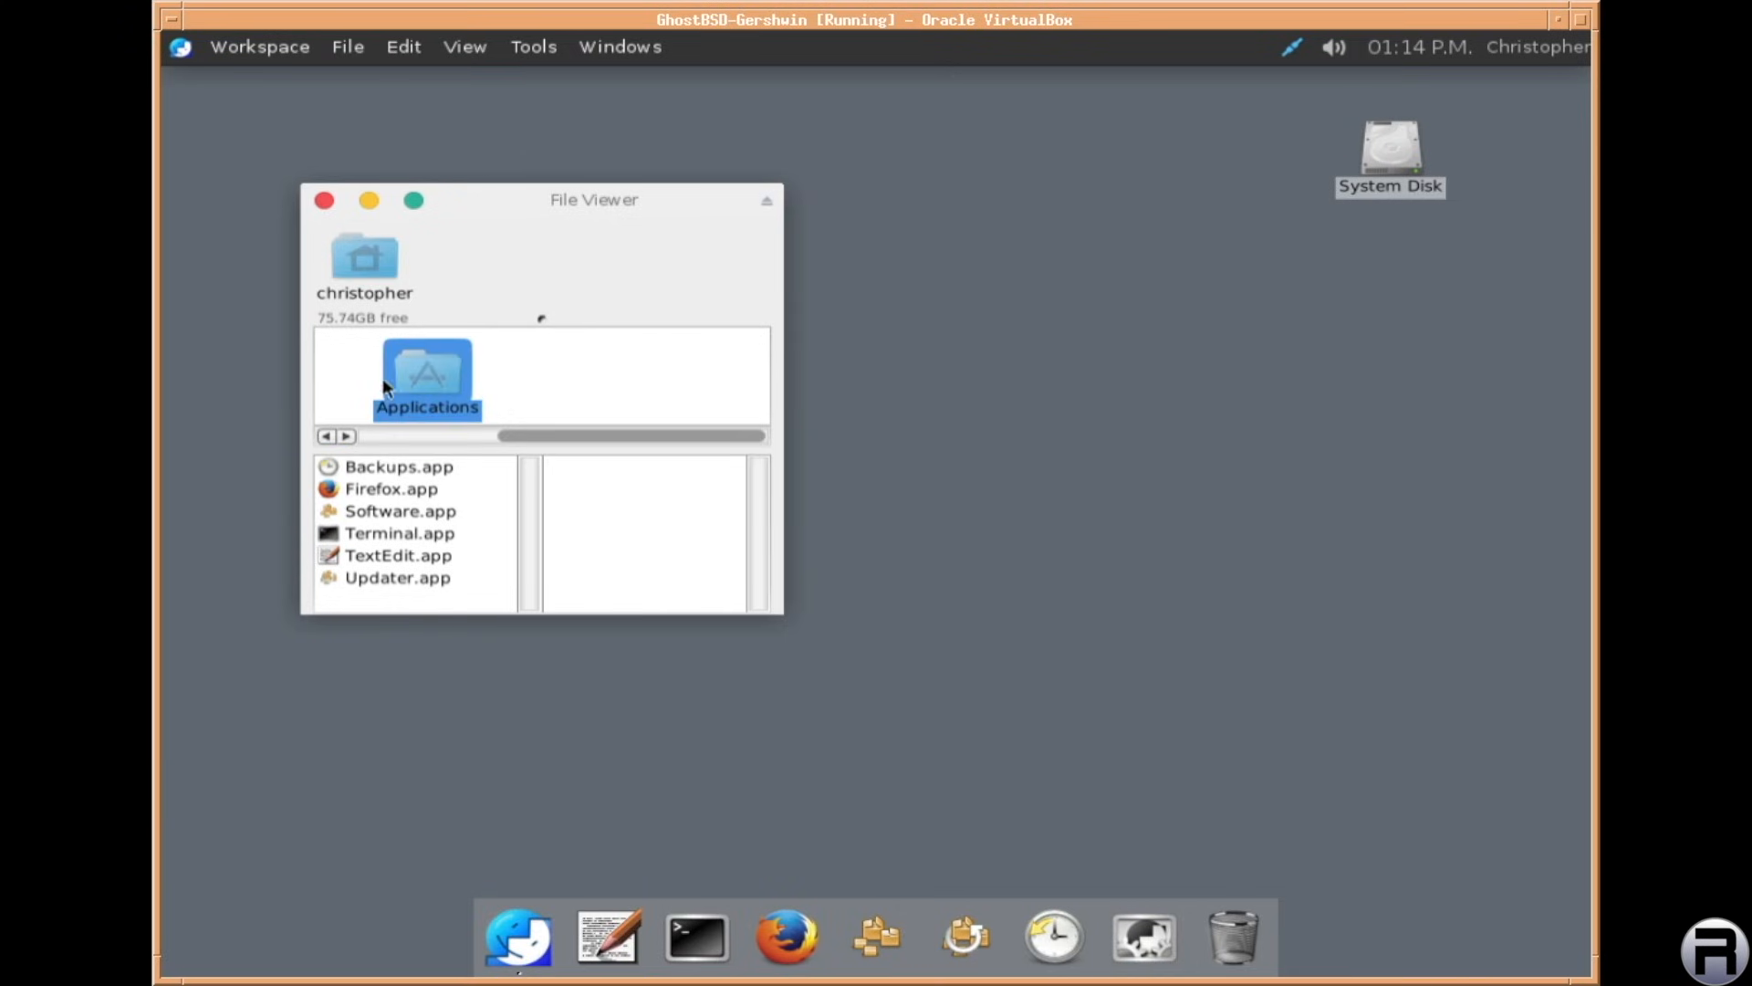
click(364, 257)
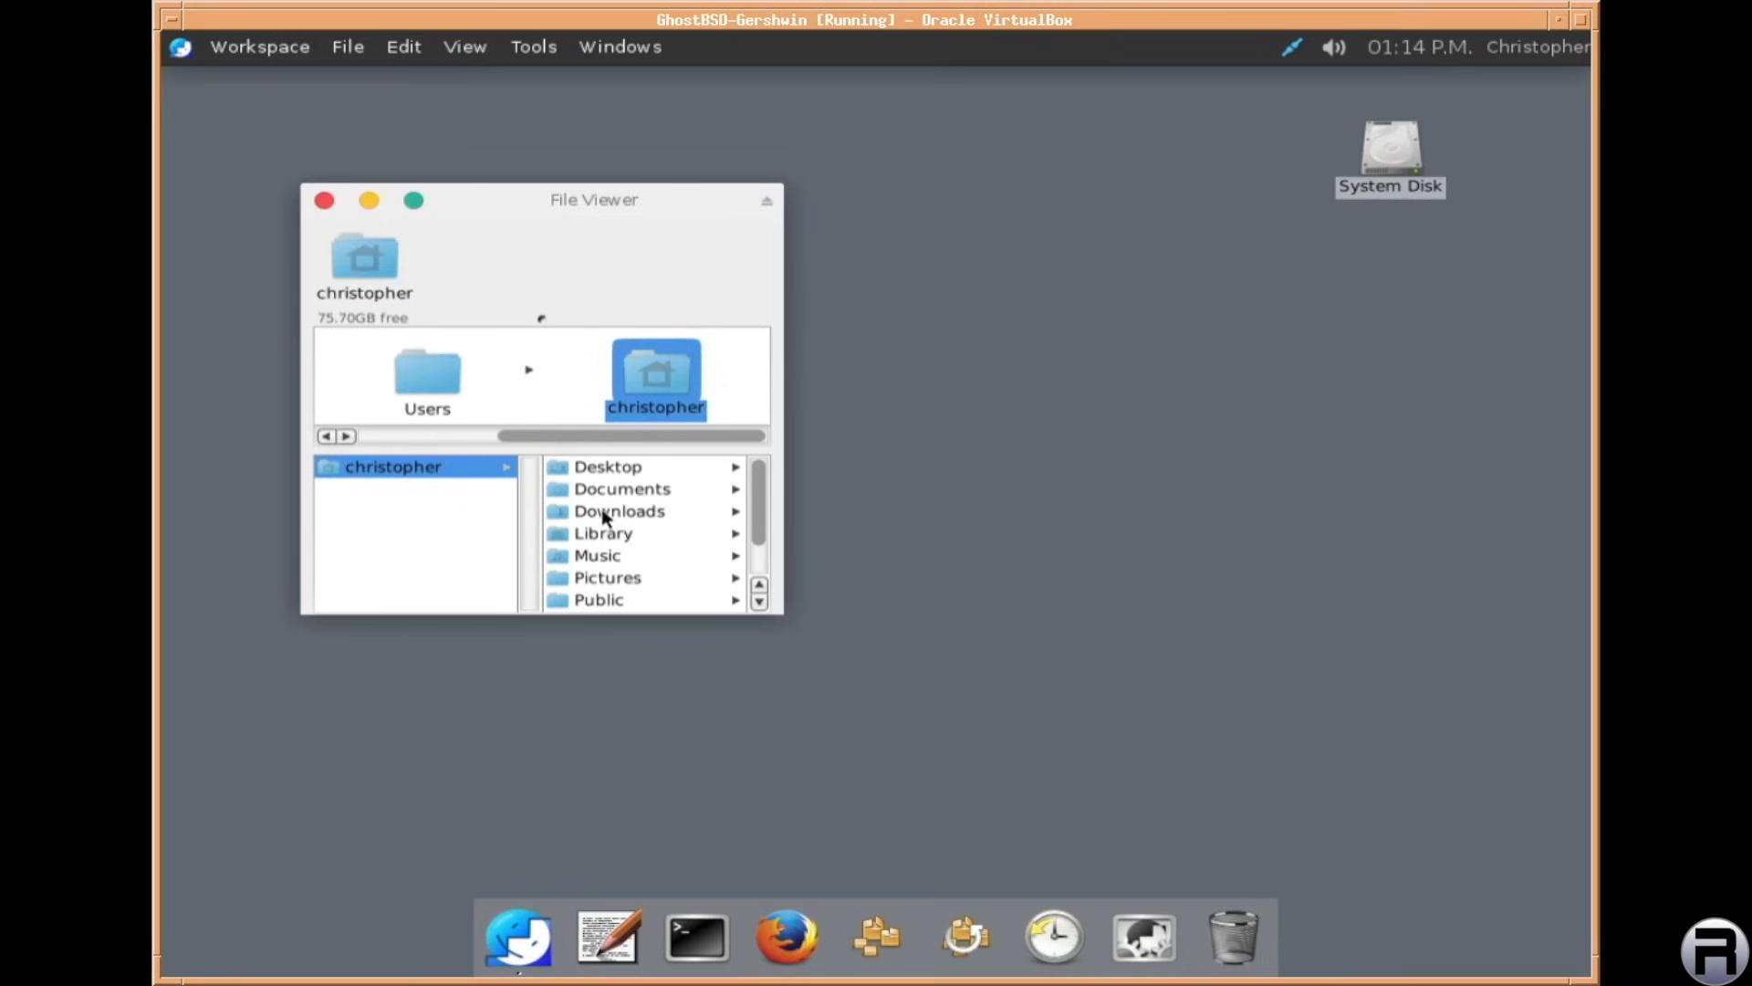
click(619, 511)
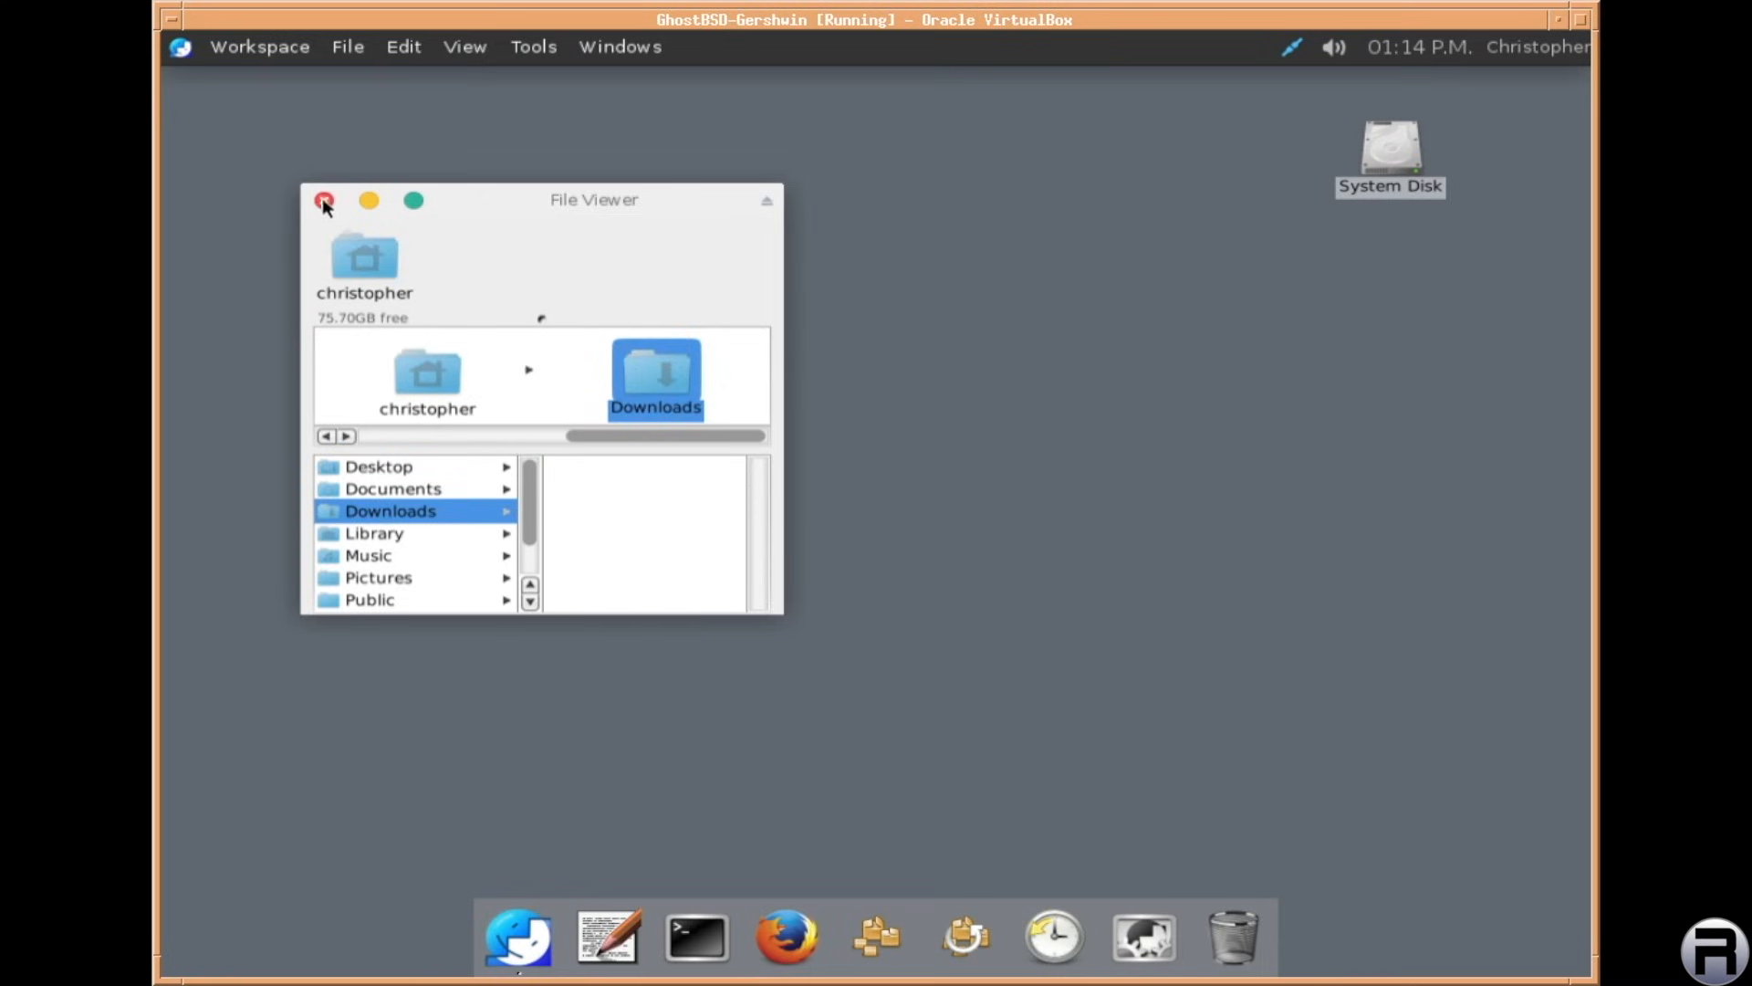
click(325, 201)
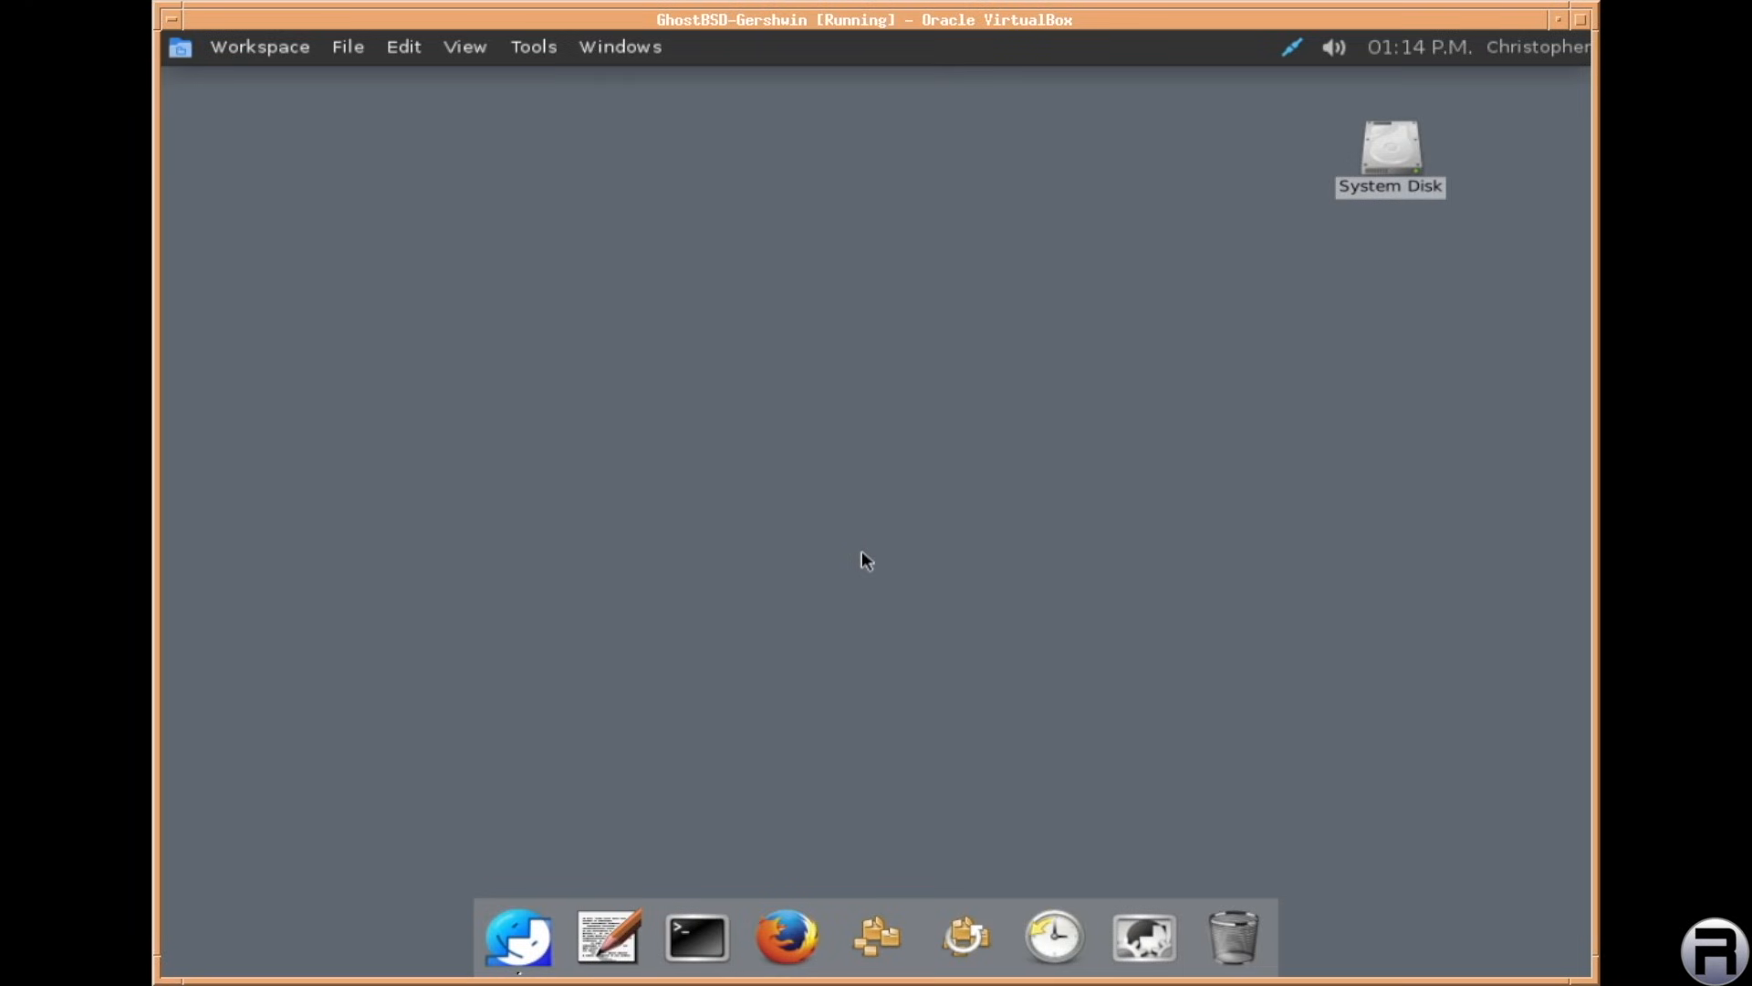
mouse_move(863, 953)
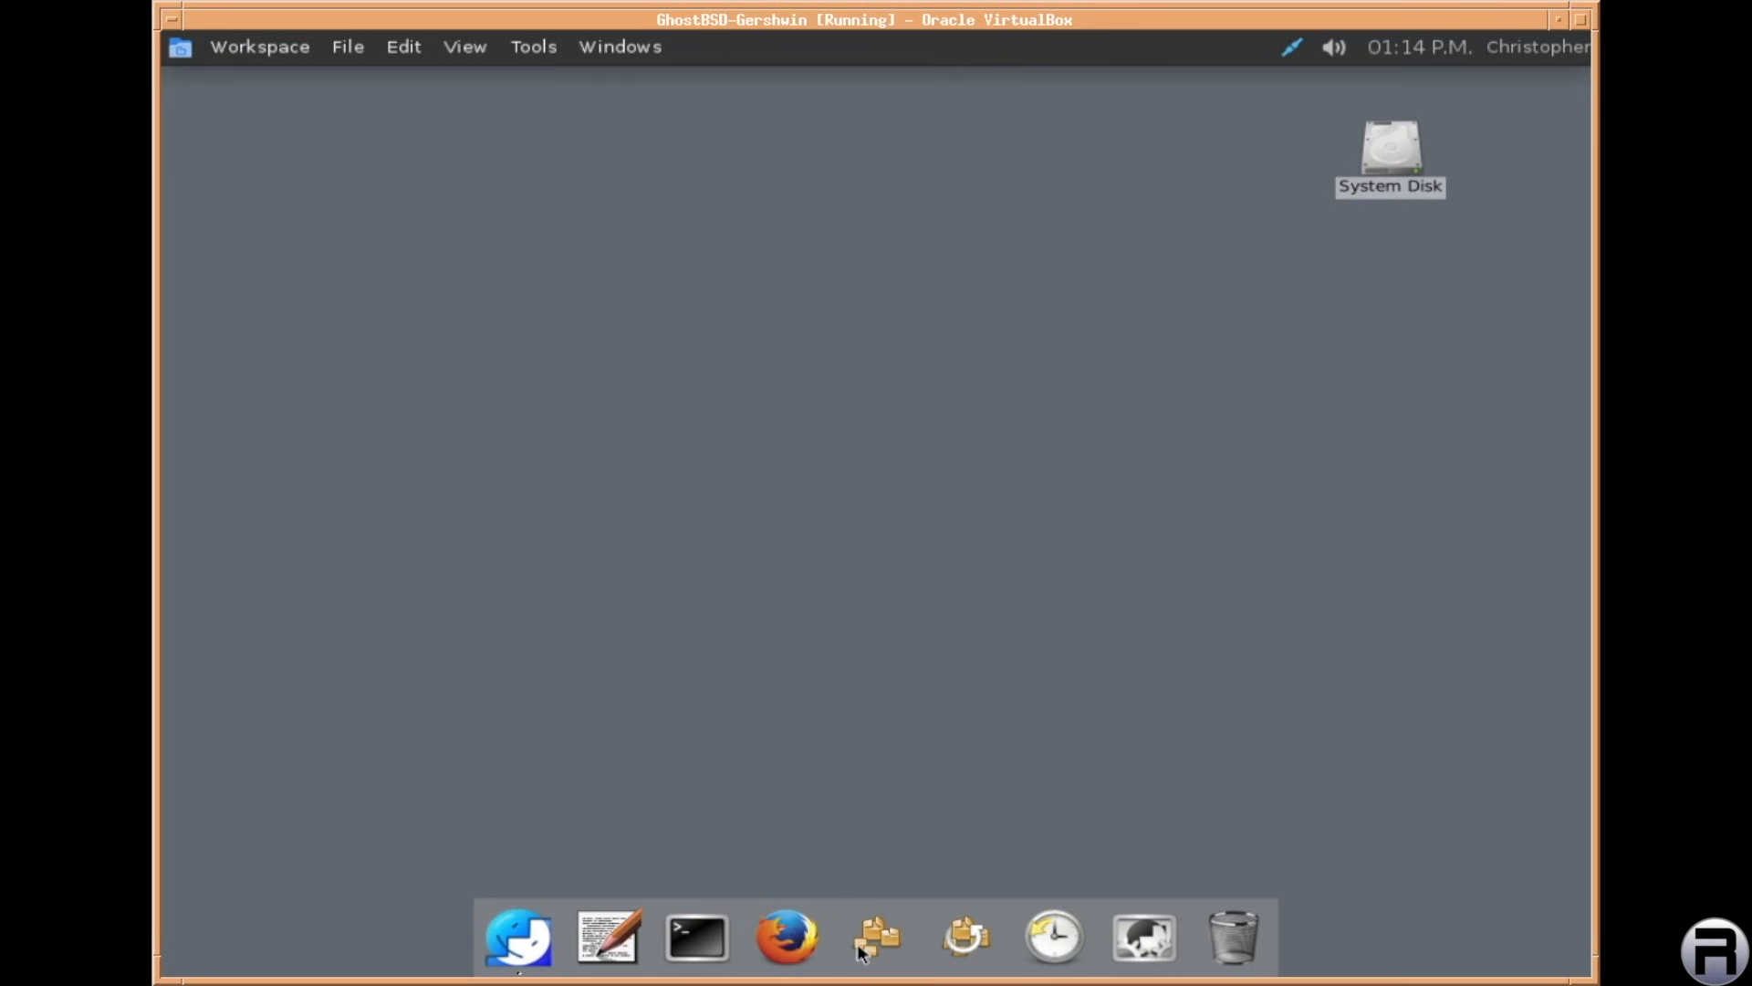
click(878, 936)
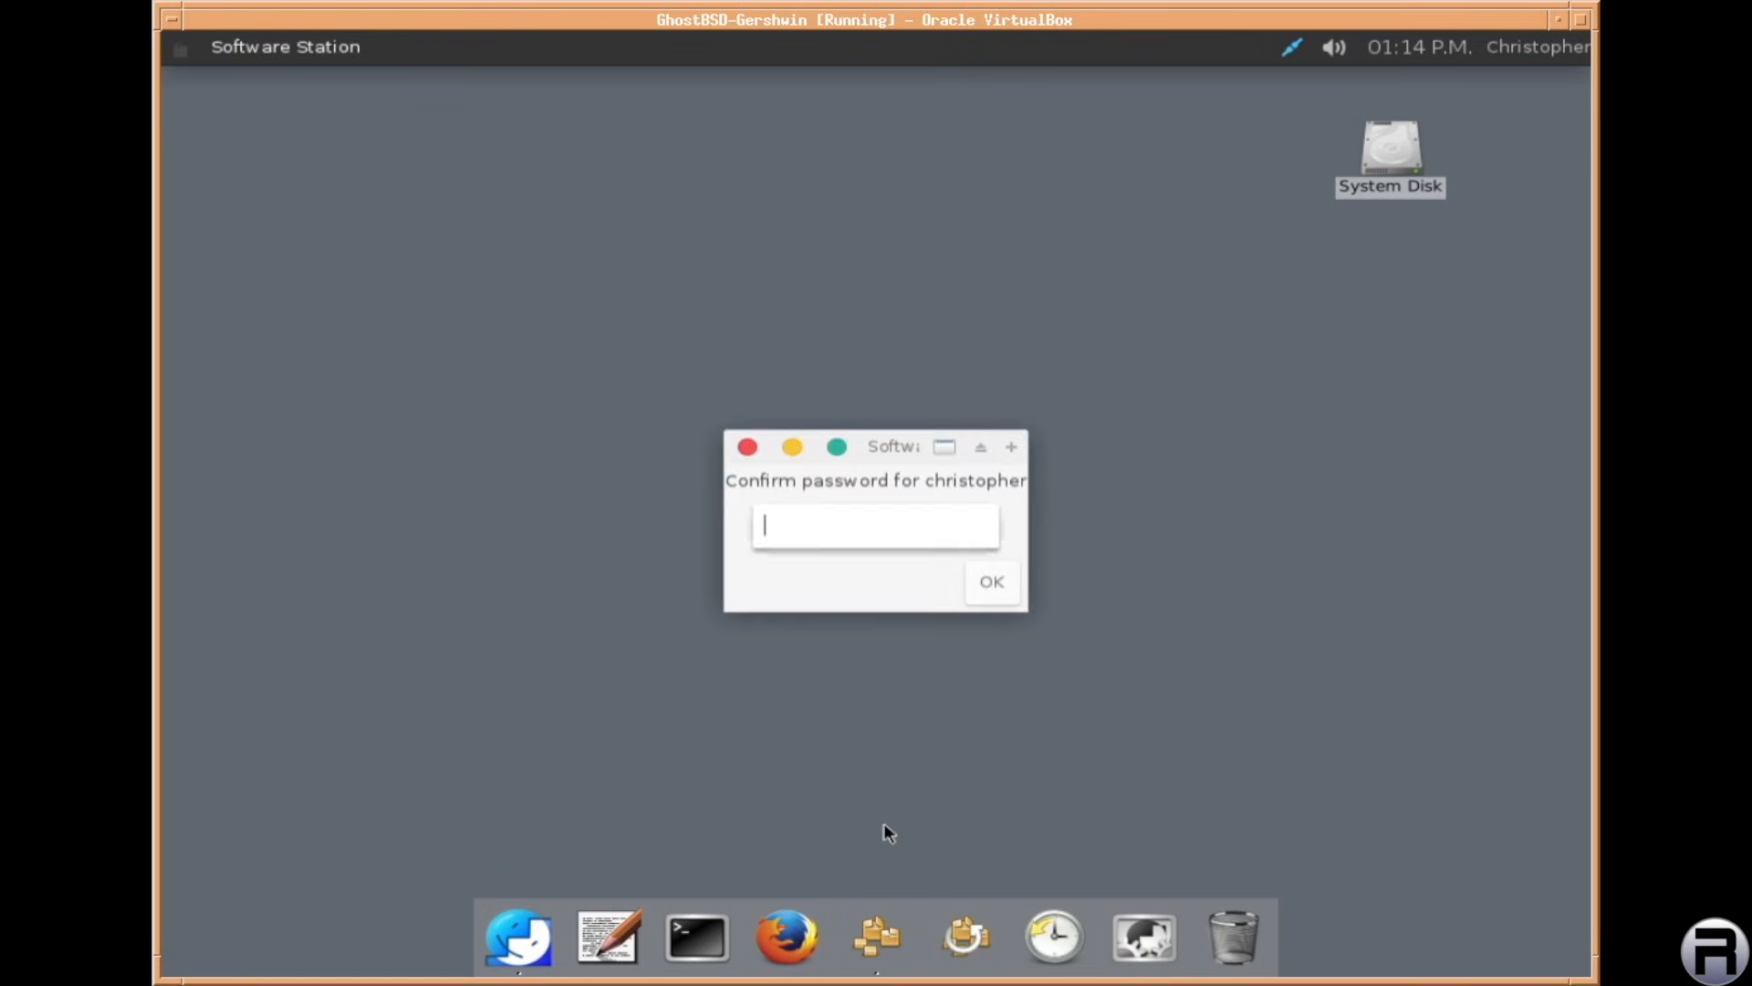
text(•)
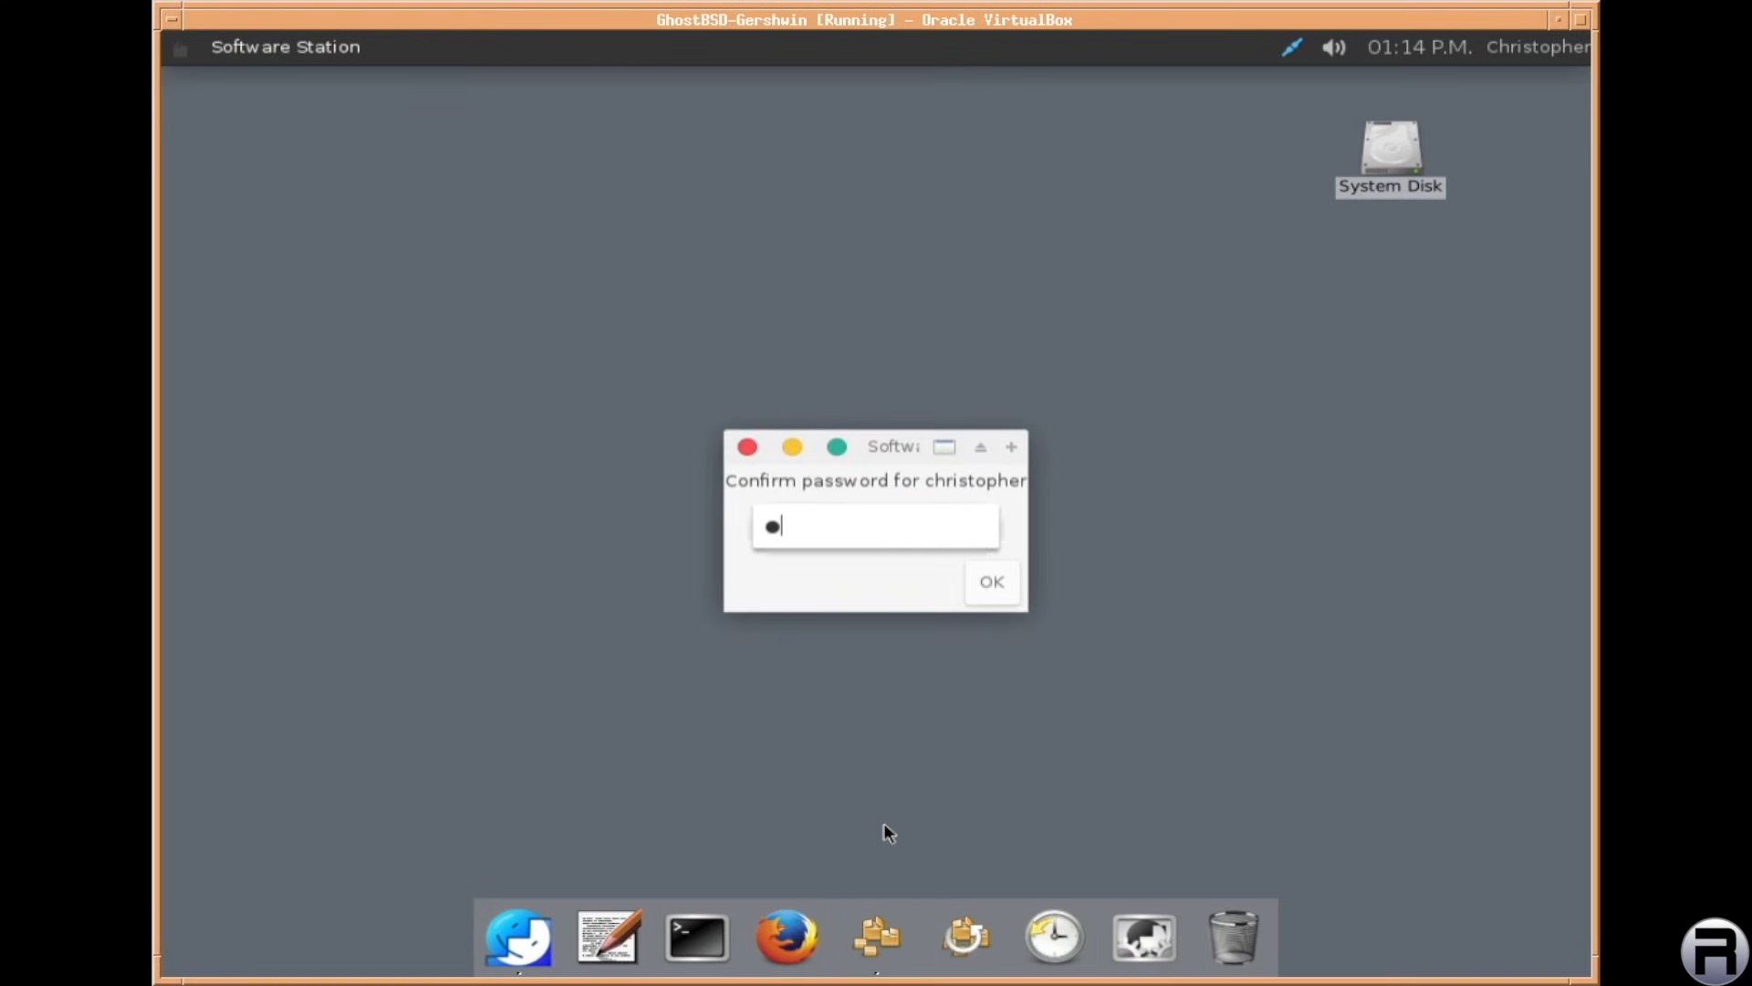
click(989, 582)
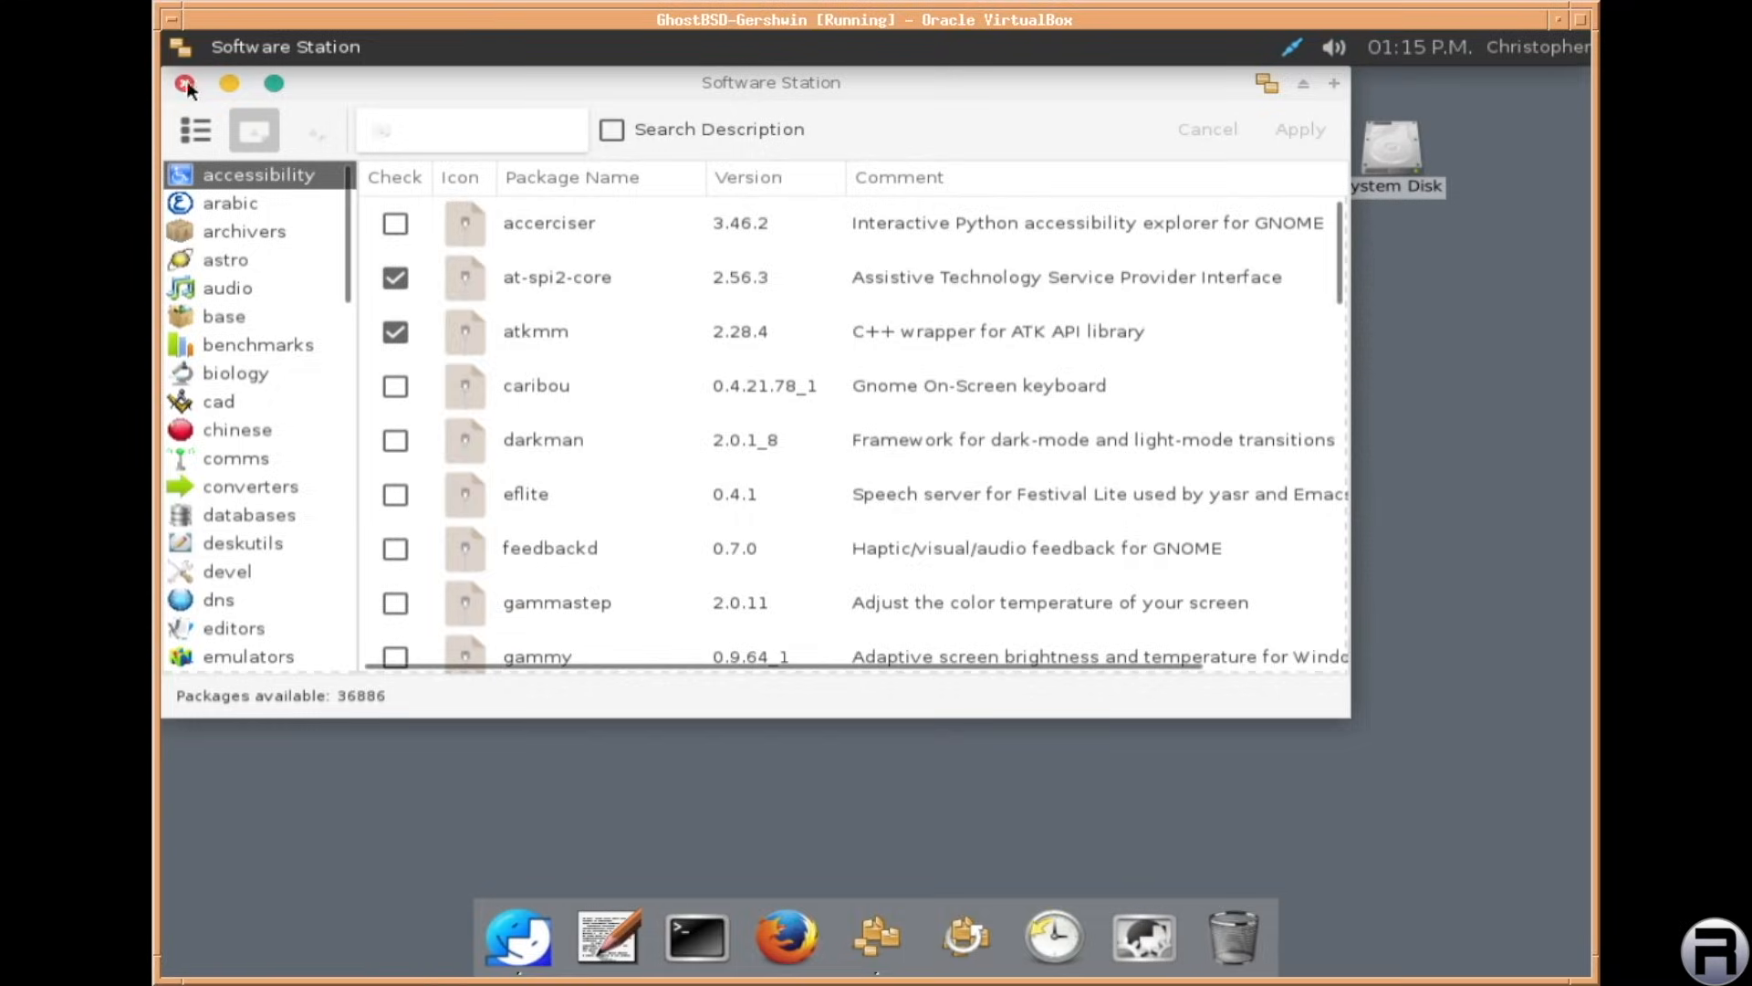
click(187, 82)
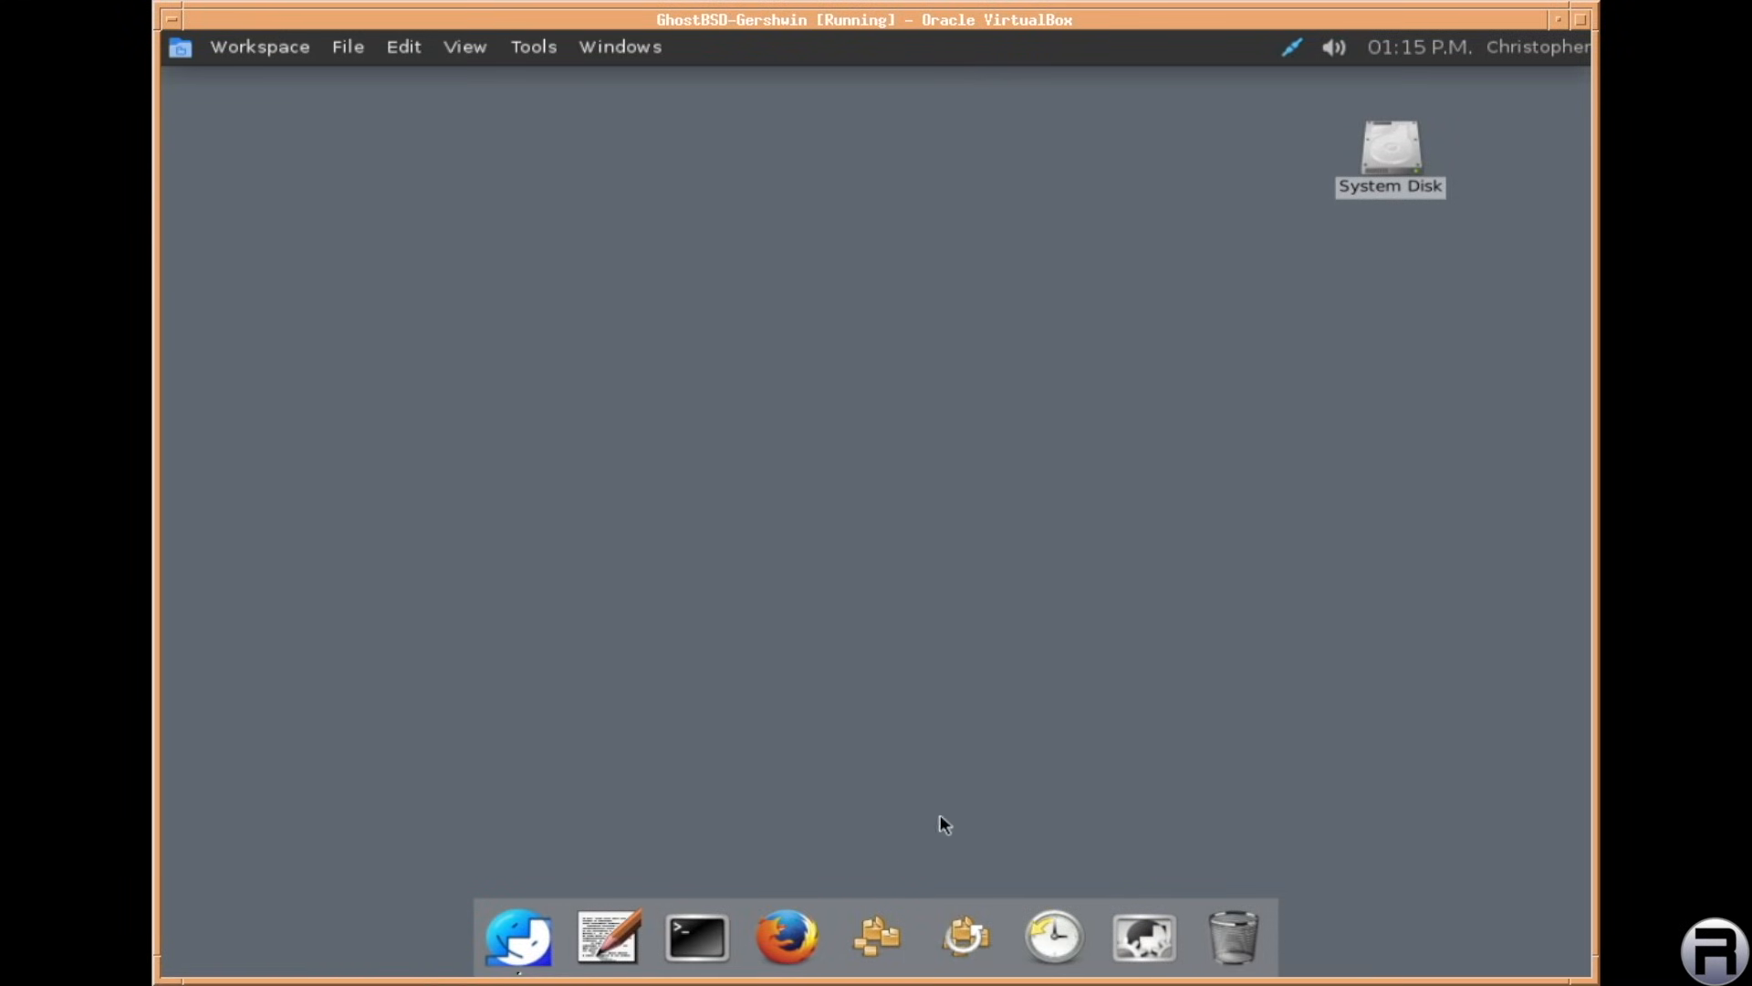
mouse_move(964, 949)
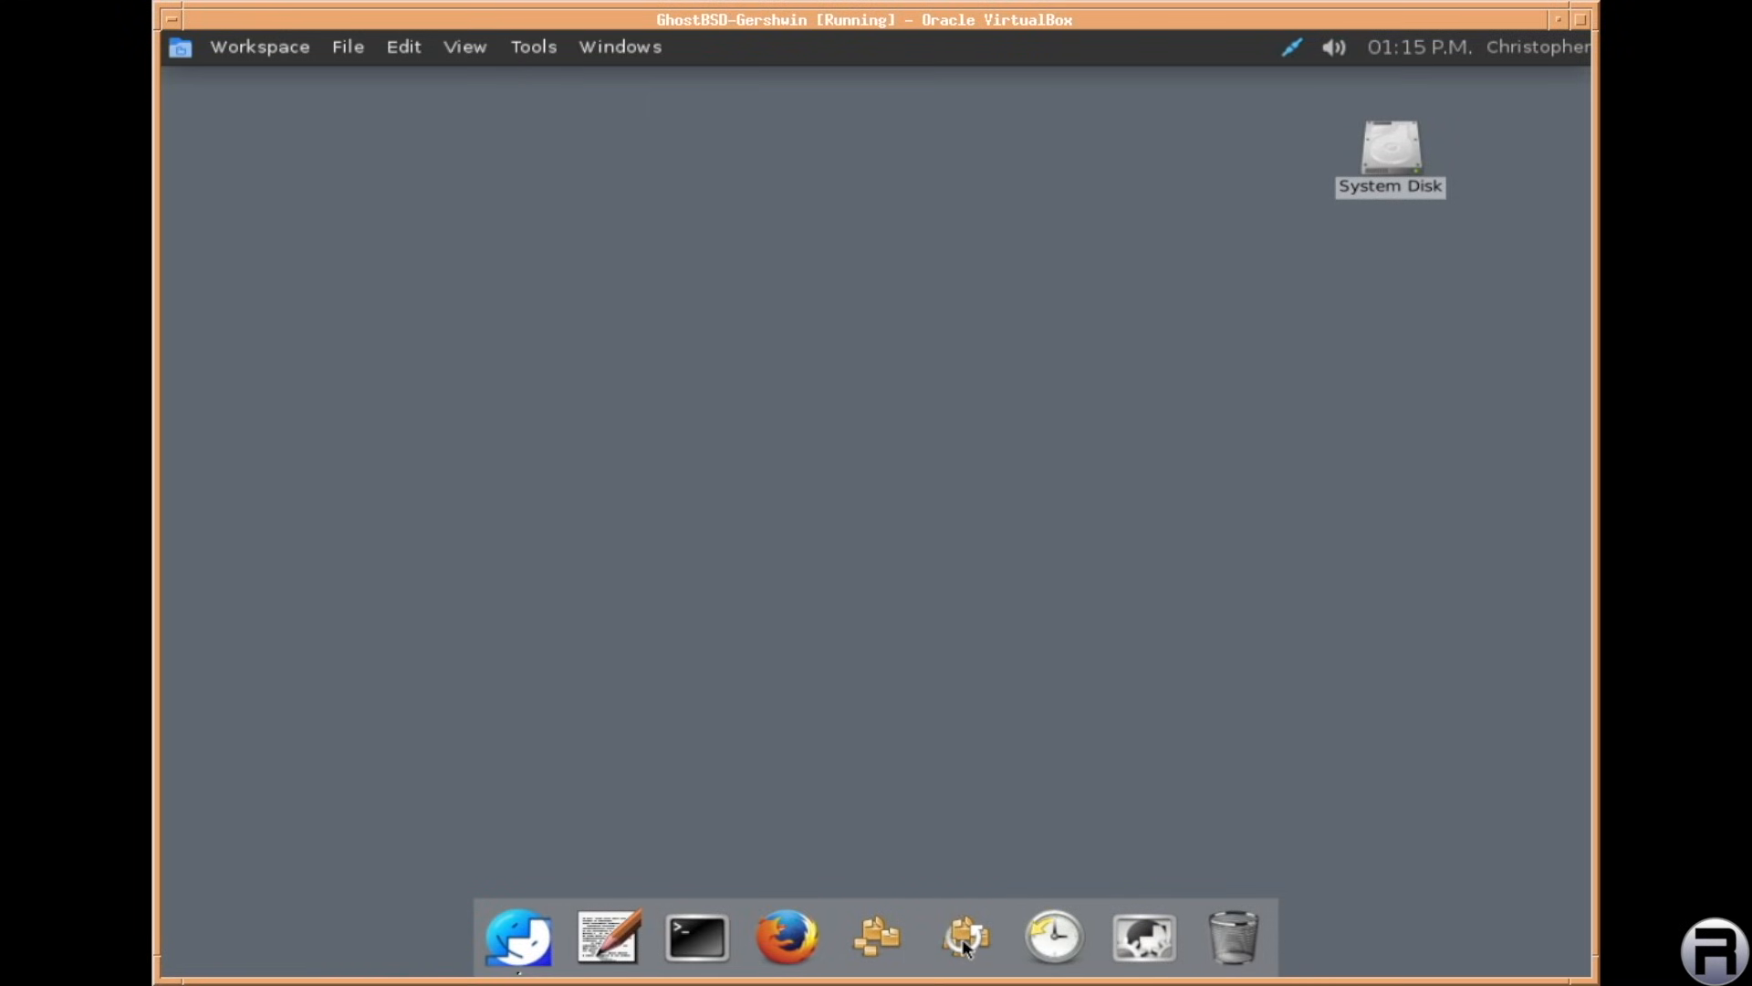
click(964, 936)
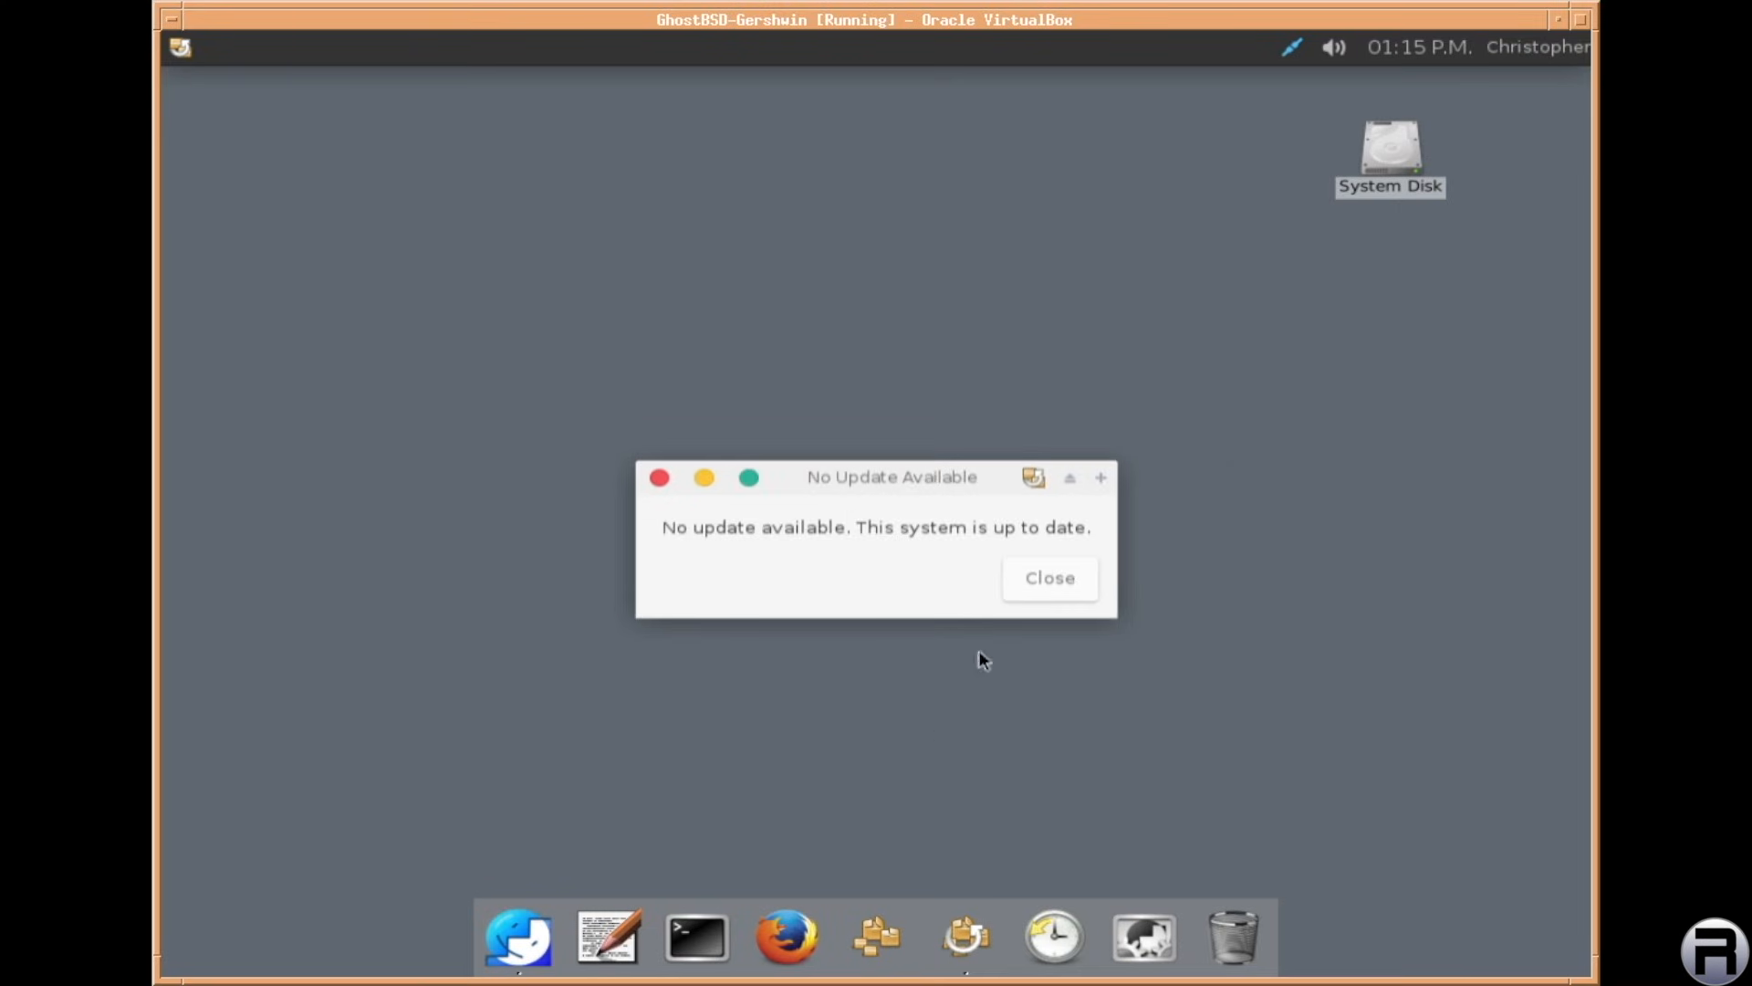
click(1048, 577)
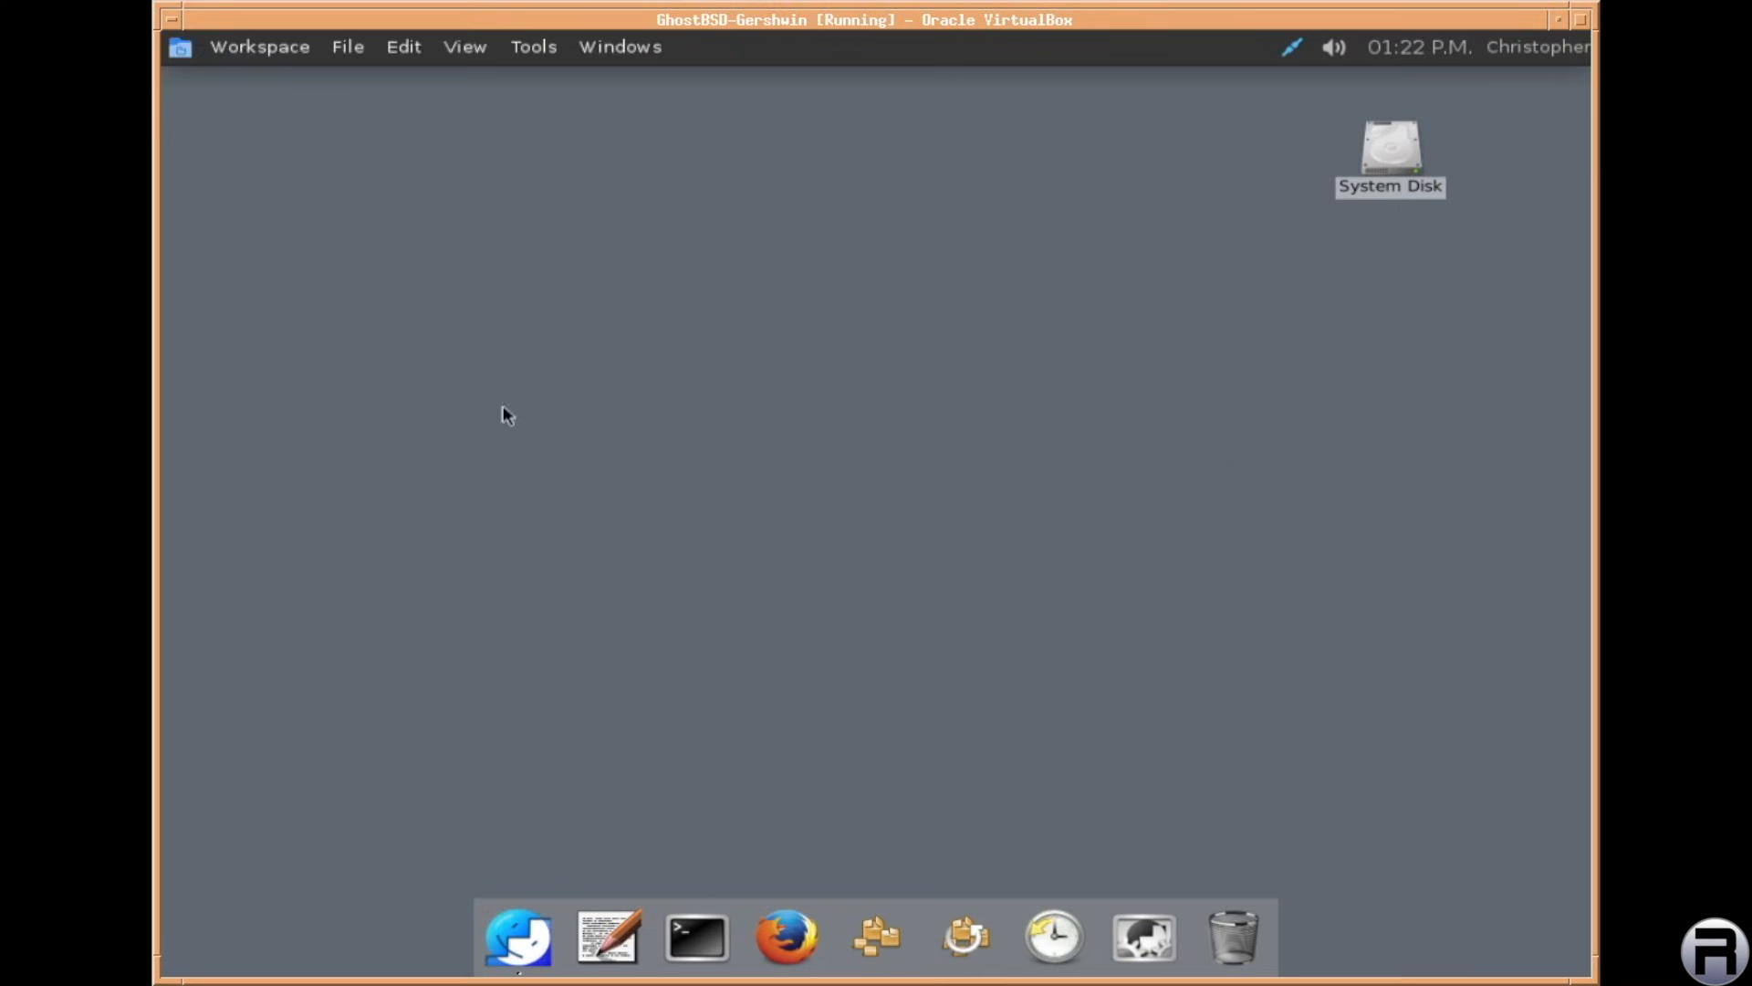
Shut the system down via Workspace > Shut Down and confirm in the dialog
click(257, 46)
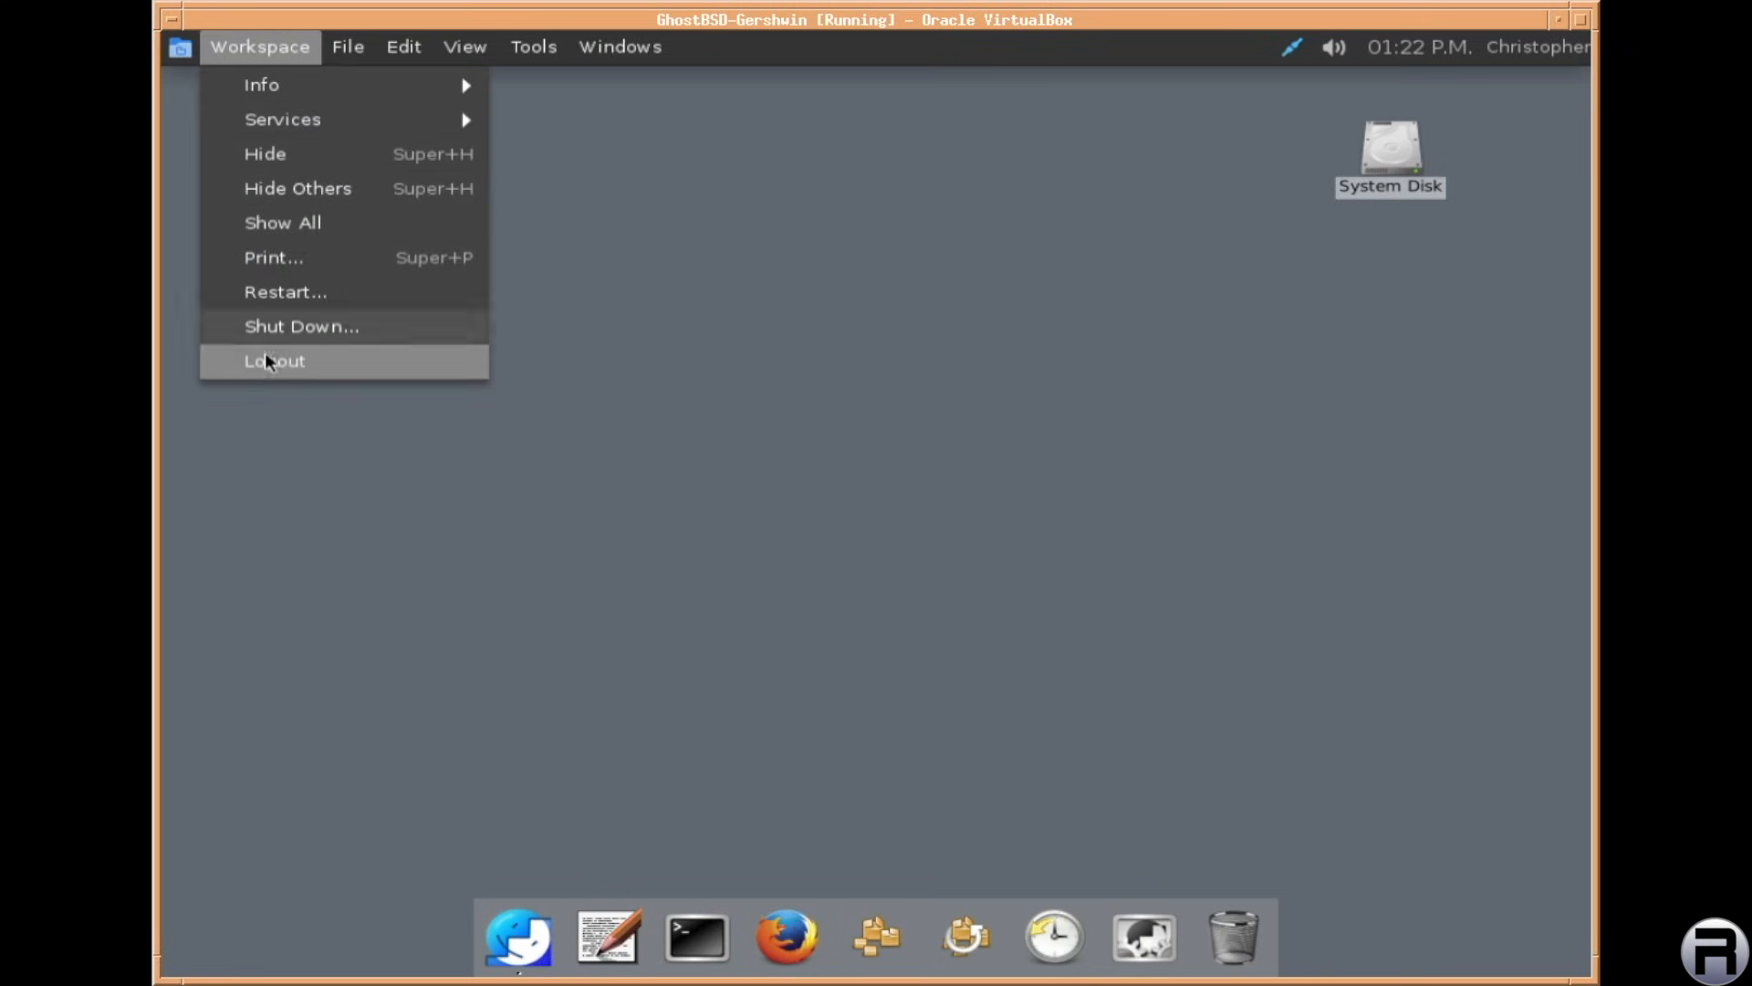
click(301, 325)
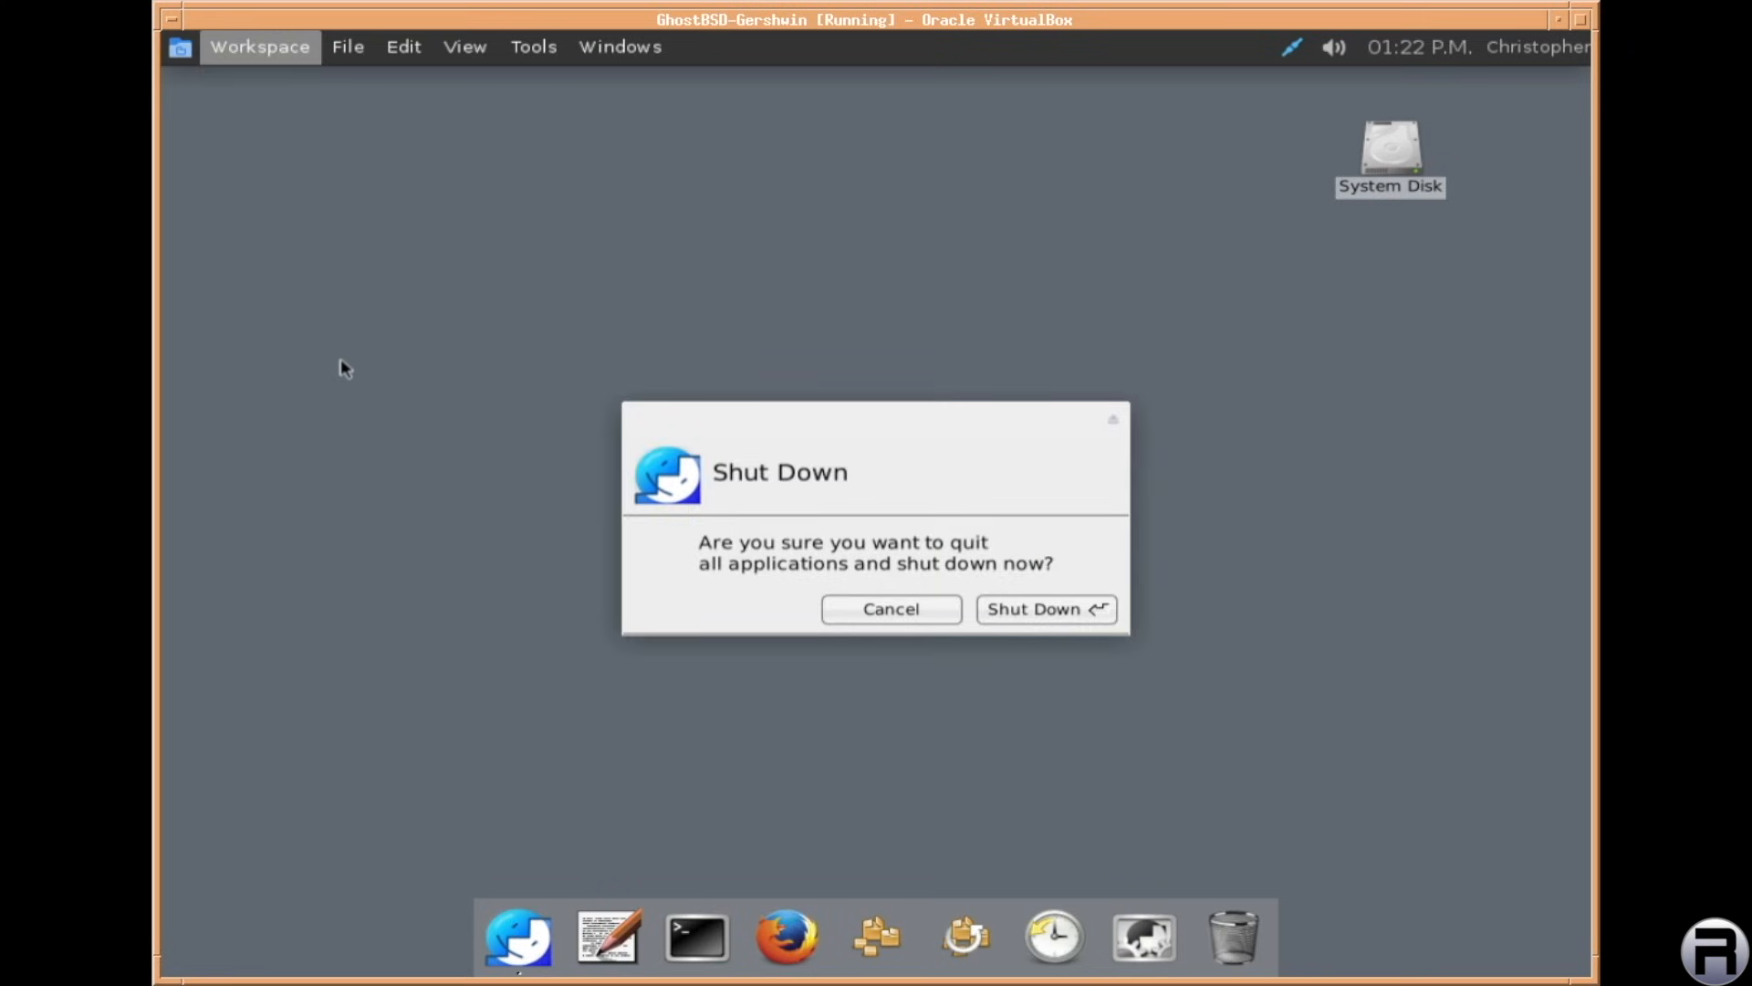
click(1044, 609)
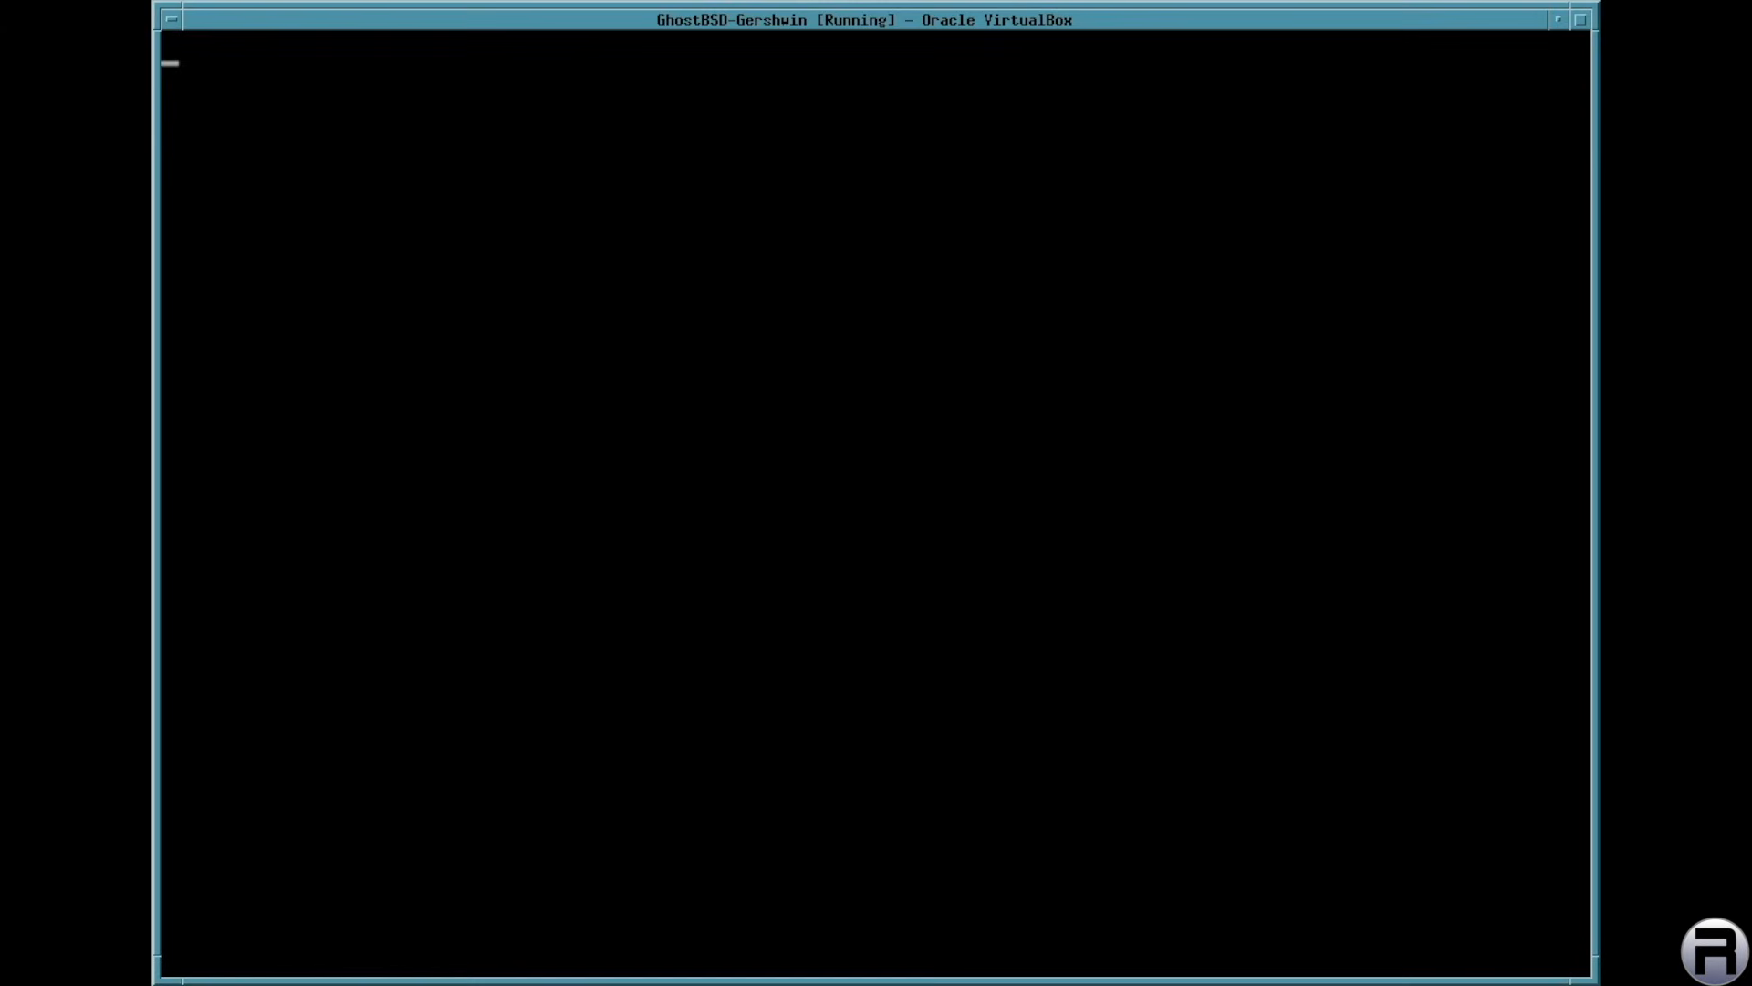